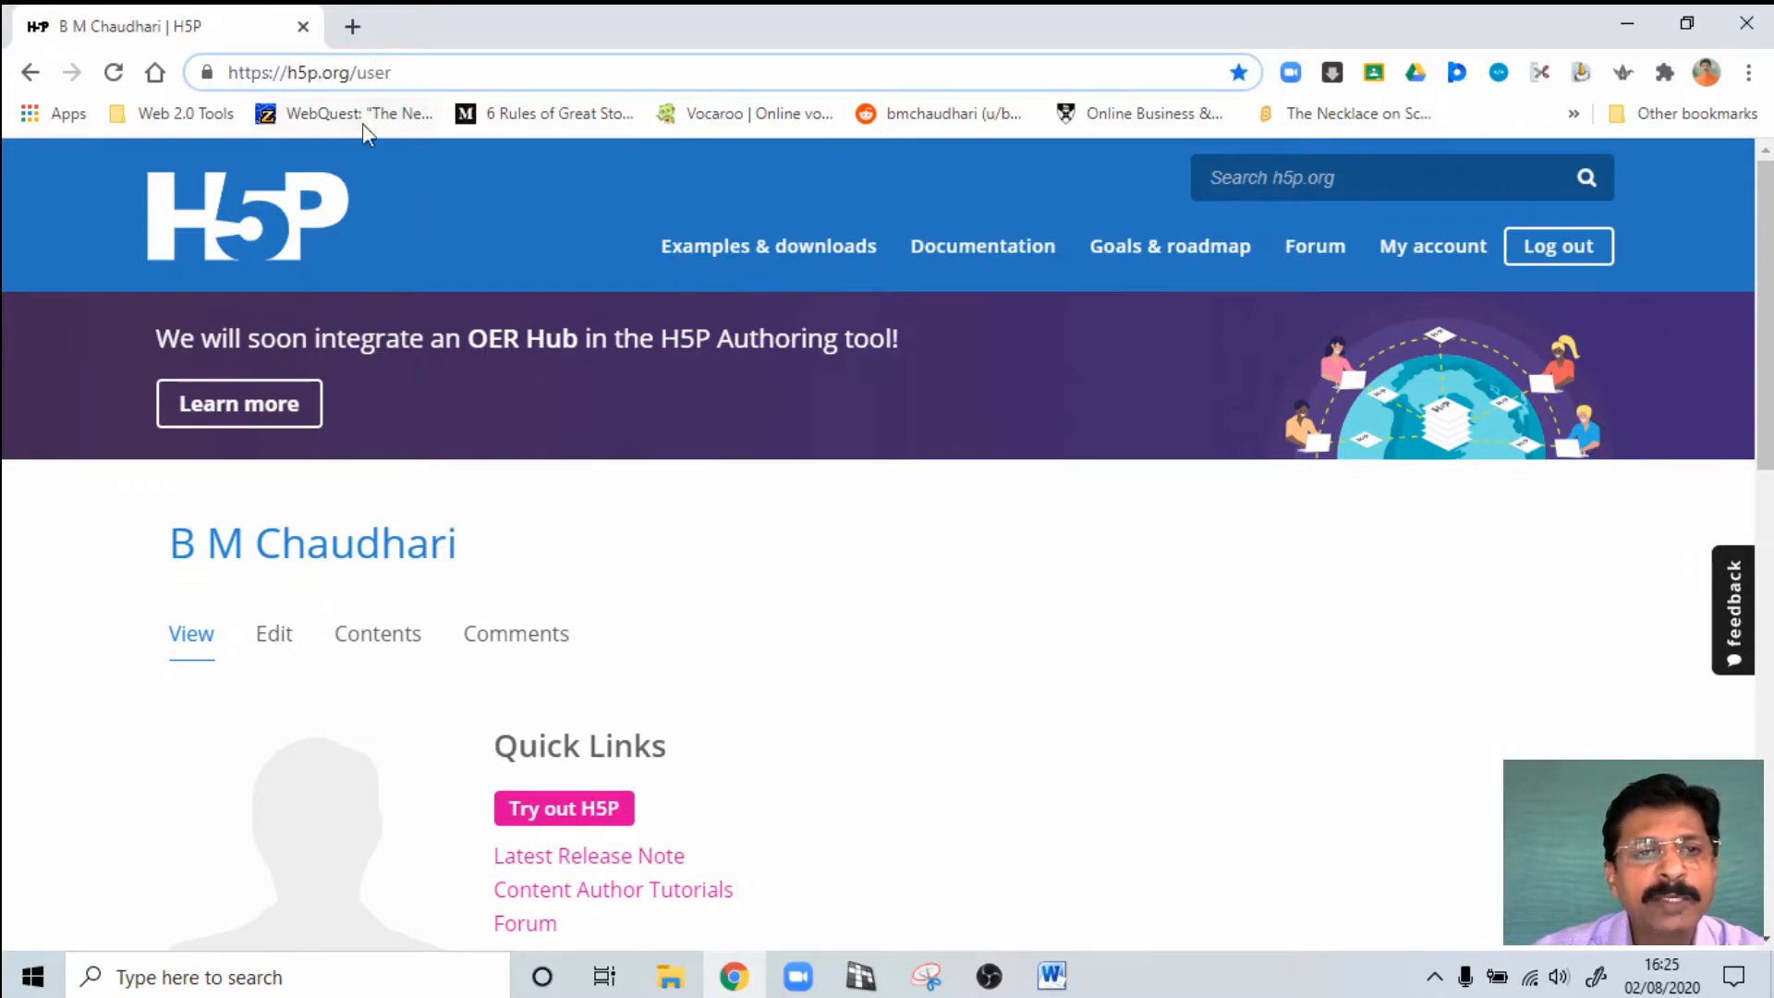
{"action": "mouse_move", "coordinate": [468, 210]}
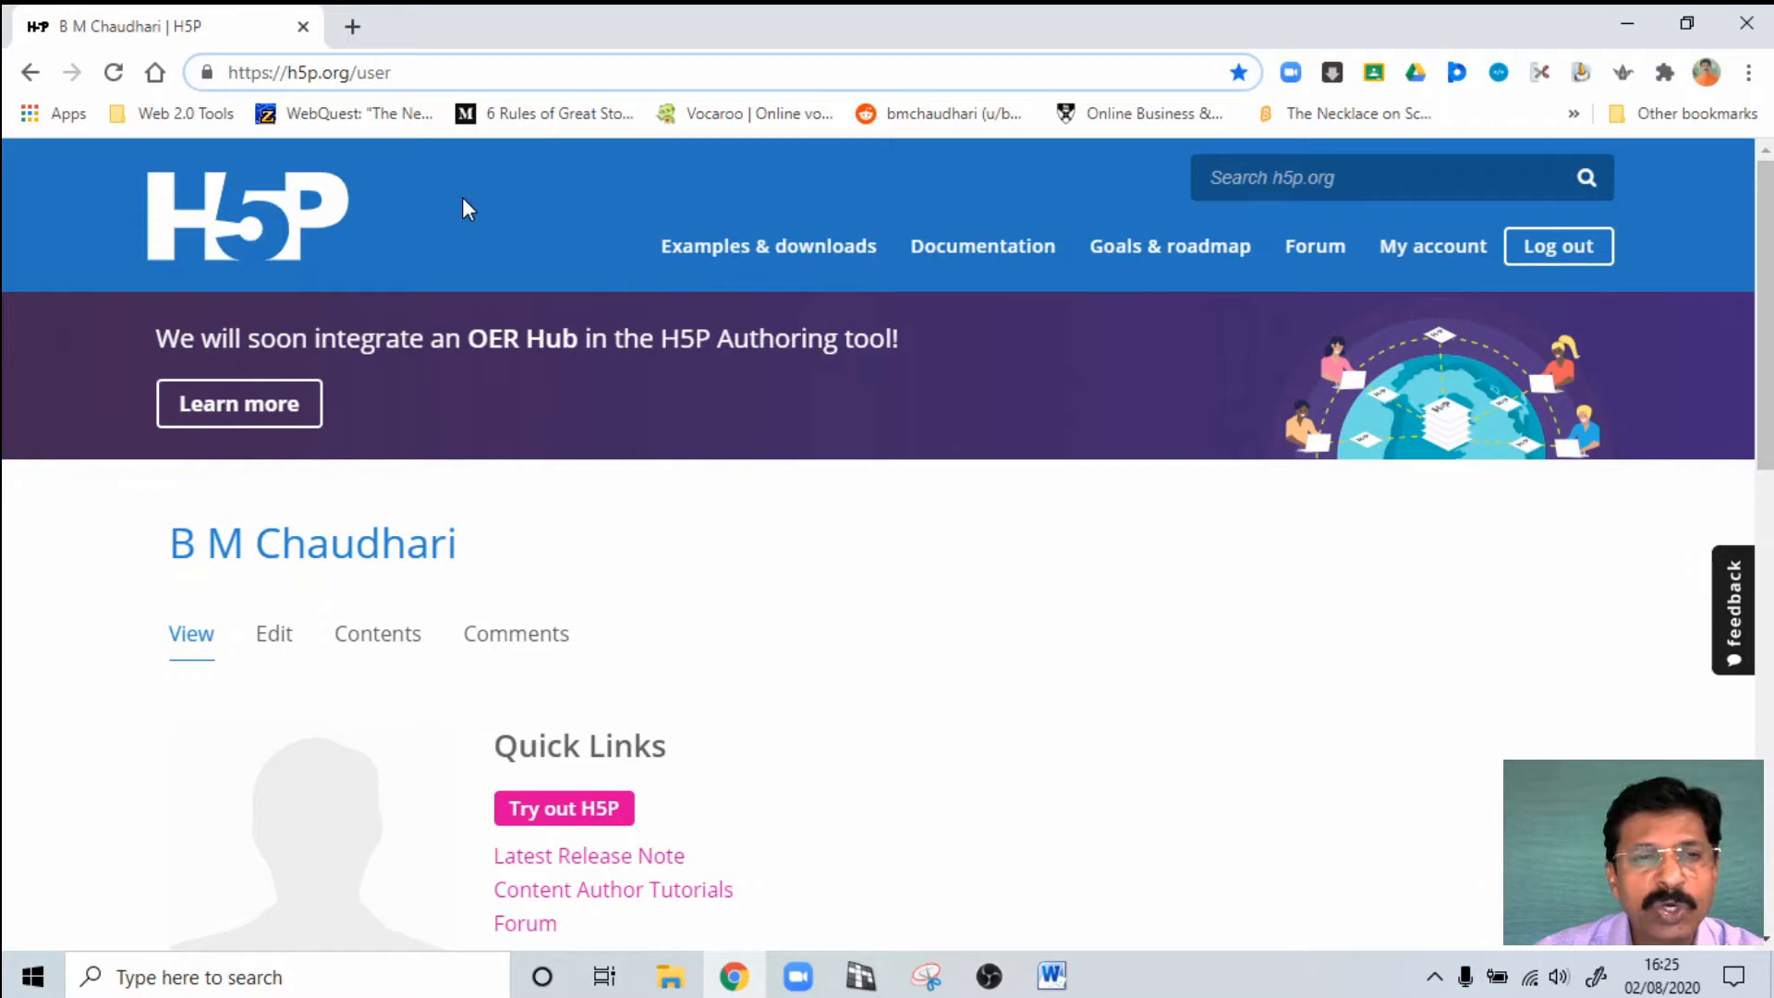
{"action": "mouse_move", "coordinate": [397, 170]}
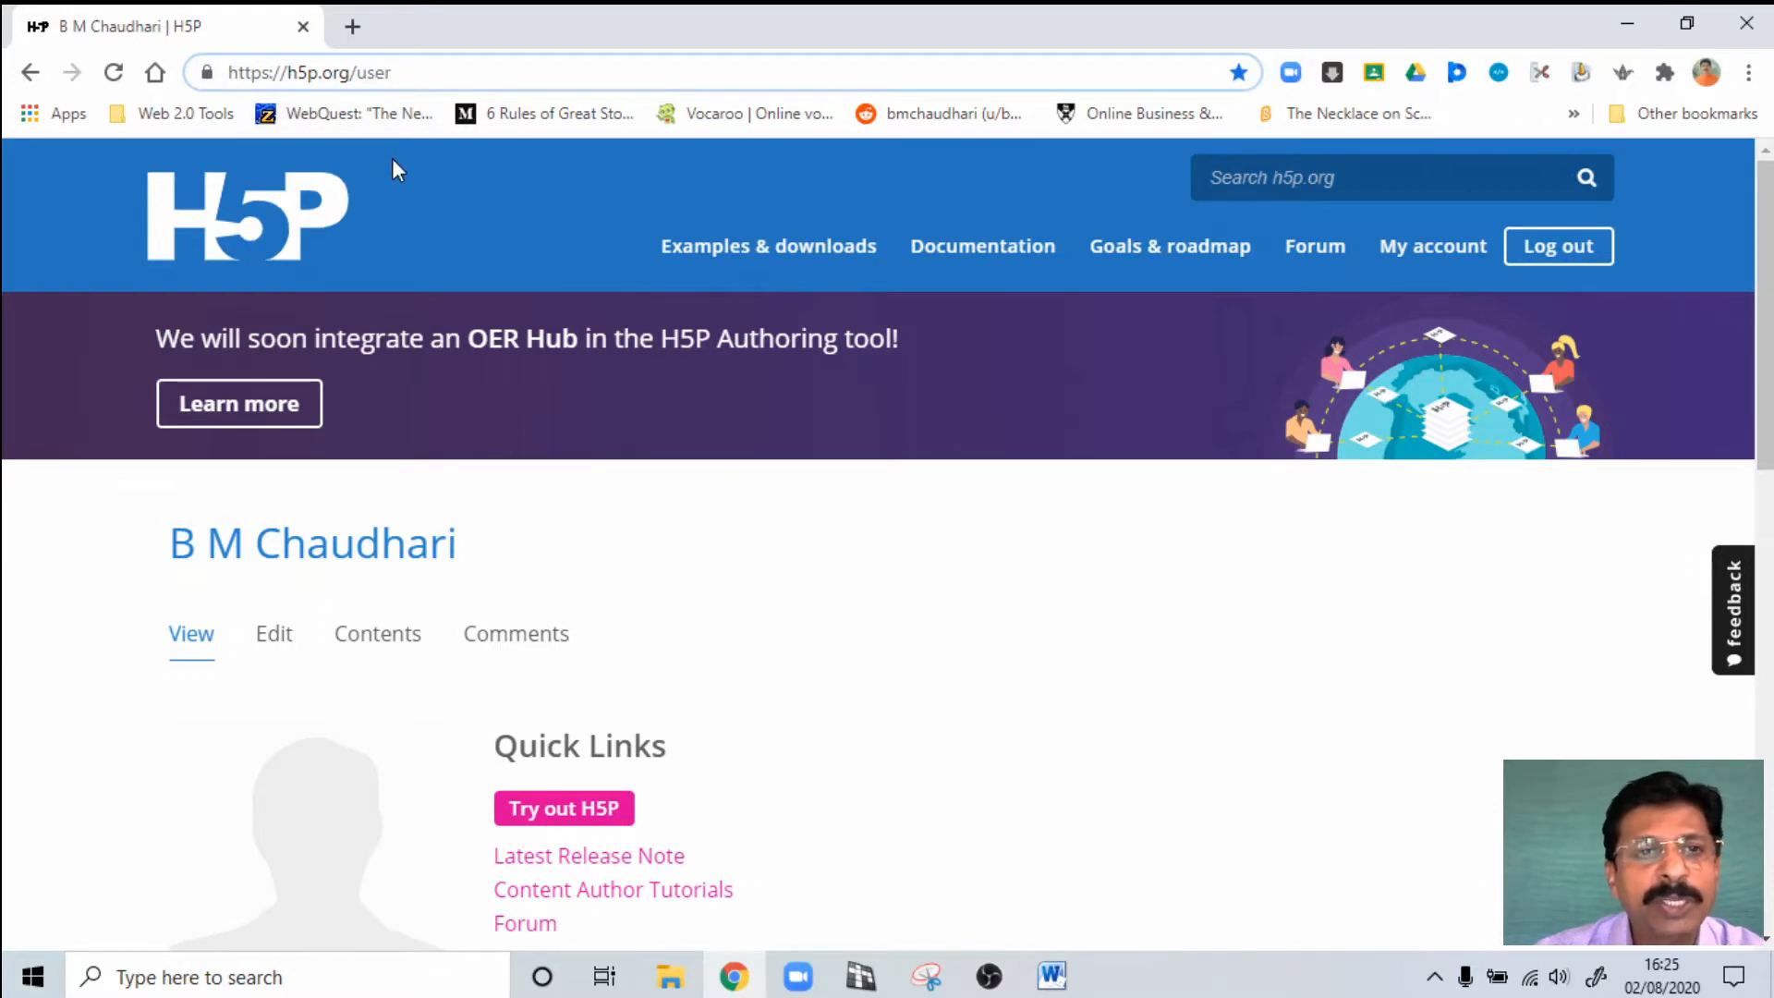
{"action": "mouse_move", "coordinate": [306, 107]}
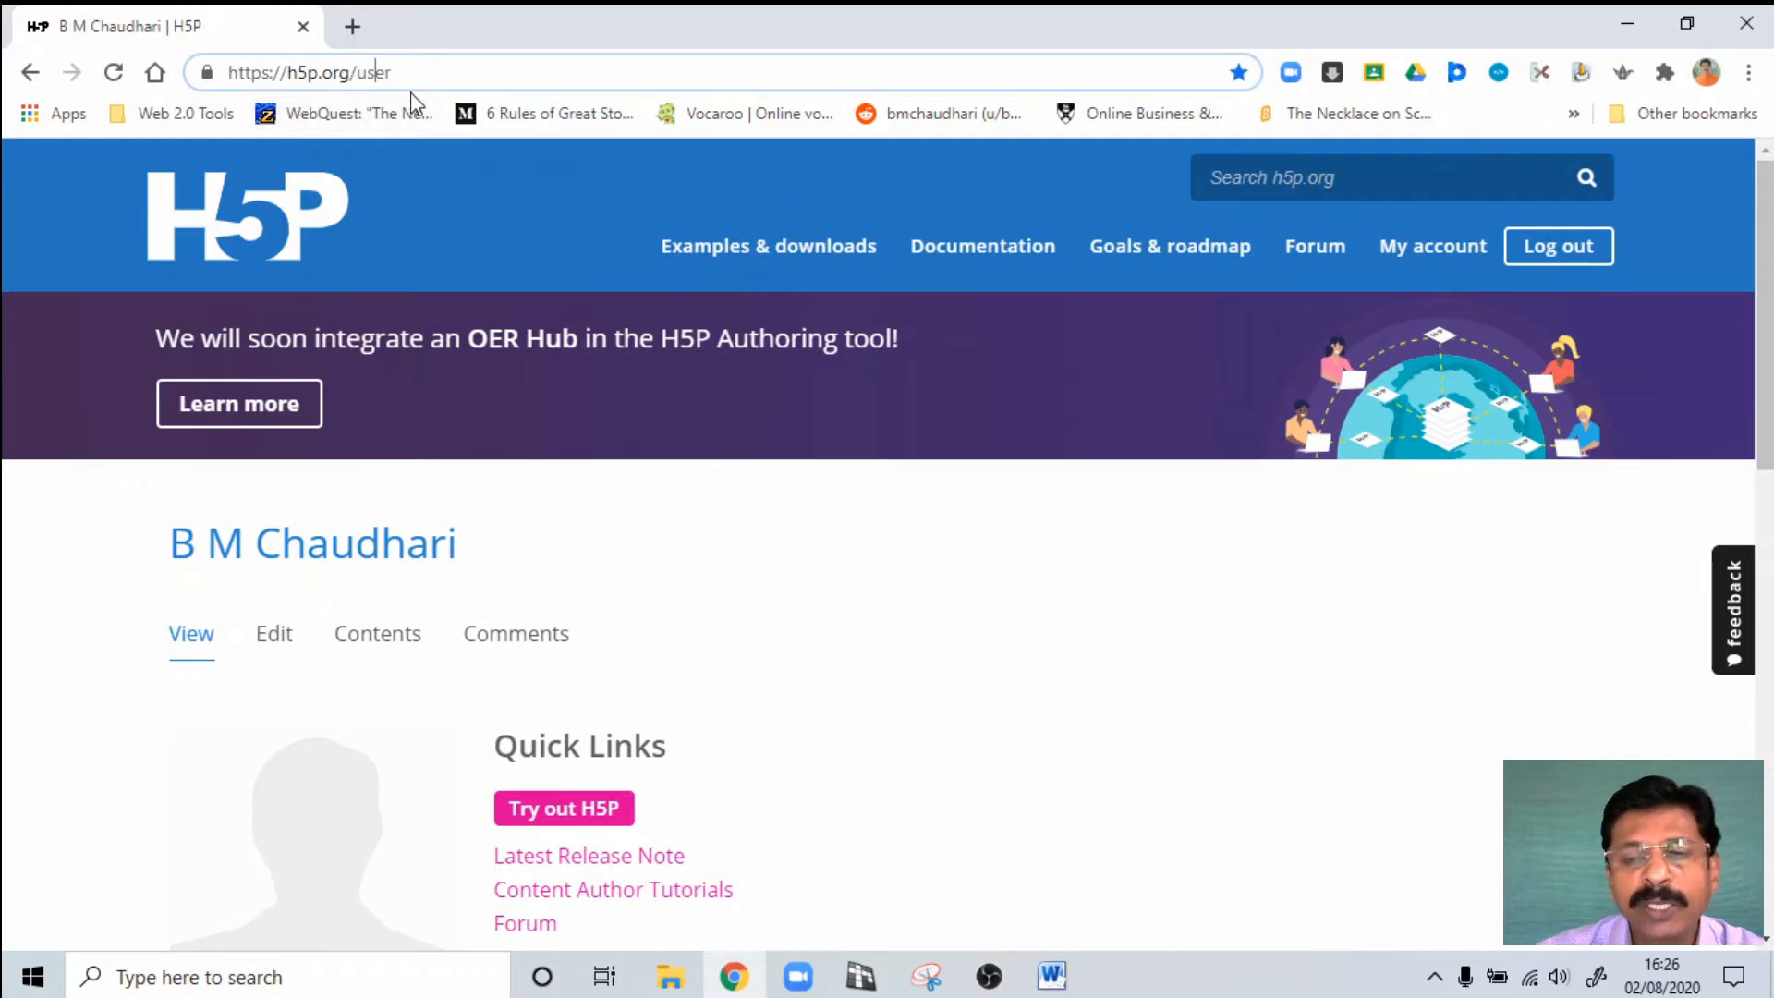
{"action": "mouse_move", "coordinate": [1432, 246]}
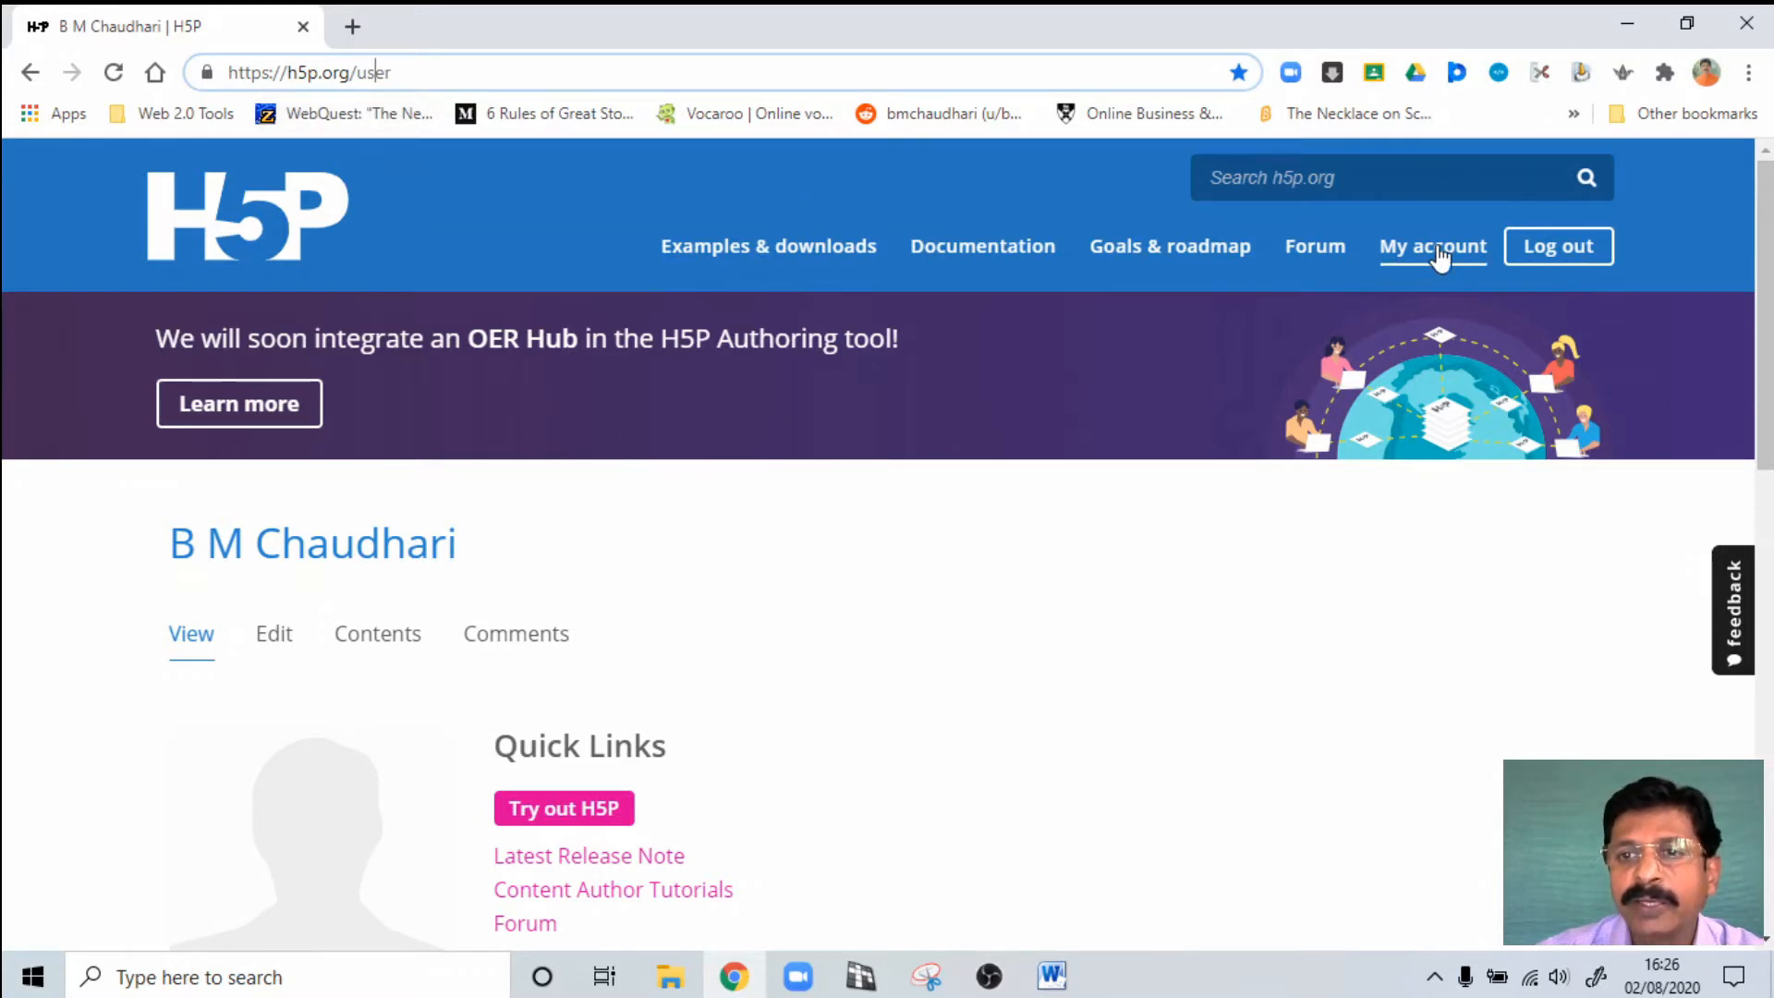
{"action": "mouse_move", "coordinate": [1432, 246]}
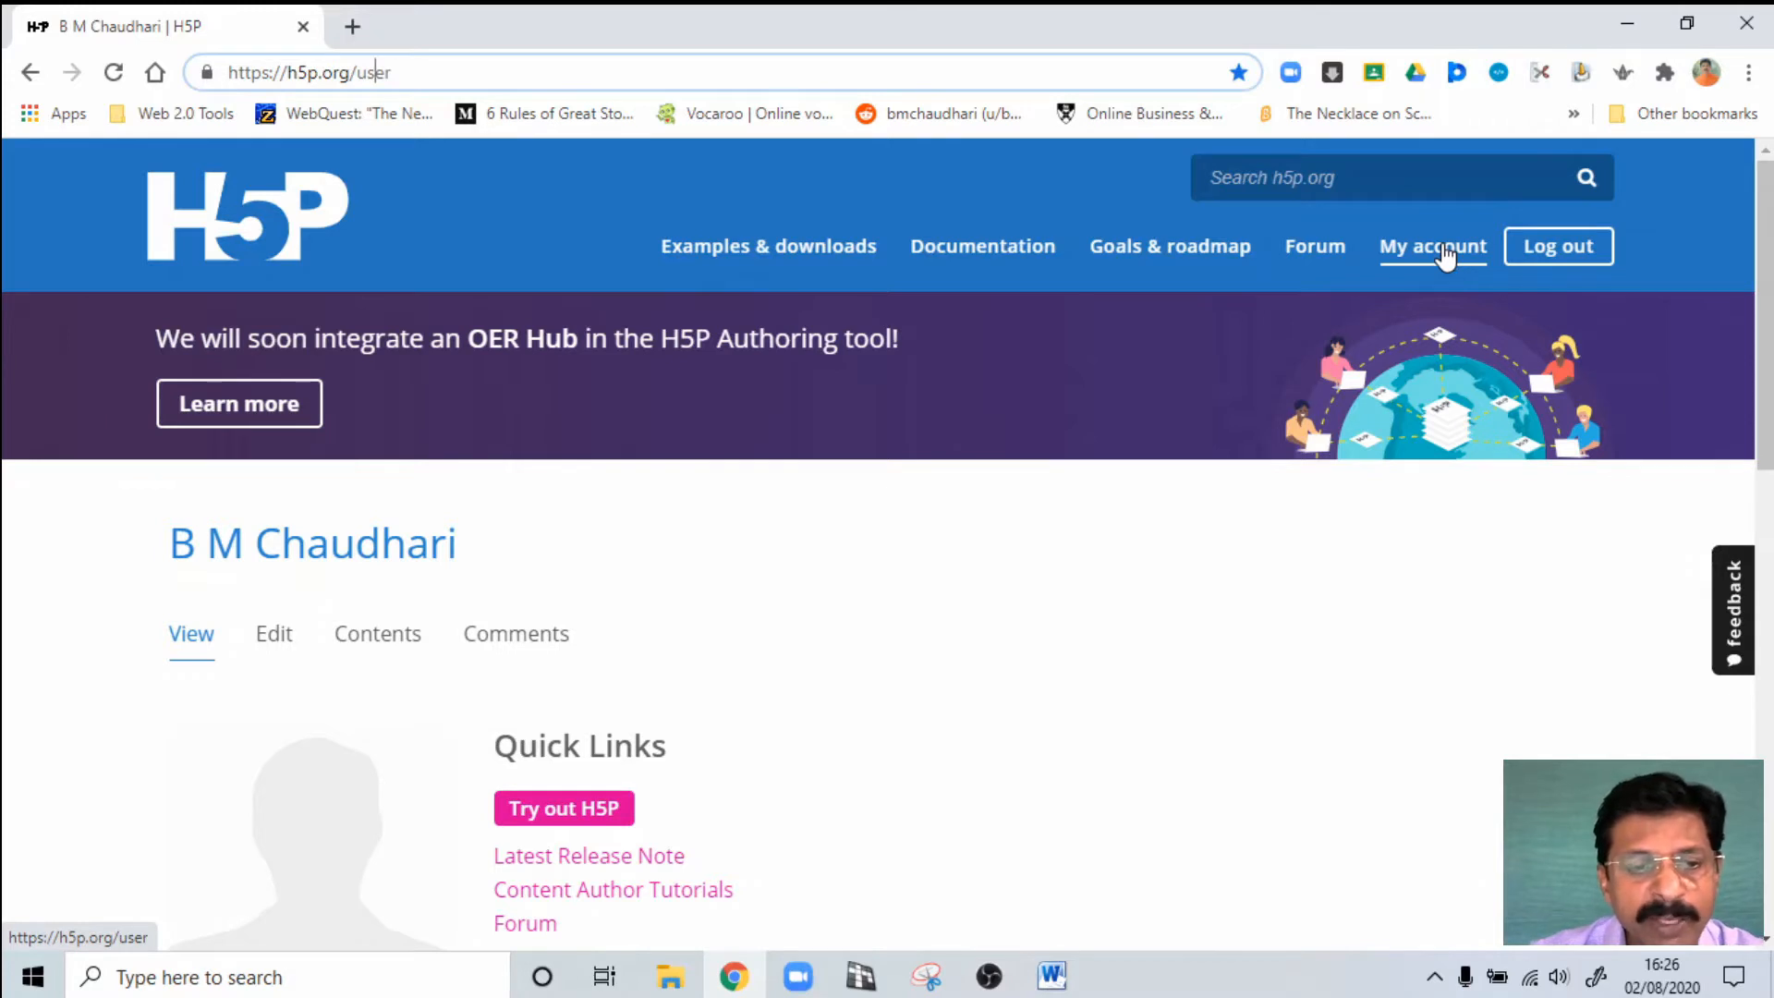
{"action": "mouse_move", "coordinate": [1437, 266]}
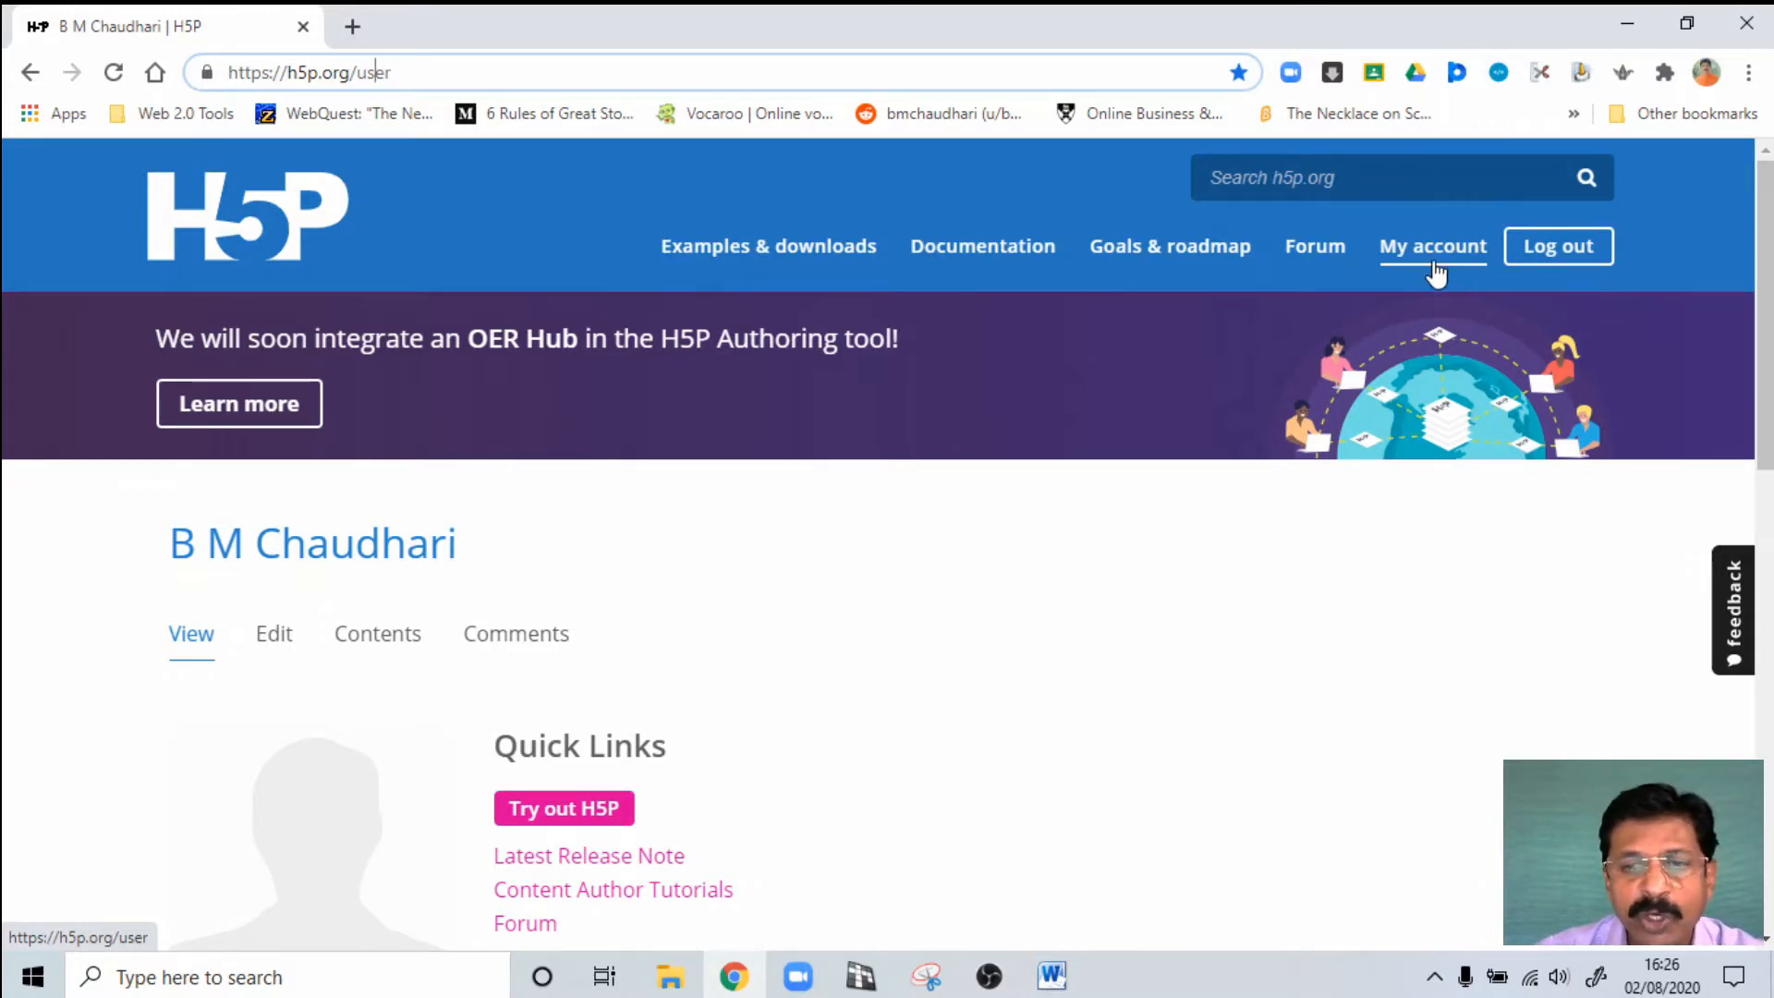
{"action": "mouse_move", "coordinate": [503, 130]}
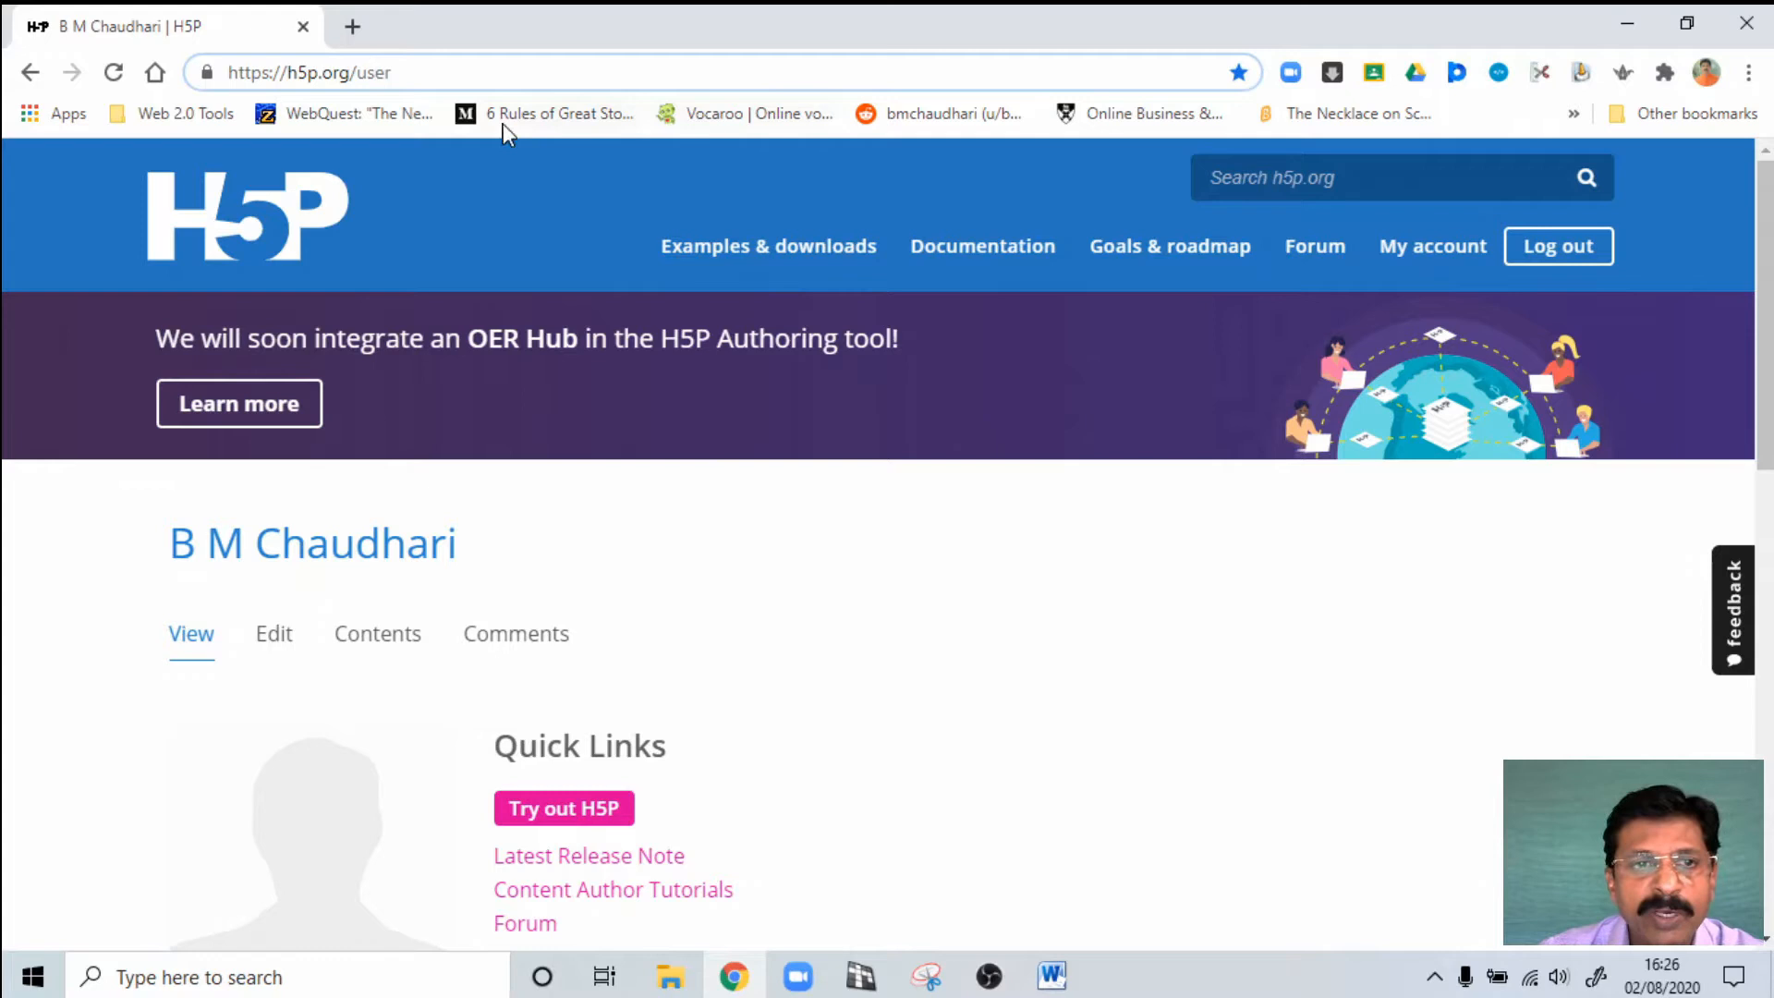
{"action": "mouse_move", "coordinate": [755, 712]}
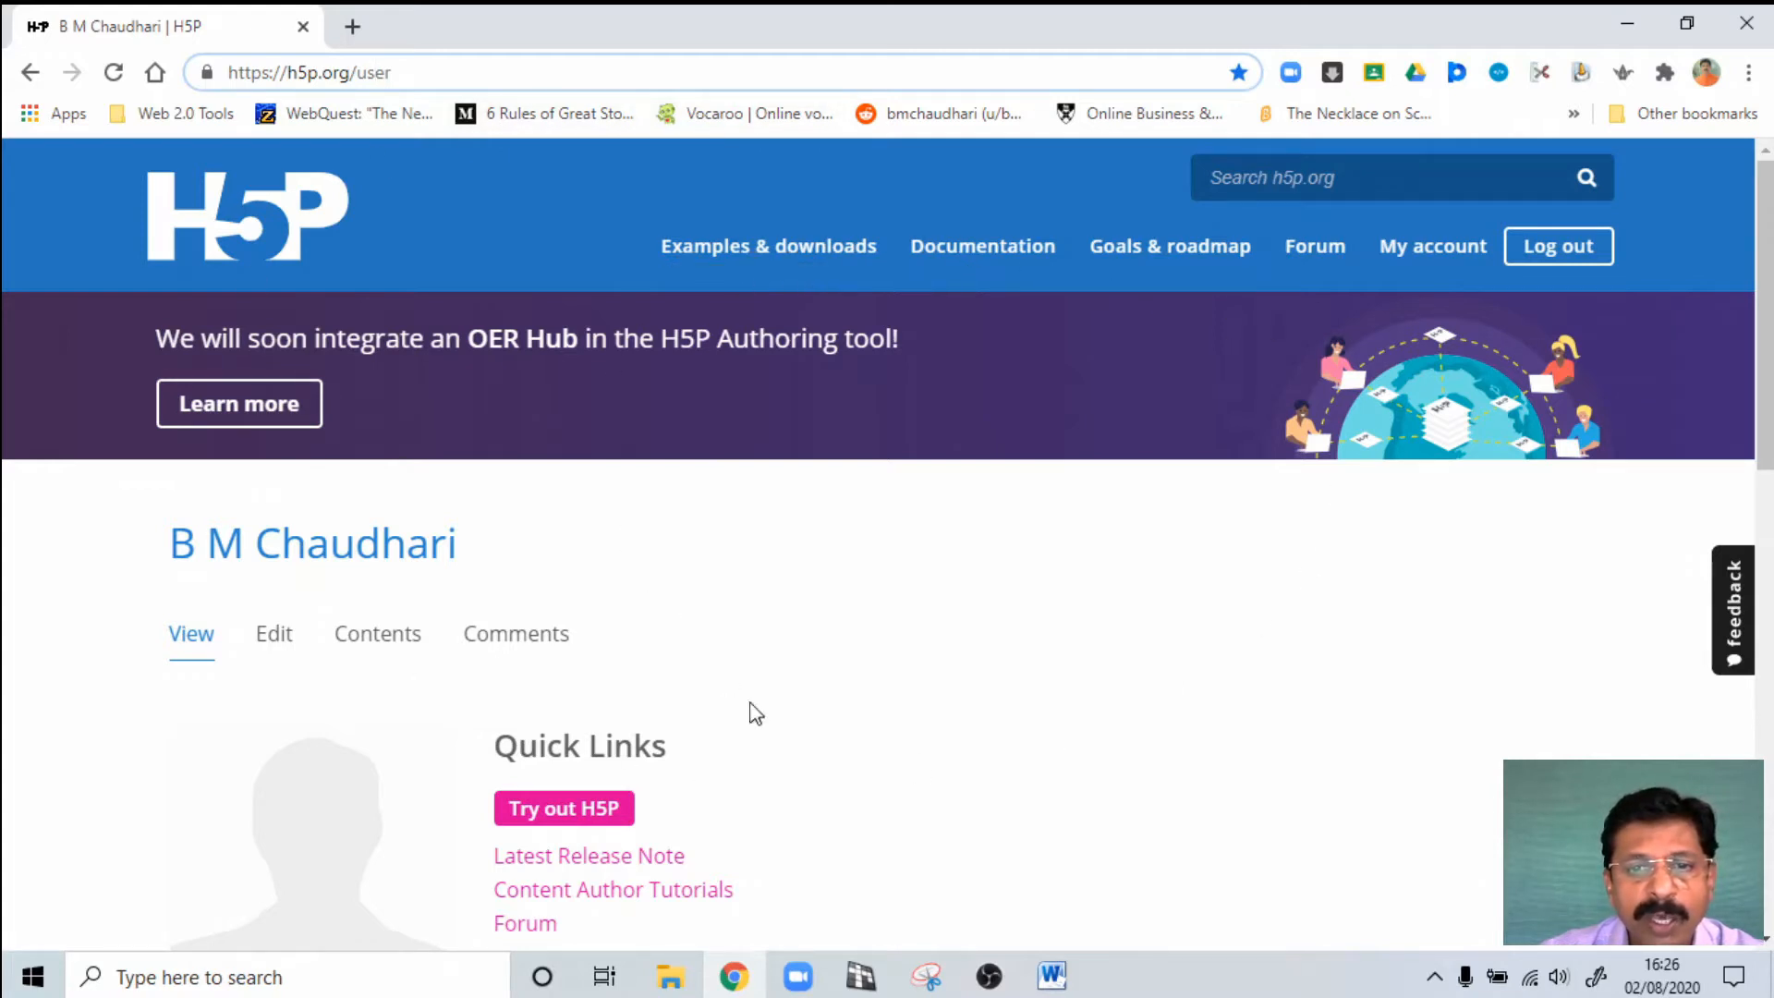
{"action": "mouse_move", "coordinate": [450, 477]}
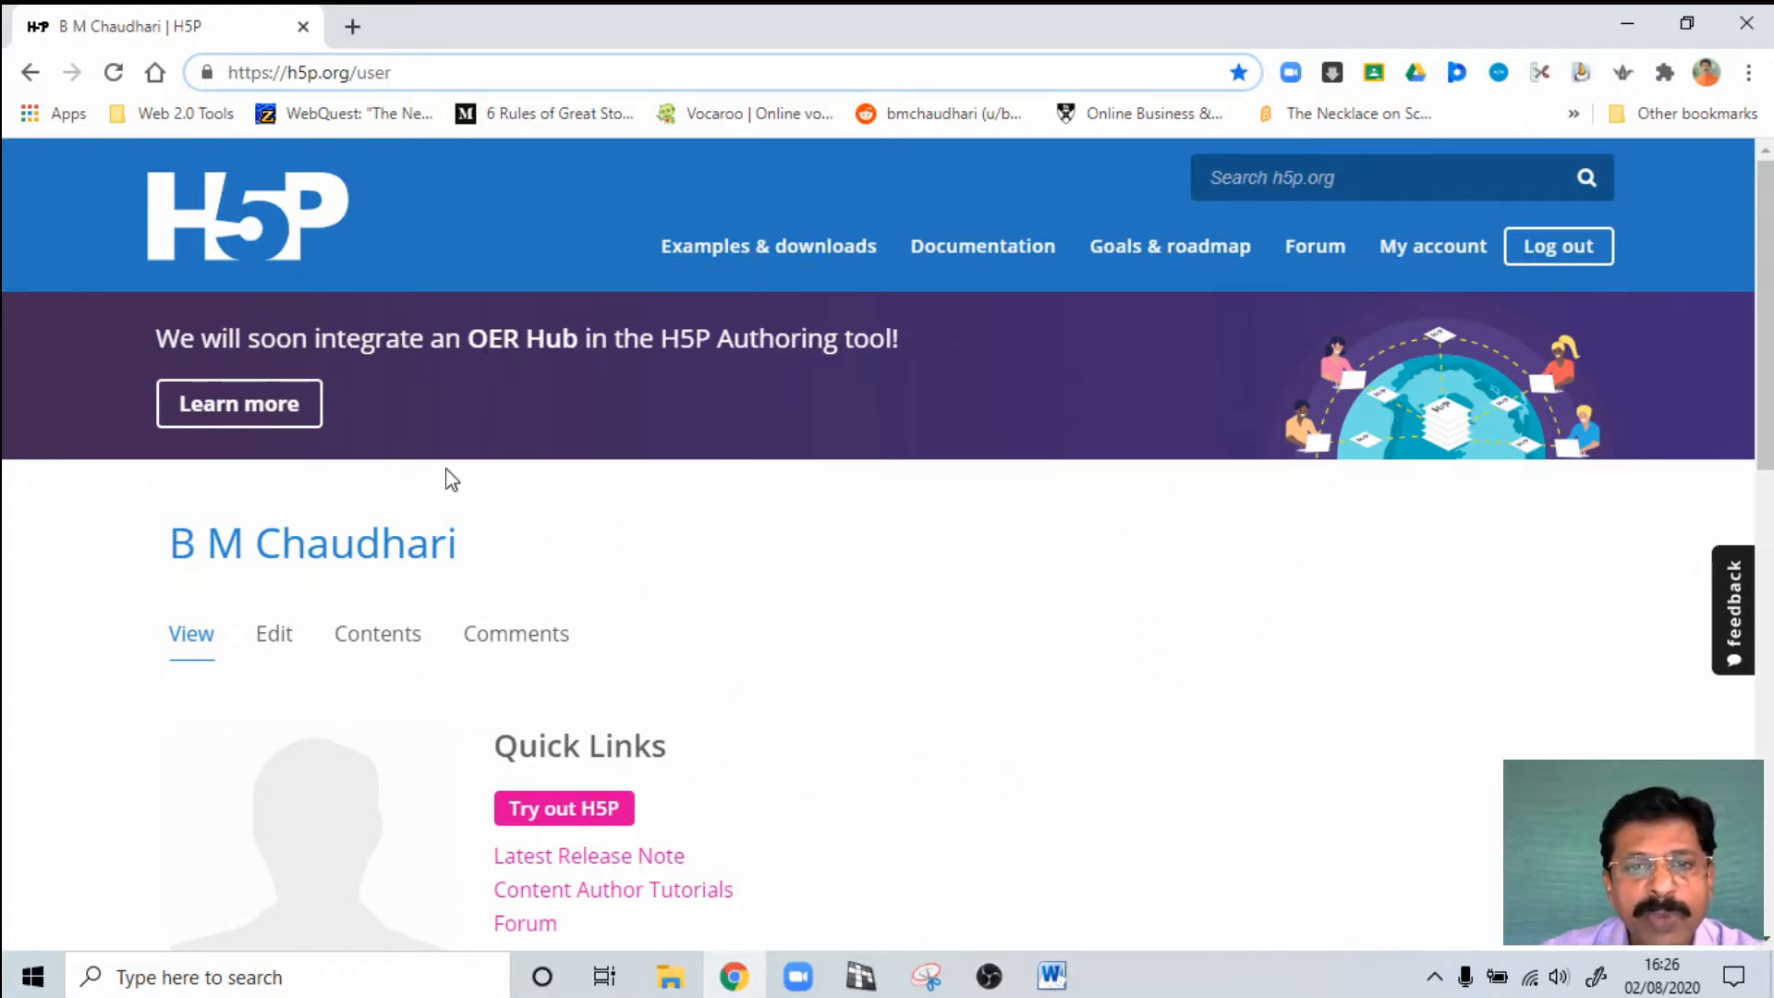
{"action": "mouse_move", "coordinate": [844, 675]}
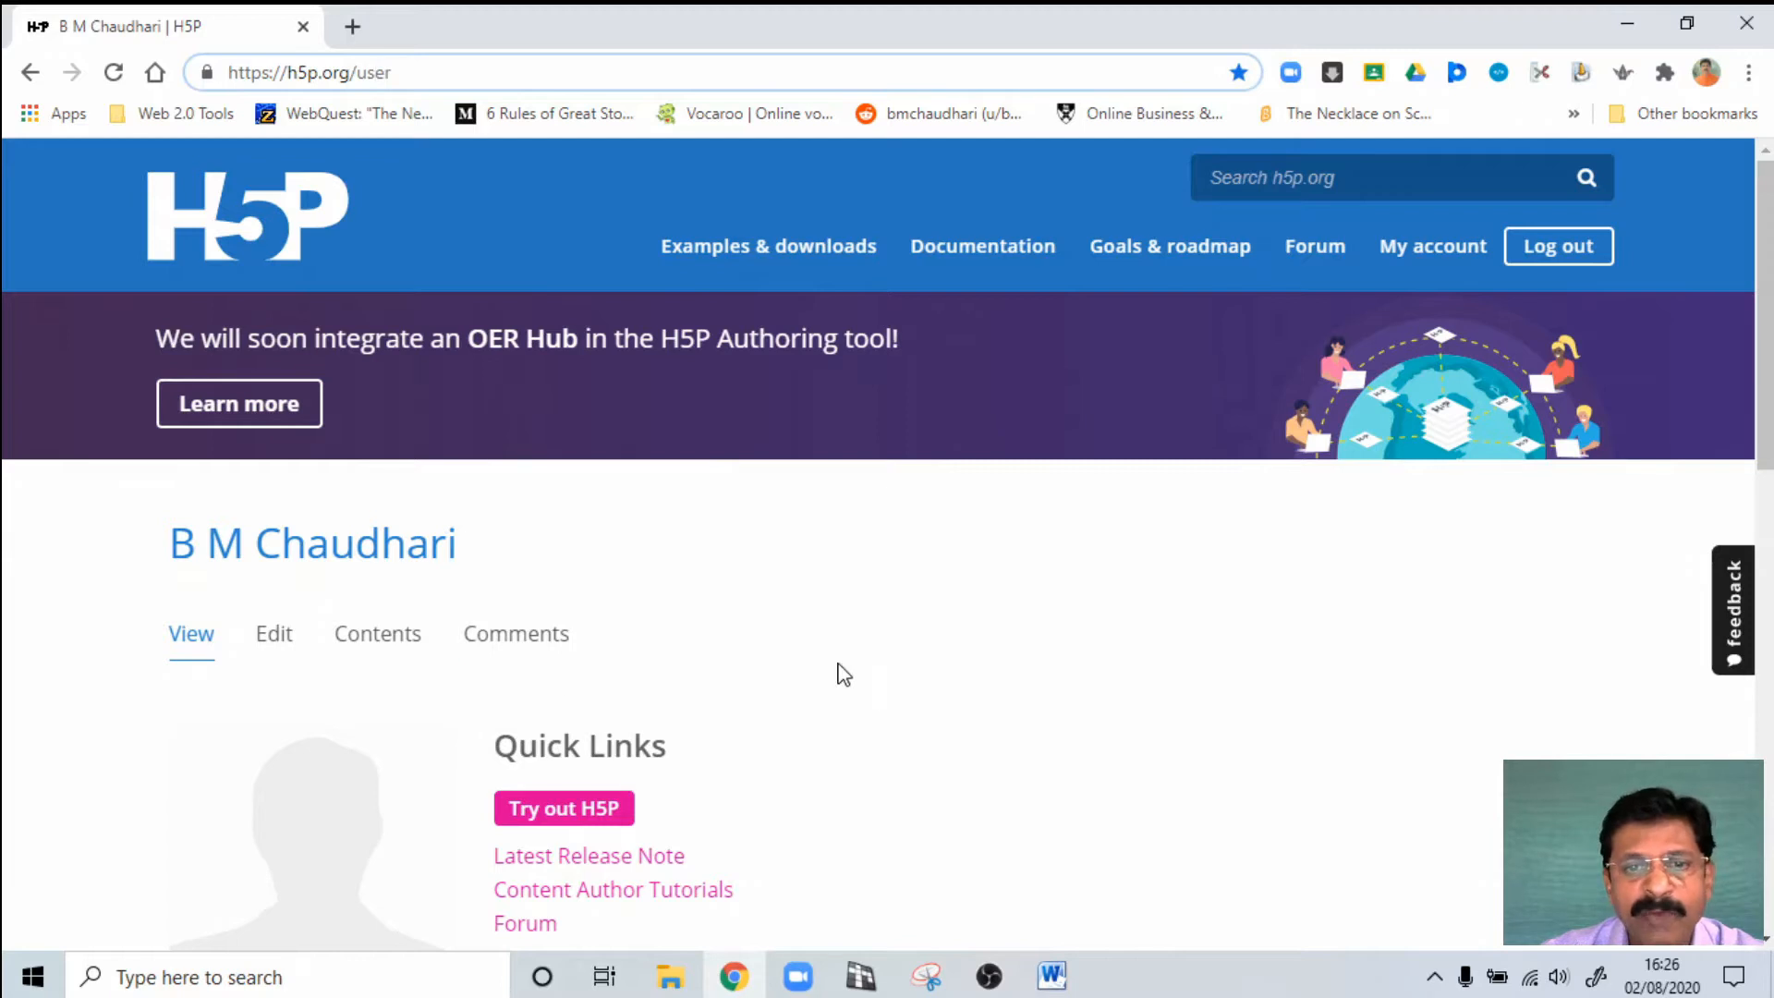
Step: Reach the Create Interactive content page via 'Try out H5P' and view the content type list
{"action": "left_click", "coordinate": [307, 72]}
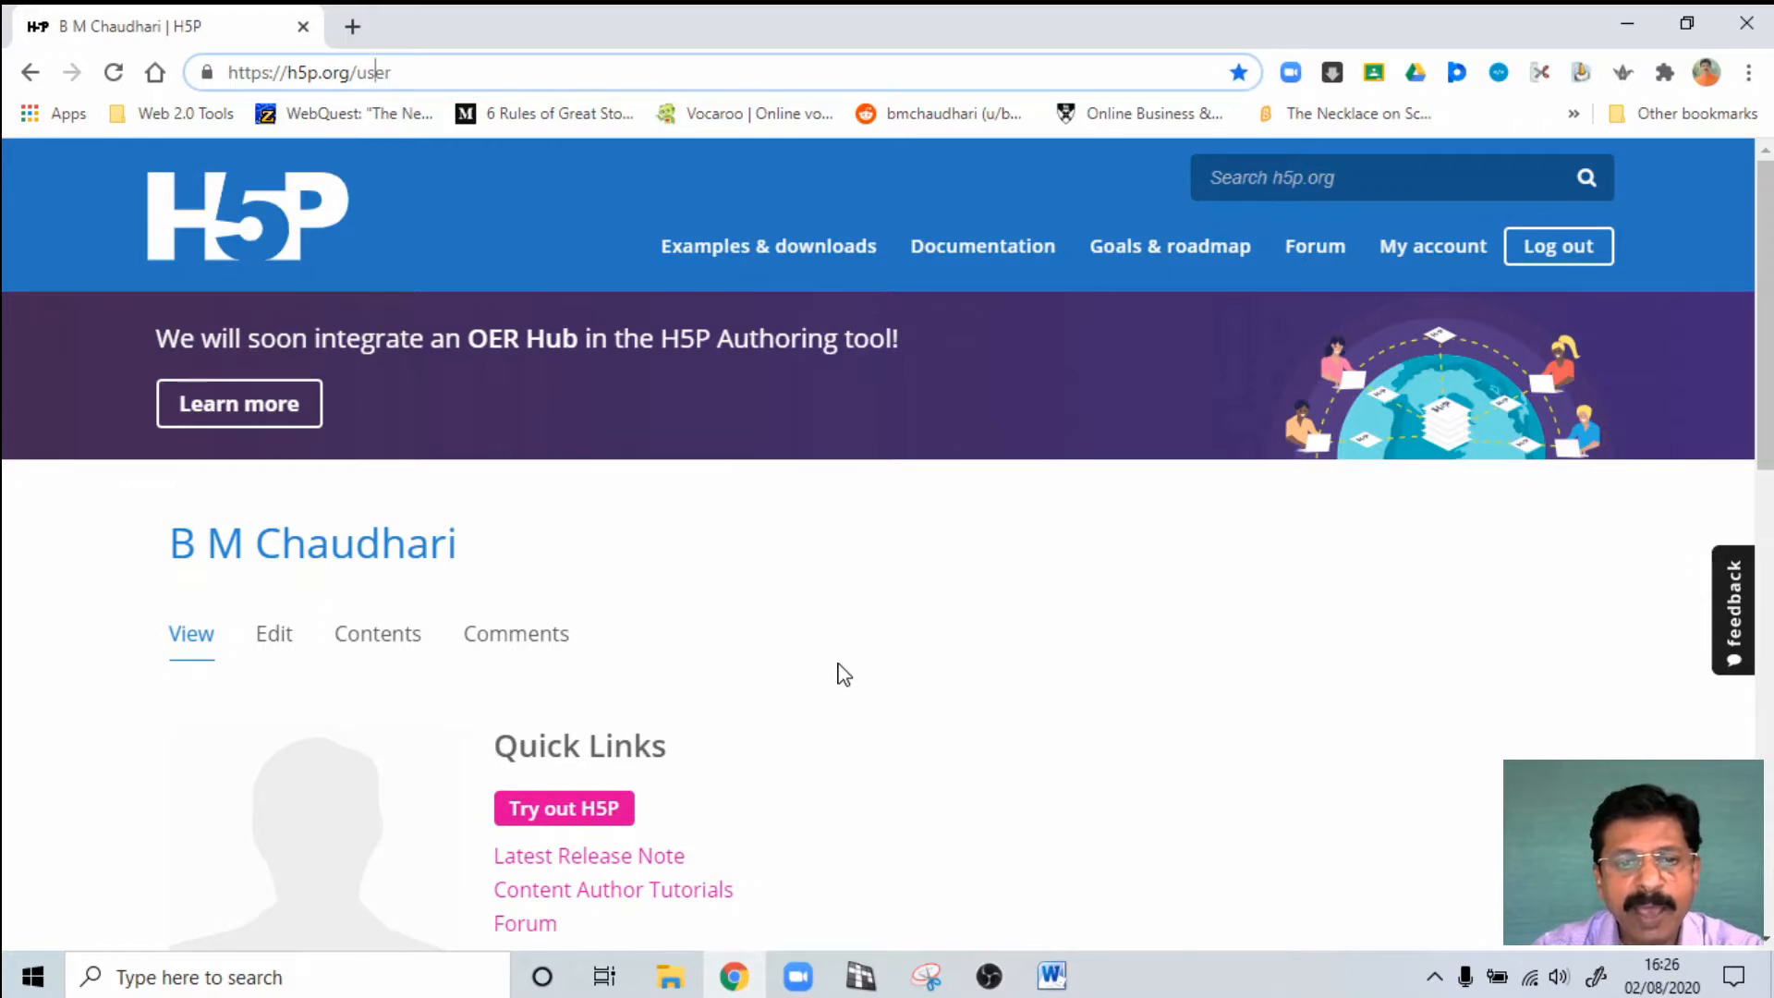
{"action": "mouse_move", "coordinate": [357, 610]}
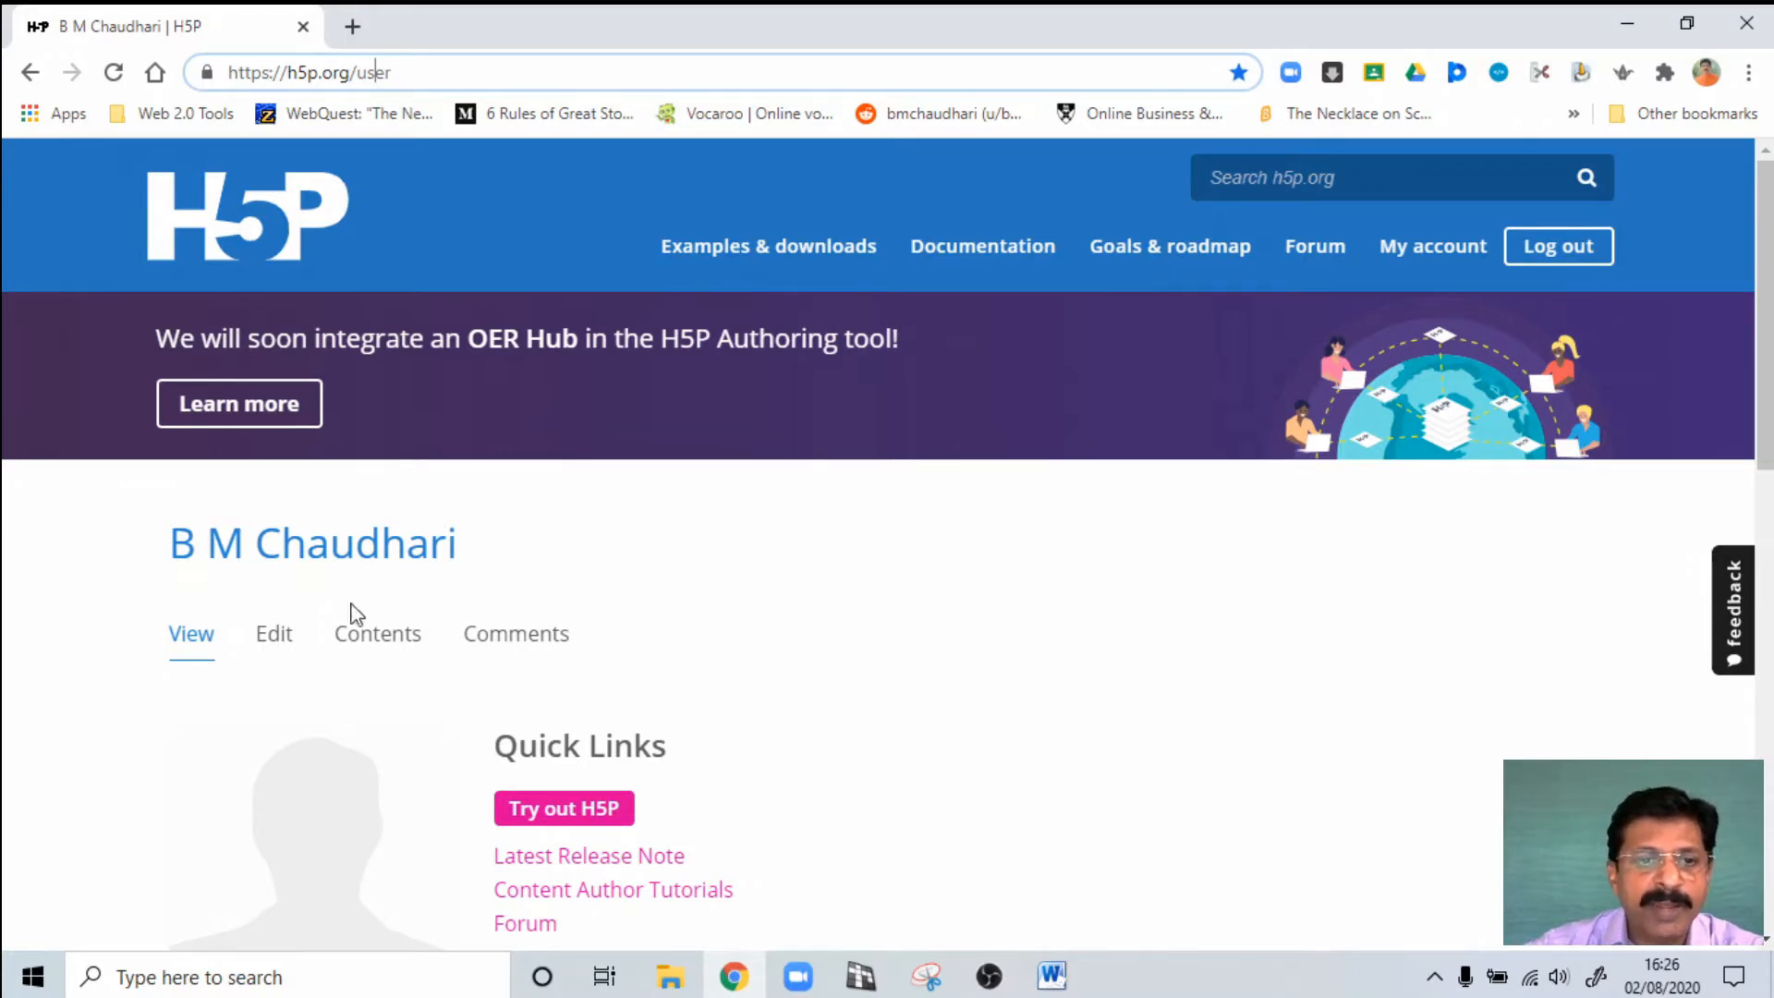
{"action": "mouse_move", "coordinate": [947, 681]}
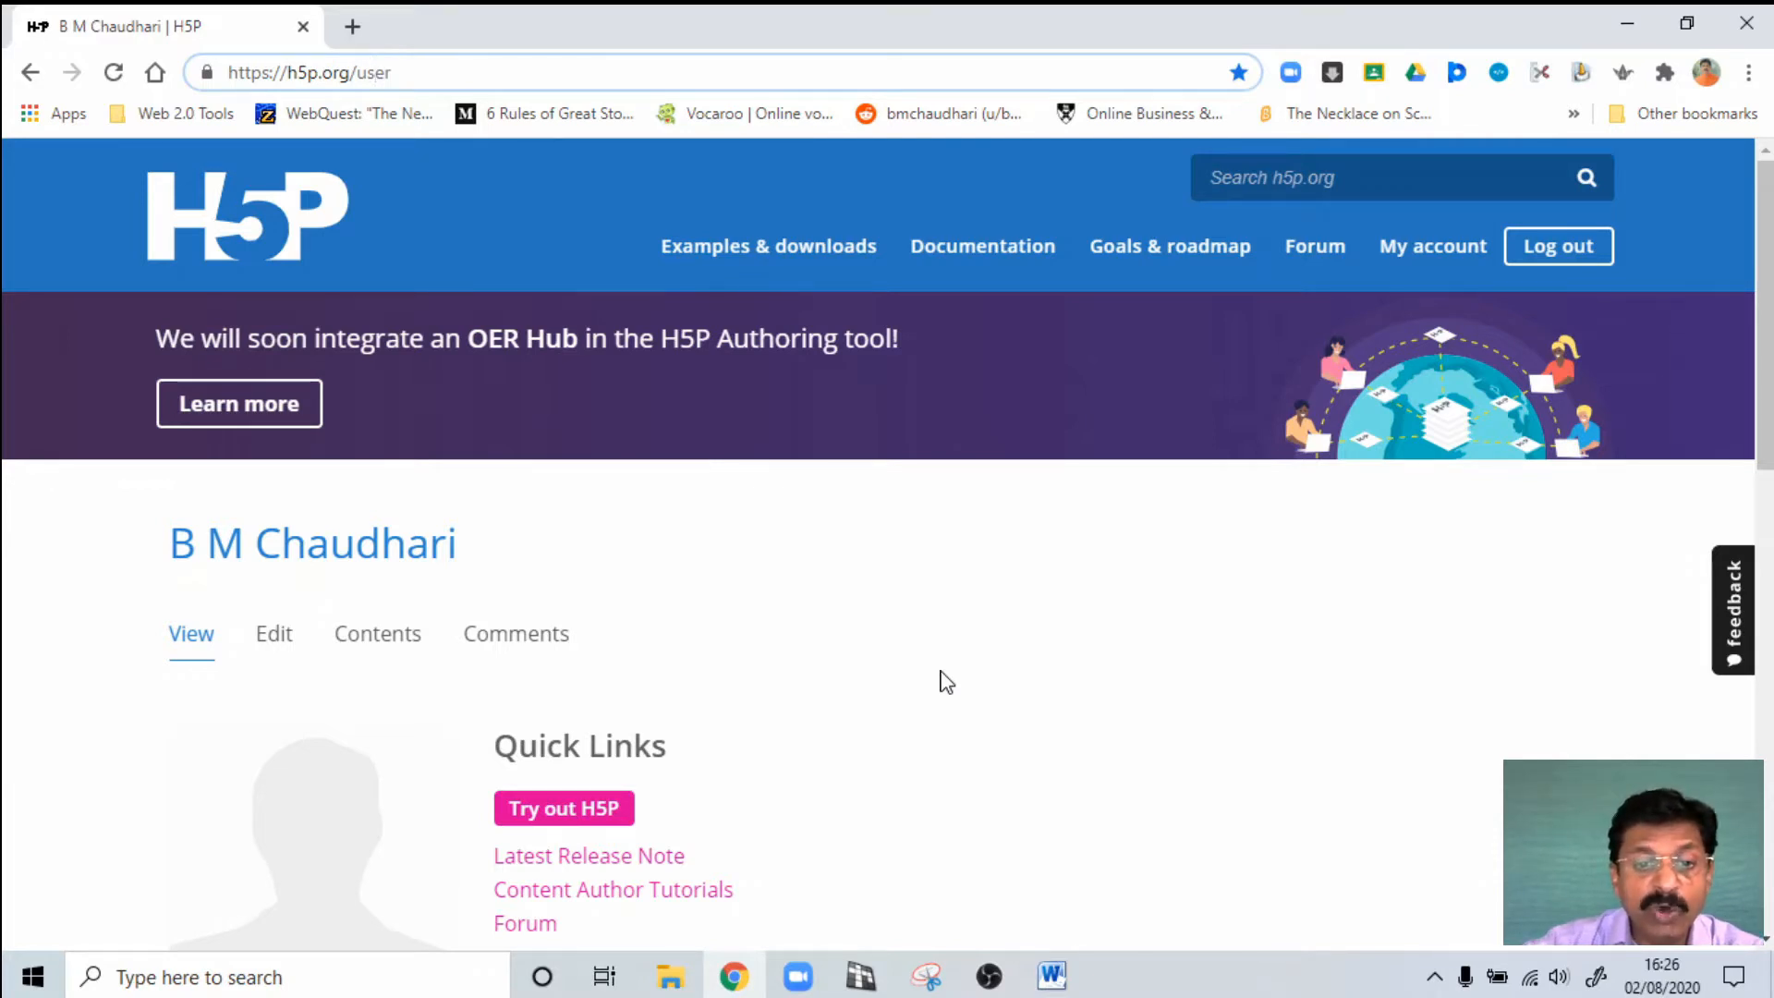
{"action": "mouse_move", "coordinate": [630, 700]}
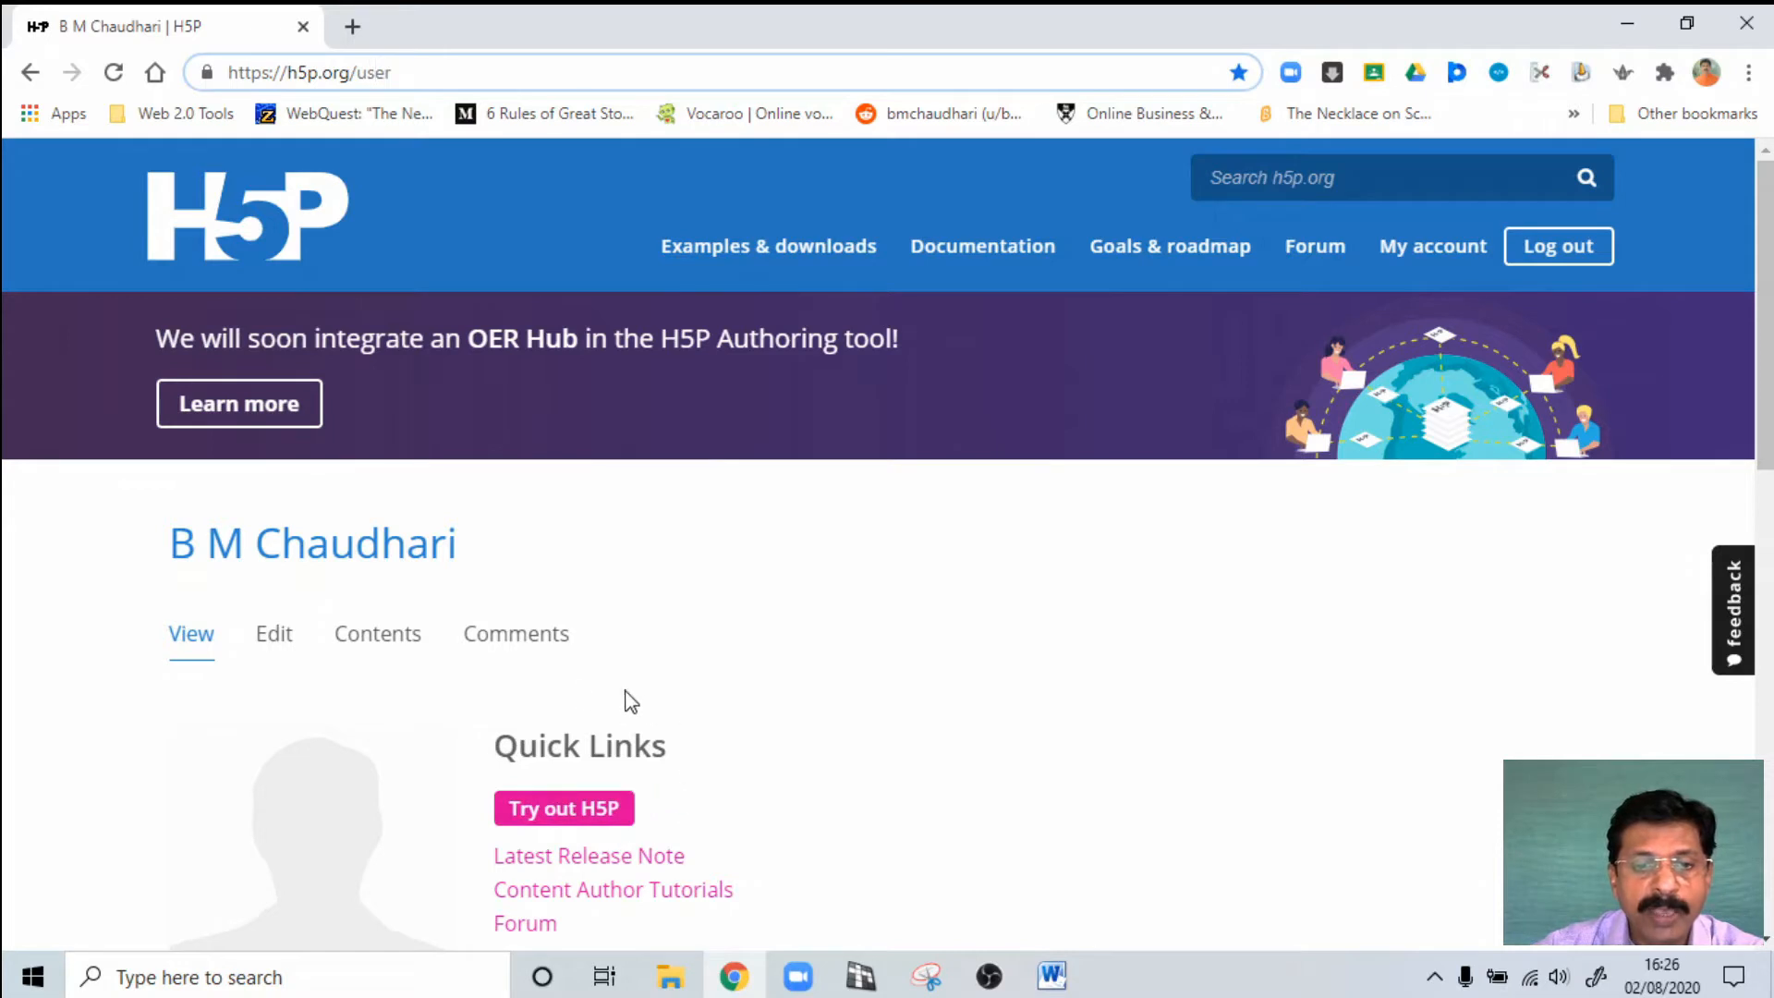
{"action": "mouse_move", "coordinate": [701, 752]}
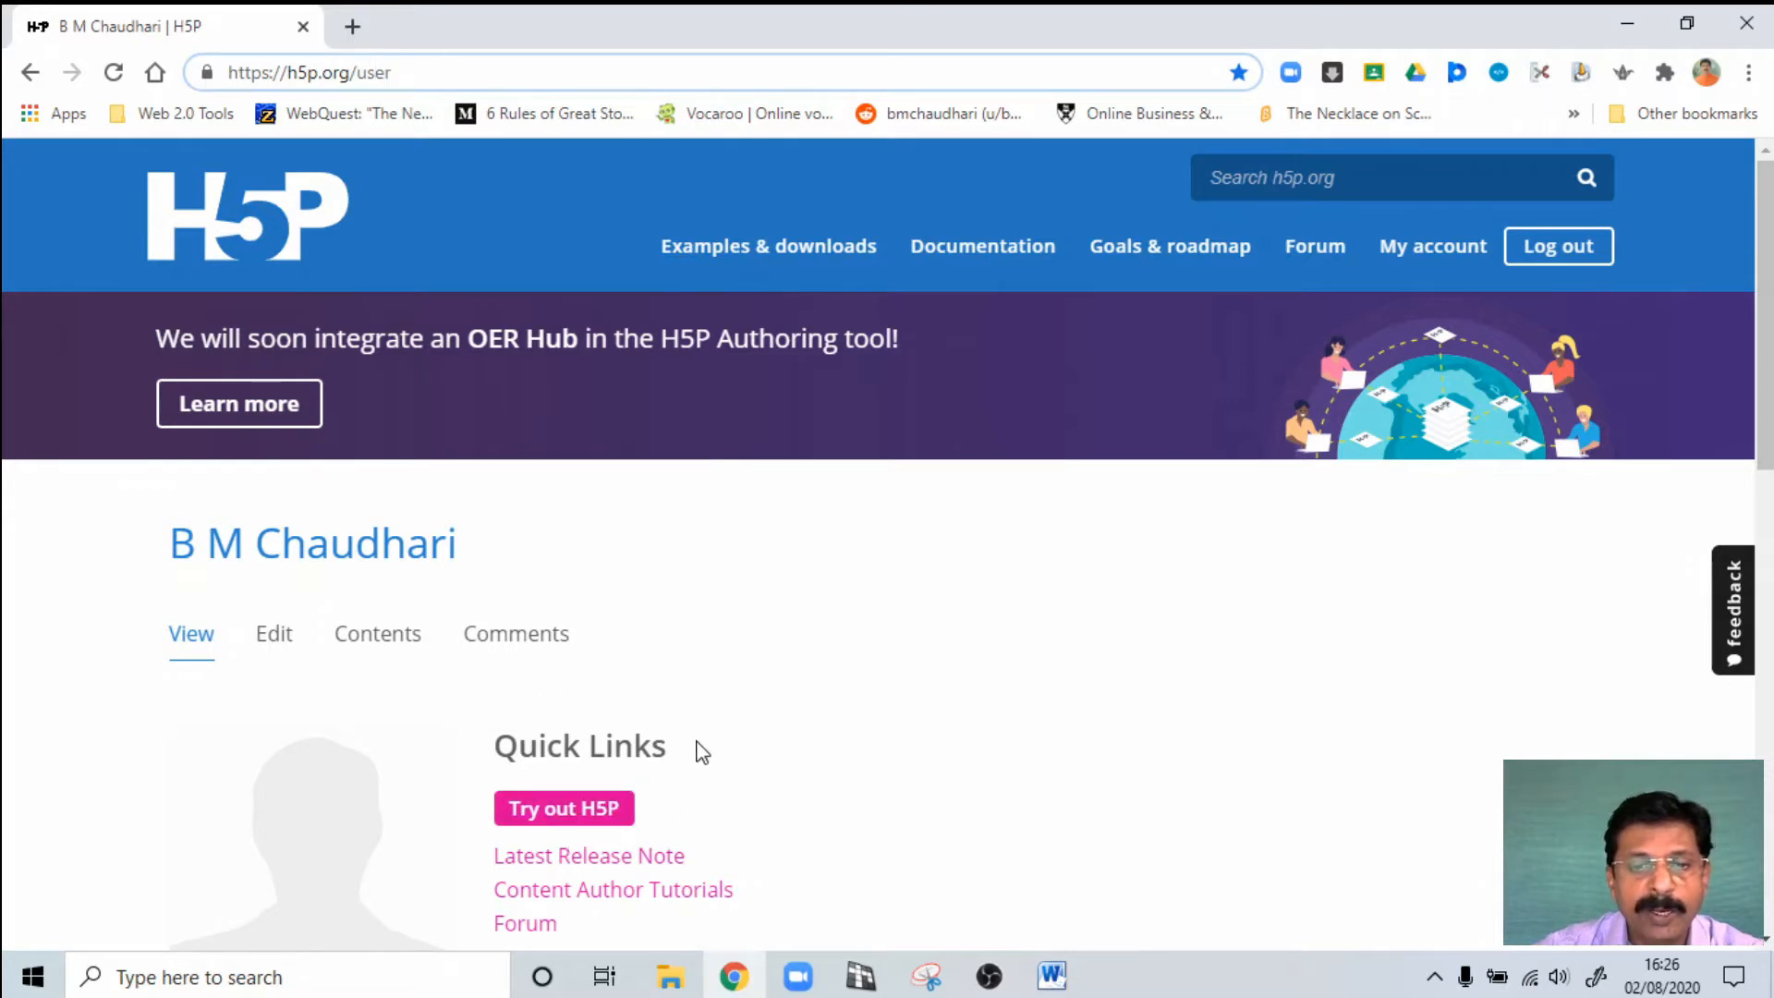
{"action": "mouse_move", "coordinate": [610, 807]}
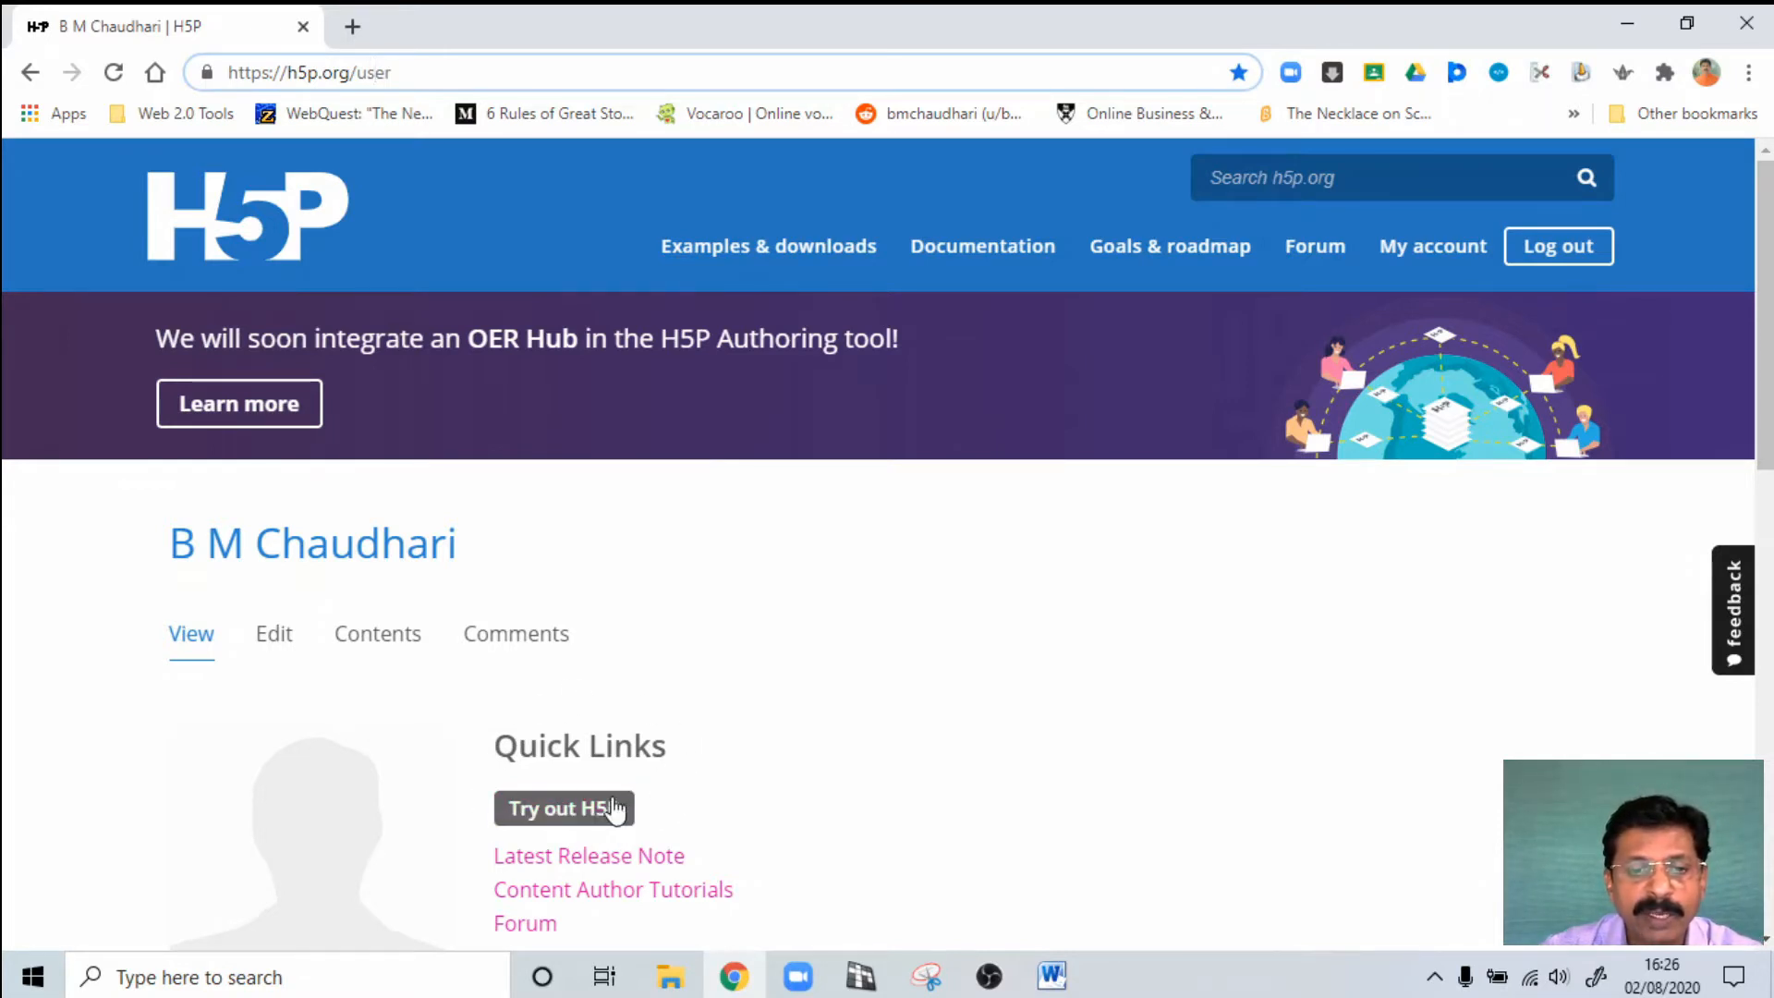
{"action": "mouse_move", "coordinate": [724, 826]}
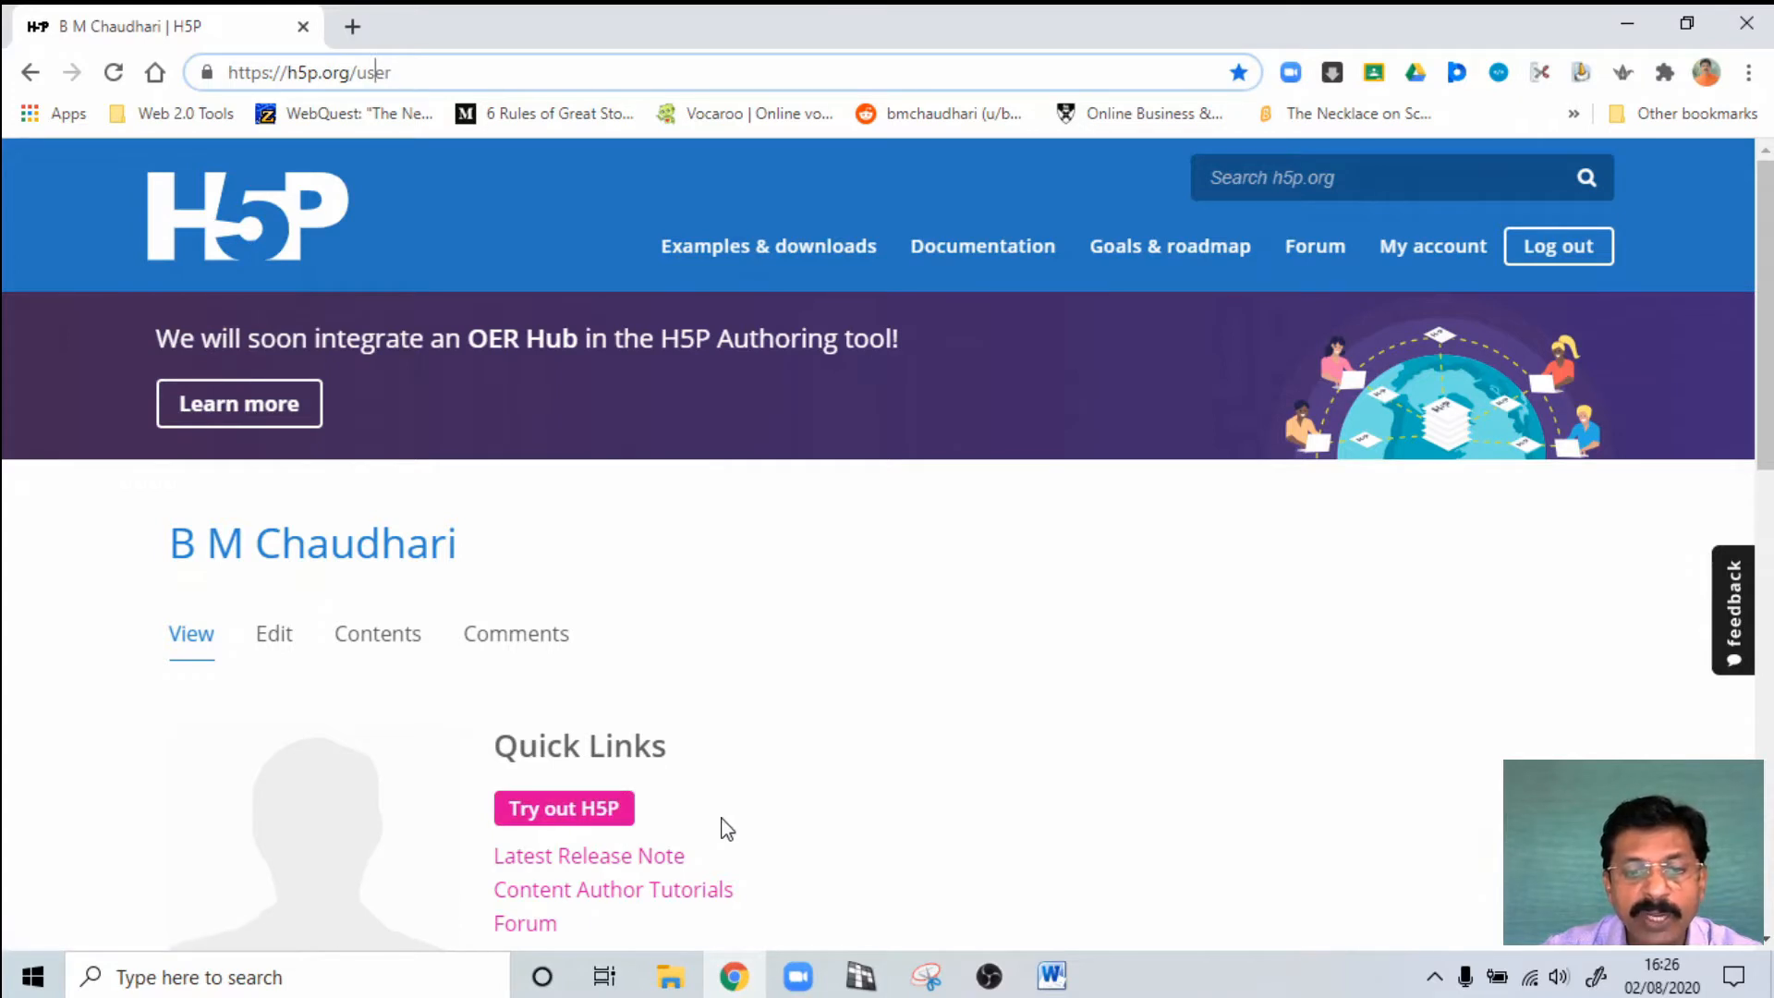
{"action": "mouse_move", "coordinate": [564, 807]}
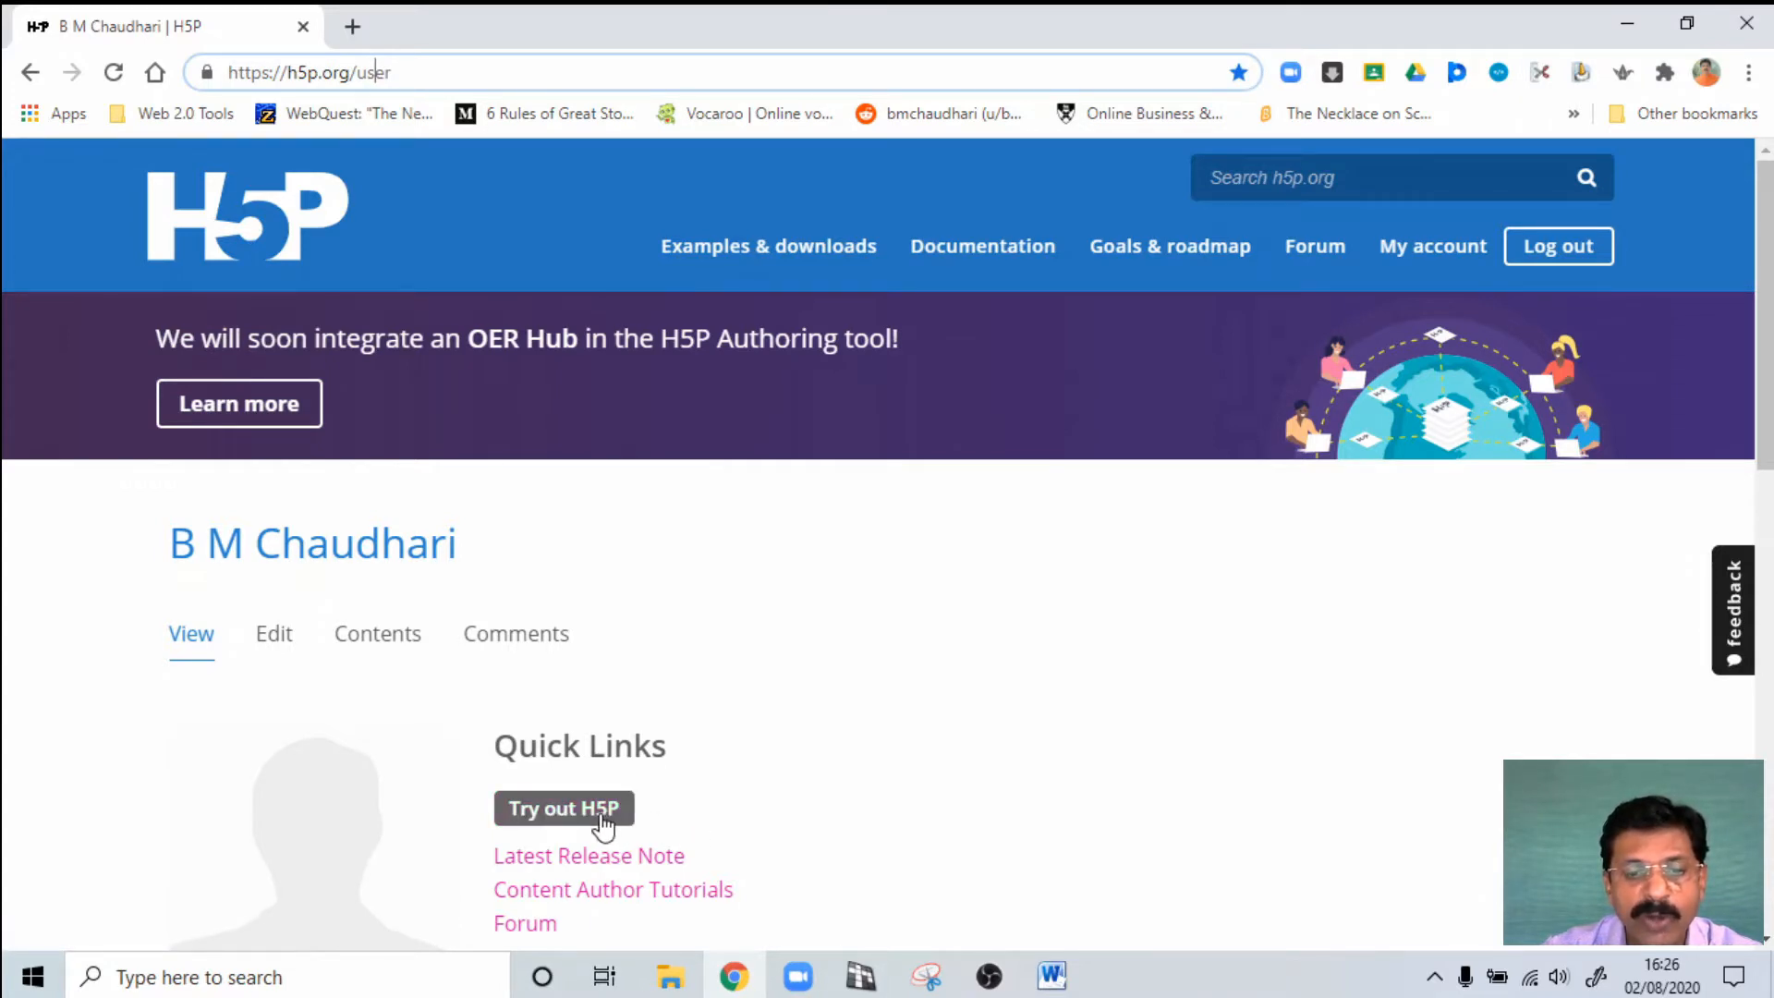
{"action": "mouse_move", "coordinate": [562, 808]}
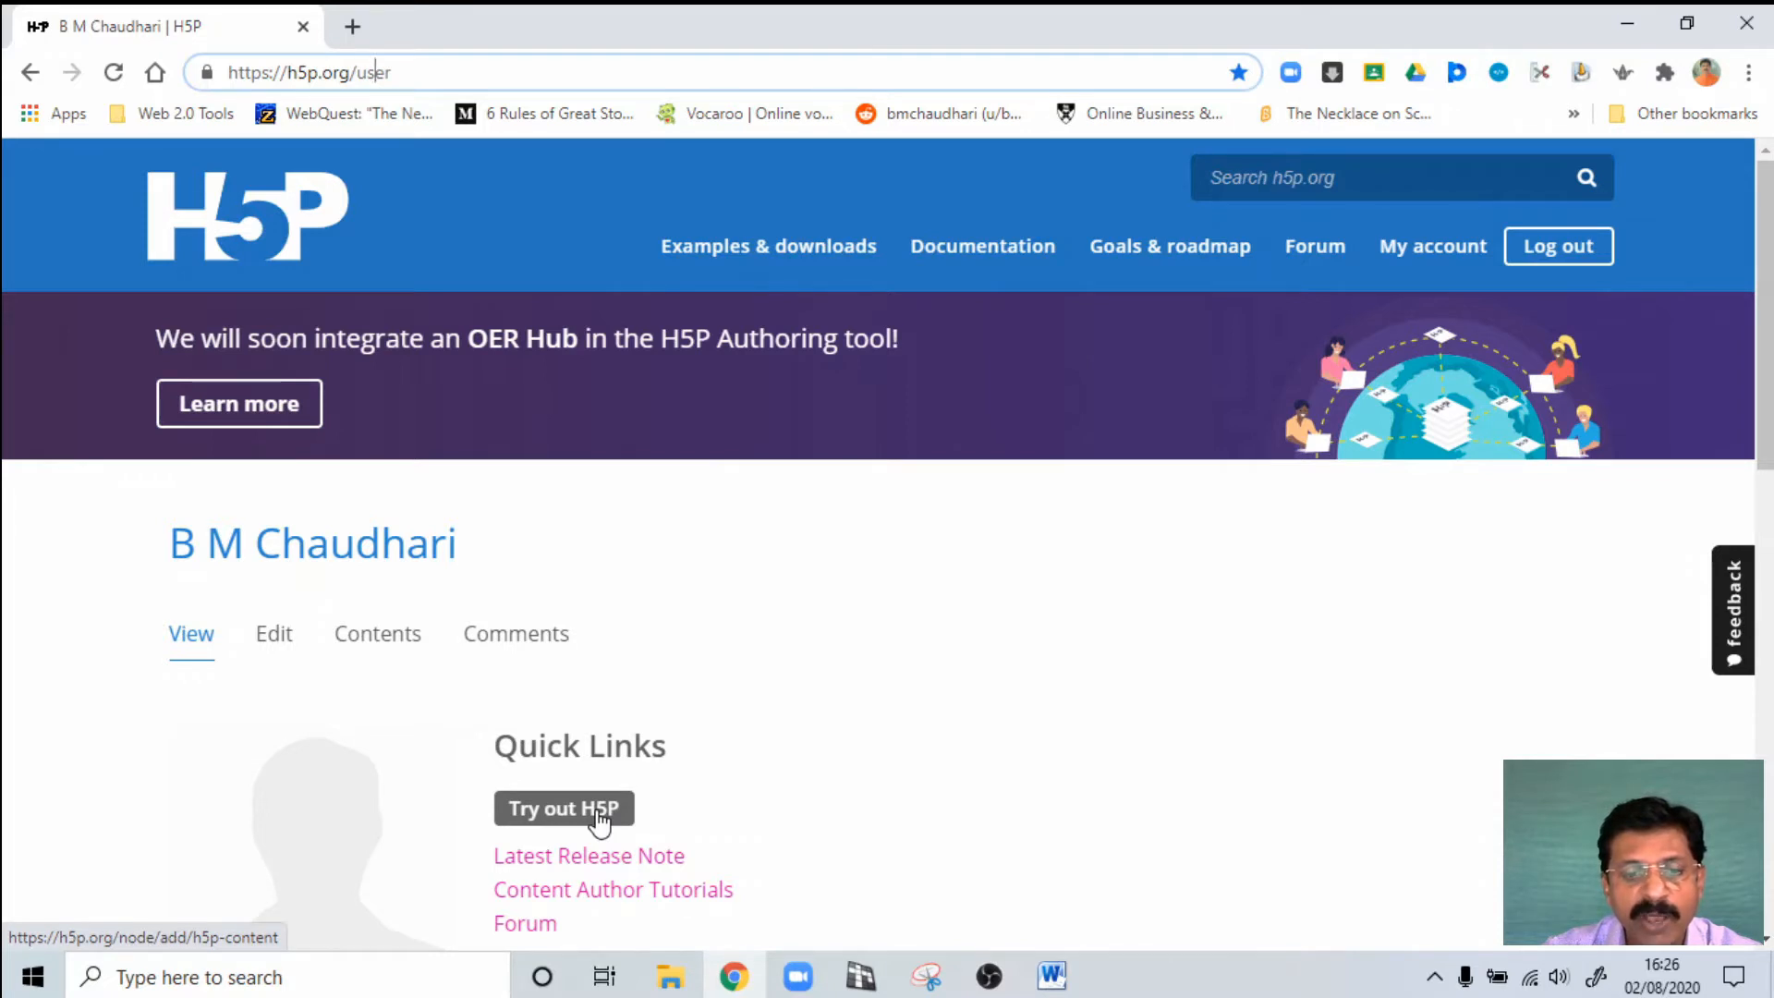
{"action": "left_click", "coordinate": [564, 808]}
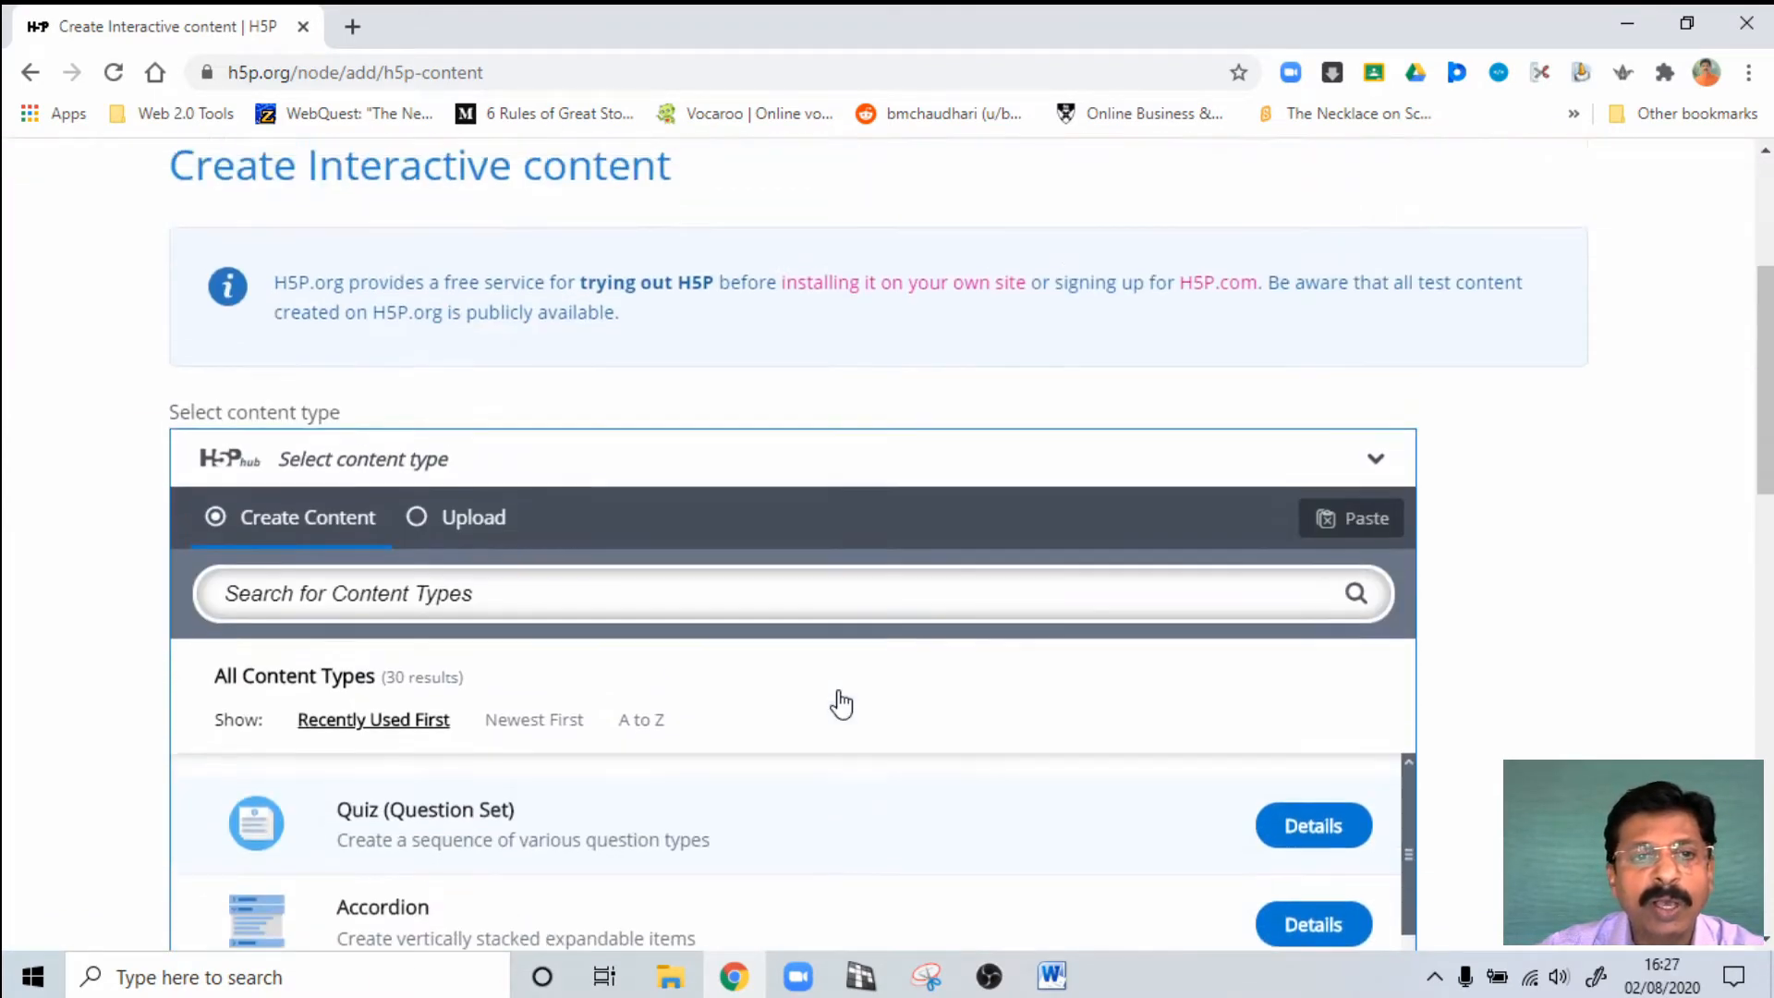
{"action": "scroll", "scroll_direction": "up", "scroll_amount": 3}
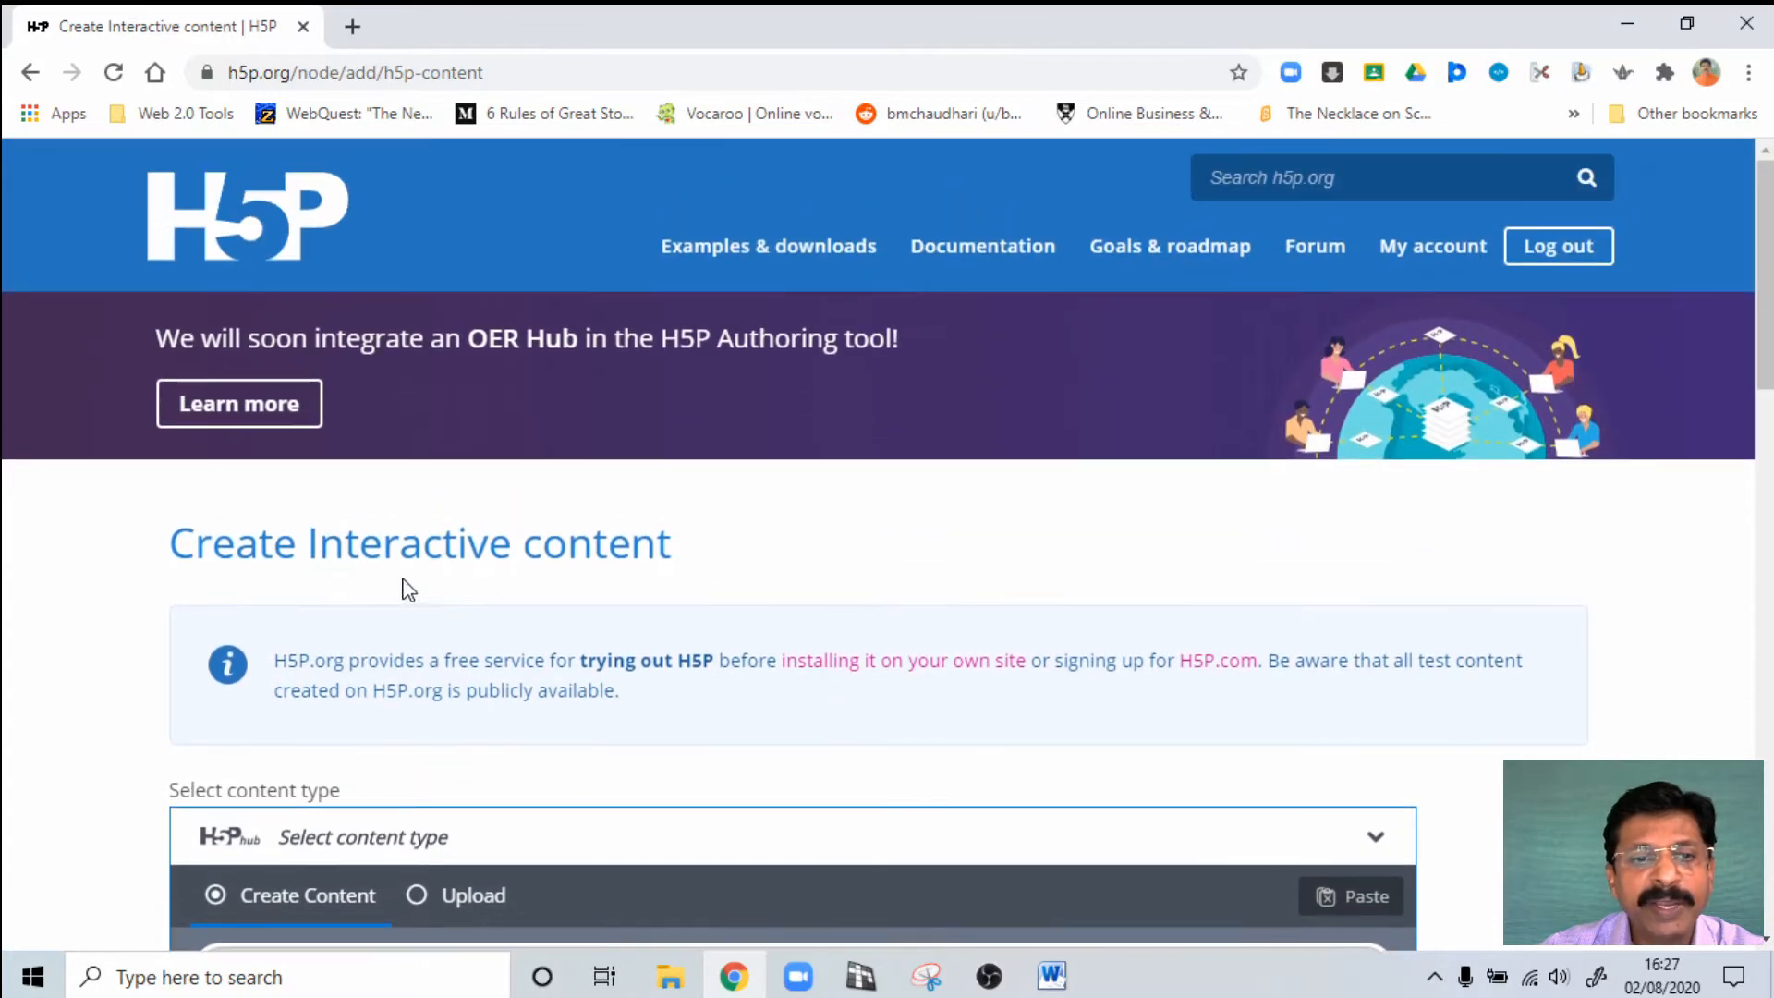
{"action": "mouse_move", "coordinate": [726, 757]}
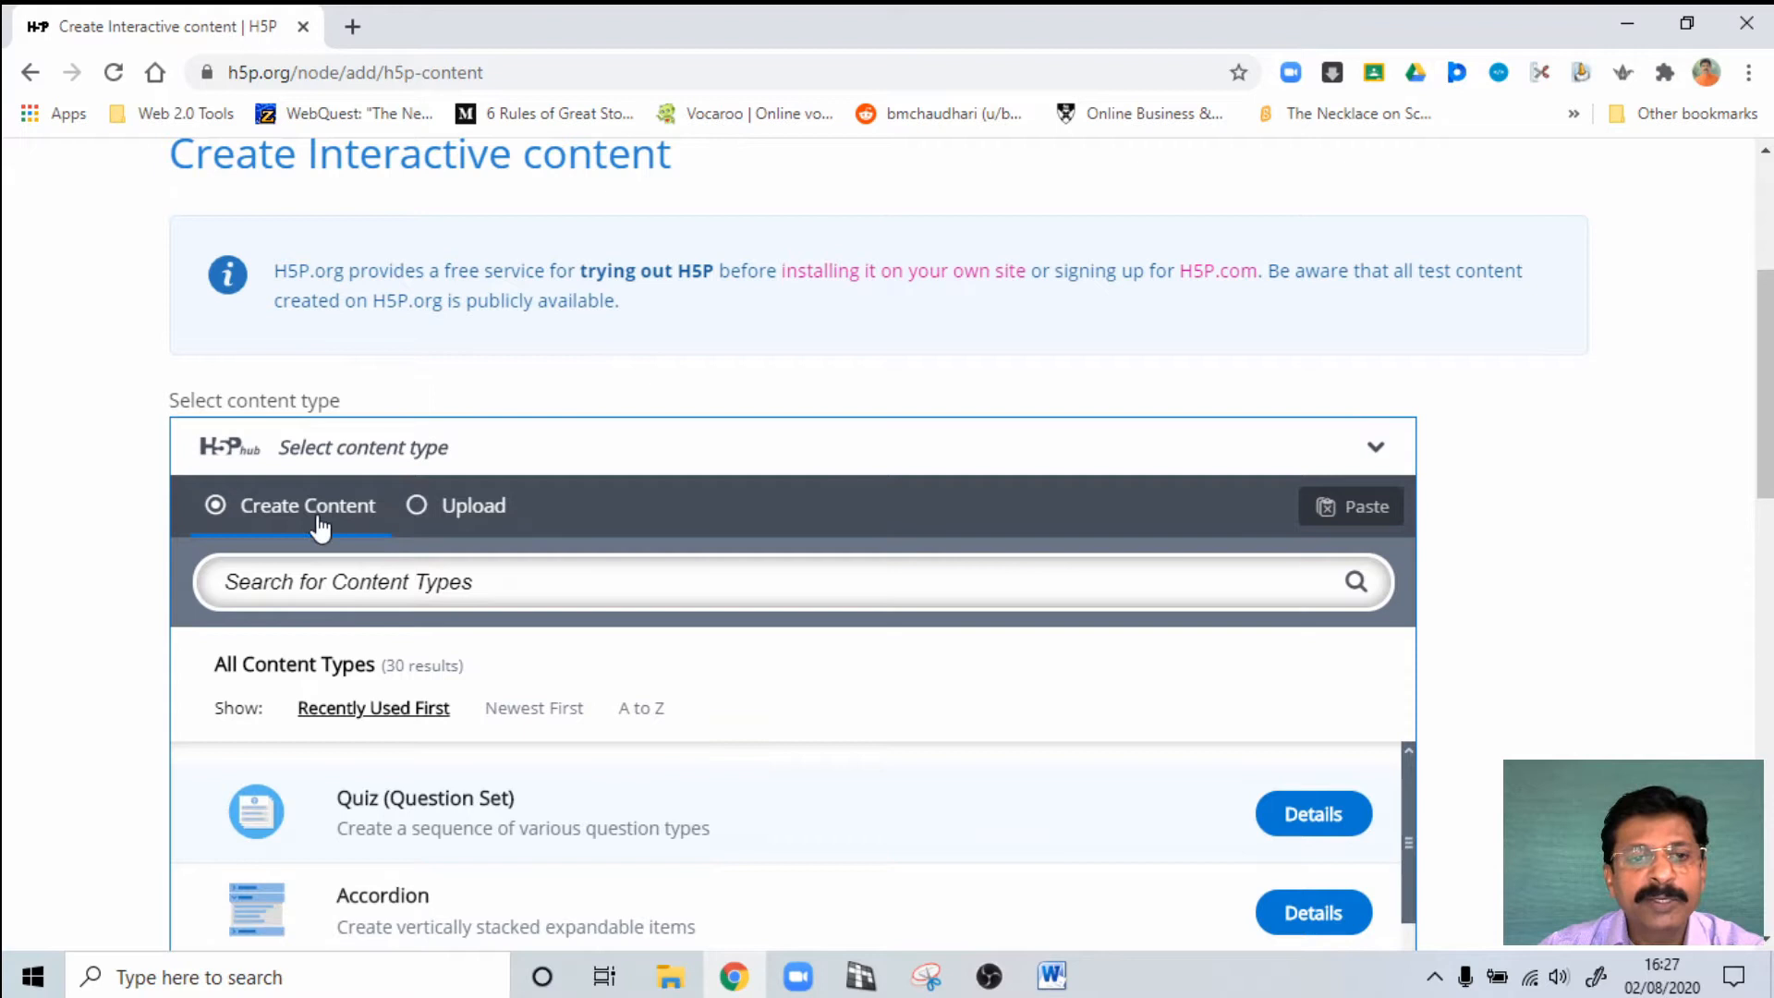
{"action": "mouse_move", "coordinate": [840, 653]}
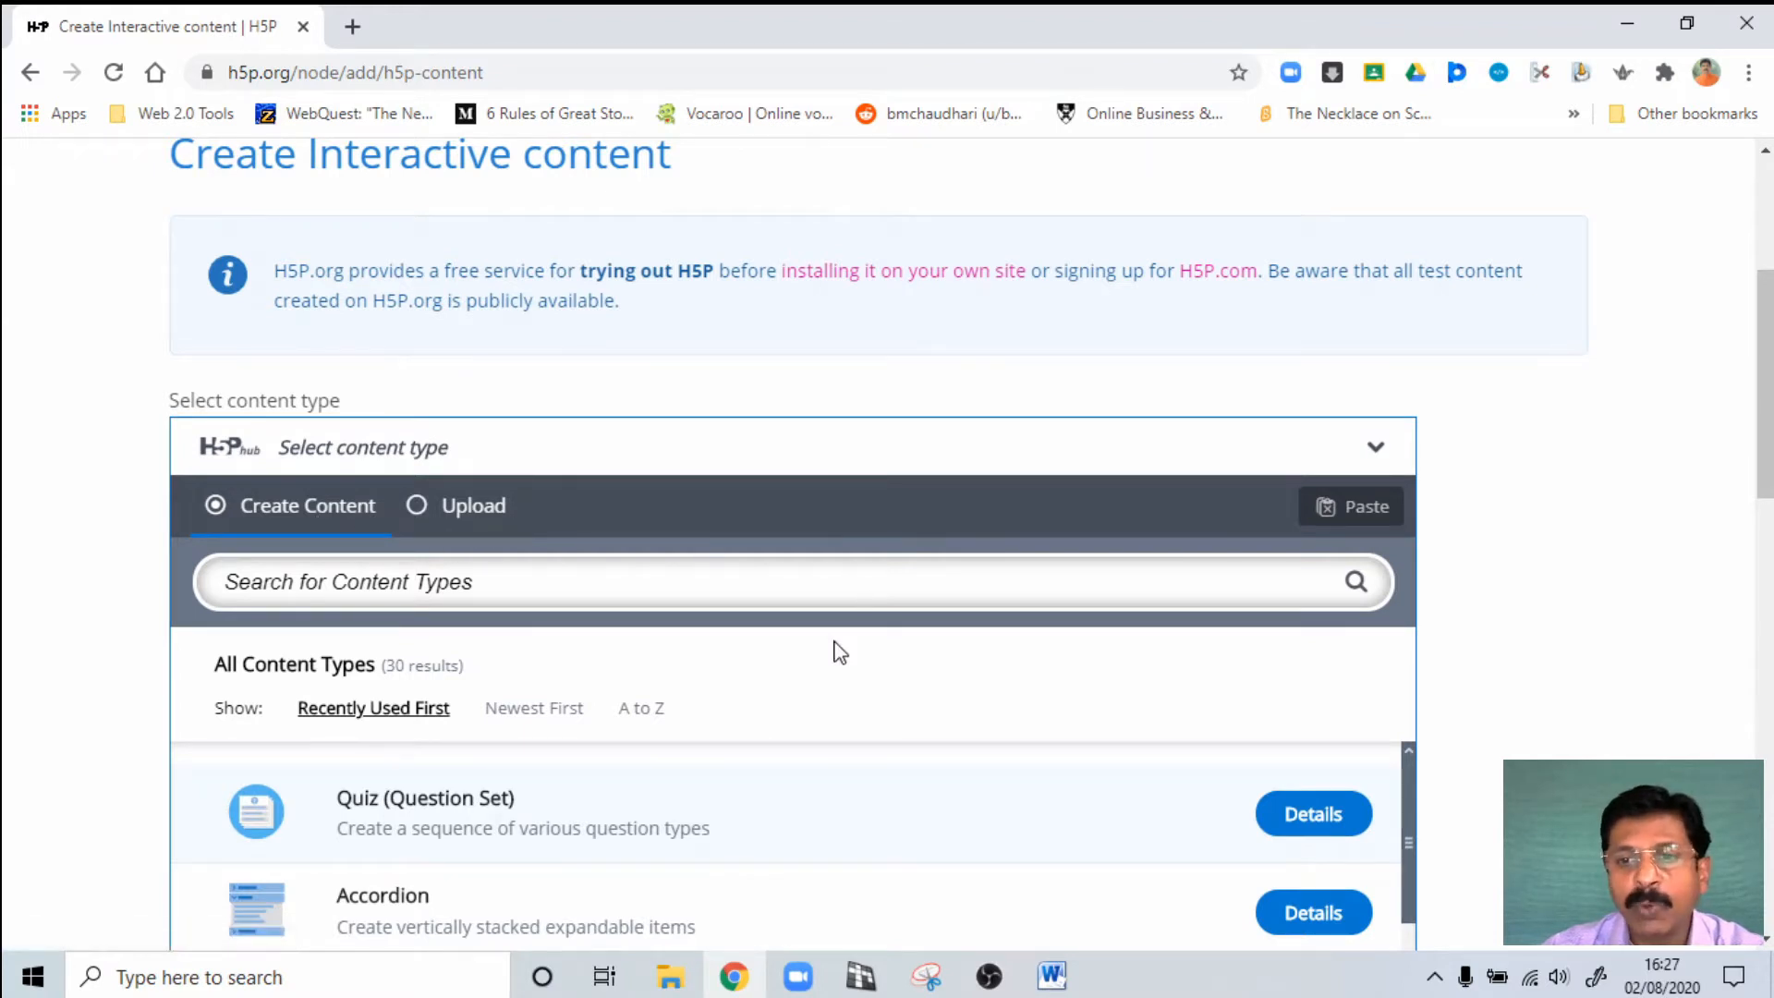
{"action": "scroll", "scroll_direction": "down", "scroll_amount": 3}
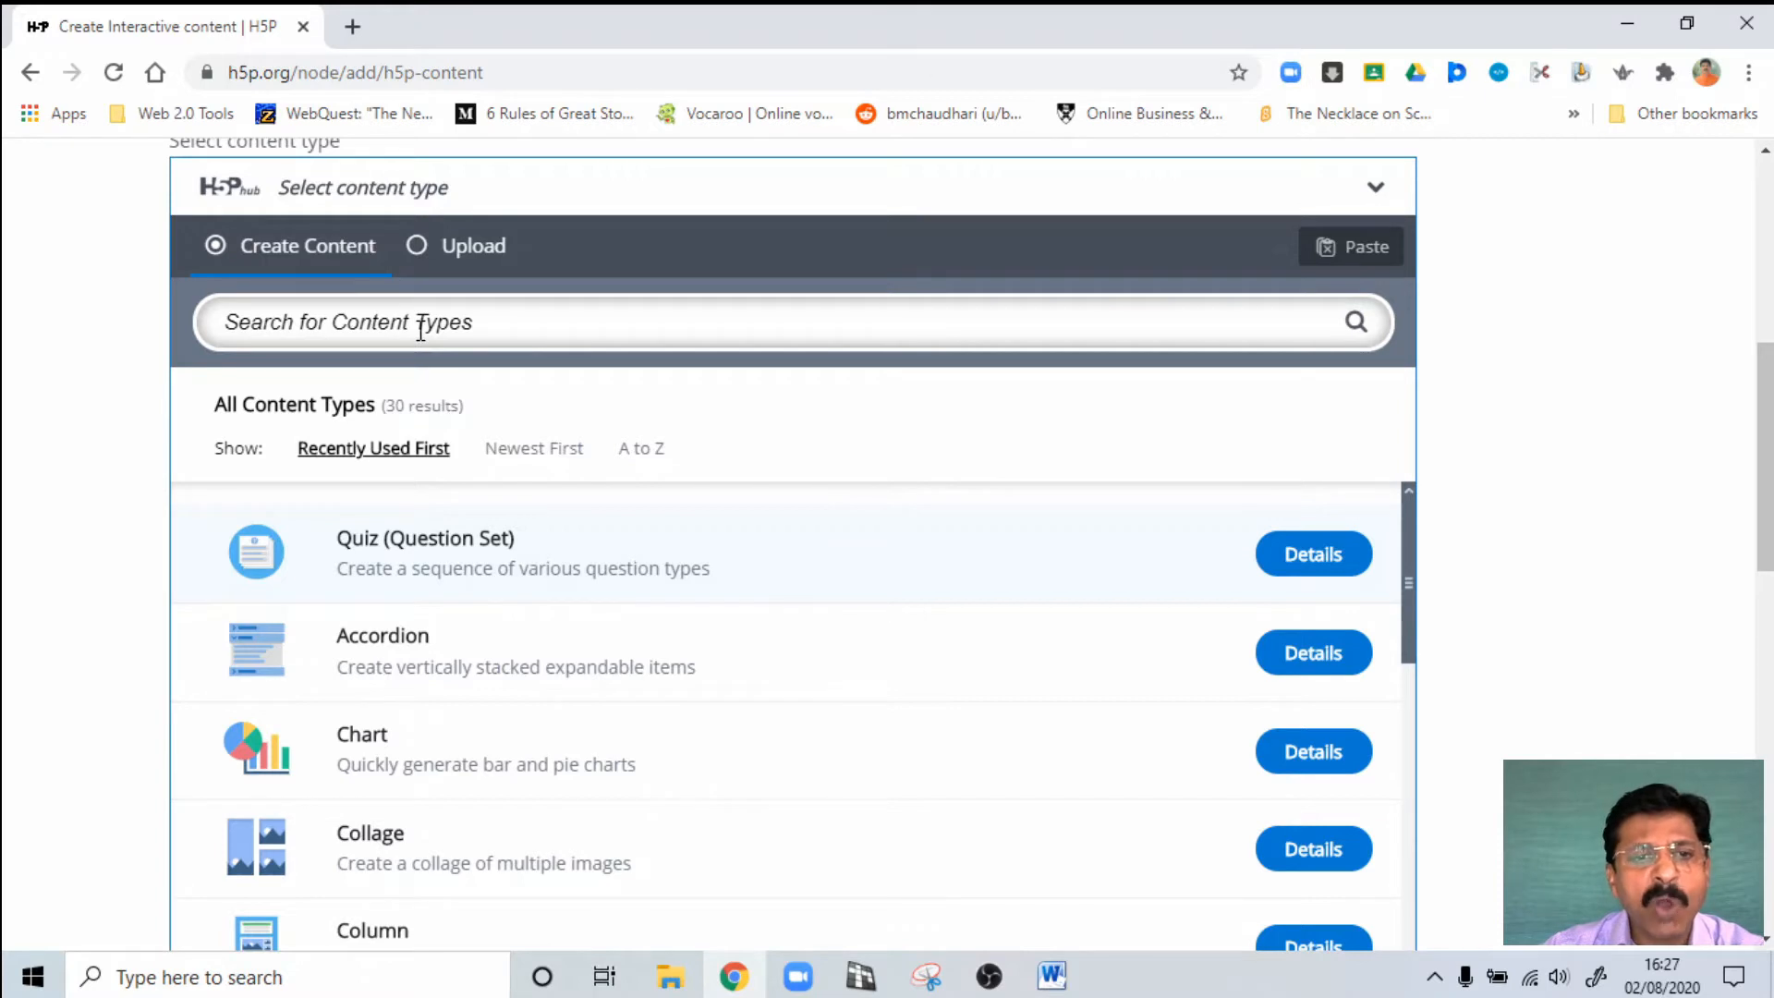
{"action": "mouse_move", "coordinate": [533, 448]}
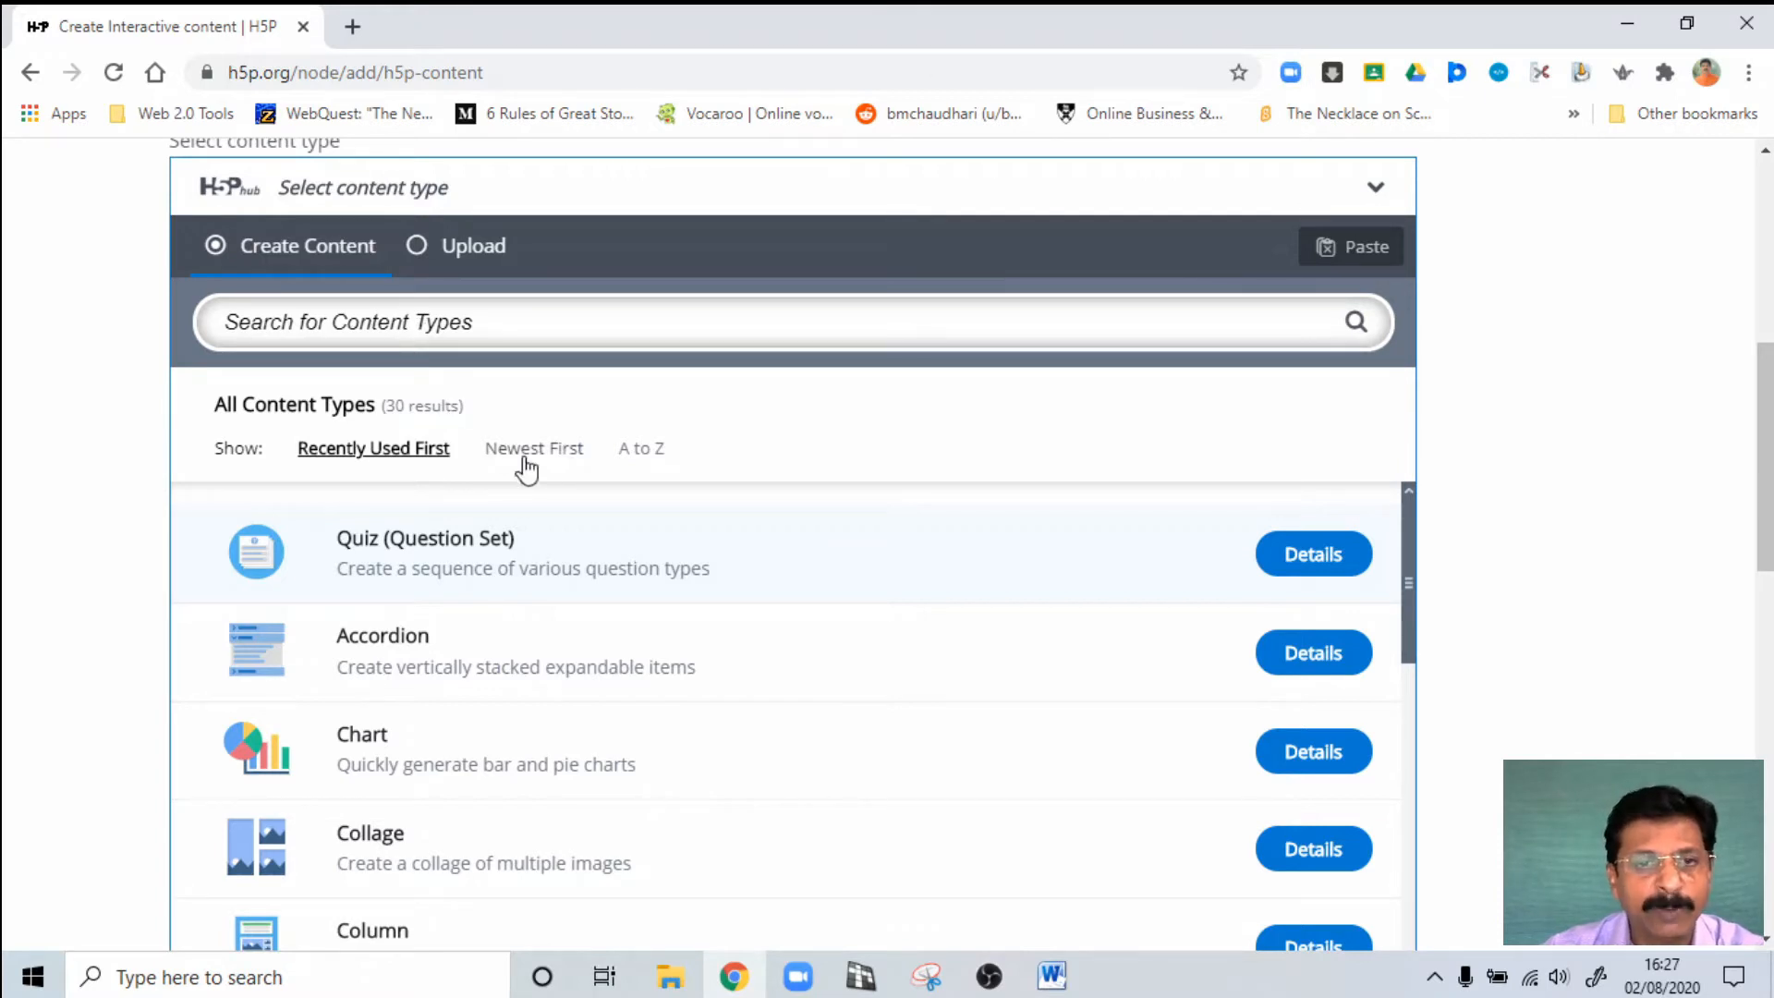
{"action": "mouse_move", "coordinate": [459, 571]}
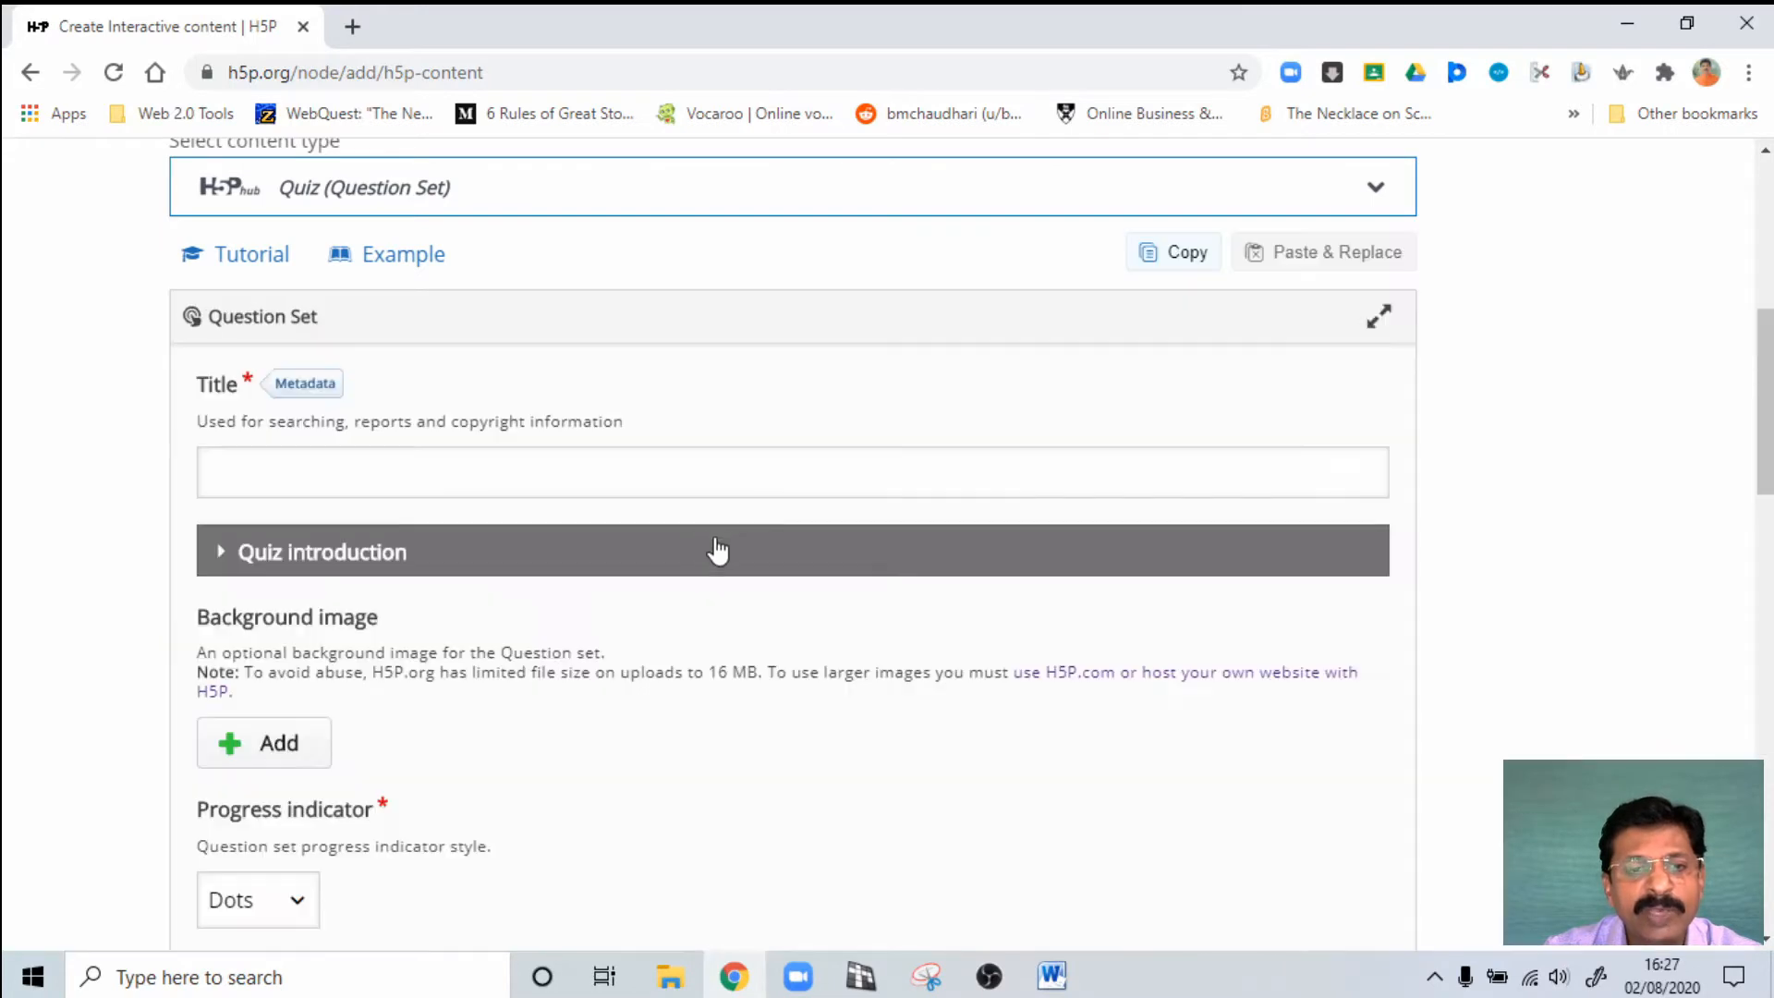
{"action": "mouse_move", "coordinate": [636, 554]}
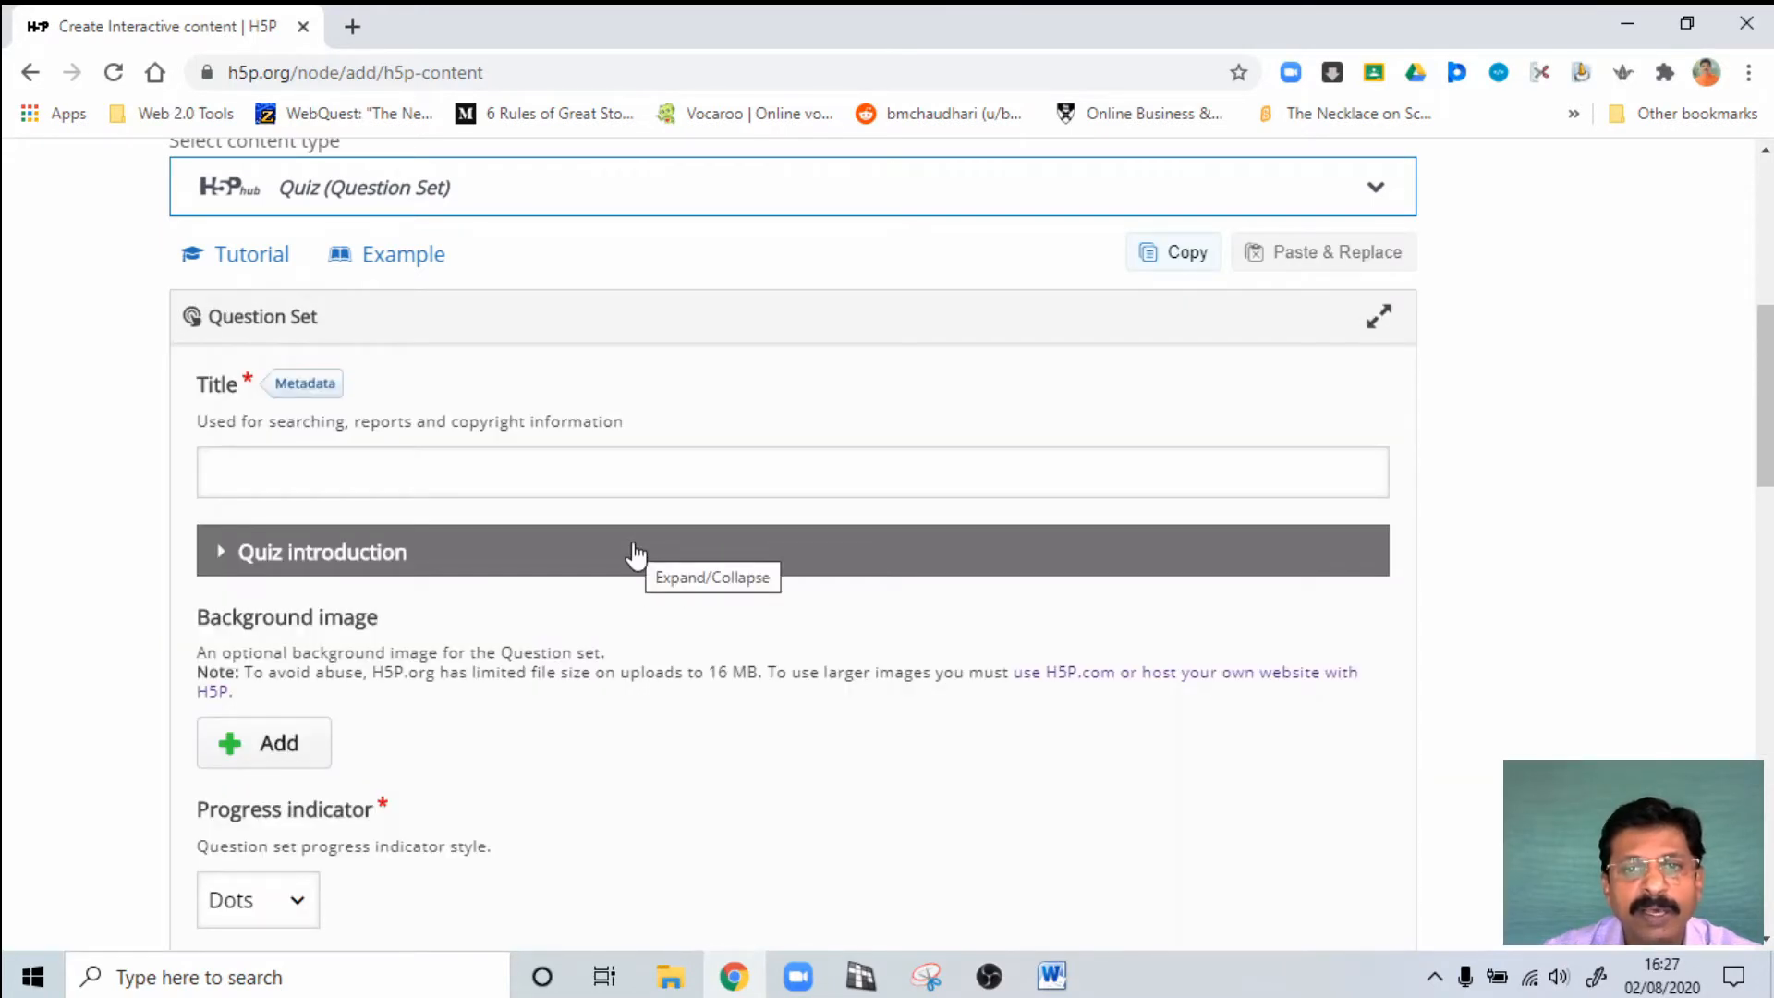
{"action": "scroll", "scroll_direction": "up", "scroll_amount": 3}
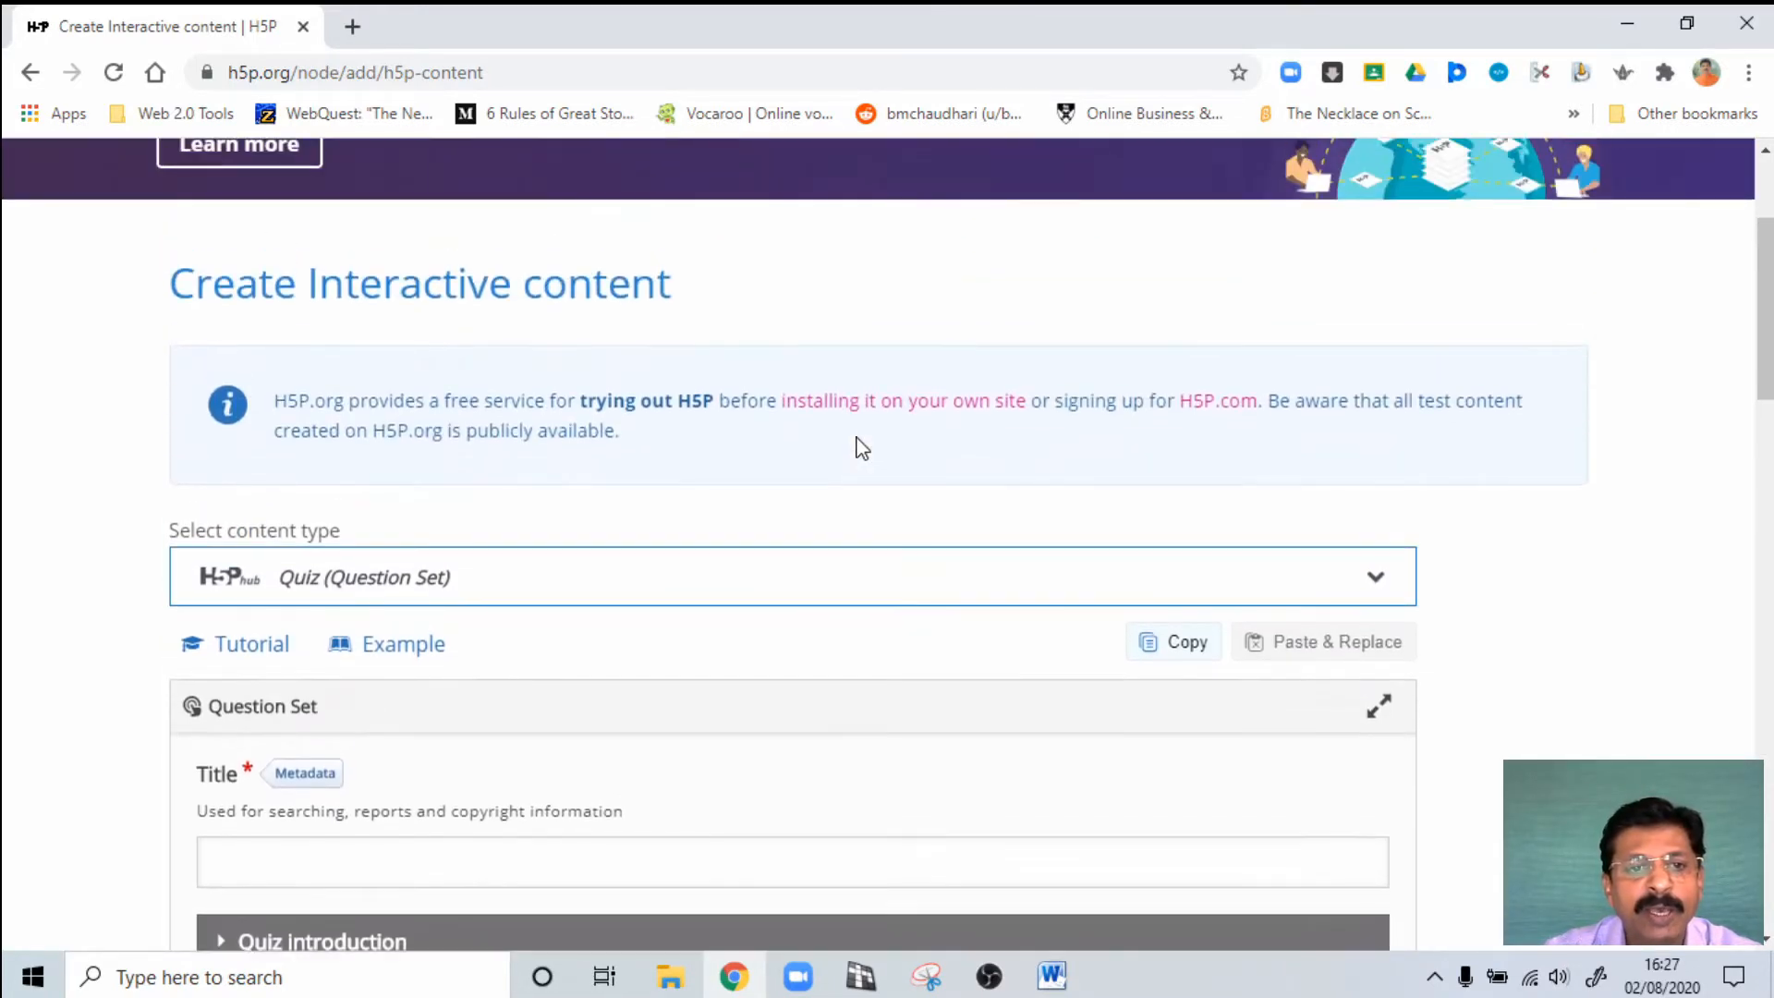
{"action": "scroll", "scroll_direction": "down", "scroll_amount": 3}
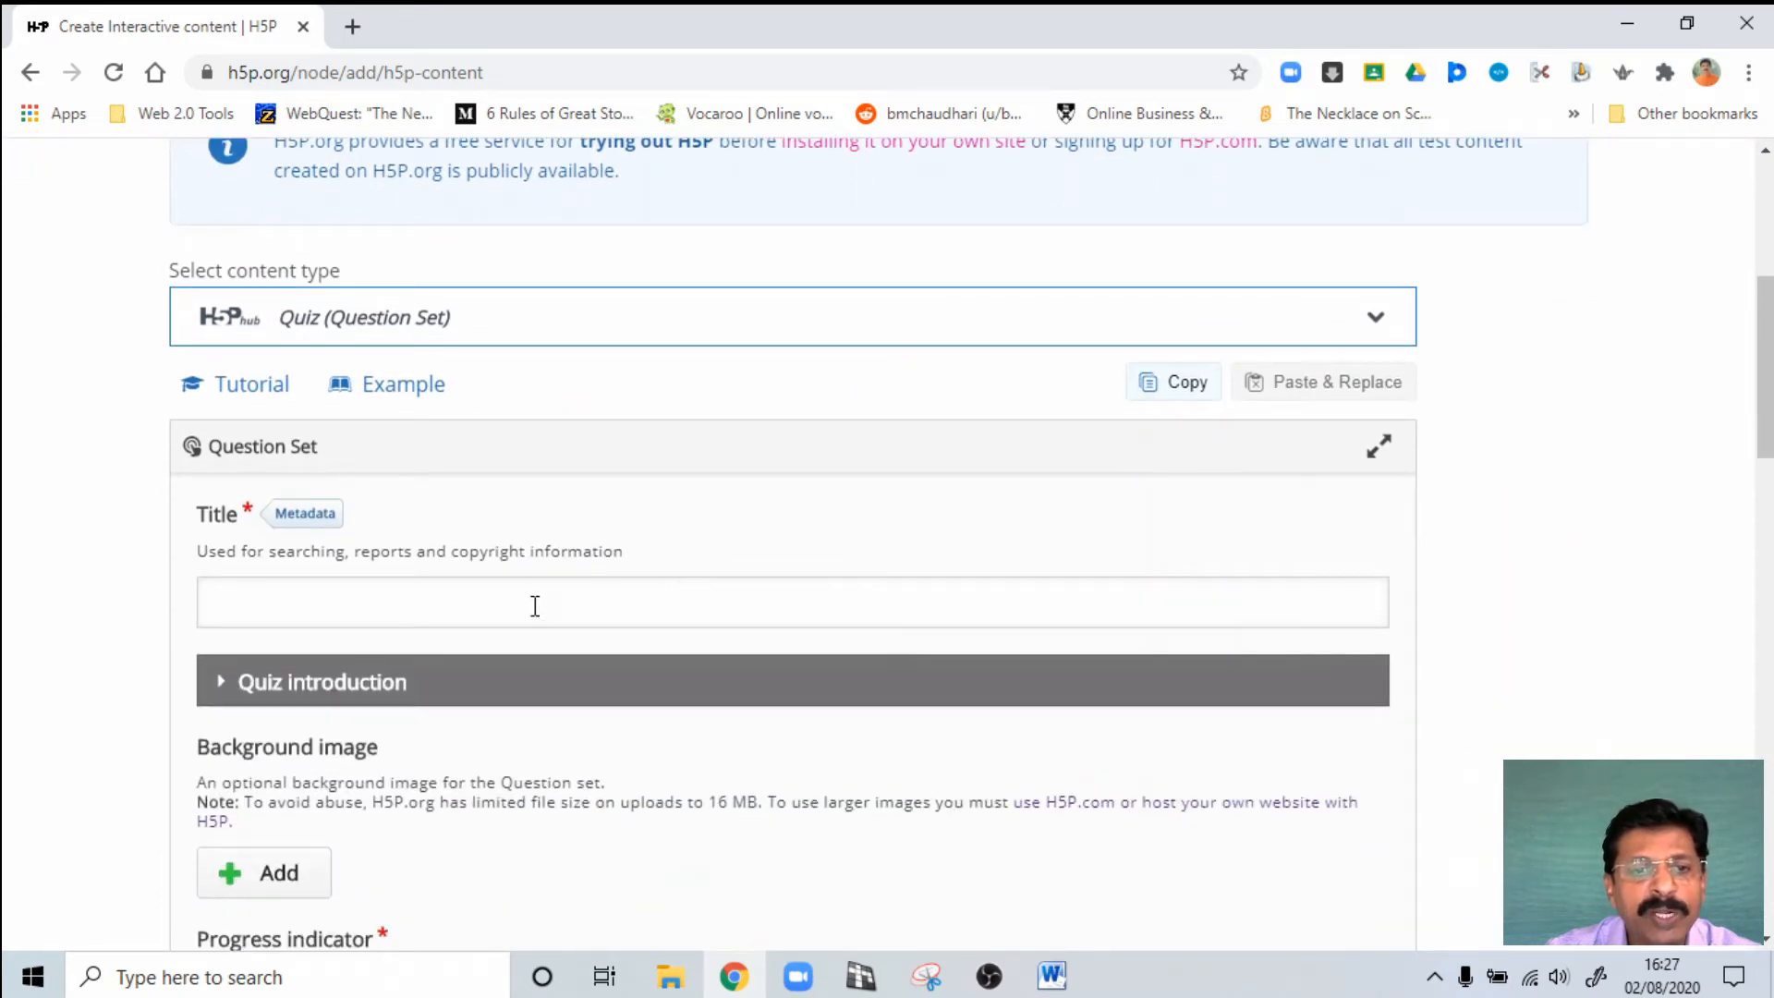
{"action": "mouse_move", "coordinate": [243, 417]}
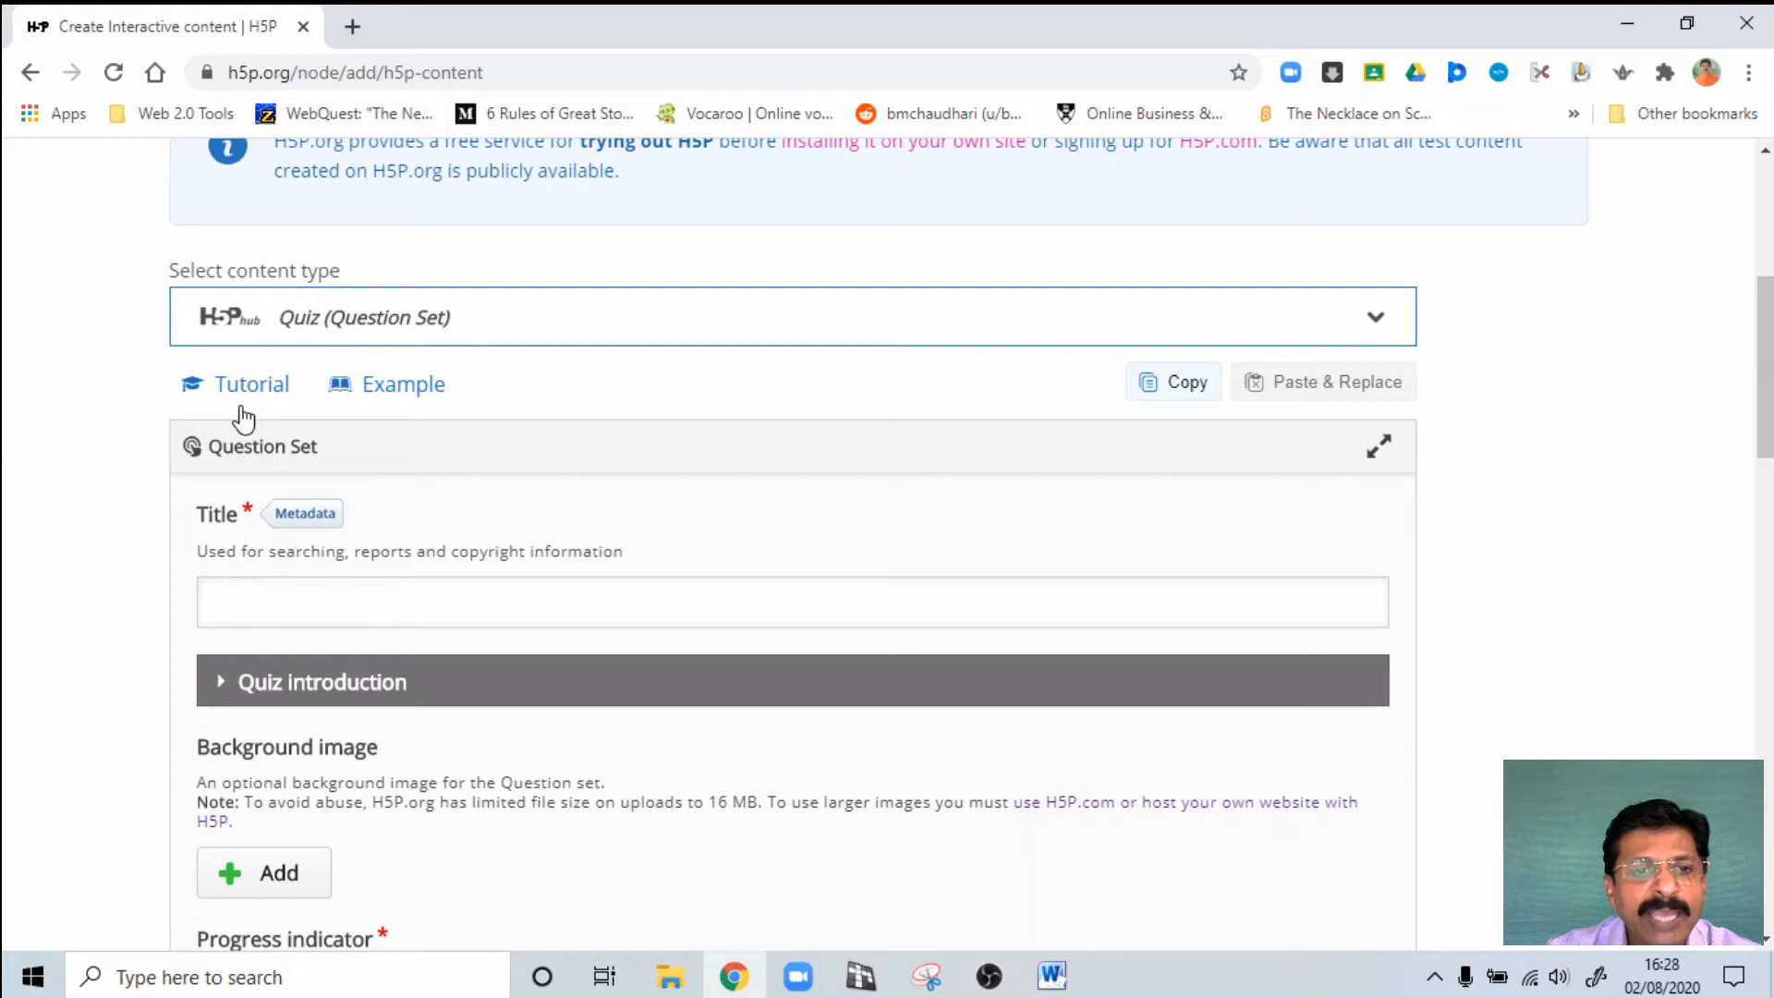
{"action": "mouse_move", "coordinate": [589, 585]}
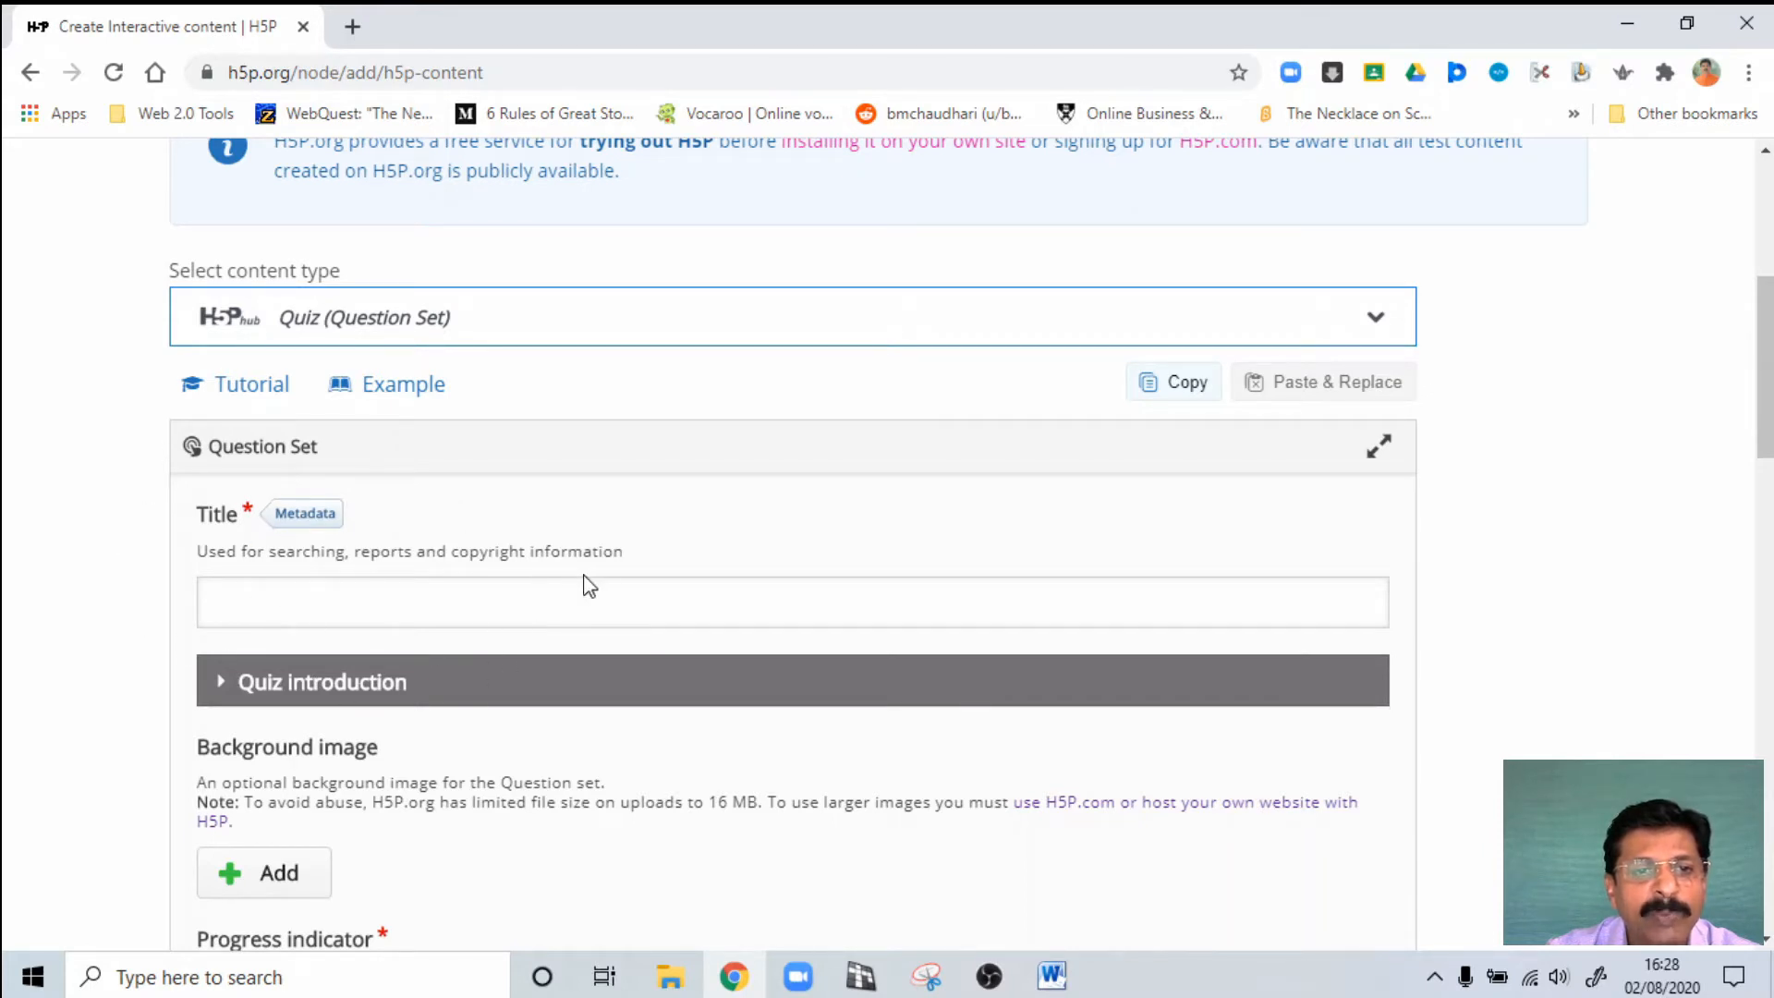
{"action": "mouse_move", "coordinate": [500, 635]}
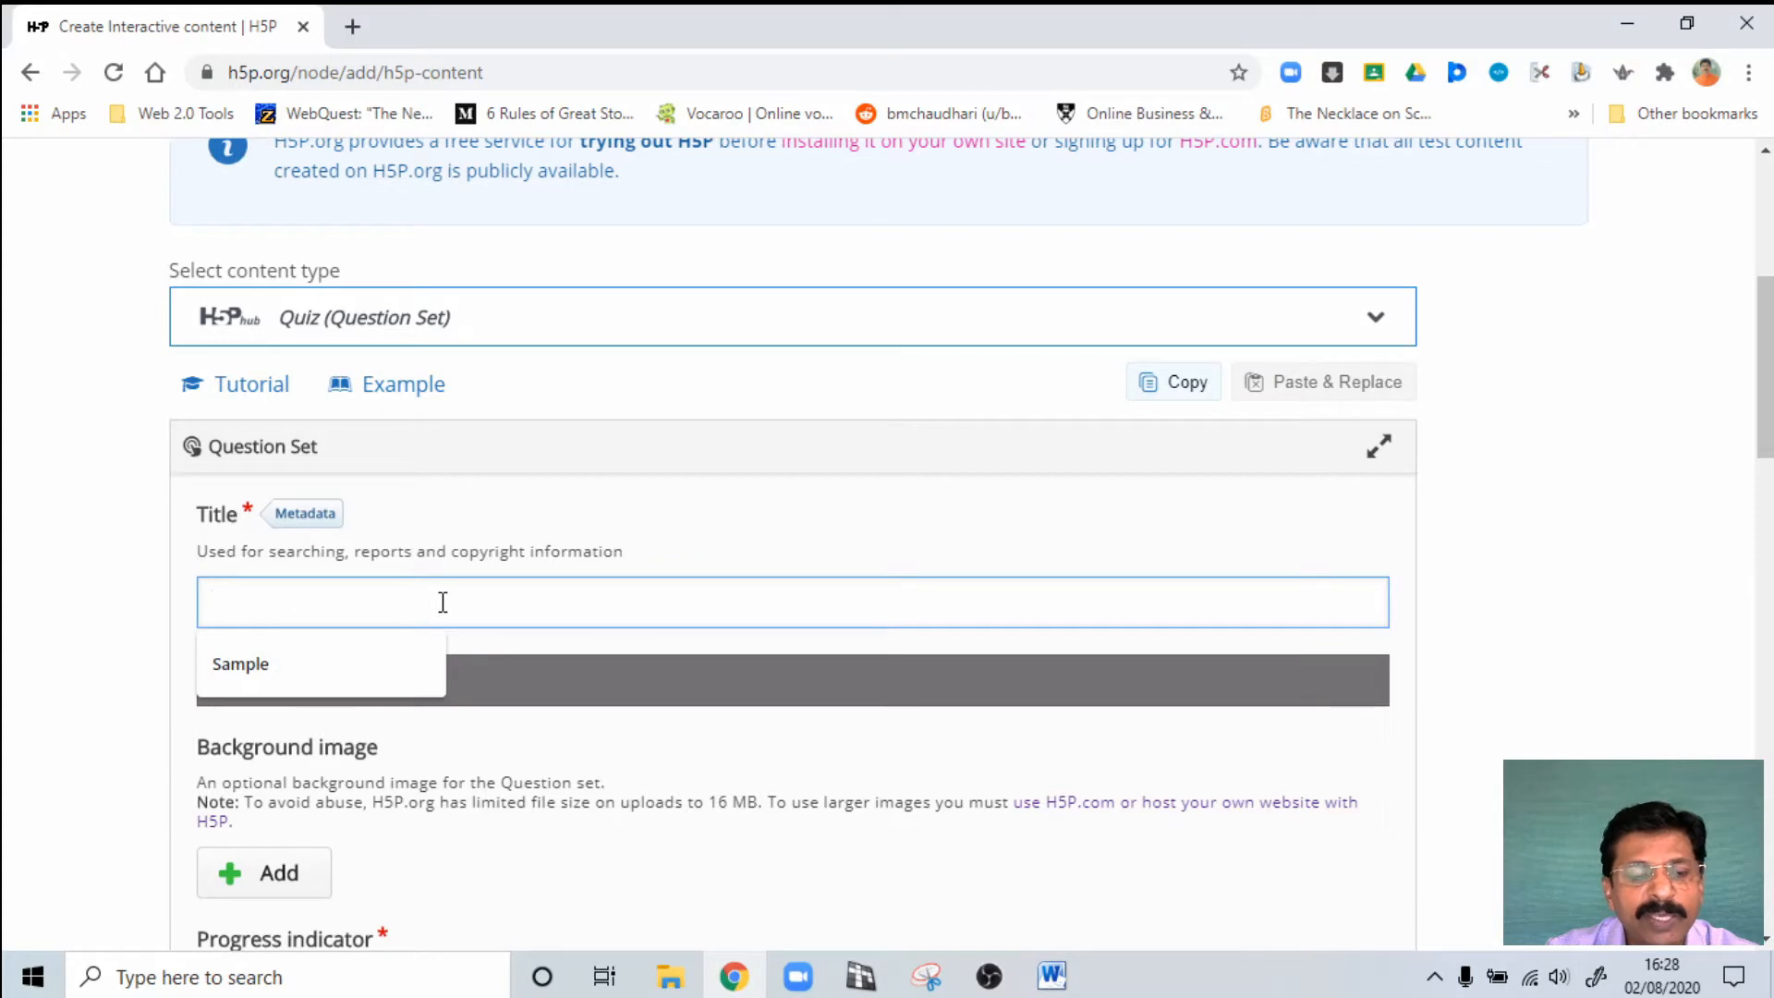
{"action": "left_click", "coordinate": [441, 600]}
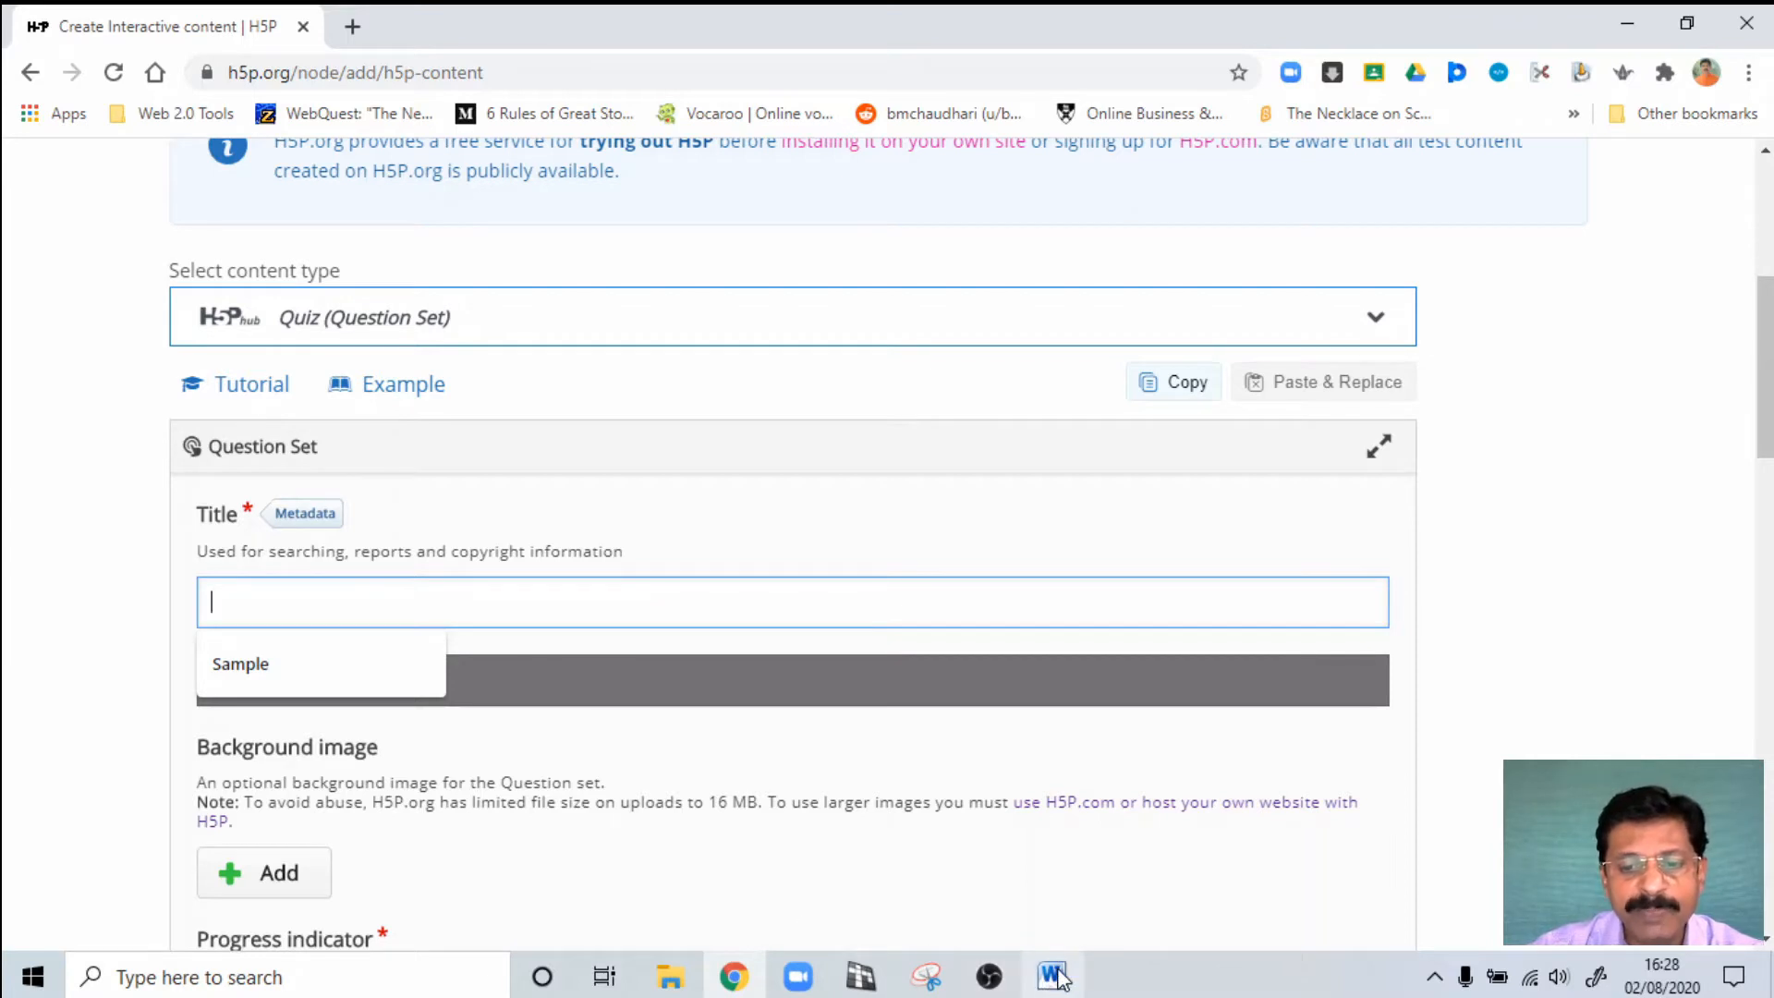
{"action": "left_click", "coordinate": [1051, 977]}
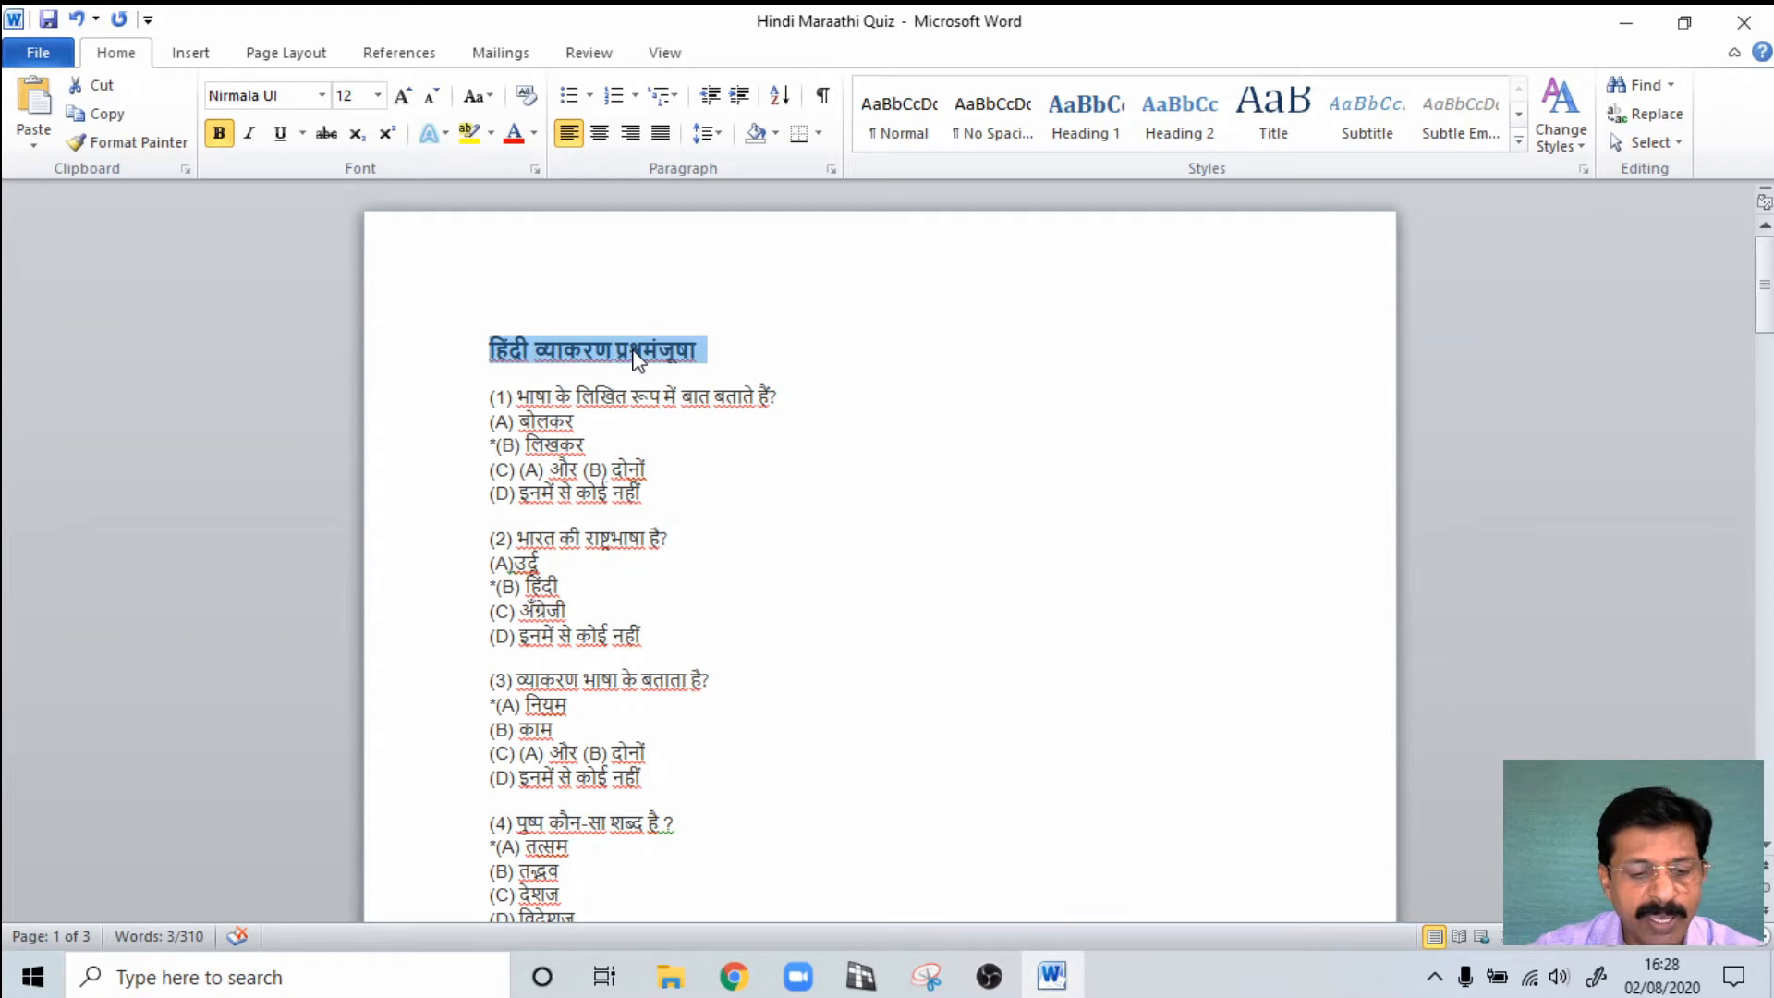
{"action": "mouse_move", "coordinate": [735, 976]}
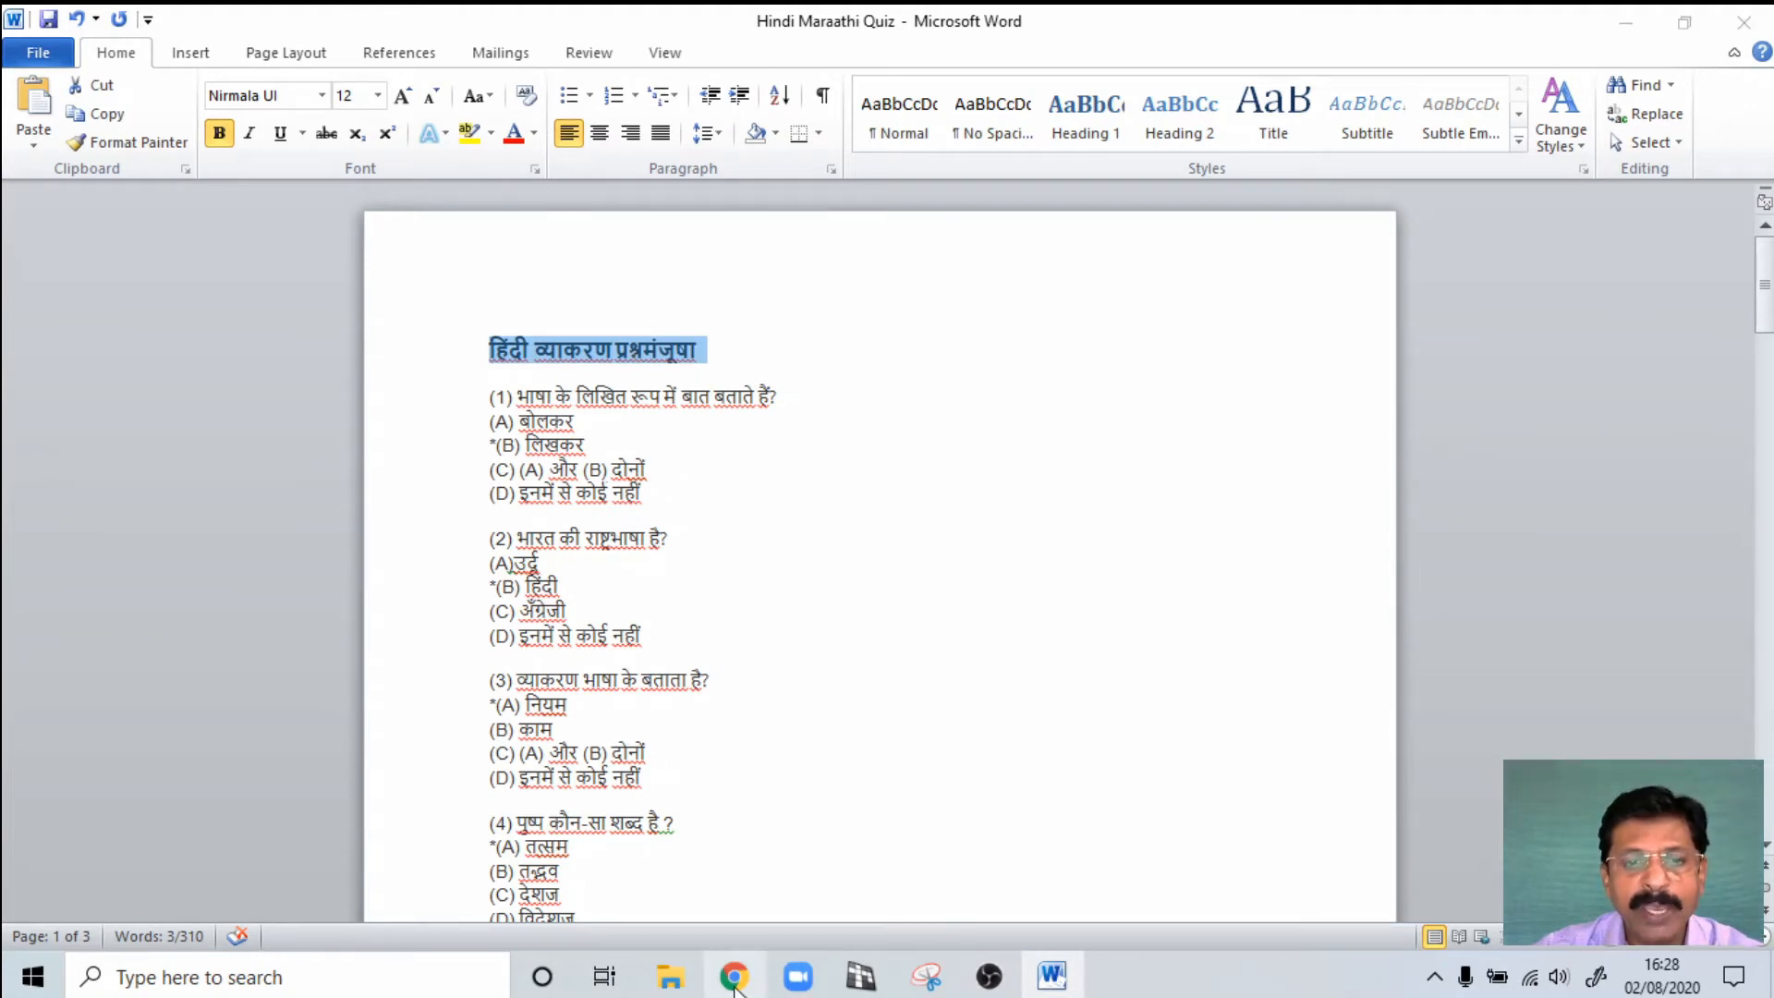
{"action": "left_click", "coordinate": [734, 976]}
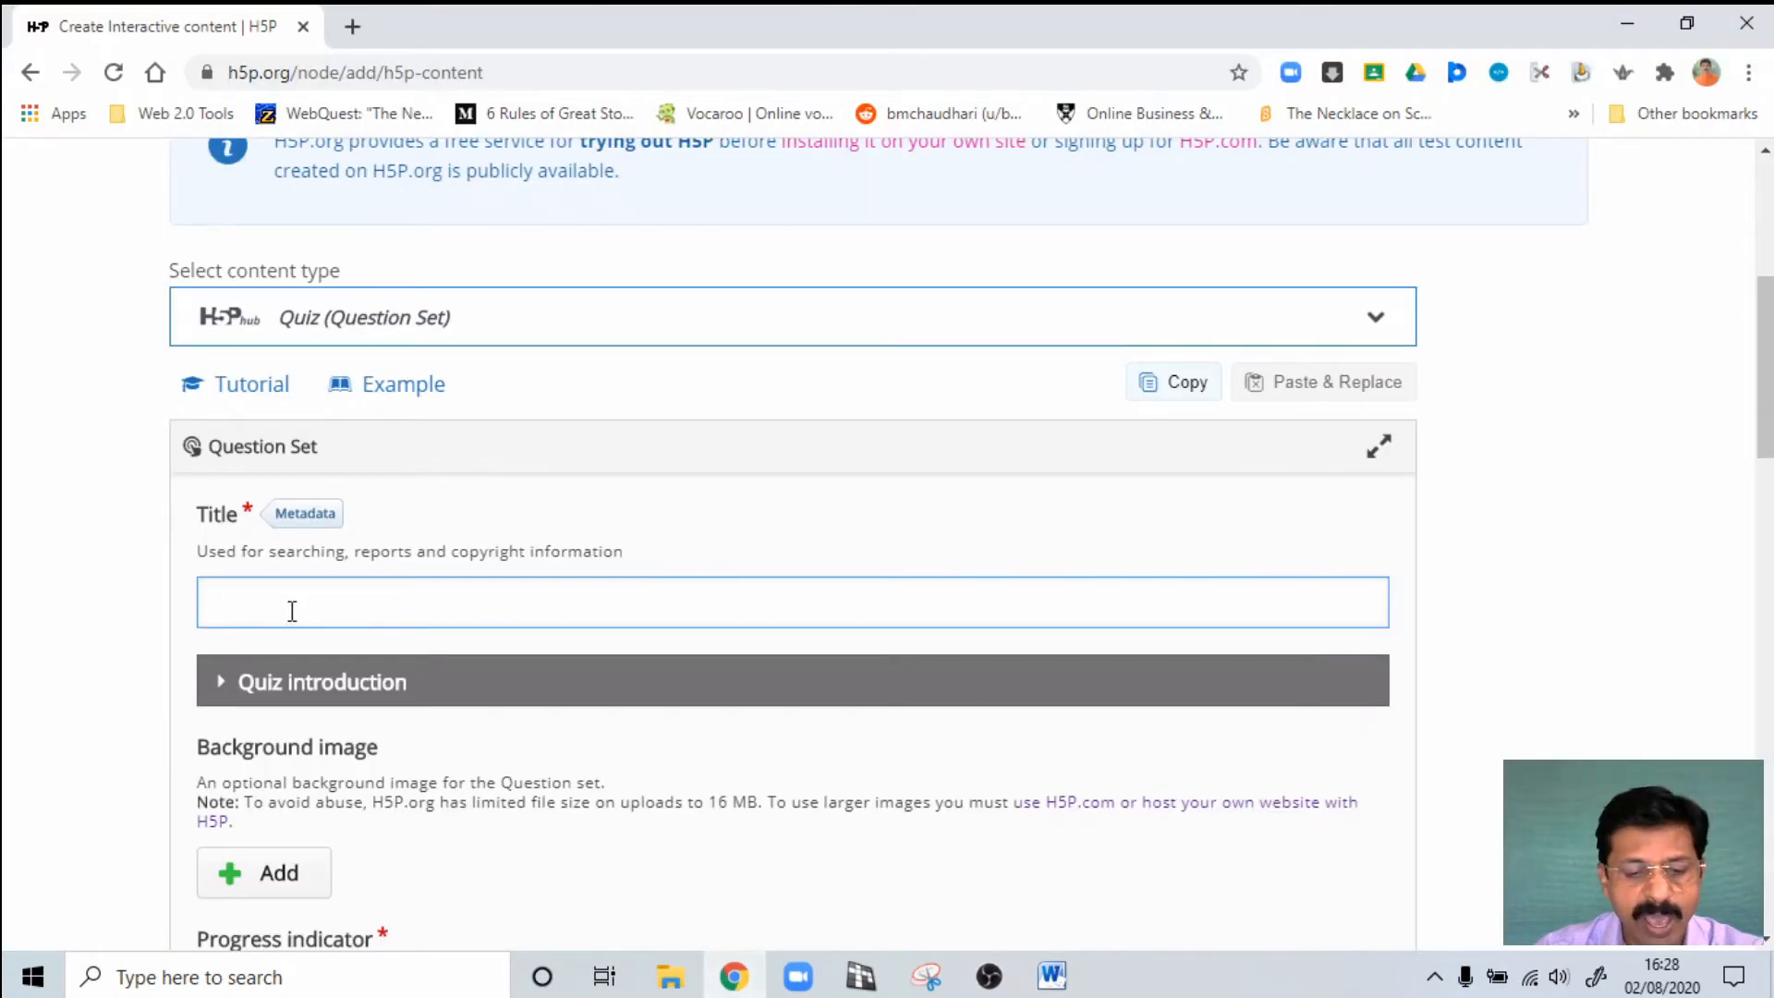
Step: Enter the title 'हिंदी व्याकरण प्रश्नमंजूषा' and set the pass percentage to 70
{"action": "type", "text": "हिंदी व्याकरण प्रश्नमंजूषा"}
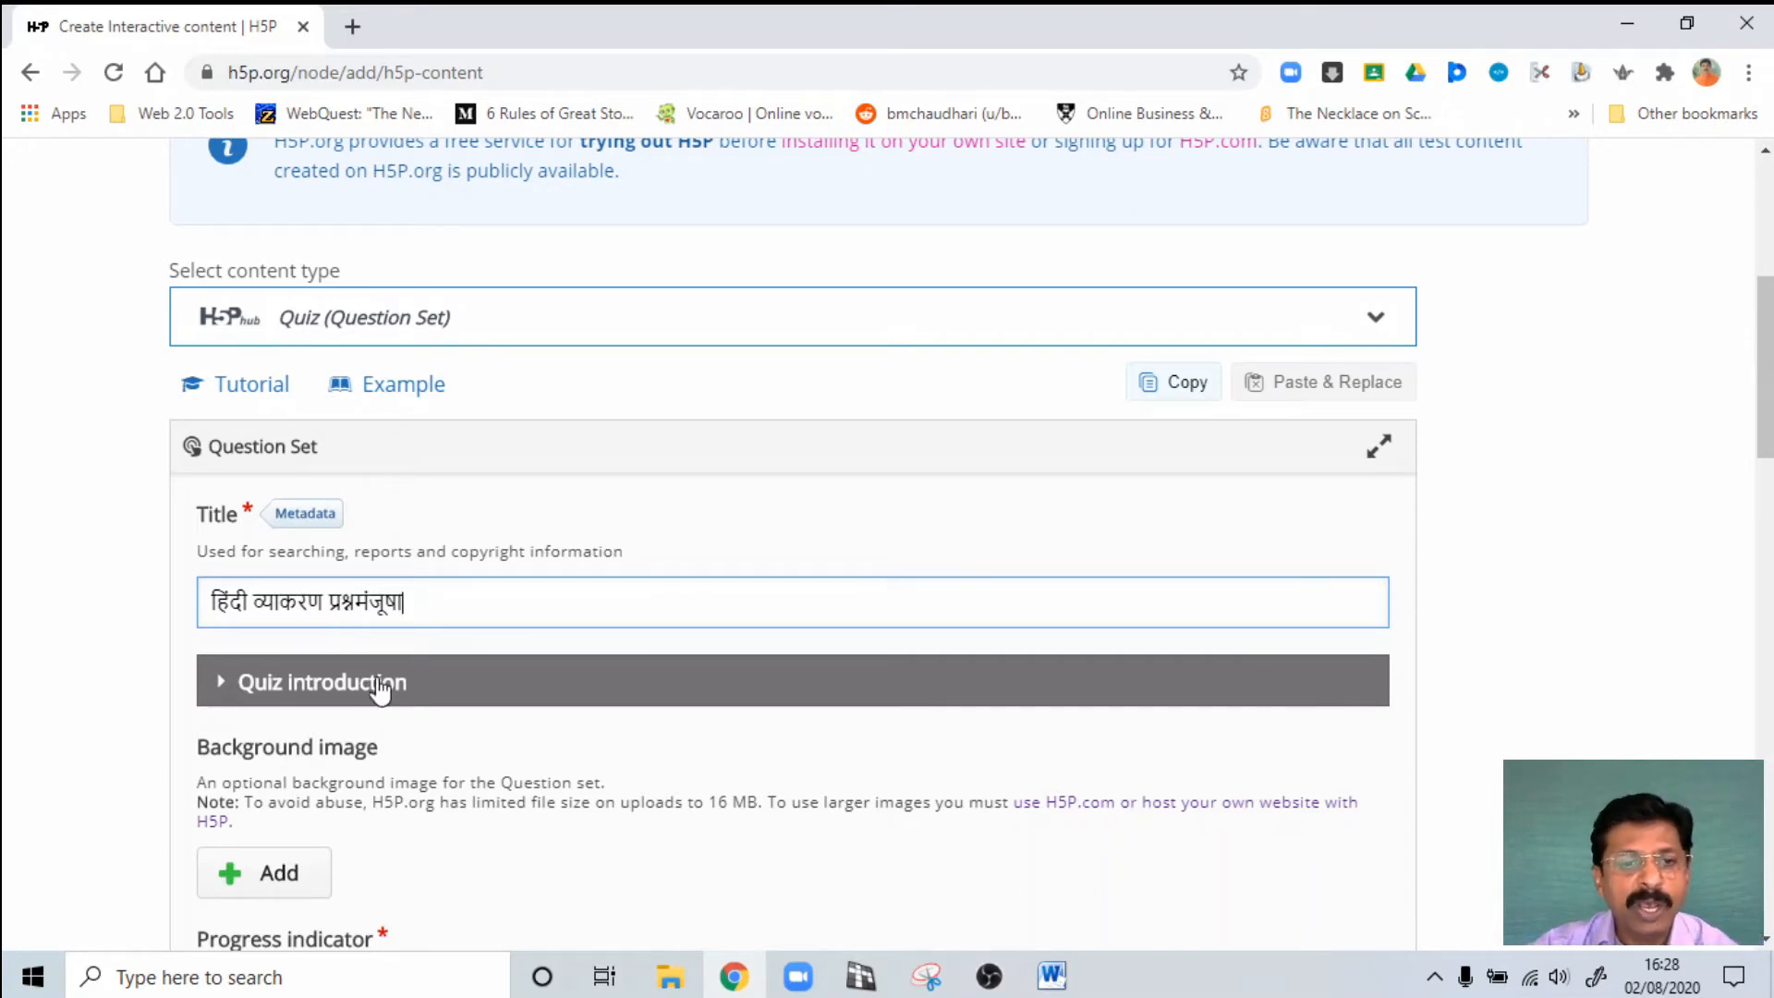
{"action": "scroll", "scroll_direction": "down", "scroll_amount": 3}
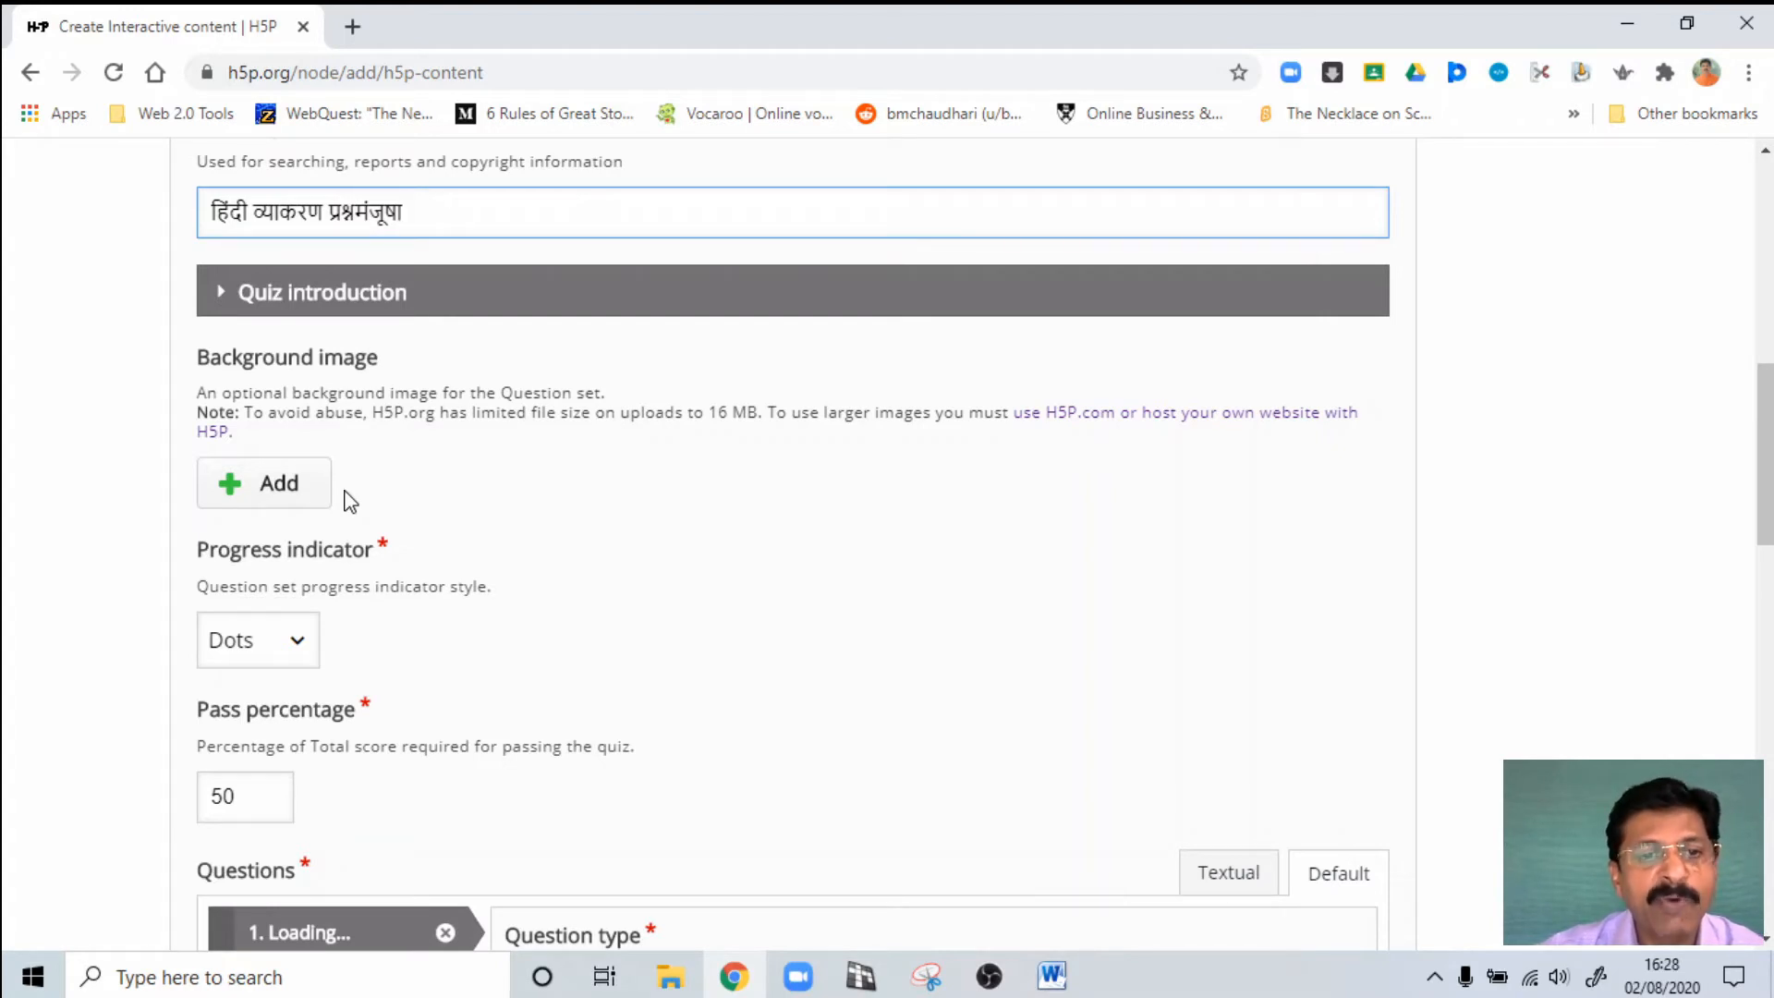
{"action": "mouse_move", "coordinate": [415, 500]}
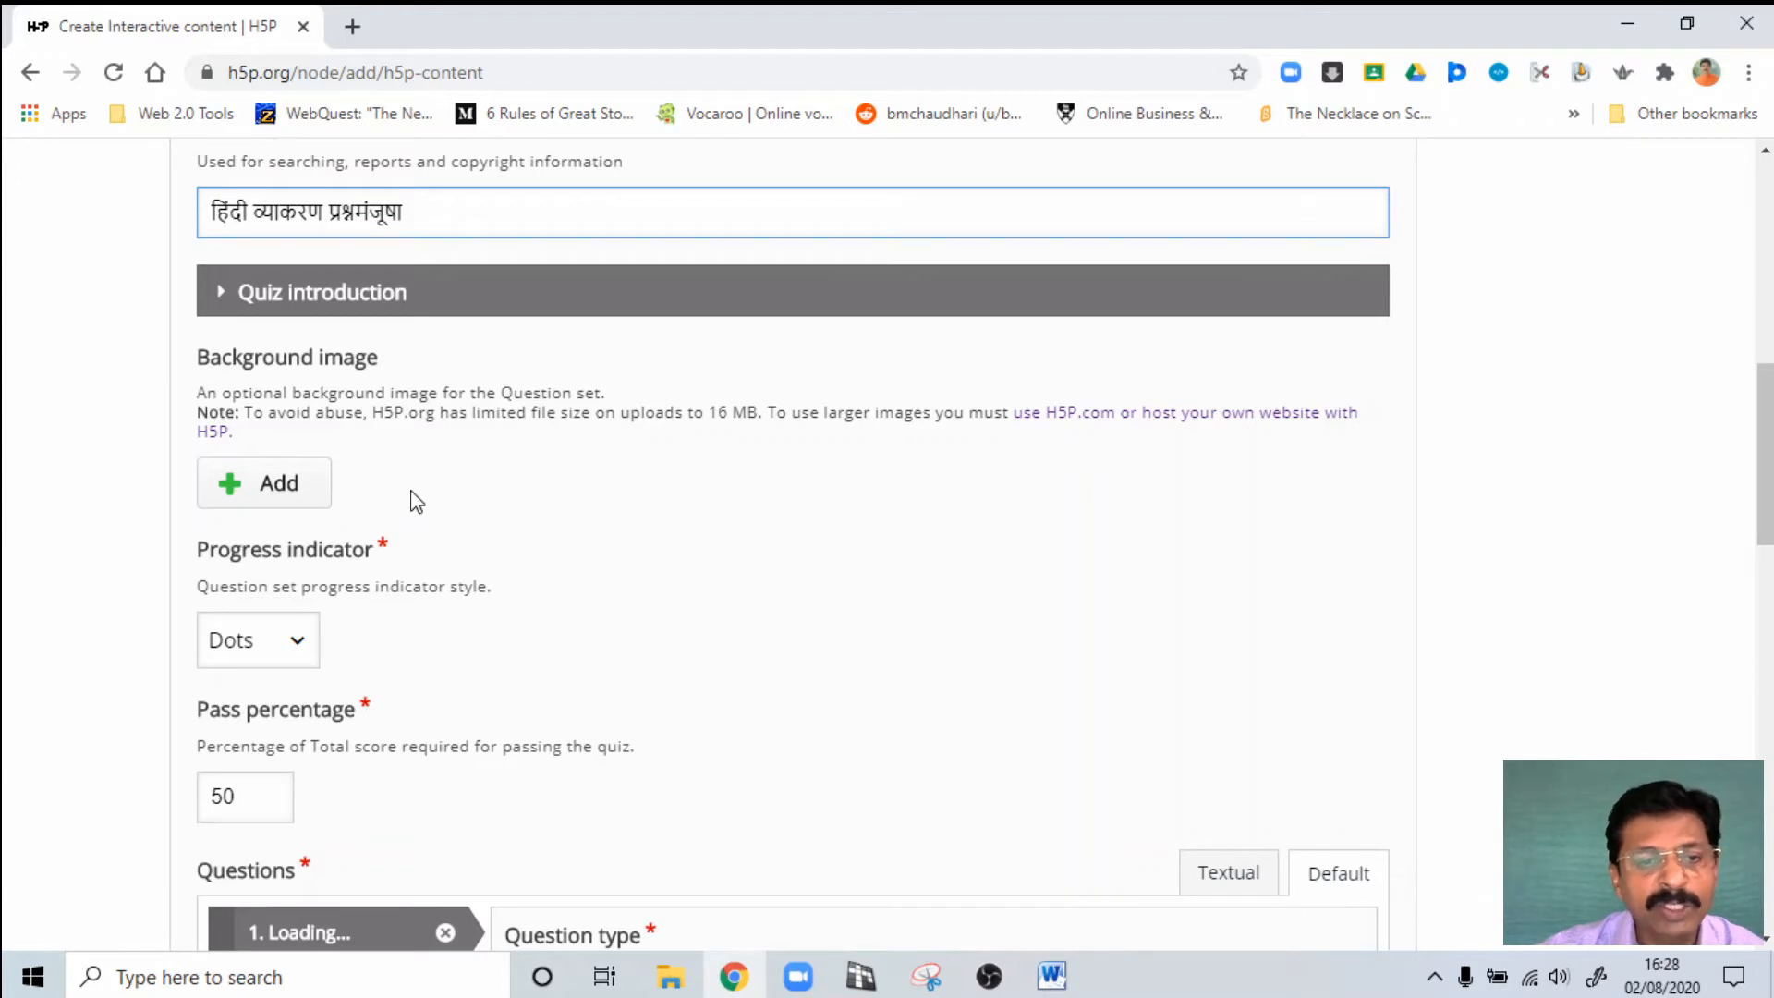
{"action": "mouse_move", "coordinate": [470, 549]}
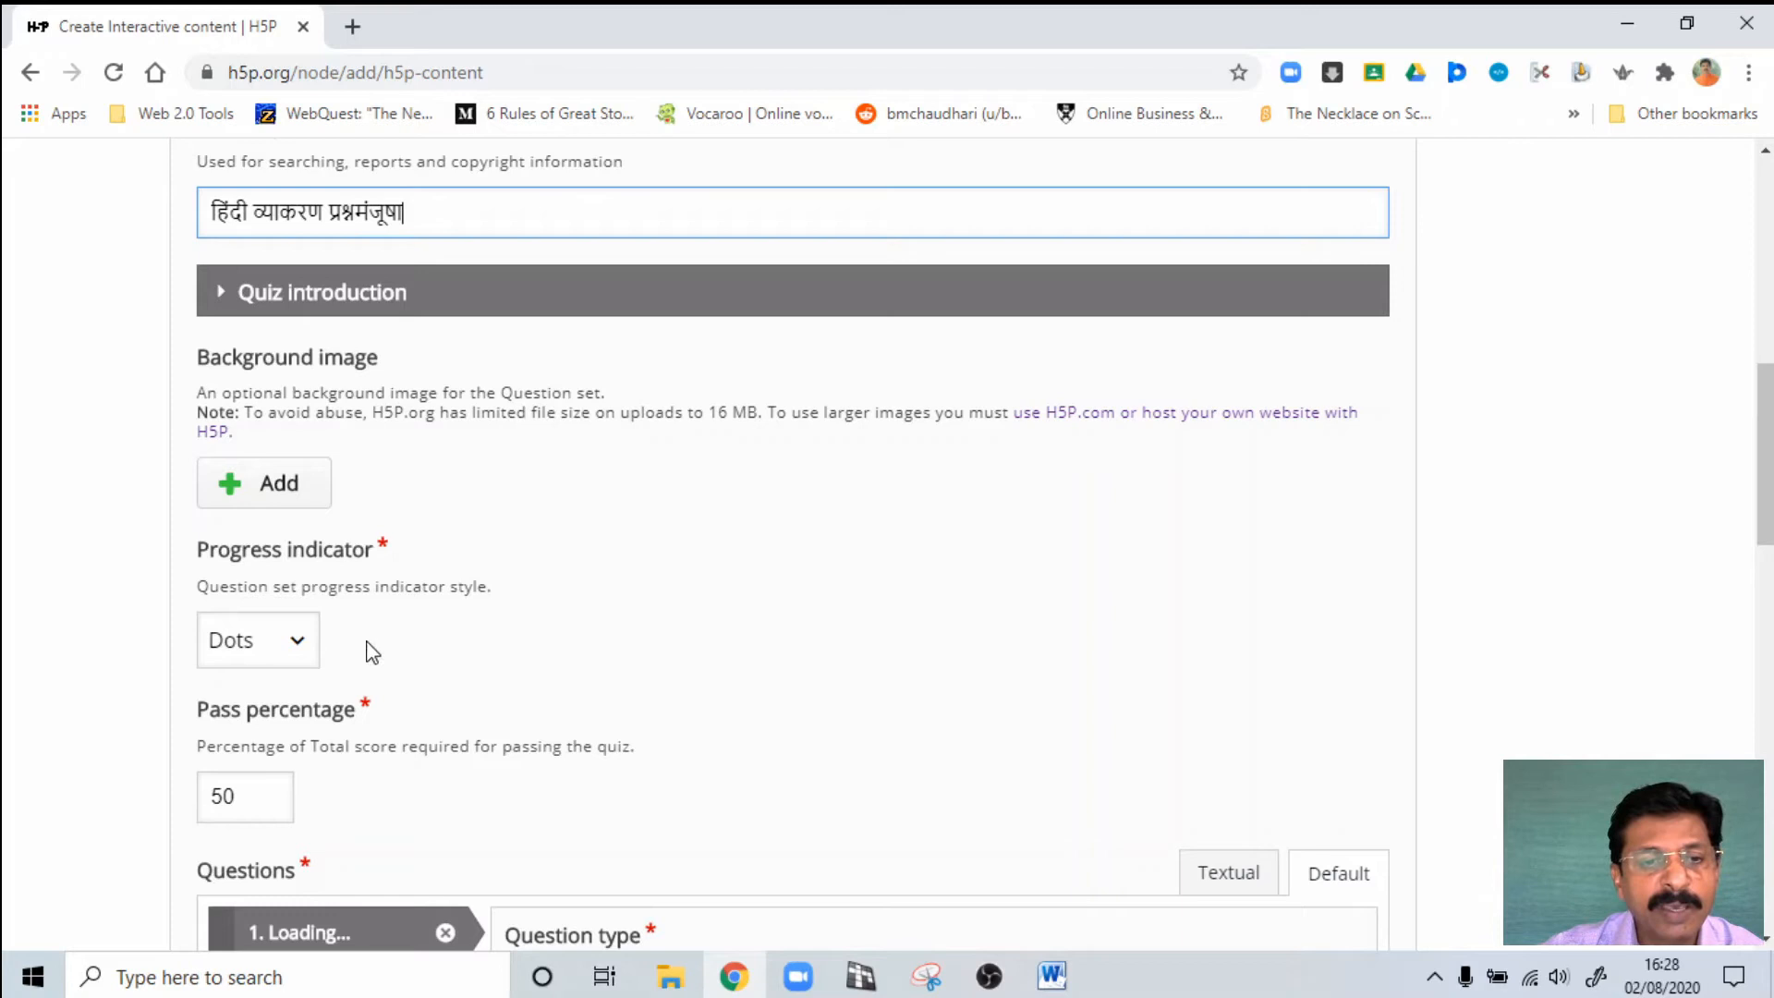
{"action": "mouse_move", "coordinate": [314, 619]}
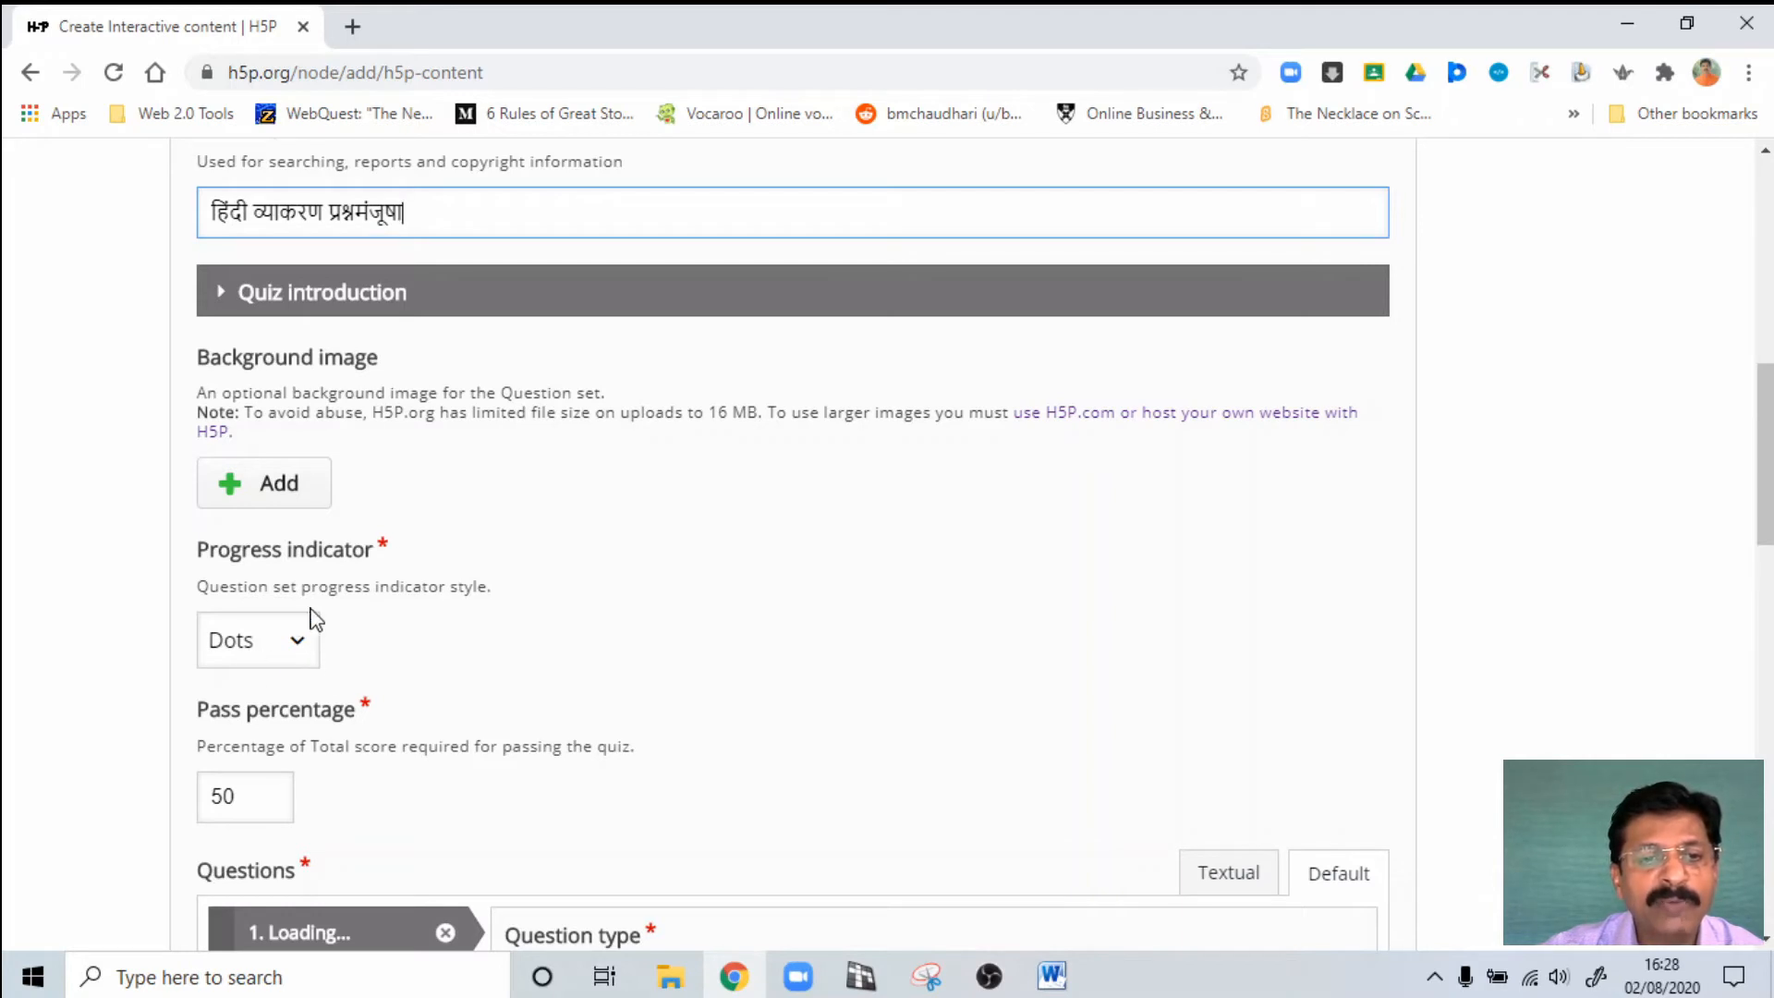
{"action": "mouse_move", "coordinate": [331, 648]}
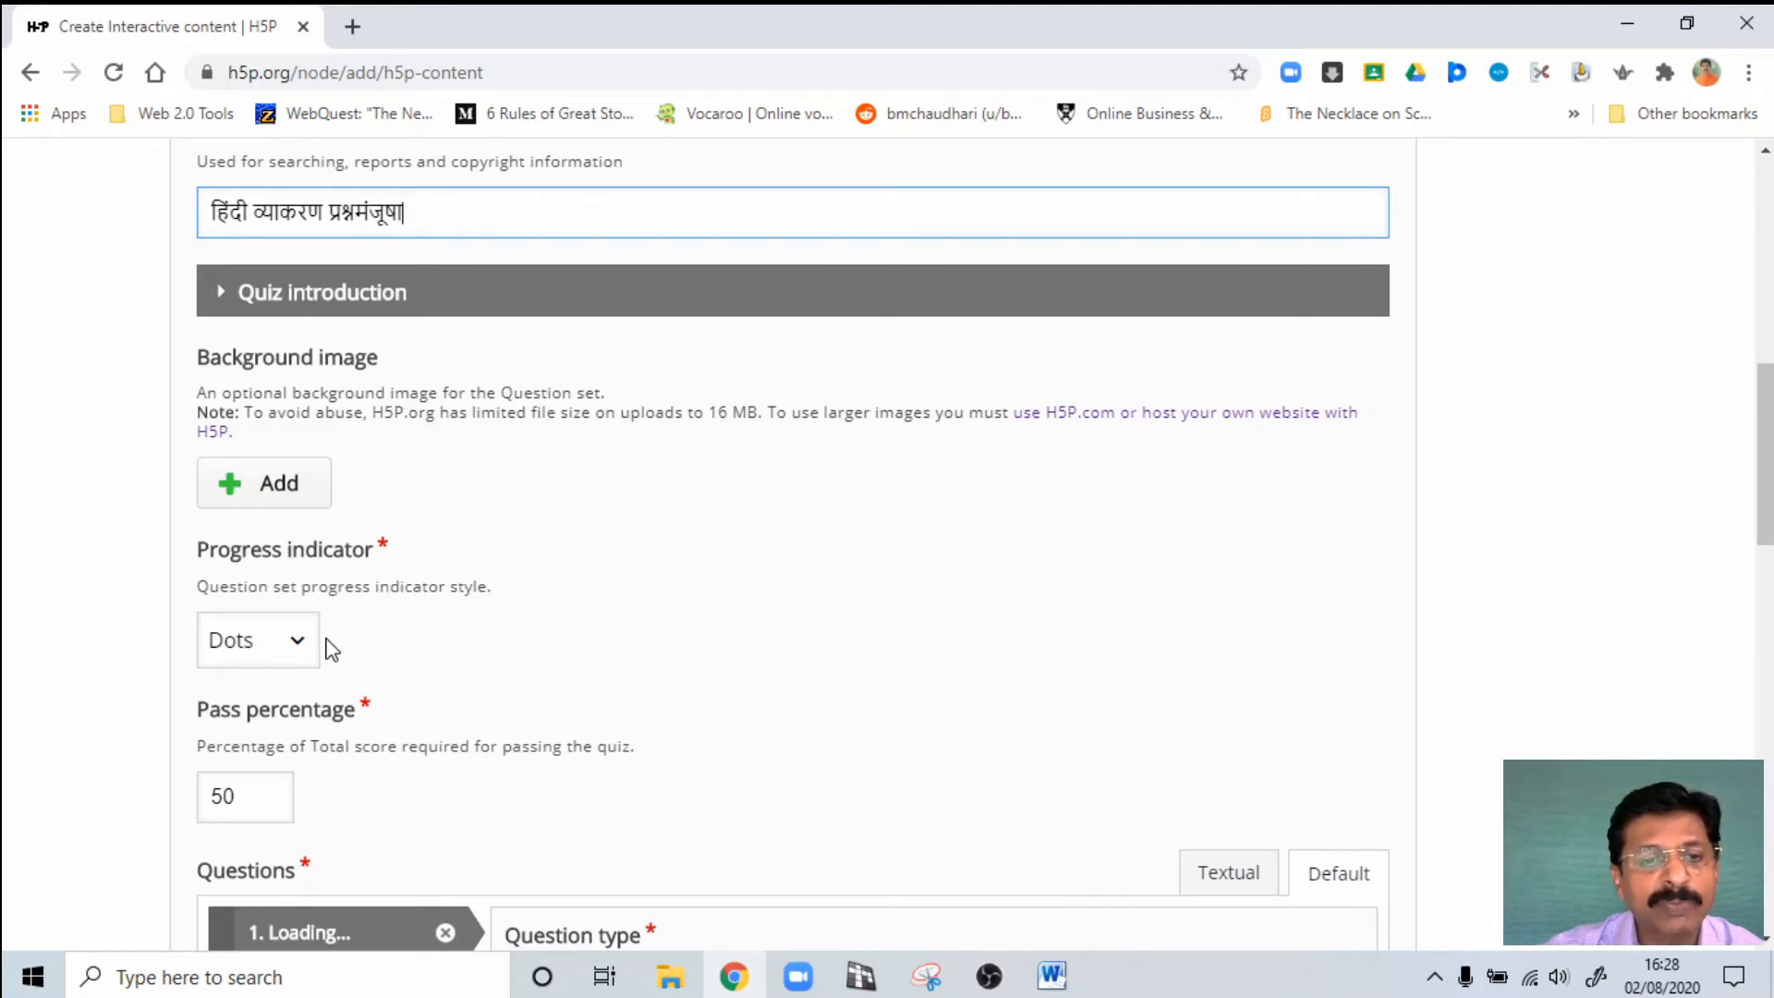
{"action": "scroll", "scroll_direction": "down", "scroll_amount": 3}
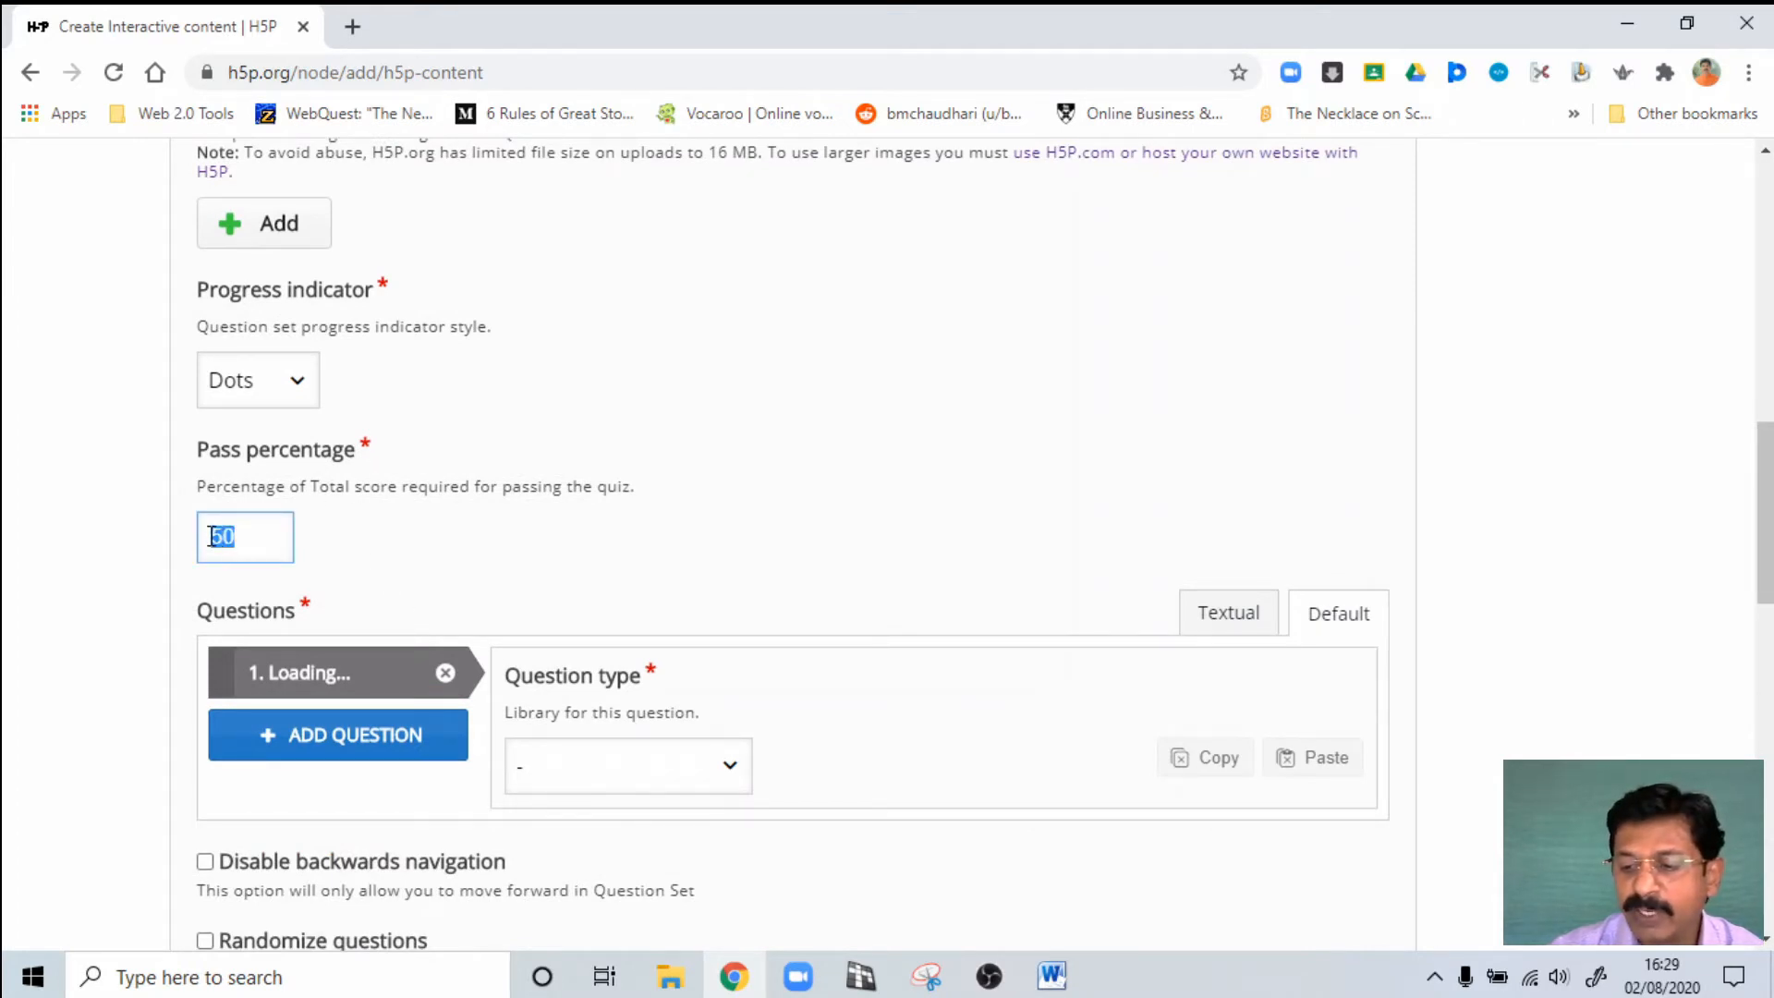
{"action": "type", "text": "70"}
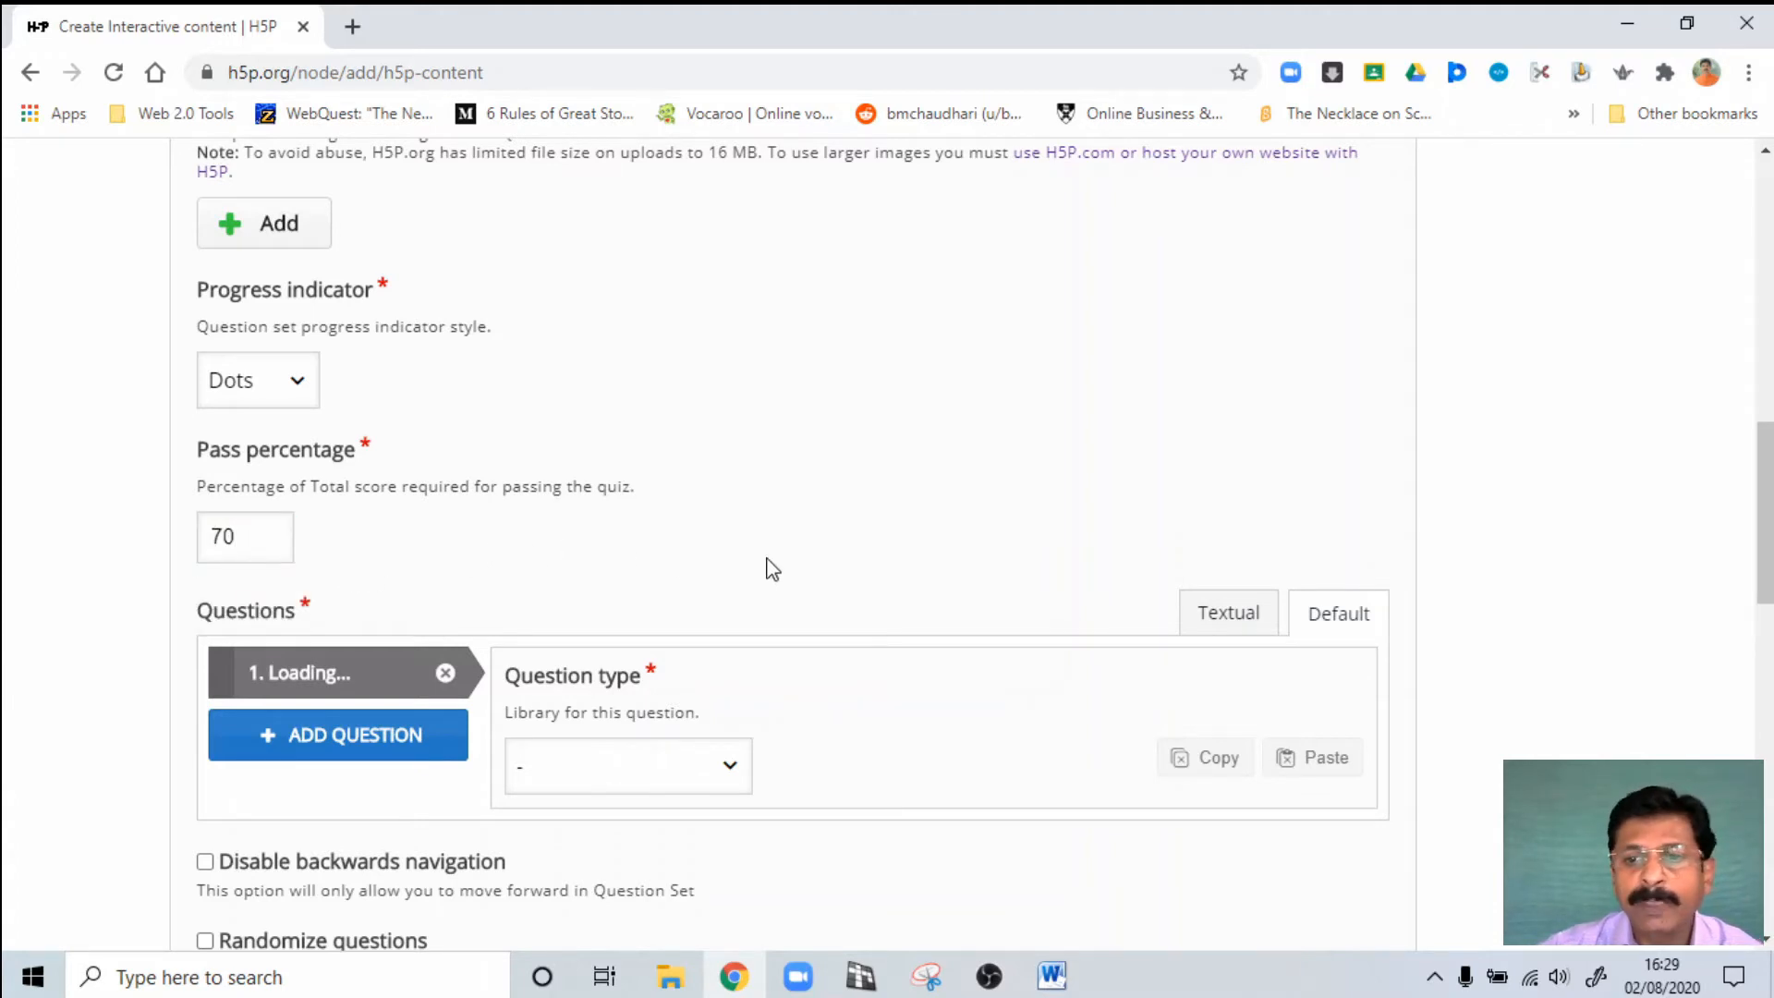
Step: Switch the Questions area to Textual mode showing the sample PI and 4 × 0 questions
{"action": "scroll", "scroll_direction": "down", "scroll_amount": 3}
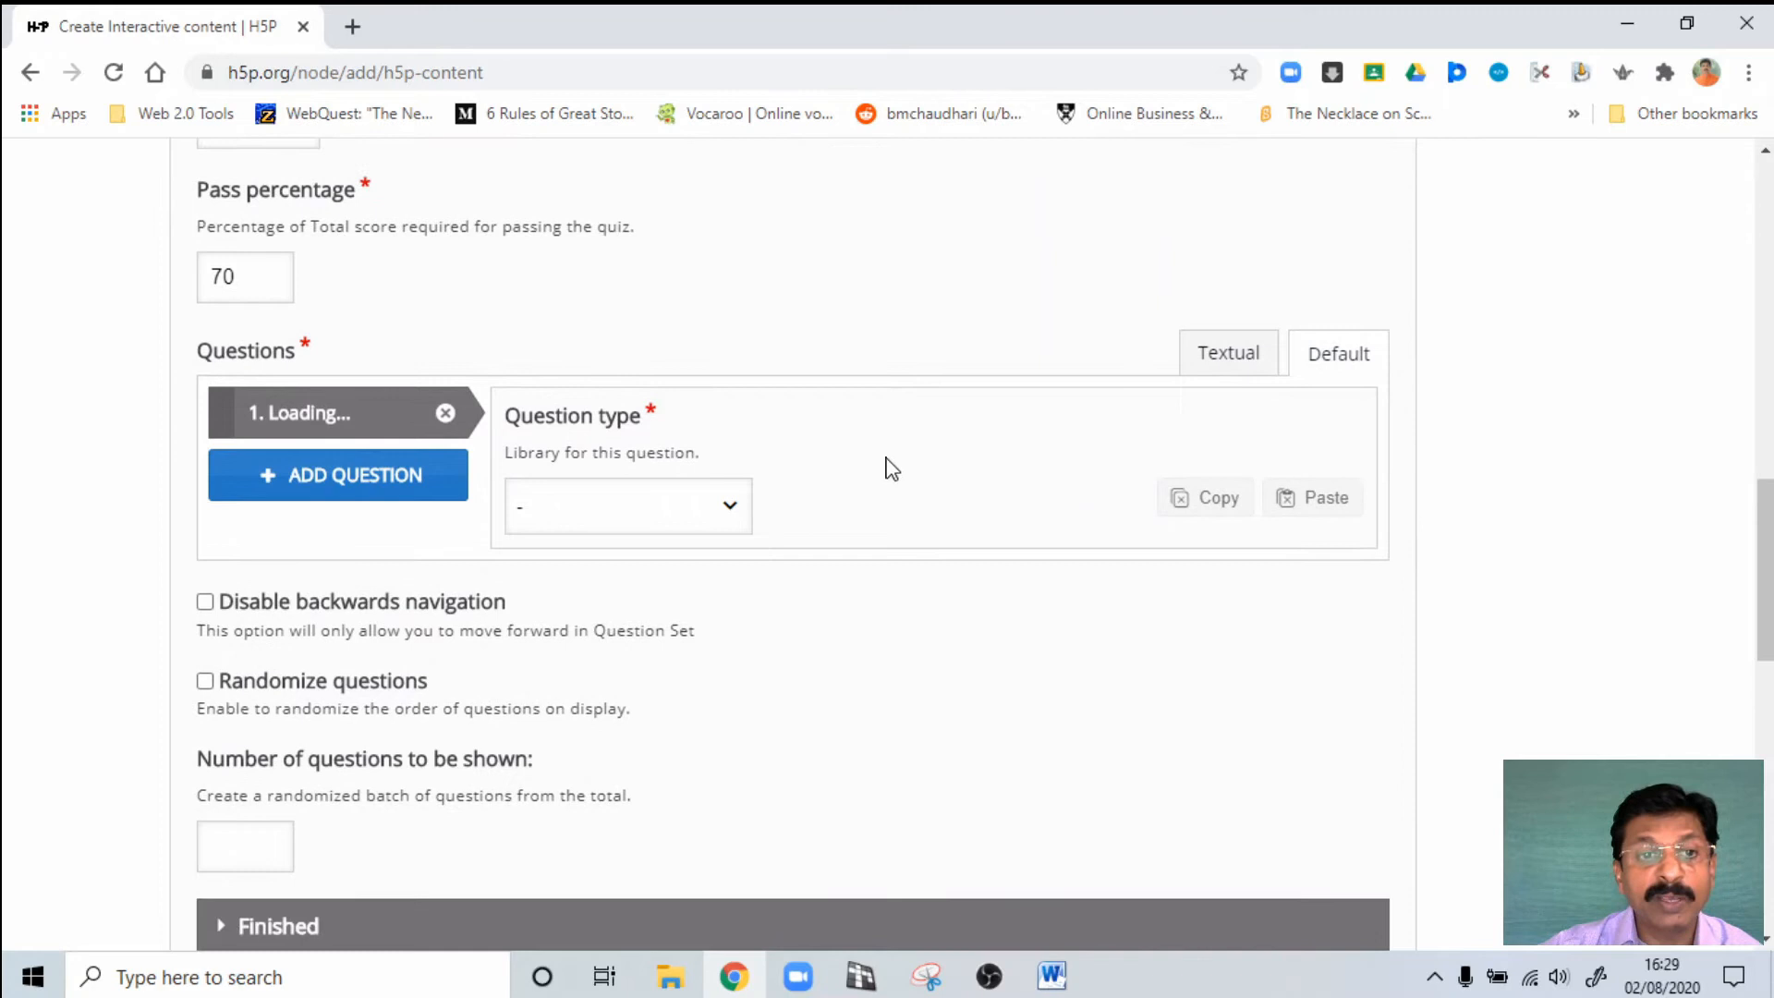
{"action": "mouse_move", "coordinate": [1266, 413]}
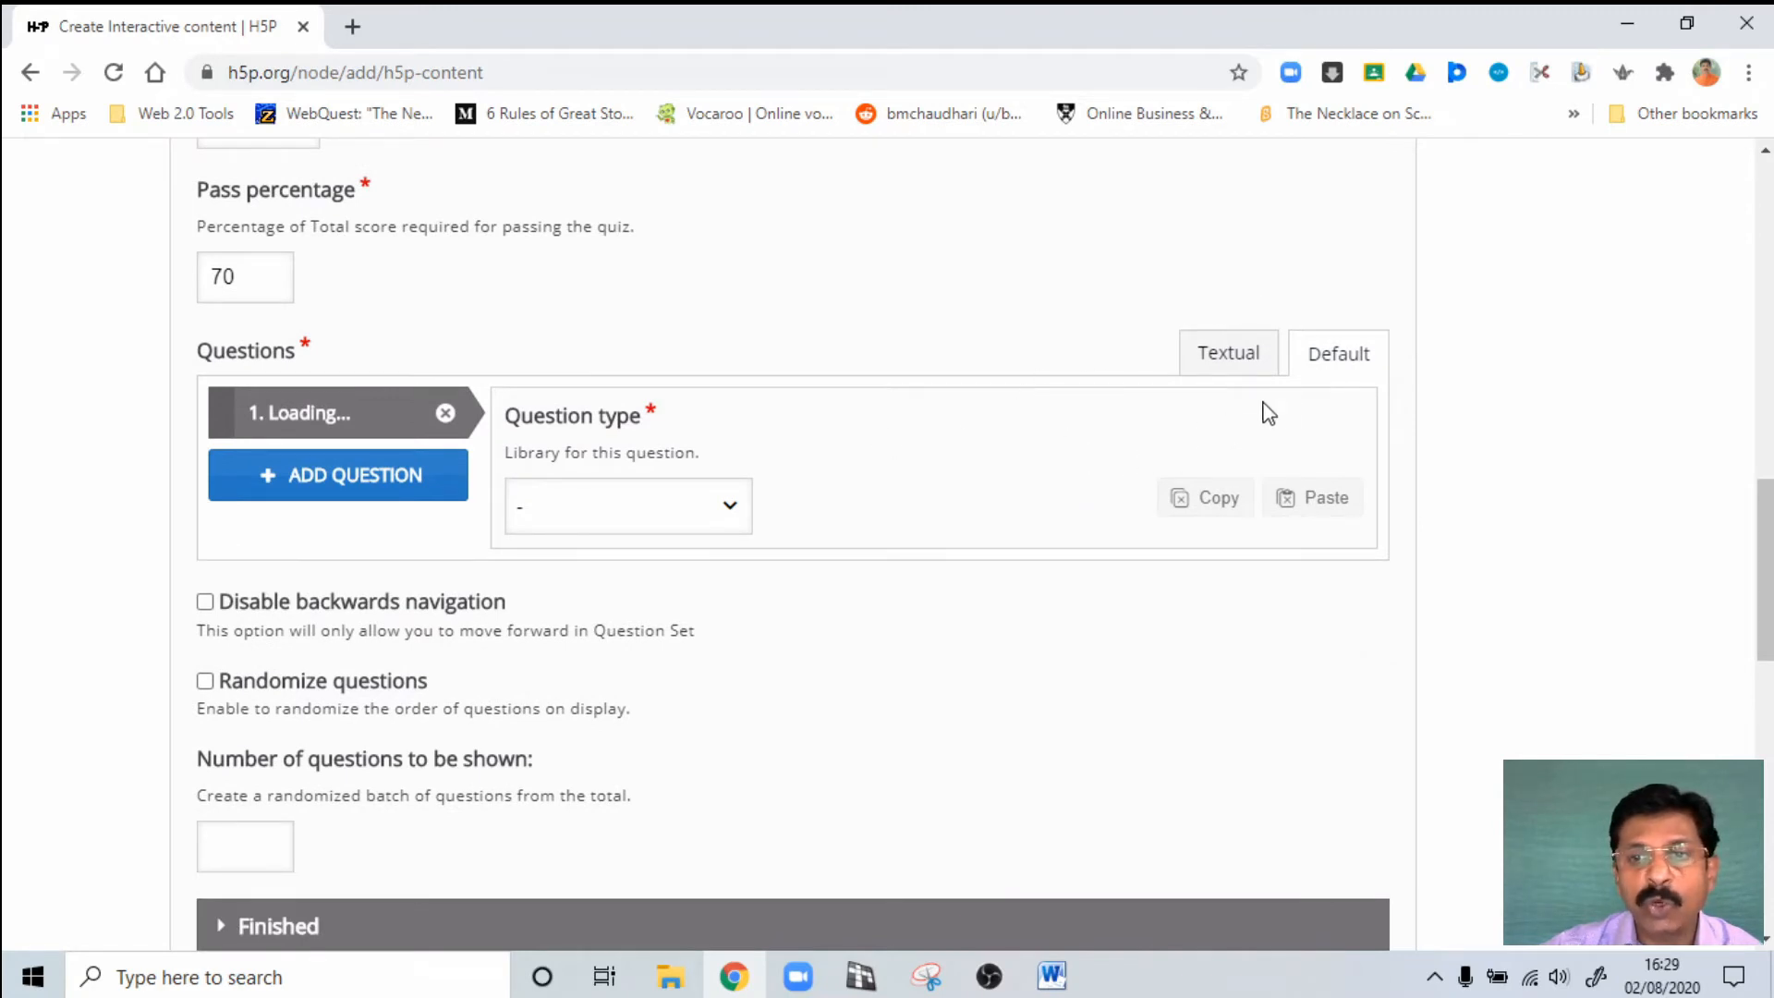
{"action": "mouse_move", "coordinate": [1248, 393]}
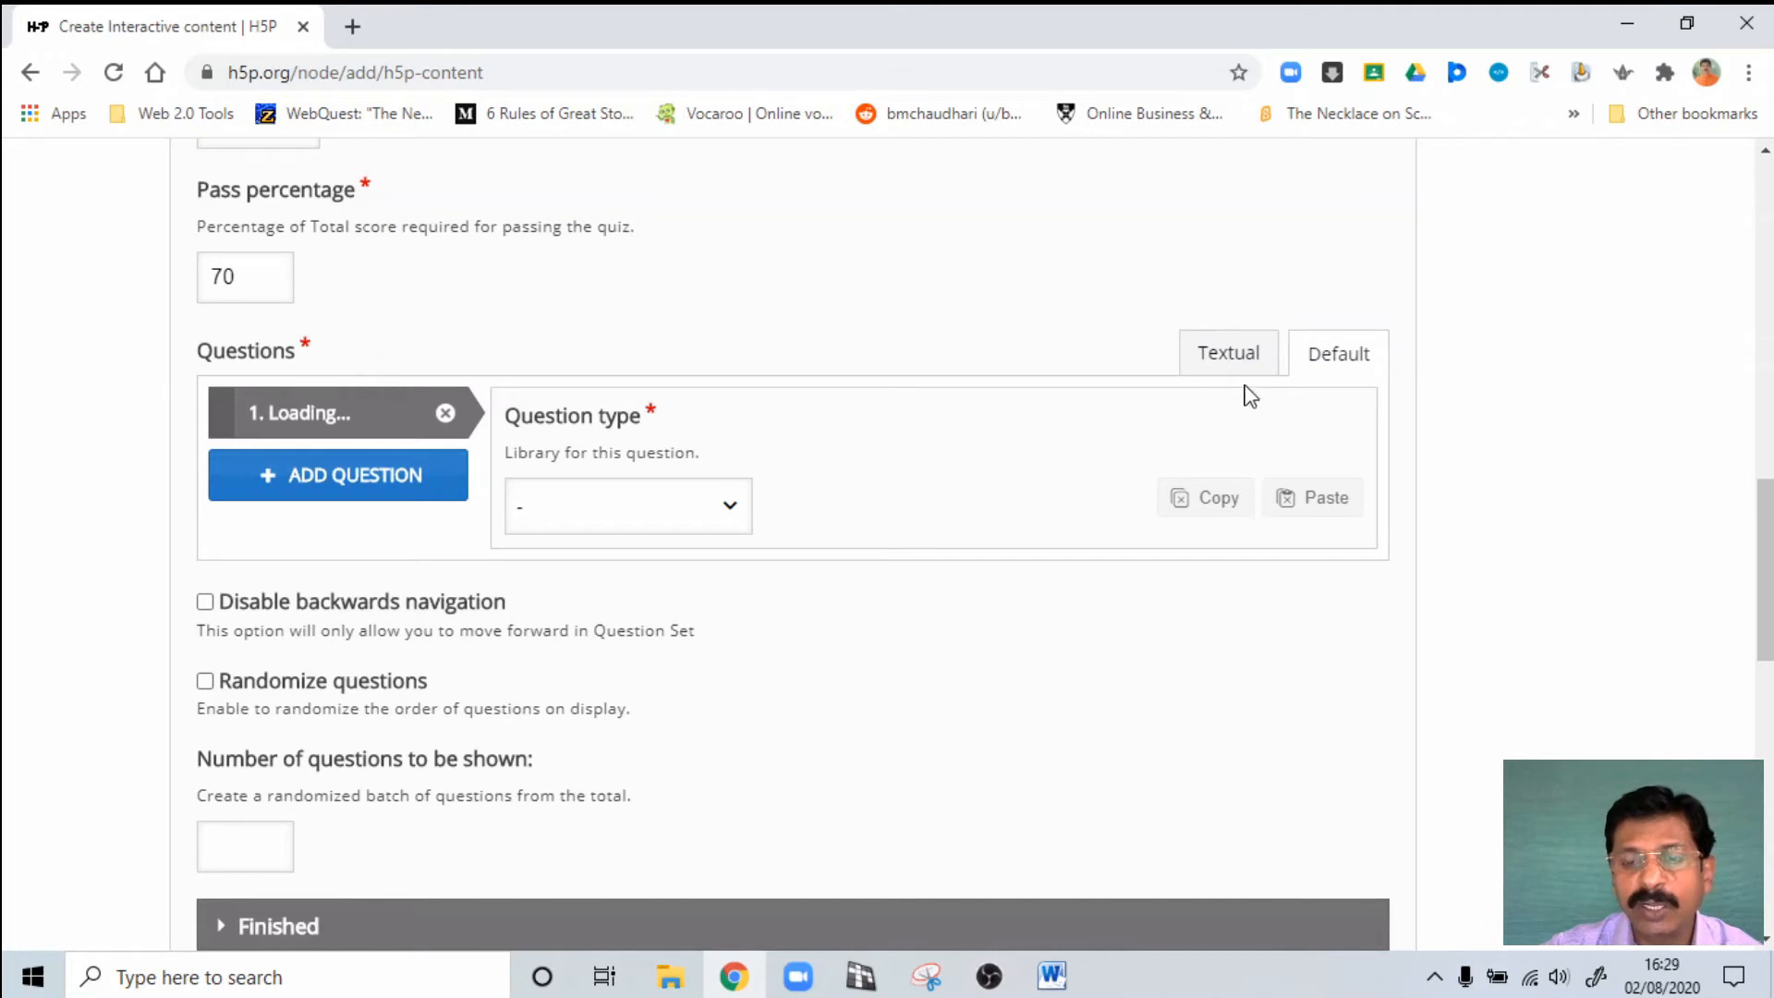
{"action": "left_click", "coordinate": [1227, 353]}
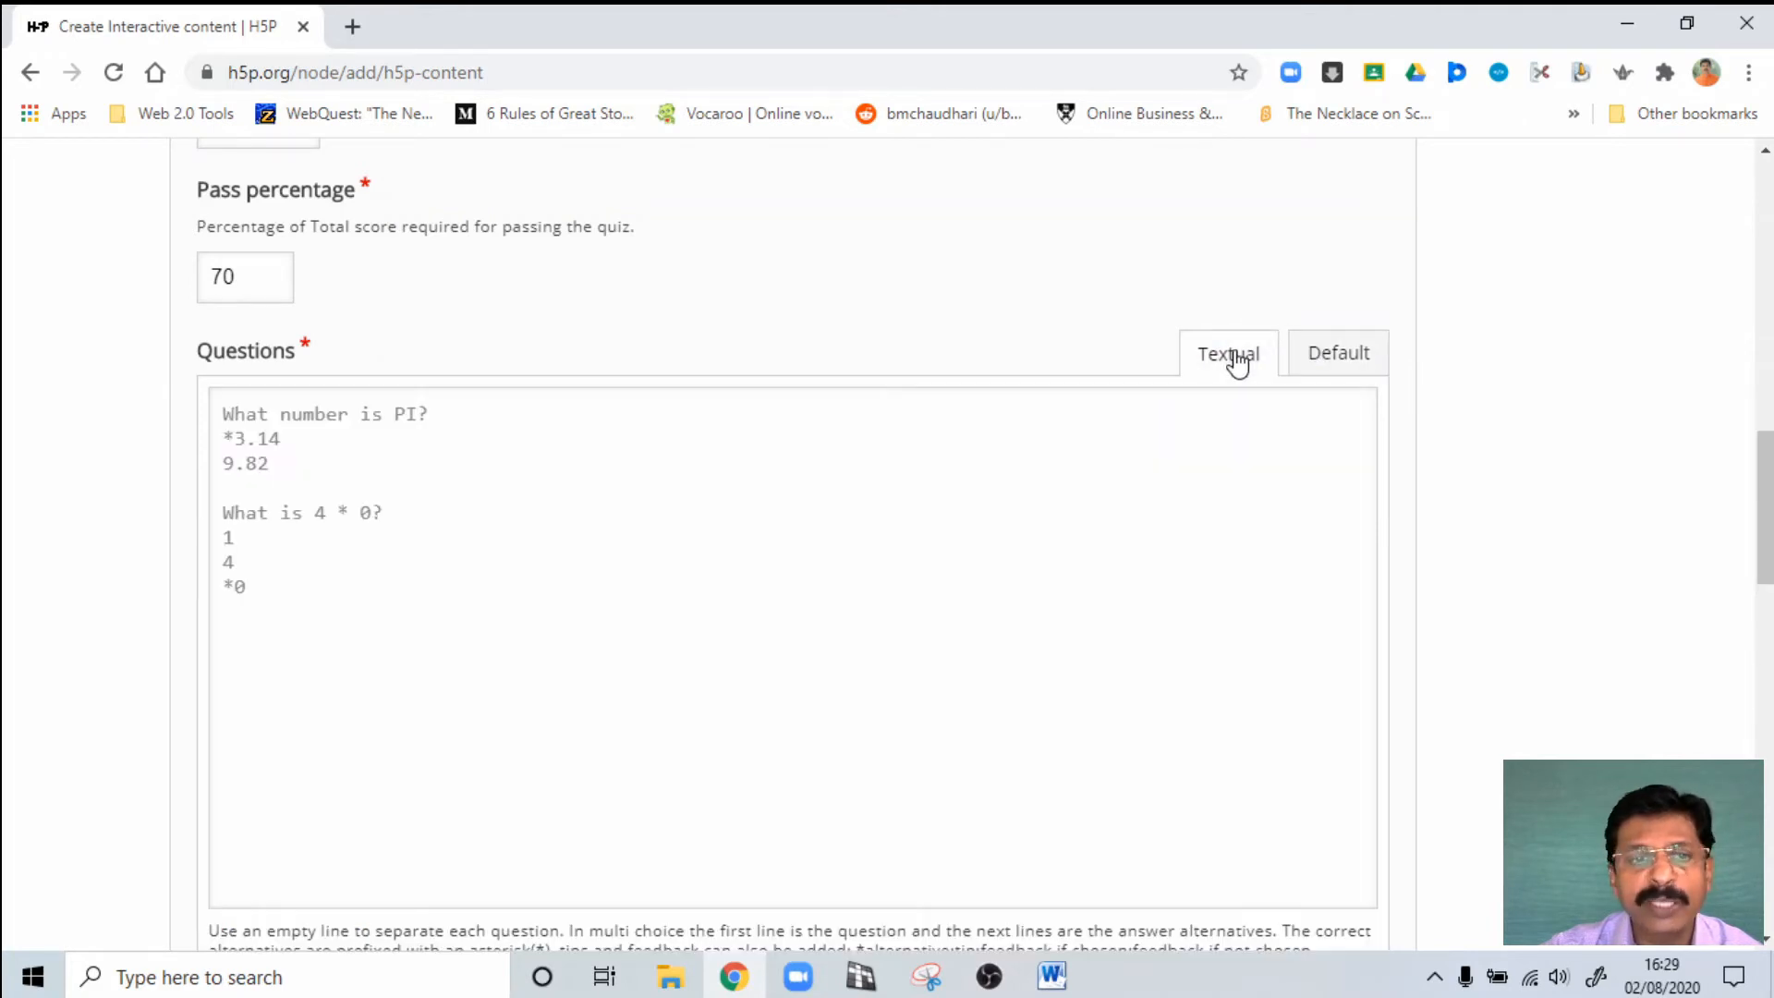
{"action": "mouse_move", "coordinate": [778, 535]}
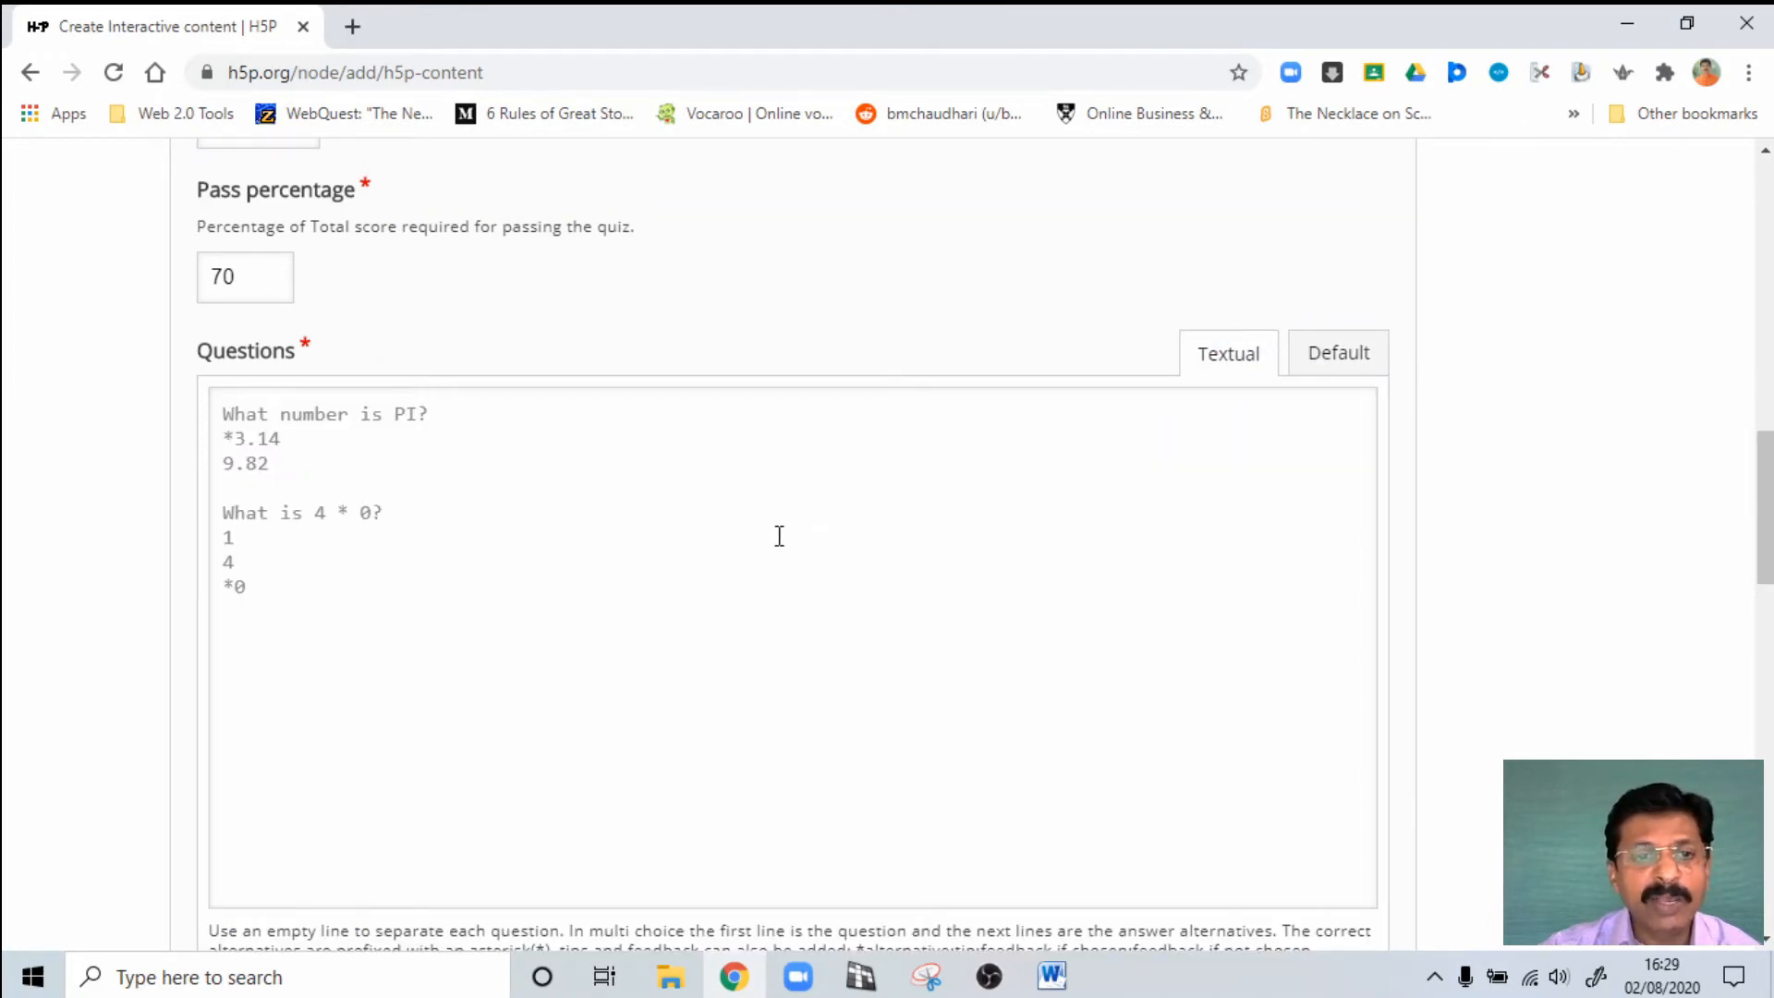
{"action": "mouse_move", "coordinate": [347, 520]}
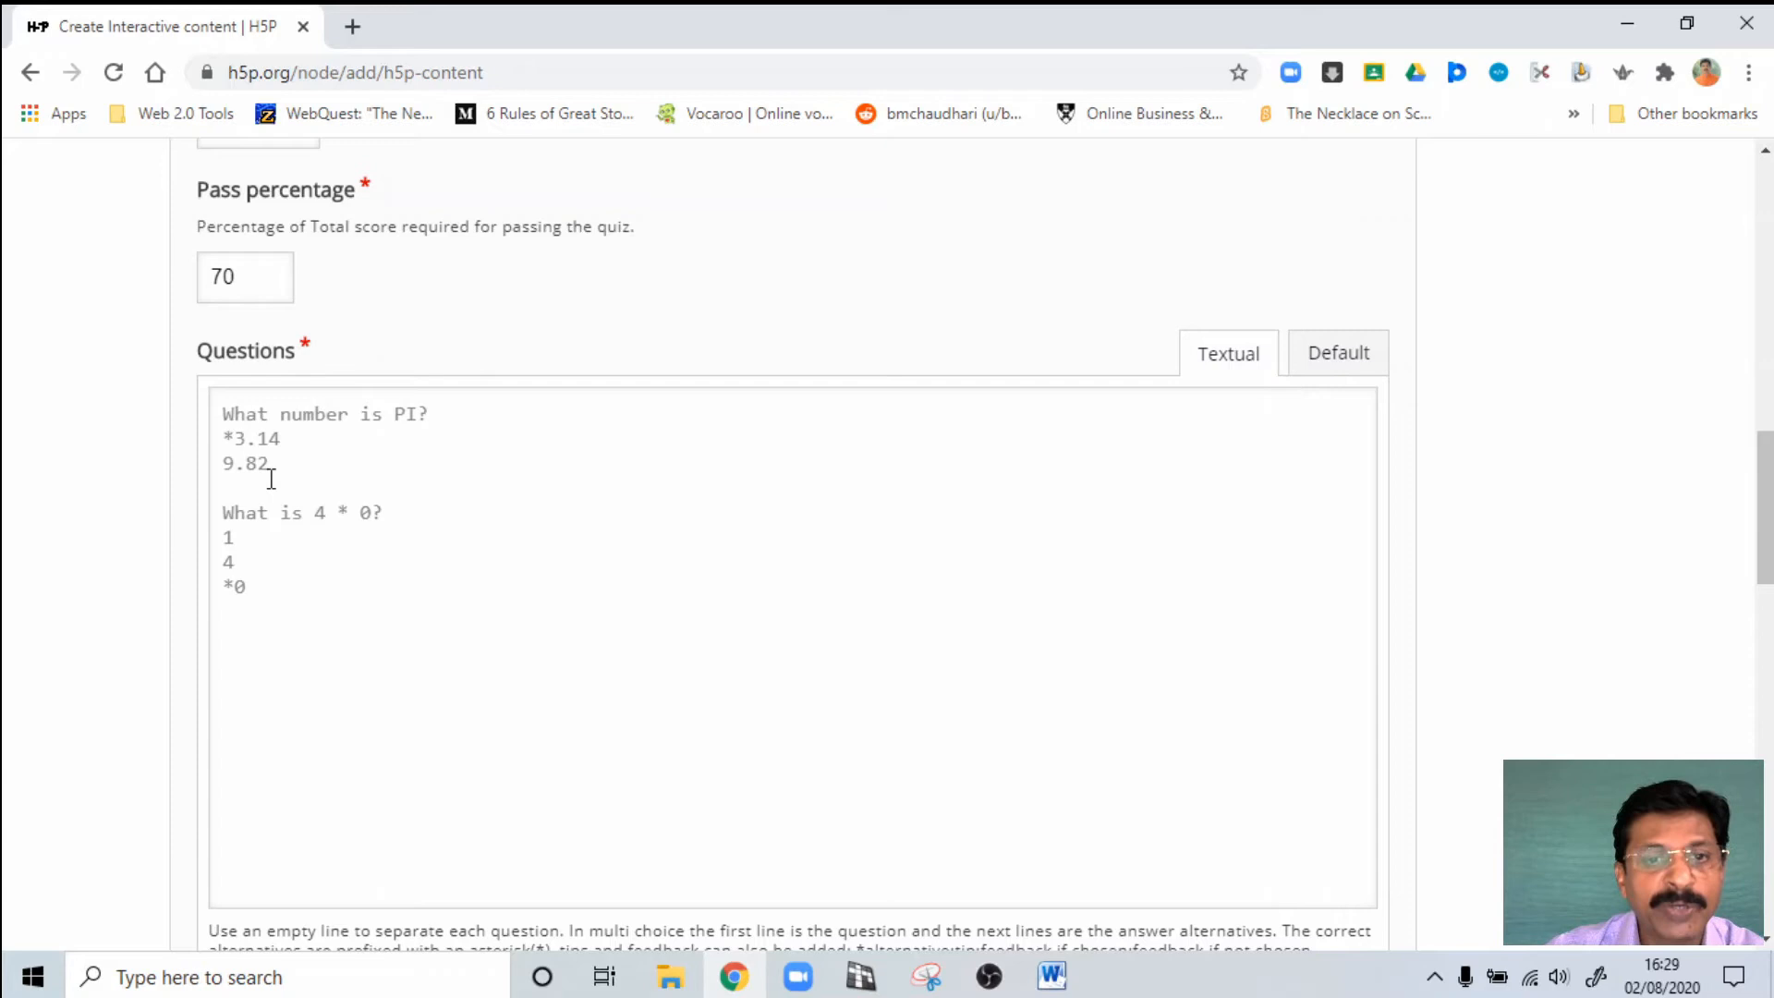
{"action": "mouse_move", "coordinate": [1051, 976]}
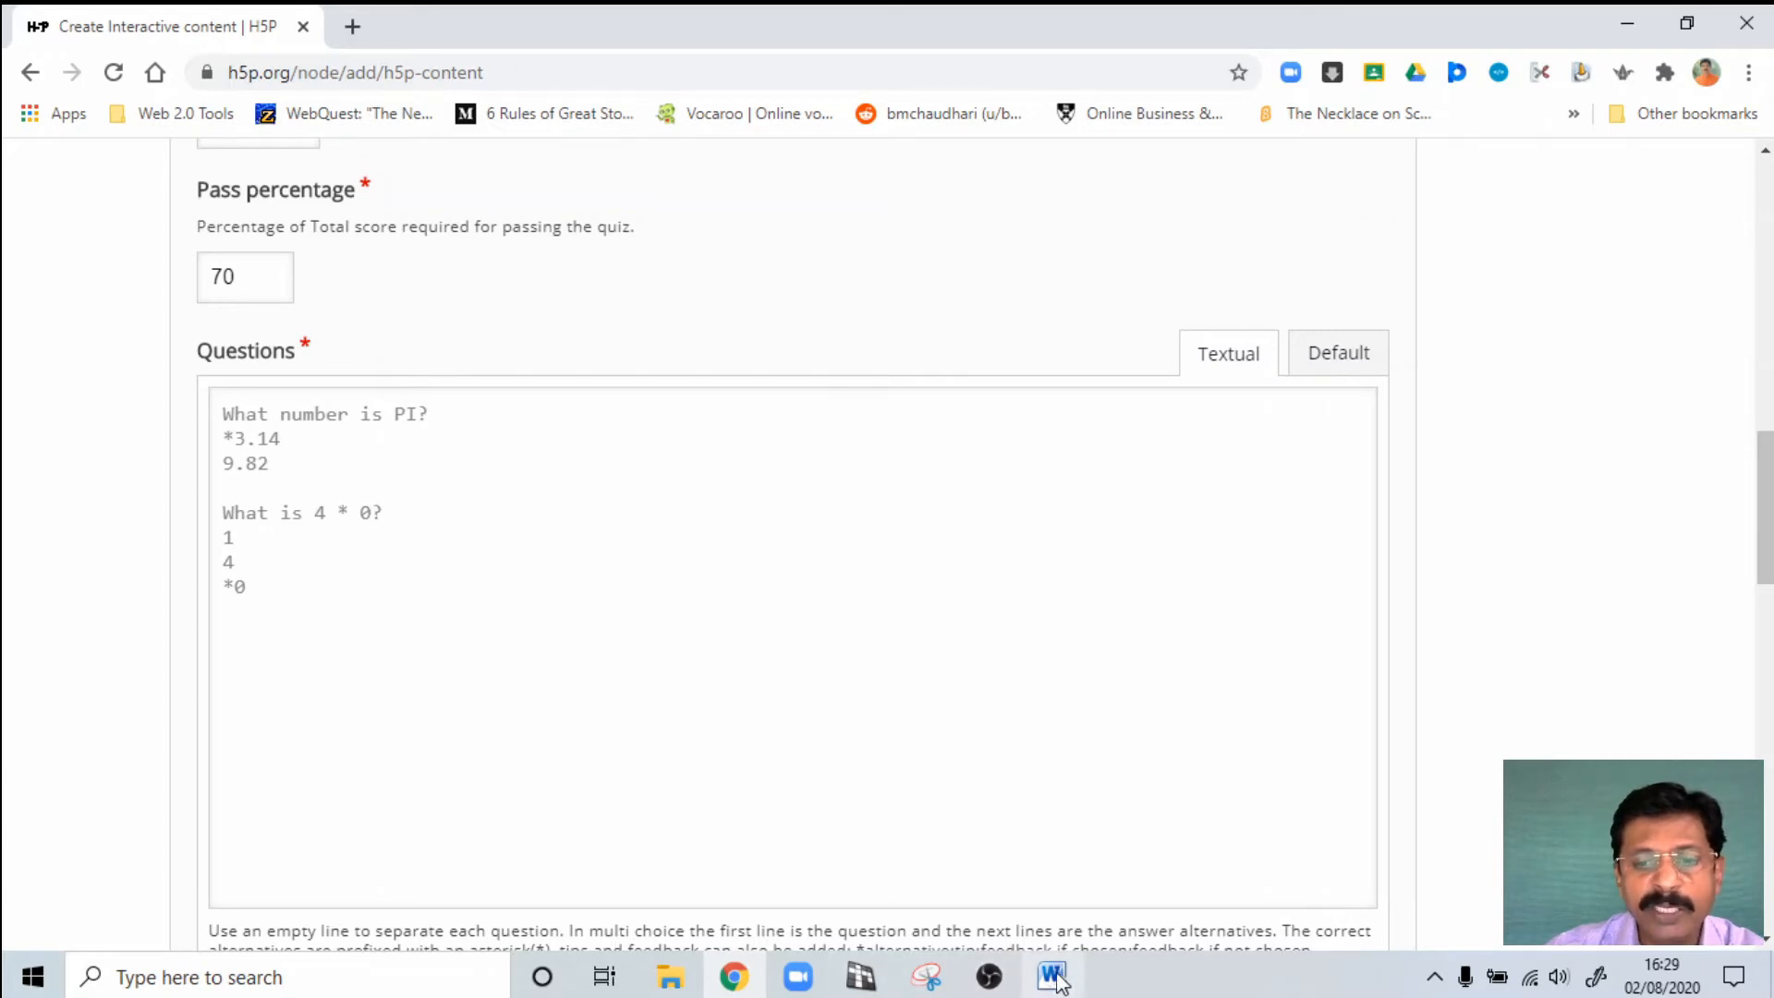
Step: Select and copy questions (1) to (10) with options in Word, then return to Chrome
{"action": "left_click", "coordinate": [1052, 976]}
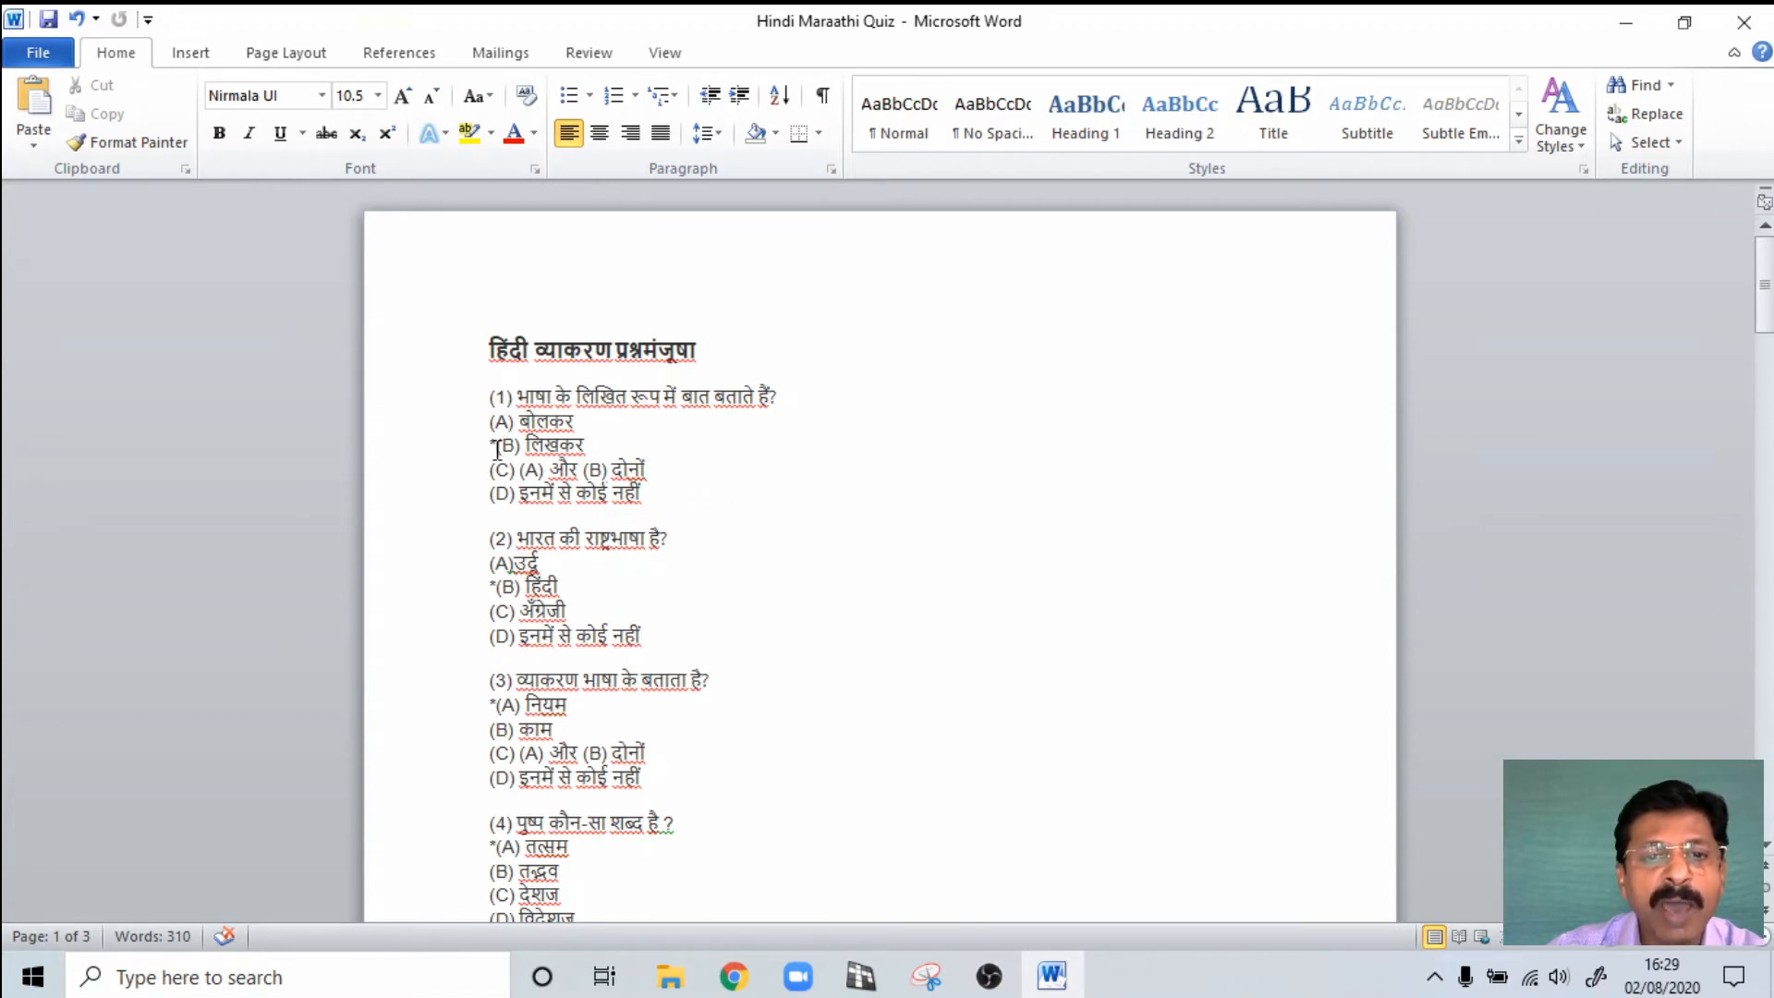
{"action": "left_click", "coordinate": [492, 444]}
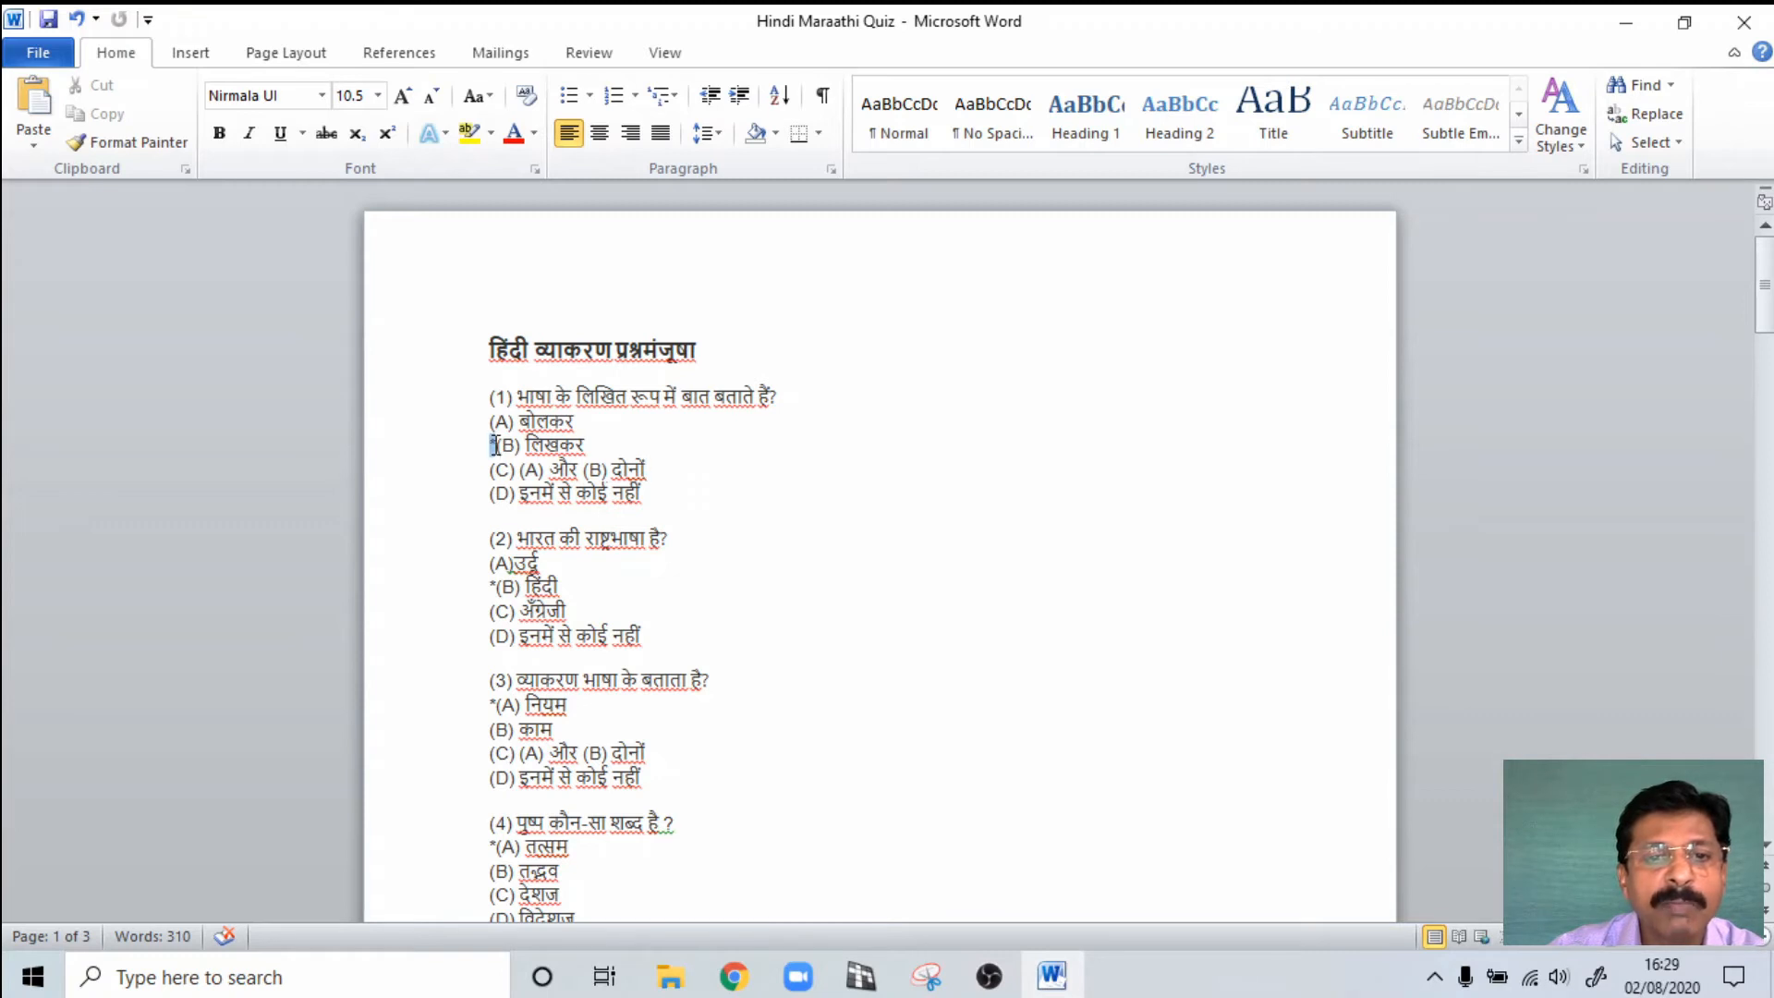
{"action": "left_click", "coordinate": [719, 509]}
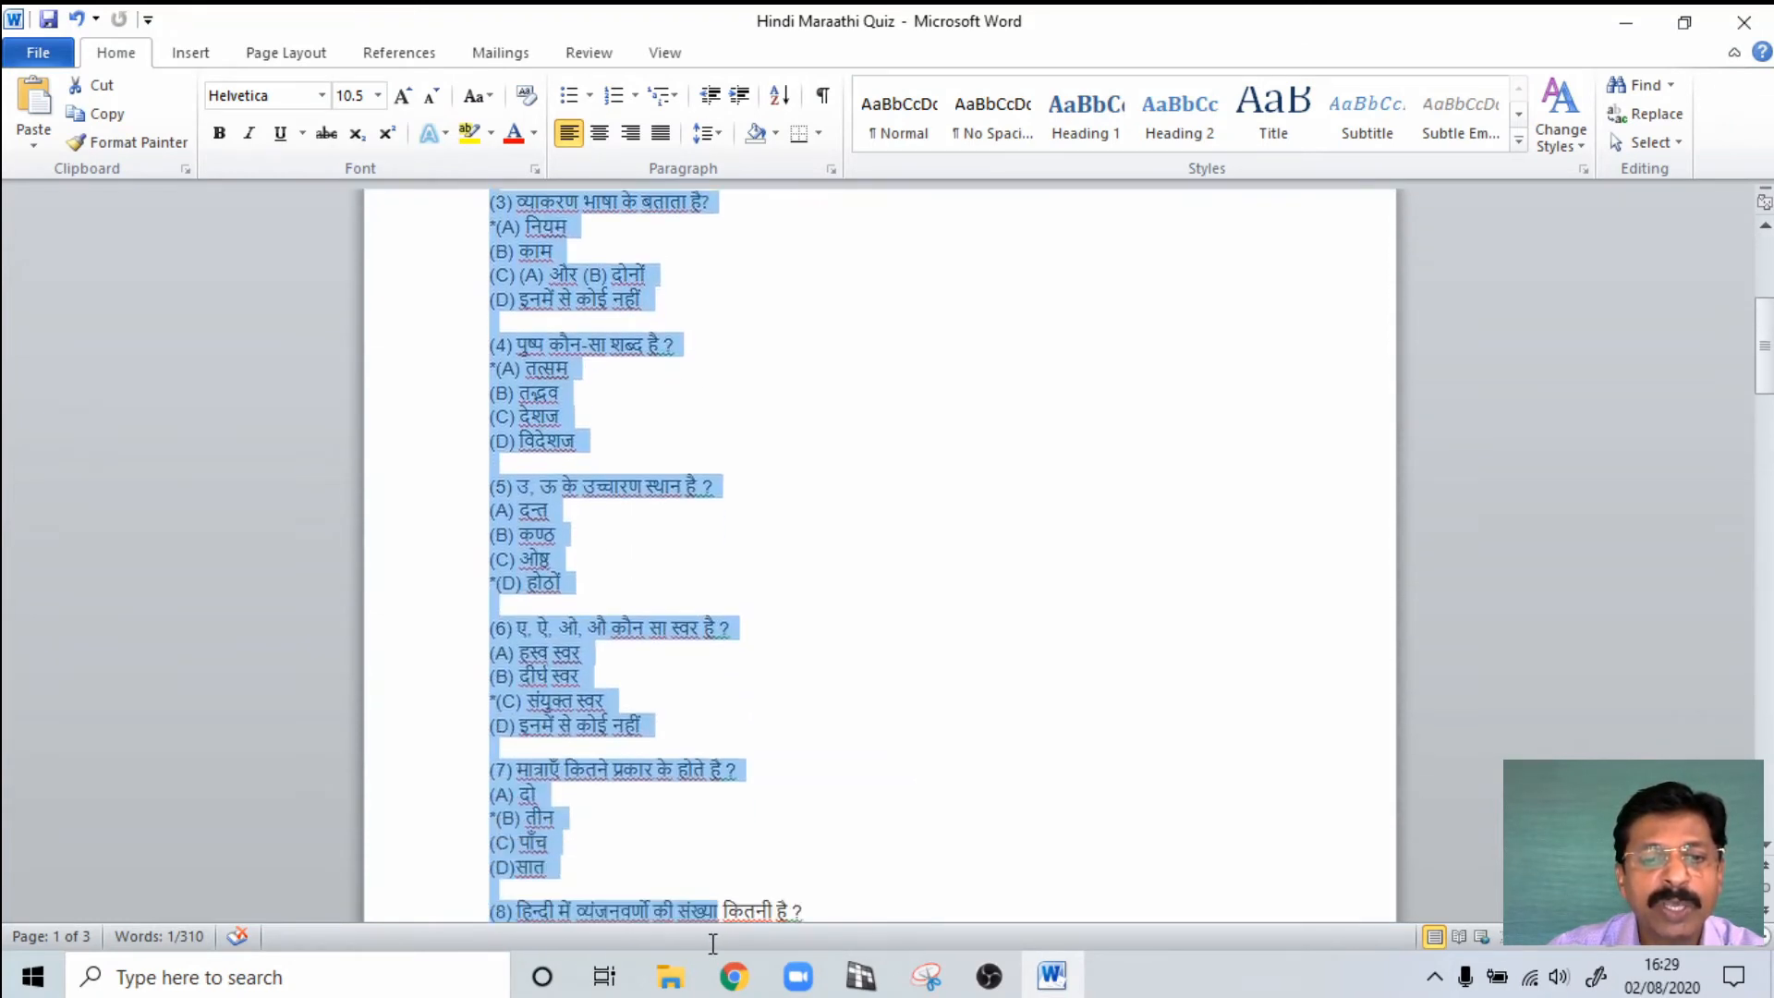
{"action": "scroll", "scroll_direction": "down", "scroll_amount": 3}
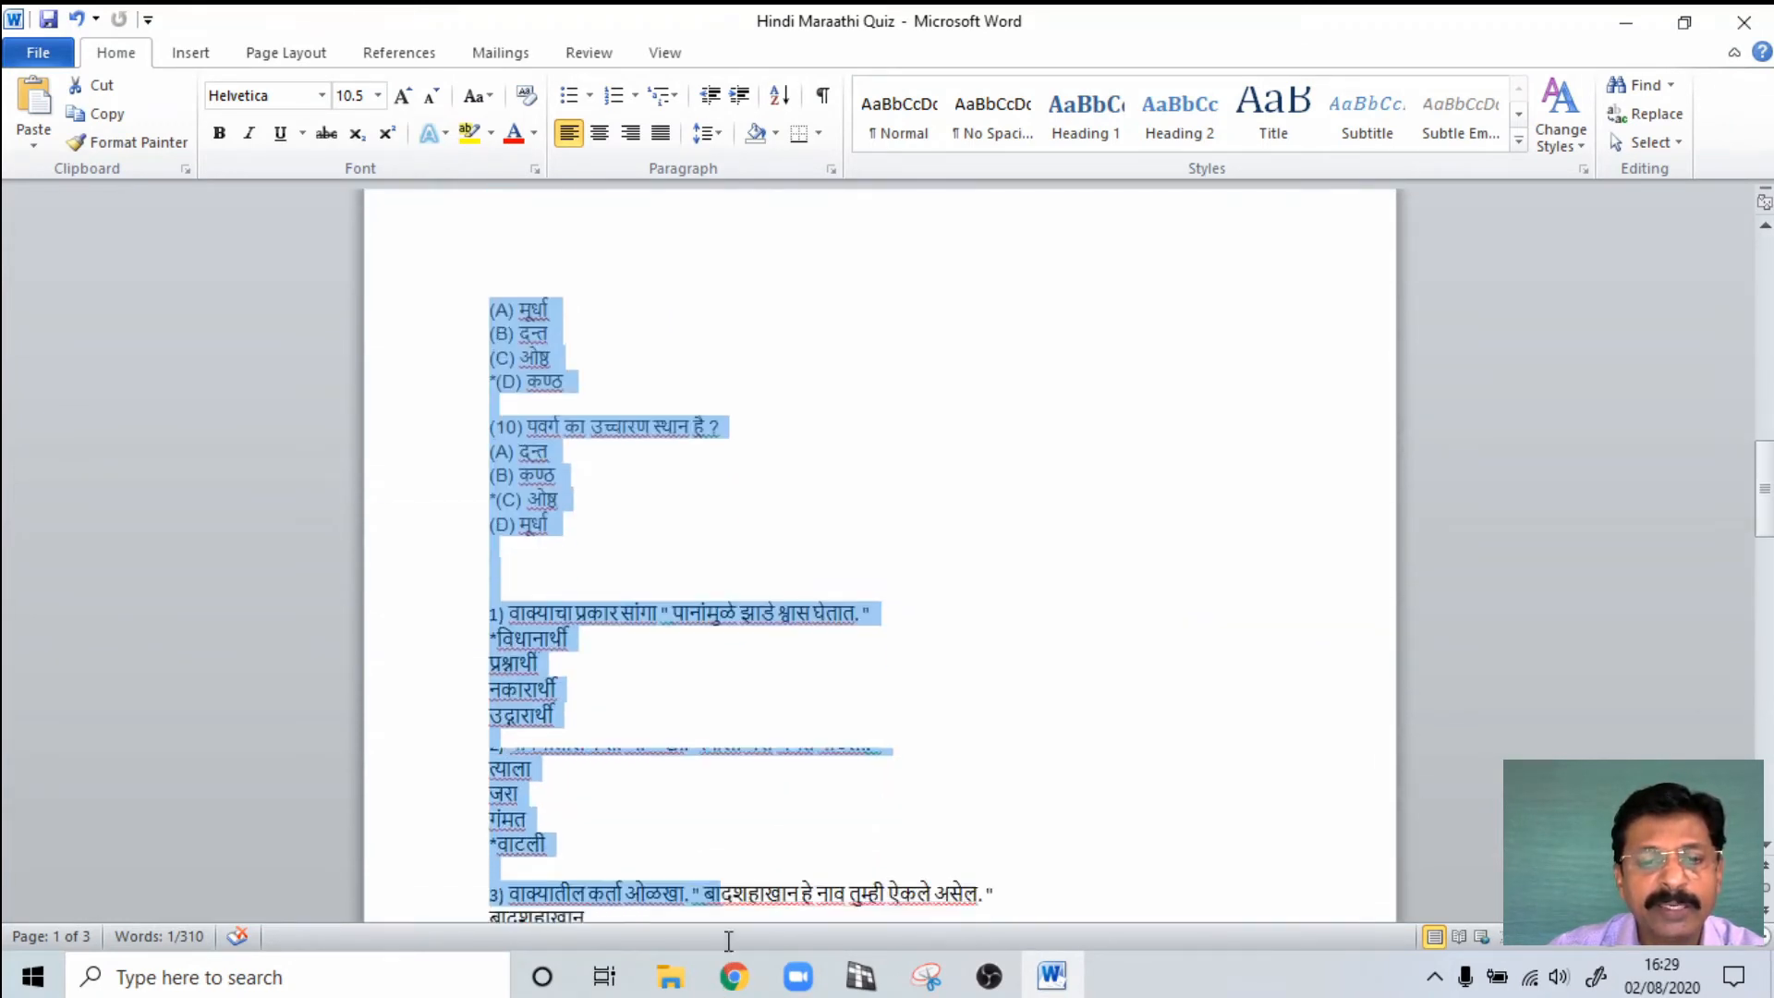
{"action": "scroll", "scroll_direction": "down", "scroll_amount": 3}
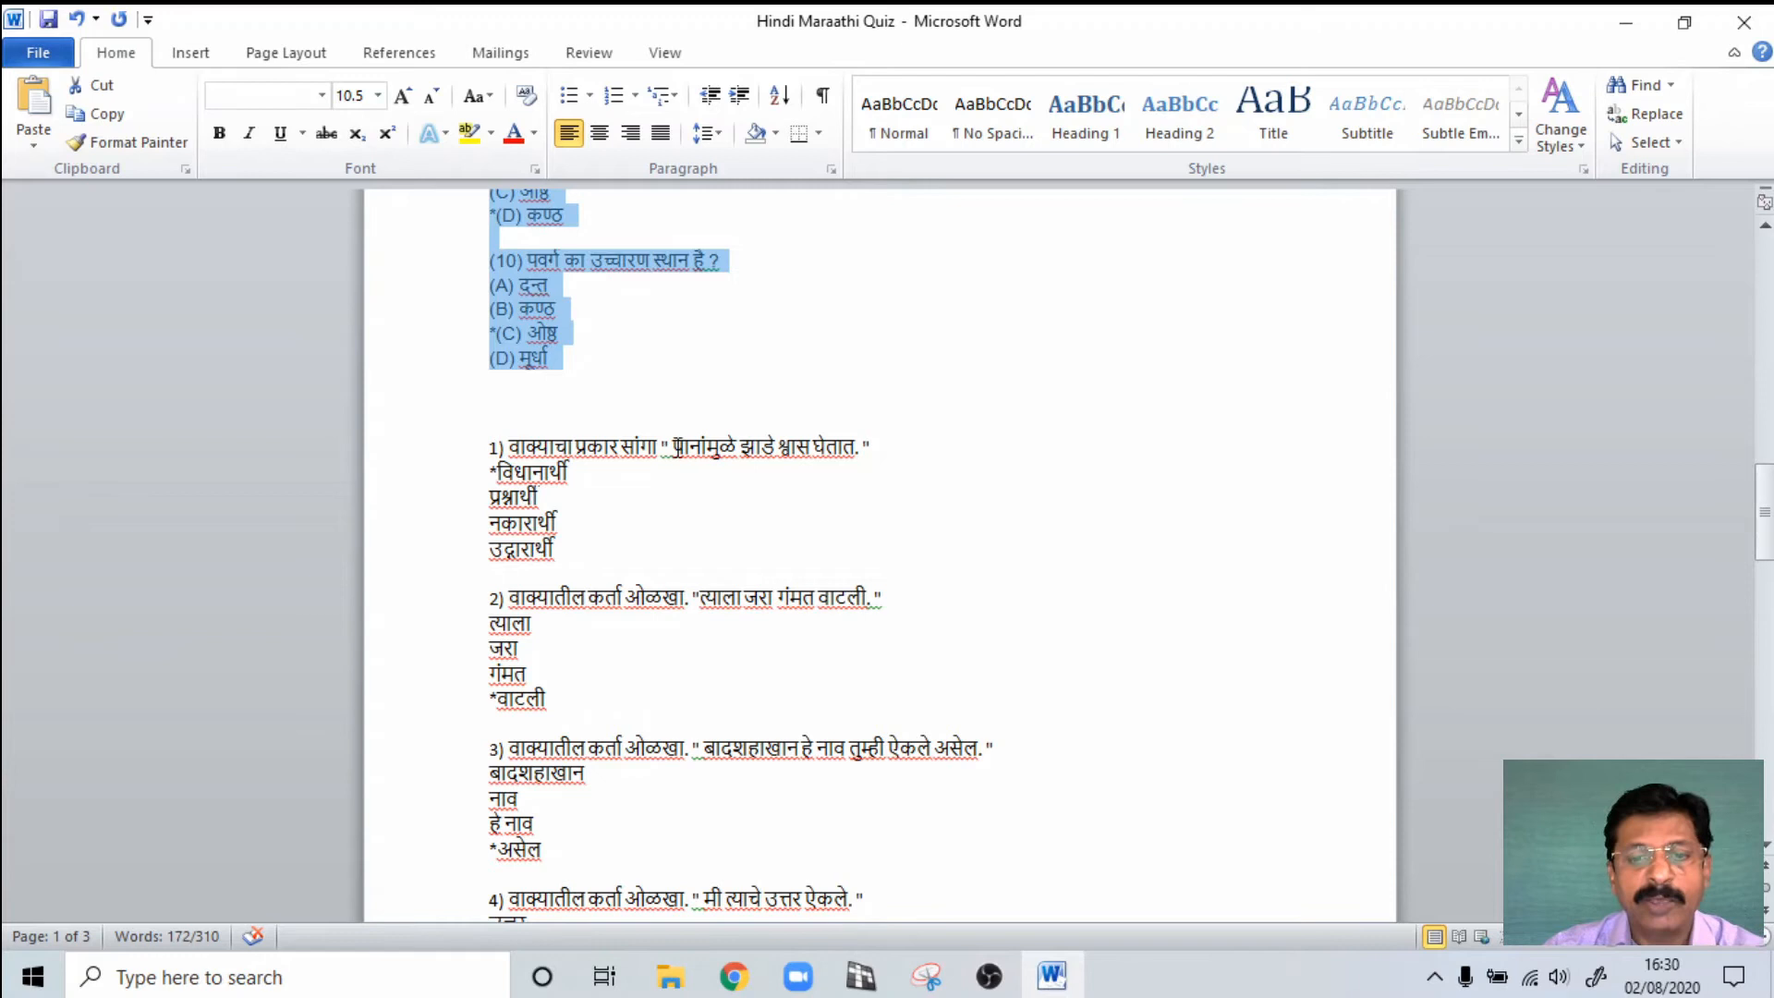
{"action": "left_click", "coordinate": [733, 976]}
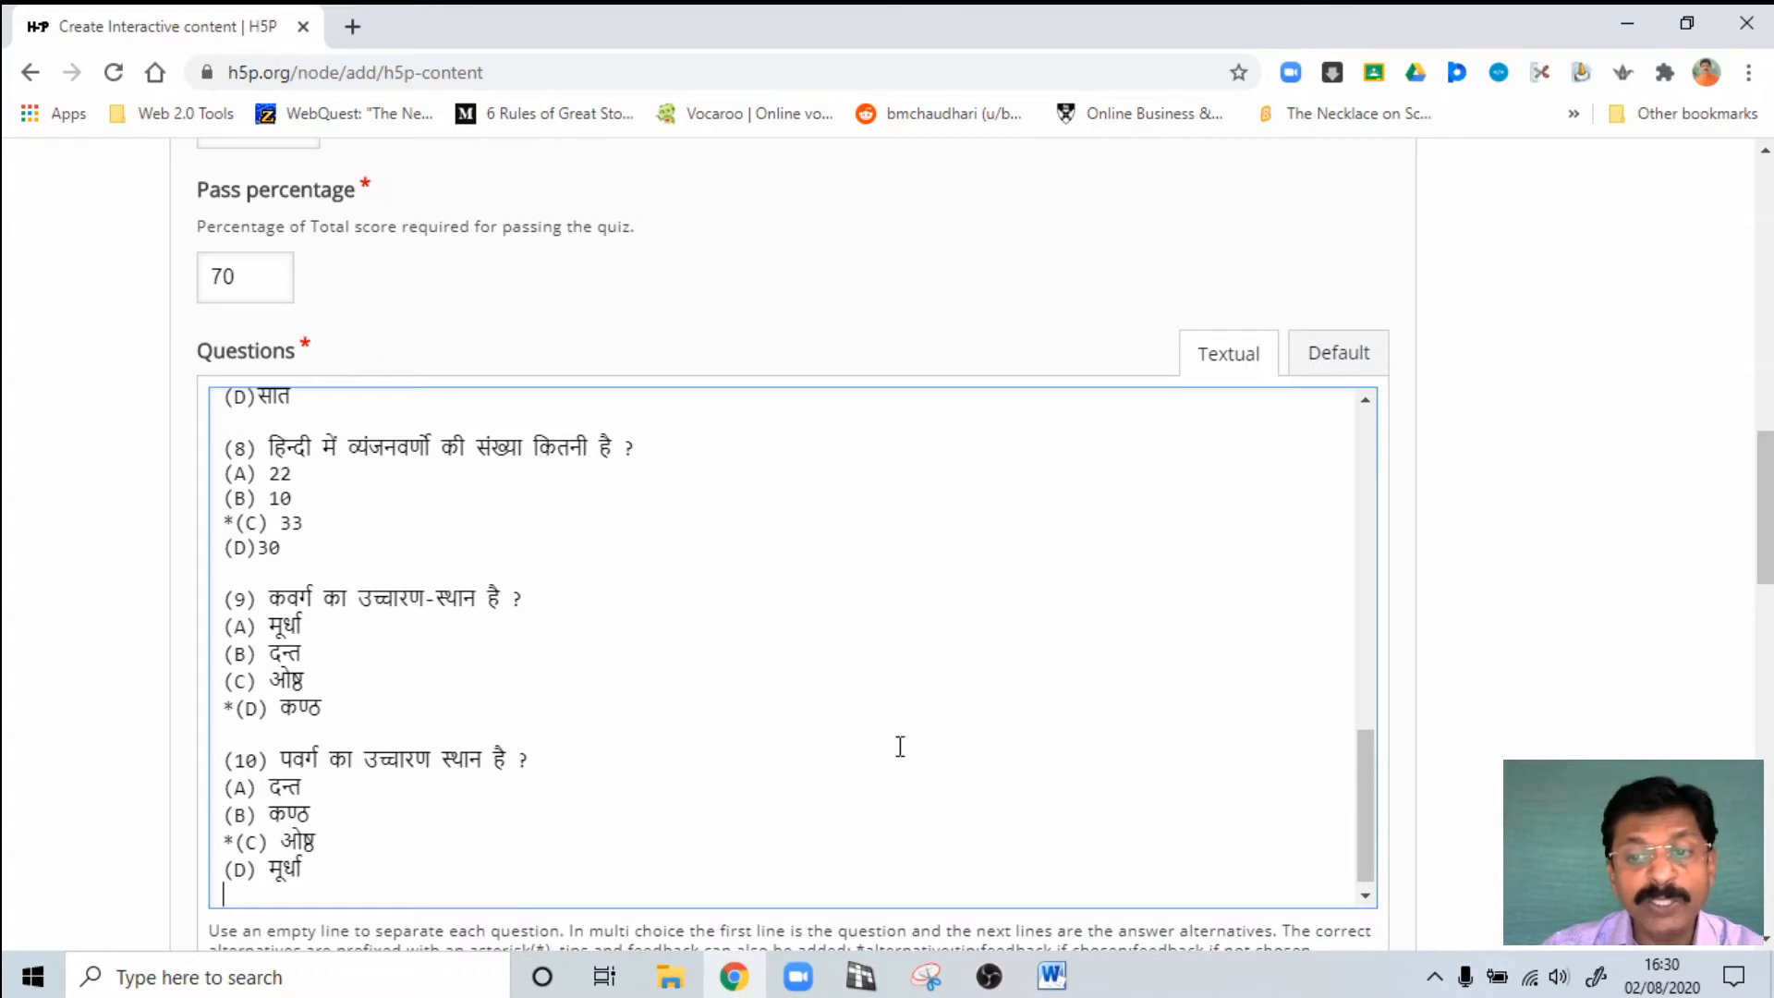
Step: Review the pasted Hindi questions through question 10, checking each asterisk-marked correct answer
{"action": "scroll", "scroll_direction": "up", "scroll_amount": 3}
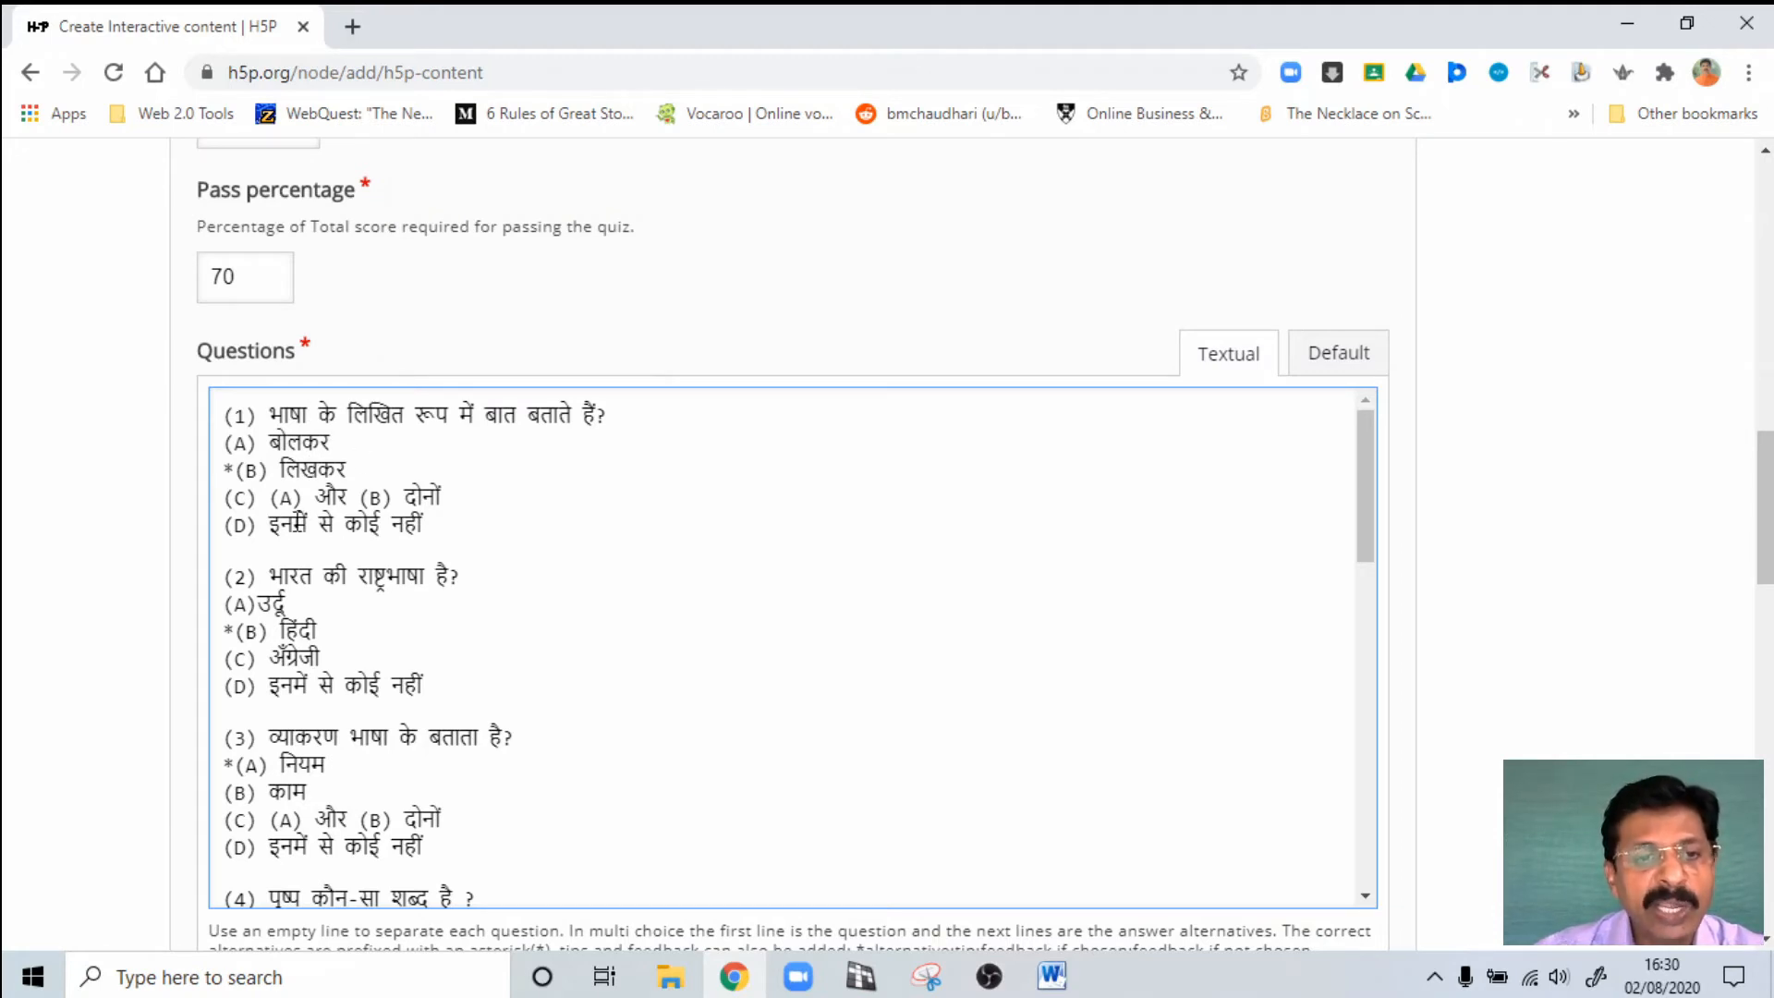
{"action": "mouse_move", "coordinate": [453, 492]}
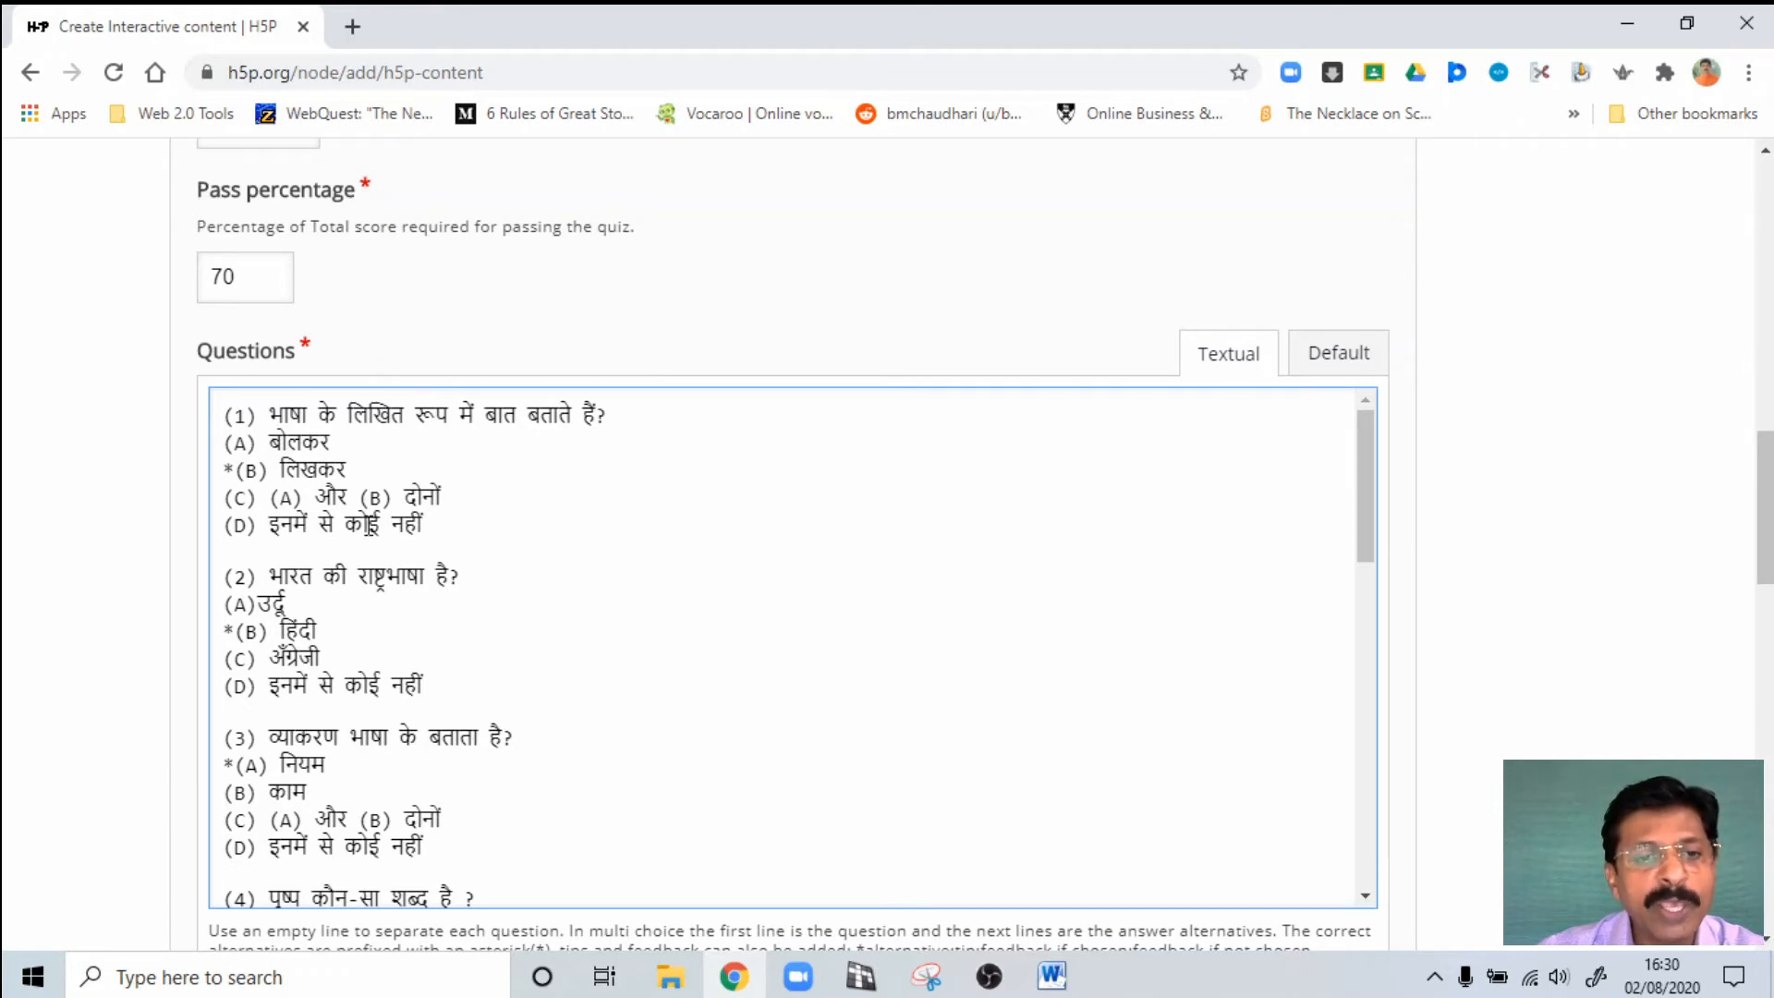
{"action": "mouse_move", "coordinate": [462, 532]}
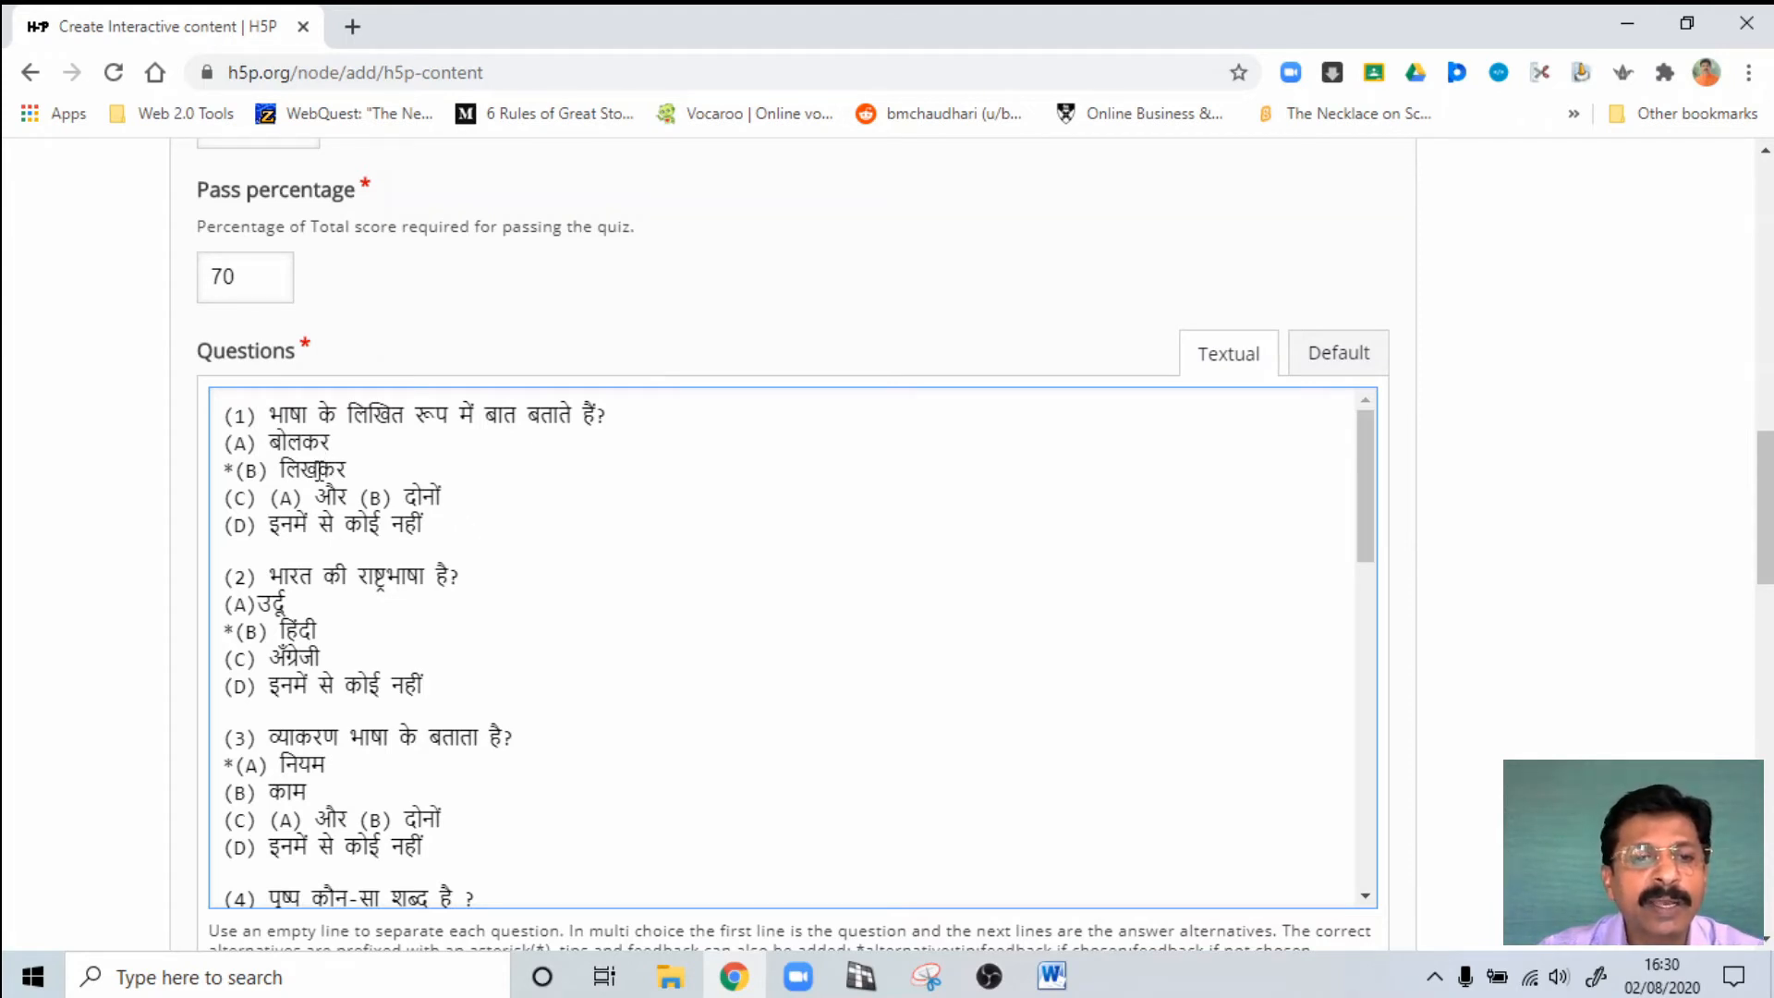
{"action": "left_click", "coordinate": [222, 469]}
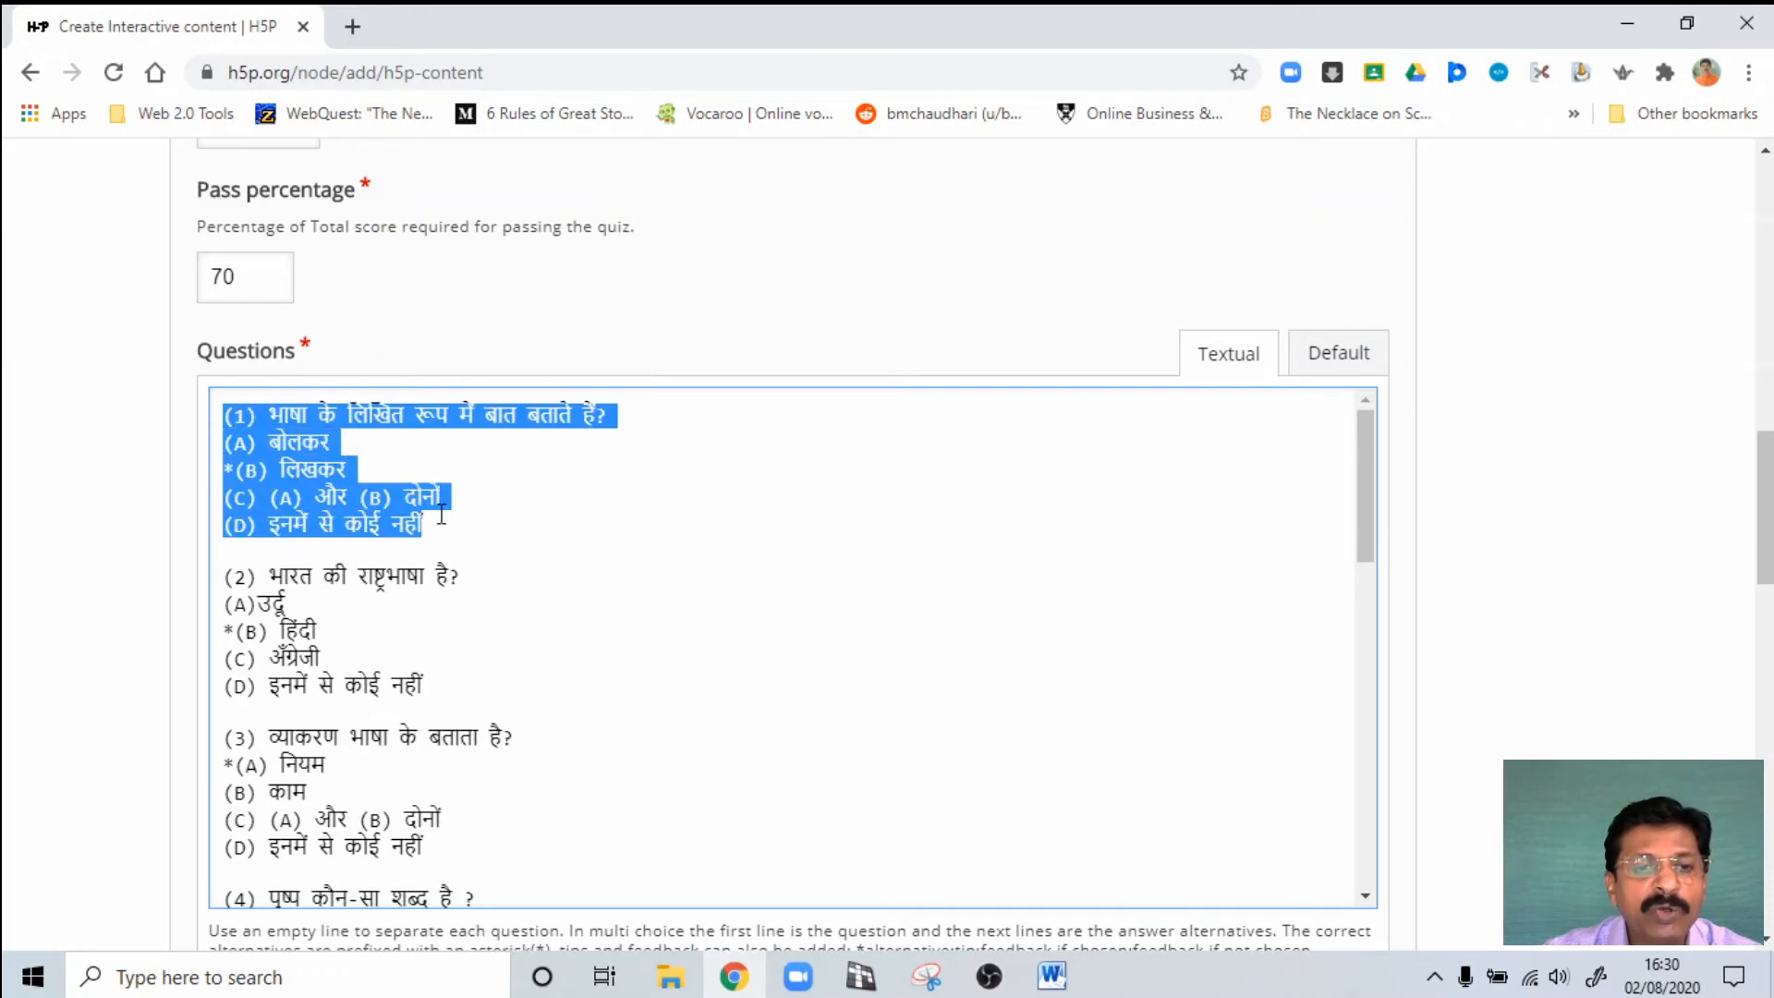
{"action": "mouse_move", "coordinate": [479, 524]}
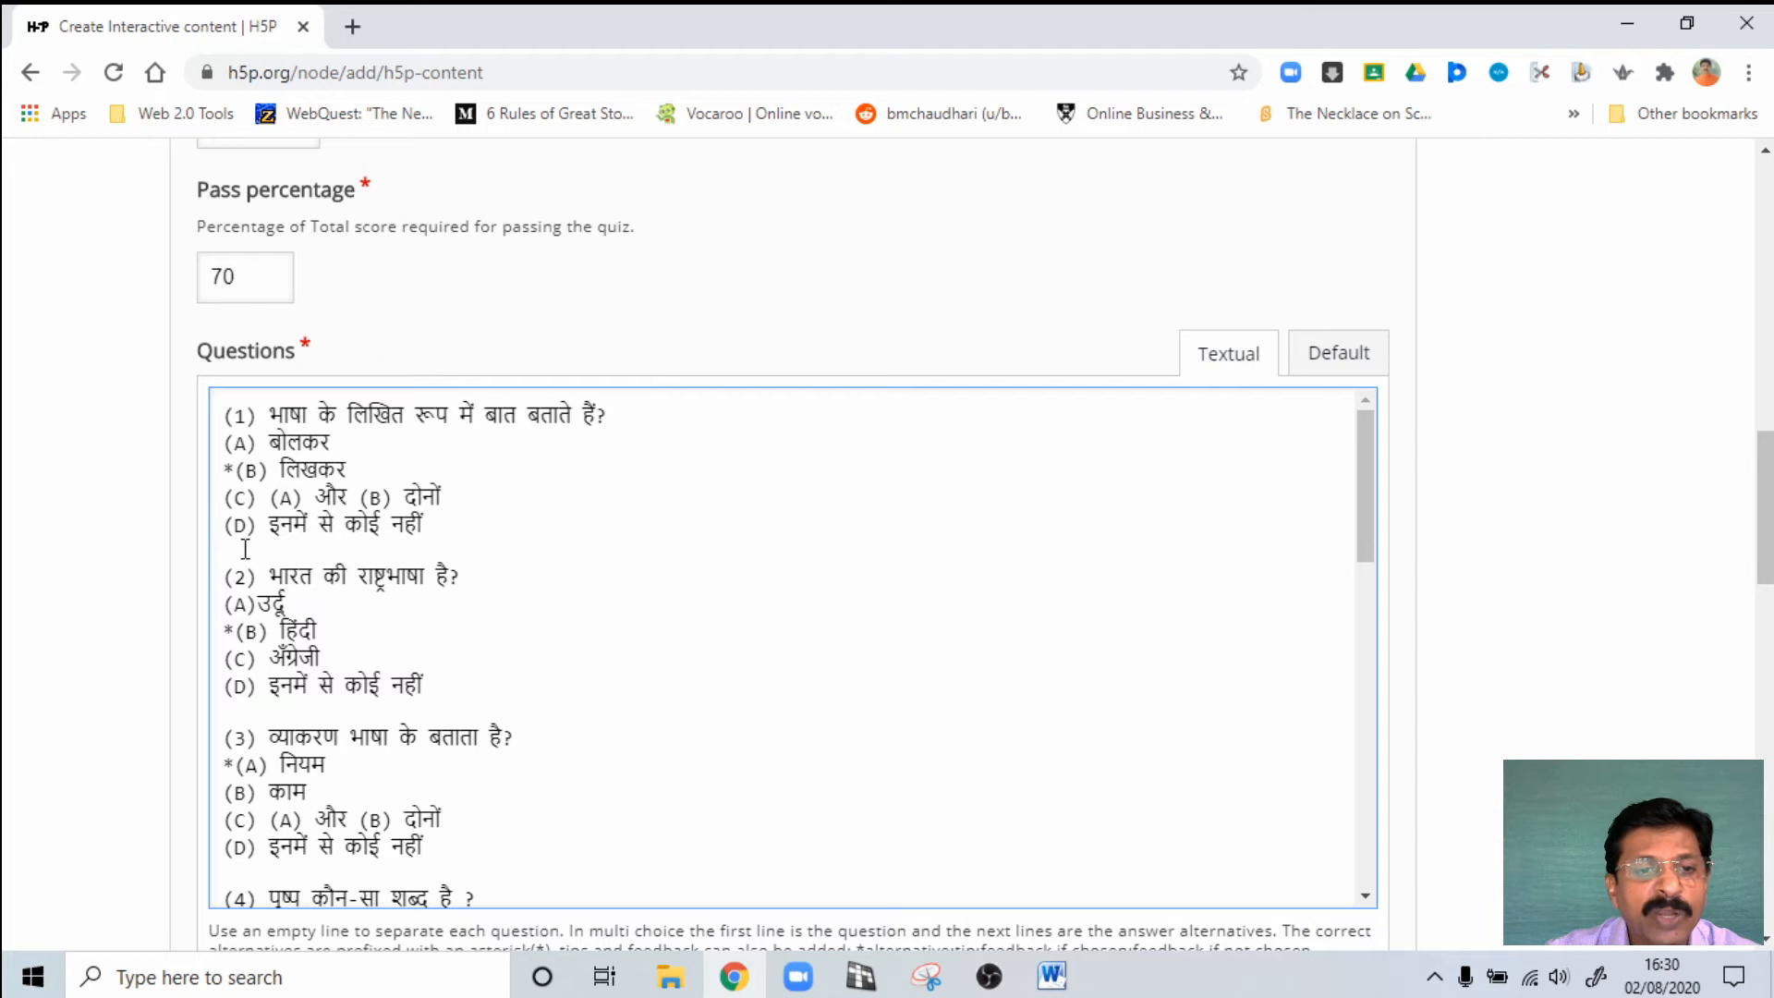
{"action": "left_click", "coordinate": [221, 550]}
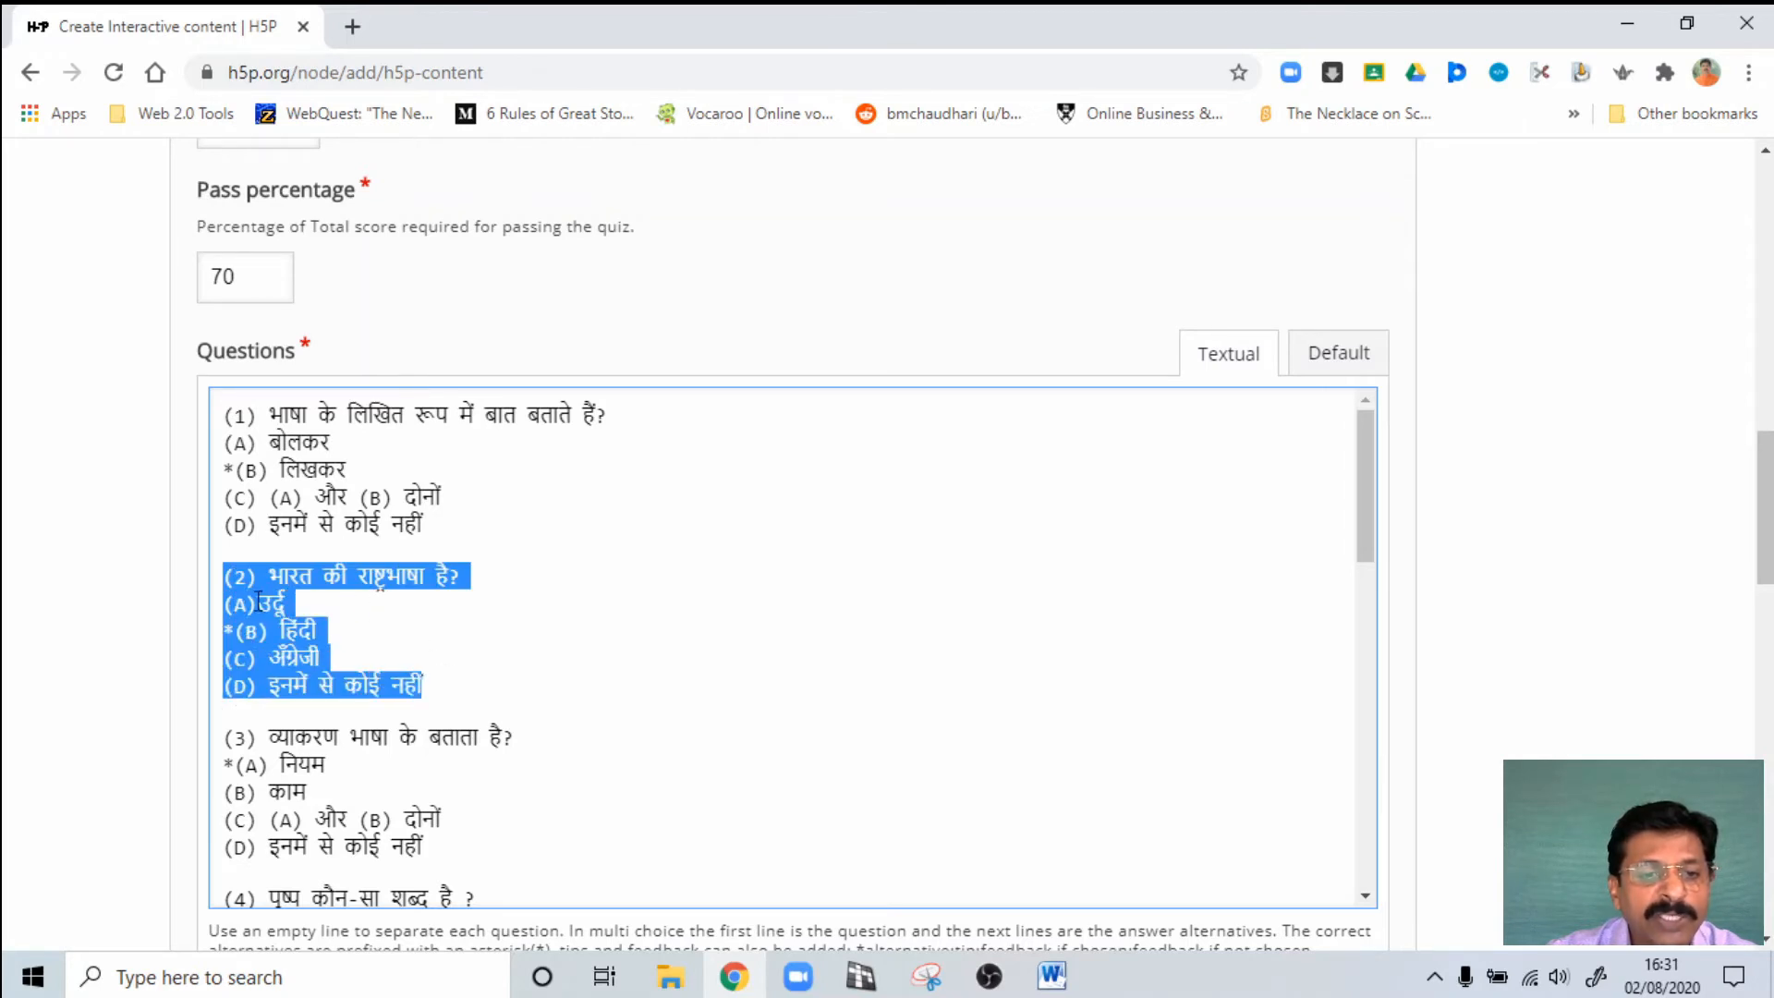
{"action": "mouse_move", "coordinate": [428, 684]}
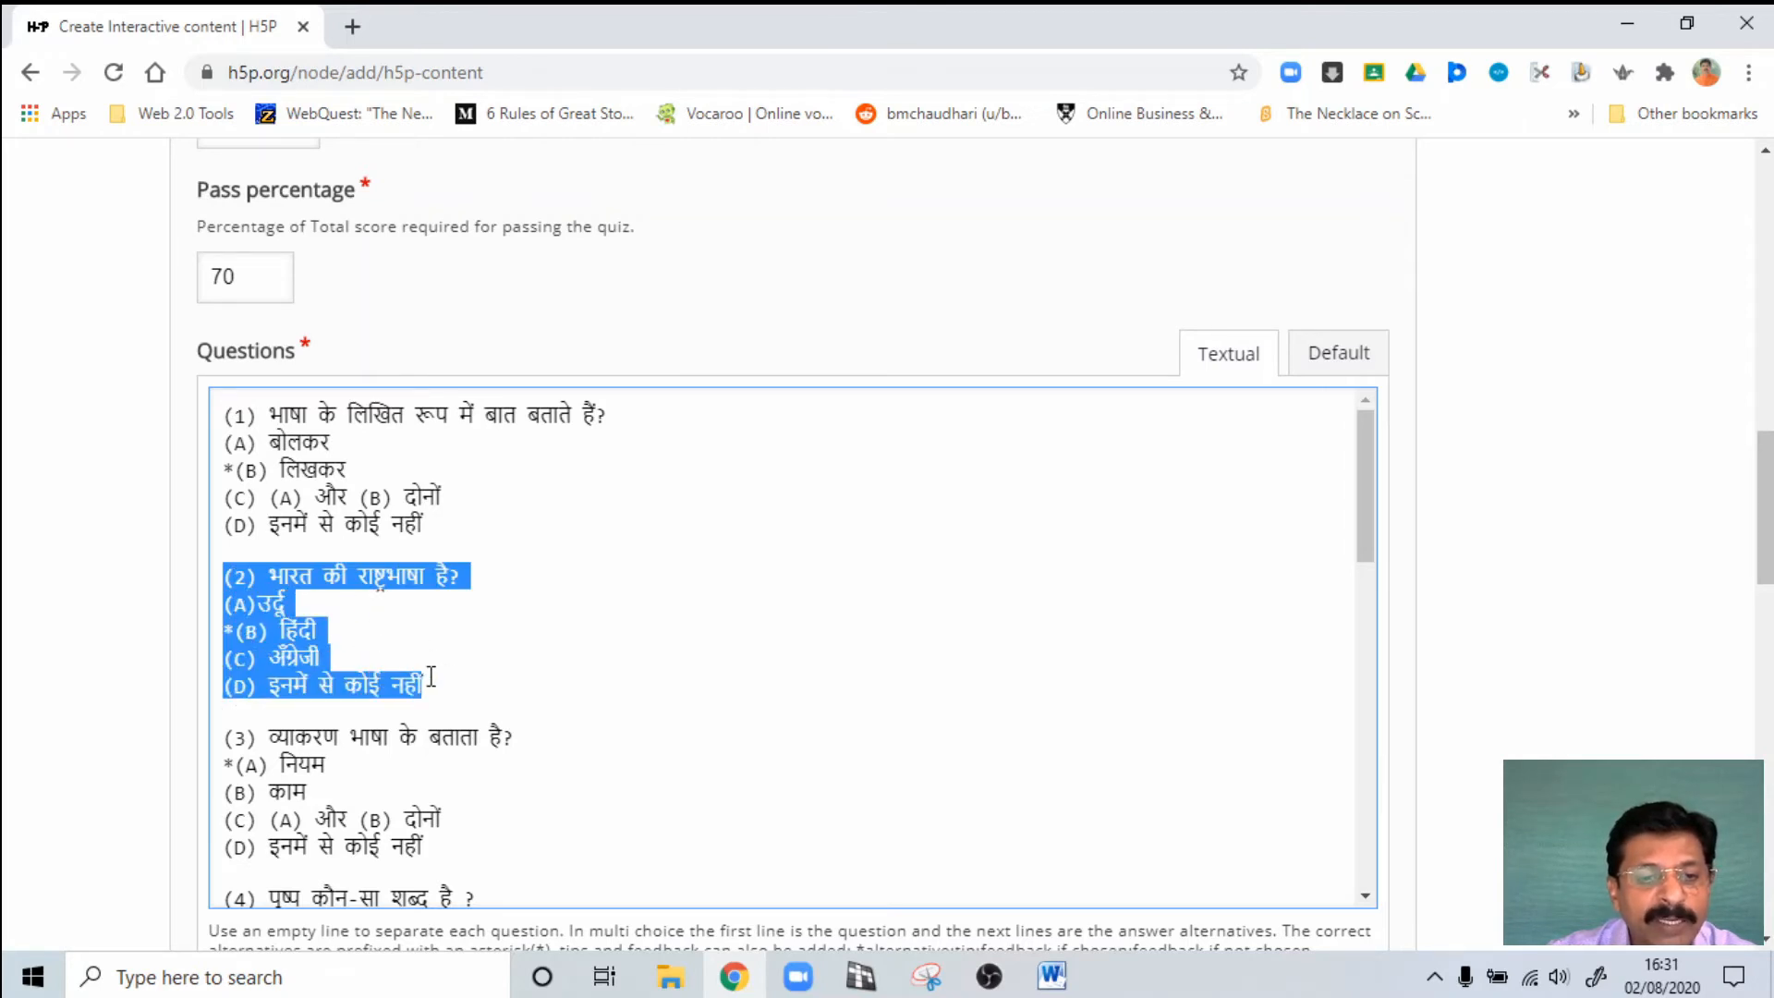
{"action": "scroll", "scroll_direction": "down", "scroll_amount": 3}
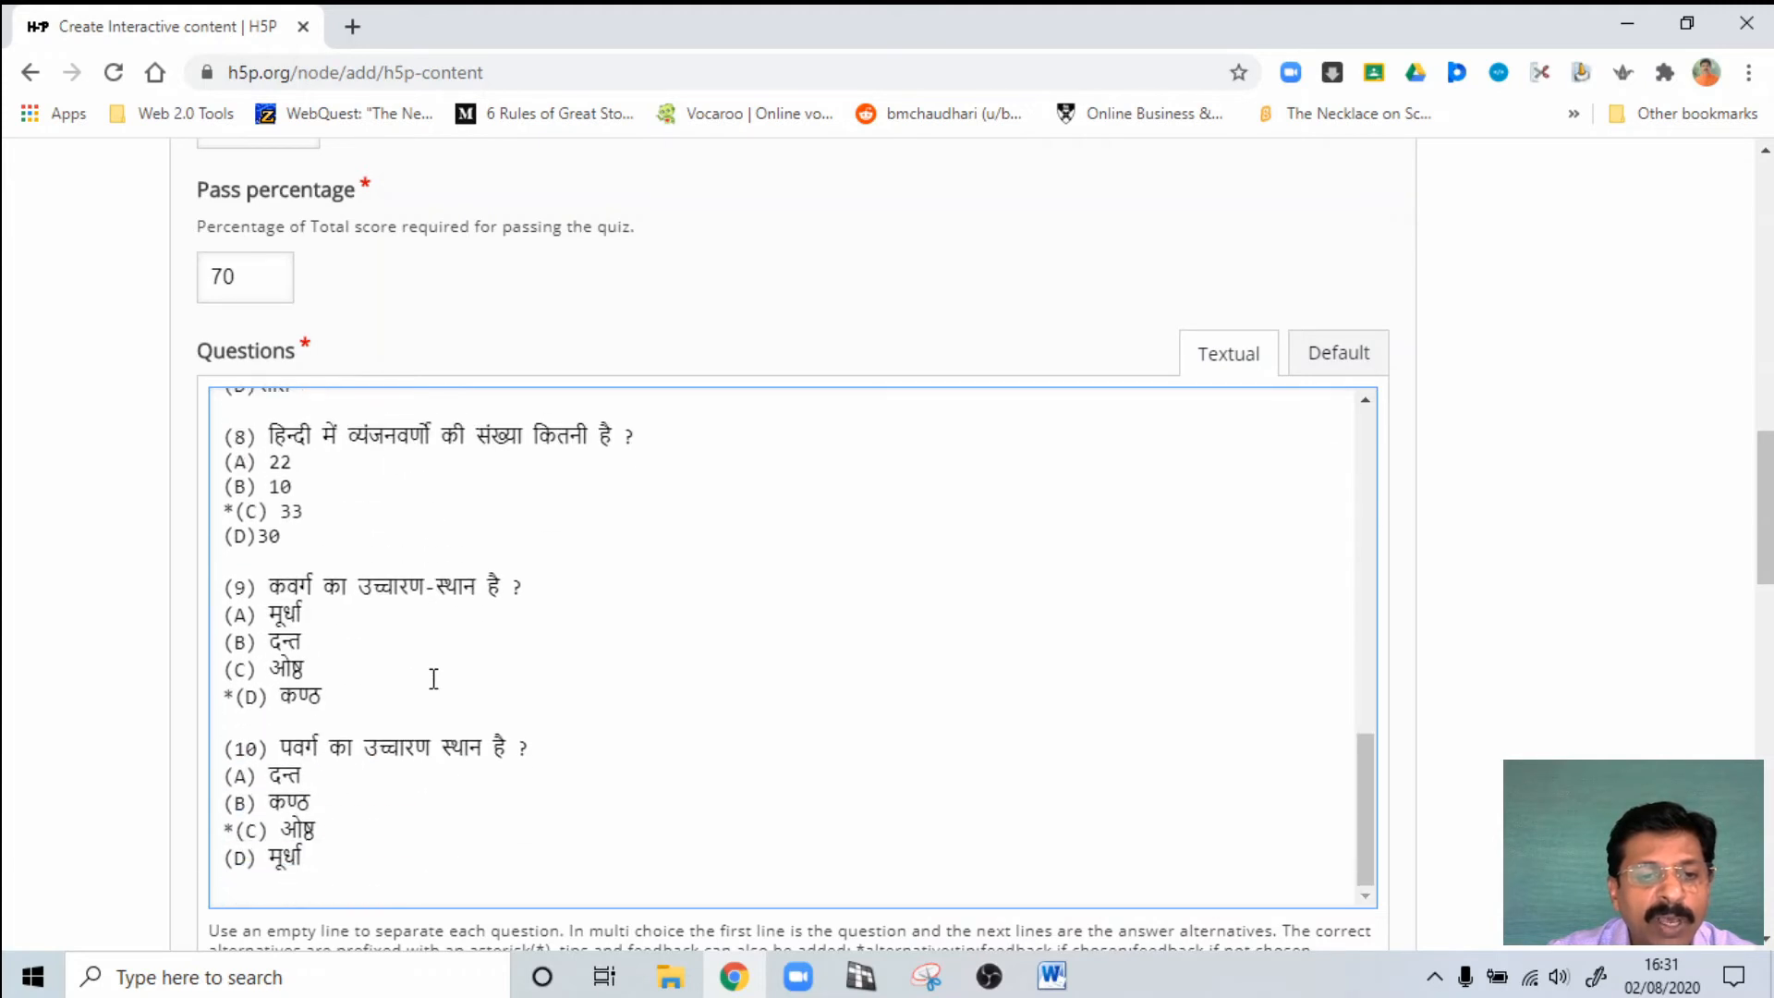
{"action": "mouse_move", "coordinate": [407, 778]}
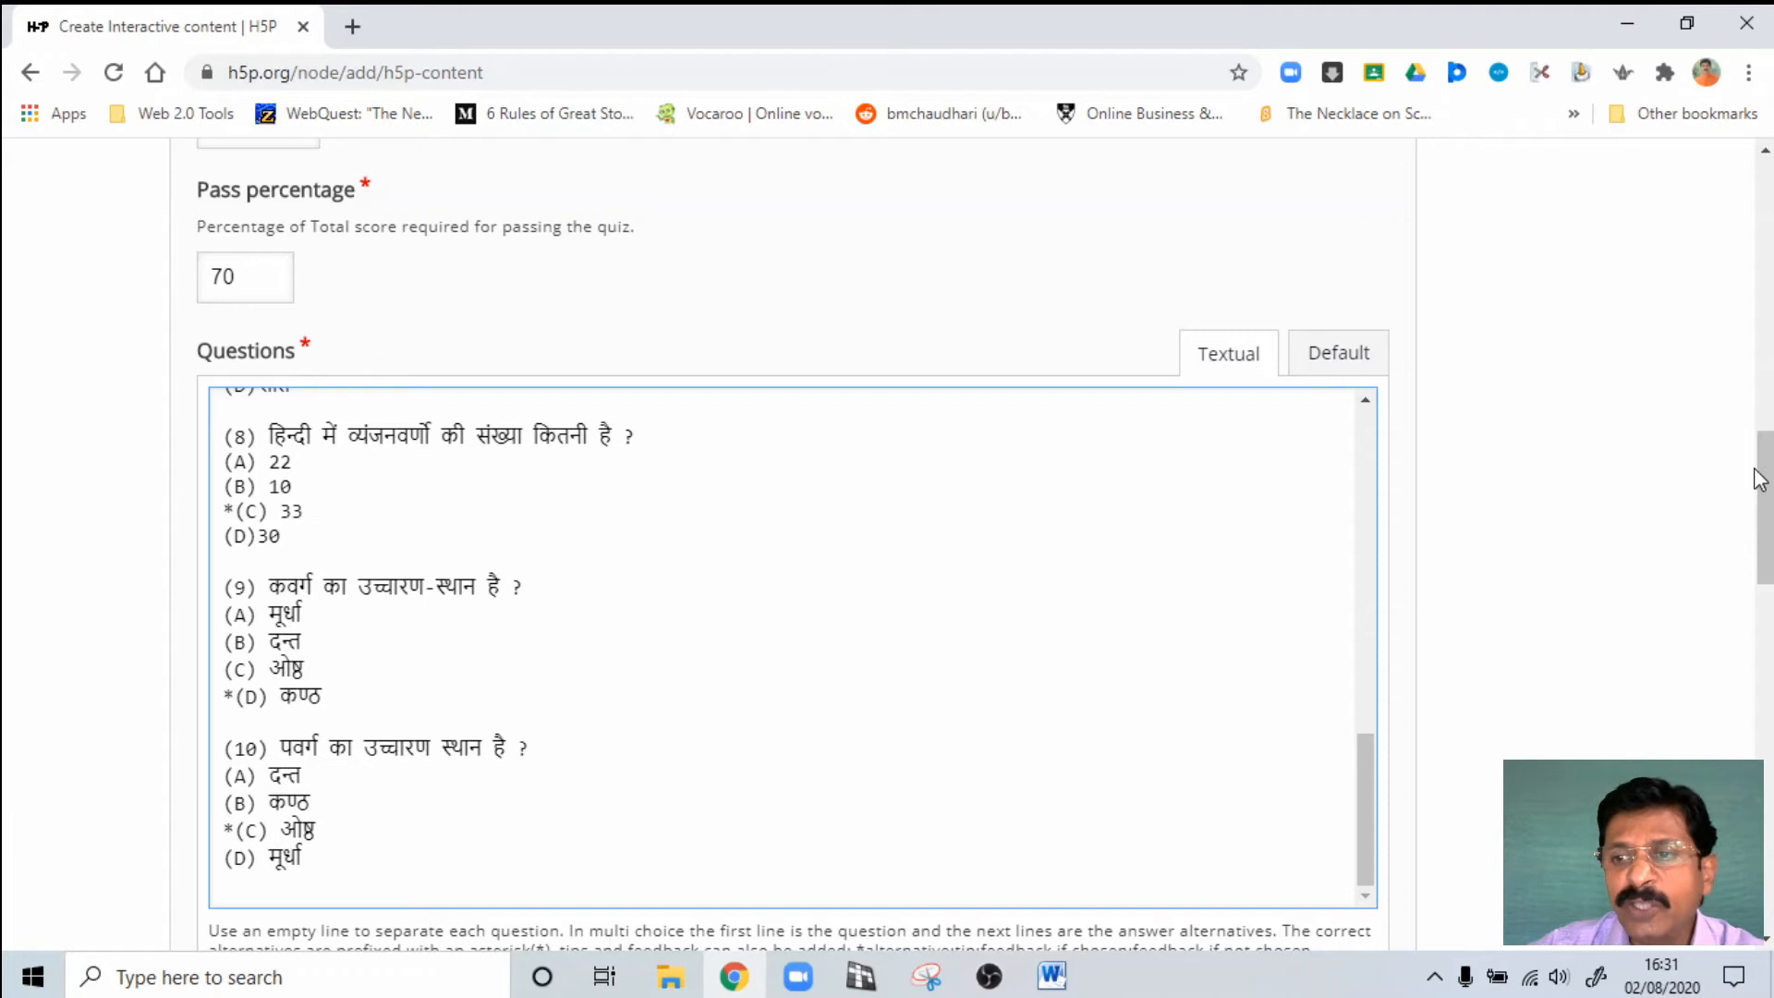
{"action": "scroll", "scroll_direction": "down", "scroll_amount": 3}
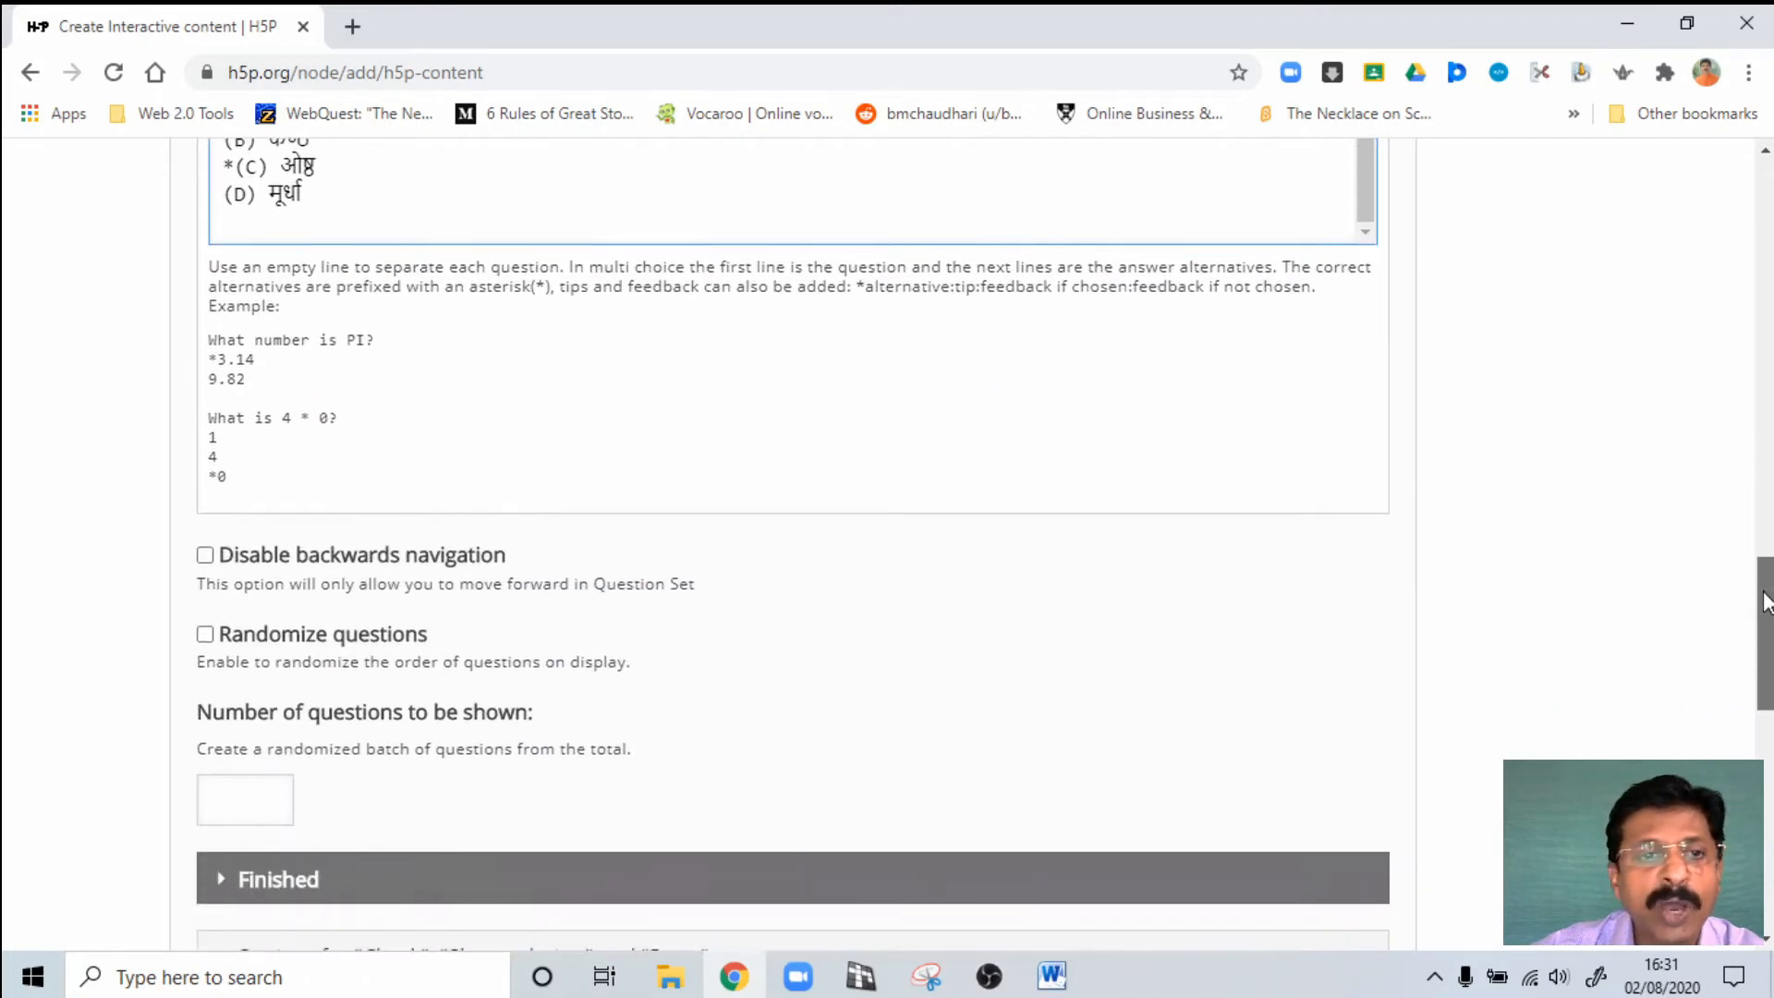
{"action": "scroll", "scroll_direction": "down", "scroll_amount": 3}
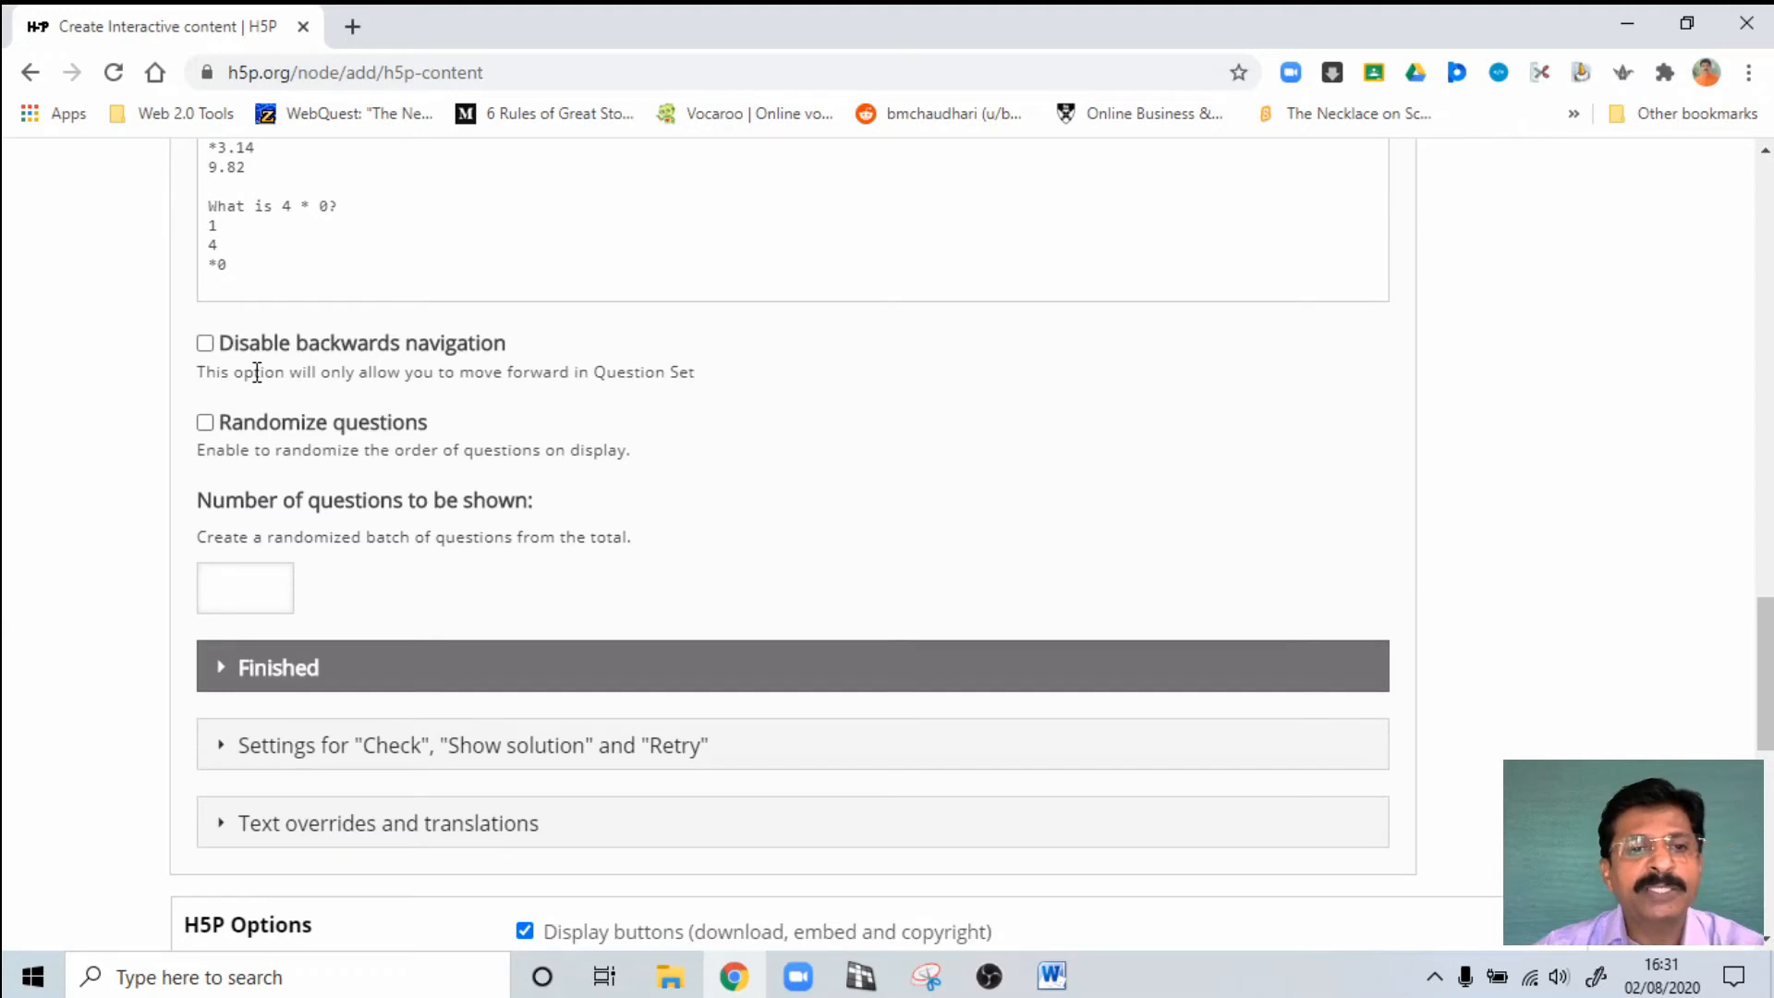
{"action": "mouse_move", "coordinate": [275, 384]}
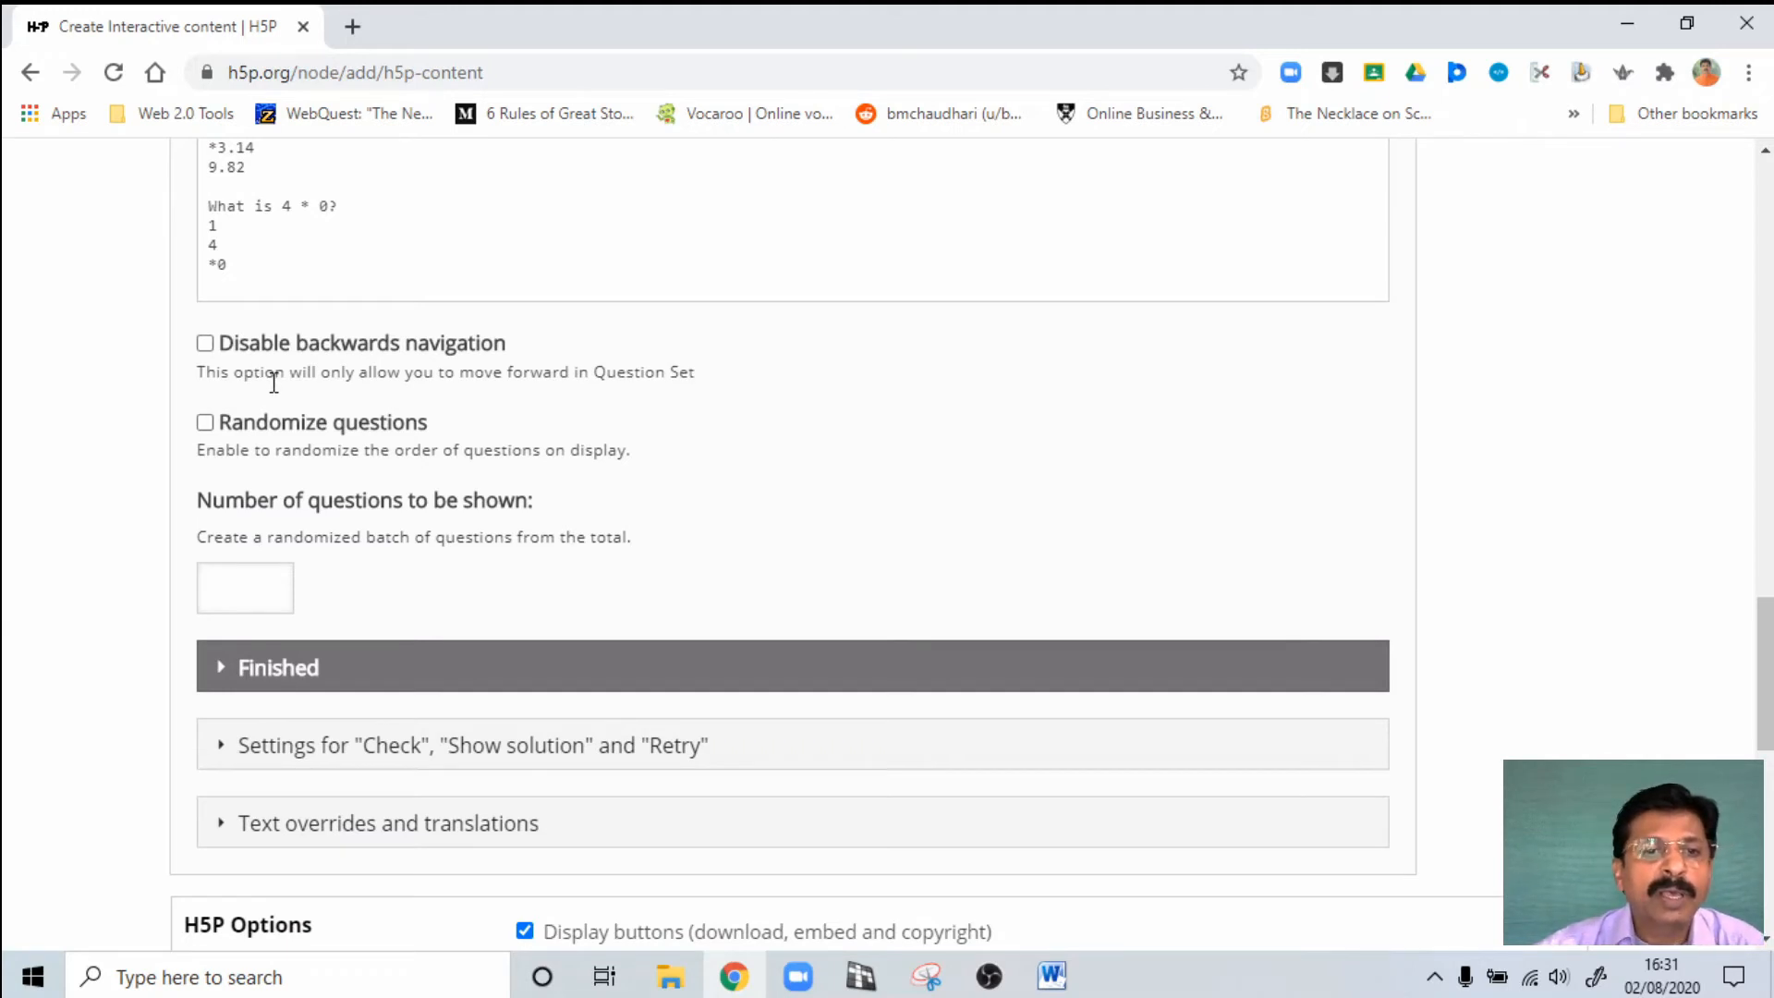
{"action": "scroll", "scroll_direction": "up", "scroll_amount": 3}
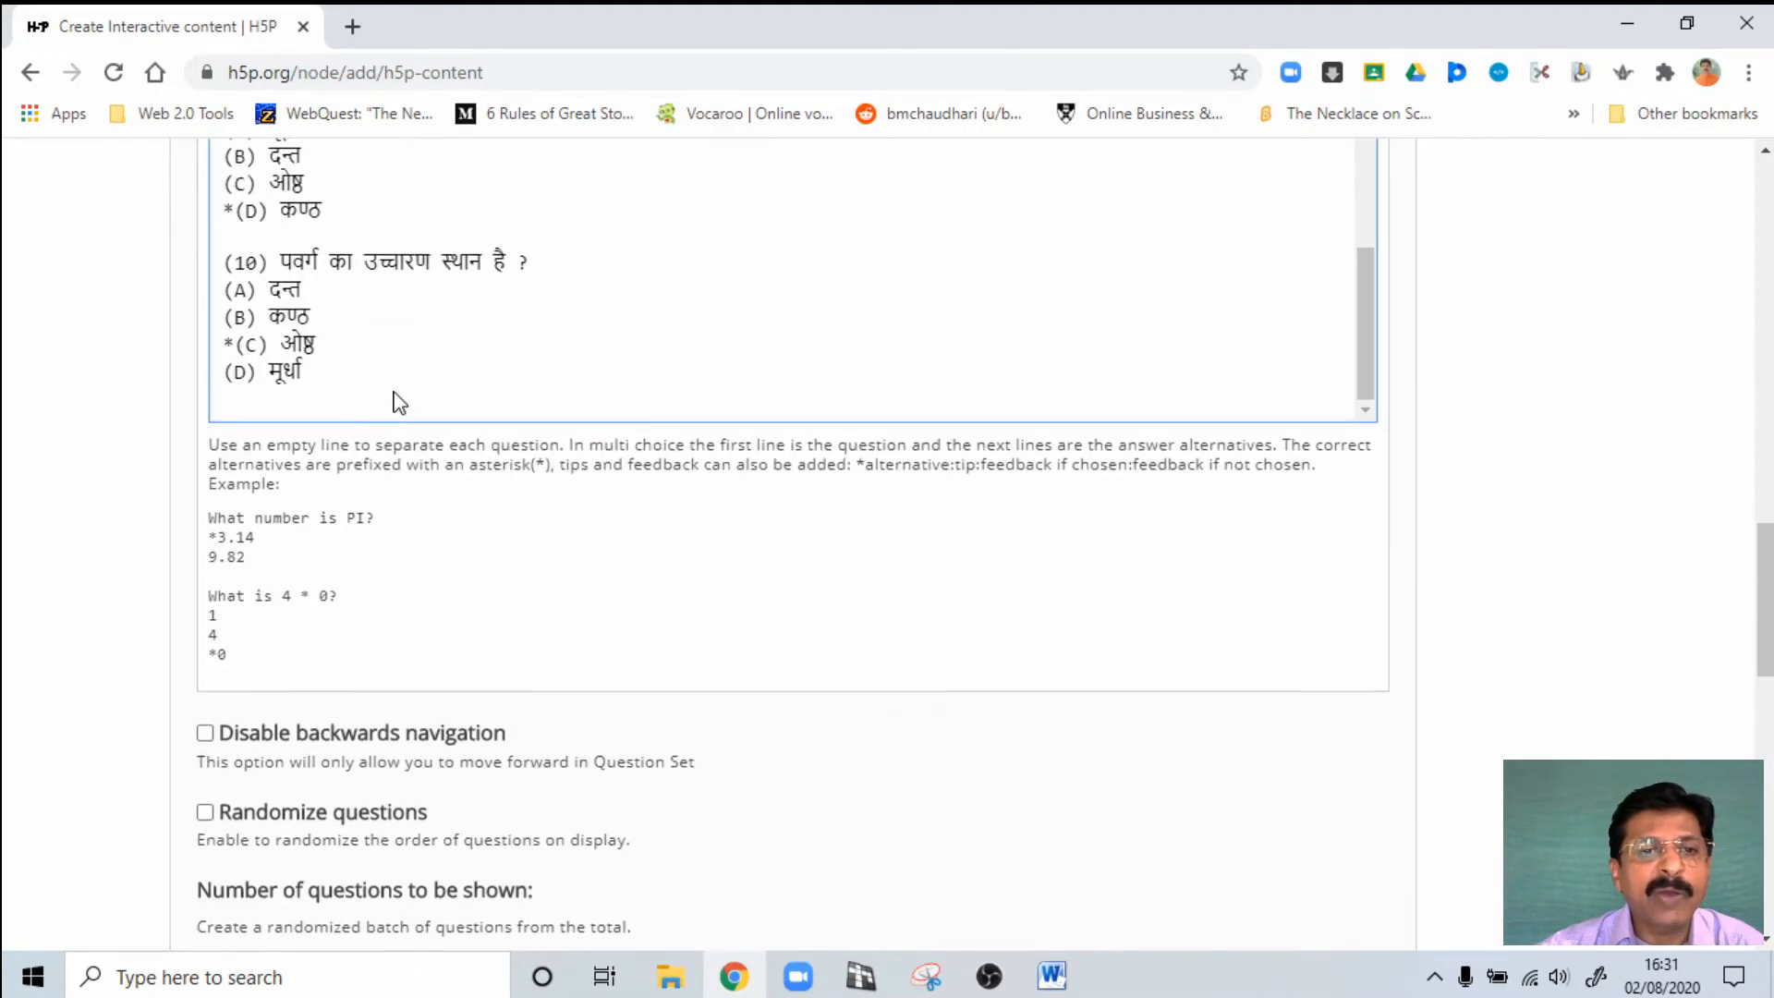
{"action": "scroll", "scroll_direction": "up", "scroll_amount": 3}
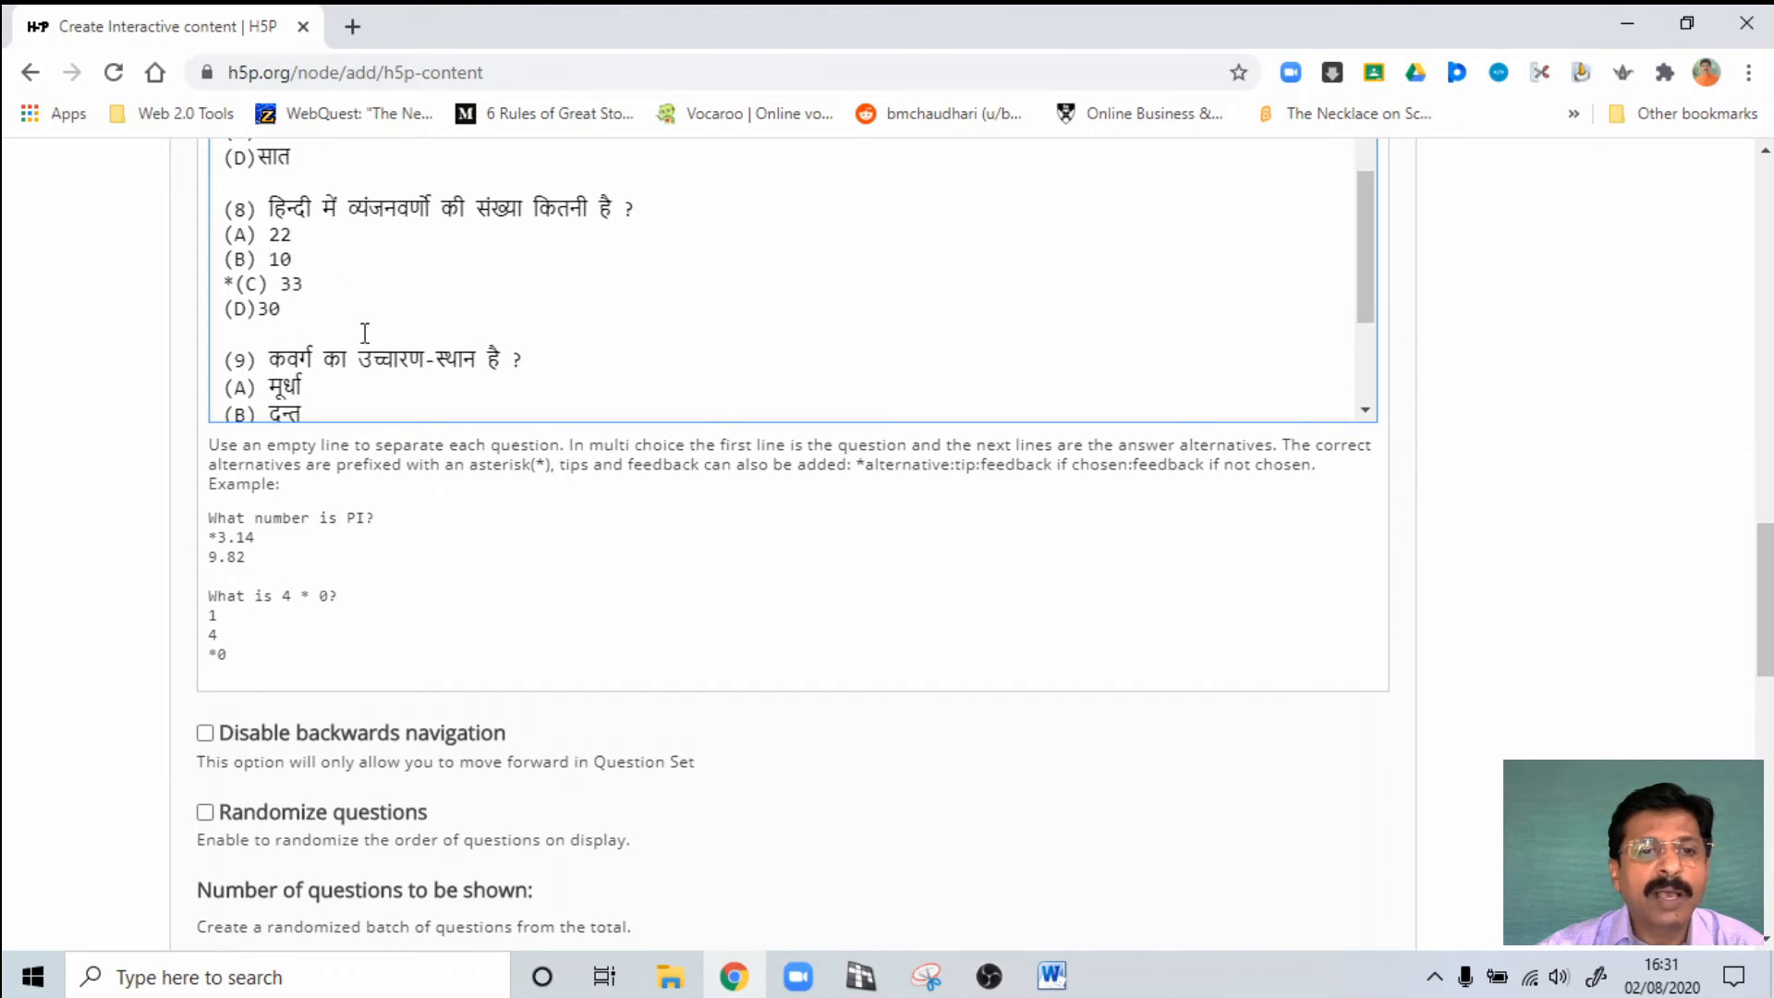
{"action": "scroll", "scroll_direction": "down", "scroll_amount": 3}
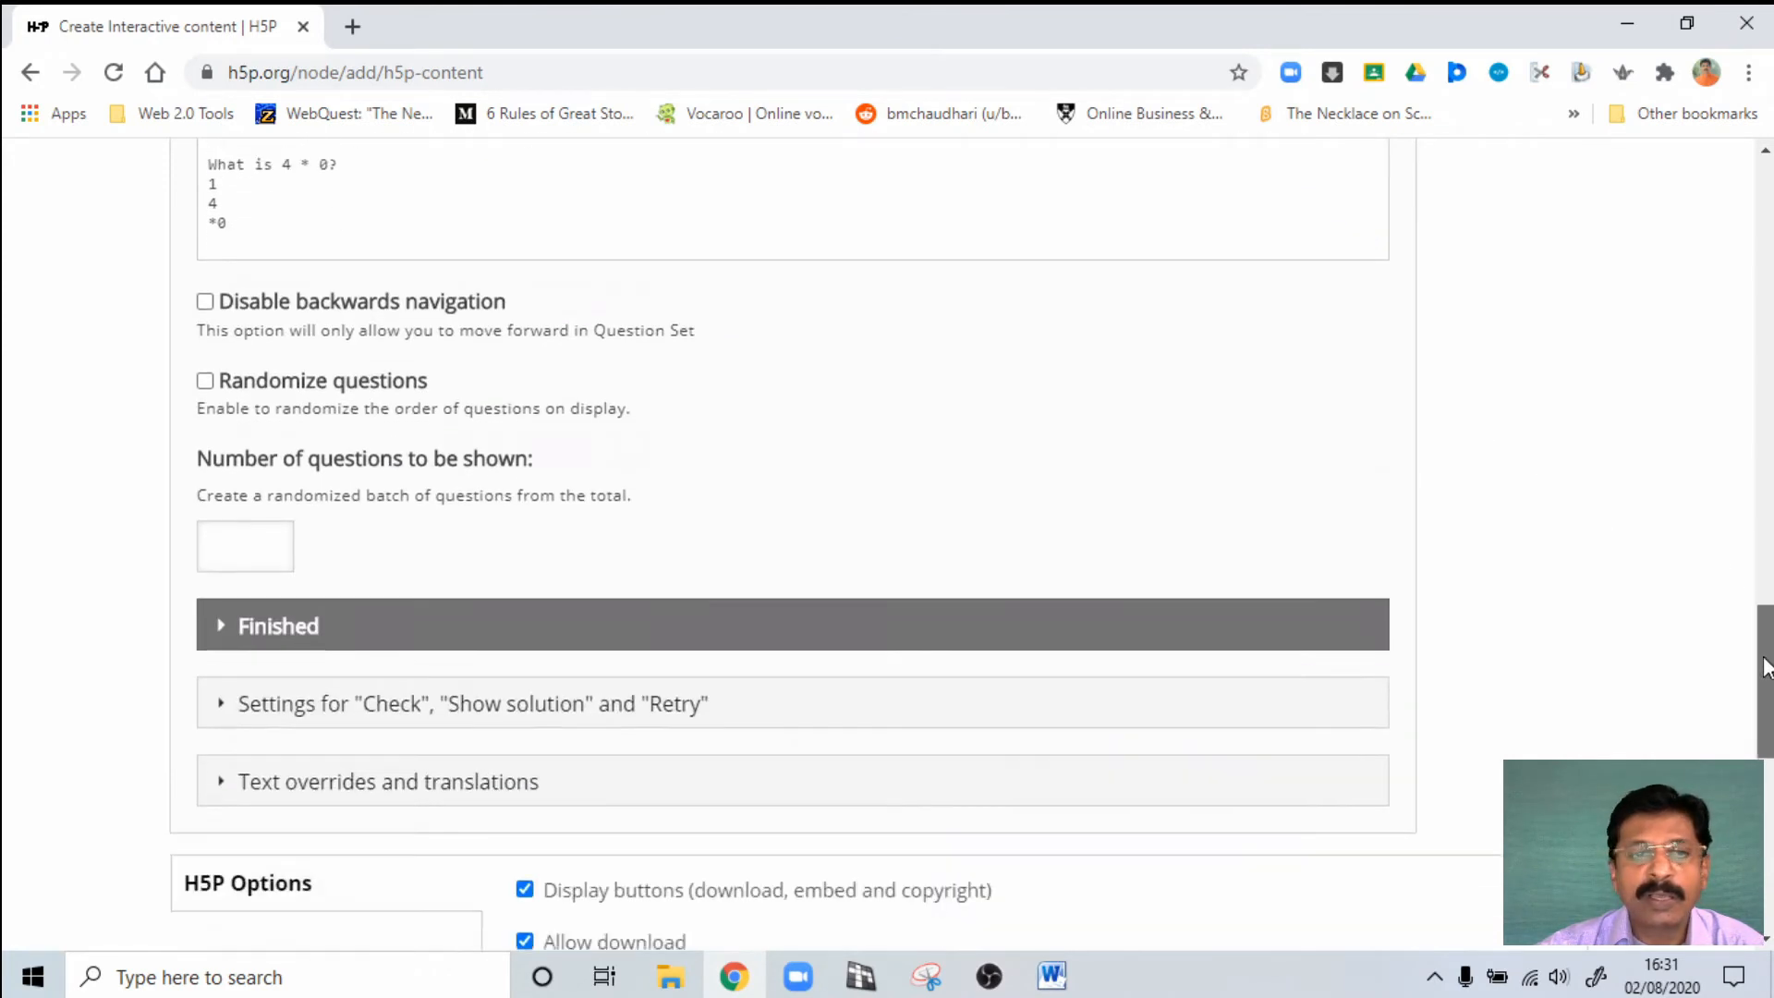
{"action": "scroll", "scroll_direction": "down", "scroll_amount": 3}
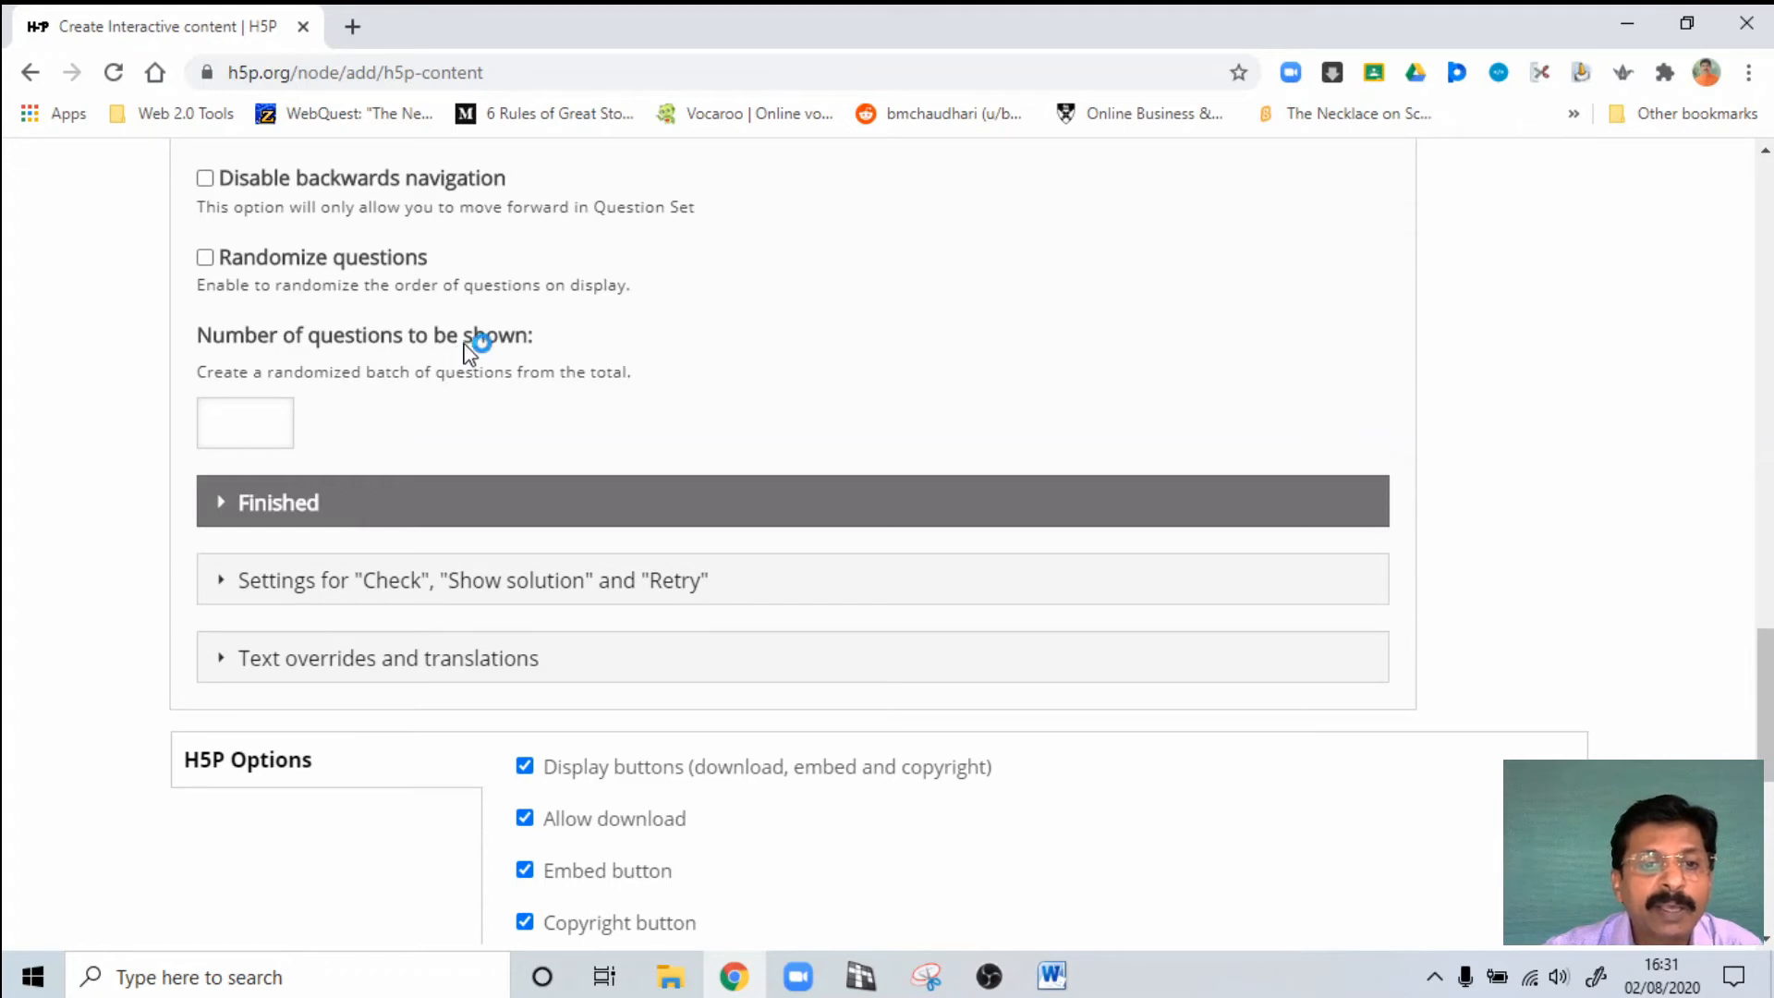
{"action": "mouse_move", "coordinate": [1680, 634]}
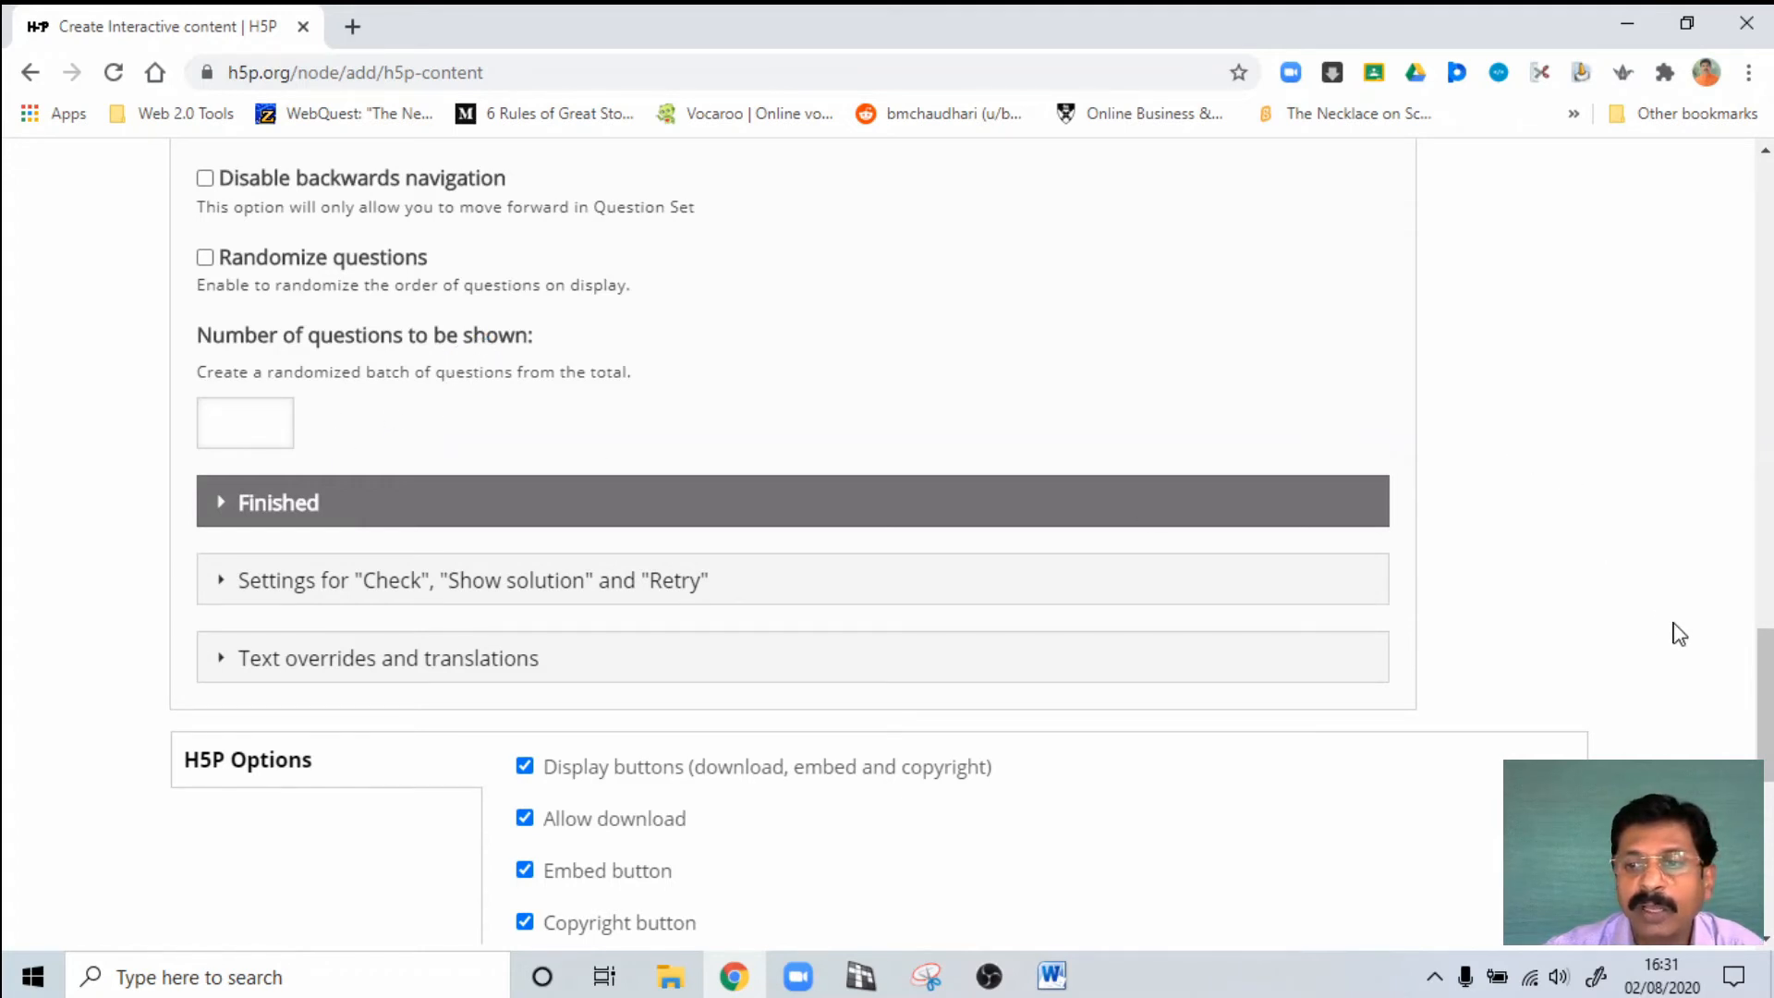
{"action": "scroll", "scroll_direction": "down", "scroll_amount": 3}
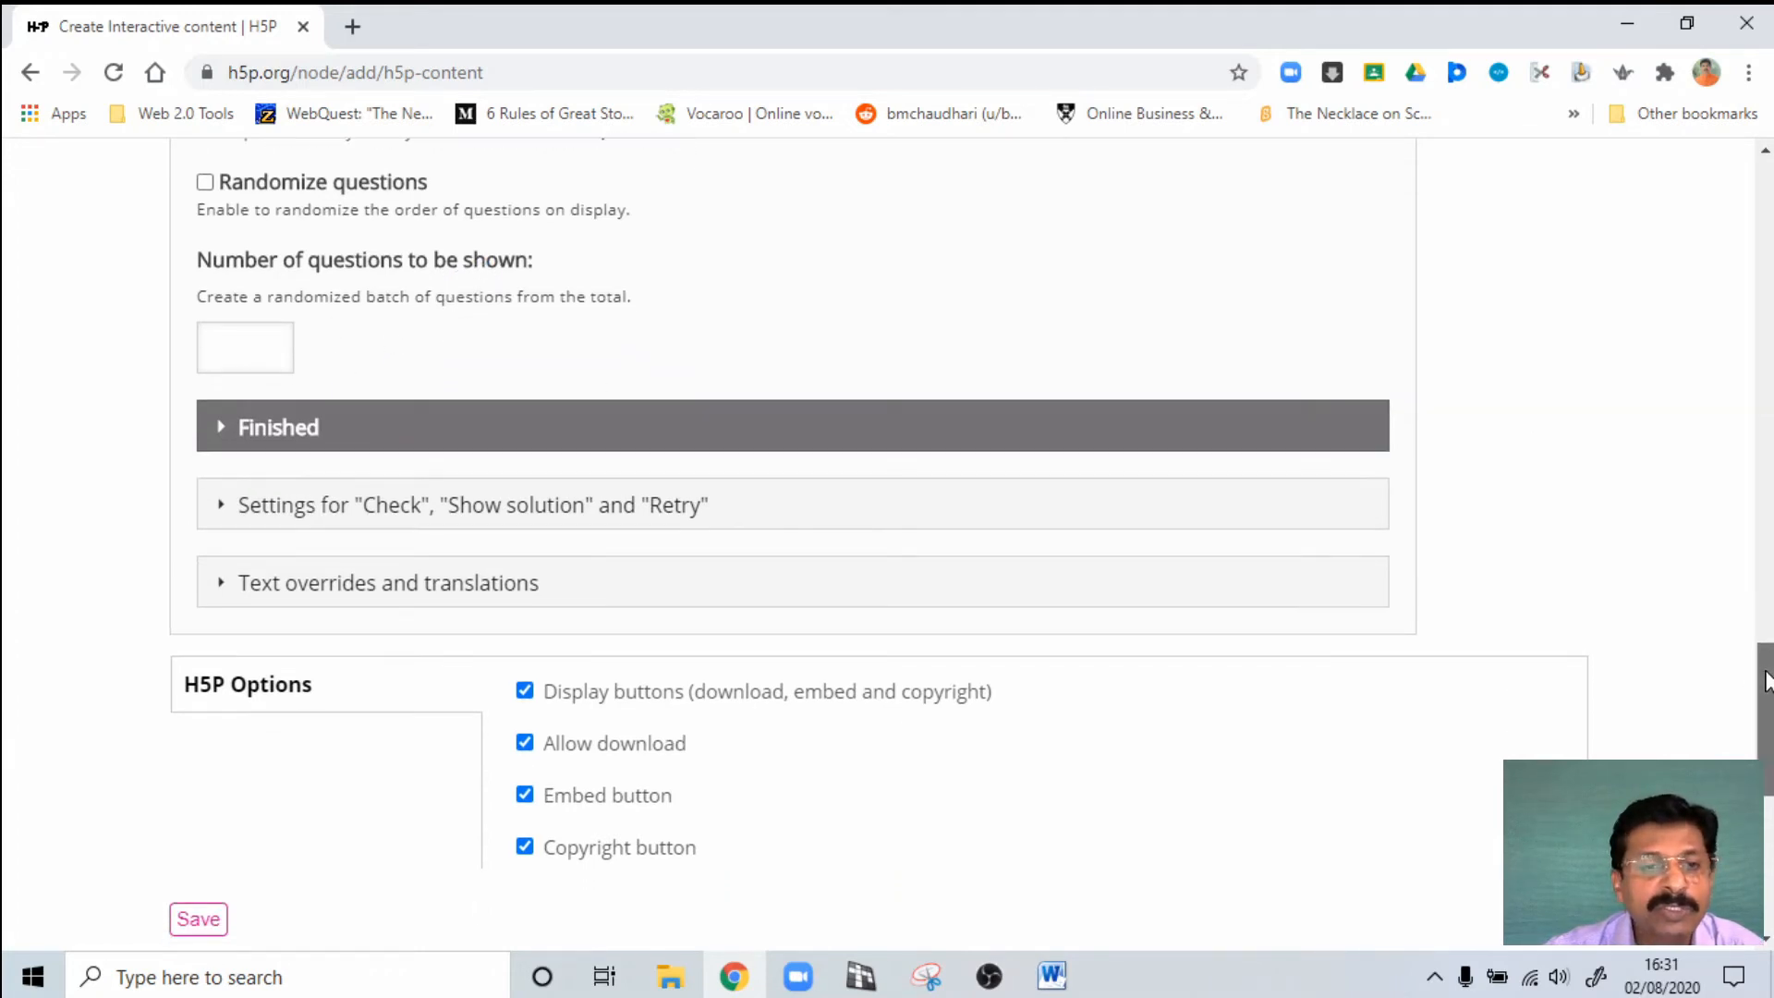
{"action": "scroll", "scroll_direction": "down", "scroll_amount": 3}
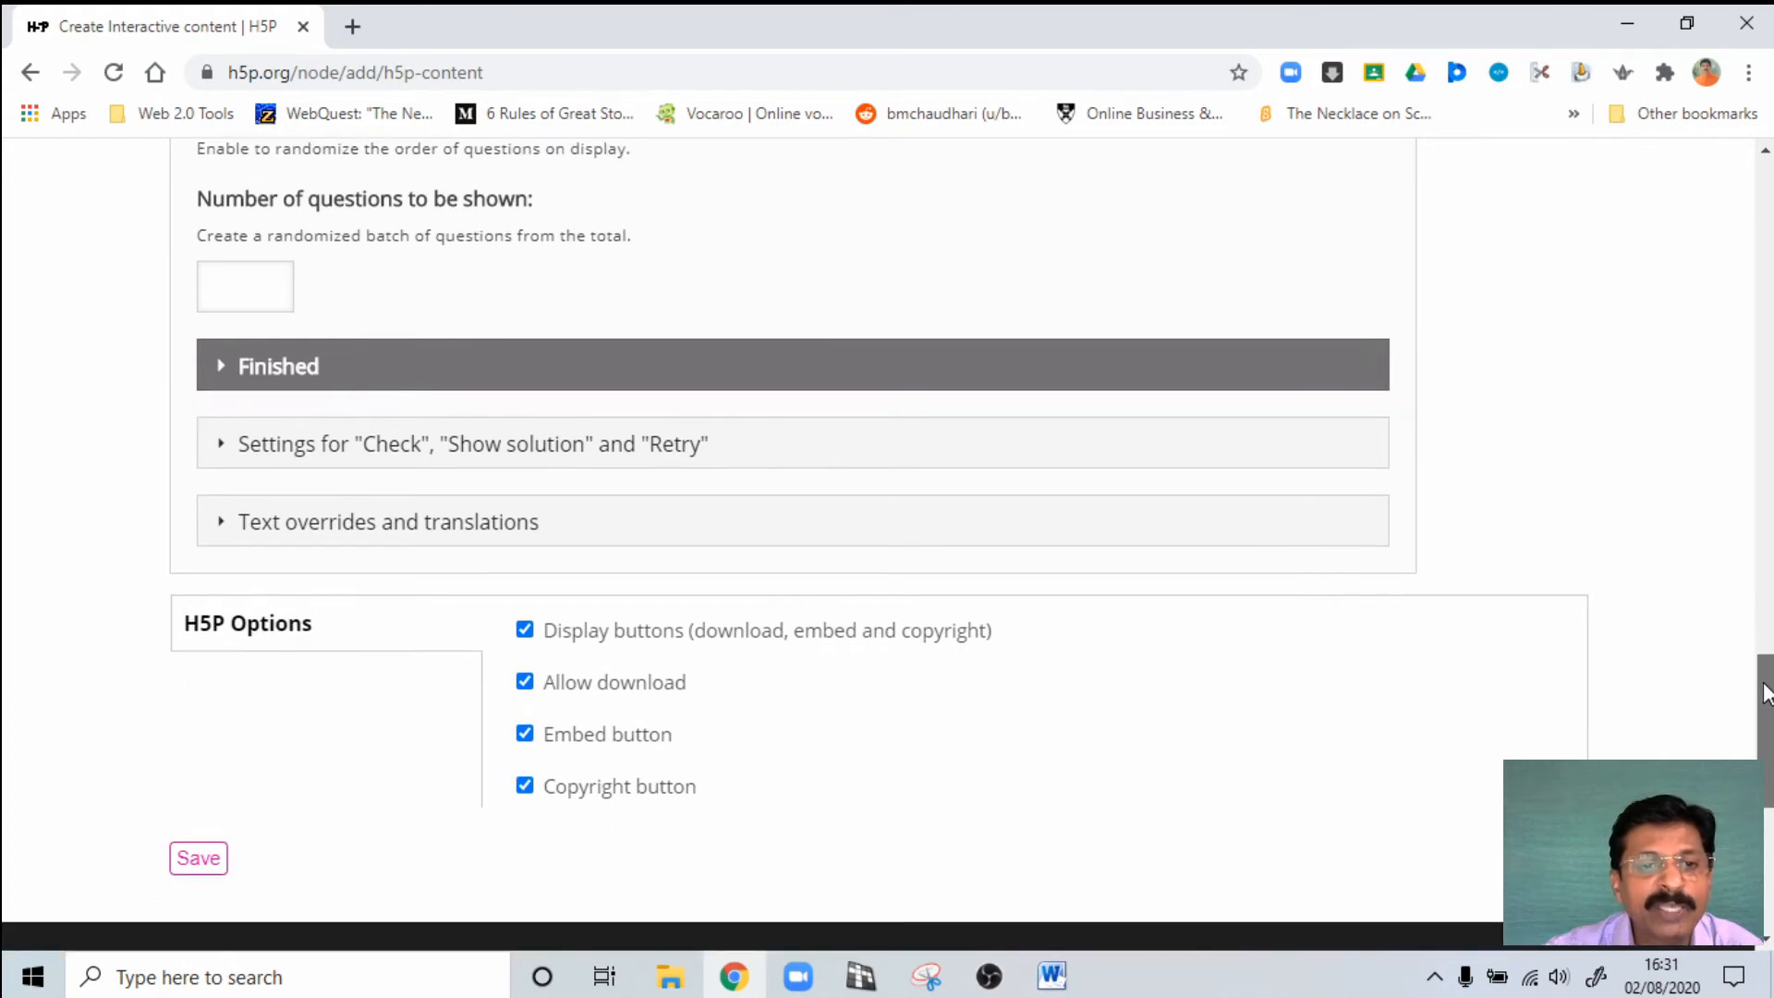
{"action": "scroll", "scroll_direction": "up", "scroll_amount": 3}
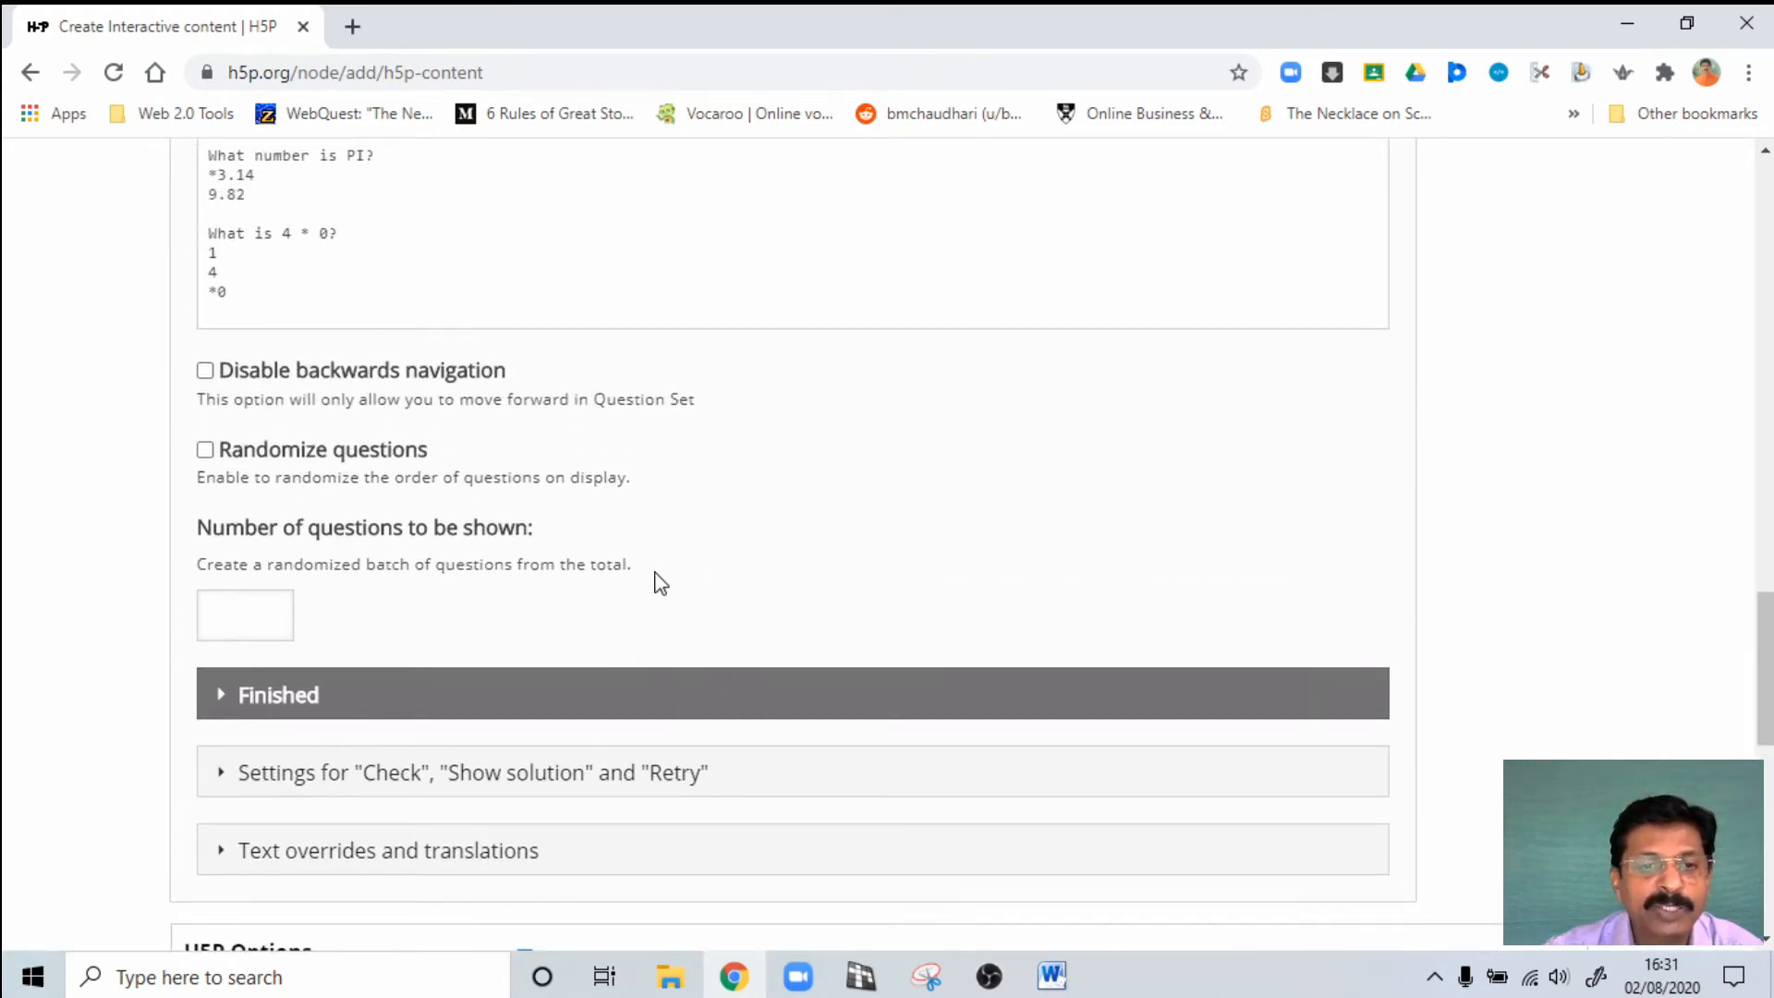
{"action": "mouse_move", "coordinate": [601, 590]}
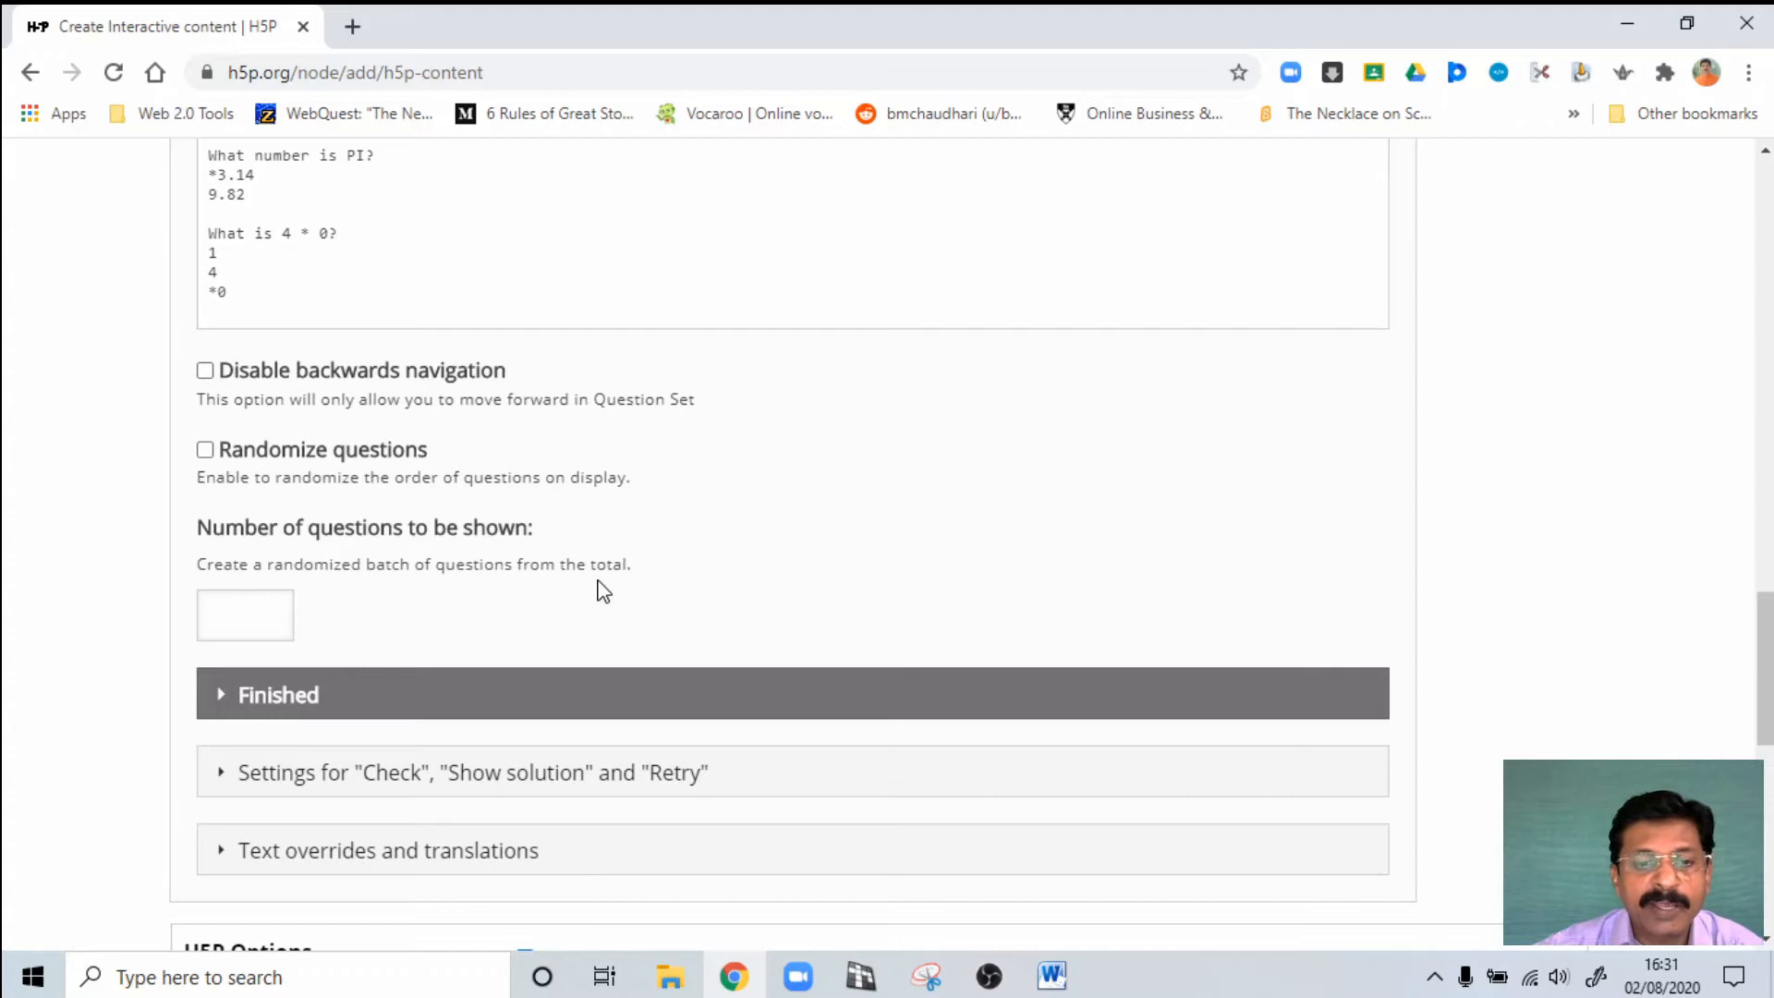
{"action": "mouse_move", "coordinate": [492, 786]}
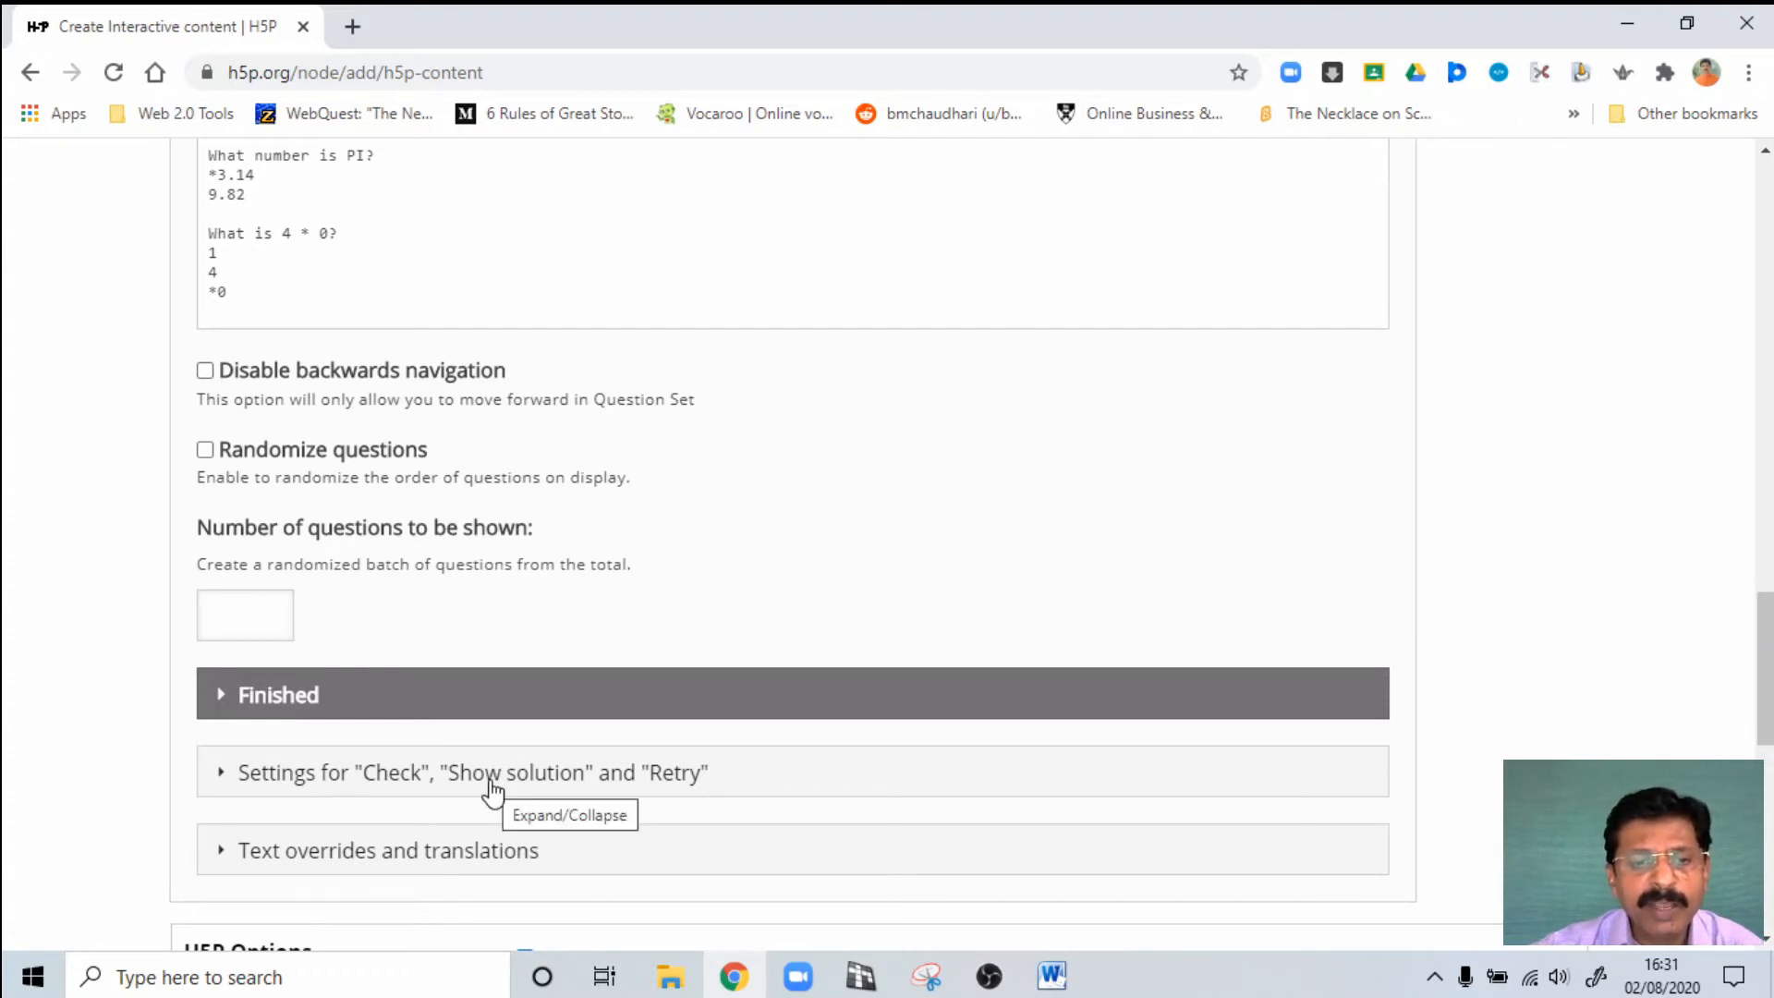
{"action": "mouse_move", "coordinate": [540, 712]}
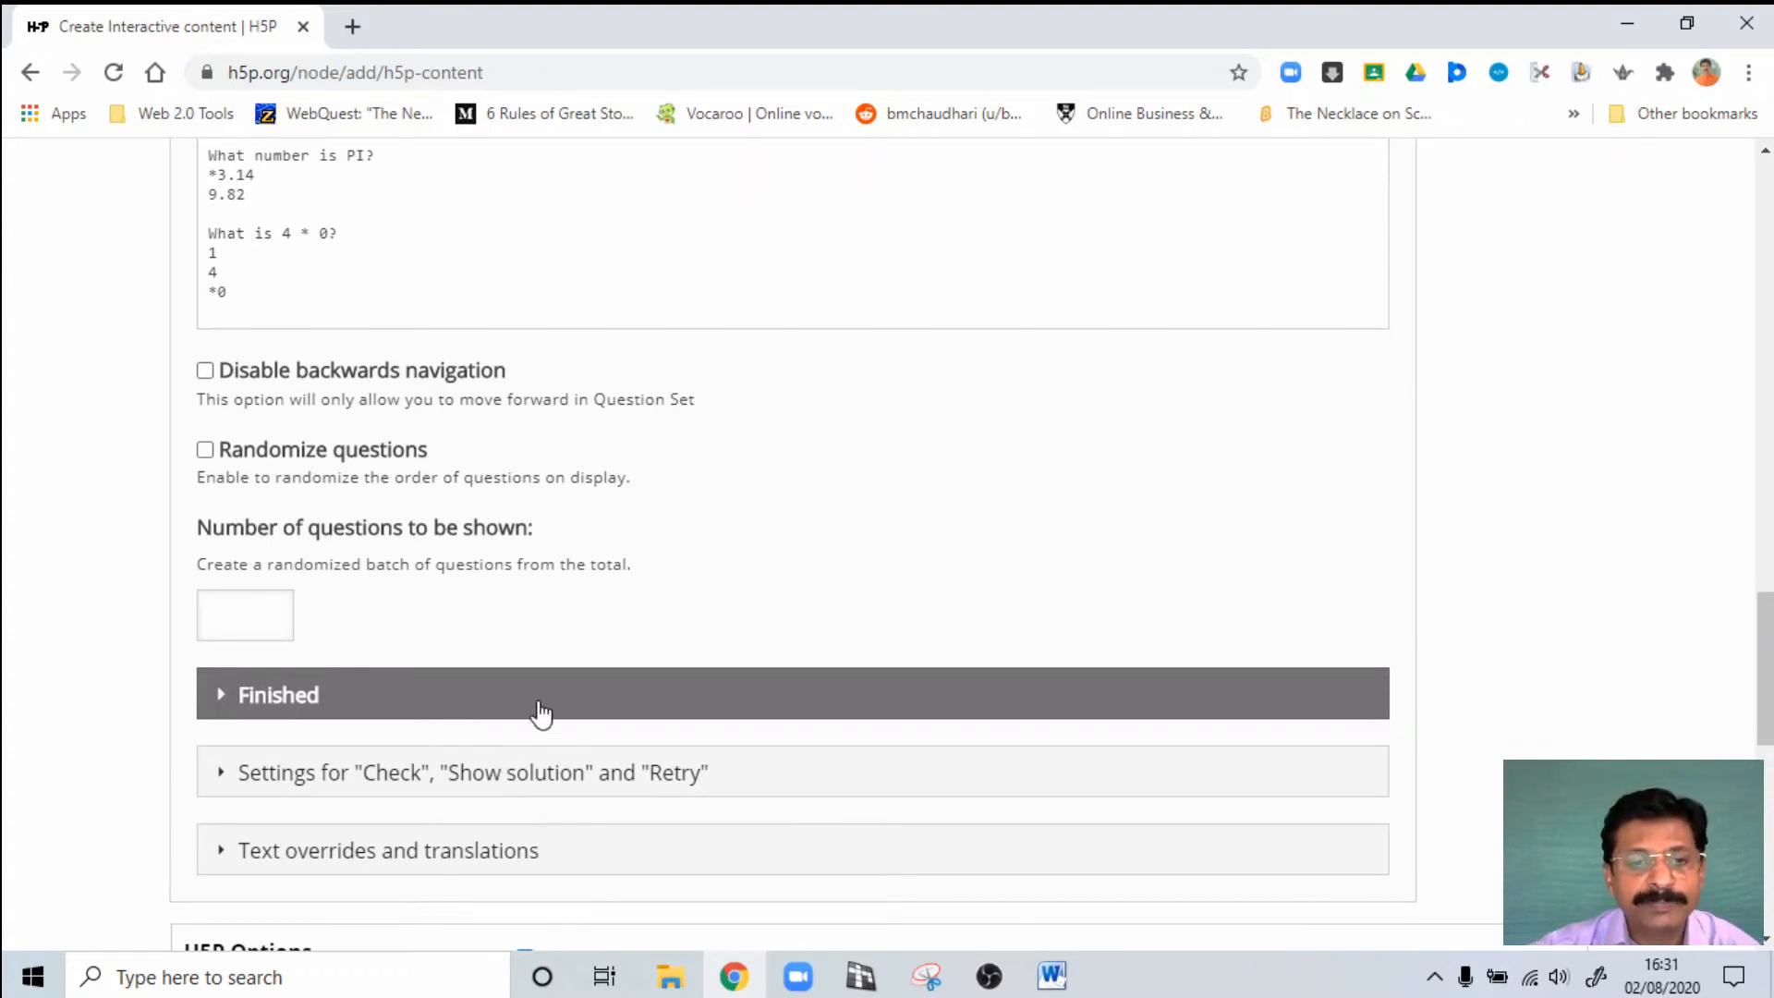
{"action": "scroll", "scroll_direction": "down", "scroll_amount": 3}
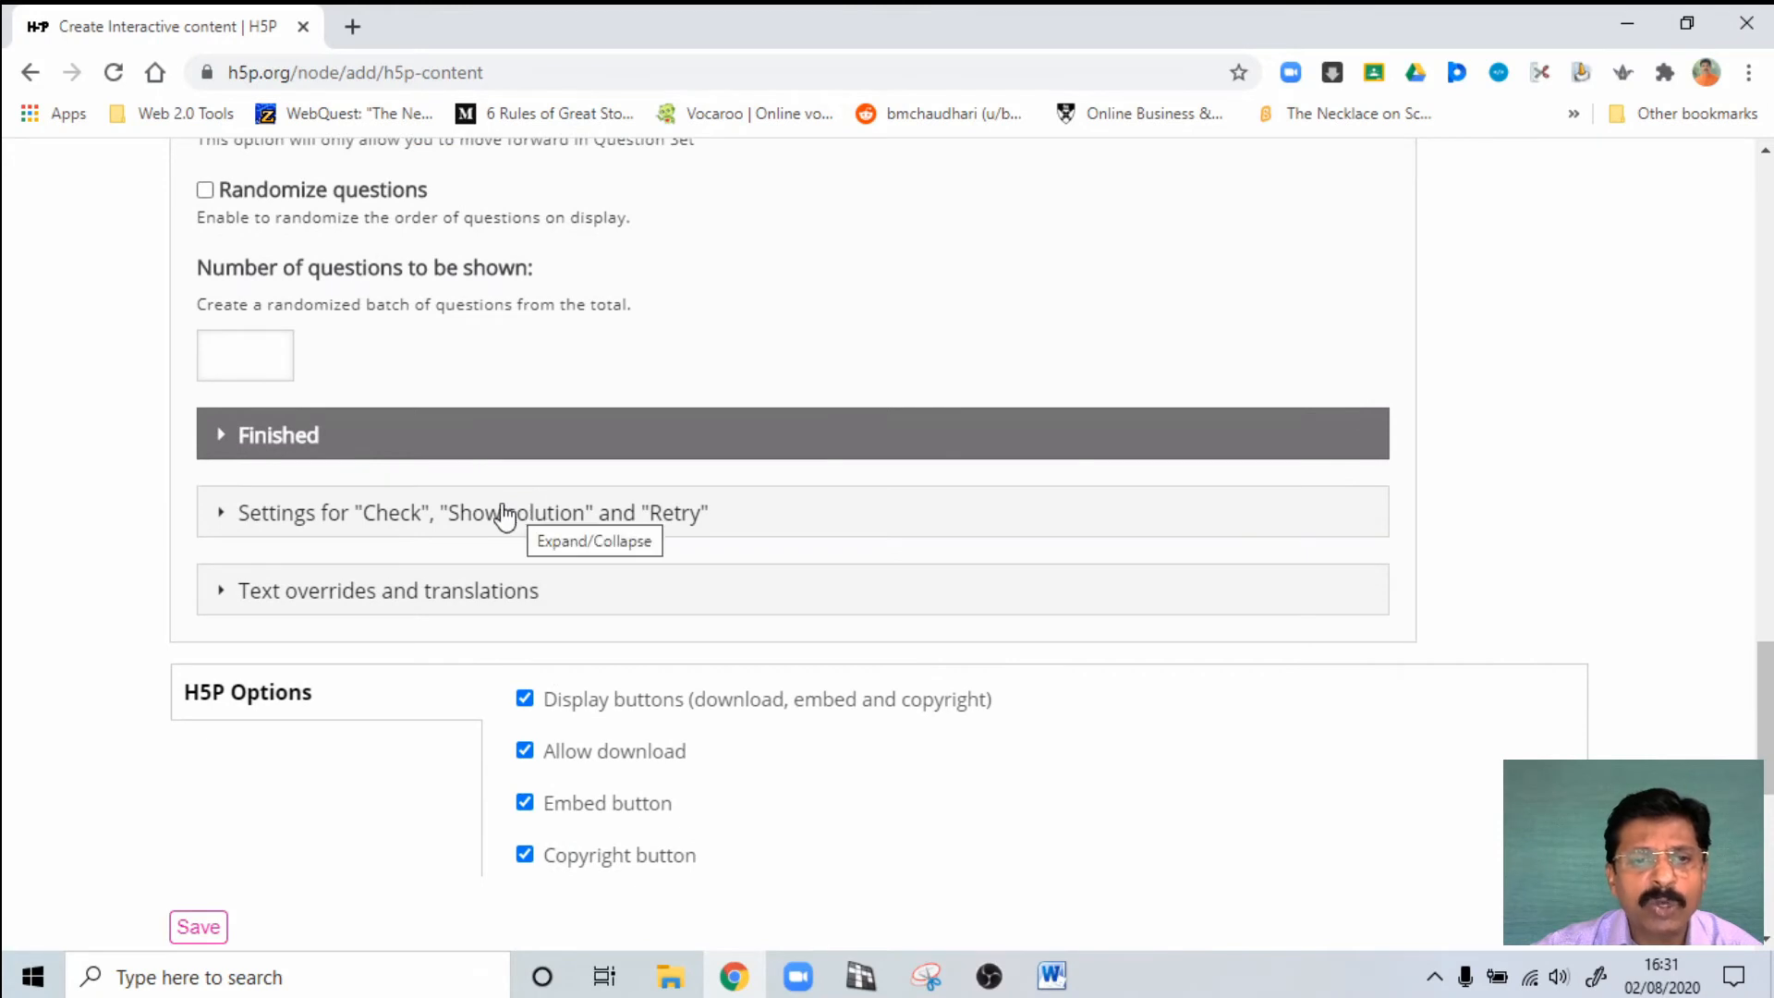
{"action": "mouse_move", "coordinate": [428, 535]}
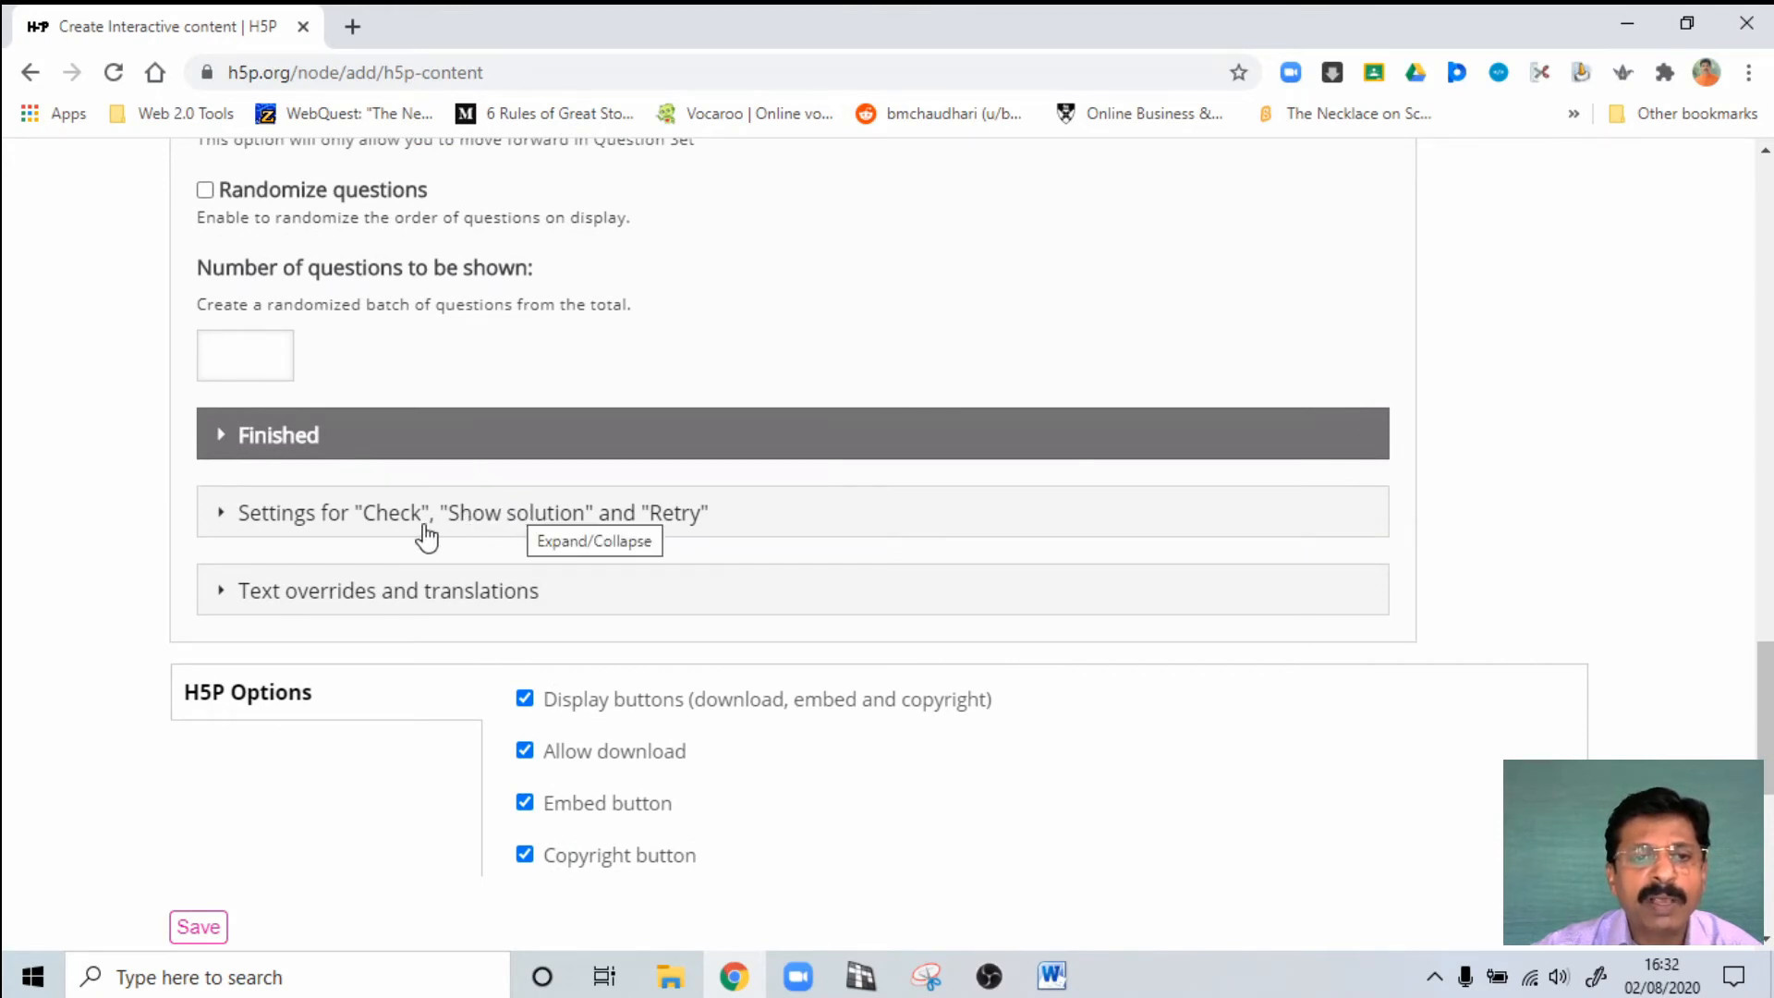
{"action": "mouse_move", "coordinate": [459, 529]}
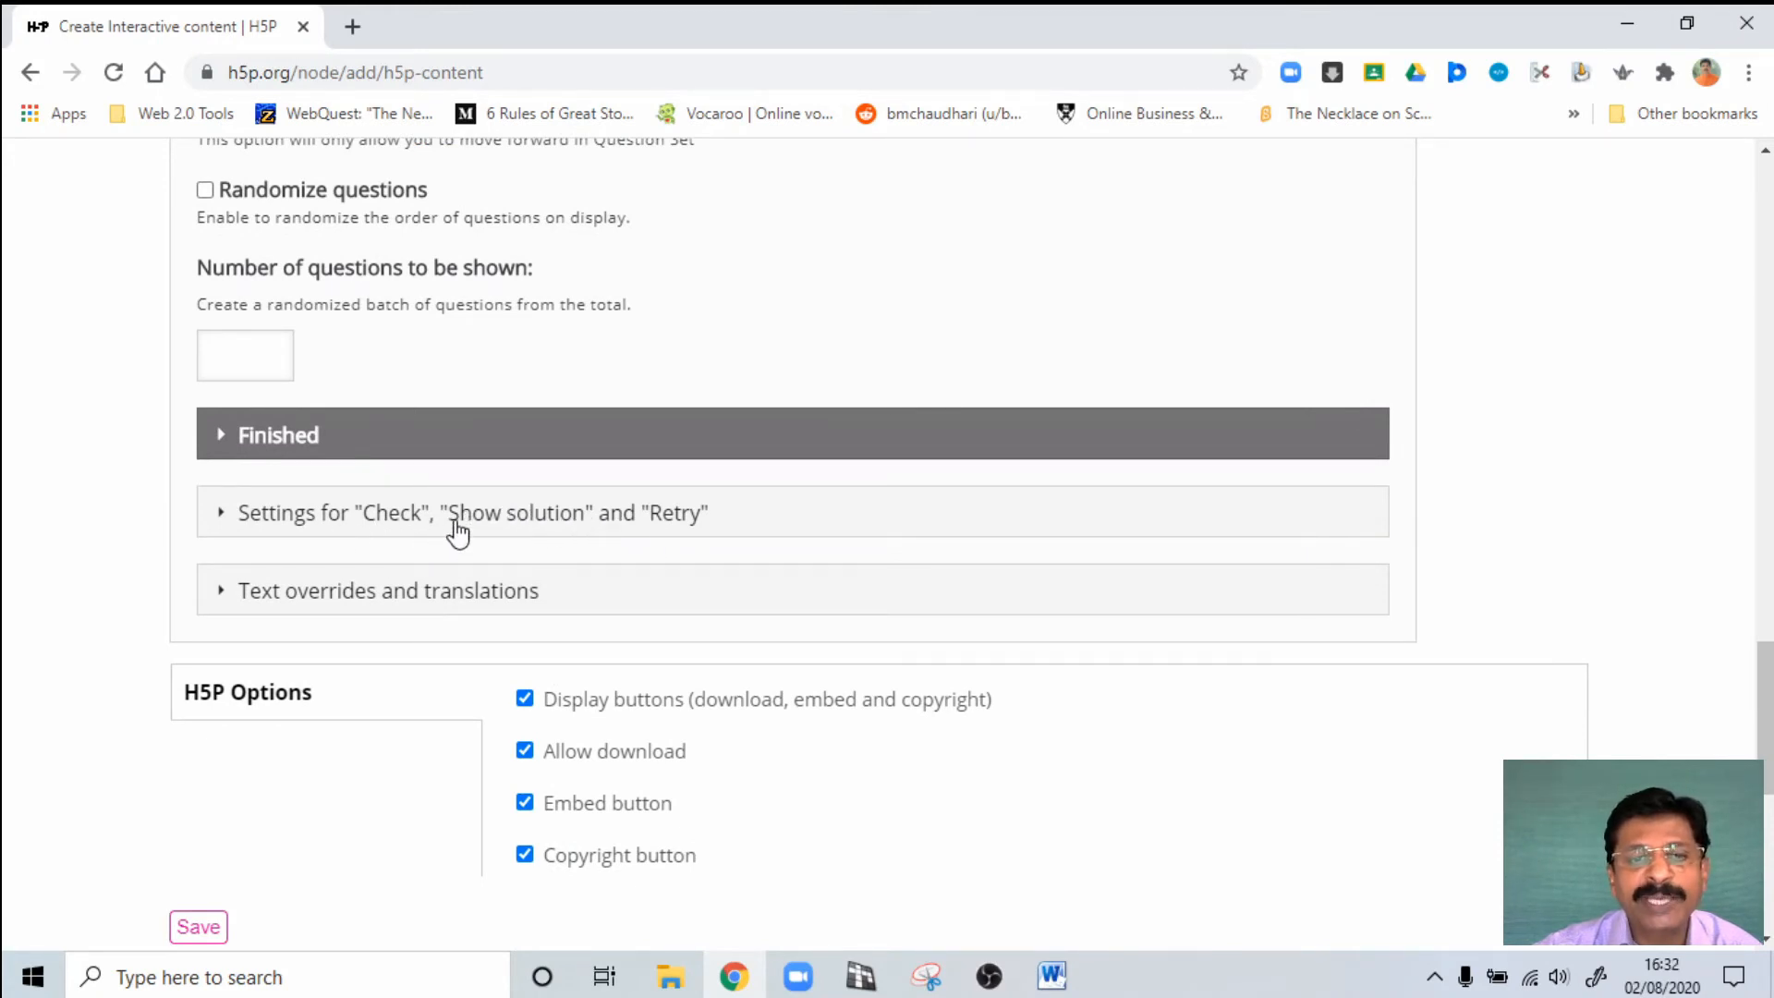
{"action": "mouse_move", "coordinate": [458, 525]}
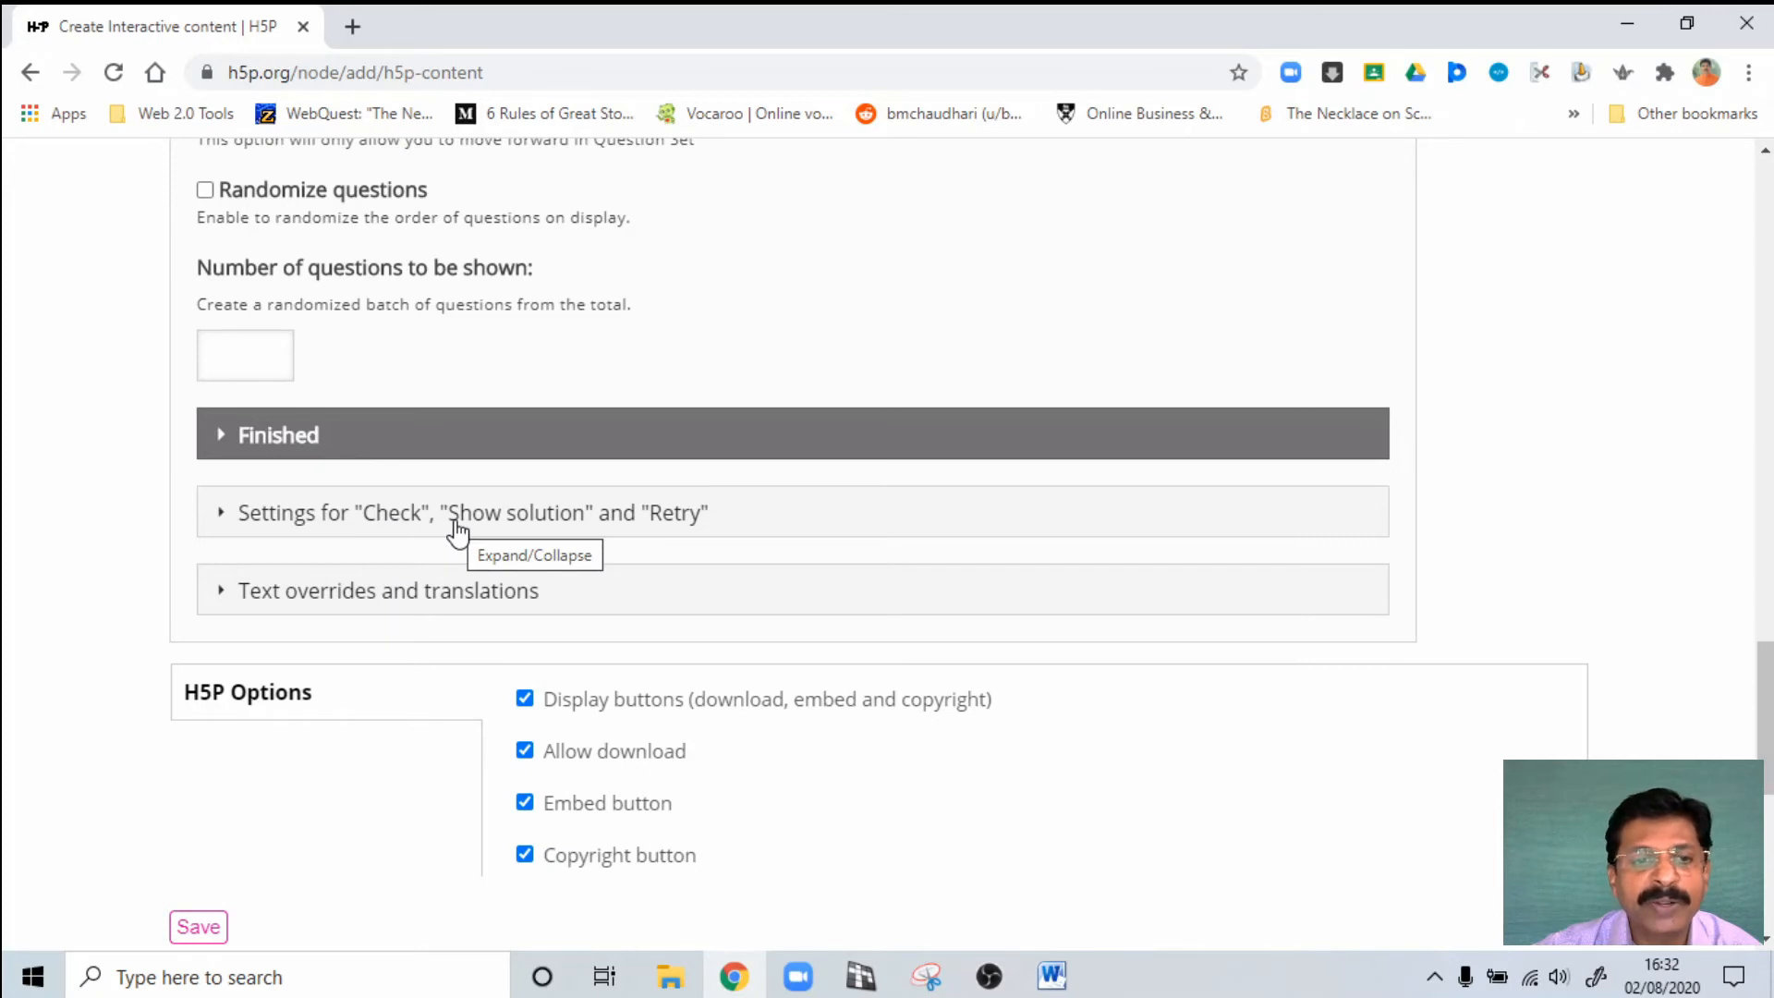
Step: Review the remaining quiz settings, keep English as the language, and save the Question Set
{"action": "left_click", "coordinate": [473, 513]}
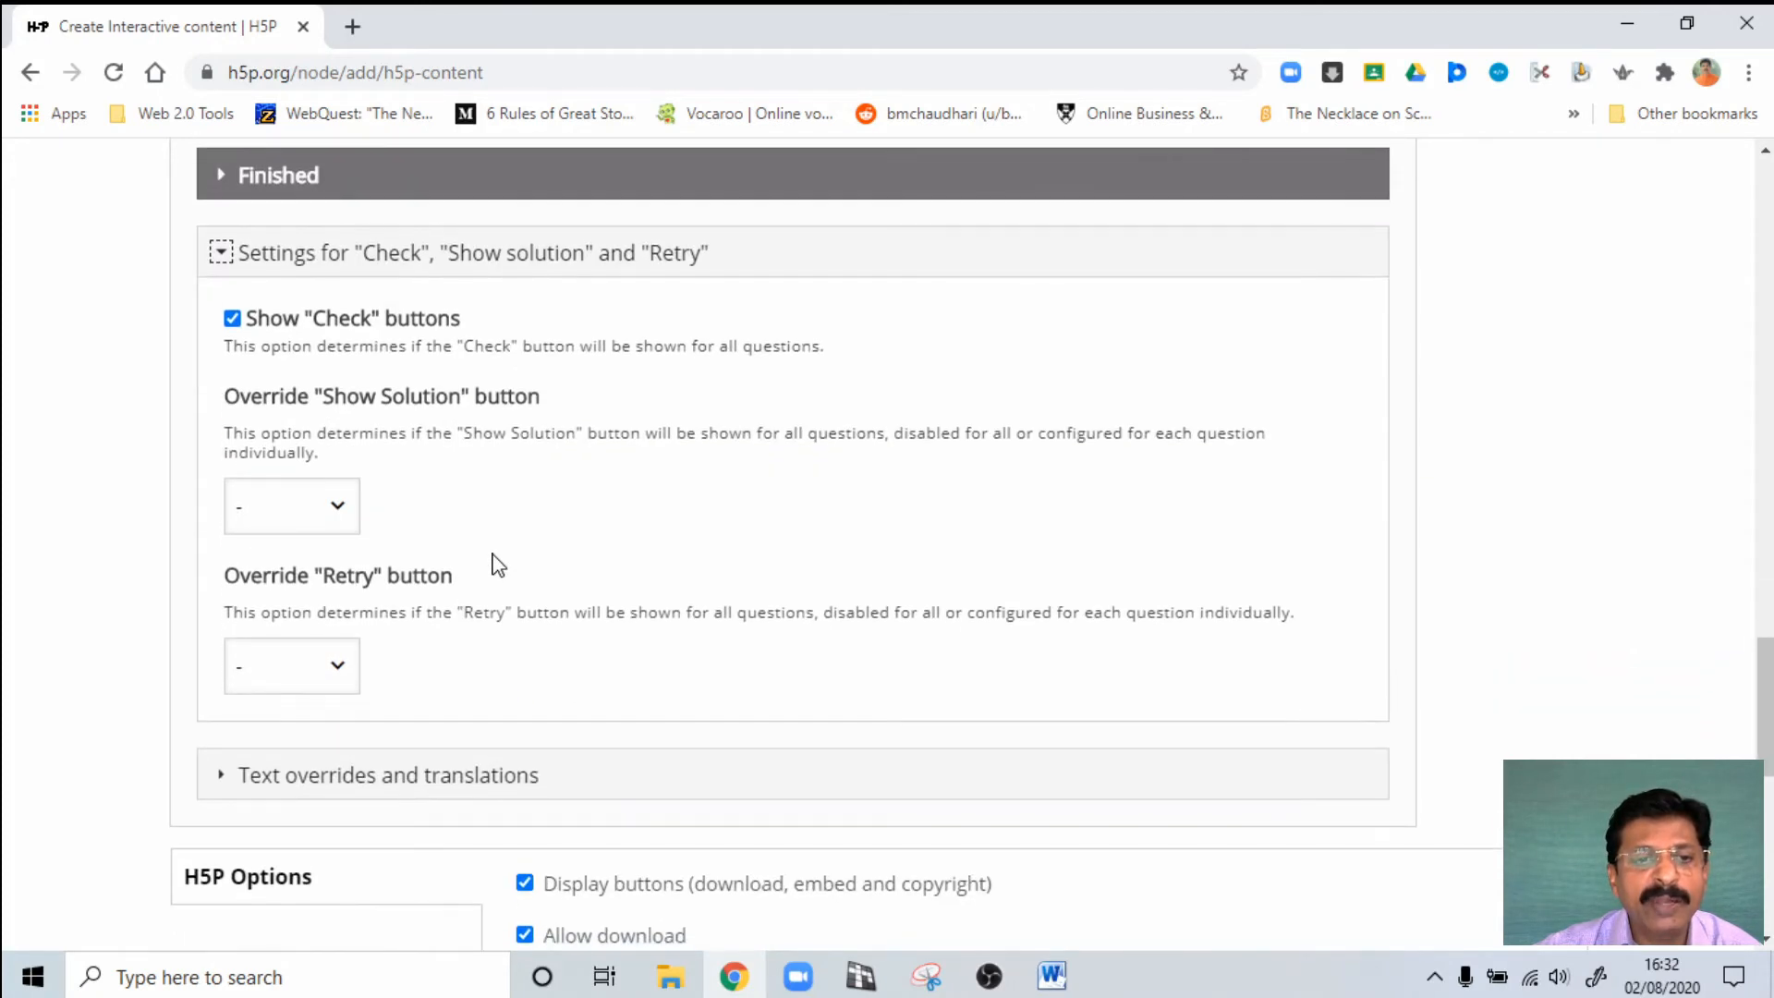
{"action": "mouse_move", "coordinate": [344, 379]}
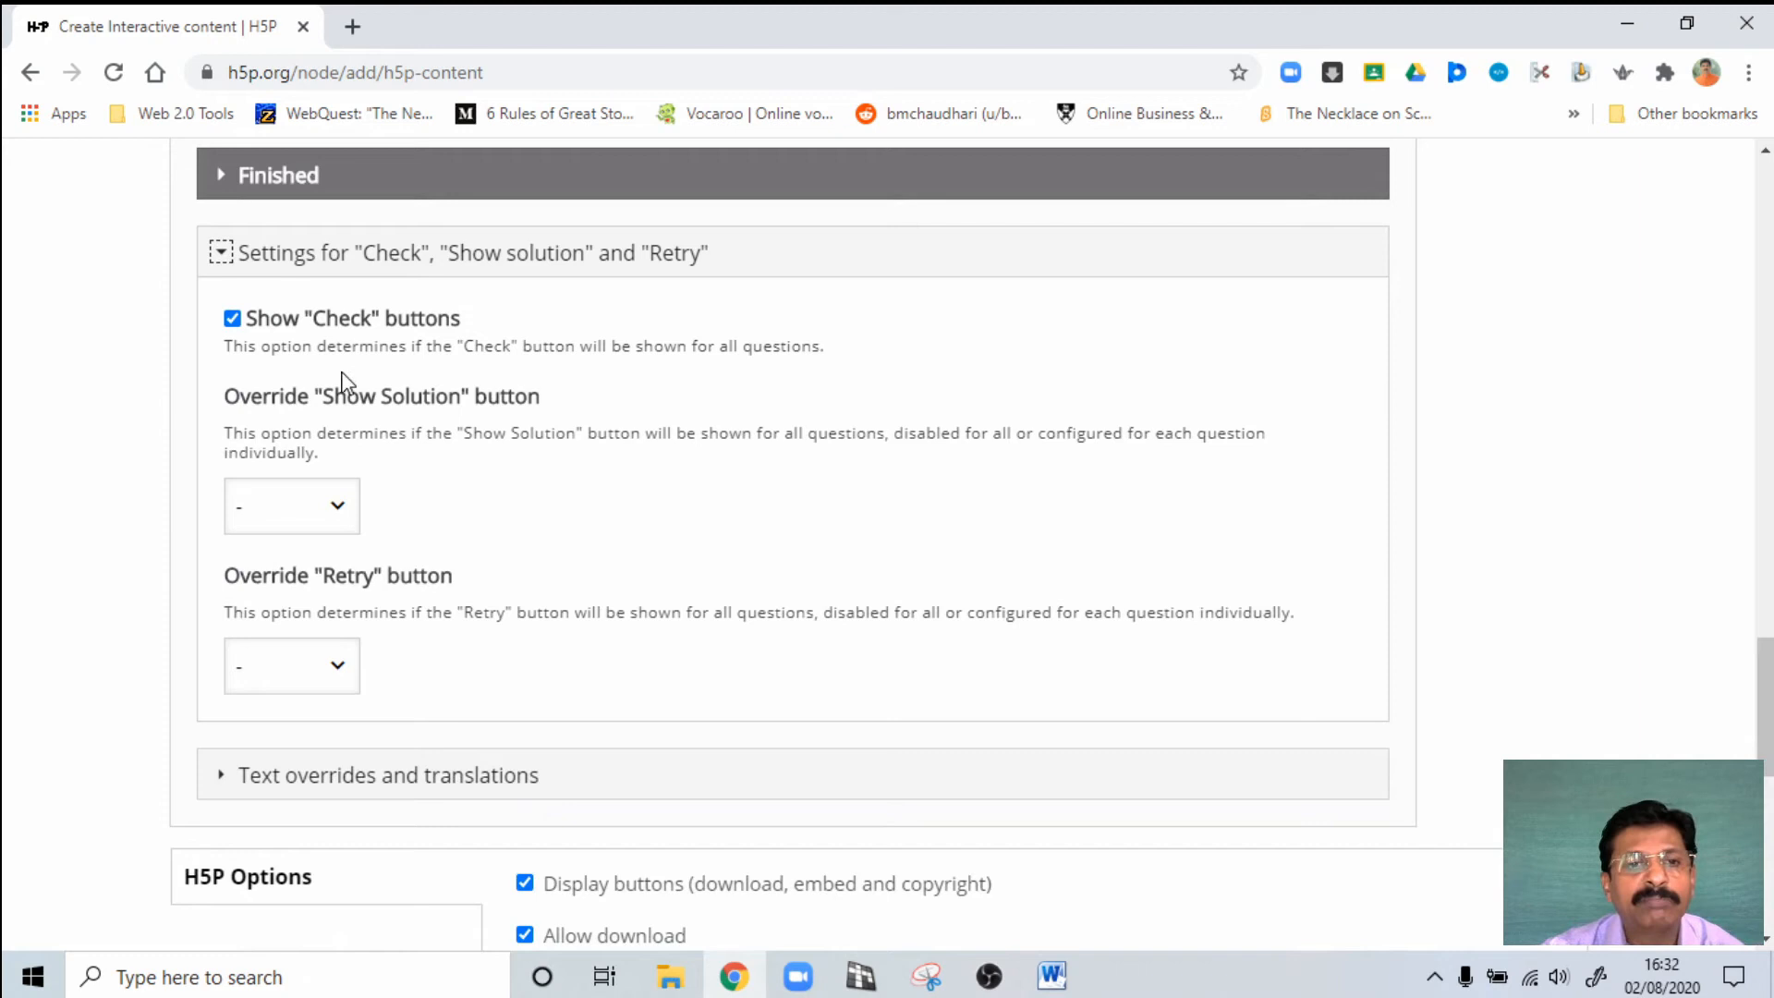
{"action": "mouse_move", "coordinate": [345, 373]}
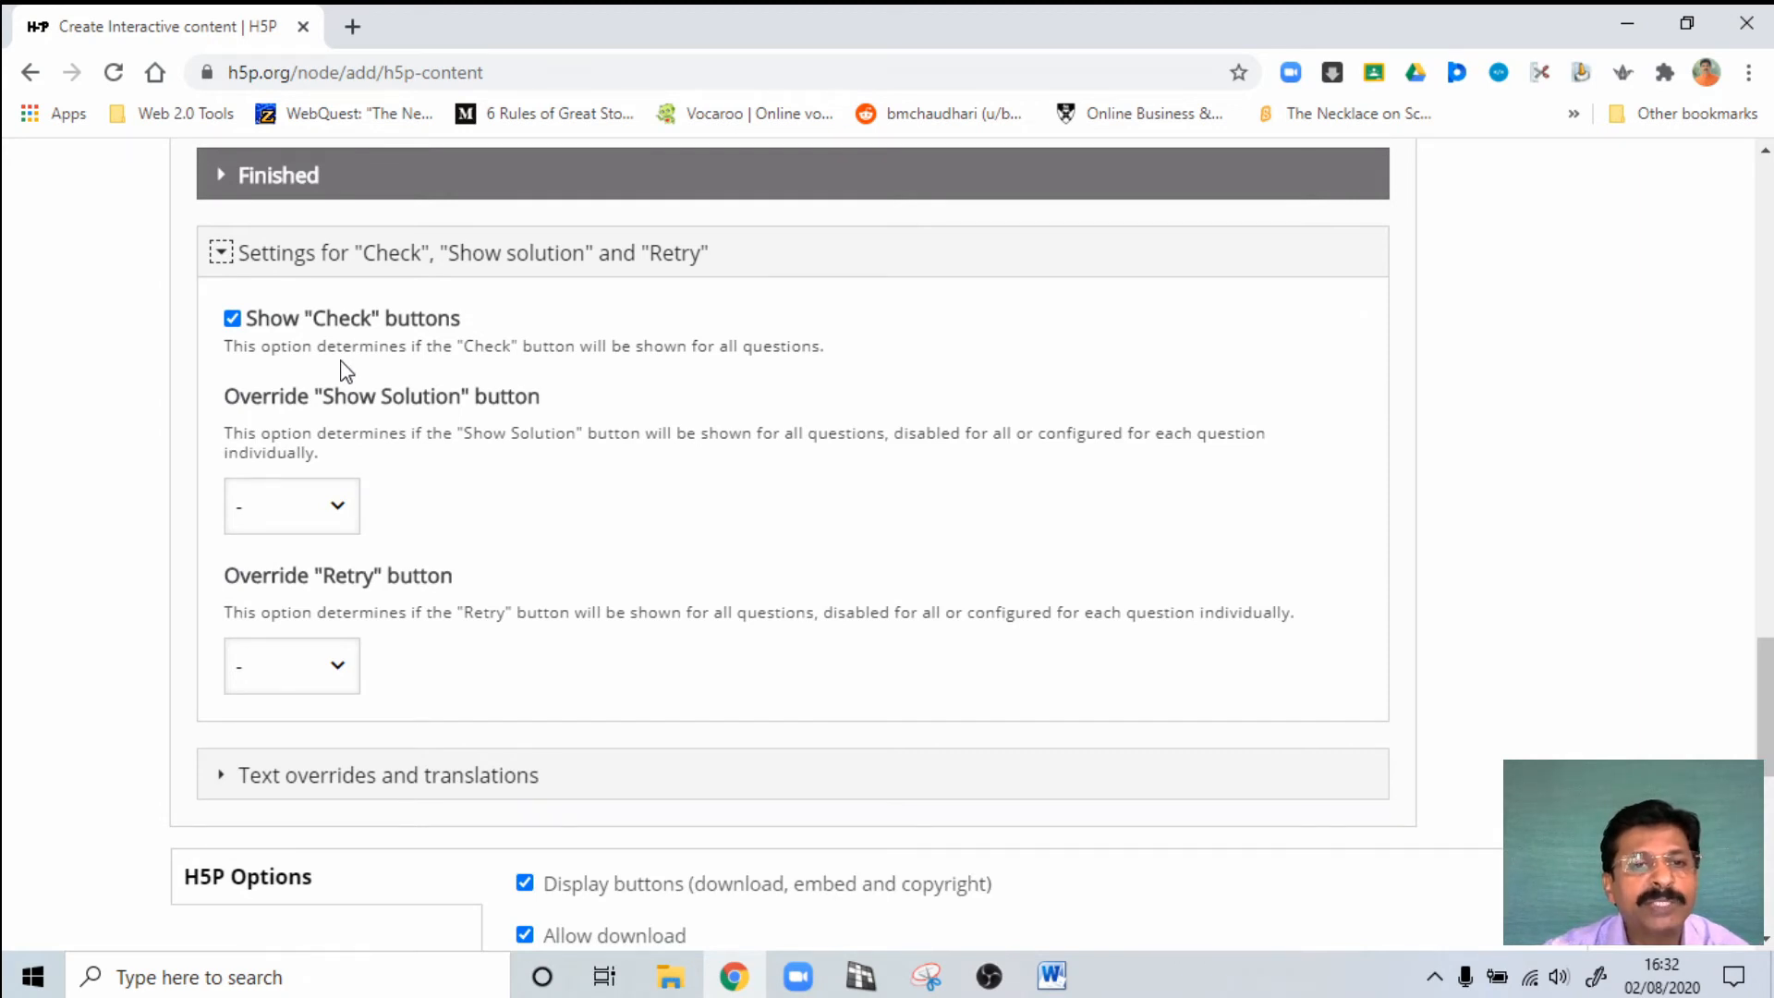
{"action": "mouse_move", "coordinate": [409, 435]}
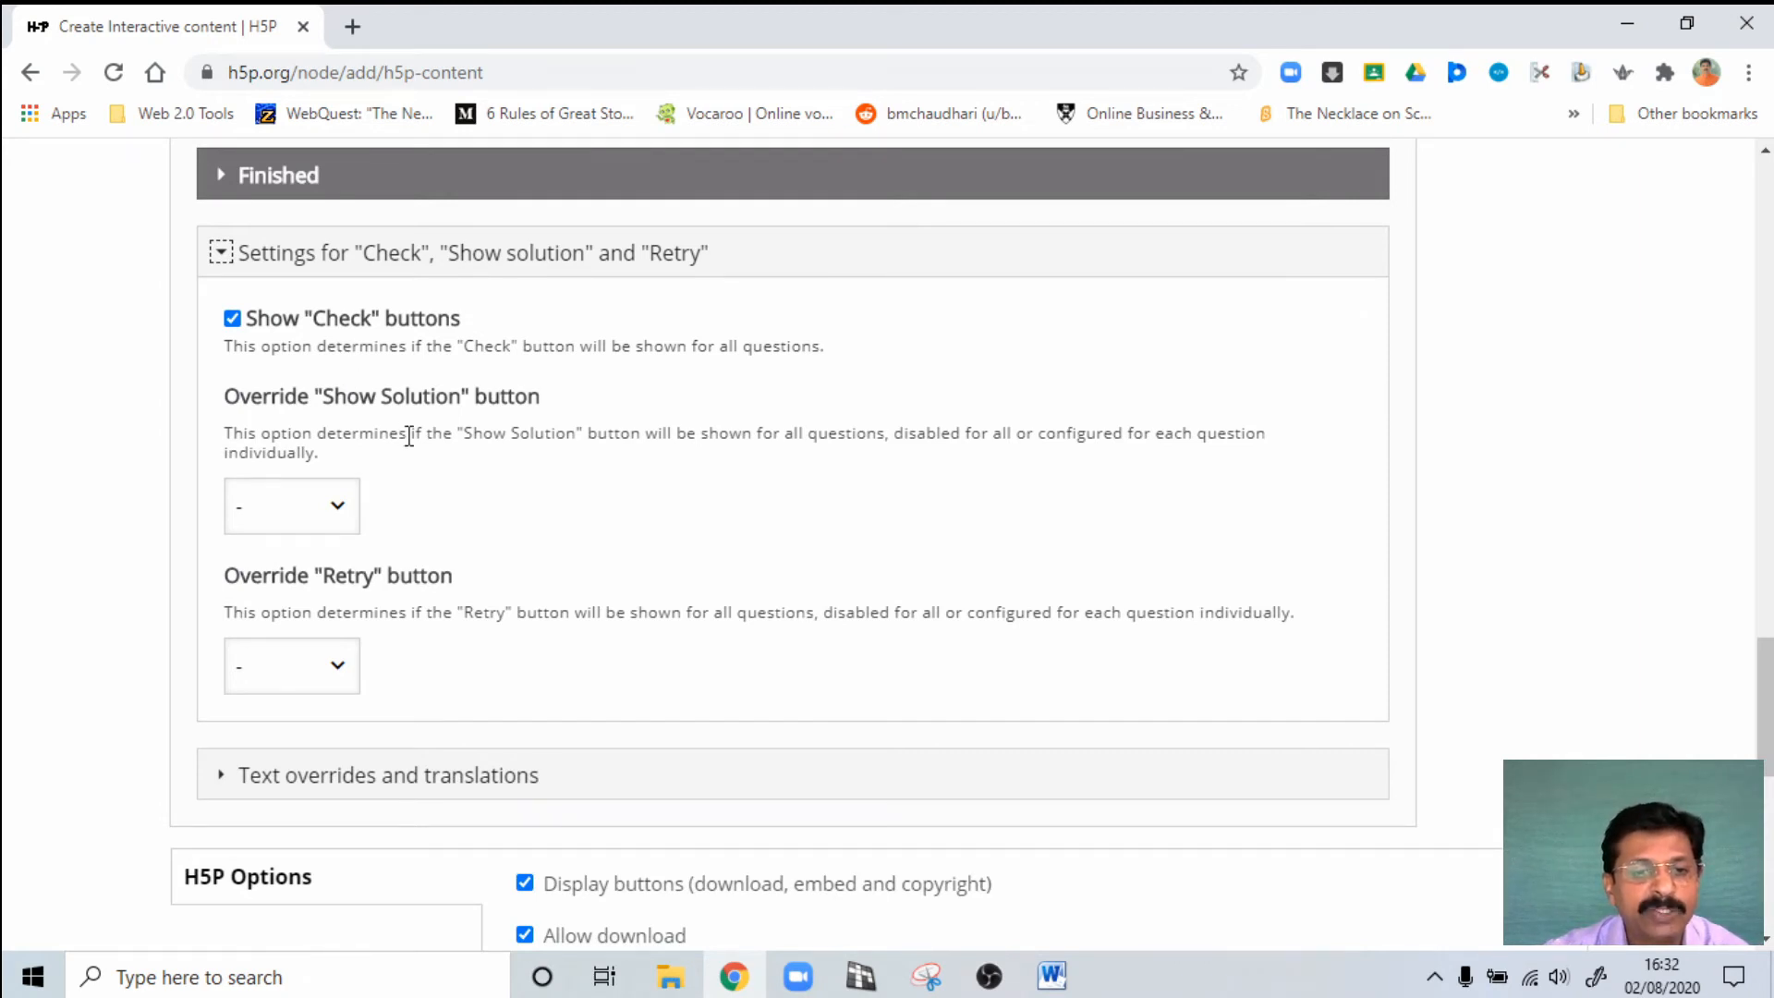
{"action": "scroll", "scroll_direction": "down", "scroll_amount": 3}
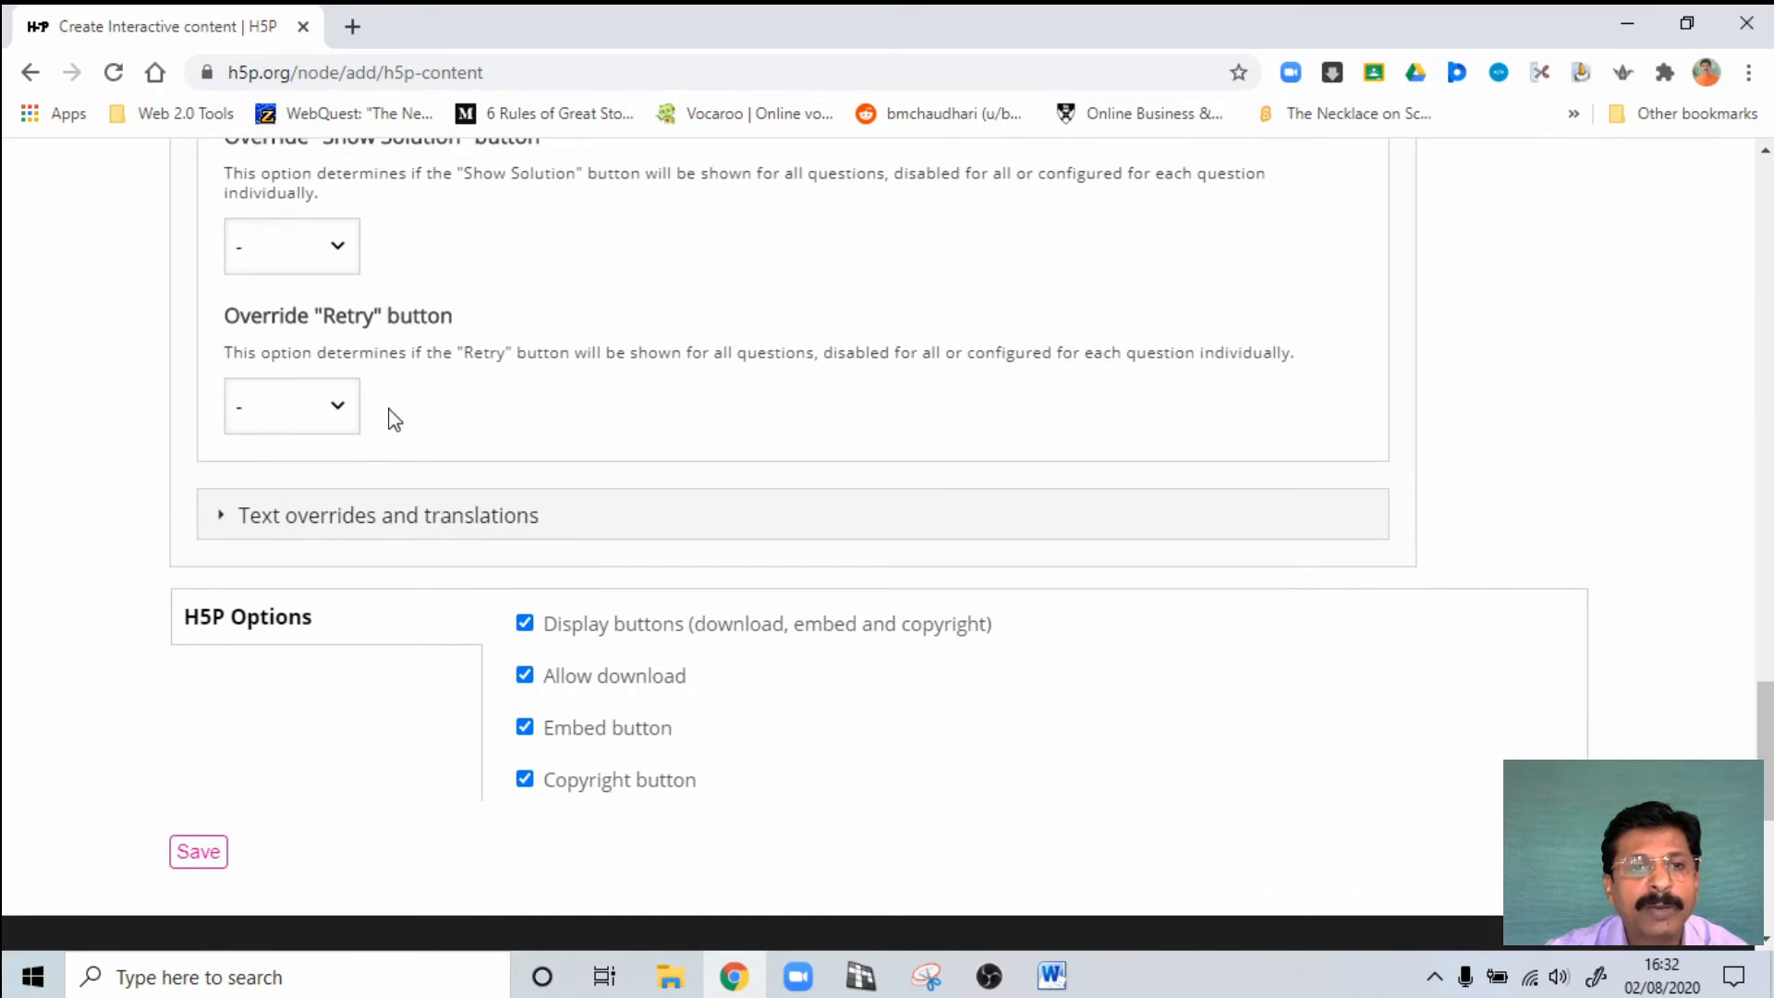
{"action": "scroll", "scroll_direction": "up", "scroll_amount": 3}
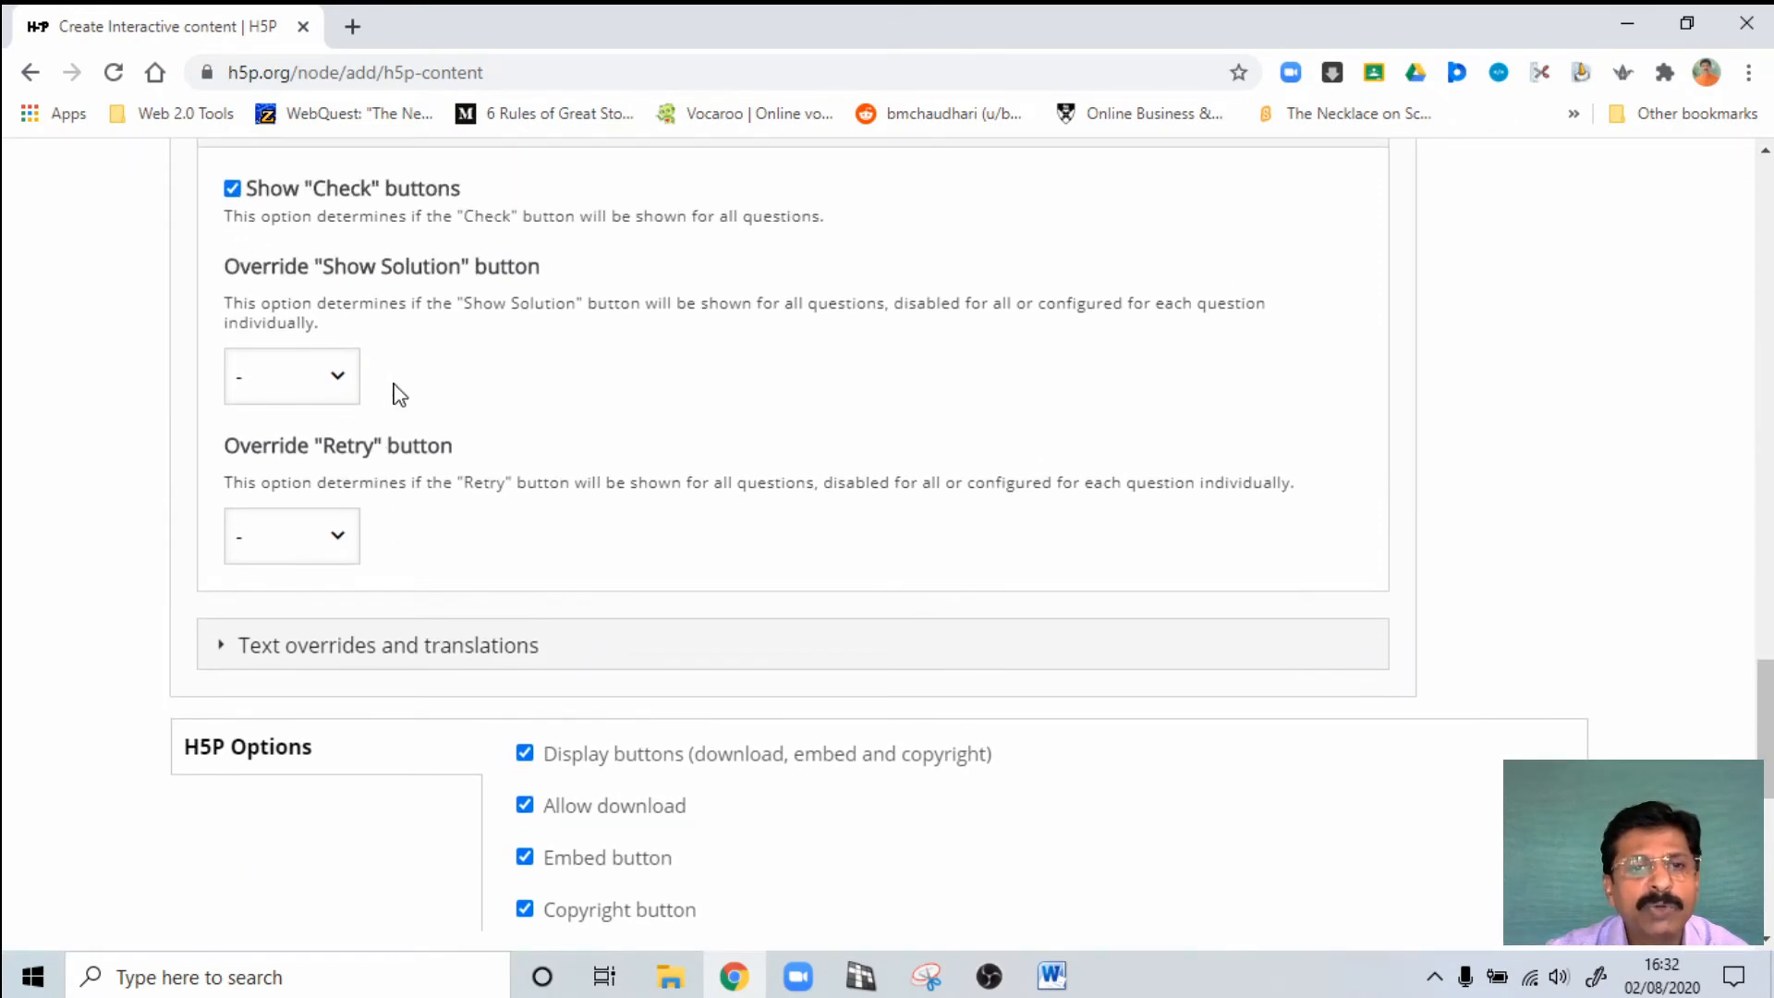
{"action": "mouse_move", "coordinate": [425, 479]}
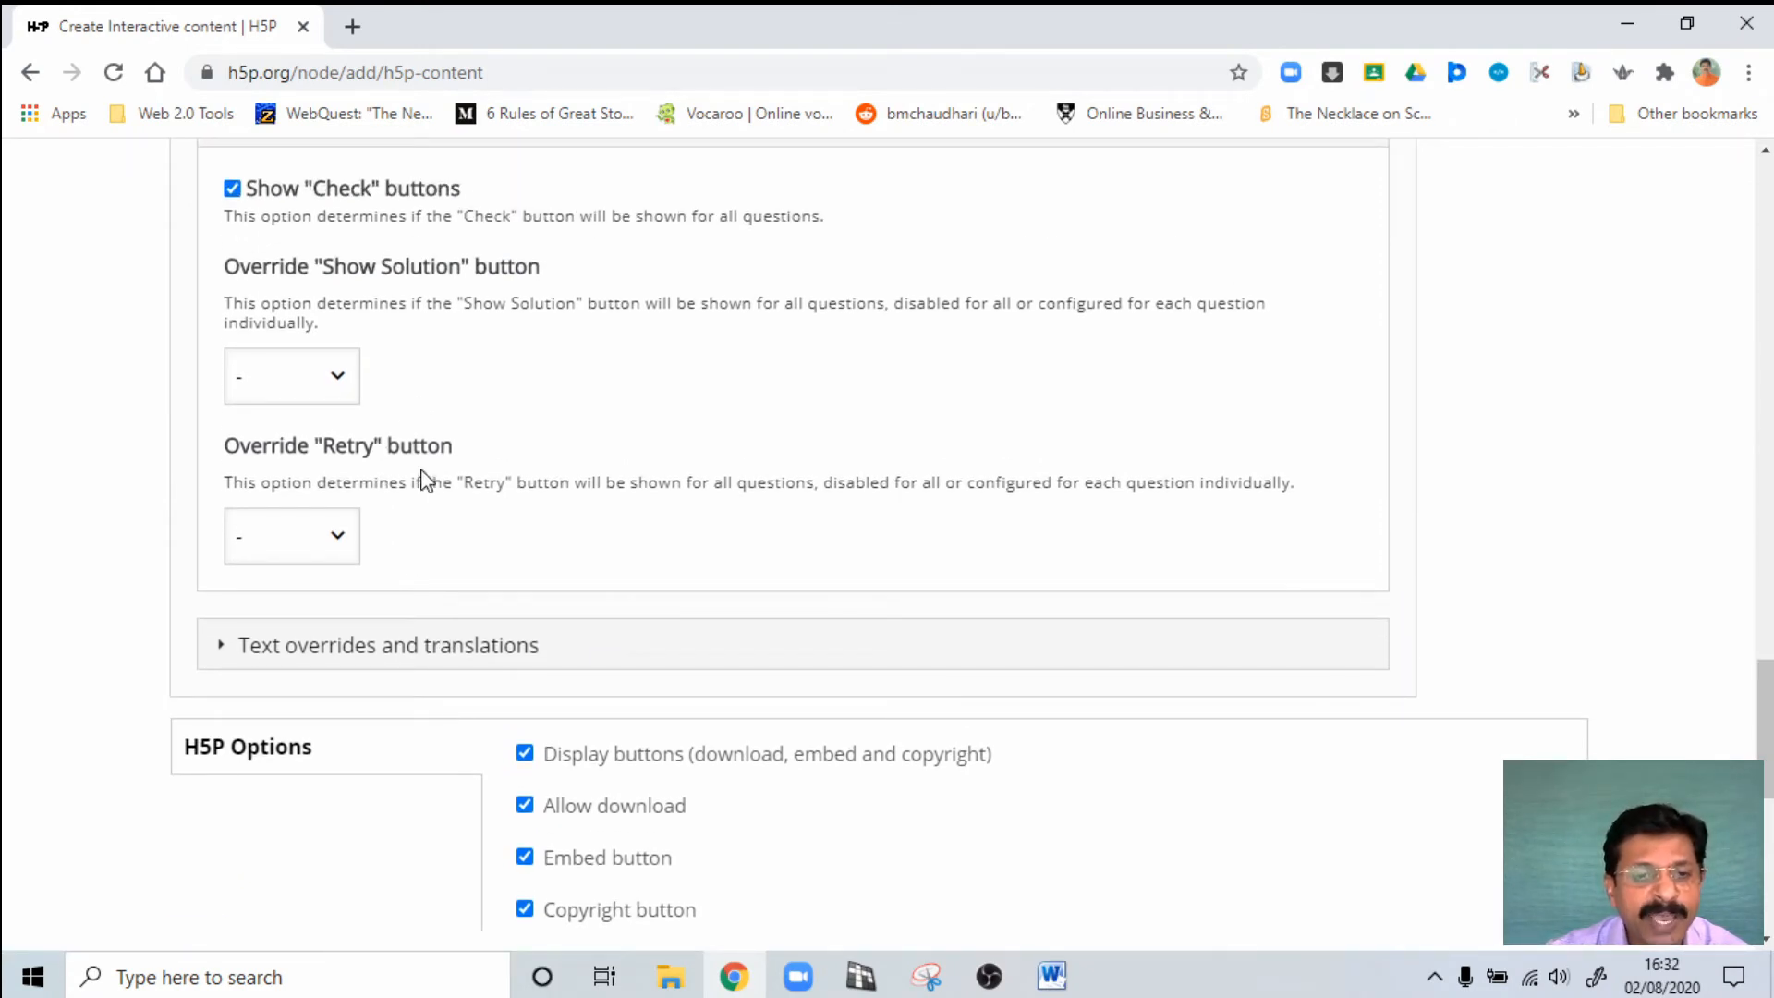
{"action": "scroll", "scroll_direction": "down", "scroll_amount": 3}
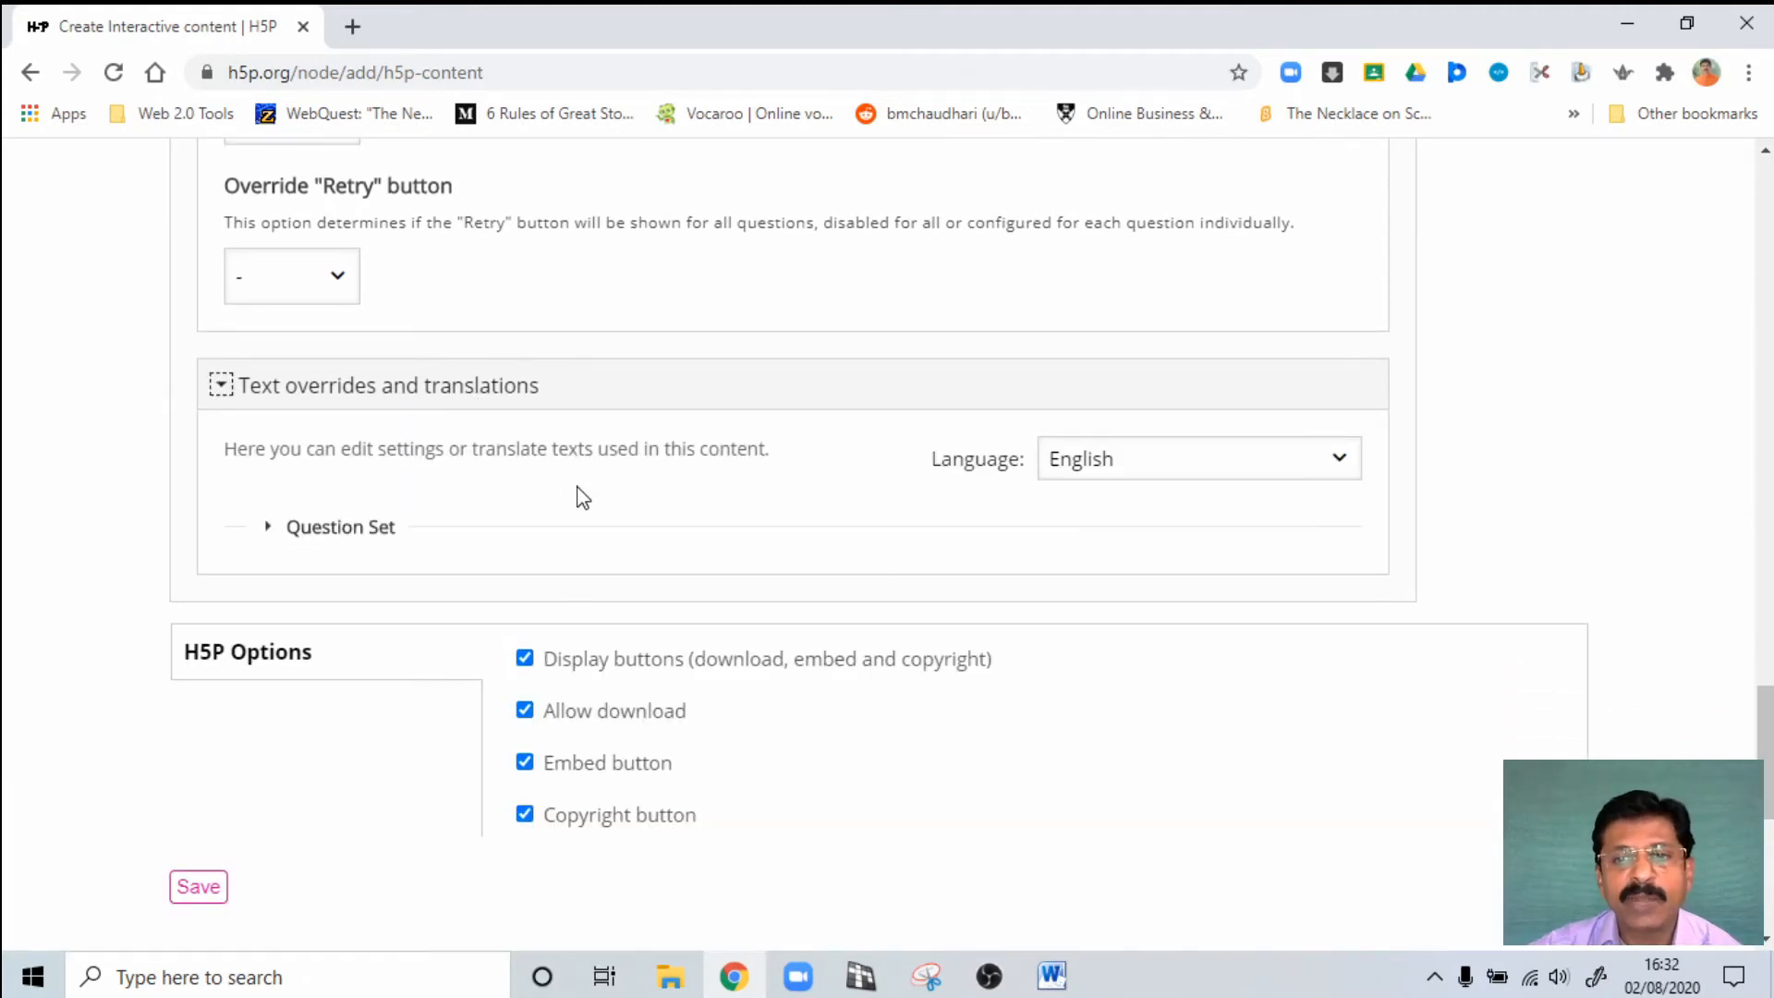
{"action": "mouse_move", "coordinate": [579, 569]}
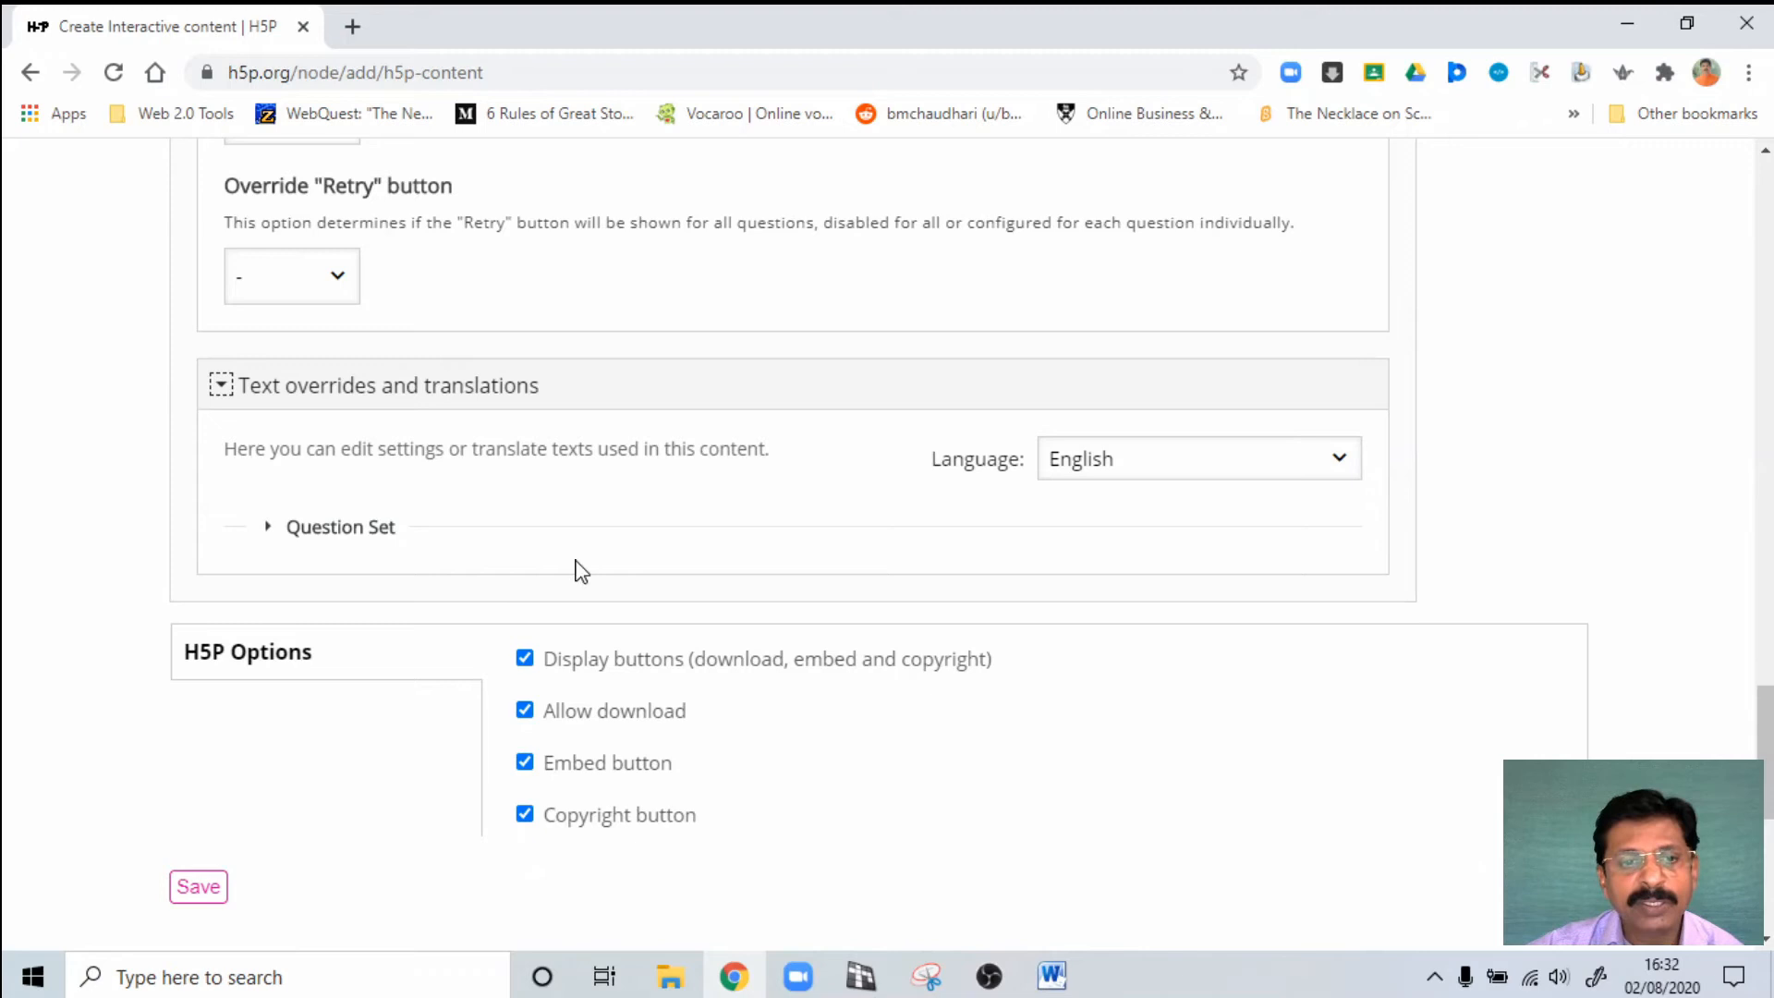
{"action": "scroll", "scroll_direction": "down", "scroll_amount": 3}
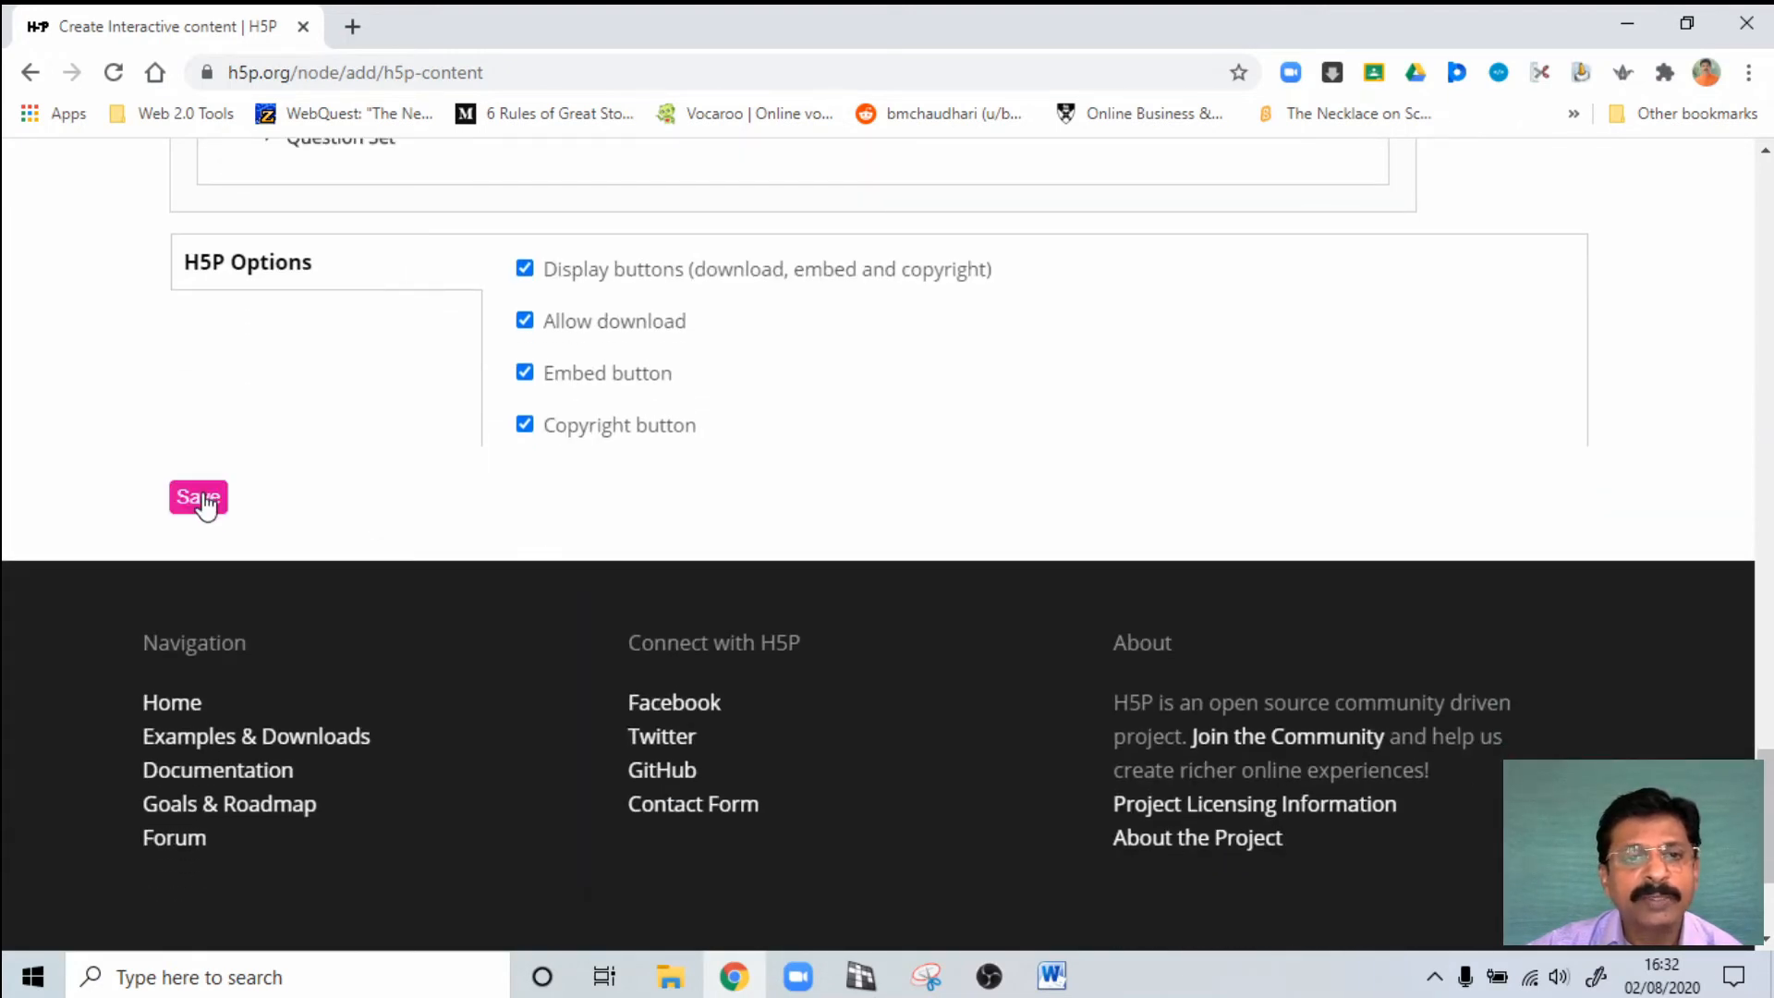
{"action": "scroll", "scroll_direction": "up", "scroll_amount": 3}
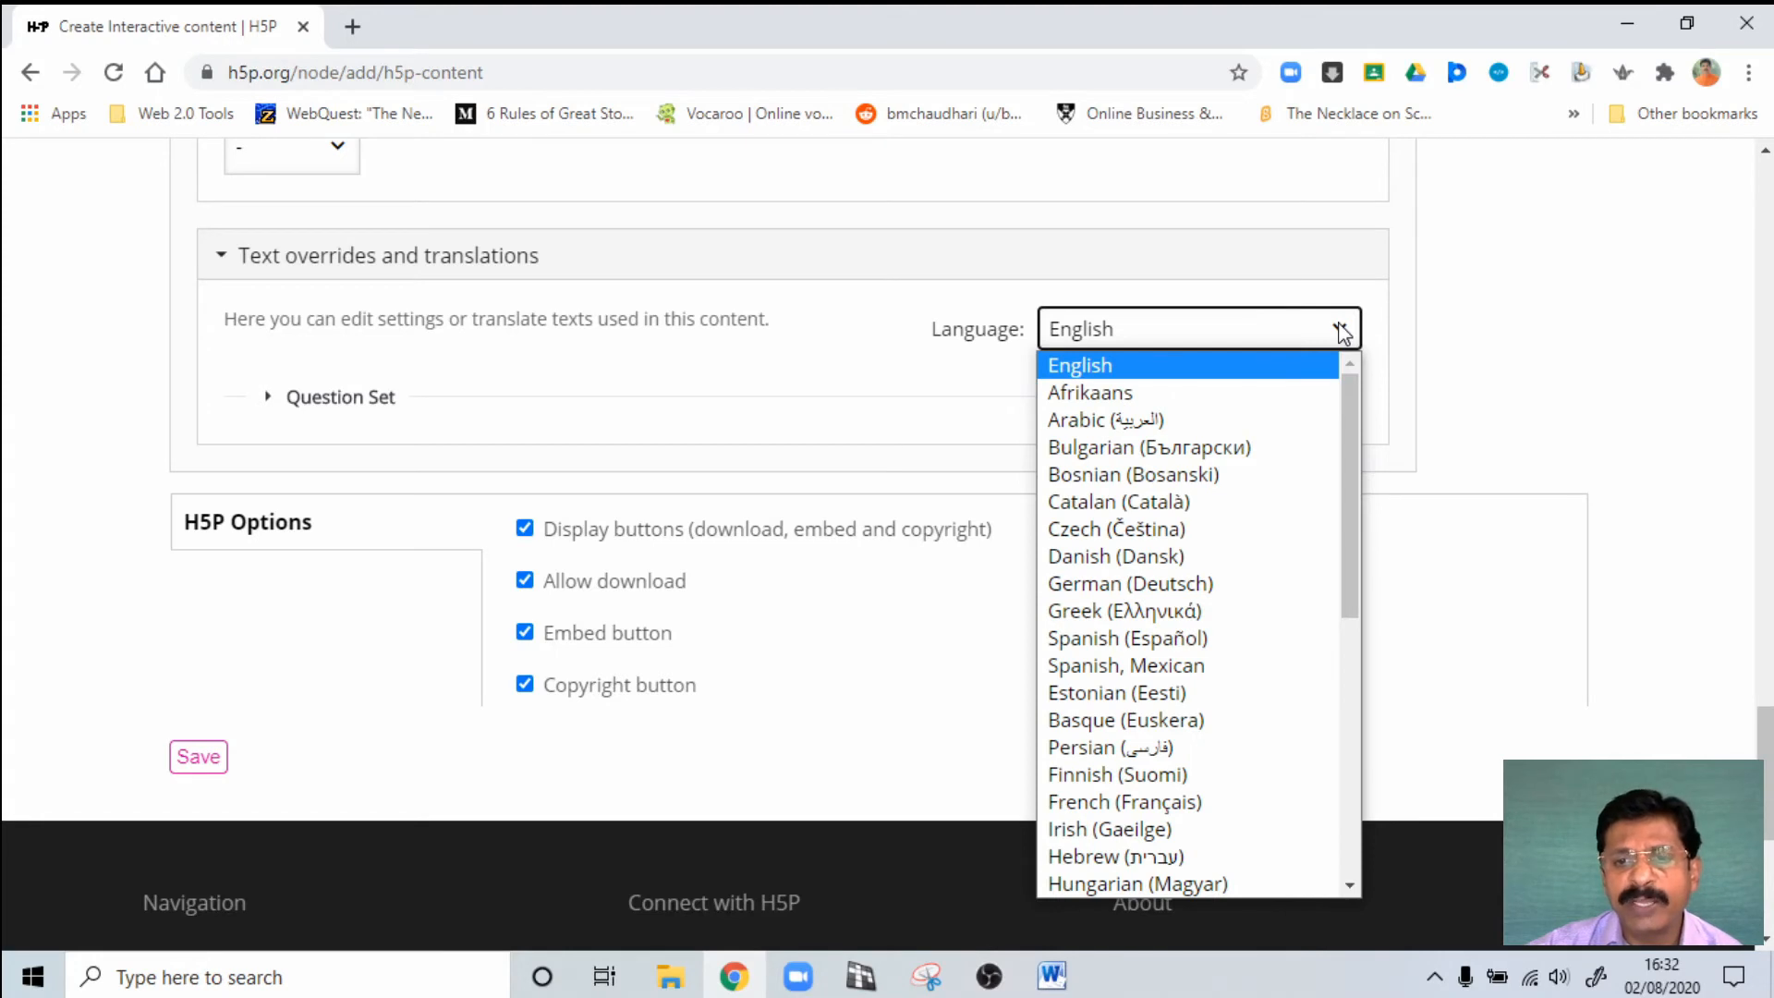
{"action": "scroll", "scroll_direction": "down", "scroll_amount": 3}
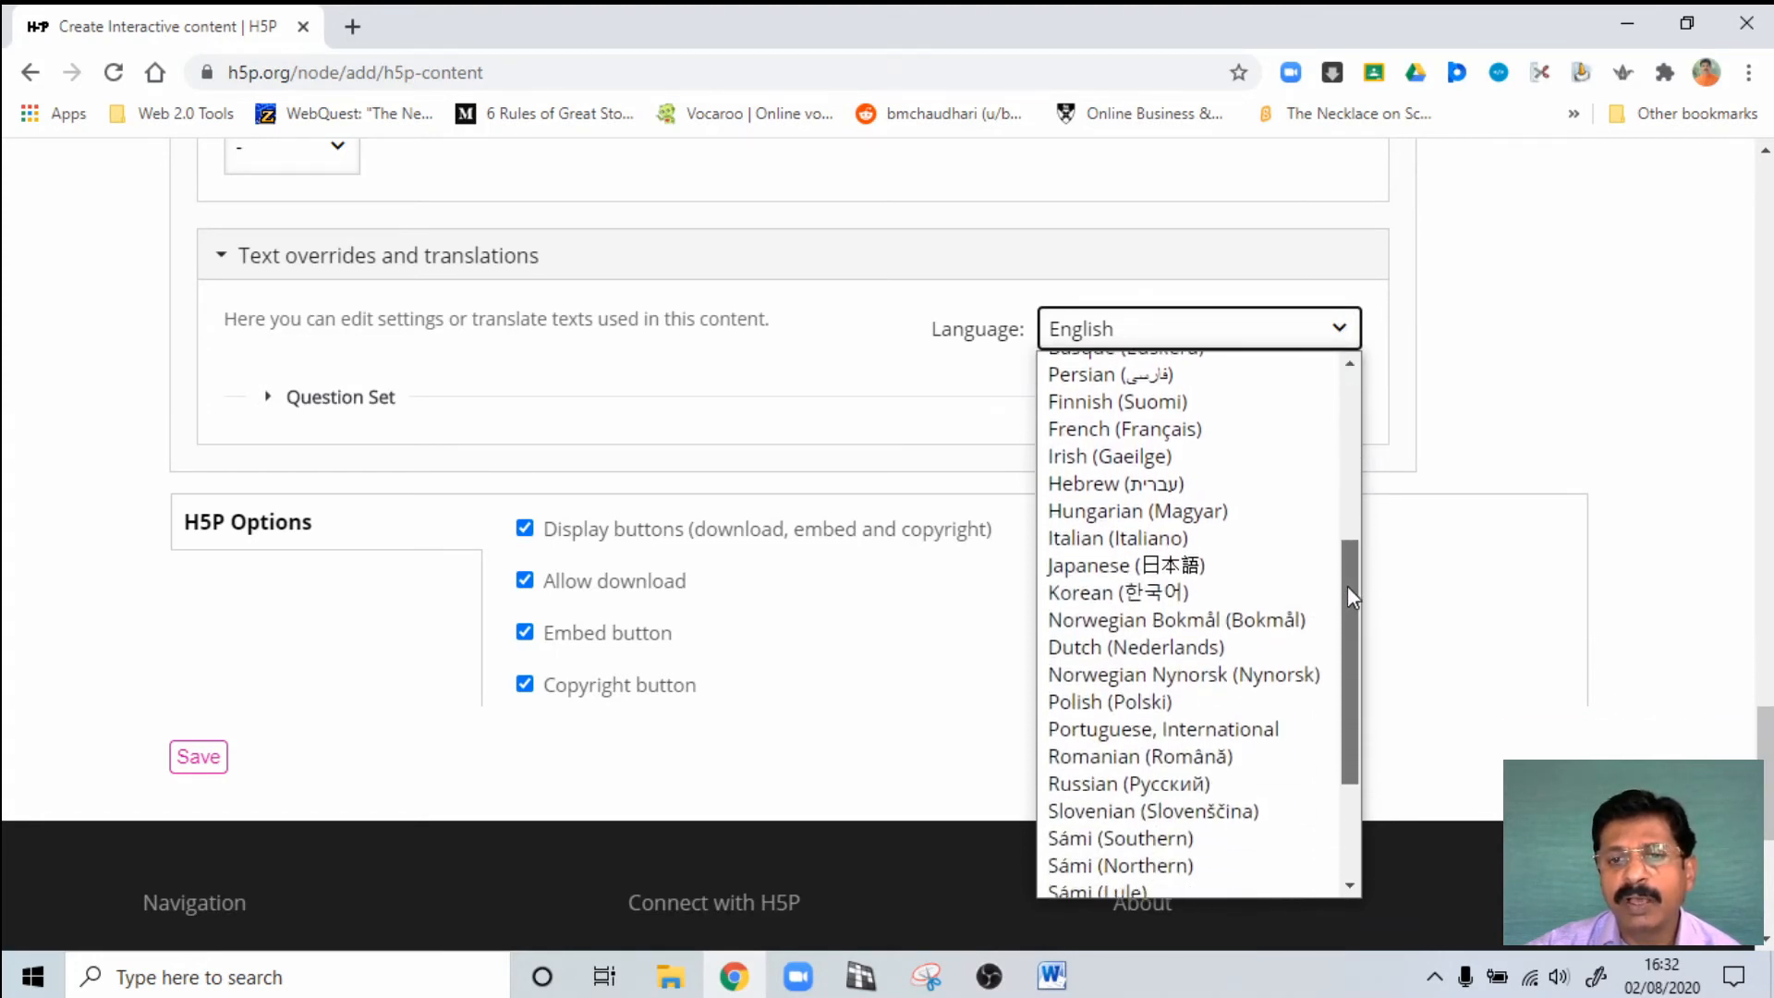
{"action": "scroll", "scroll_direction": "down", "scroll_amount": 3}
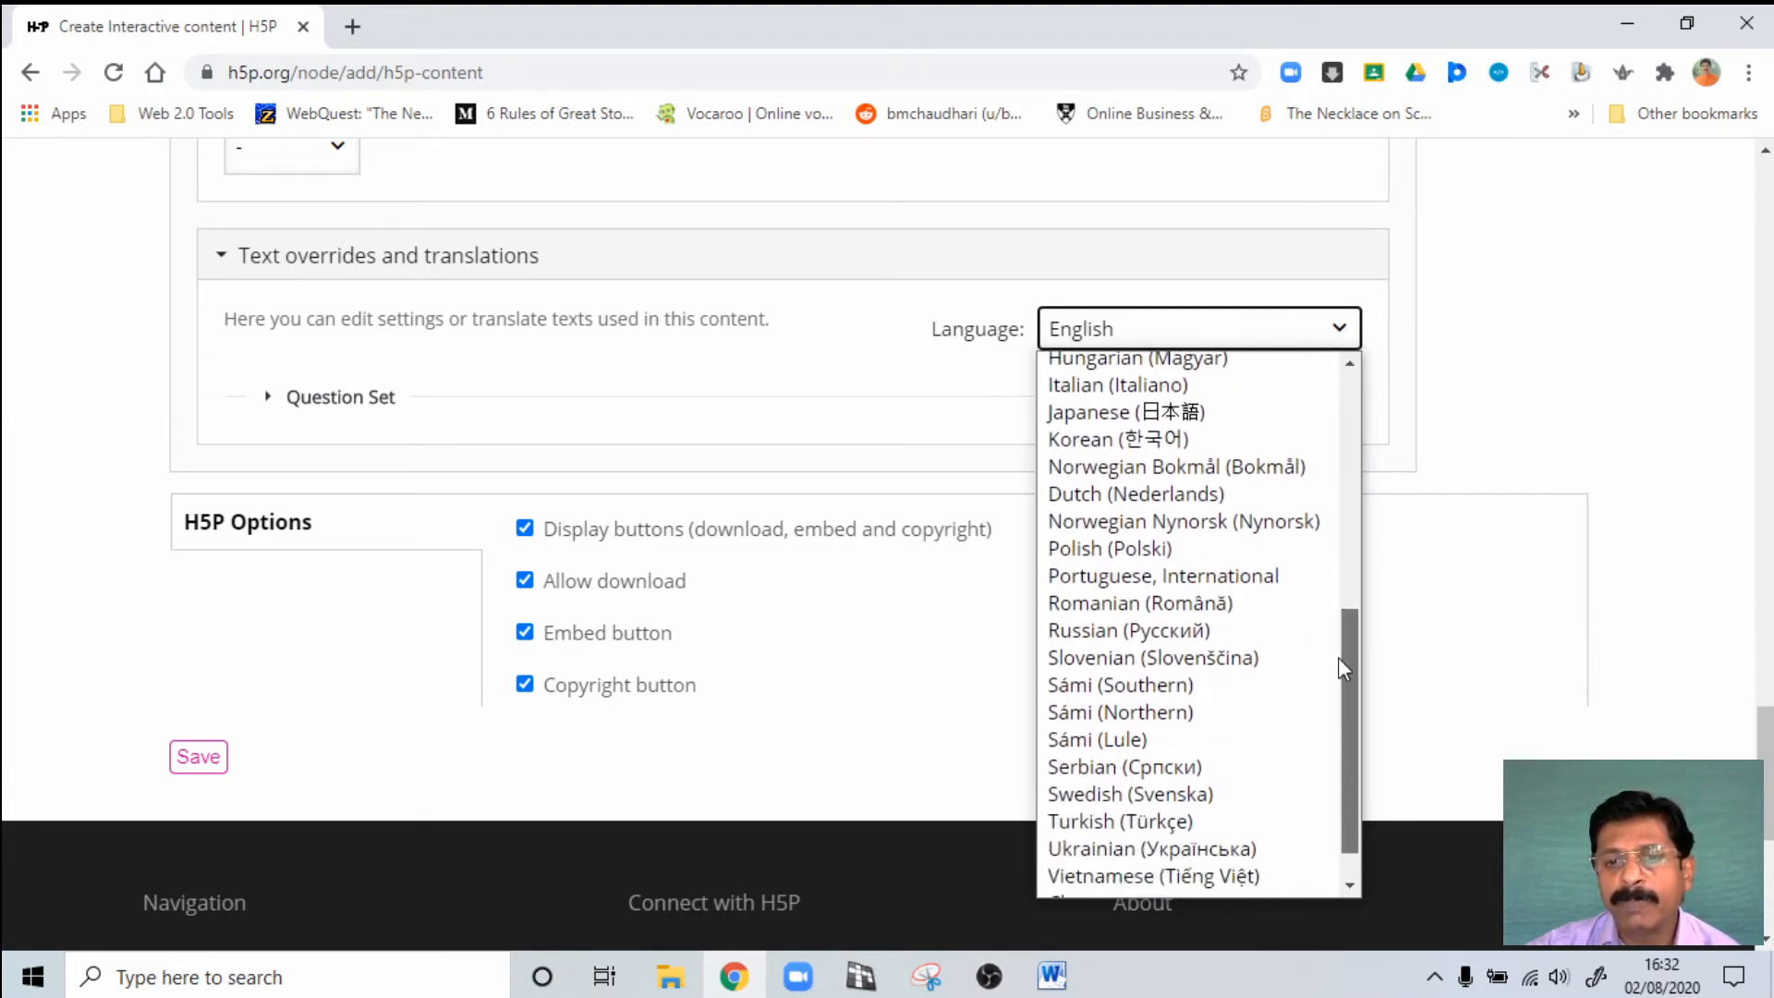
{"action": "scroll", "scroll_direction": "up", "scroll_amount": 3}
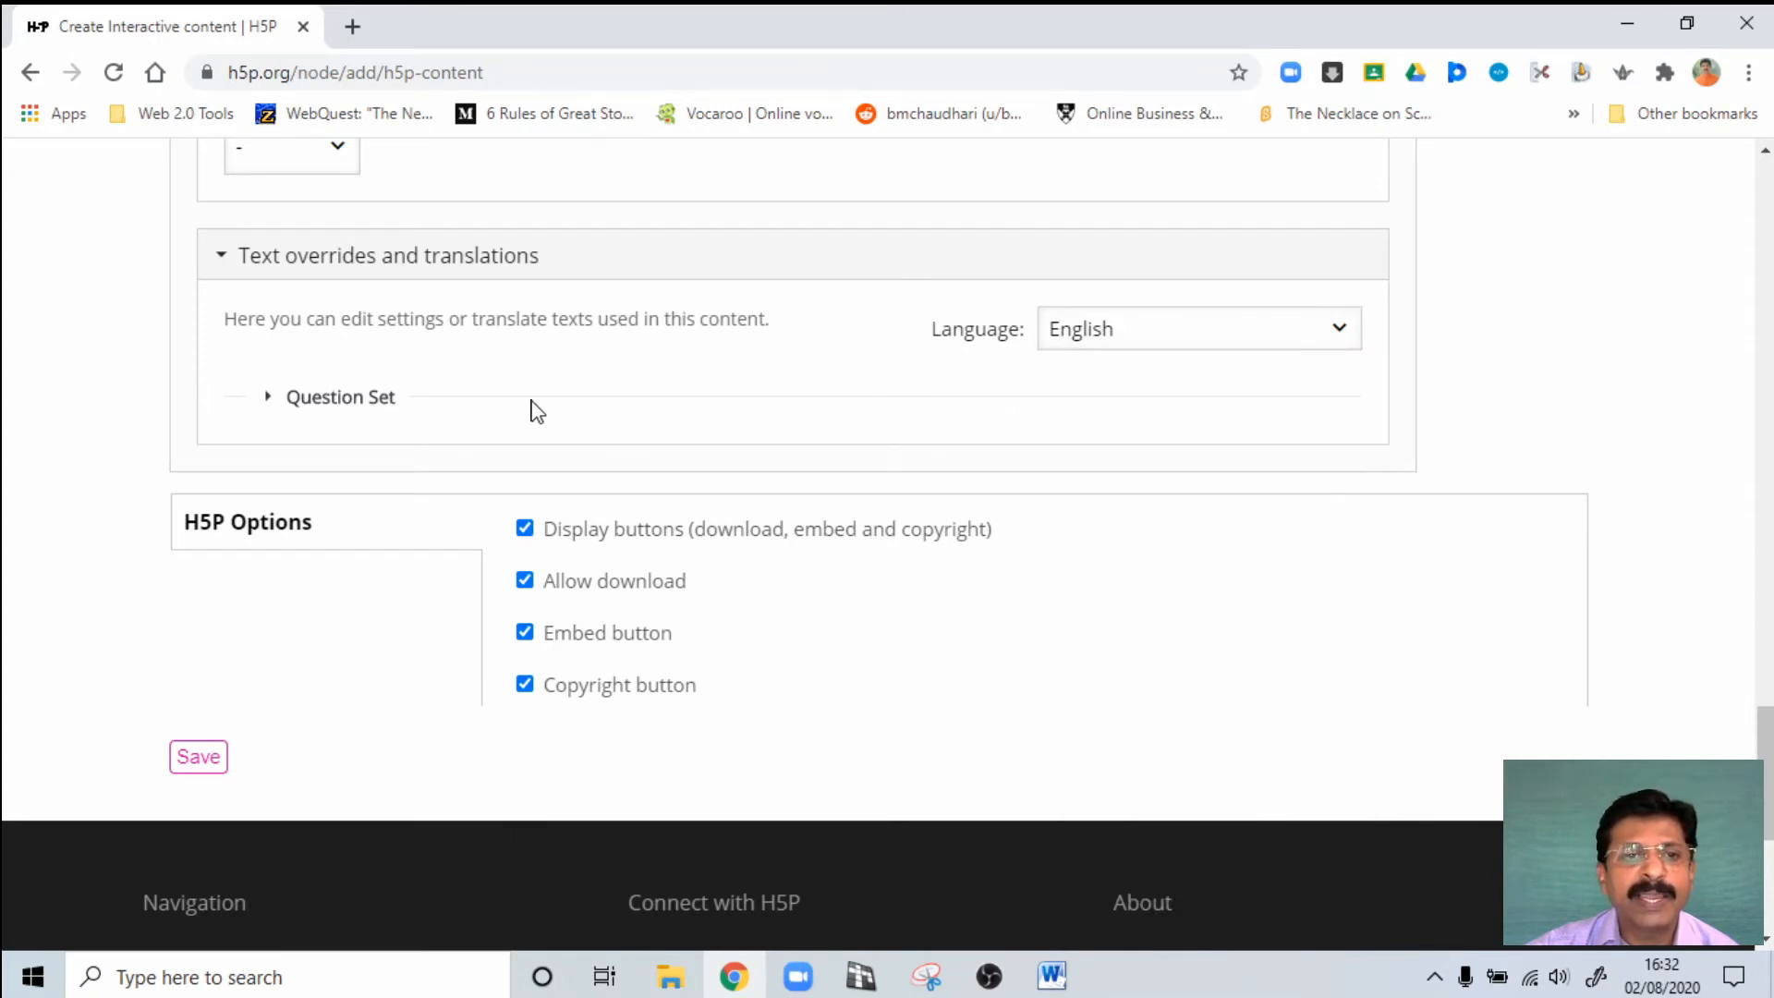
{"action": "scroll", "scroll_direction": "up", "scroll_amount": 3}
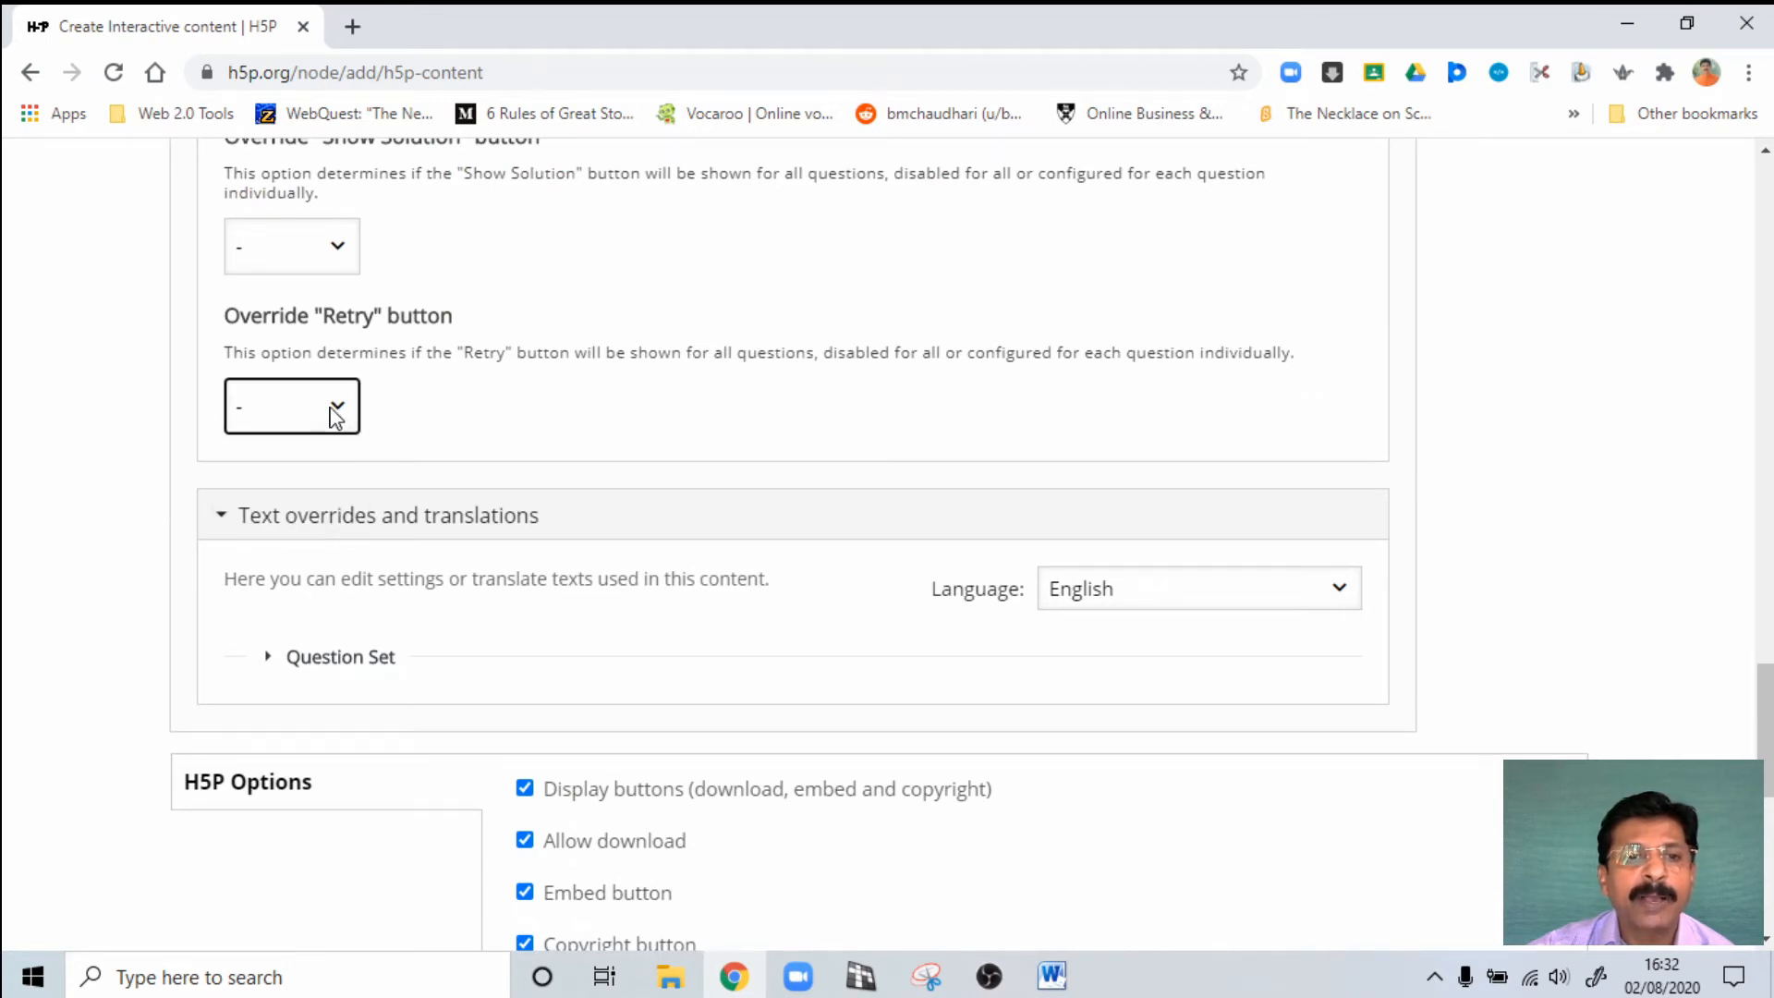
{"action": "scroll", "scroll_direction": "up", "scroll_amount": 3}
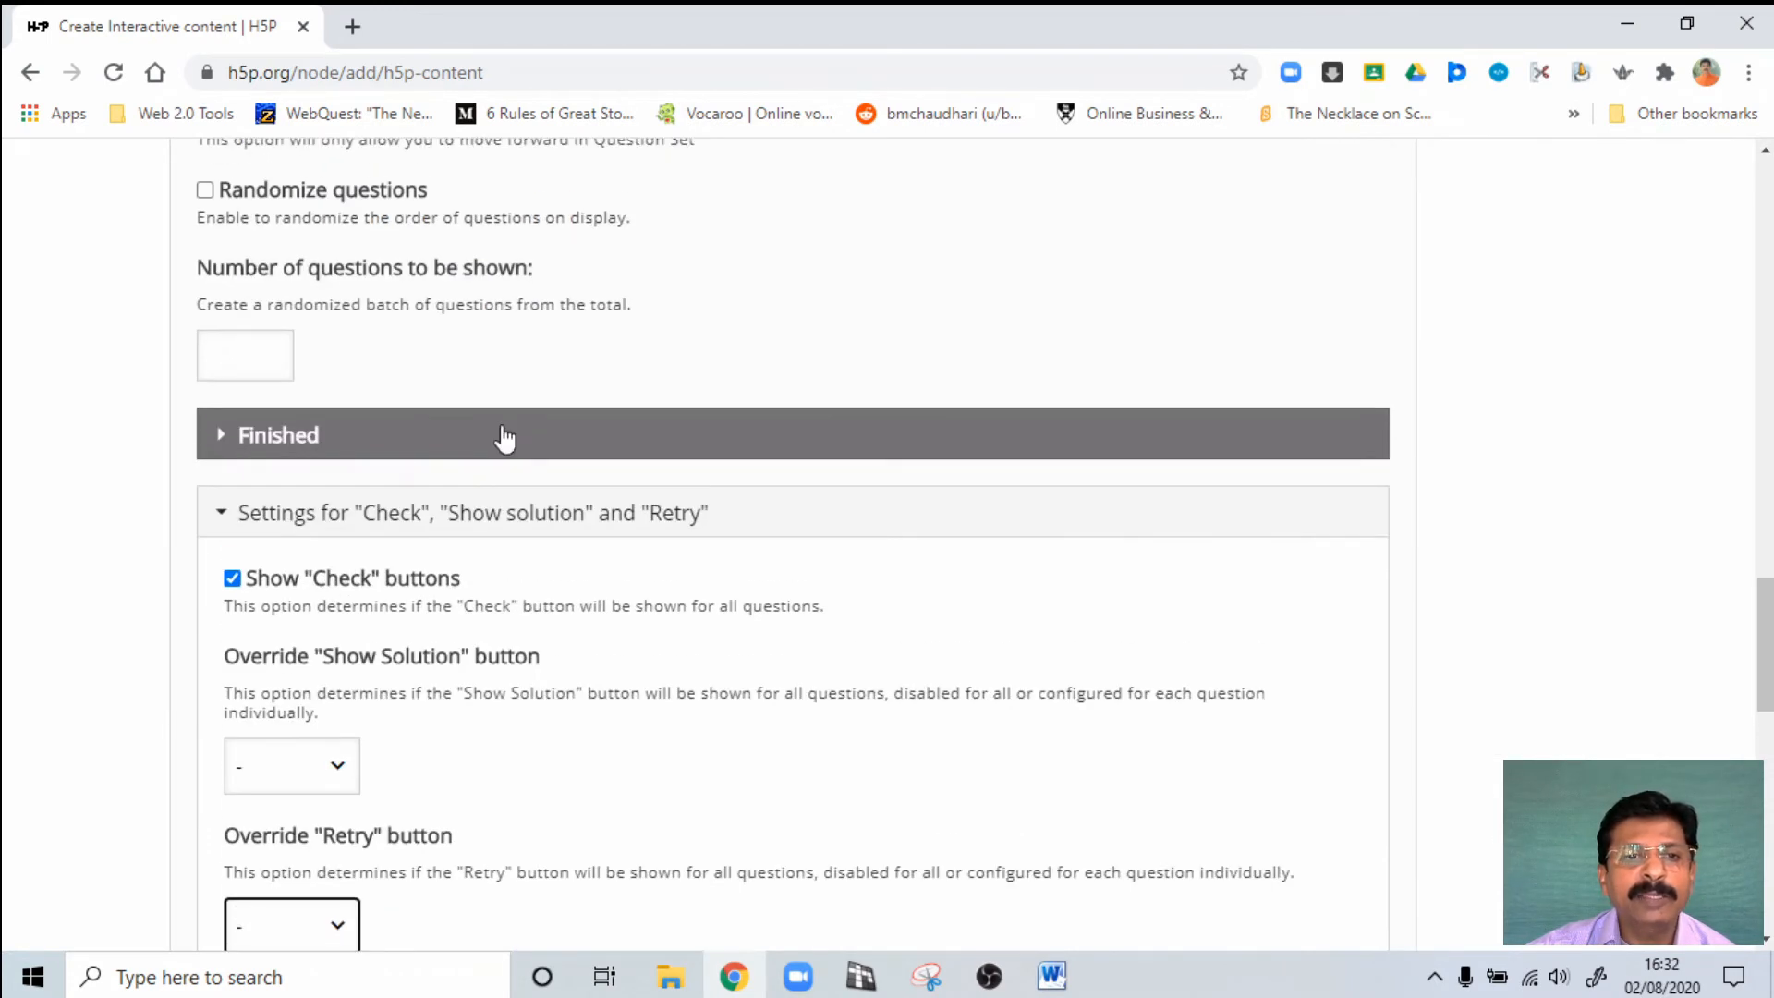
{"action": "scroll", "scroll_direction": "down", "scroll_amount": 3}
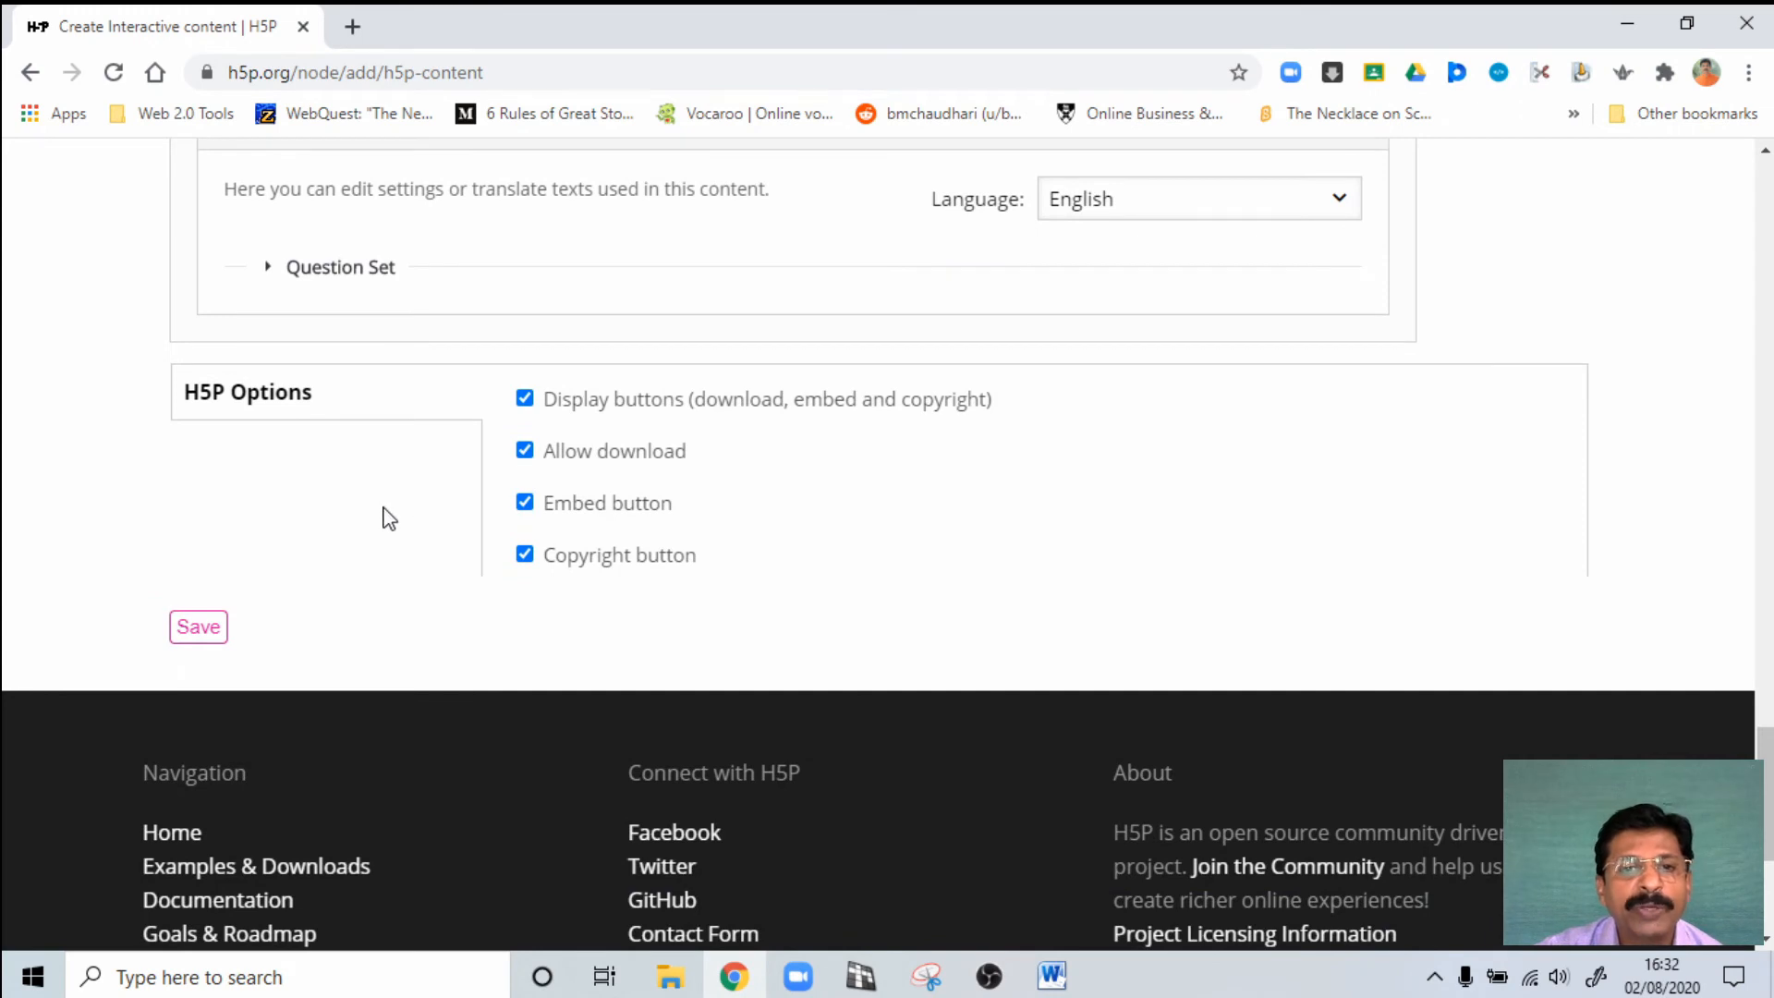
{"action": "left_click", "coordinate": [197, 627]}
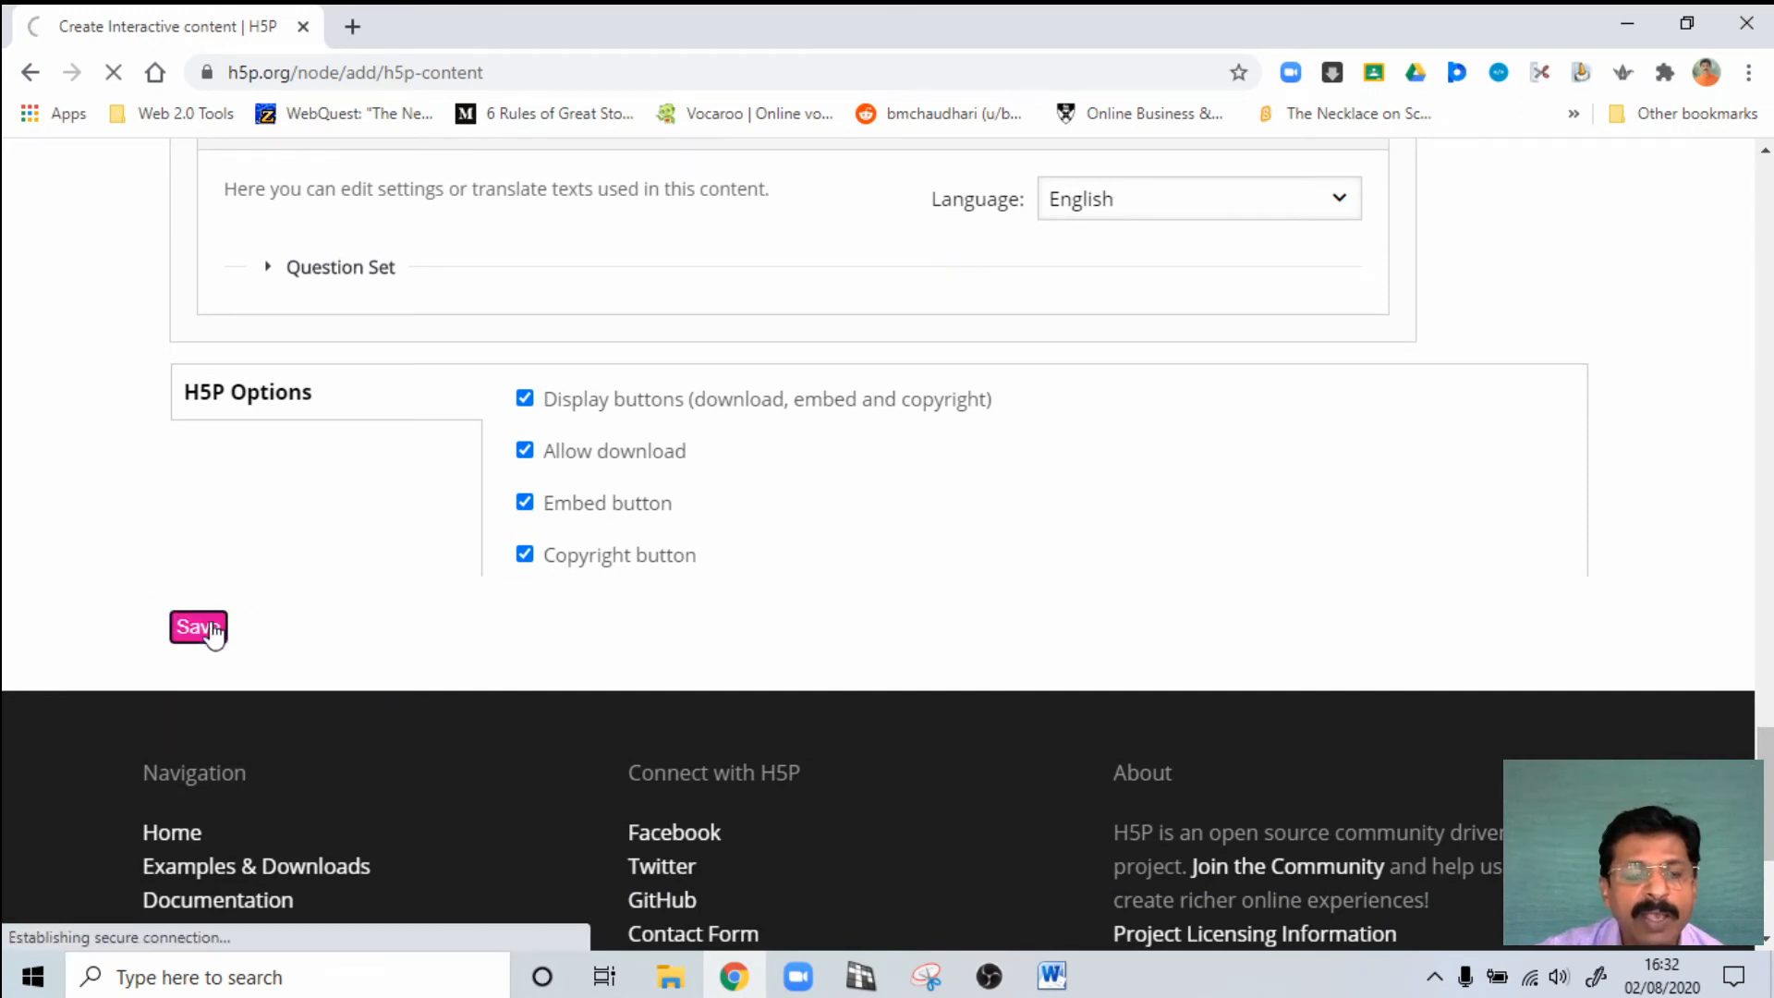
Step: Load the saved quiz's live page and bring question 1 with its four options into view
{"action": "left_click", "coordinate": [198, 628]}
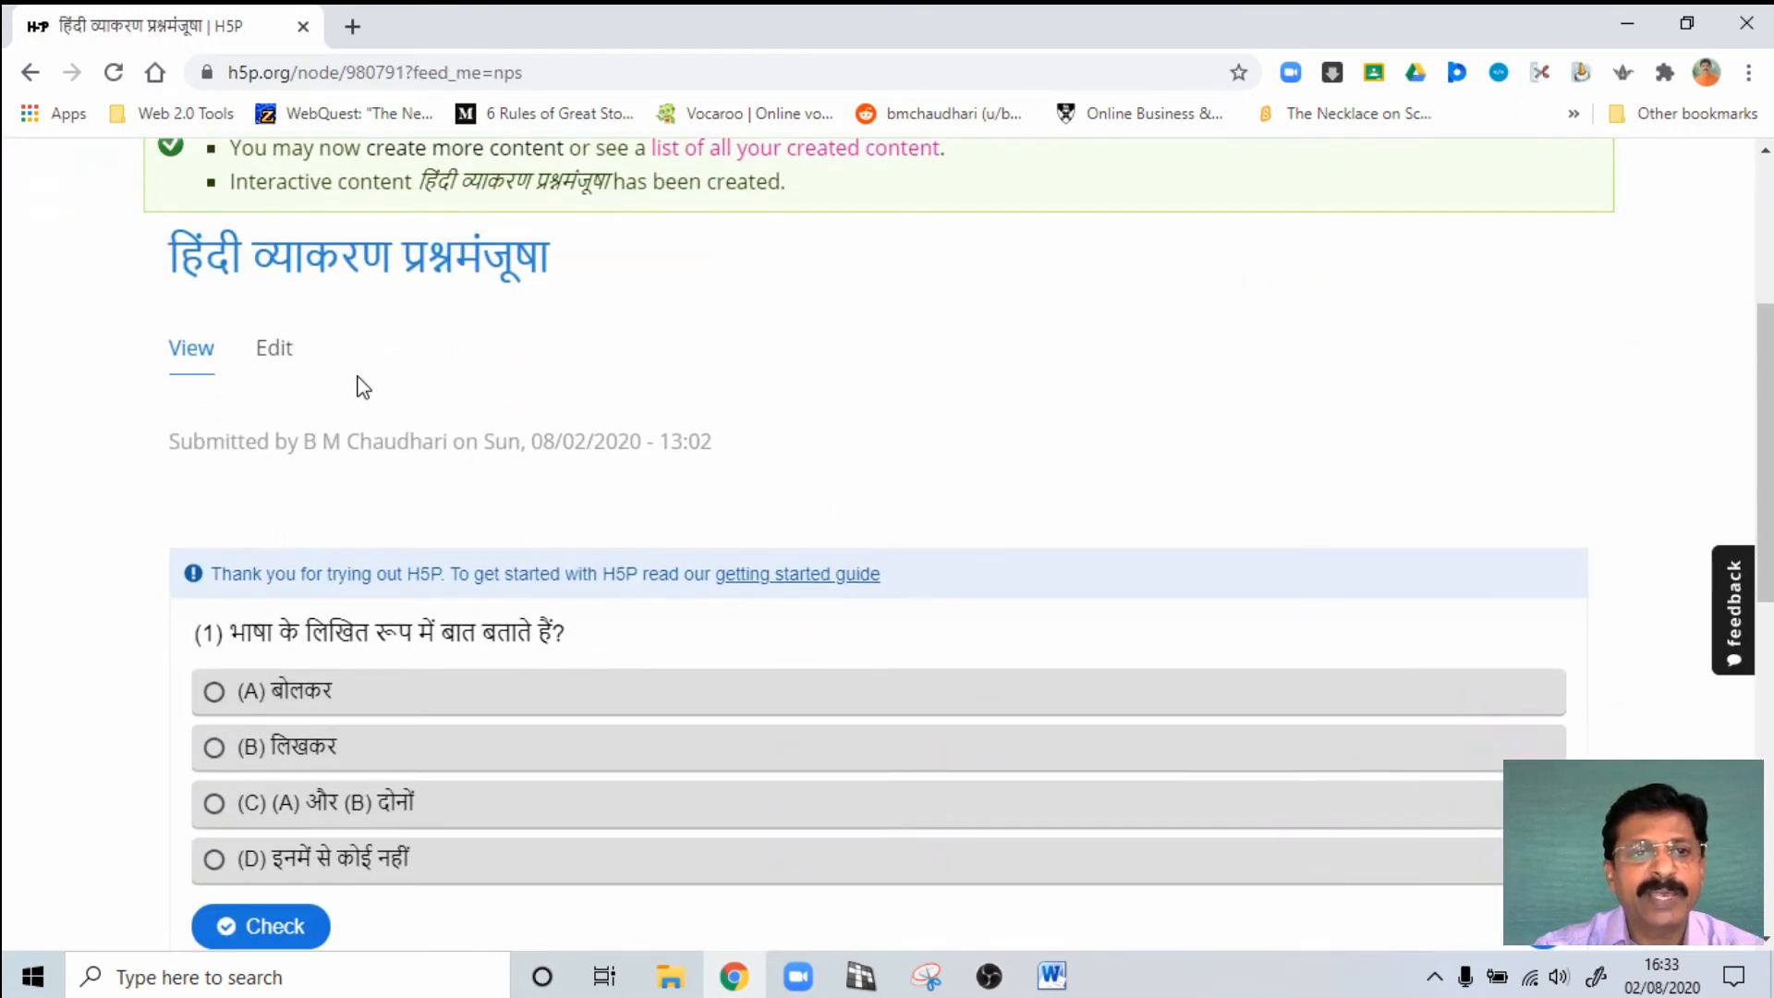
{"action": "scroll", "scroll_direction": "up", "scroll_amount": 3}
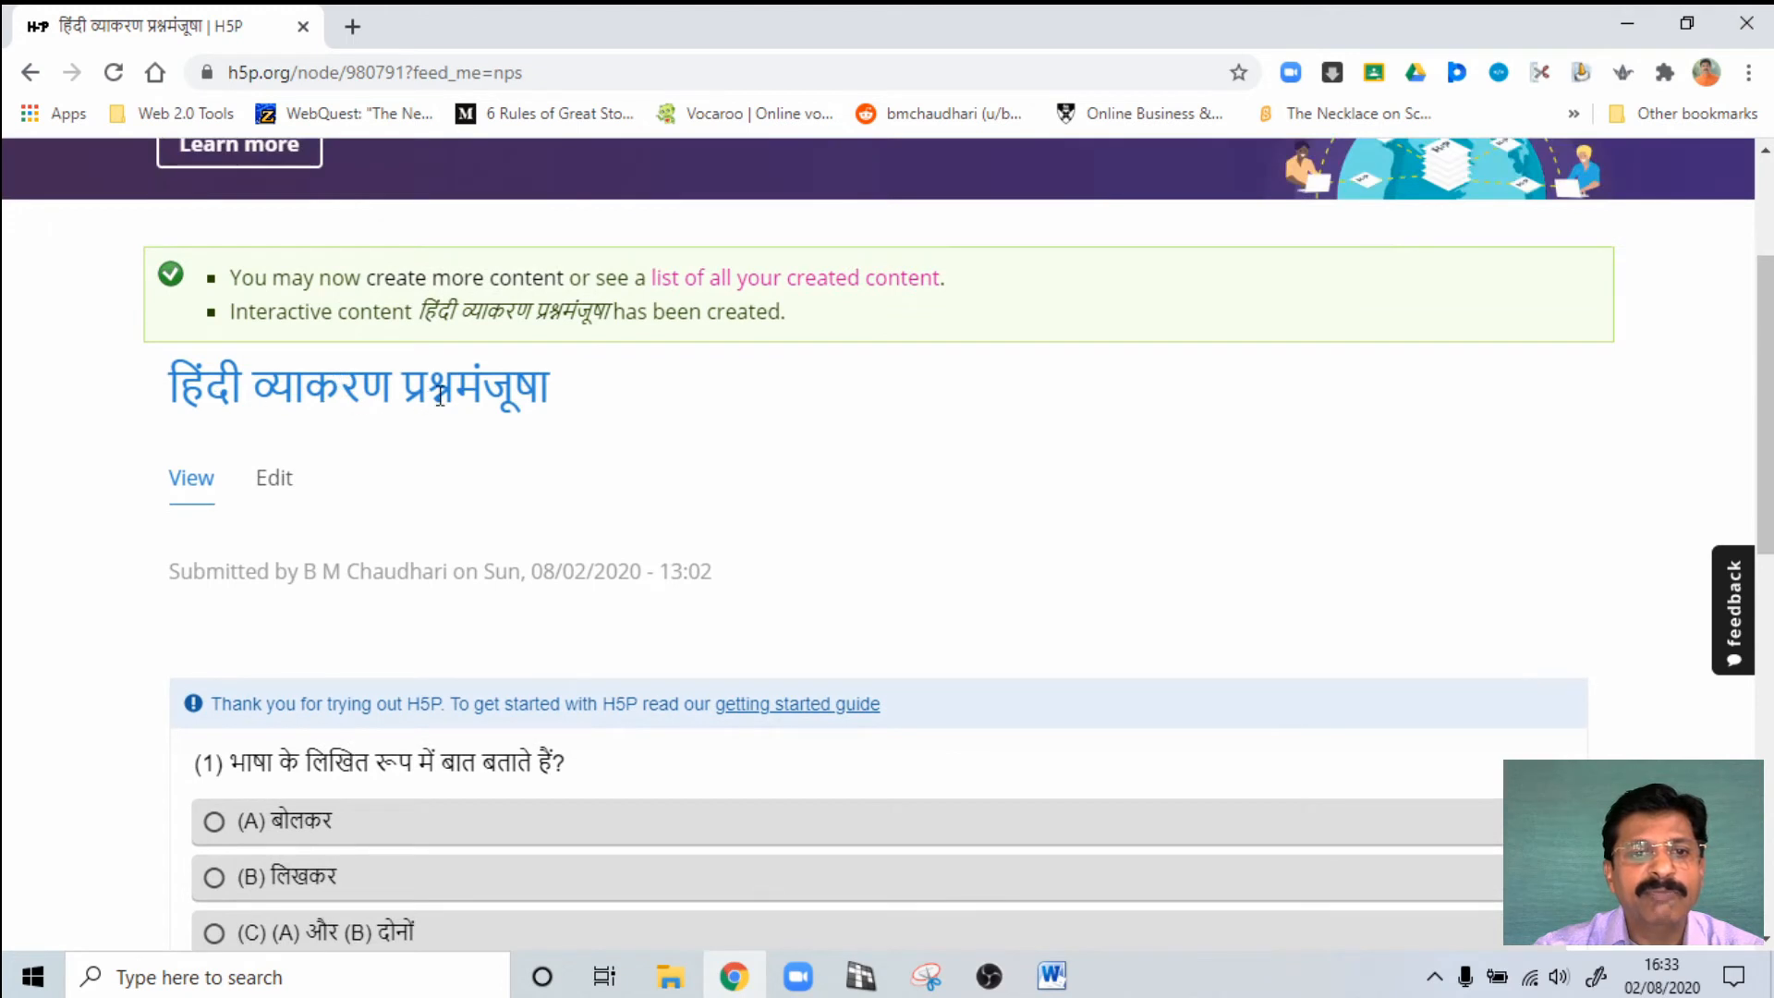
{"action": "scroll", "scroll_direction": "down", "scroll_amount": 3}
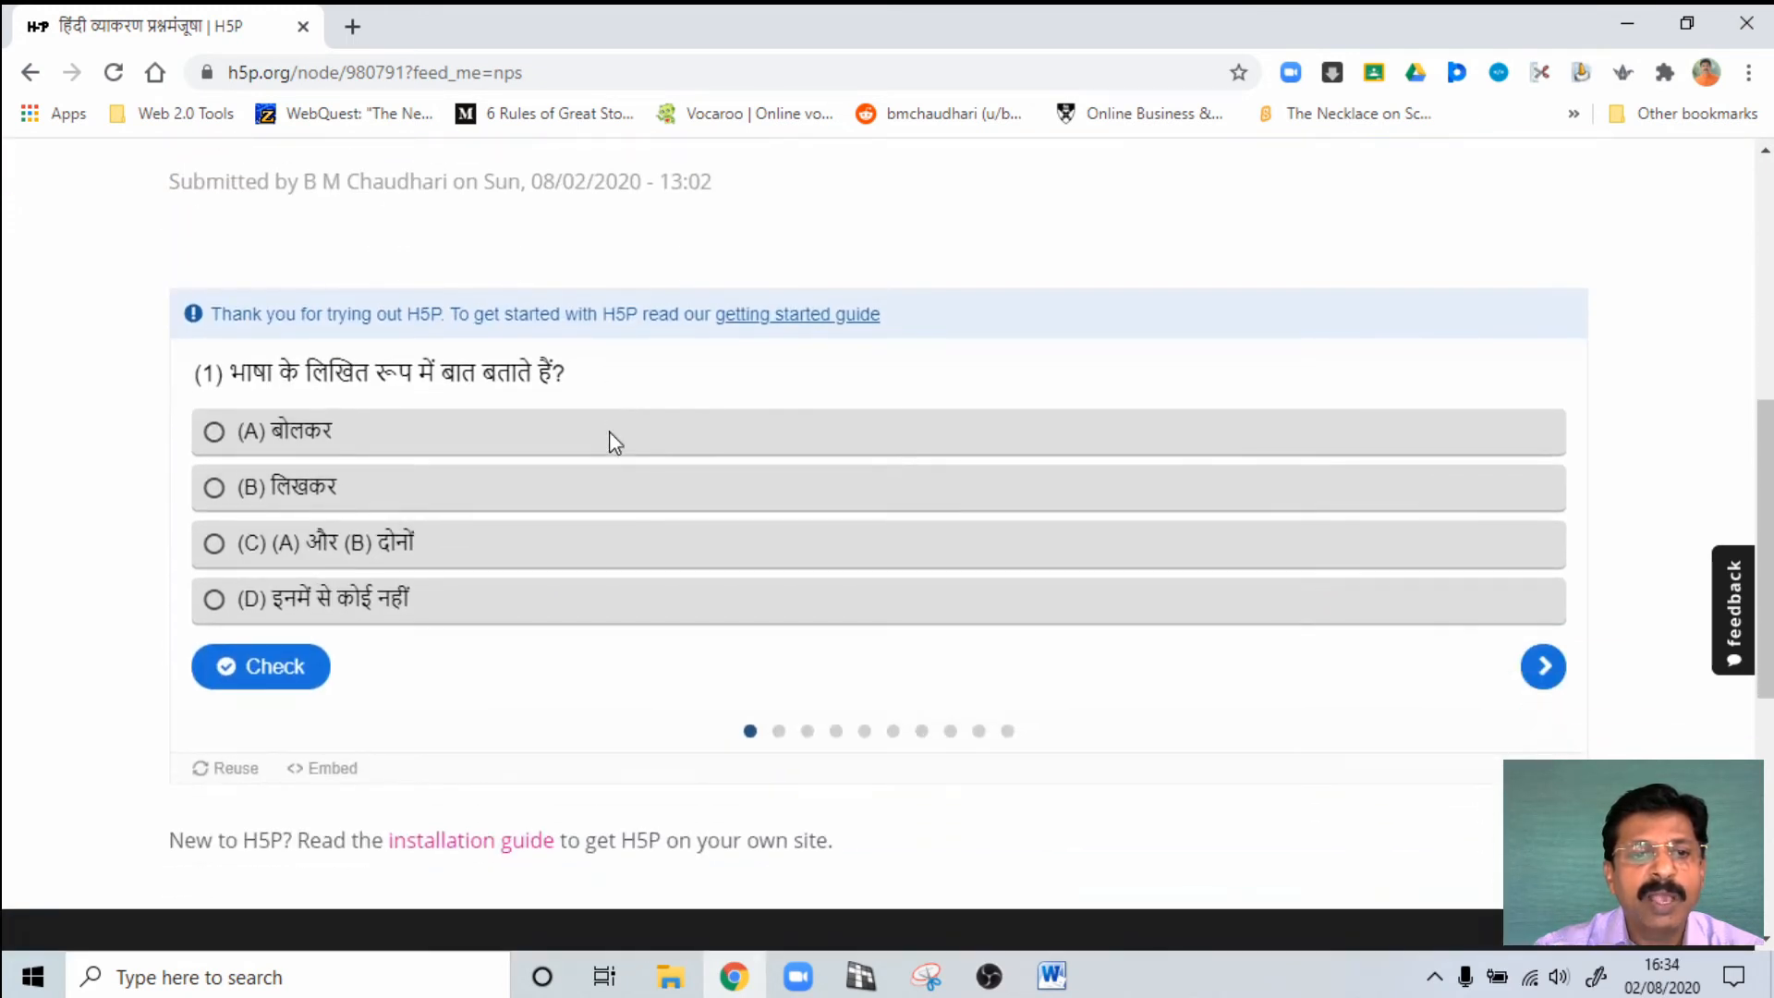
{"action": "mouse_move", "coordinate": [283, 382]}
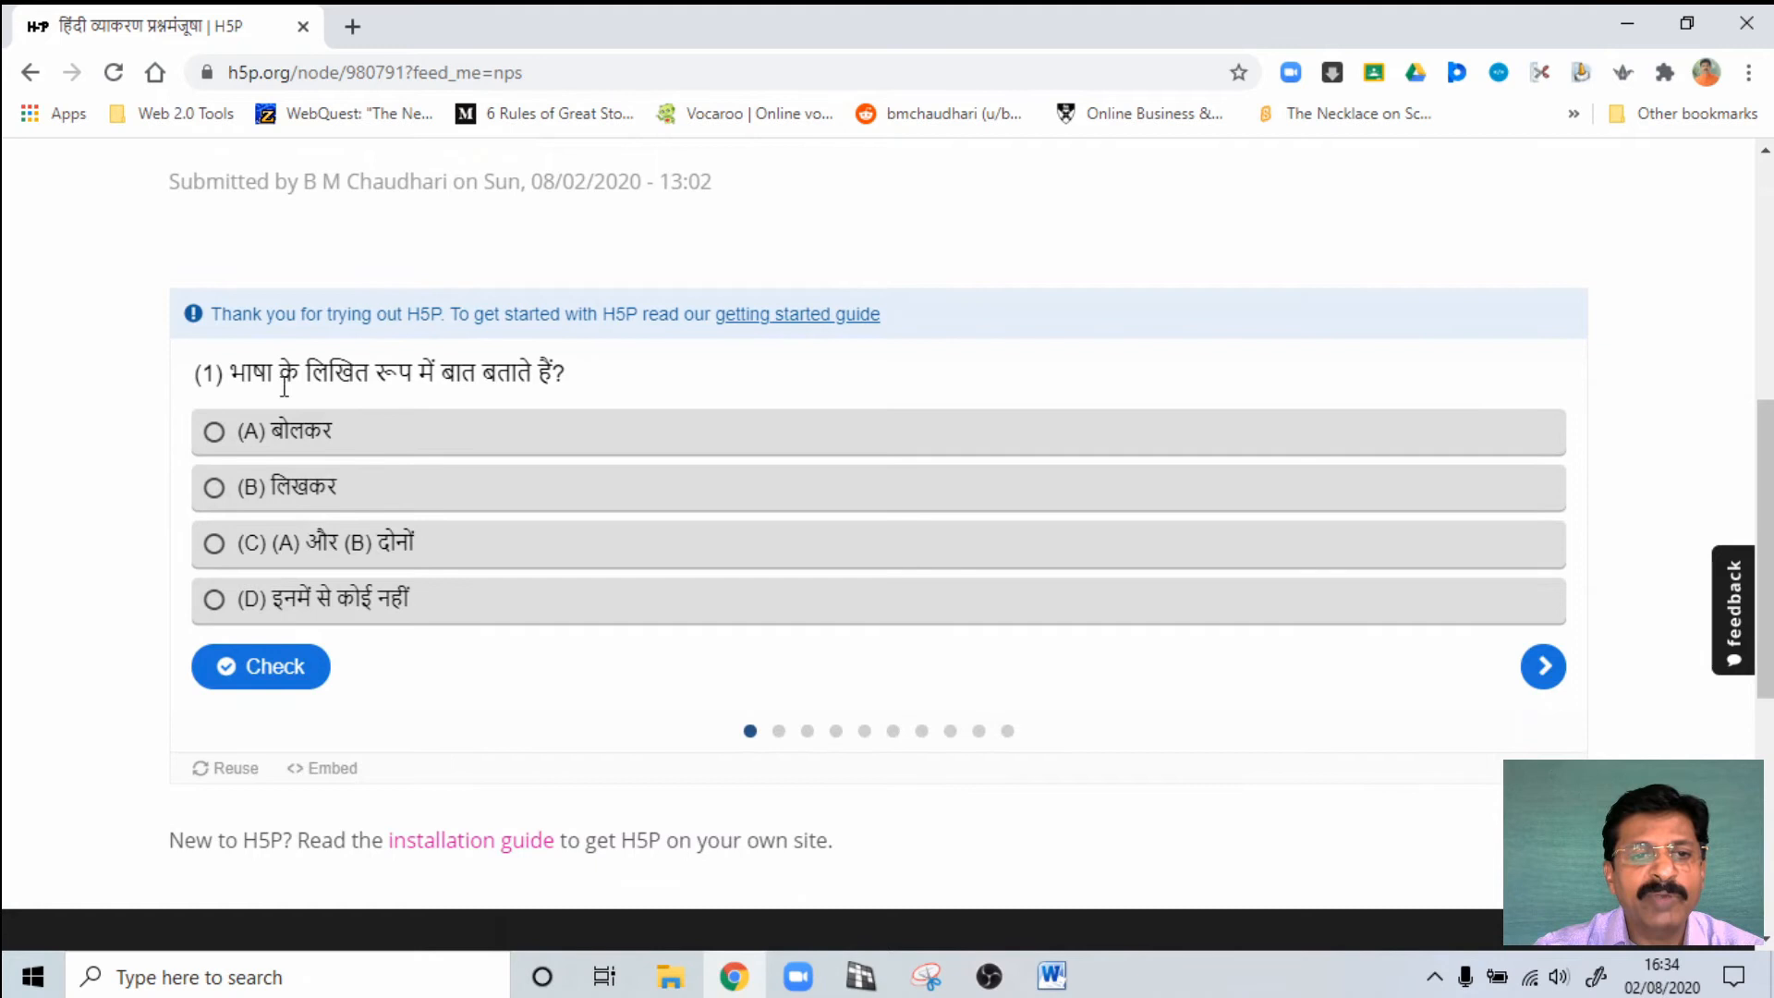
{"action": "mouse_move", "coordinate": [384, 509]}
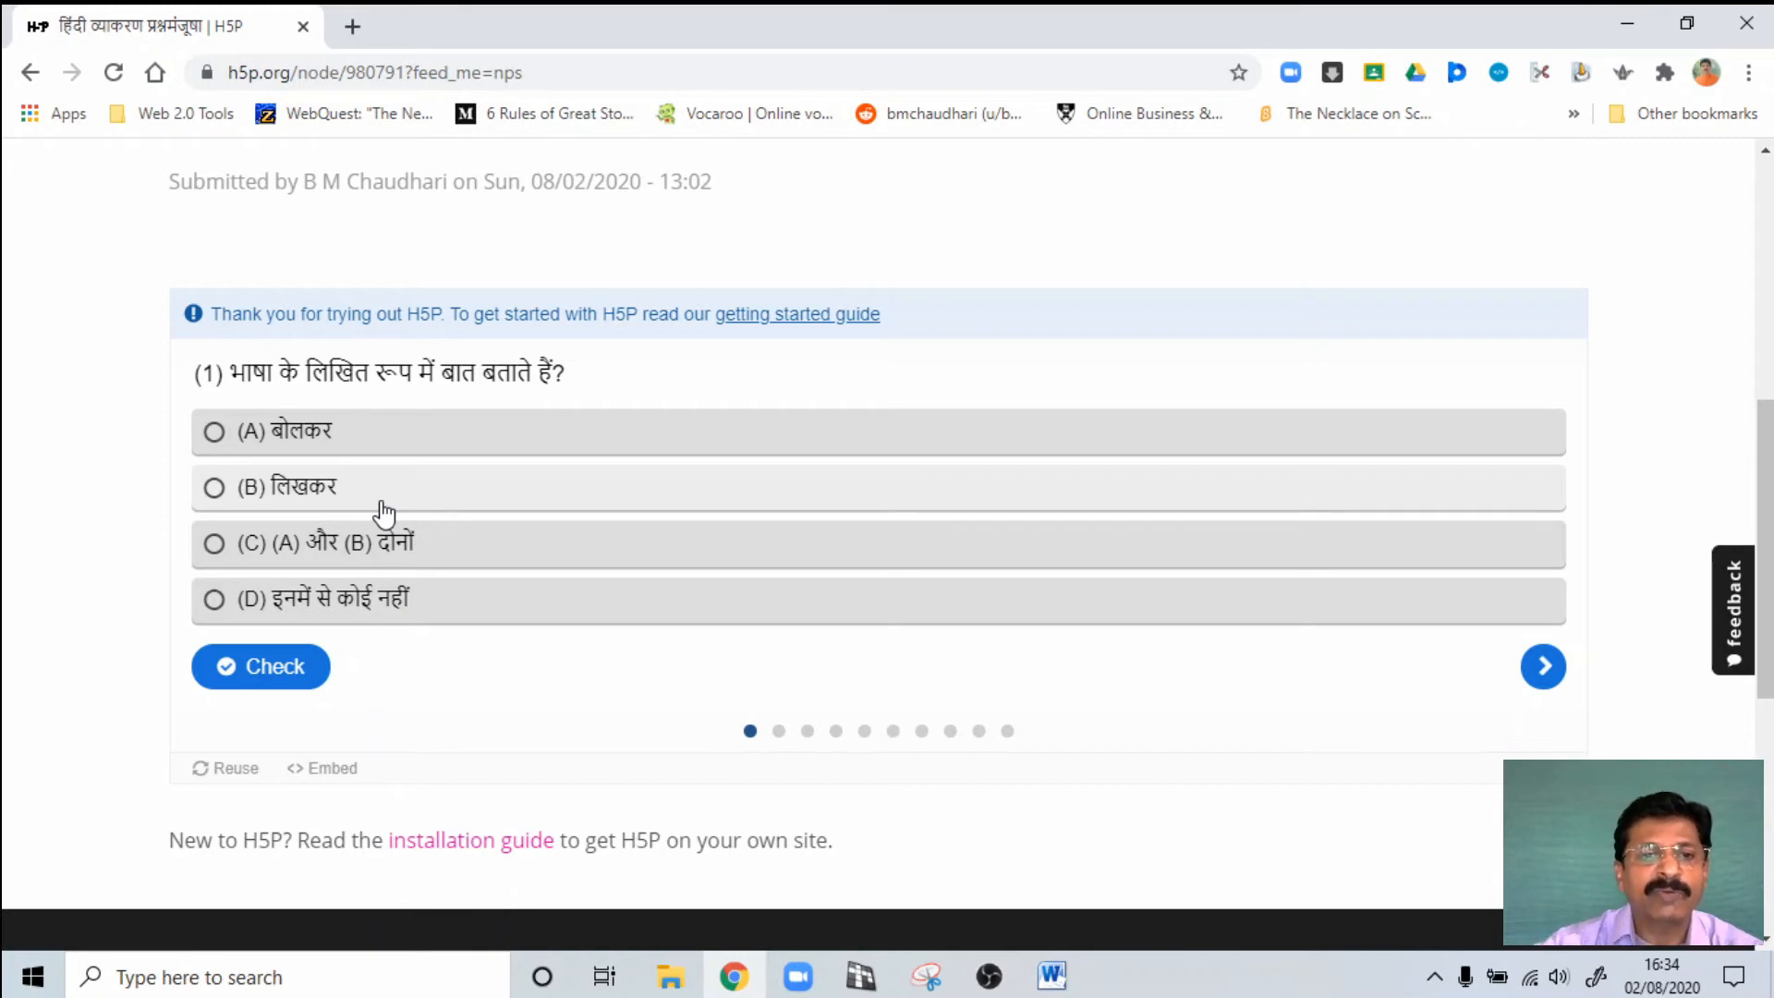
{"action": "mouse_move", "coordinate": [397, 571]}
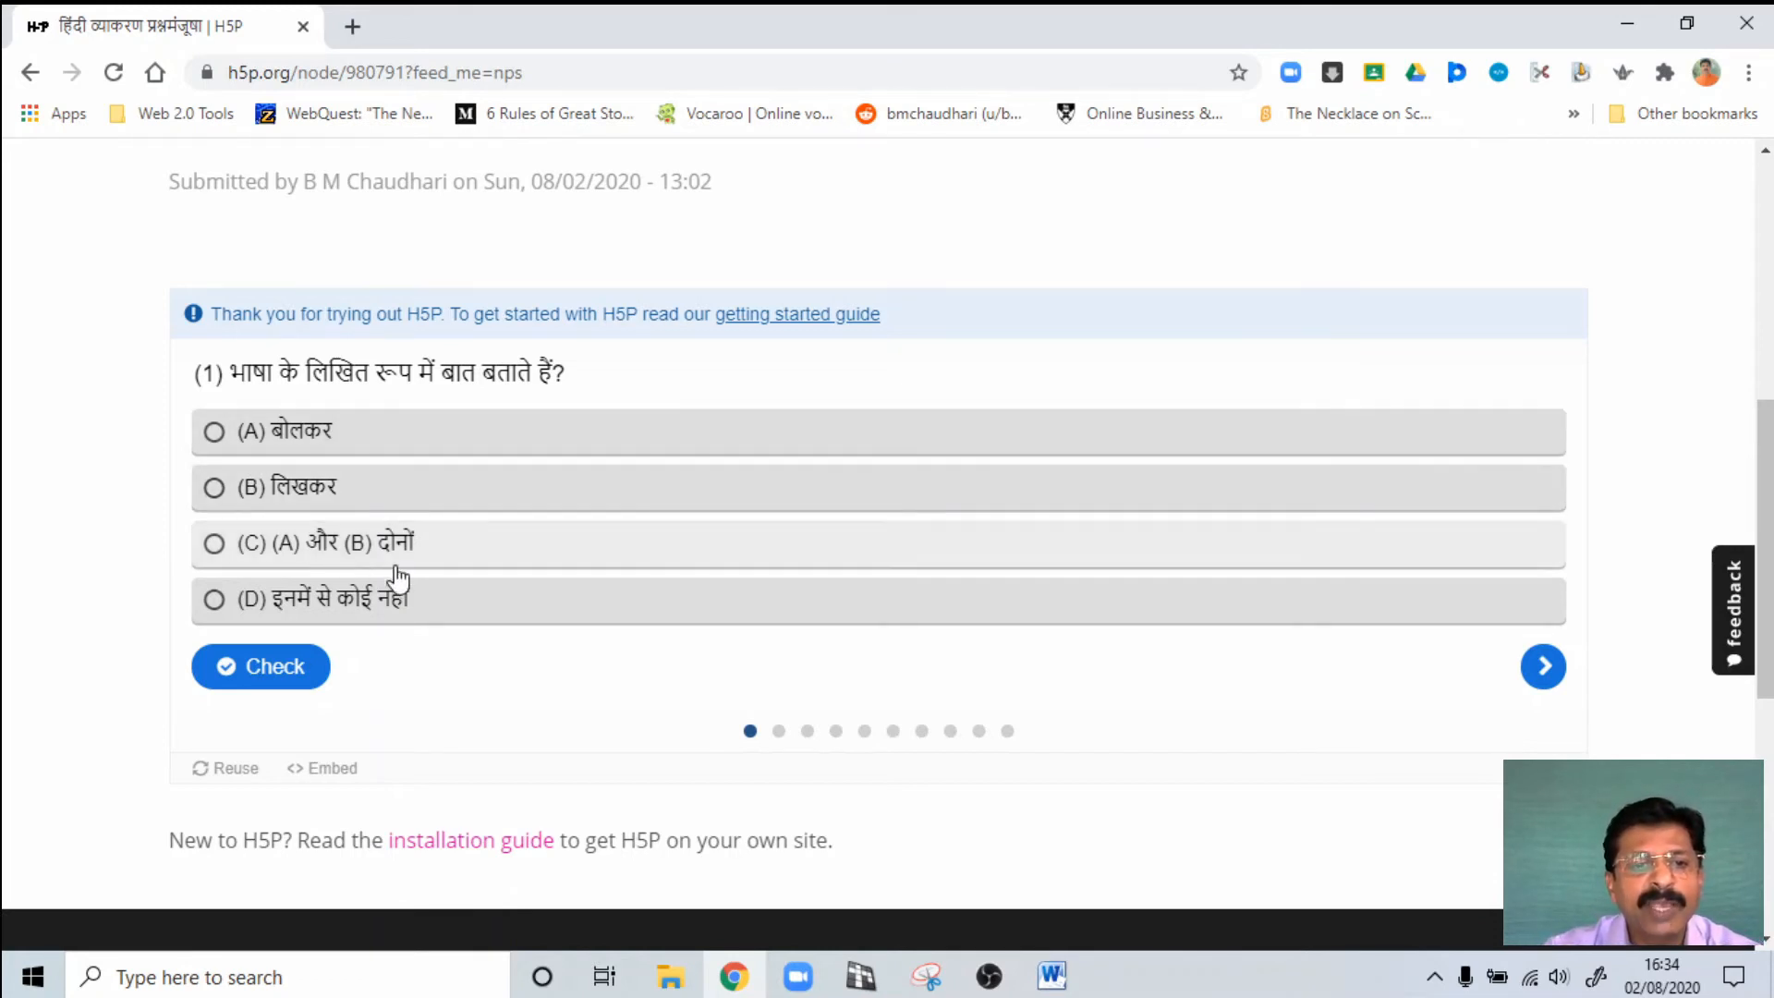
{"action": "mouse_move", "coordinate": [497, 628]}
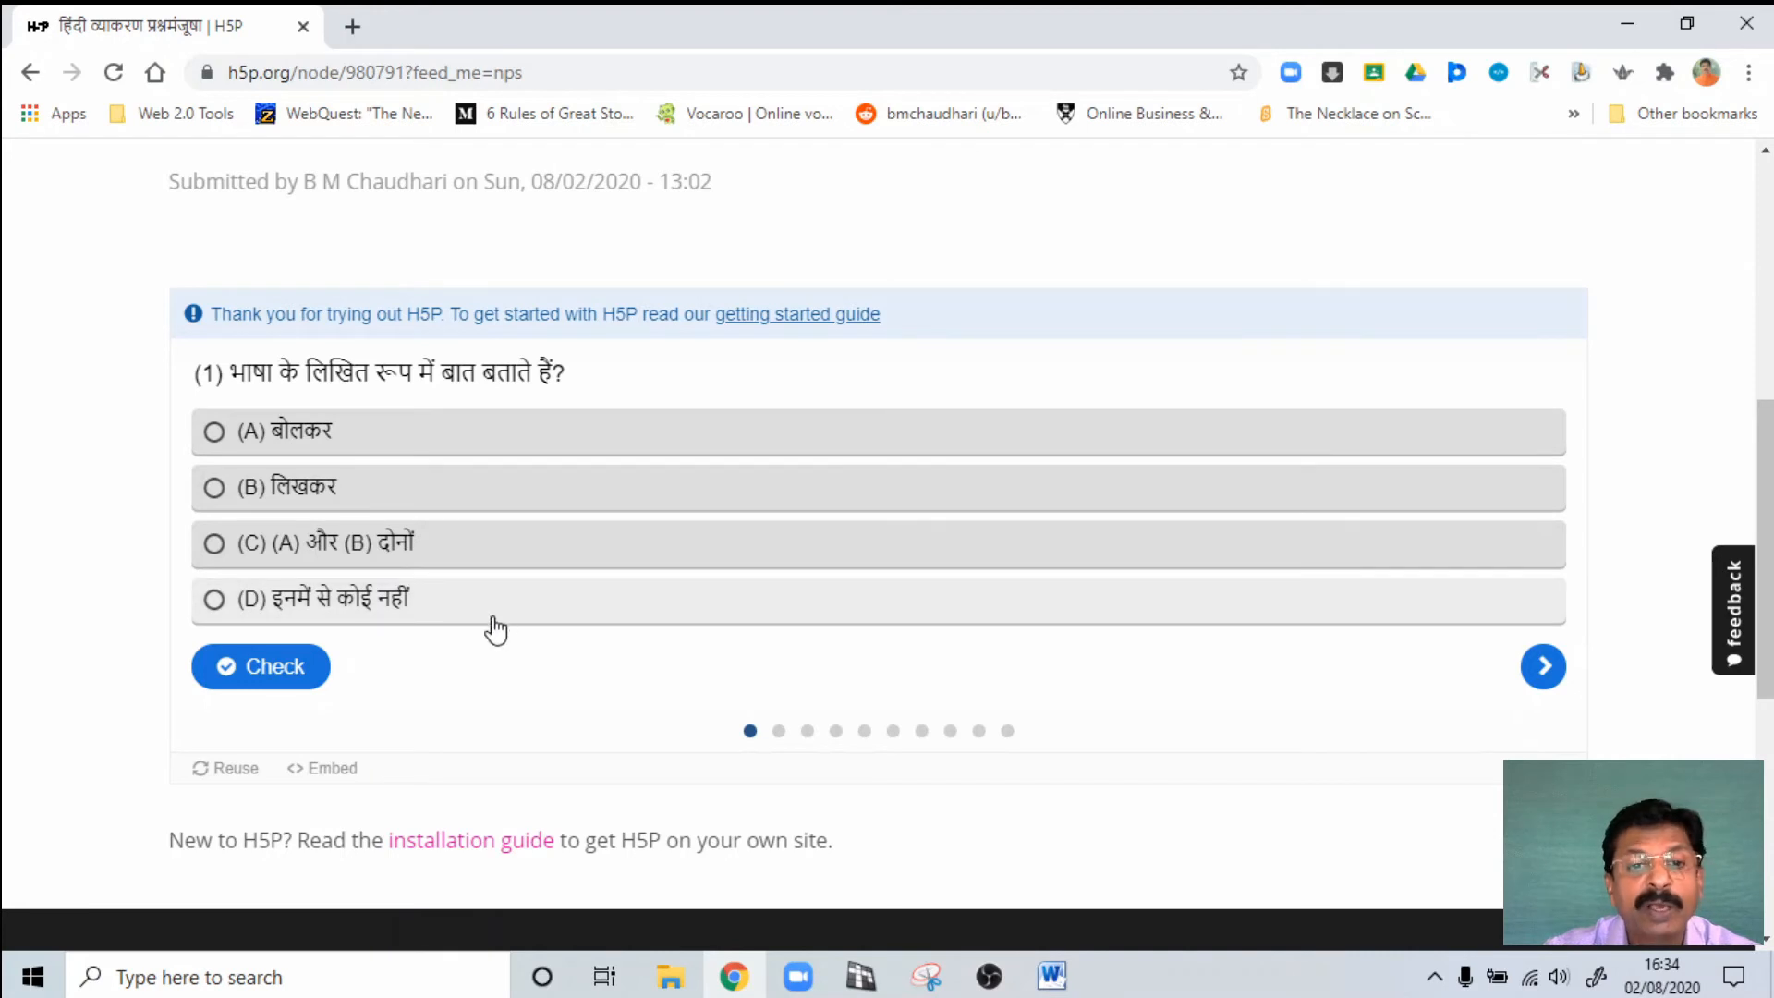
{"action": "mouse_move", "coordinate": [296, 403]}
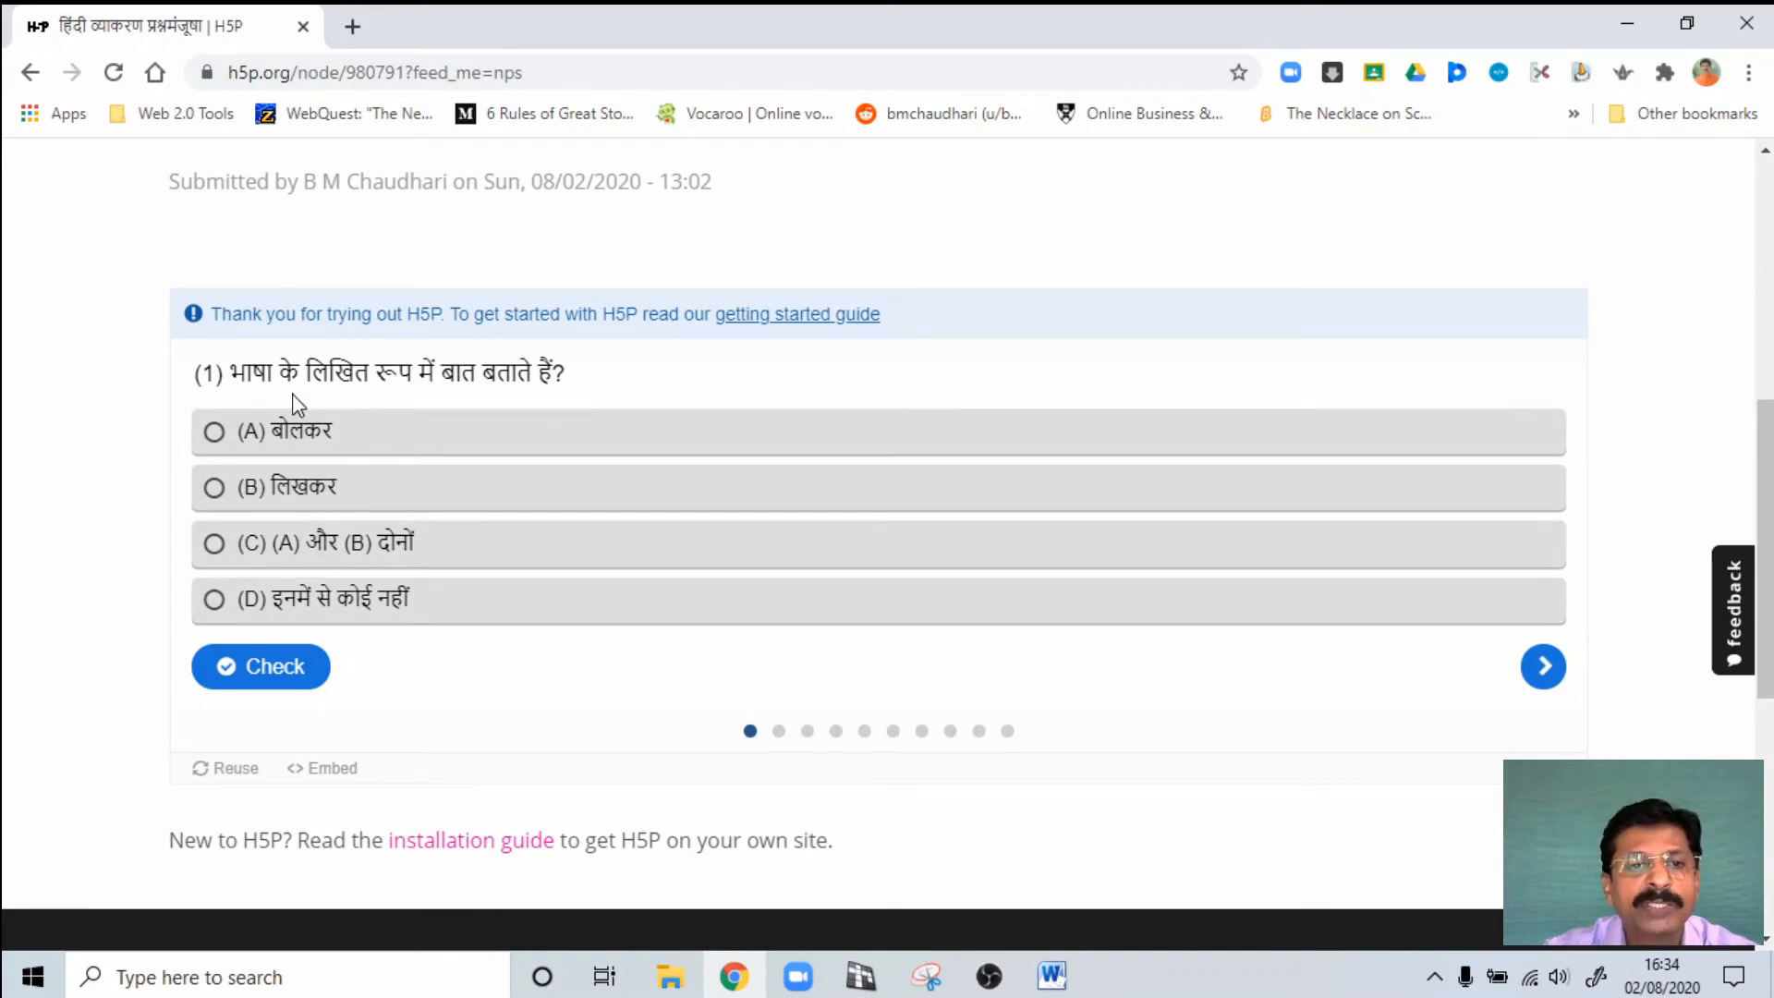
{"action": "mouse_move", "coordinate": [460, 385]}
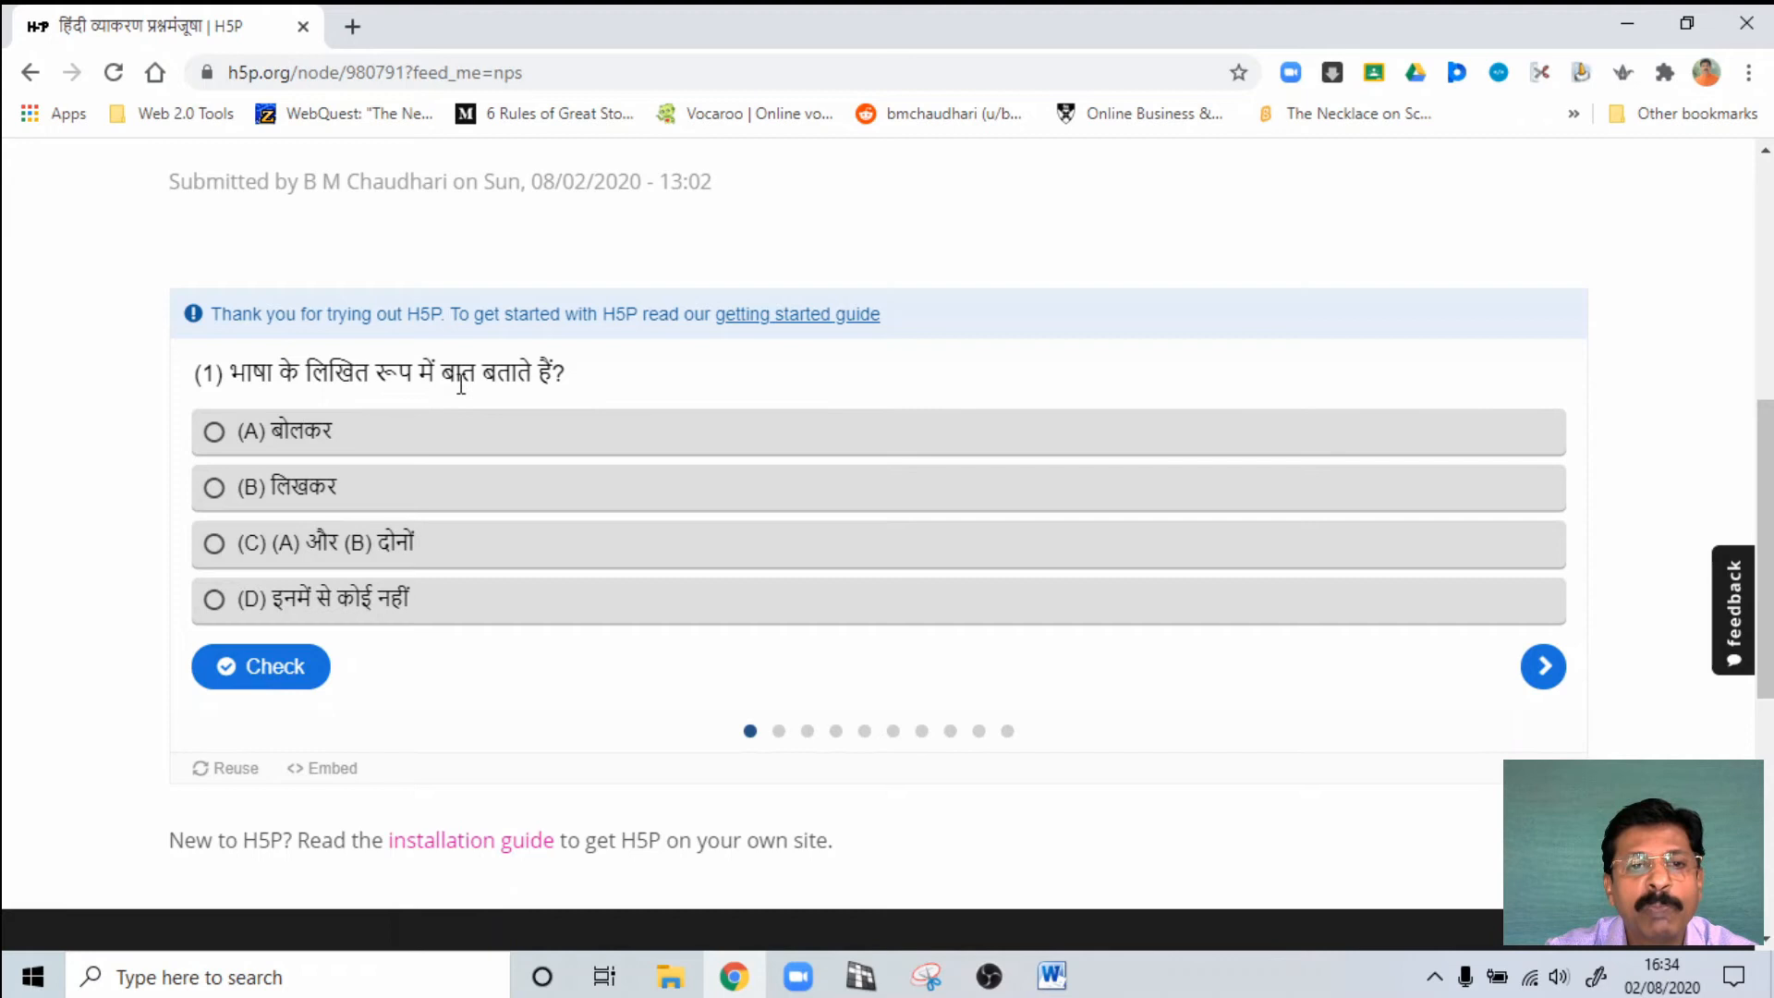
{"action": "mouse_move", "coordinate": [362, 439]}
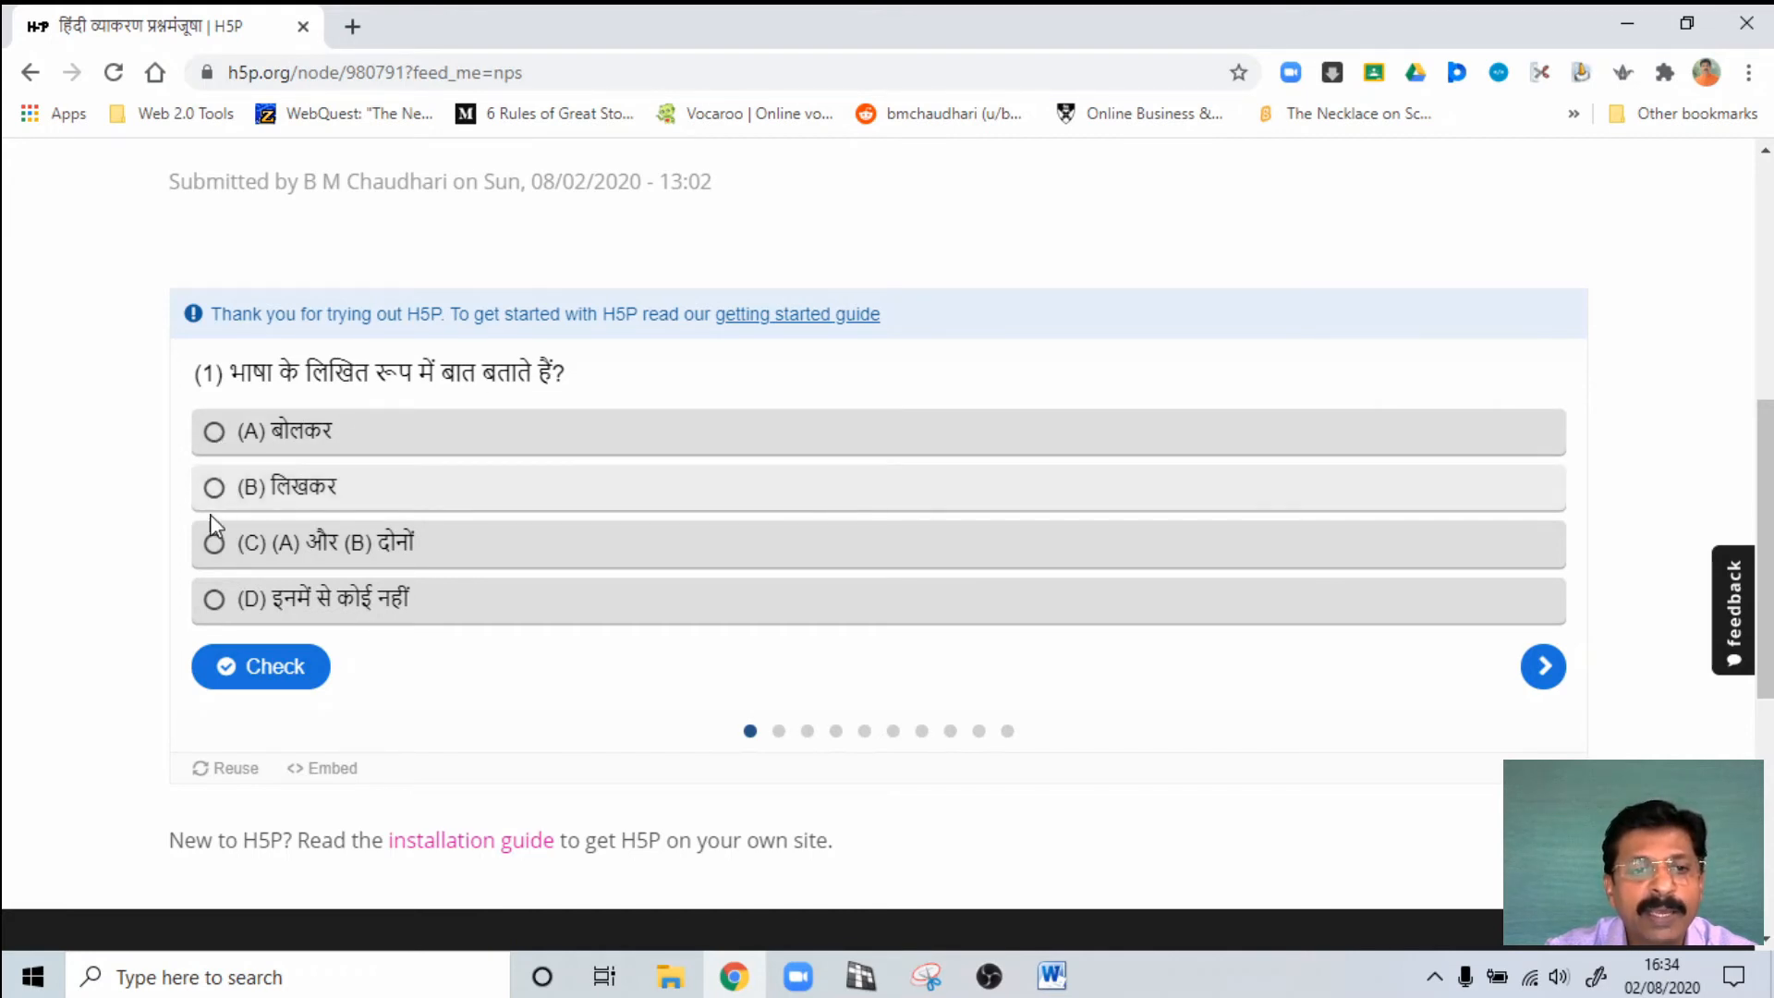
{"action": "mouse_move", "coordinate": [379, 560]}
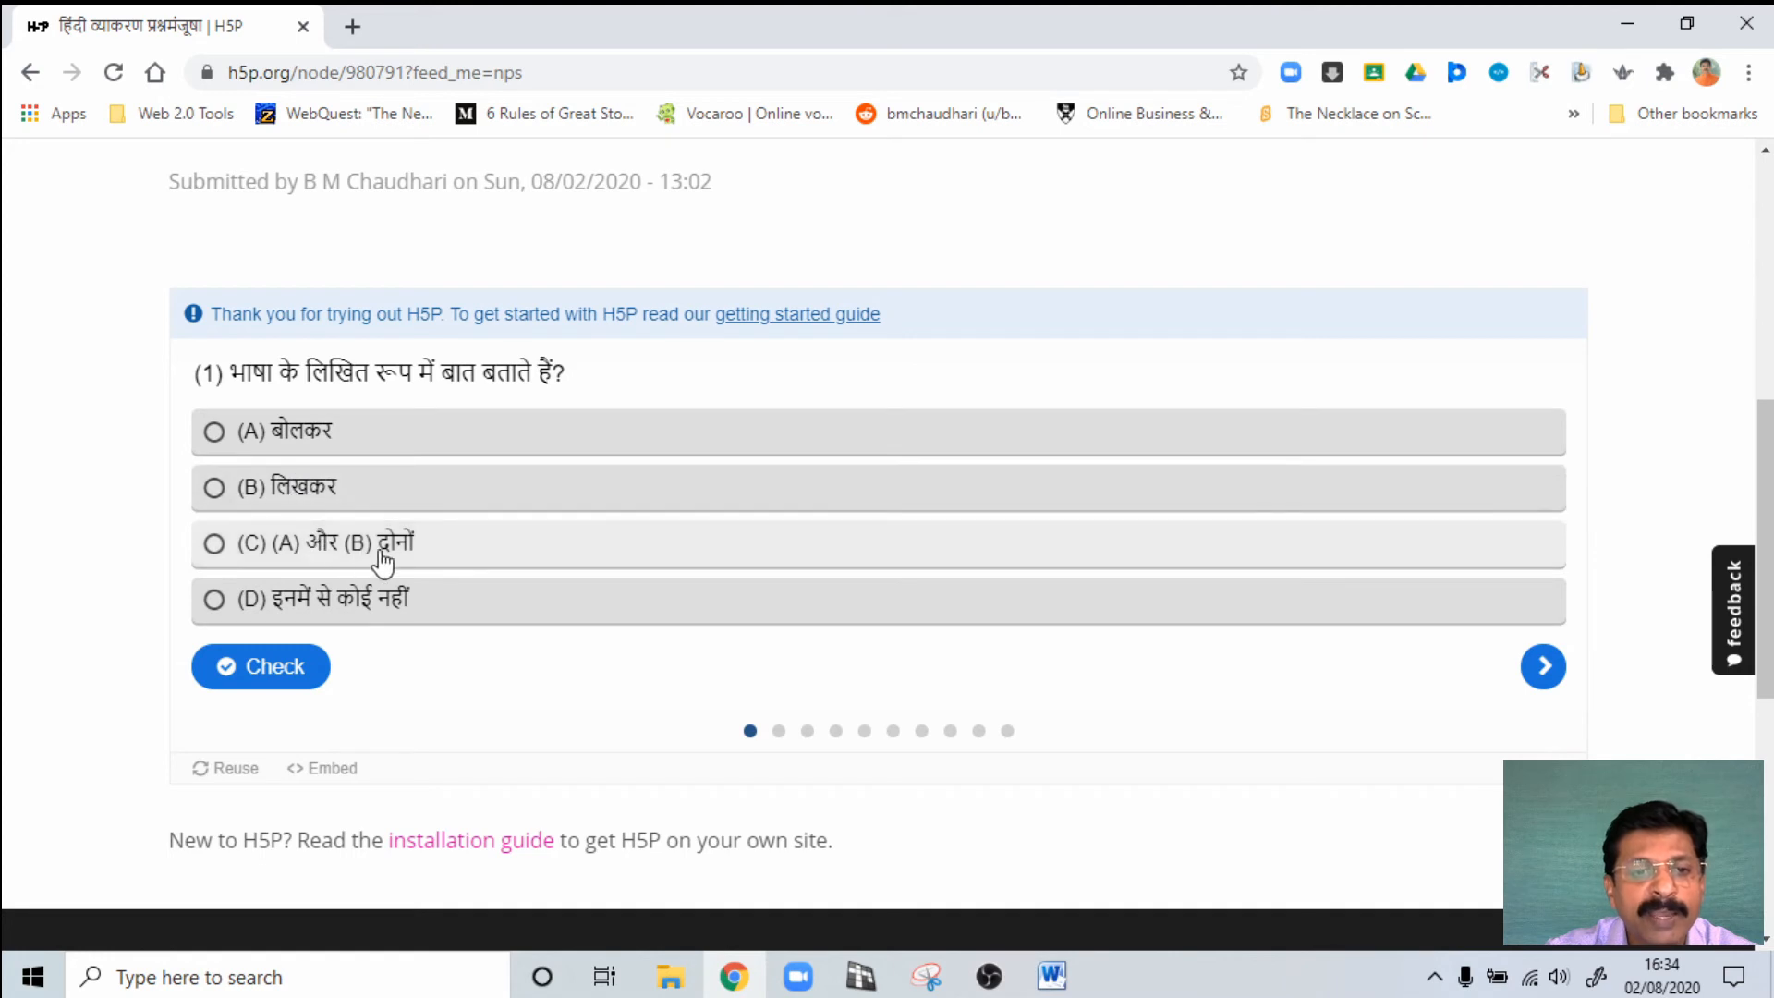
{"action": "mouse_move", "coordinate": [357, 620]}
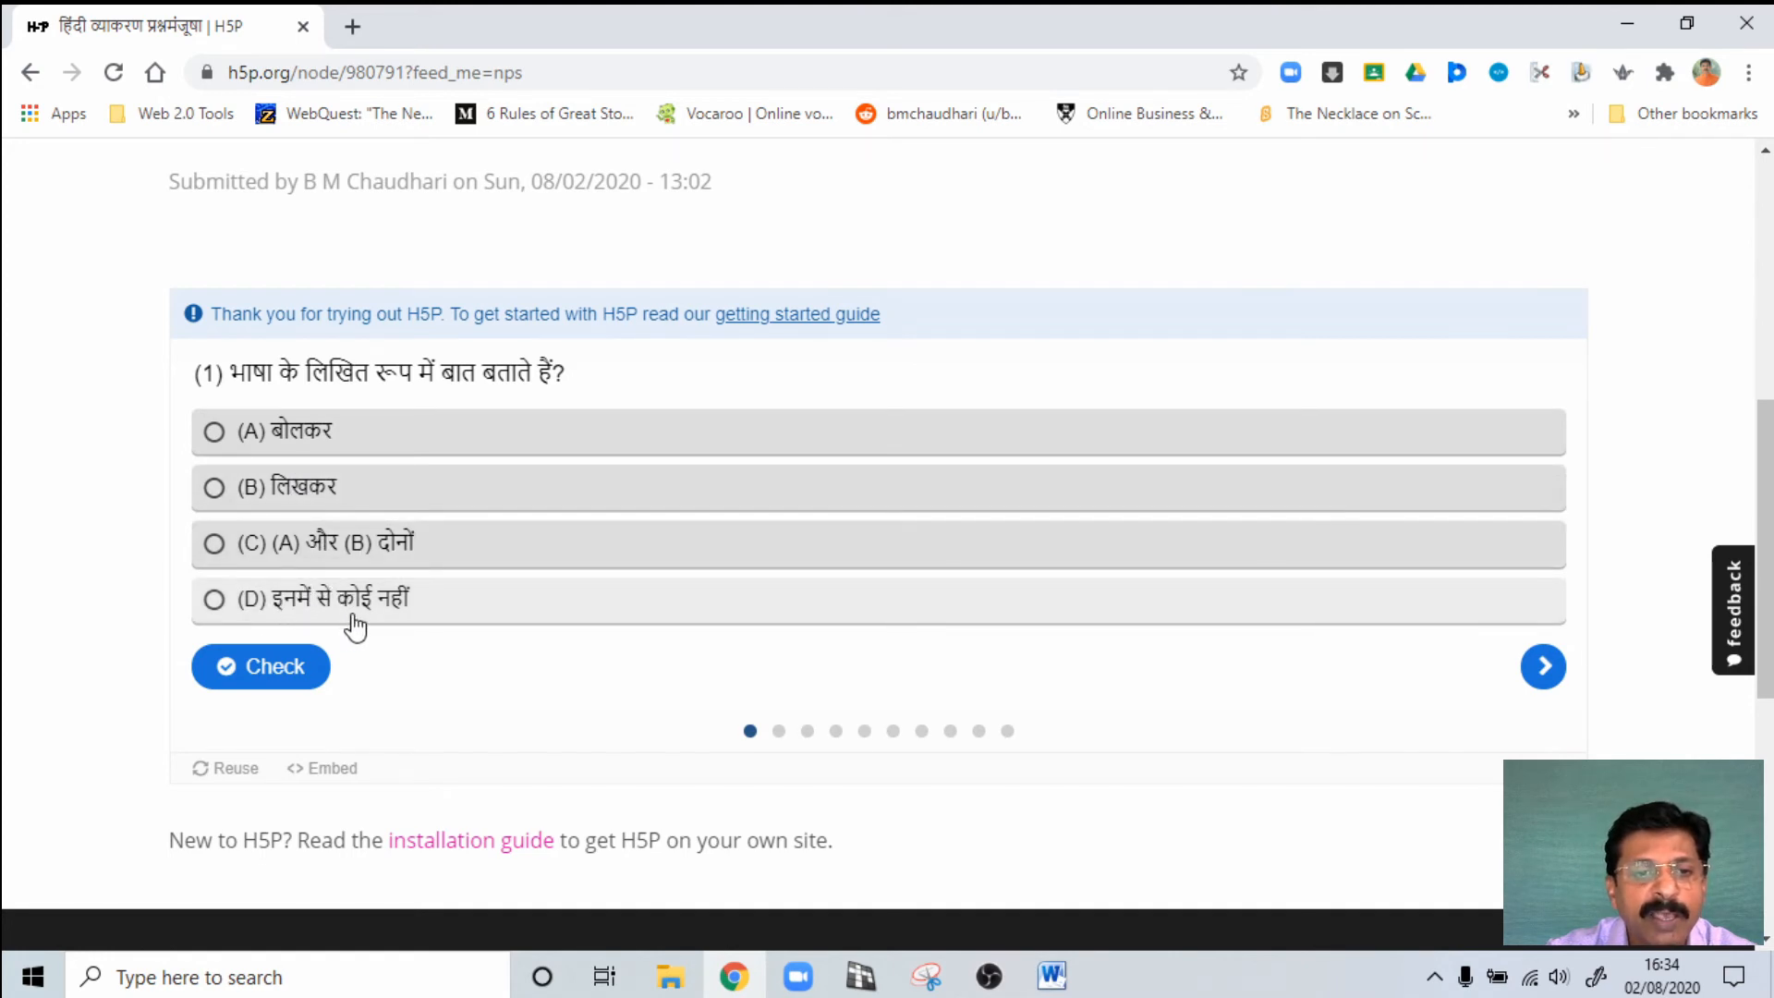
{"action": "mouse_move", "coordinate": [217, 520]}
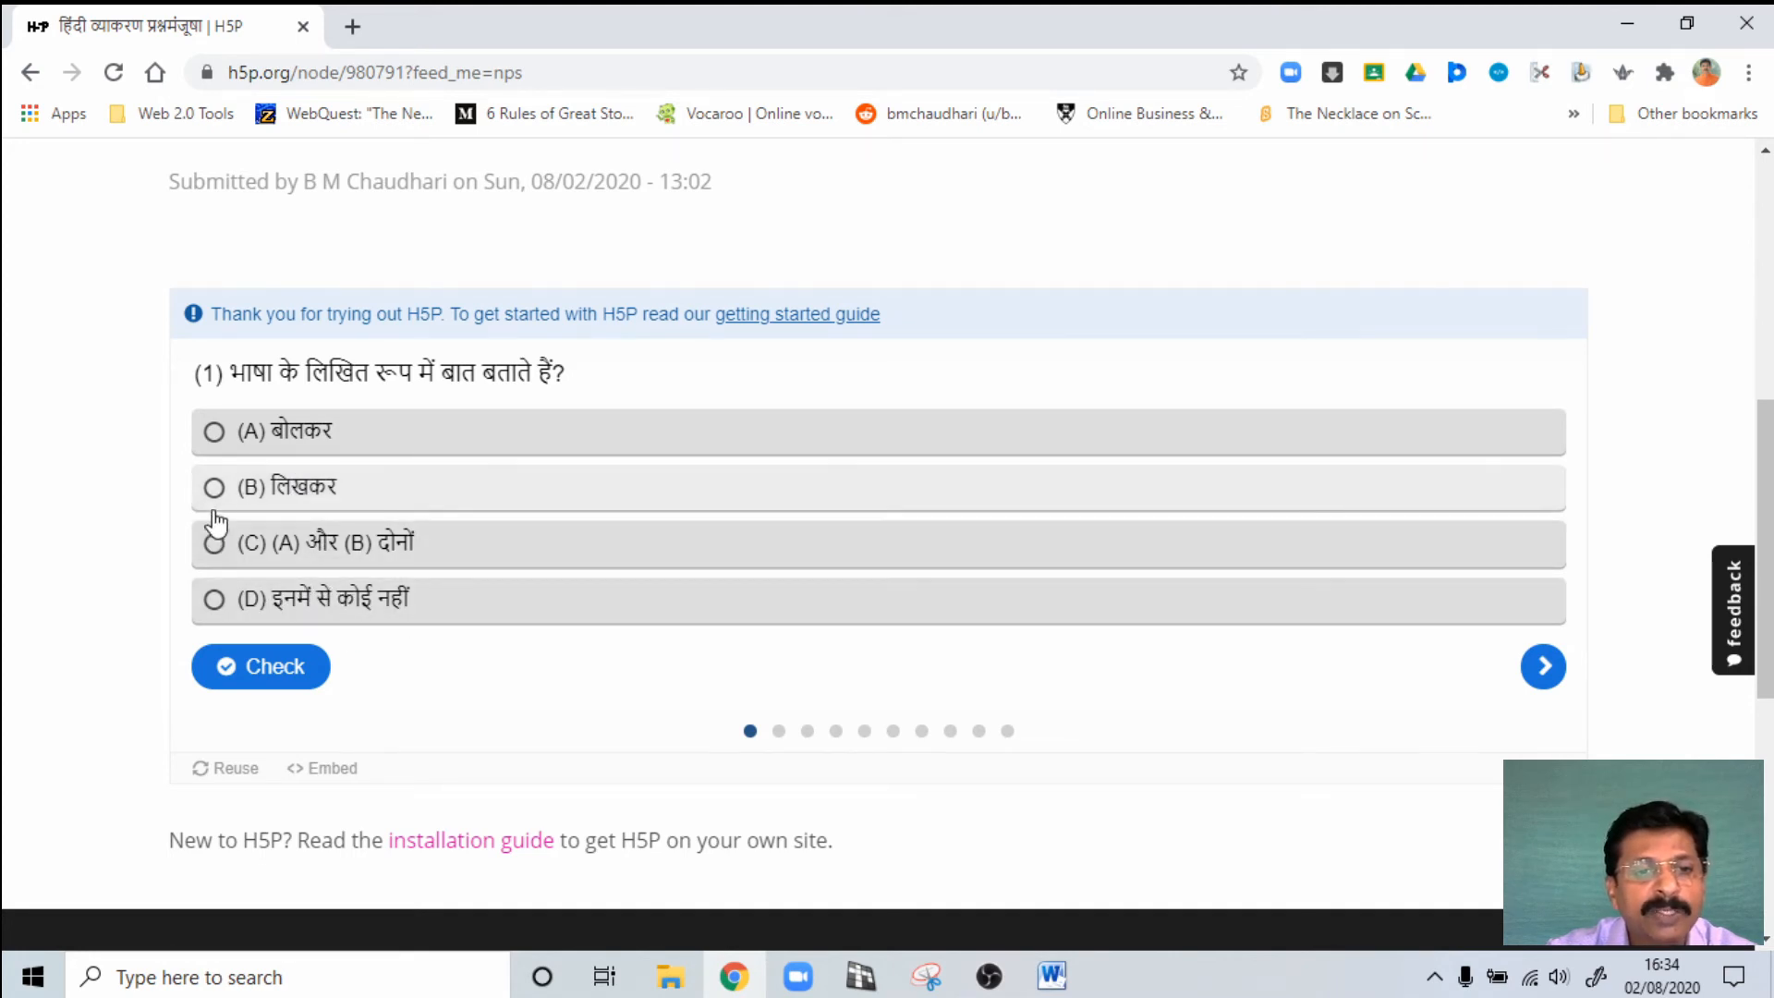
Step: Answer question 1 with option (A) and check it, getting a wrong result
{"action": "left_click", "coordinate": [213, 431]}
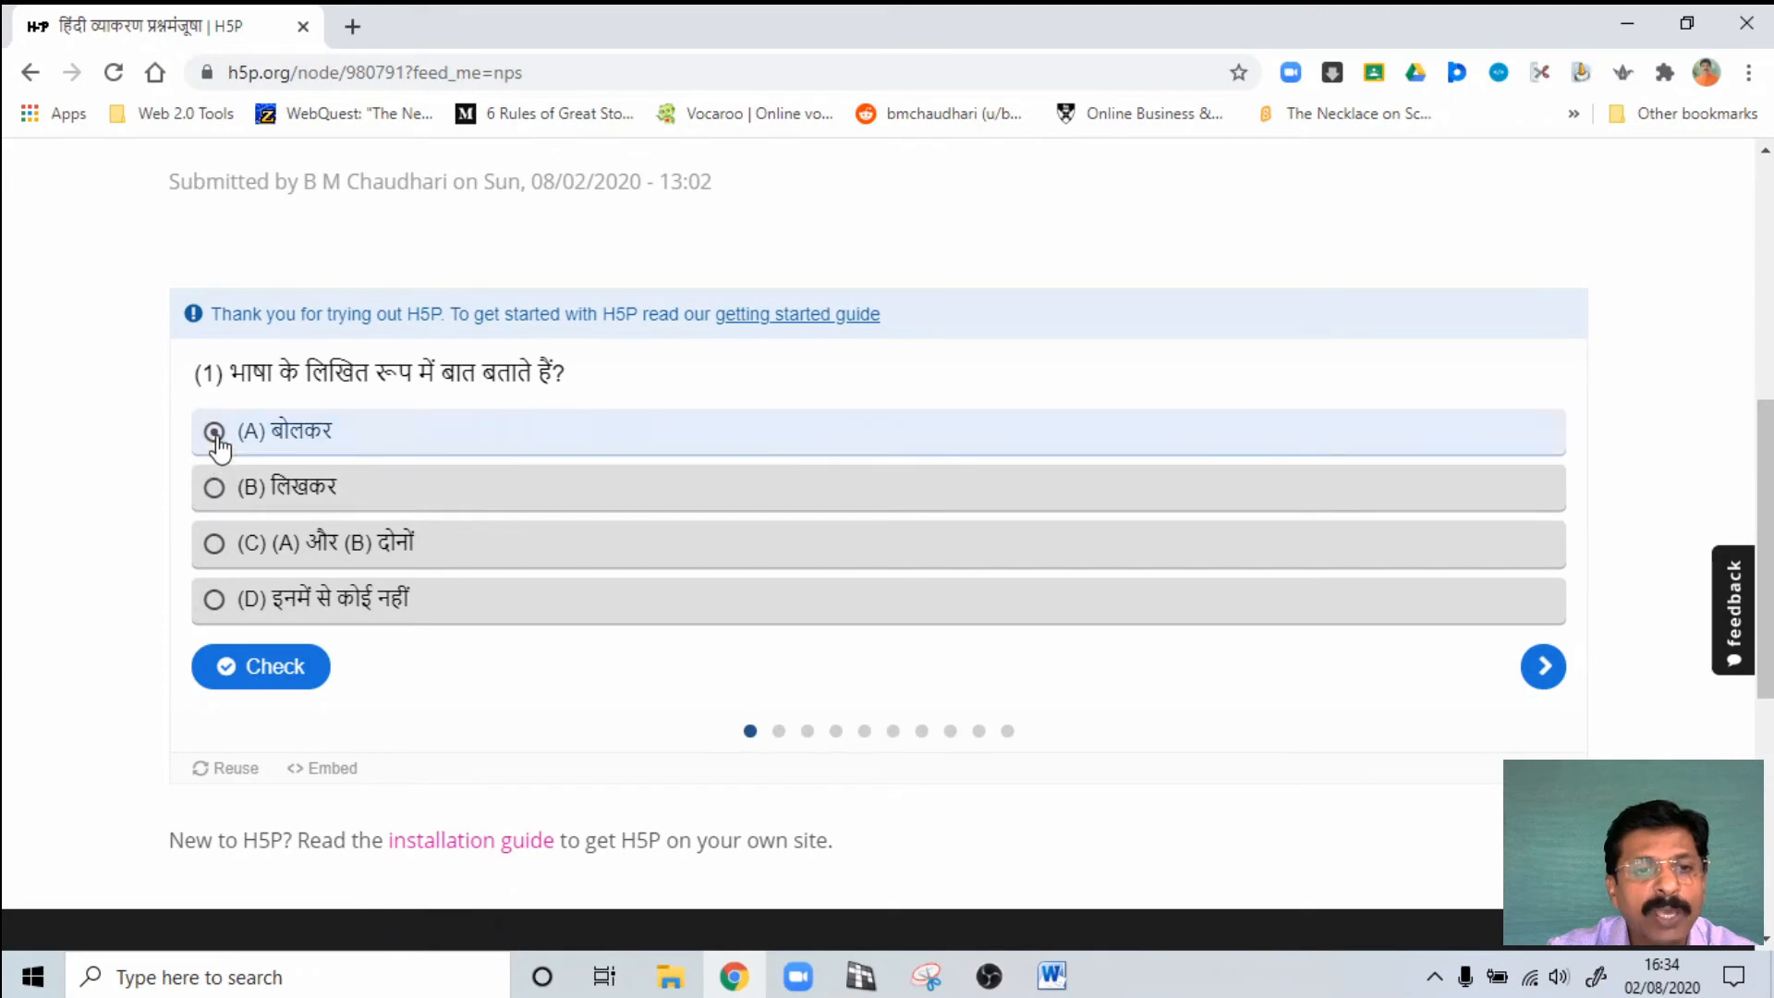
{"action": "left_click", "coordinate": [214, 432]}
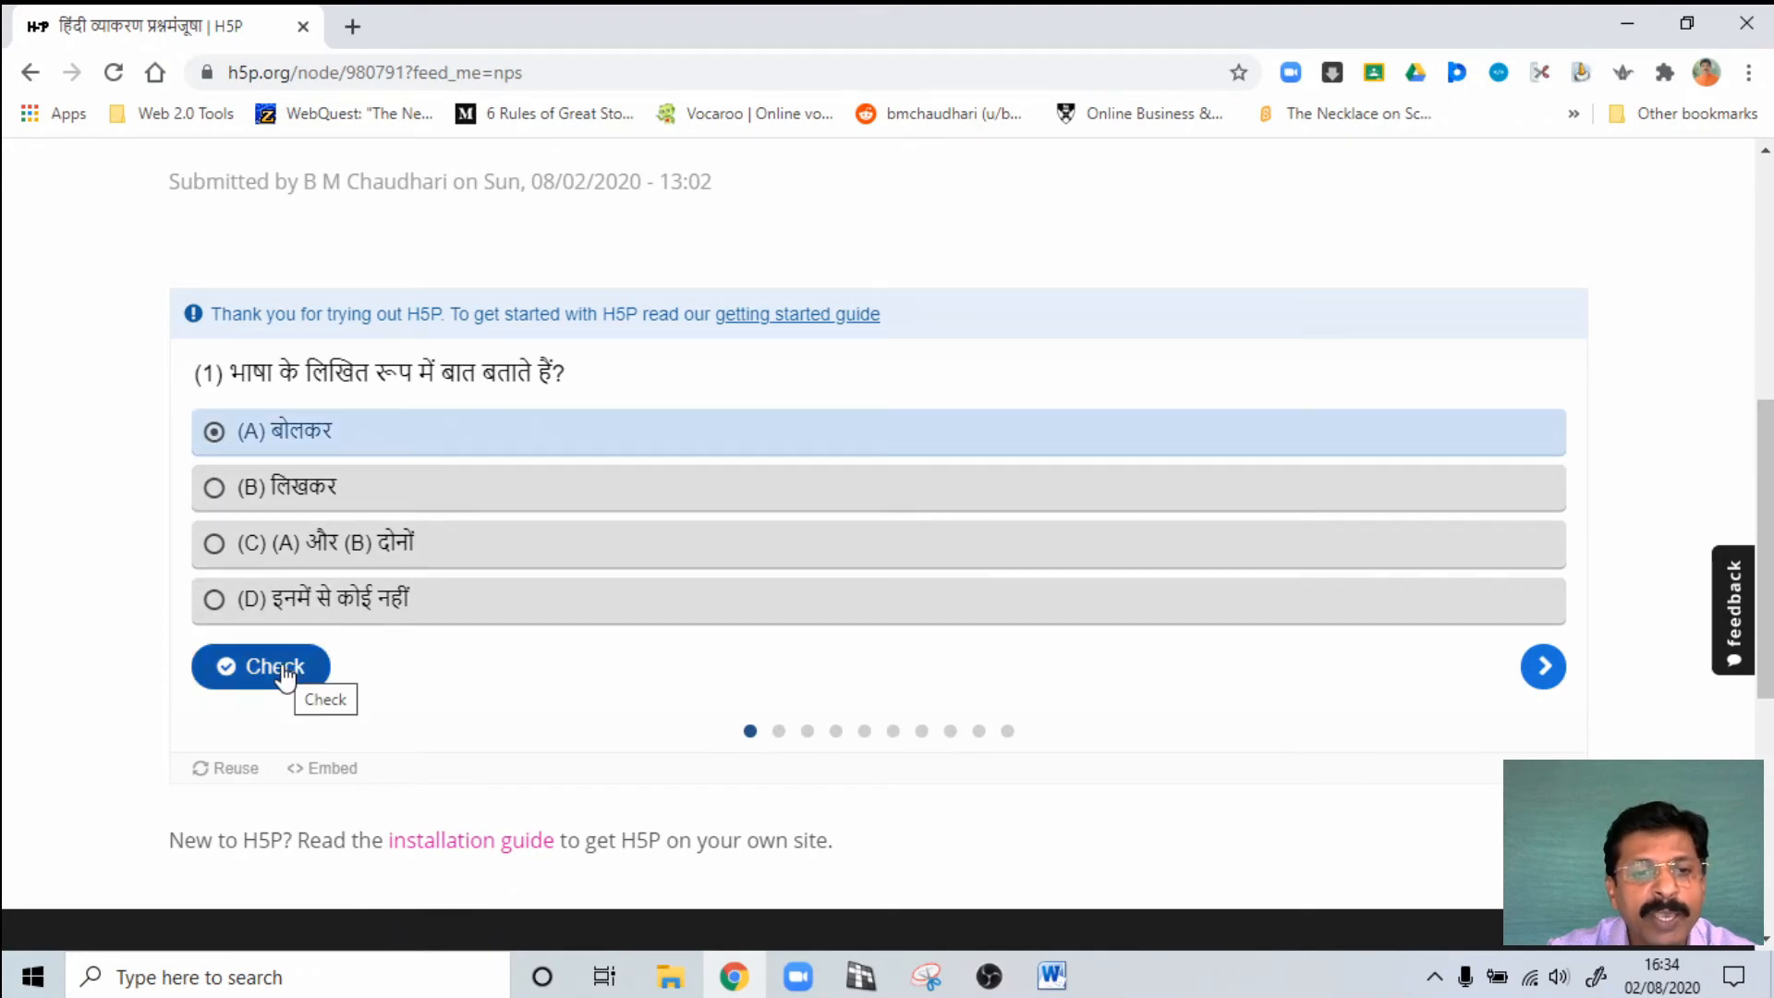
{"action": "left_click", "coordinate": [260, 666]}
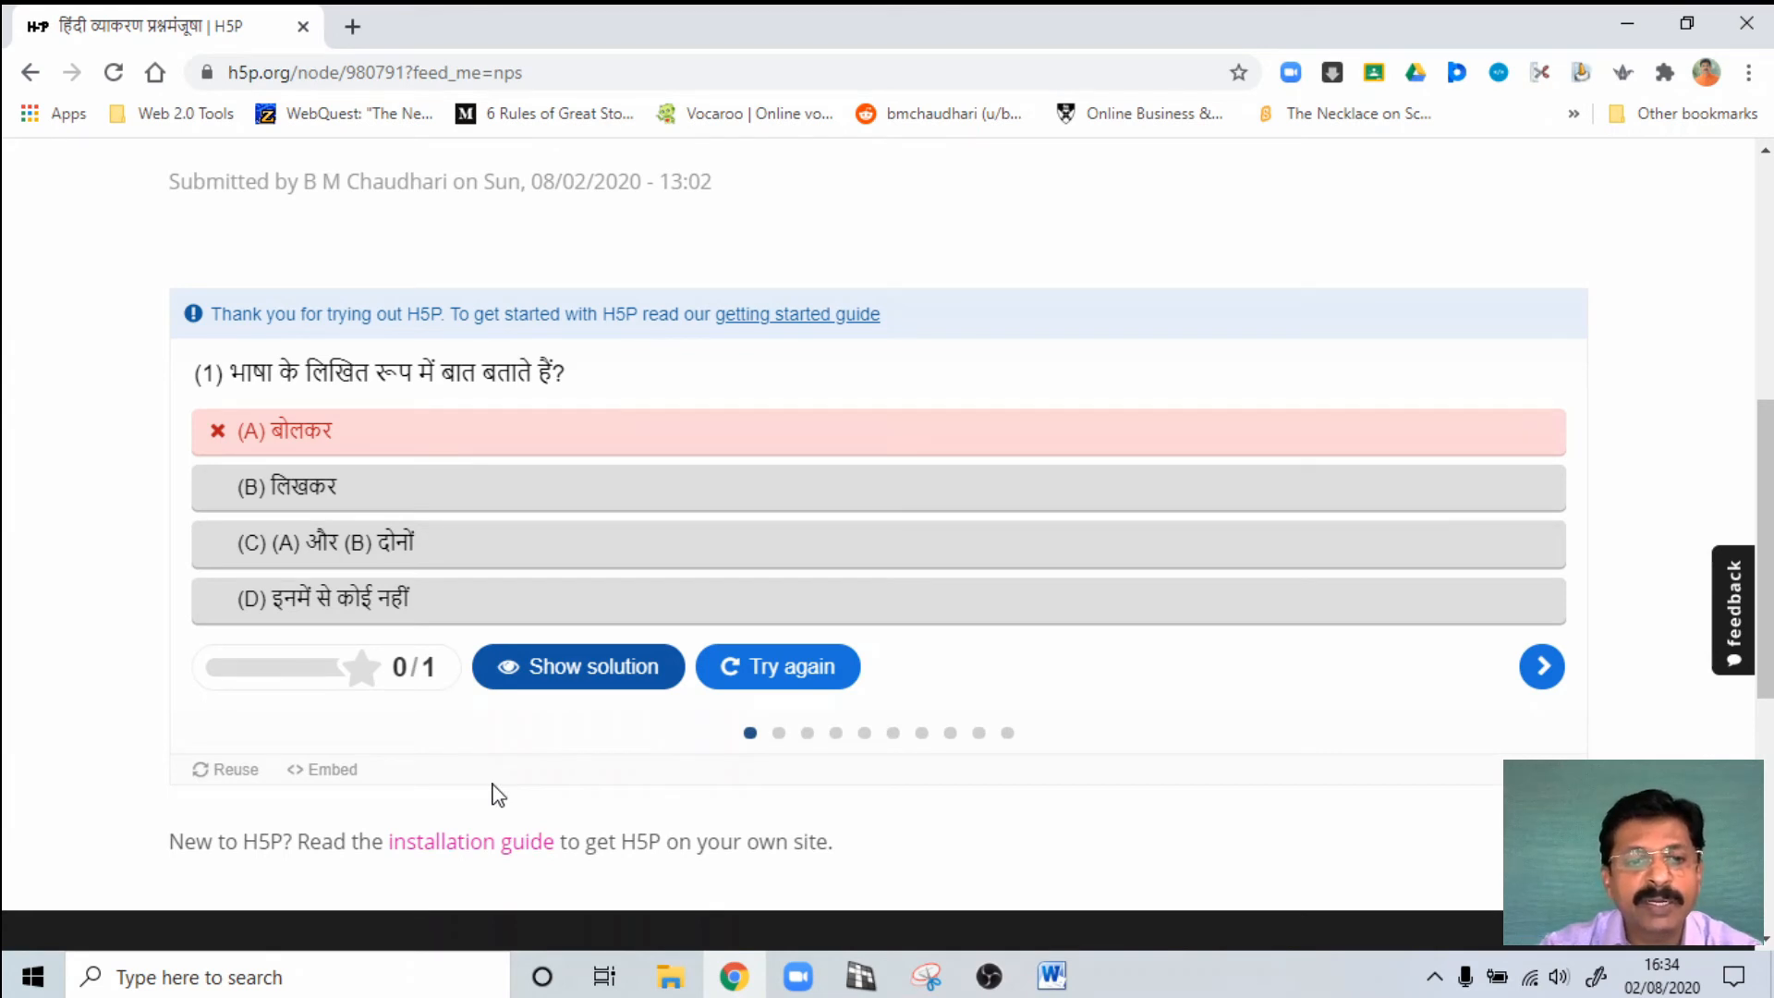
{"action": "mouse_move", "coordinate": [405, 708]}
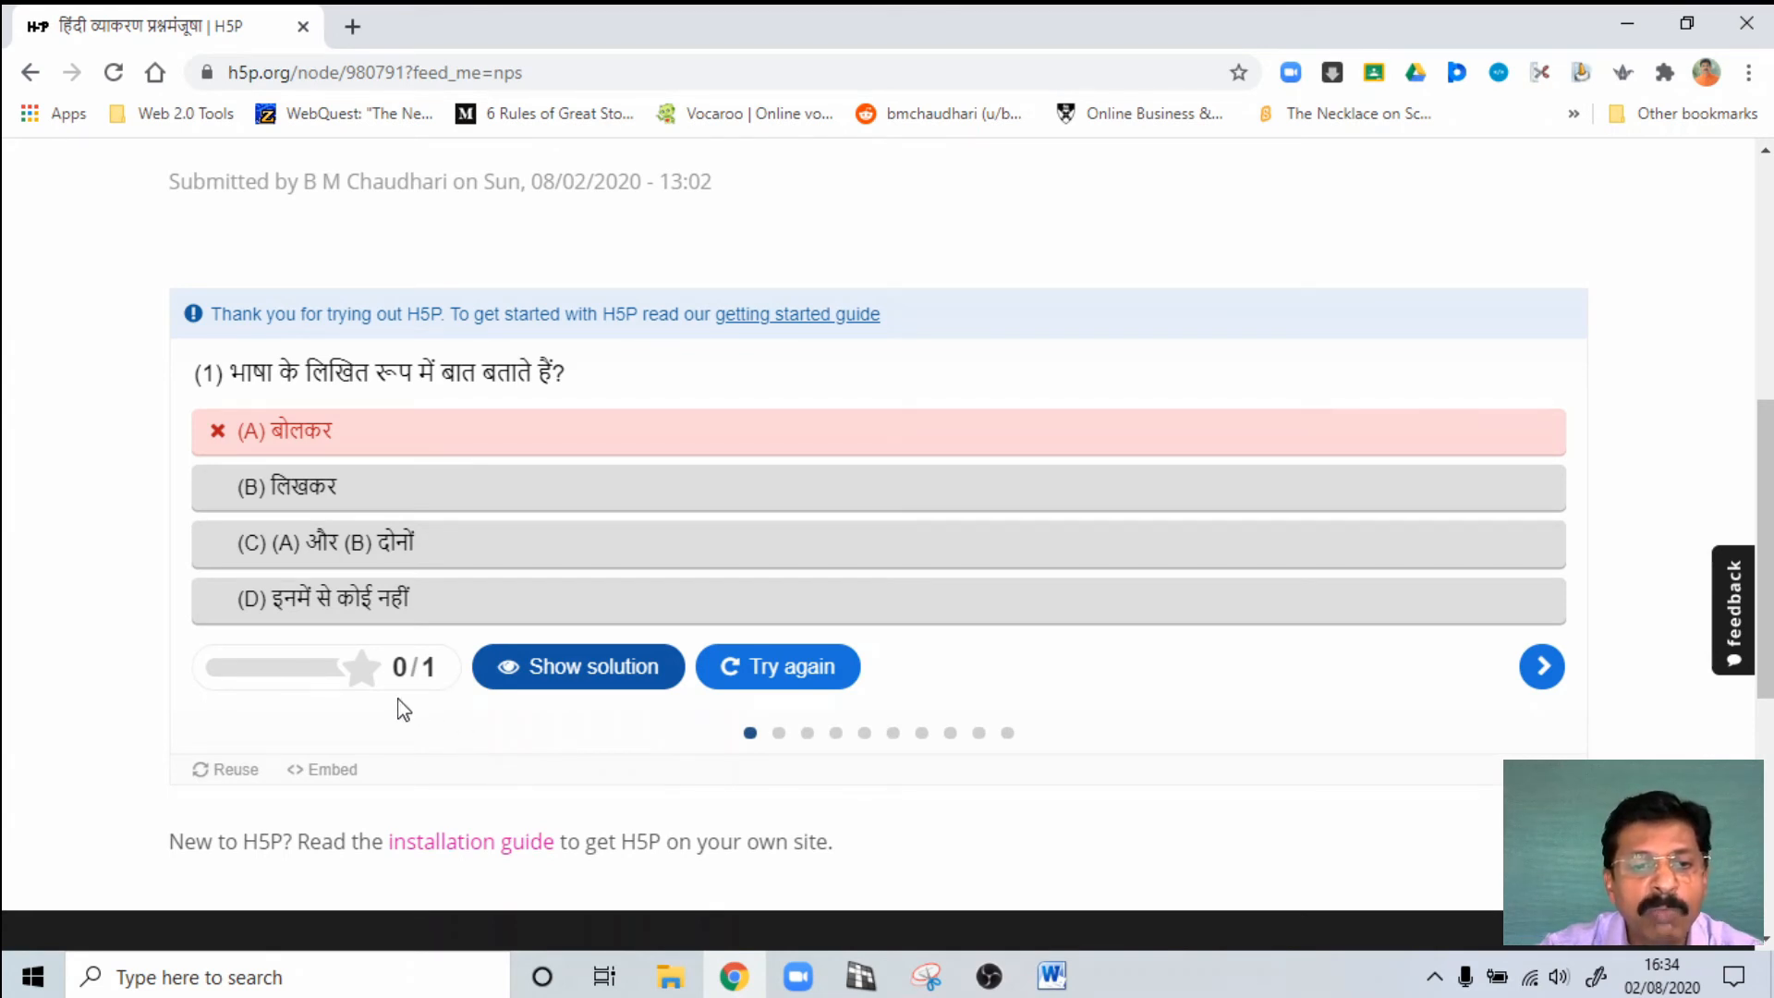
{"action": "mouse_move", "coordinate": [268, 429]}
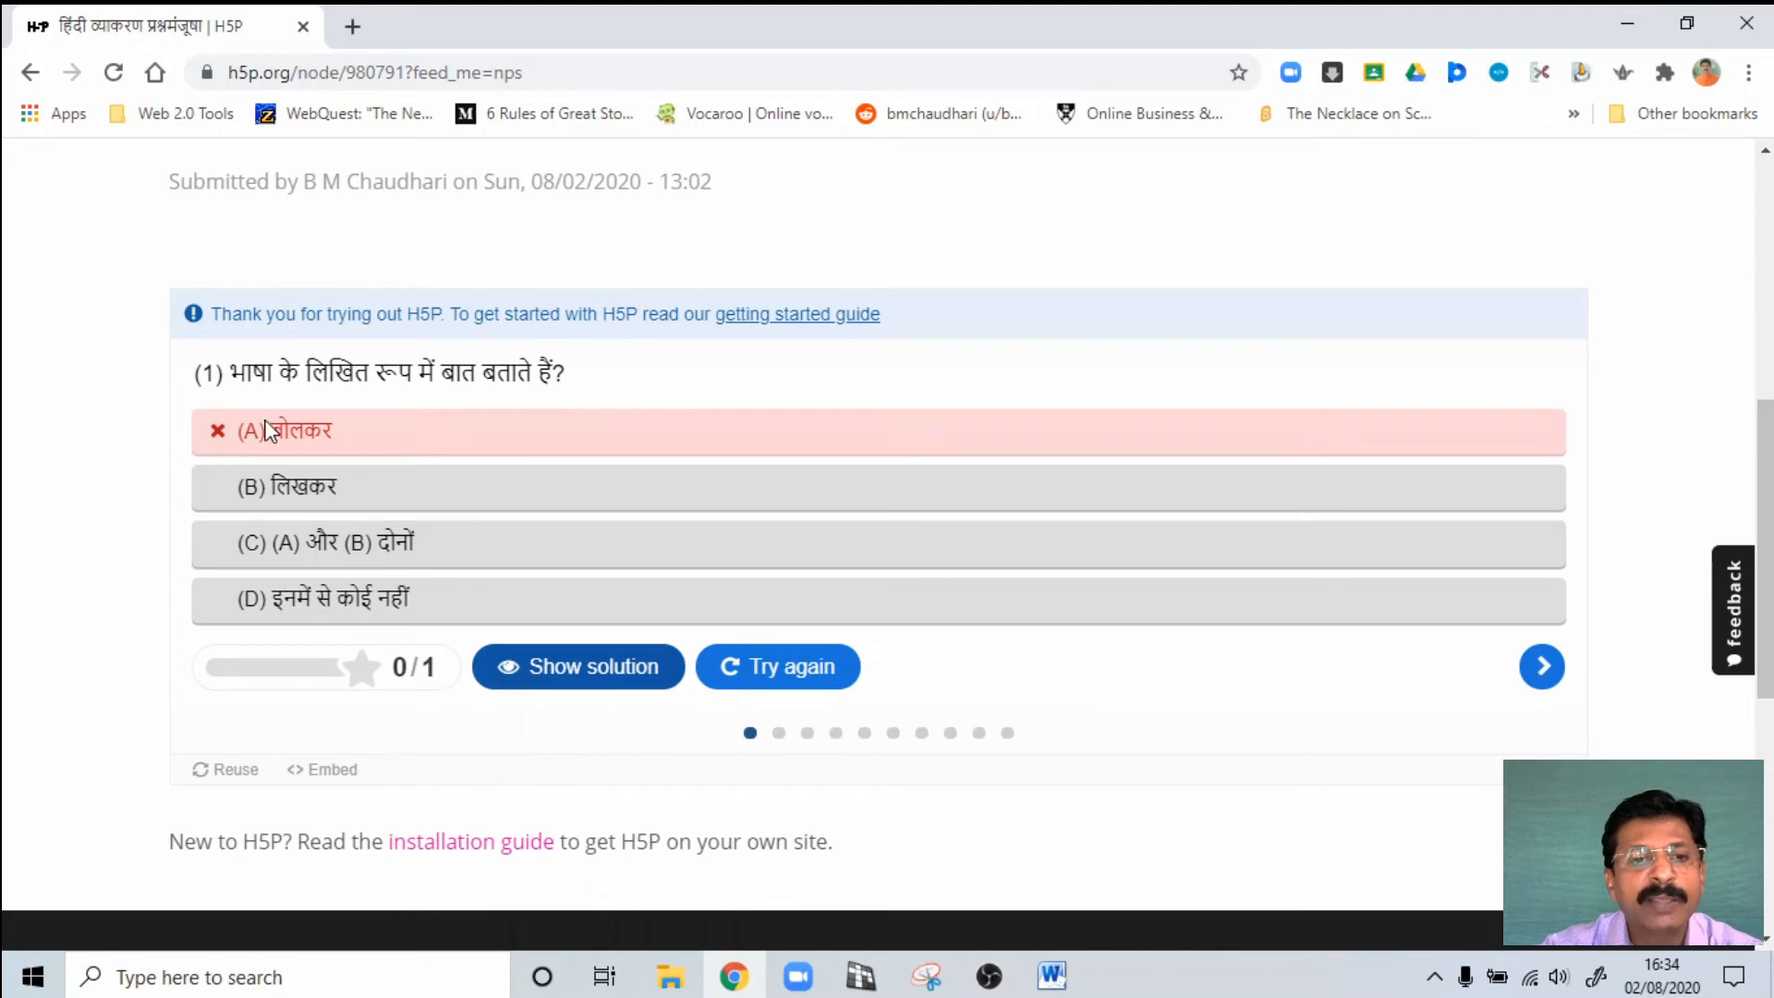
{"action": "mouse_move", "coordinate": [332, 453]}
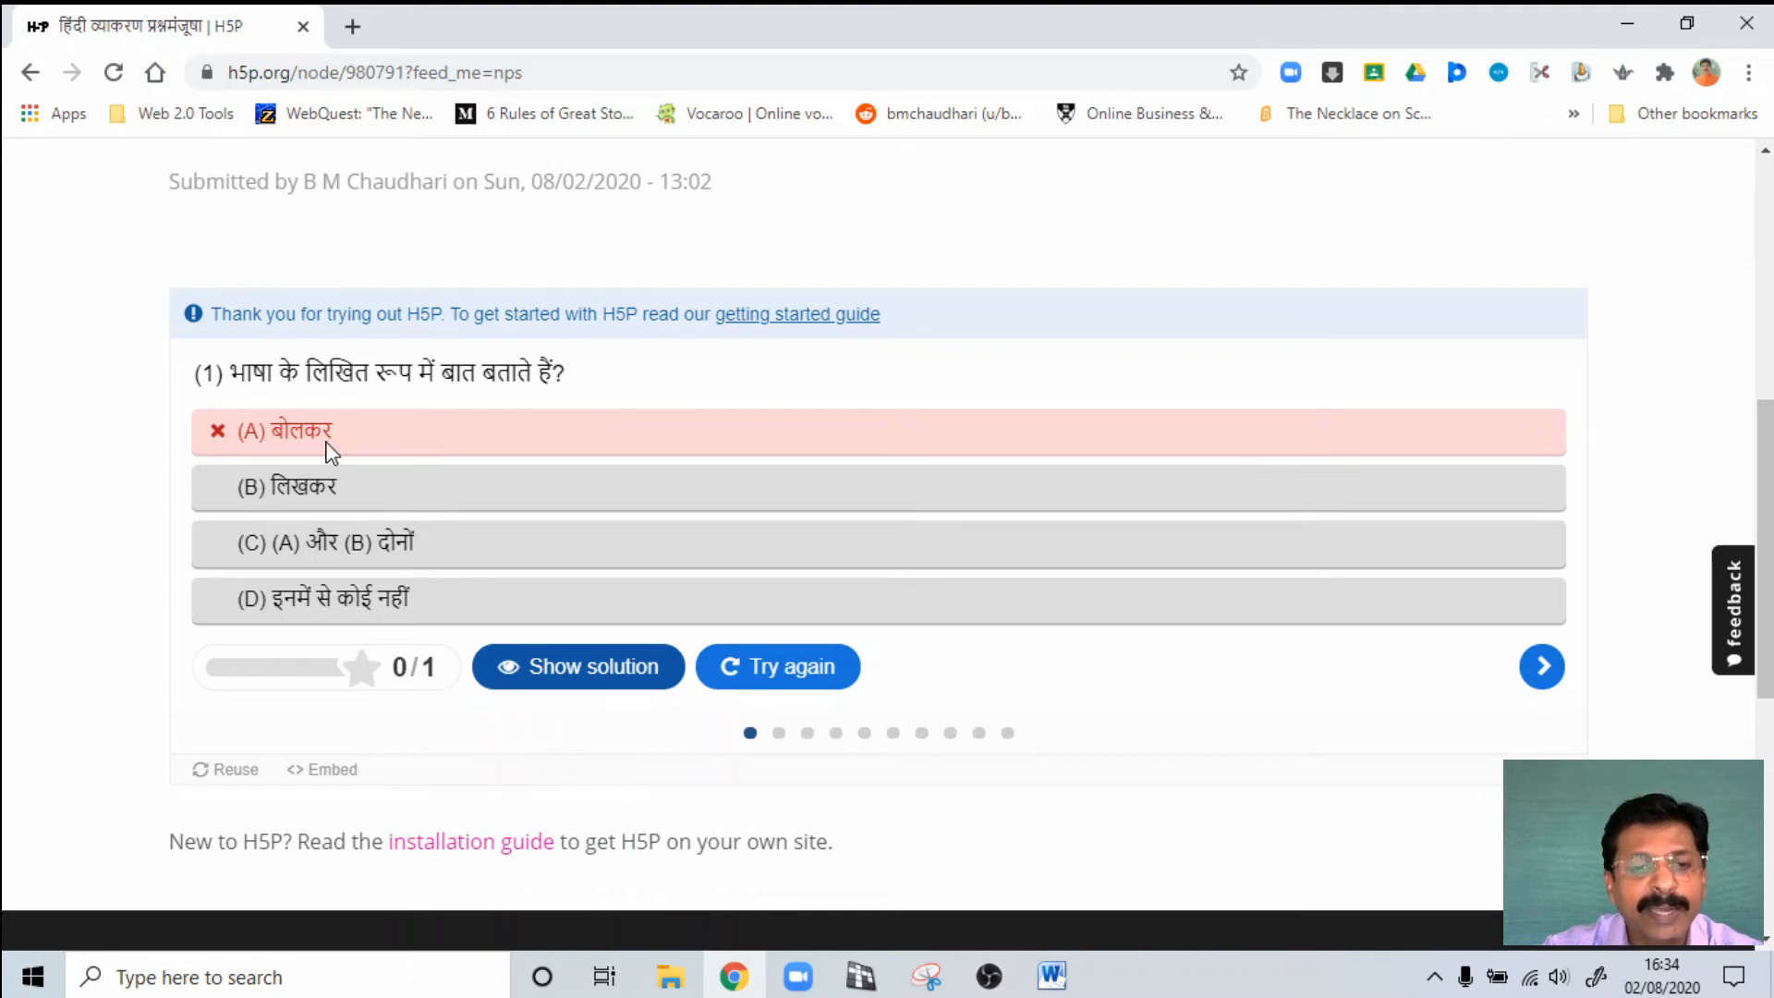
{"action": "mouse_move", "coordinate": [778, 666]}
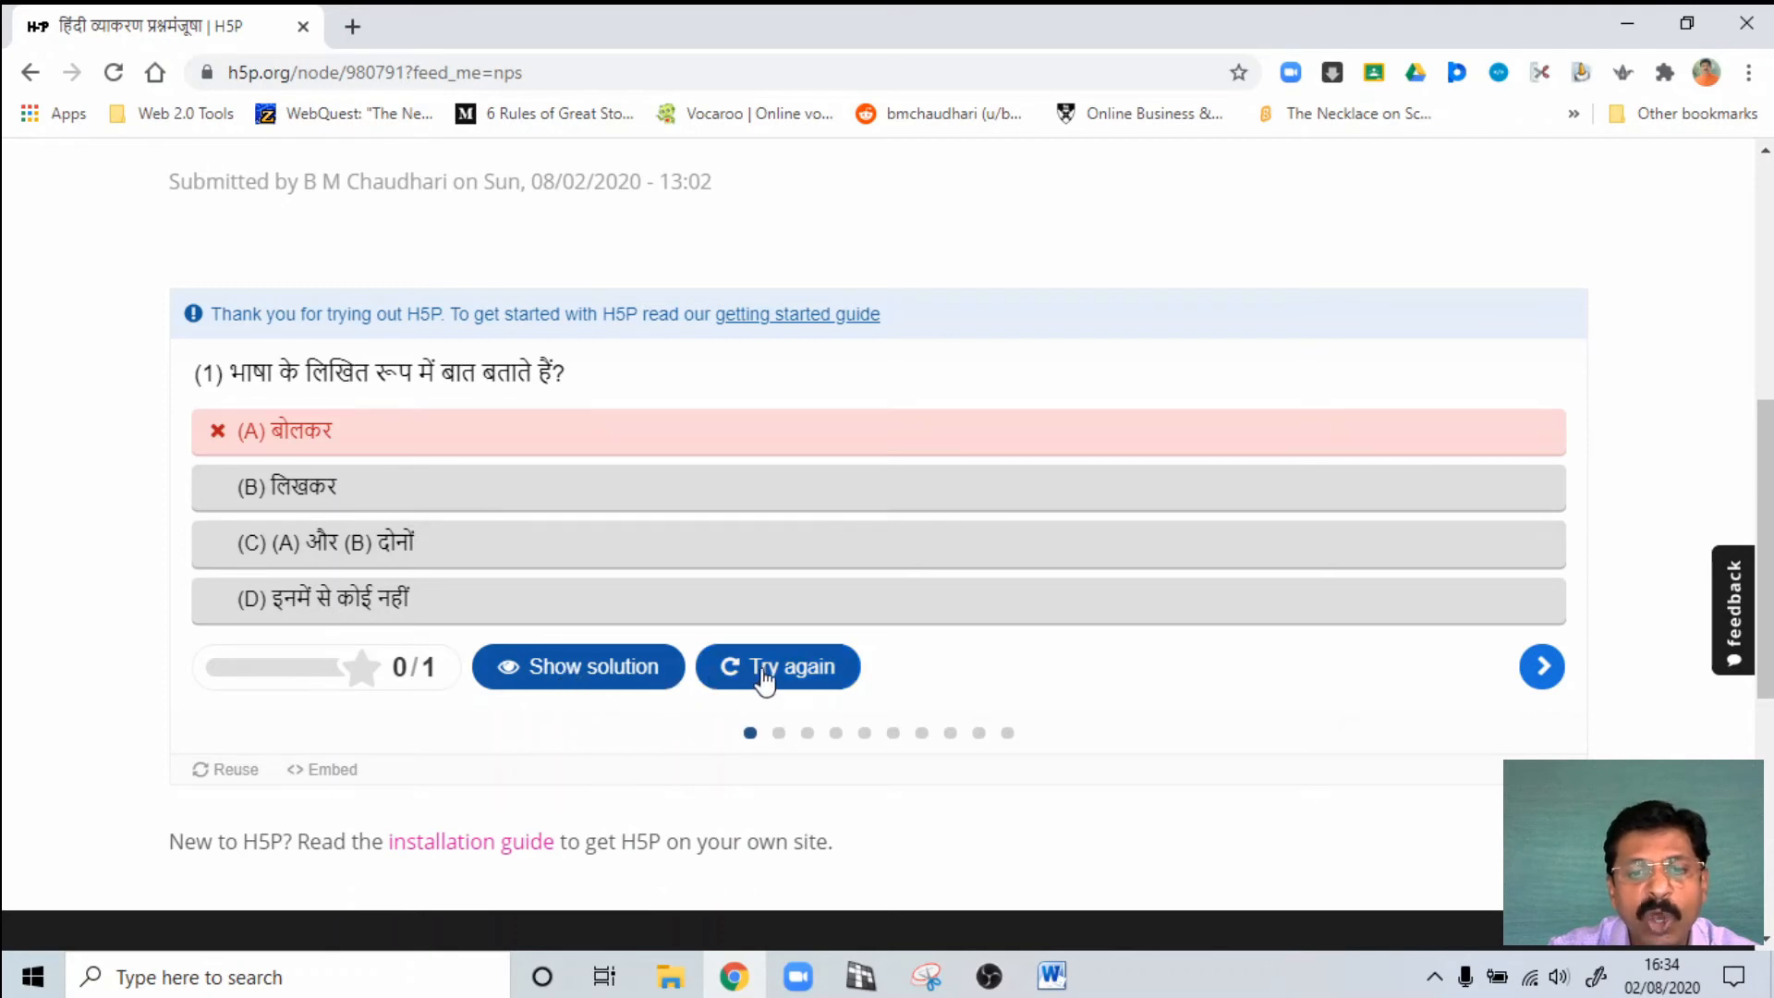
Step: Retry question 1 with option (B) लिखकर and check it for a 1/1 score
{"action": "left_click", "coordinate": [777, 666]}
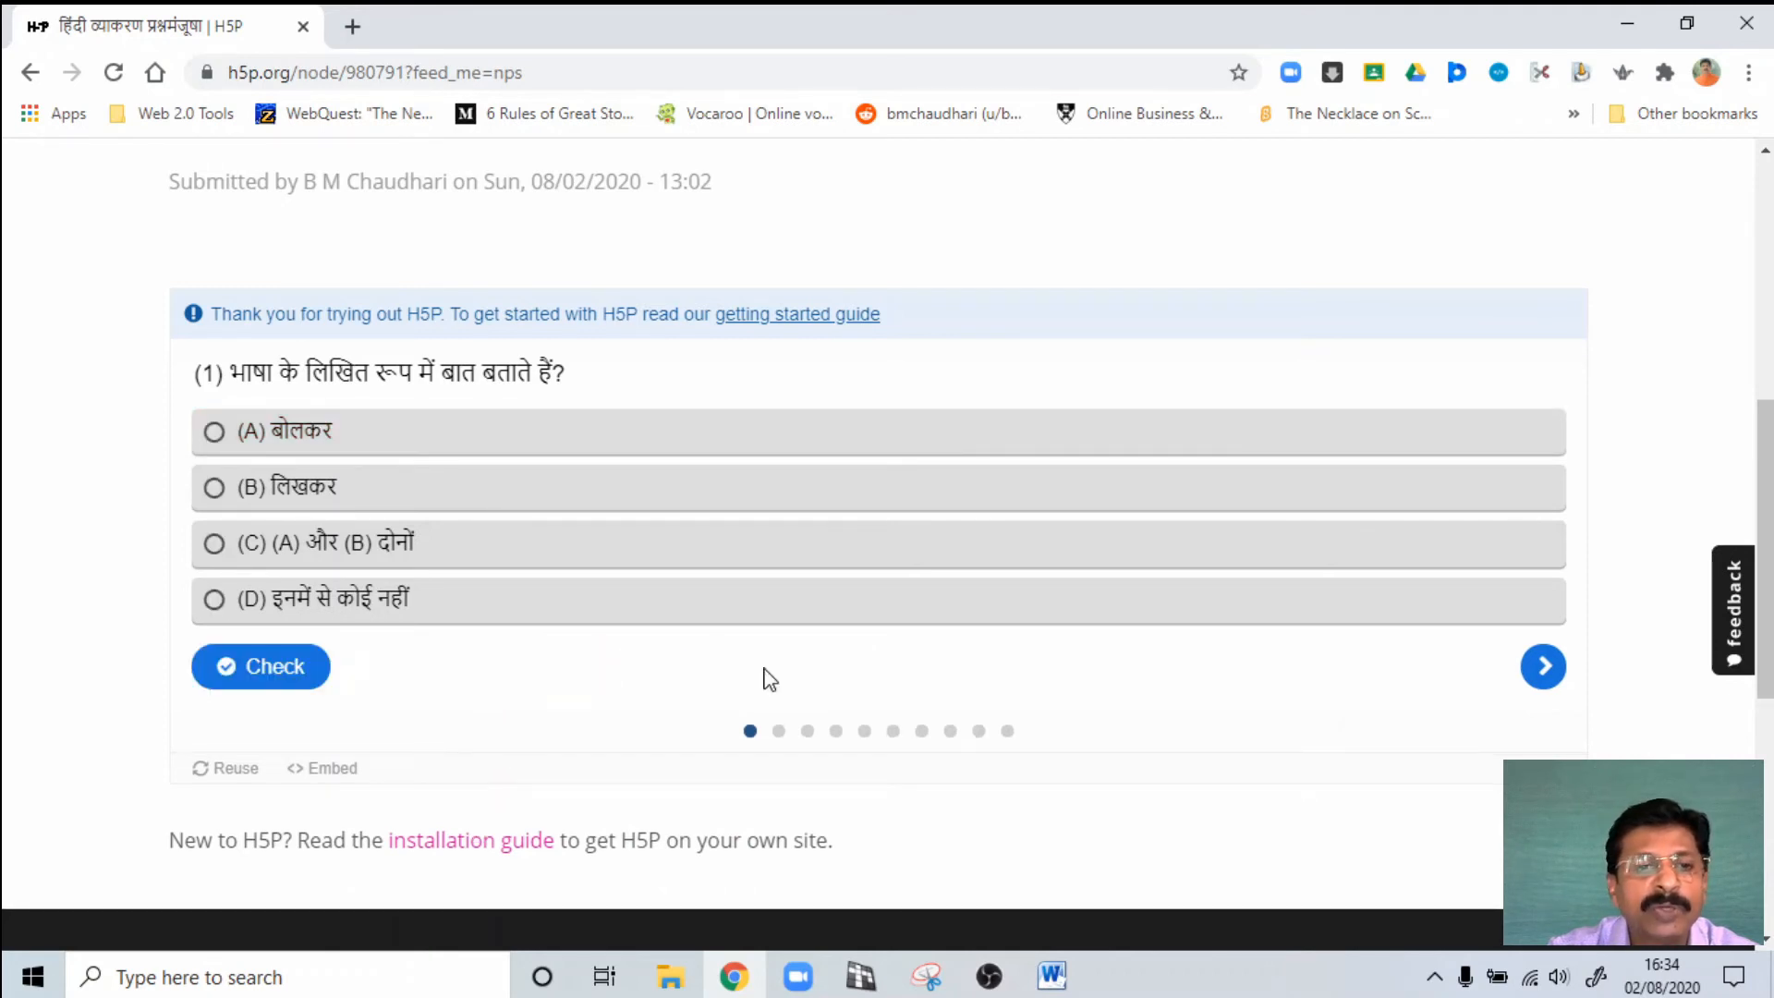
{"action": "left_click", "coordinate": [214, 487]}
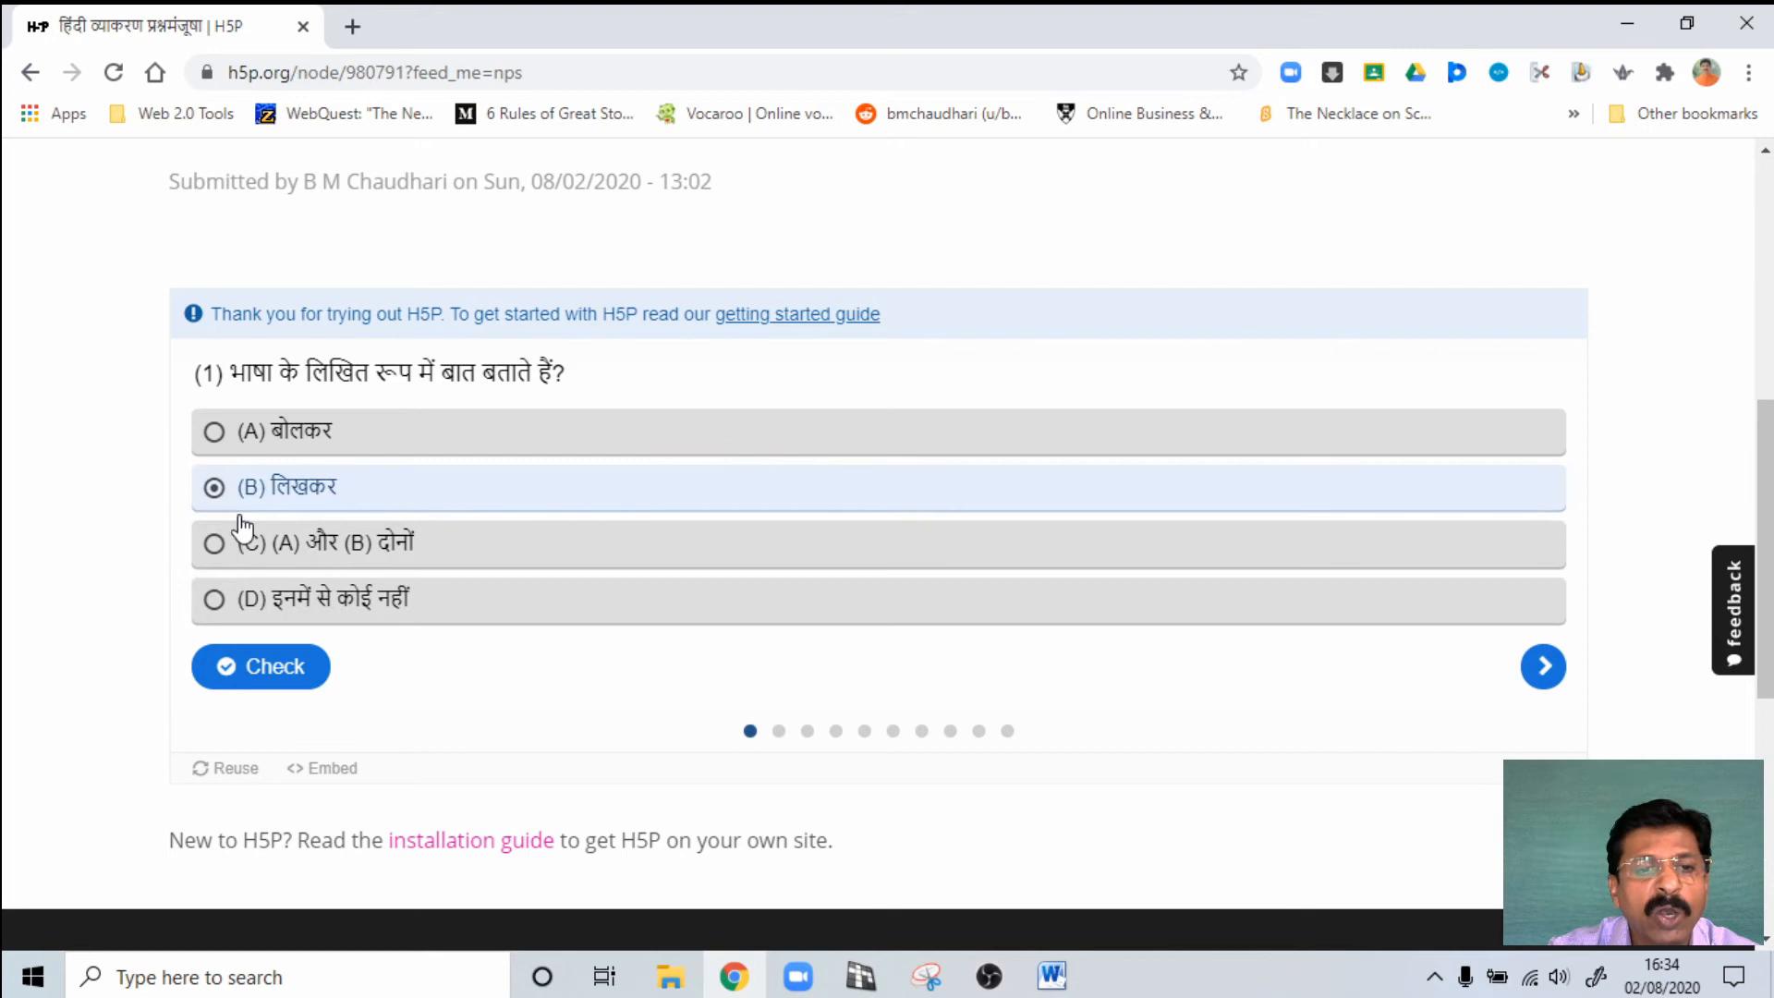
{"action": "left_click", "coordinate": [260, 667]}
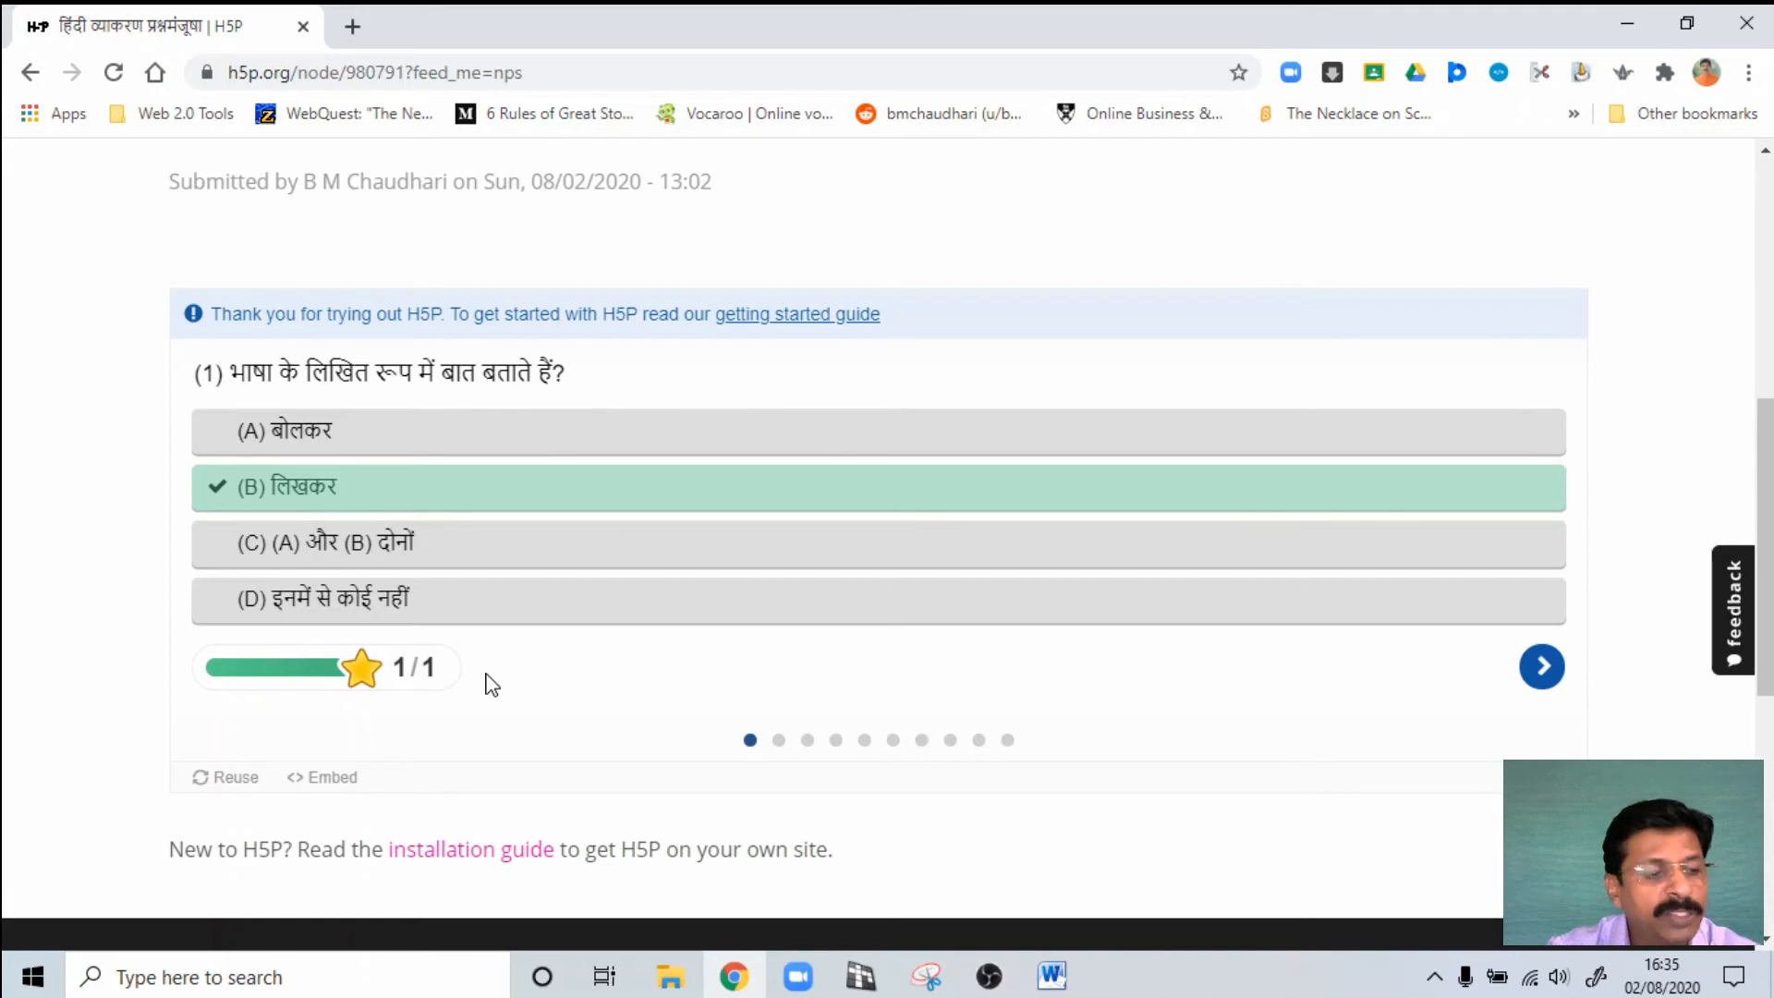
{"action": "mouse_move", "coordinate": [730, 722]}
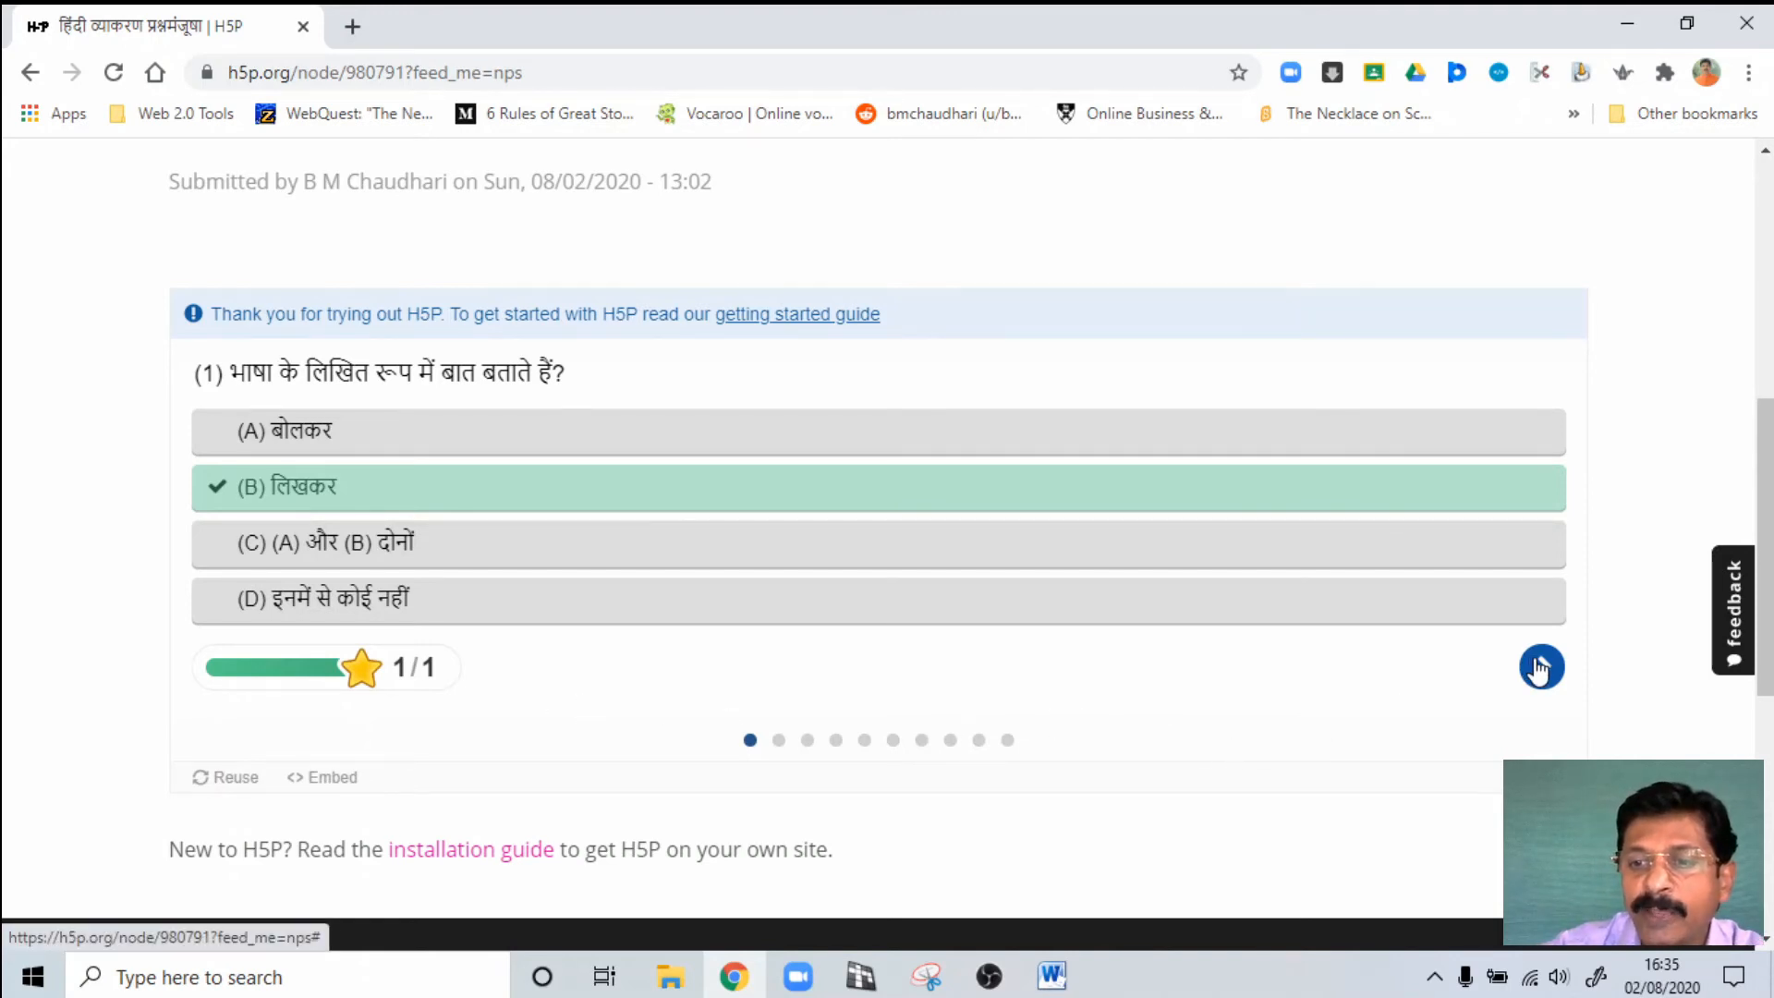
Step: Advance to question 2 about India's national language and view the page title tabs
{"action": "left_click", "coordinate": [1541, 666]}
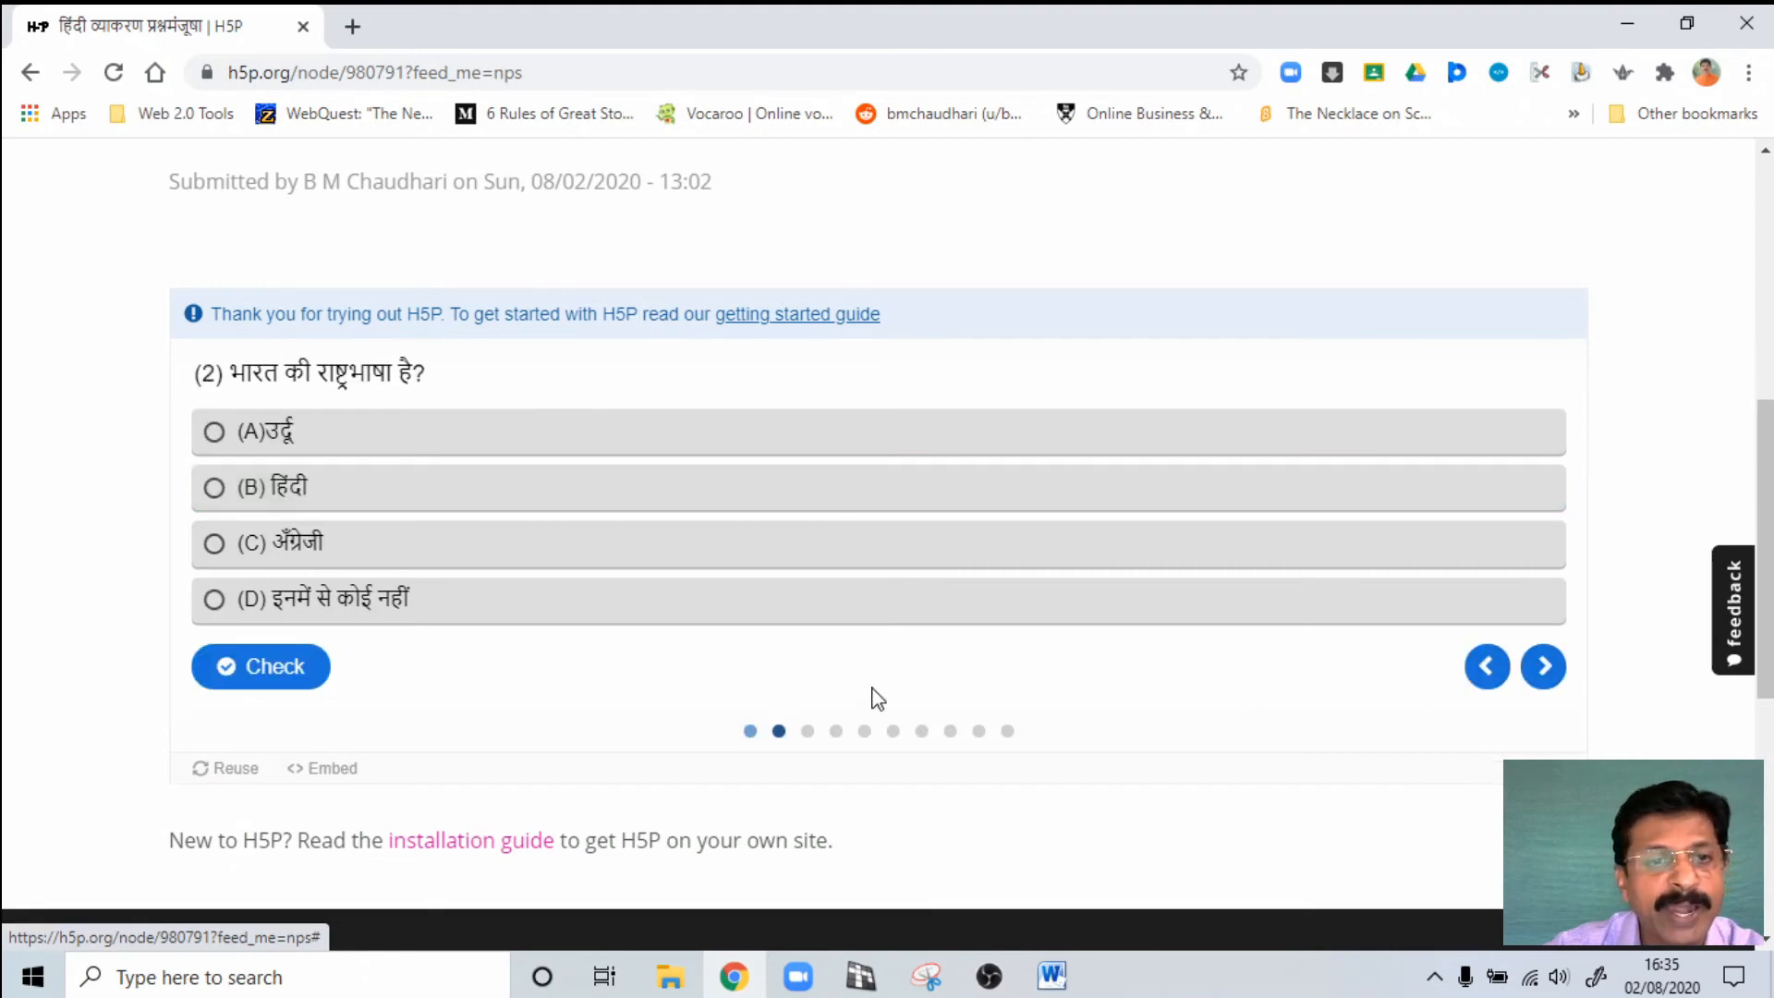
{"action": "mouse_move", "coordinate": [1340, 679]}
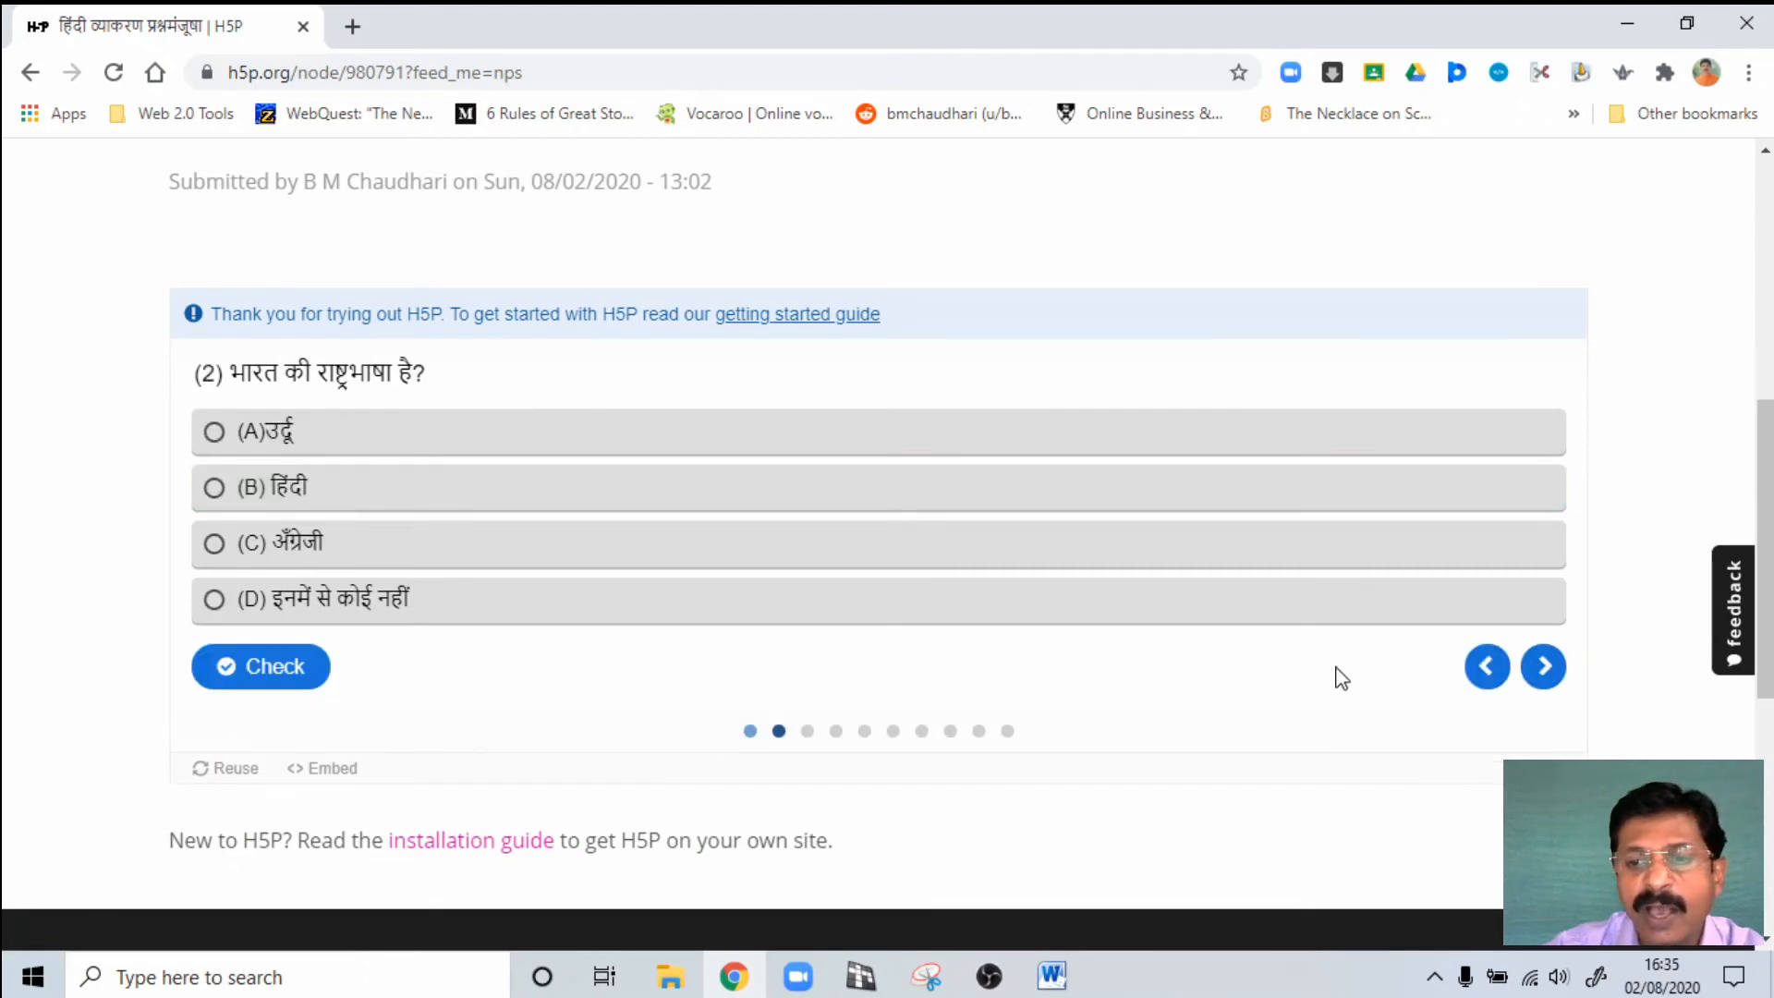
{"action": "mouse_move", "coordinate": [635, 701]}
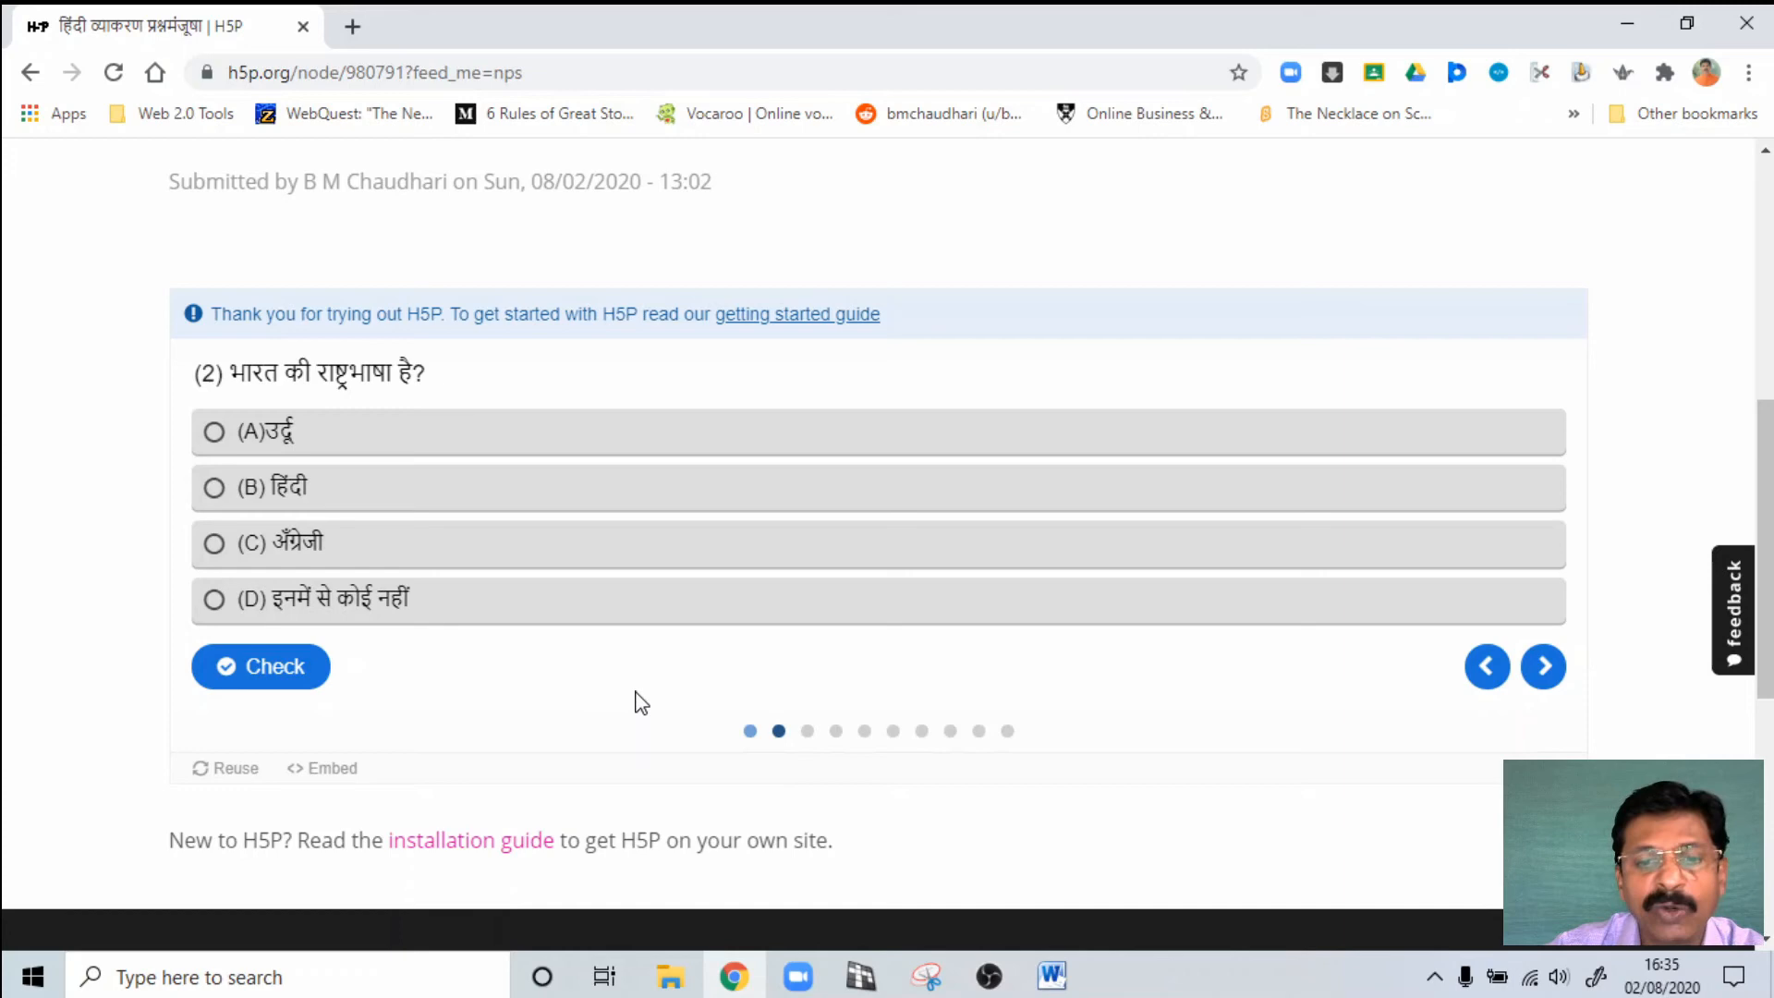
{"action": "scroll", "scroll_direction": "up", "scroll_amount": 3}
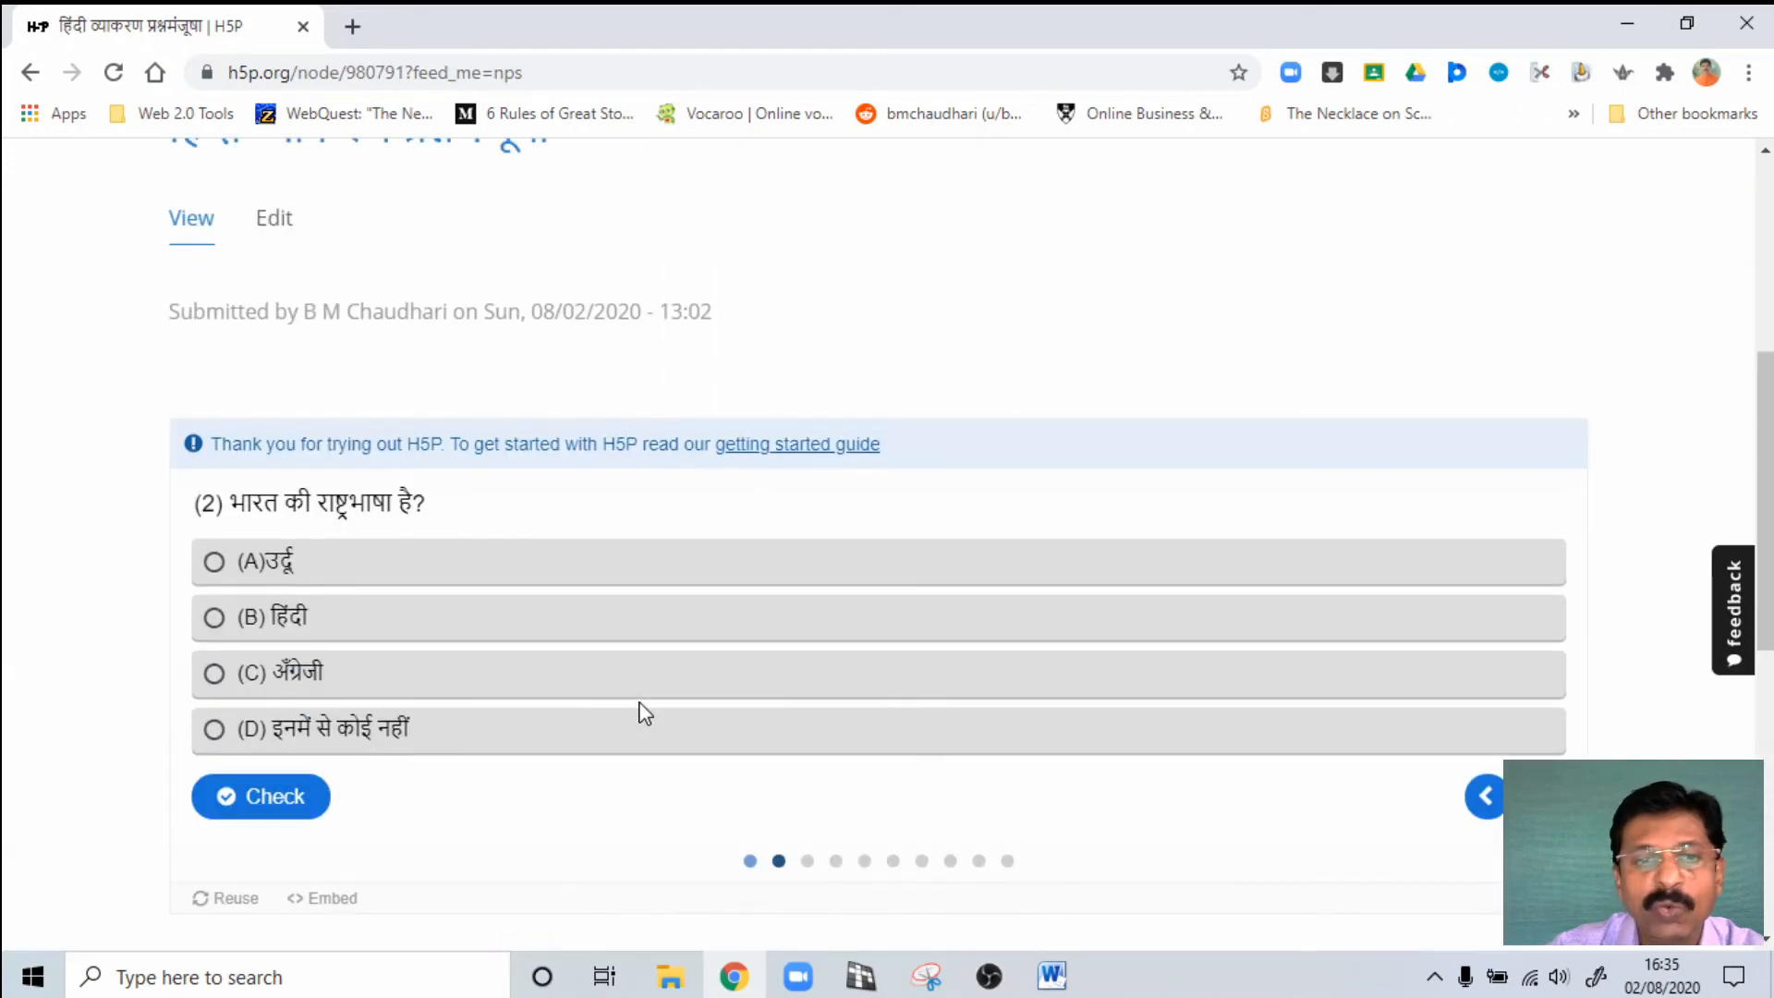
{"action": "scroll", "scroll_direction": "up", "scroll_amount": 3}
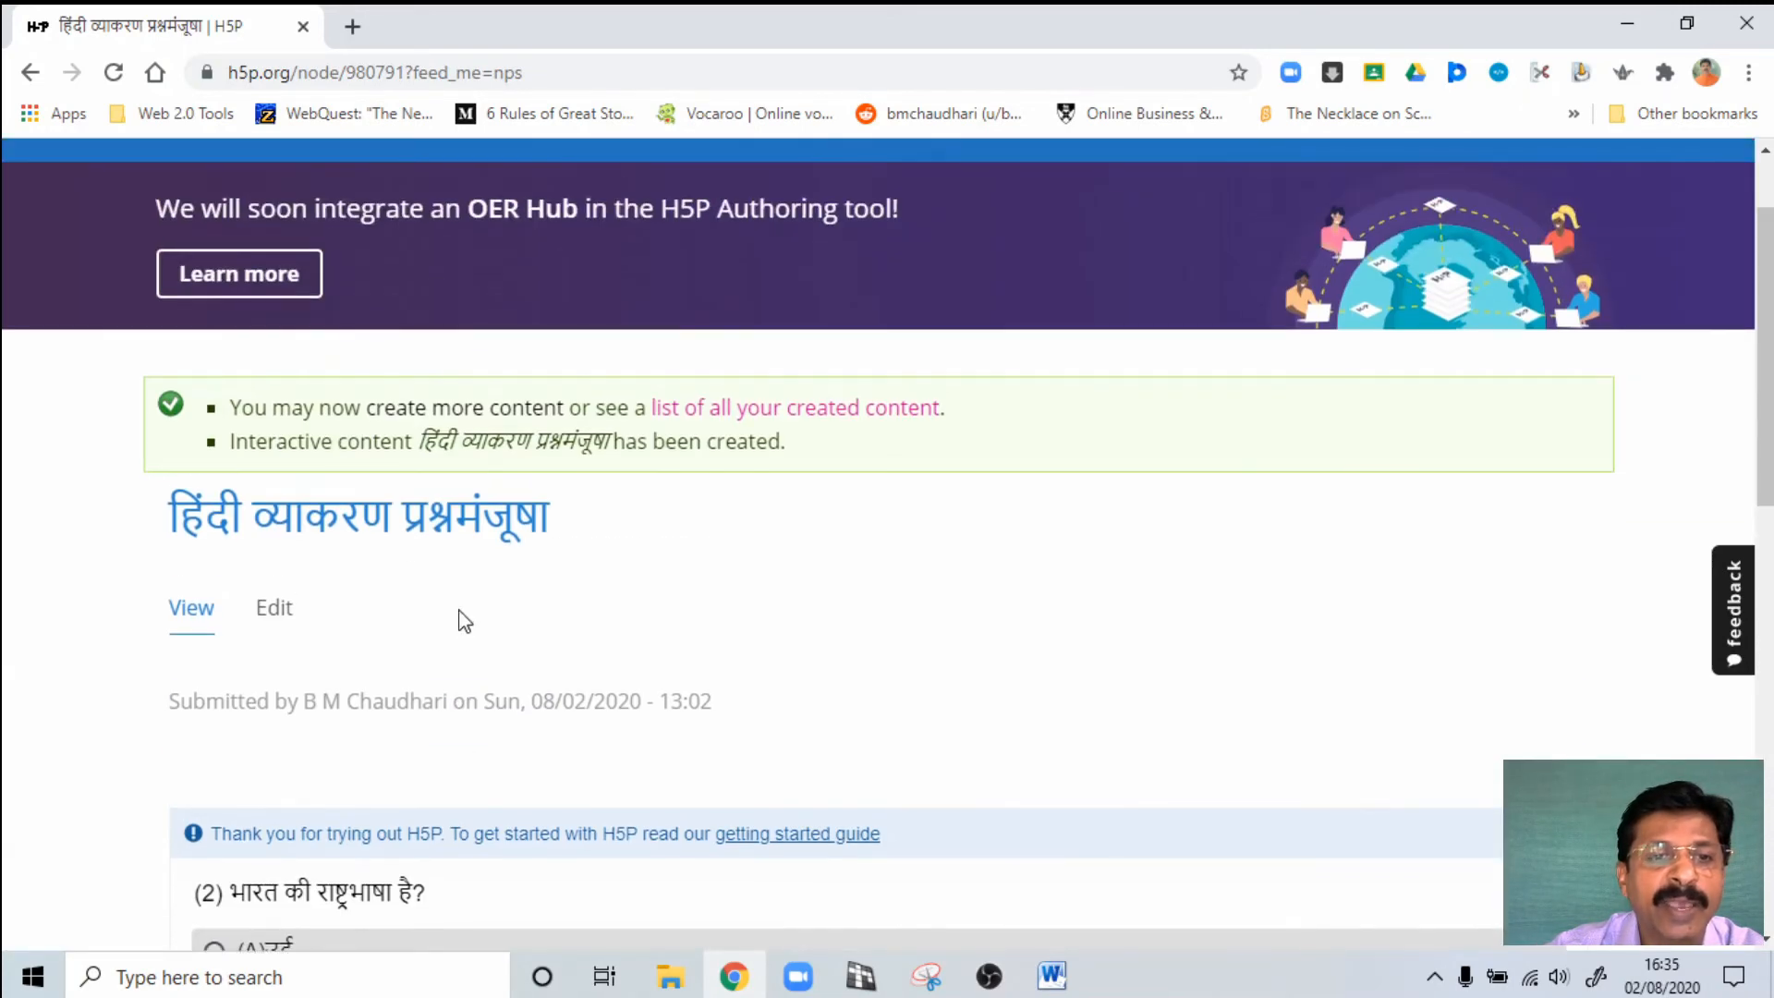
{"action": "scroll", "scroll_direction": "down", "scroll_amount": 3}
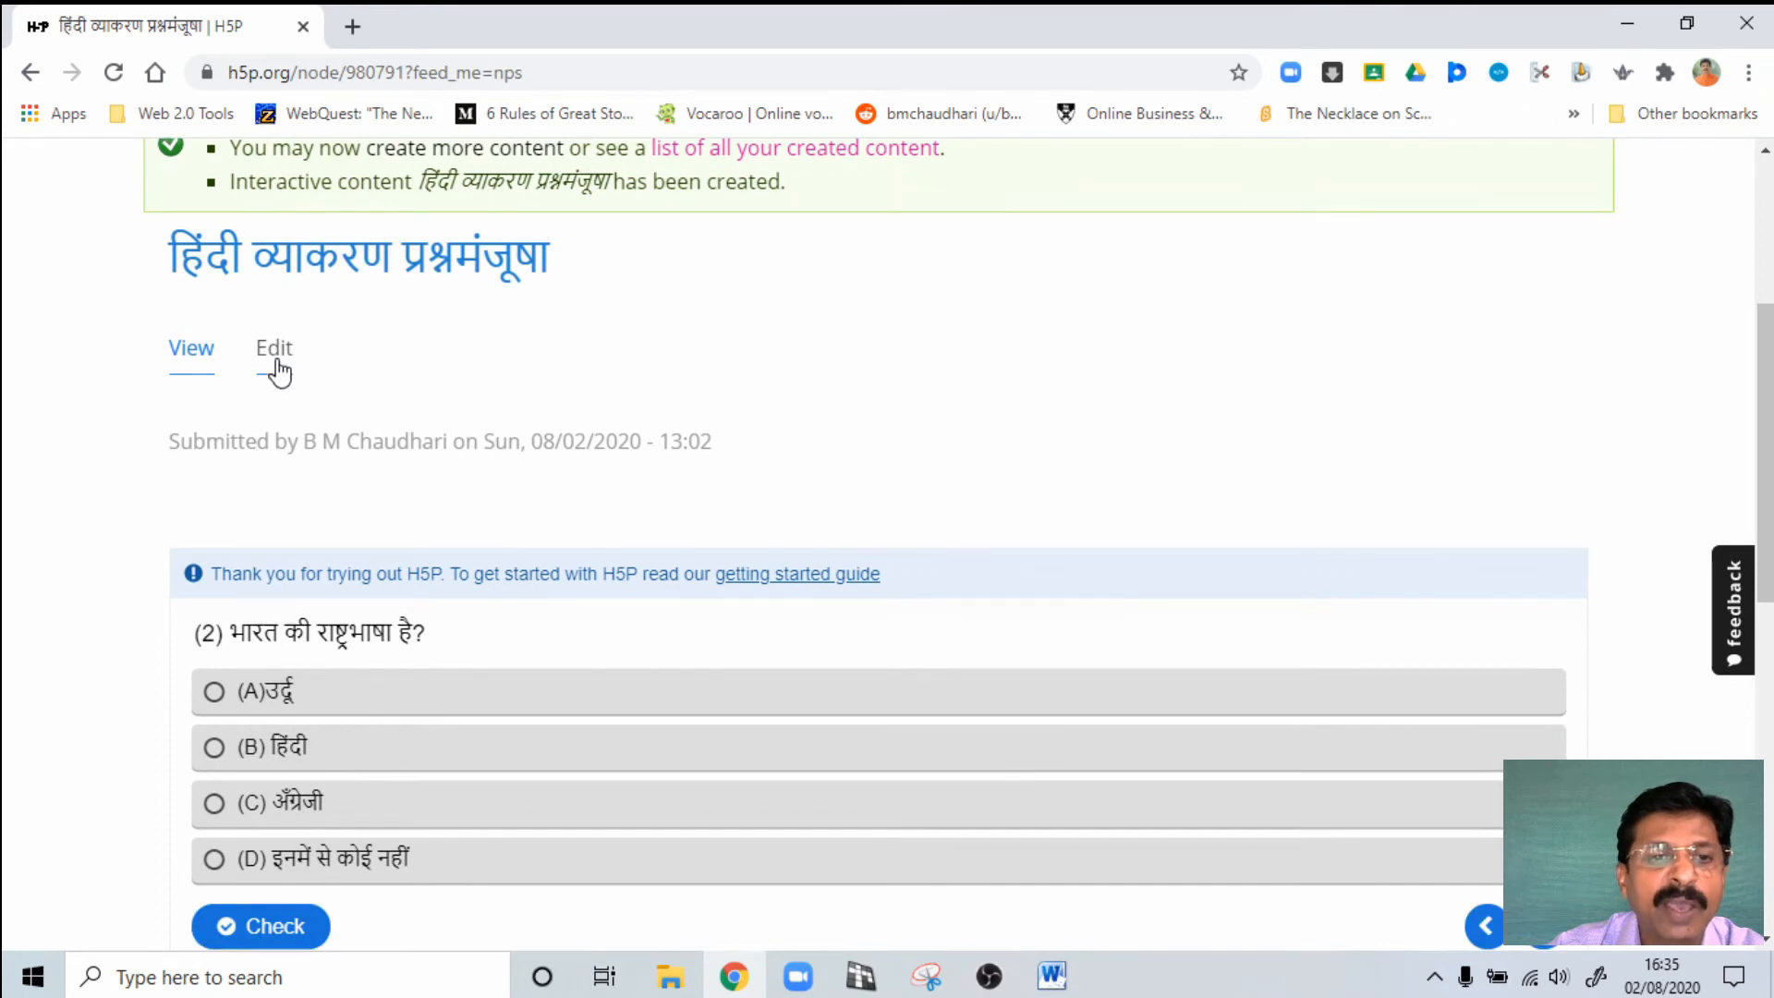
Step: Reopen the quiz in Edit mode and scroll through question 1 to the Overall Feedback section
{"action": "left_click", "coordinate": [273, 347]}
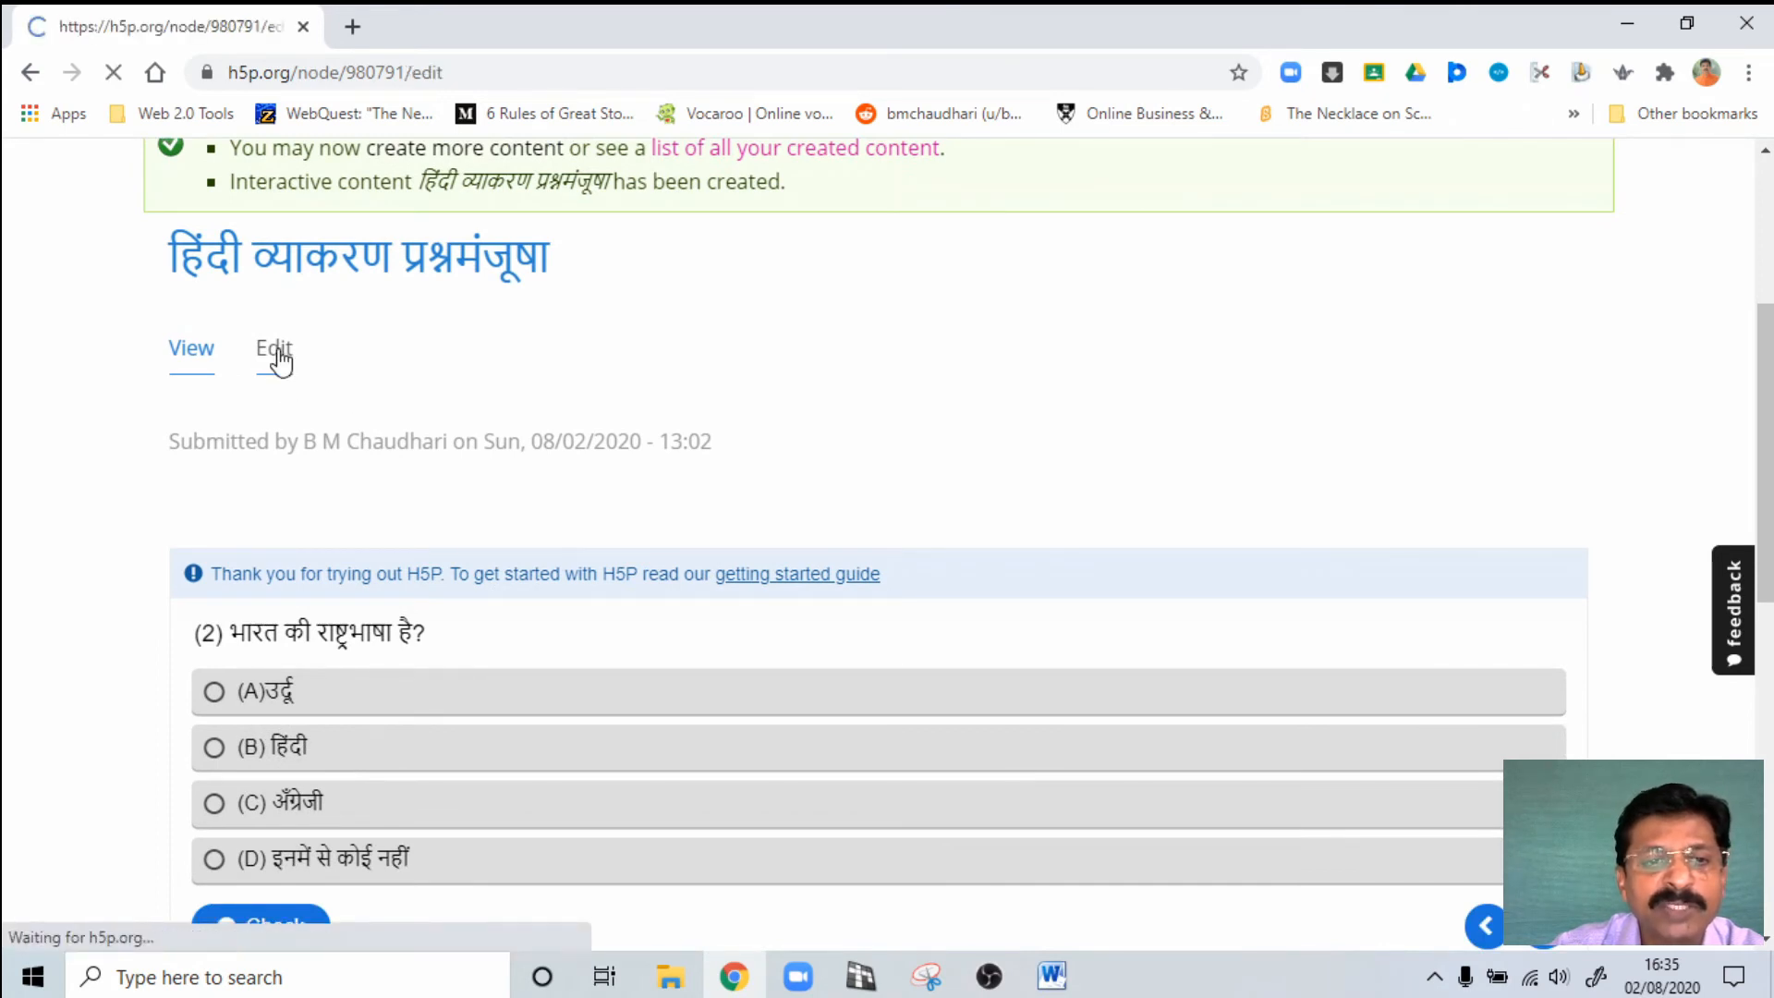
{"action": "left_click", "coordinate": [272, 347]}
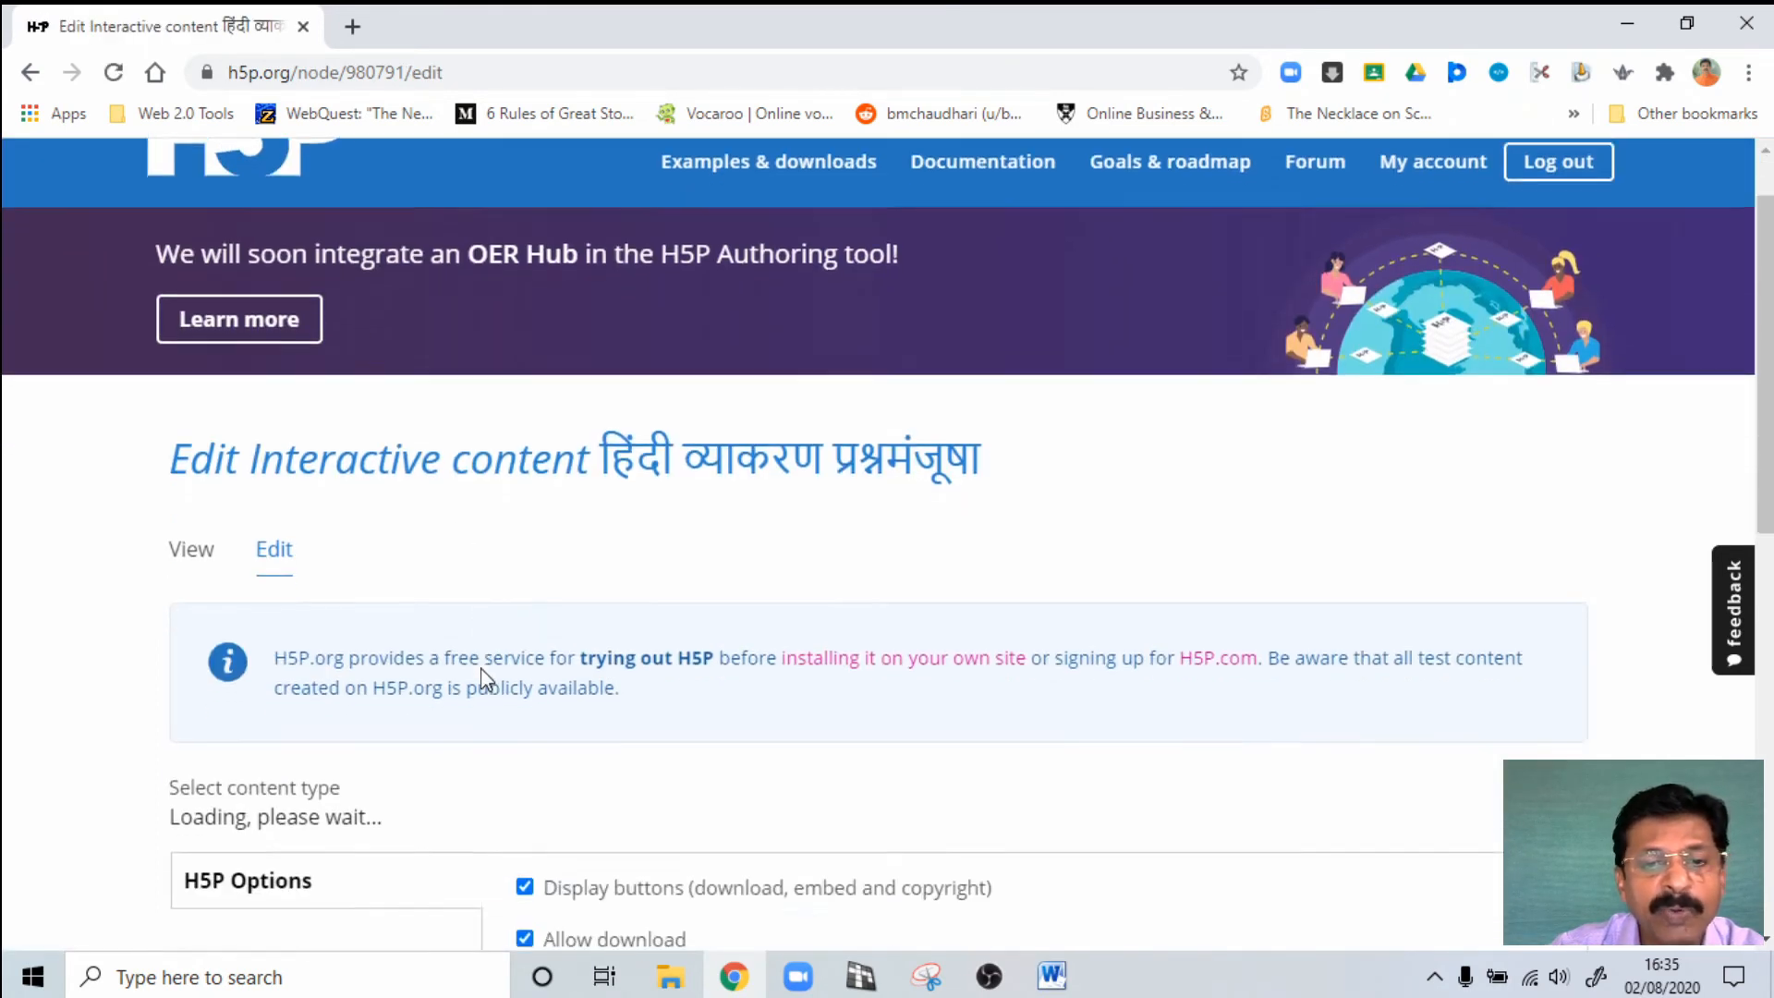
{"action": "scroll", "scroll_direction": "down", "scroll_amount": 3}
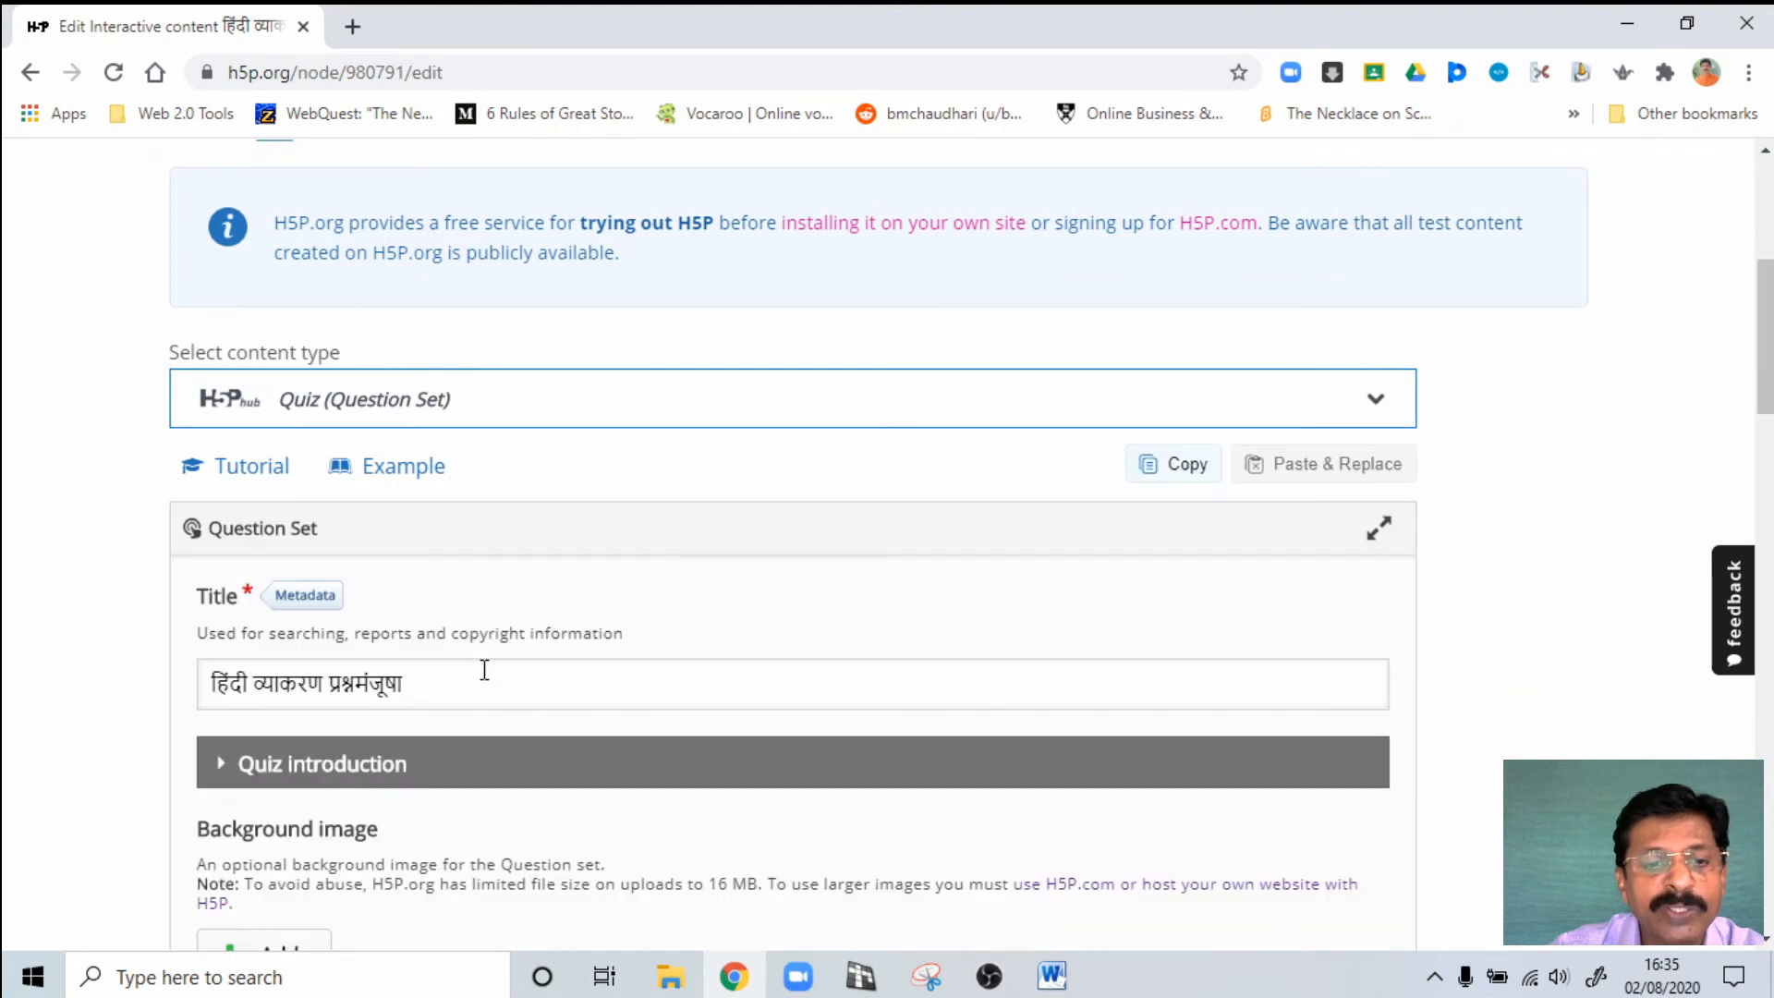
{"action": "scroll", "scroll_direction": "down", "scroll_amount": 3}
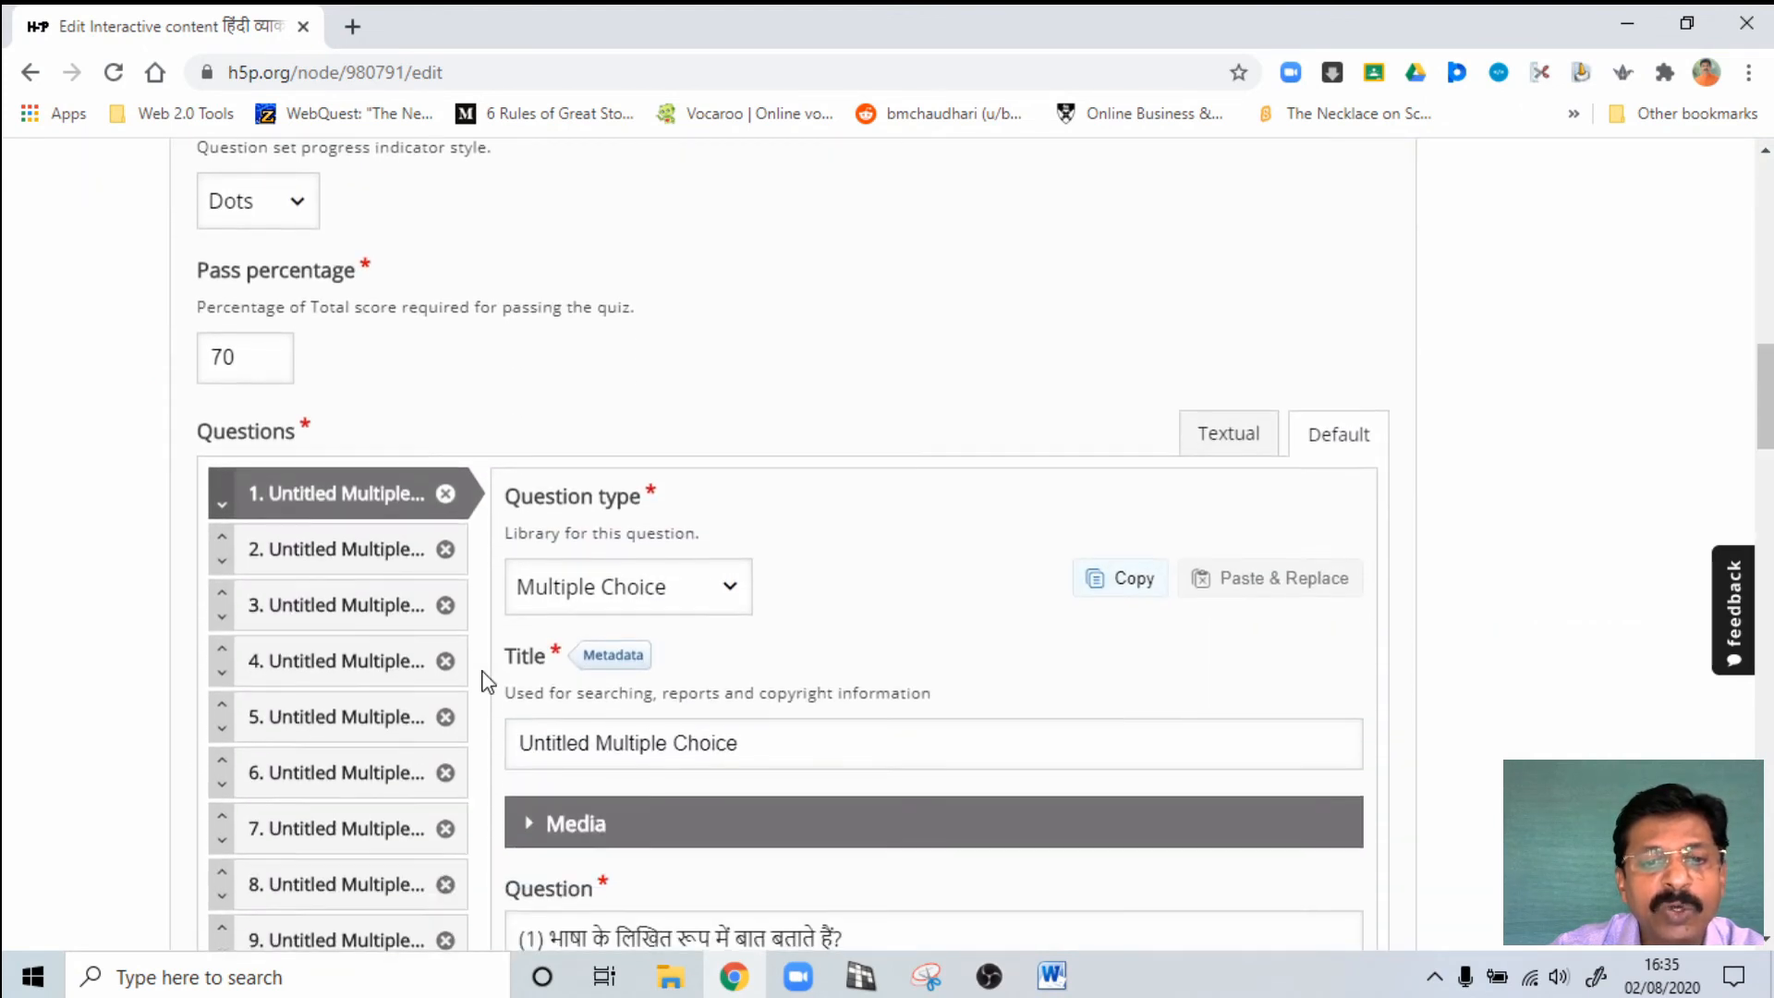
{"action": "scroll", "scroll_direction": "down", "scroll_amount": 3}
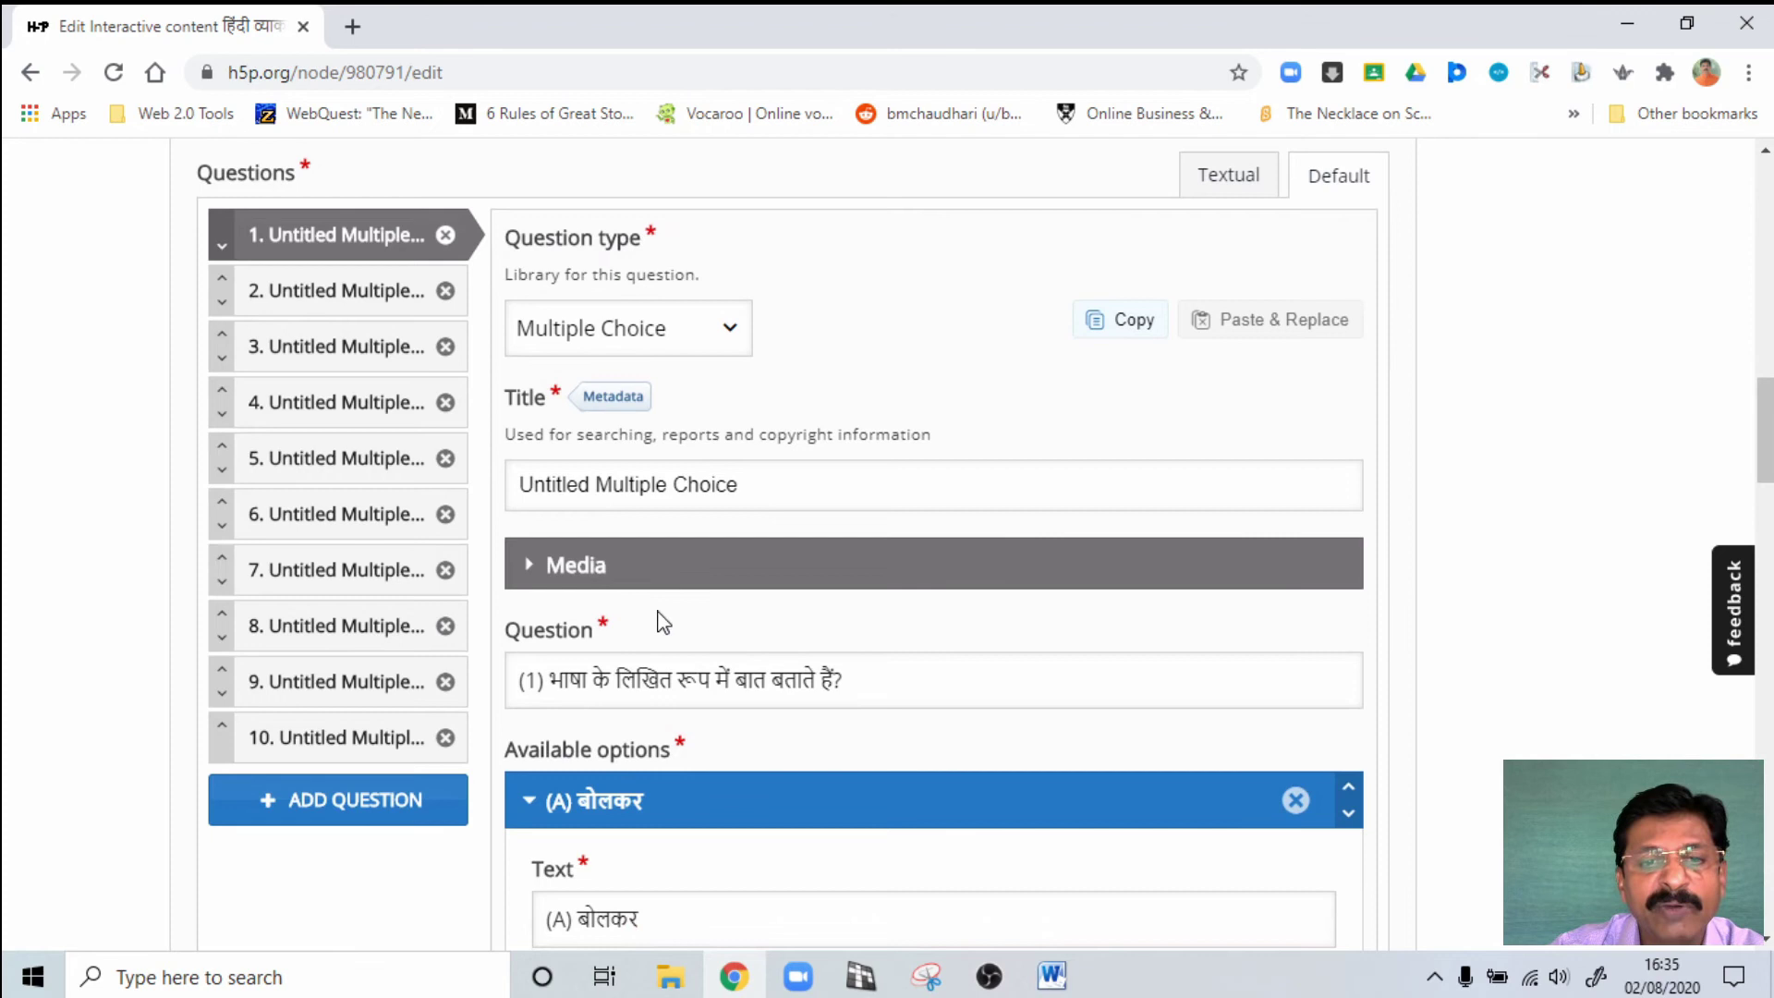
{"action": "mouse_move", "coordinate": [758, 589]}
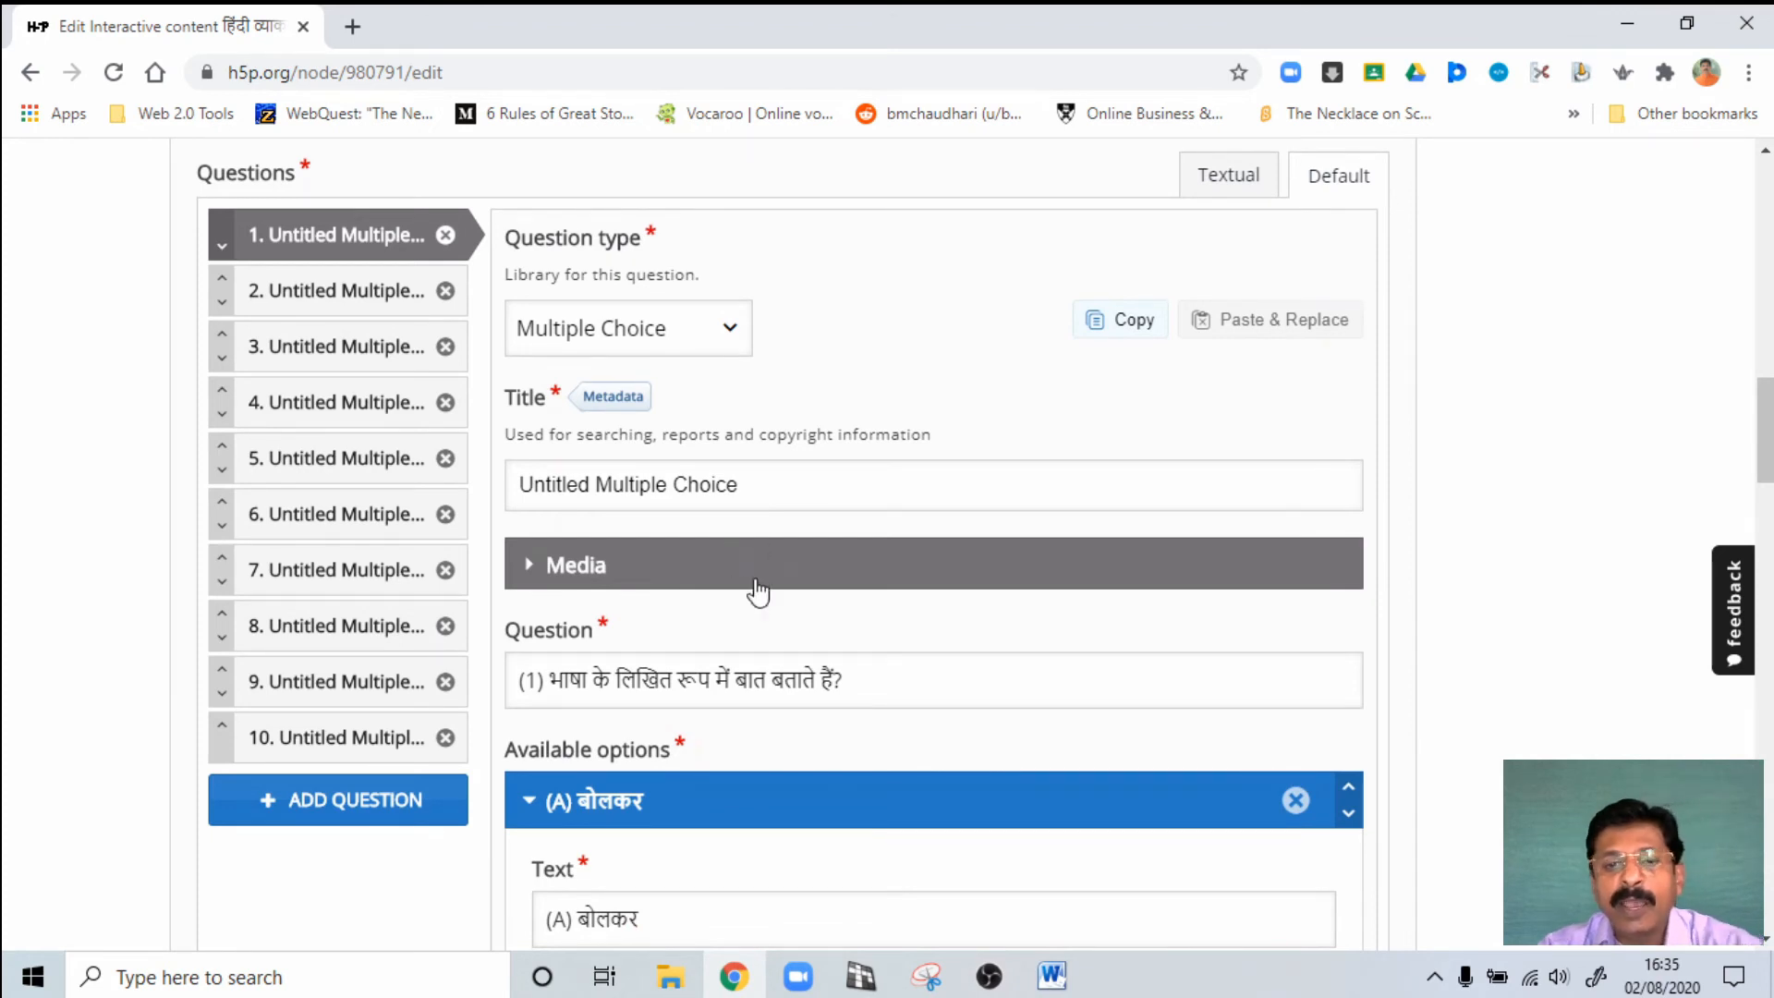
{"action": "scroll", "scroll_direction": "down", "scroll_amount": 3}
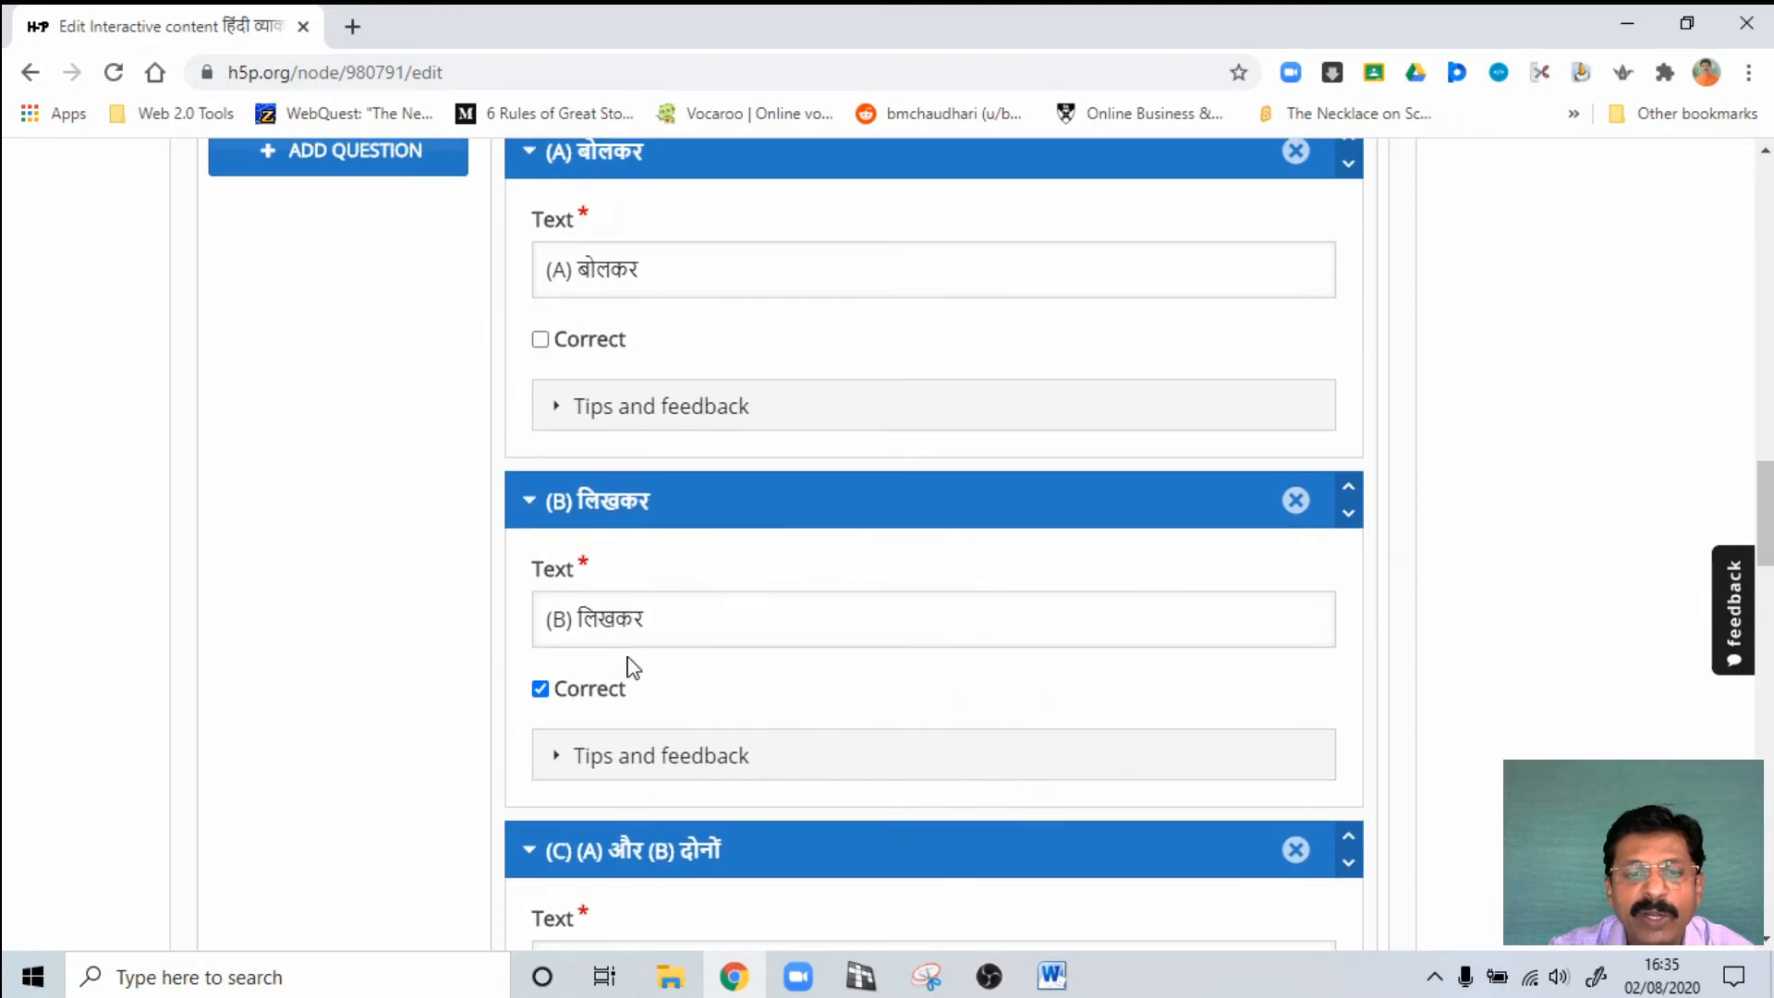
{"action": "scroll", "scroll_direction": "down", "scroll_amount": 3}
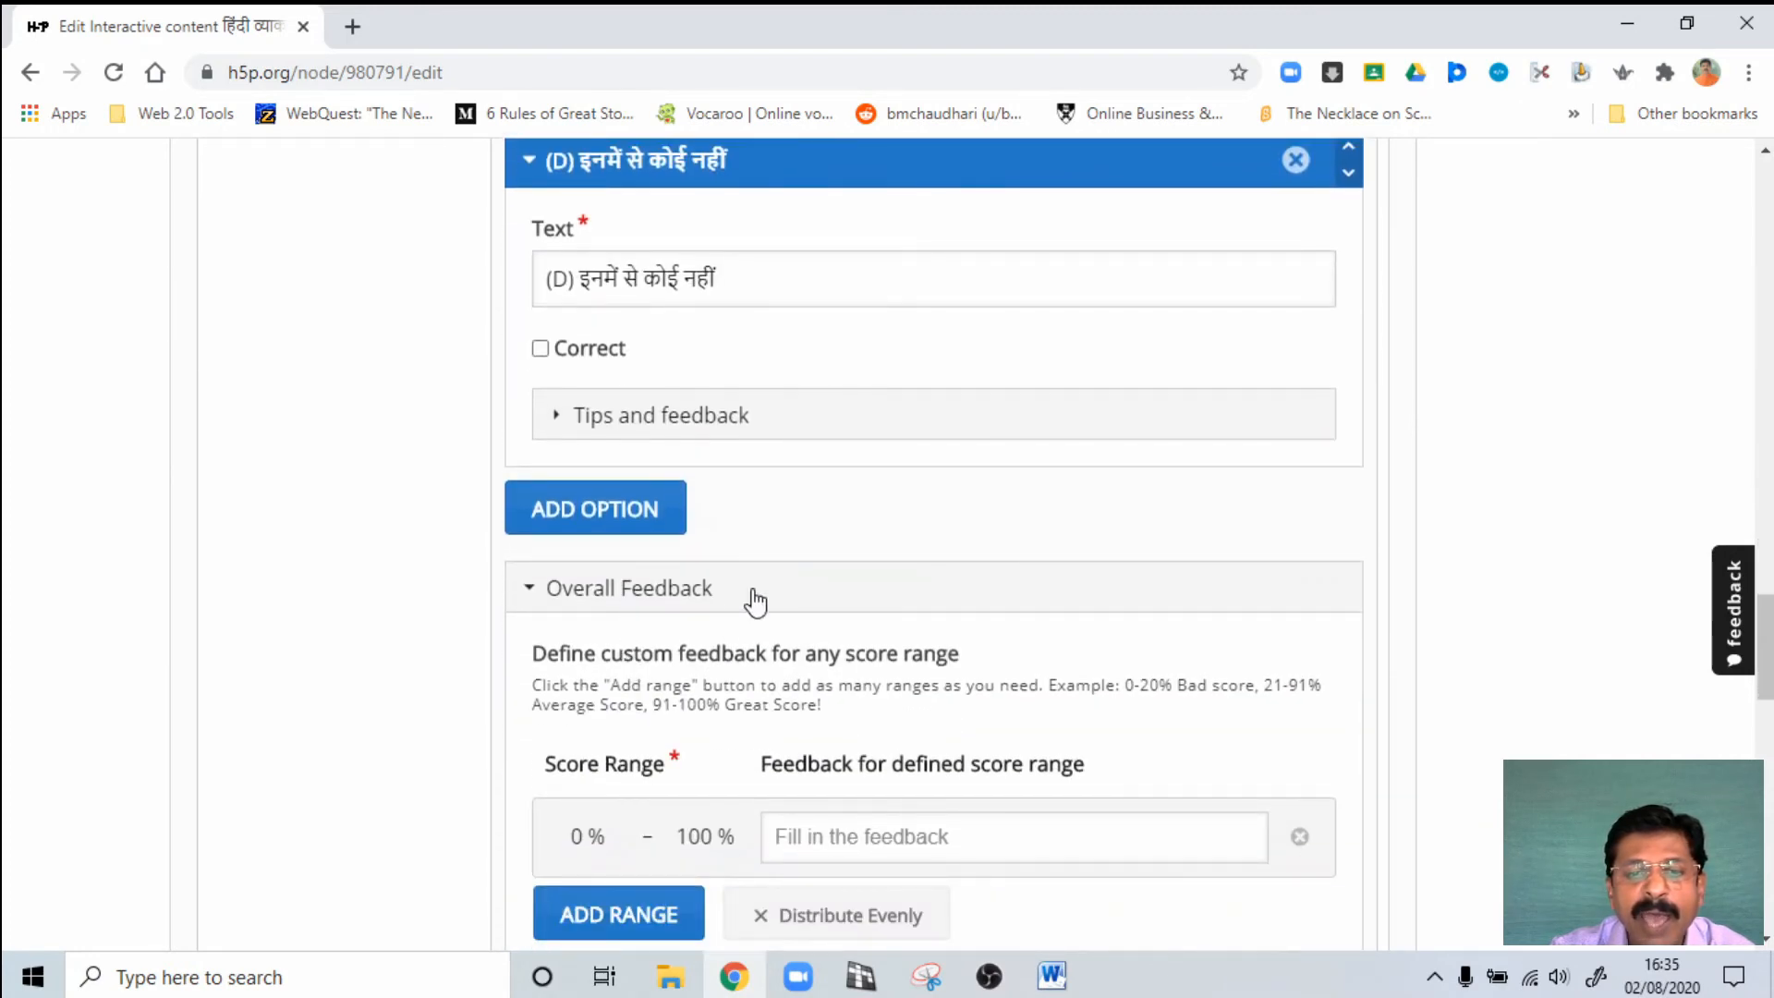
{"action": "scroll", "scroll_direction": "down", "scroll_amount": 3}
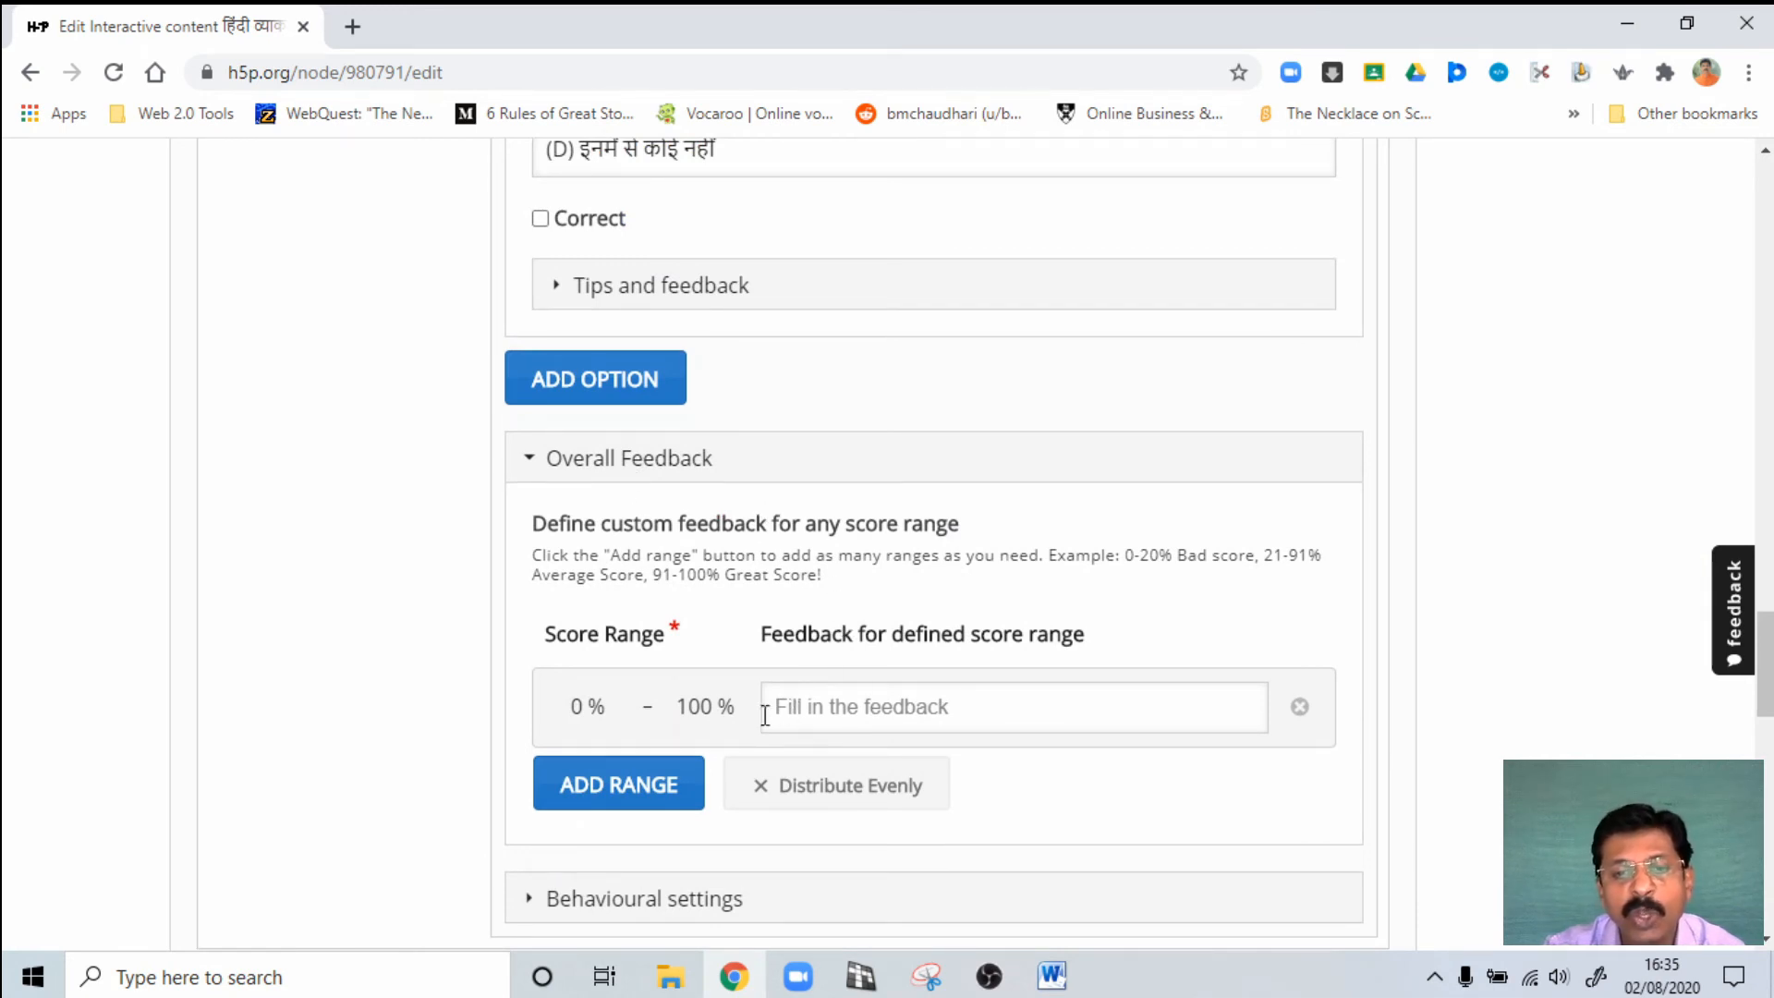
Step: Write "Sorry.....It's not correct" as the feedback for the first score range
{"action": "left_click", "coordinate": [1012, 706]}
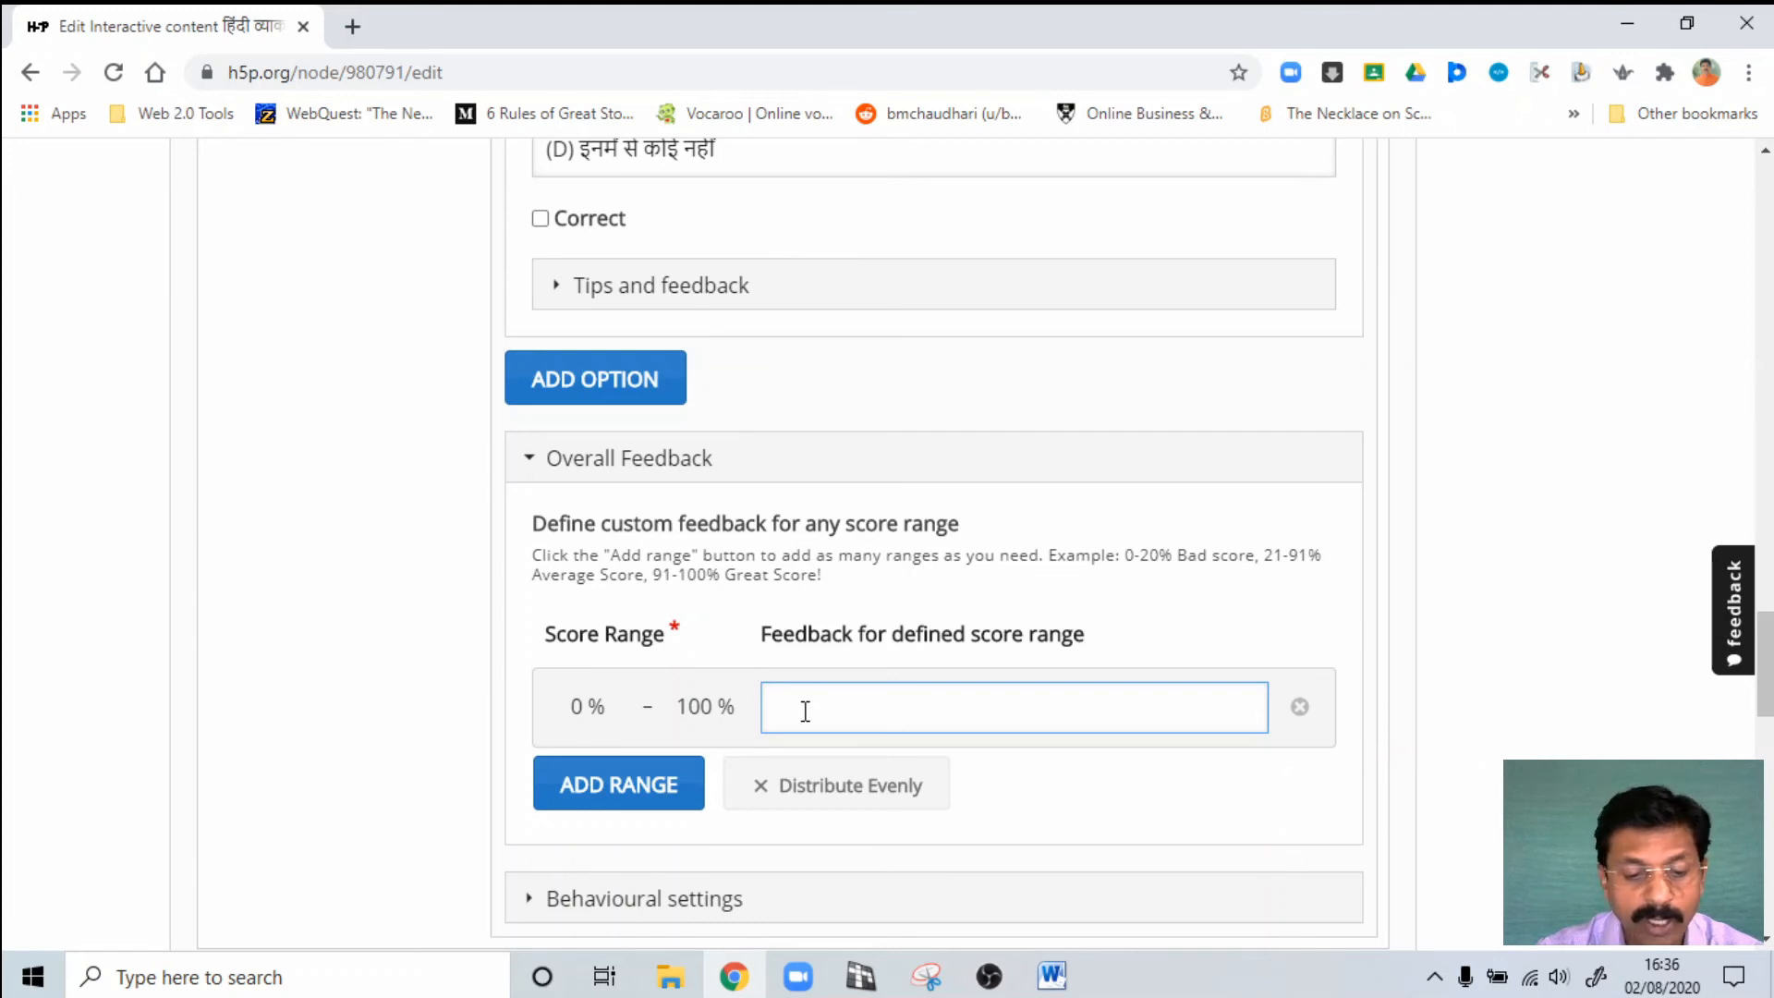
{"action": "type", "text": "Sor"}
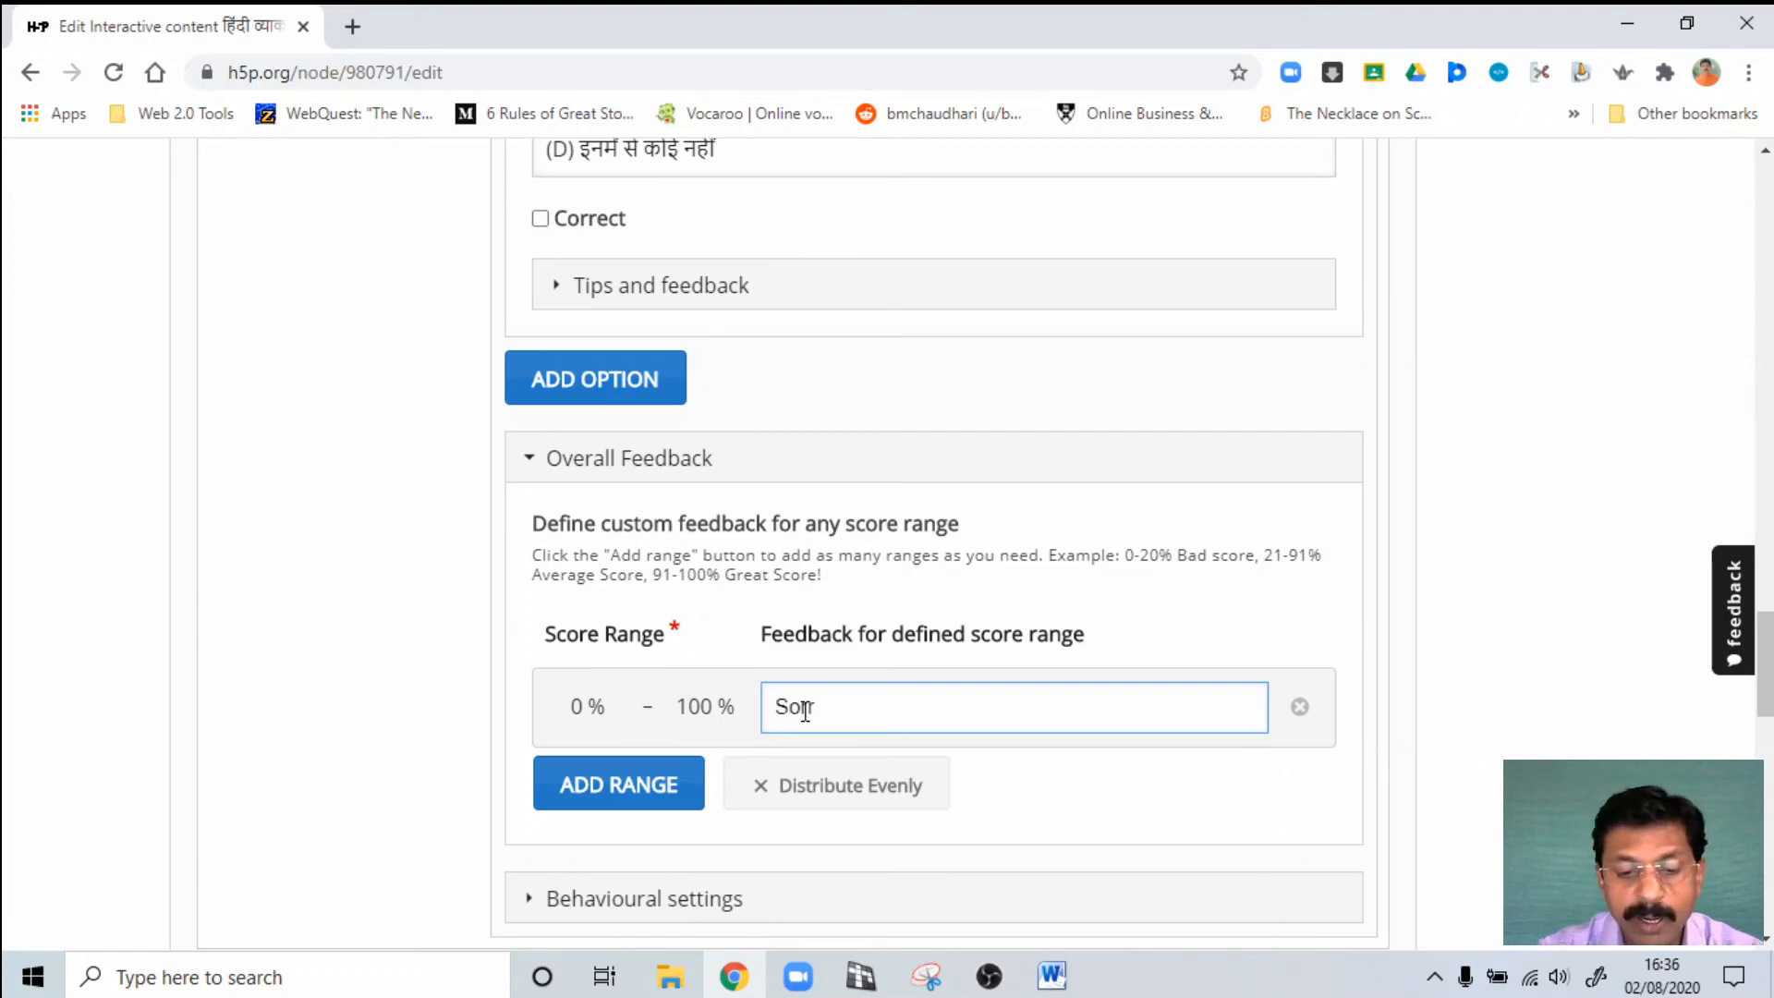
{"action": "type", "text": "ry...."}
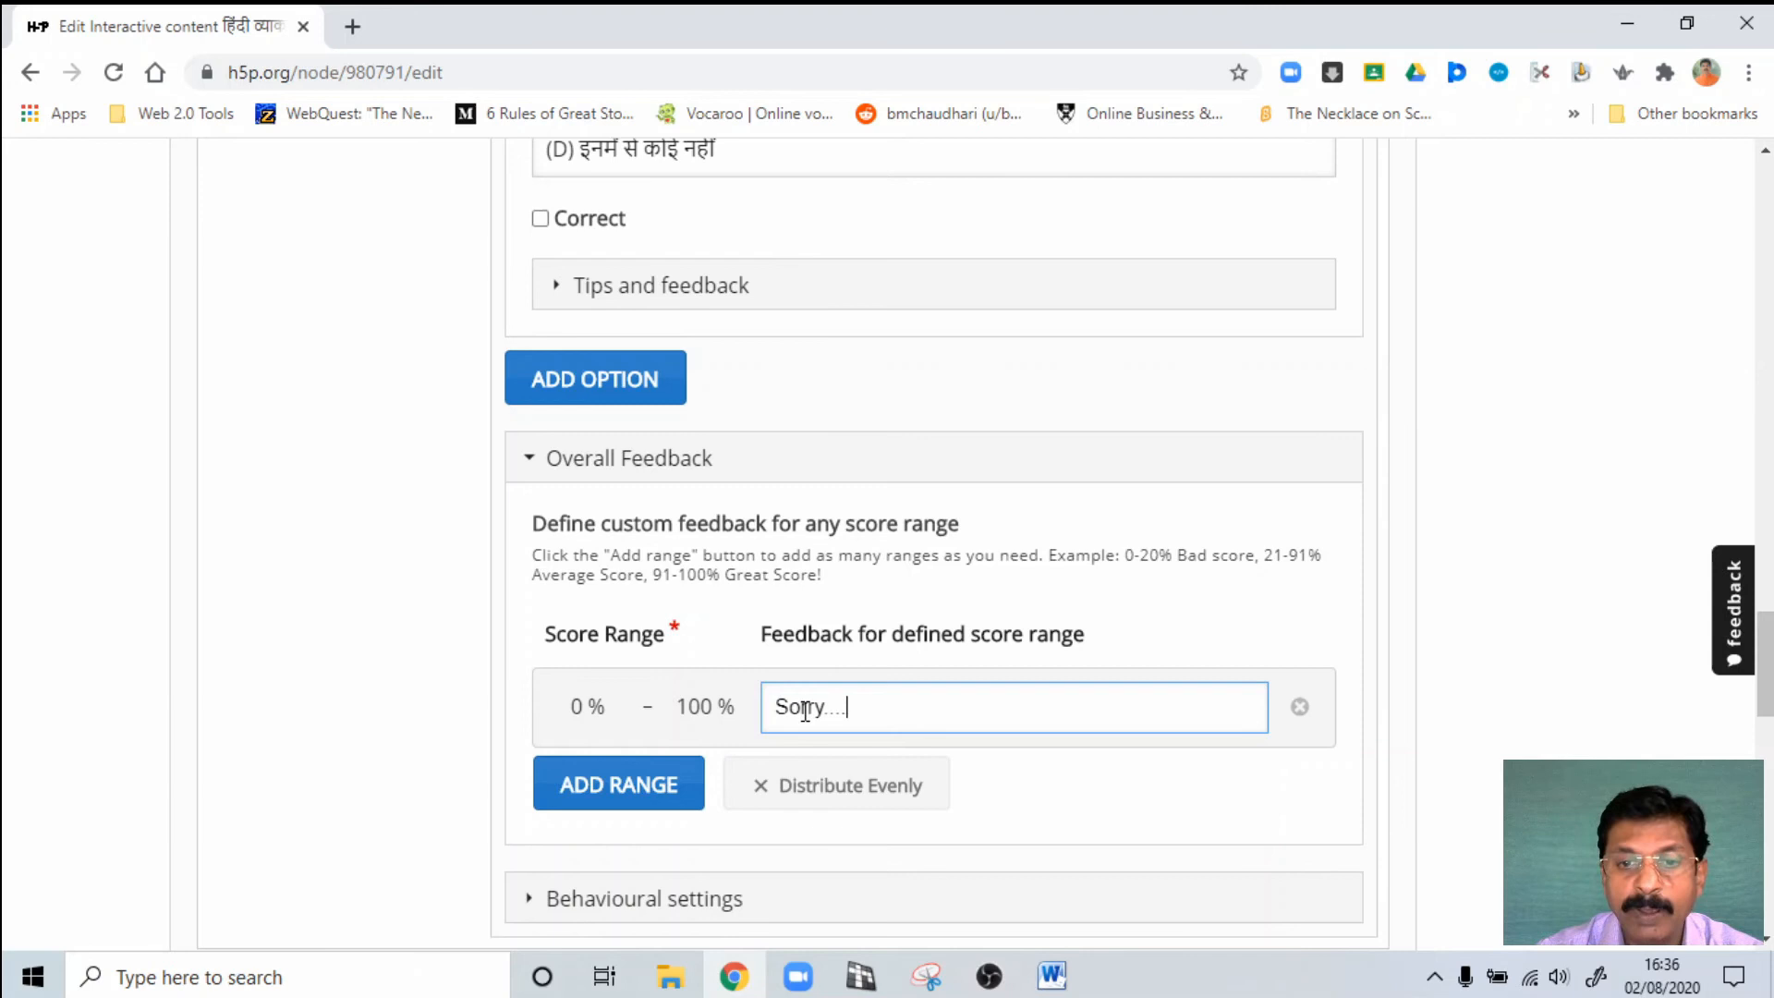
{"action": "type", "text": "It"}
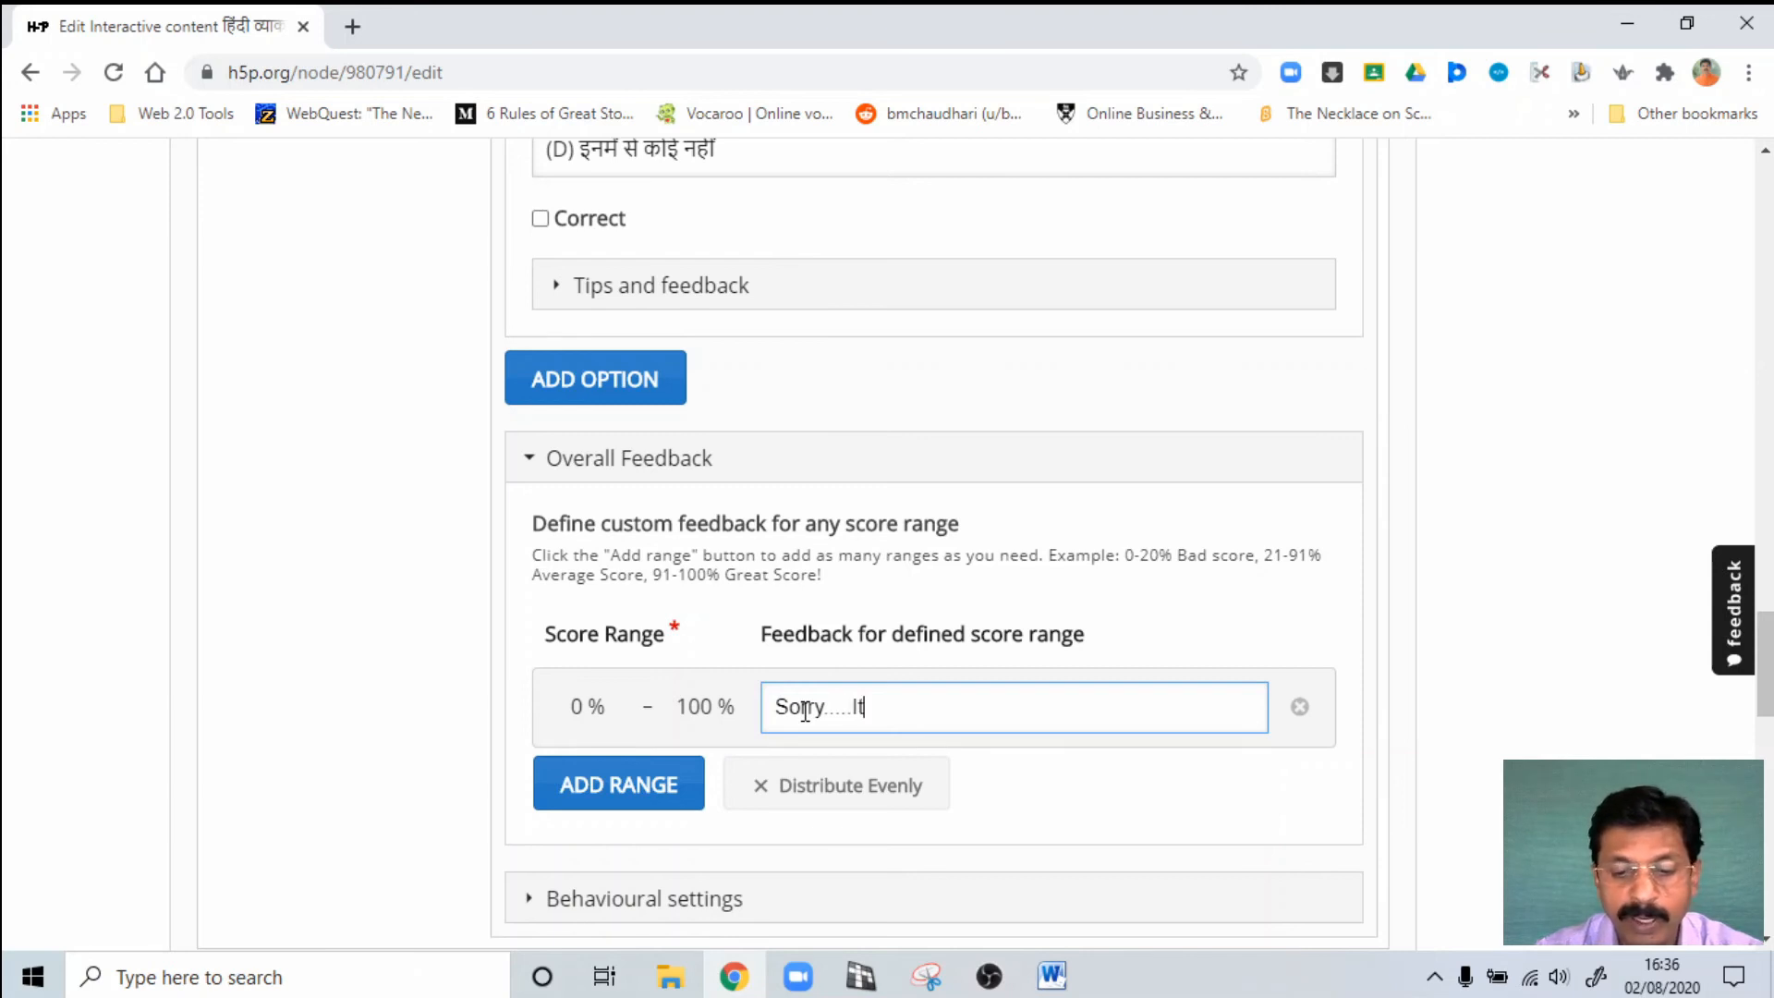
{"action": "type", "text": "'s"}
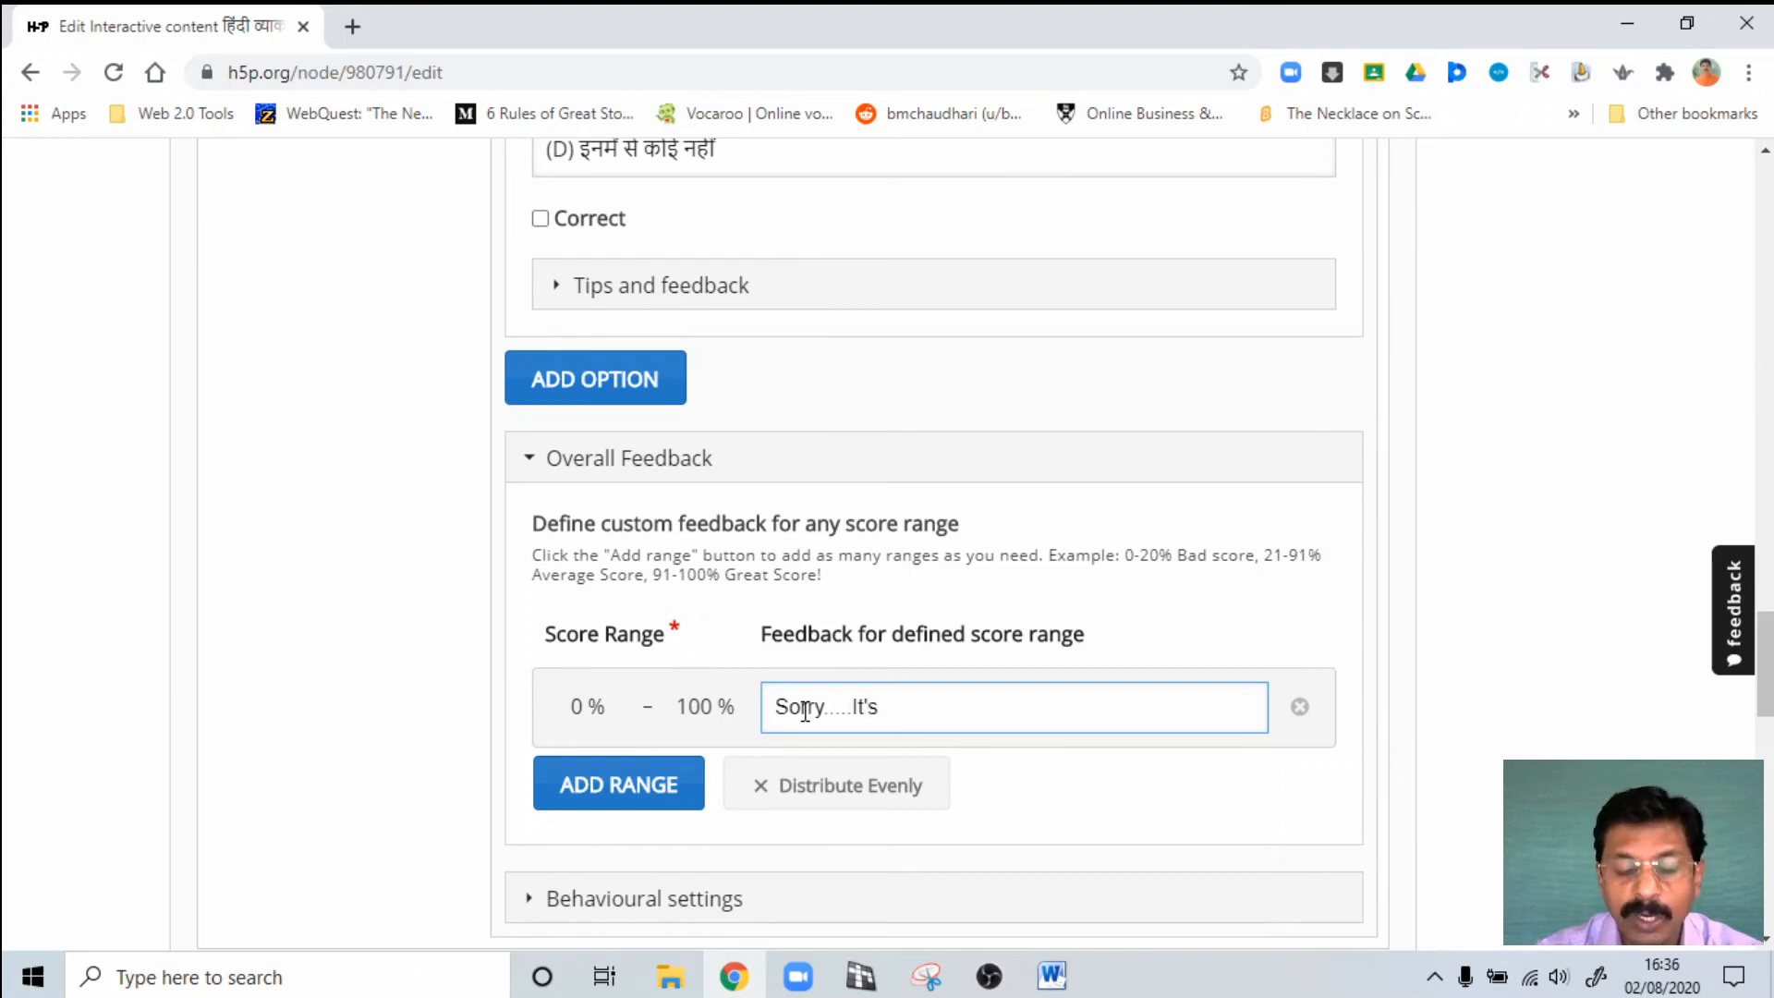
{"action": "type", "text": "not c"}
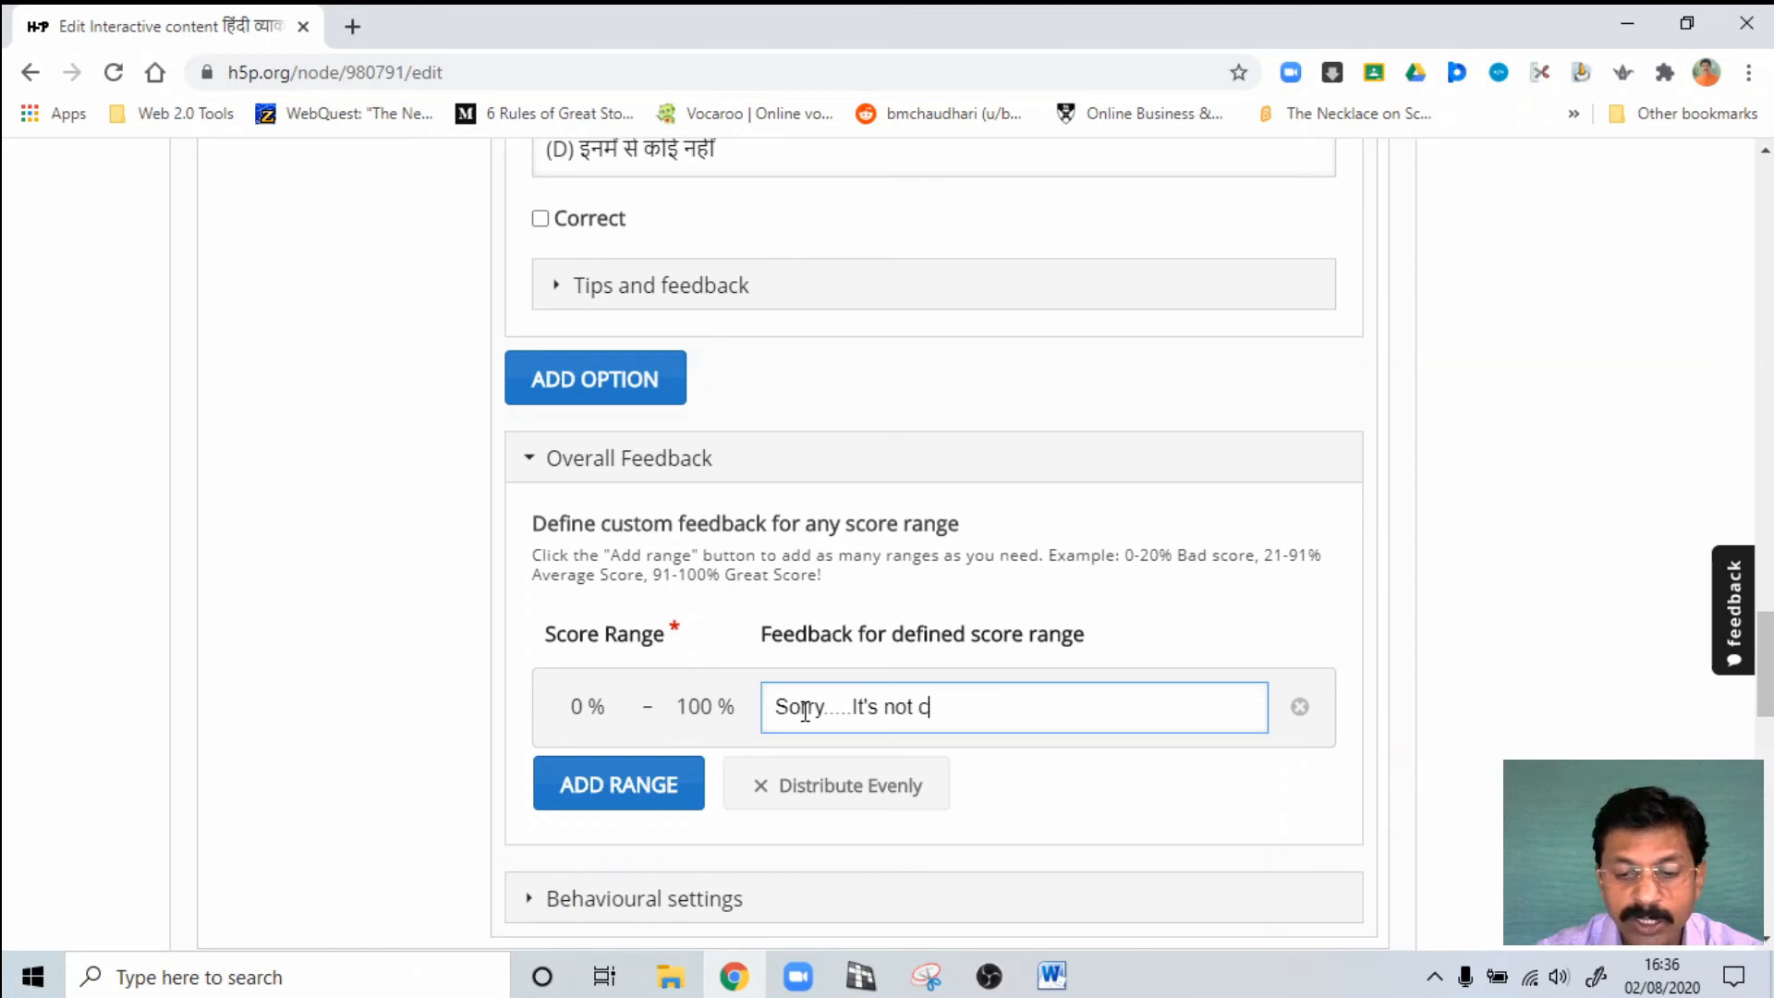
{"action": "type", "text": "orrect"}
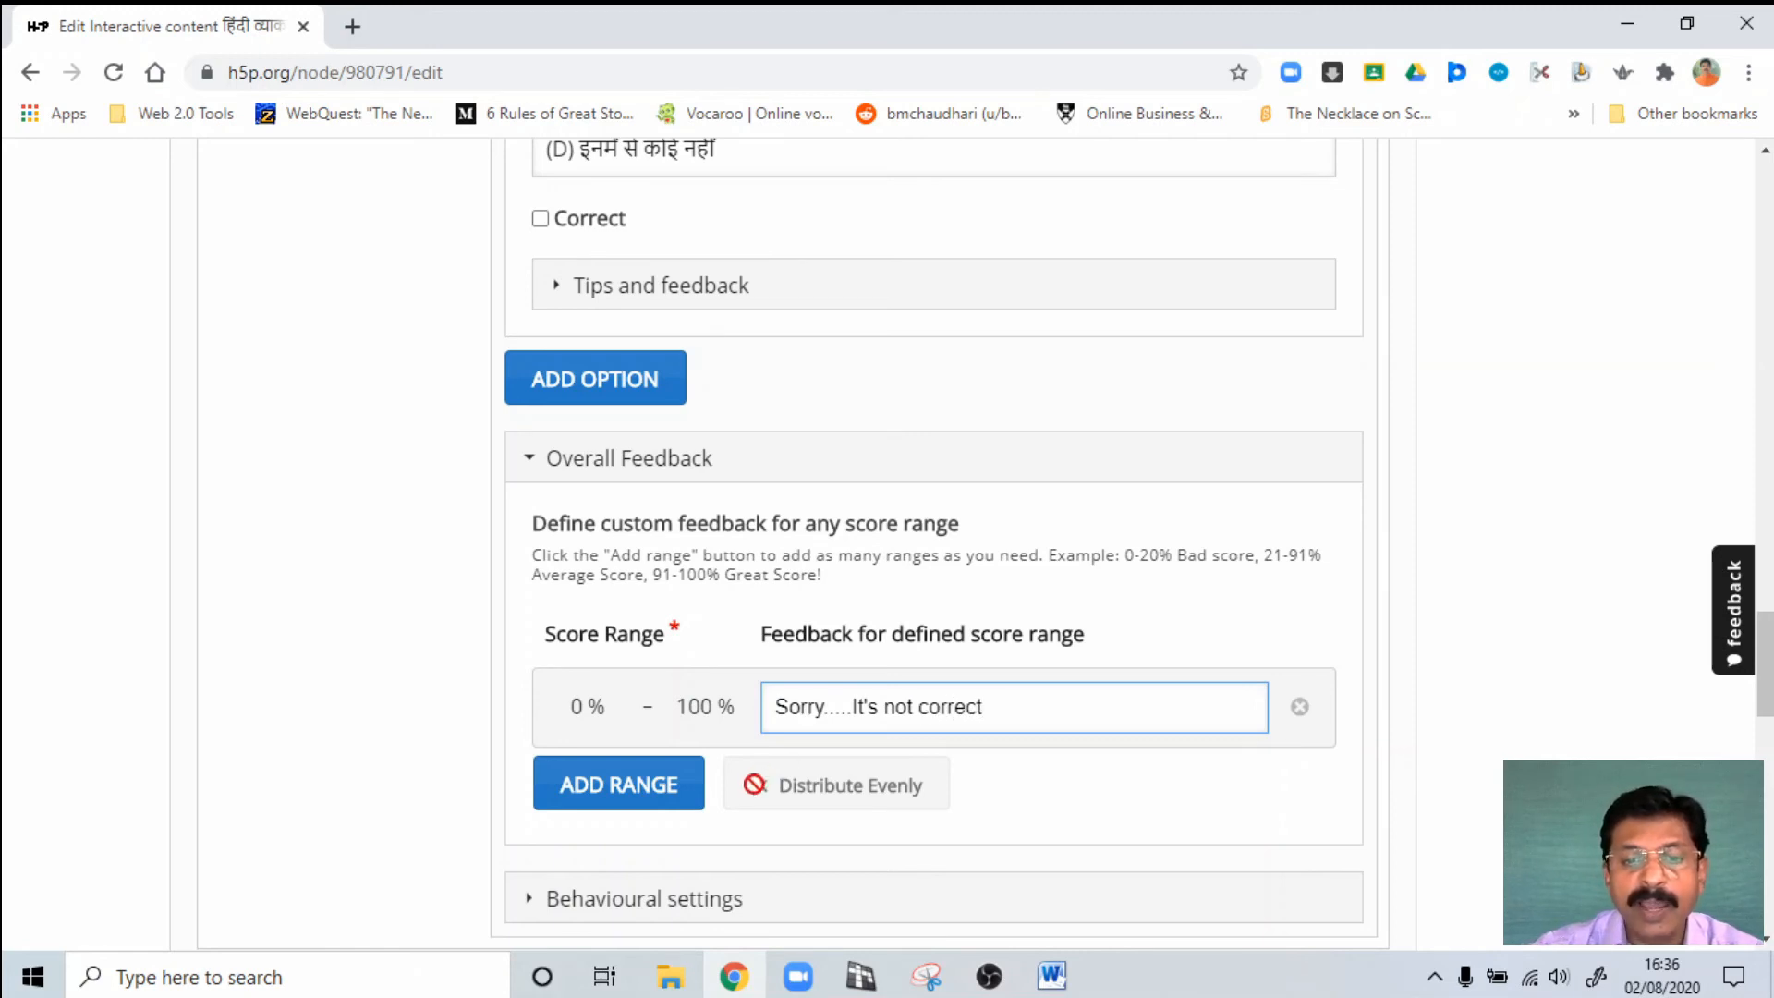
Step: Add a second range, cap the first at 99%, and give 100% the feedback "Very well done!"
{"action": "left_click", "coordinate": [618, 783]}
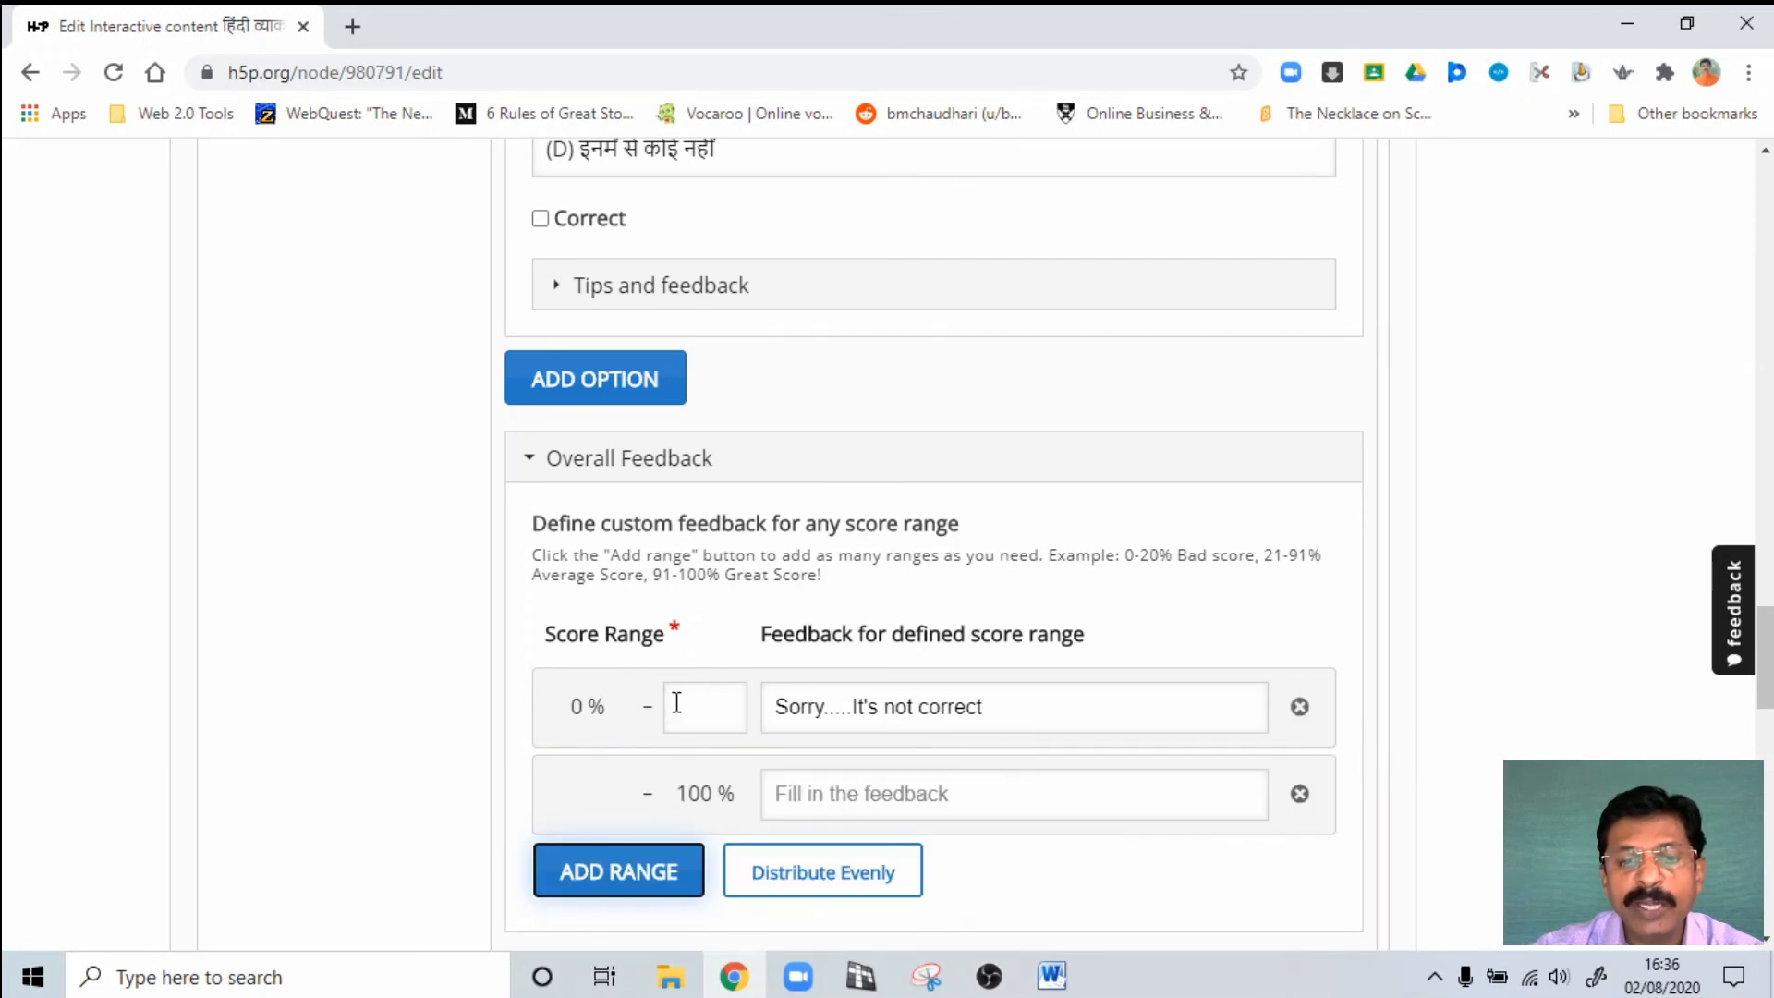
{"action": "left_click", "coordinate": [704, 706]}
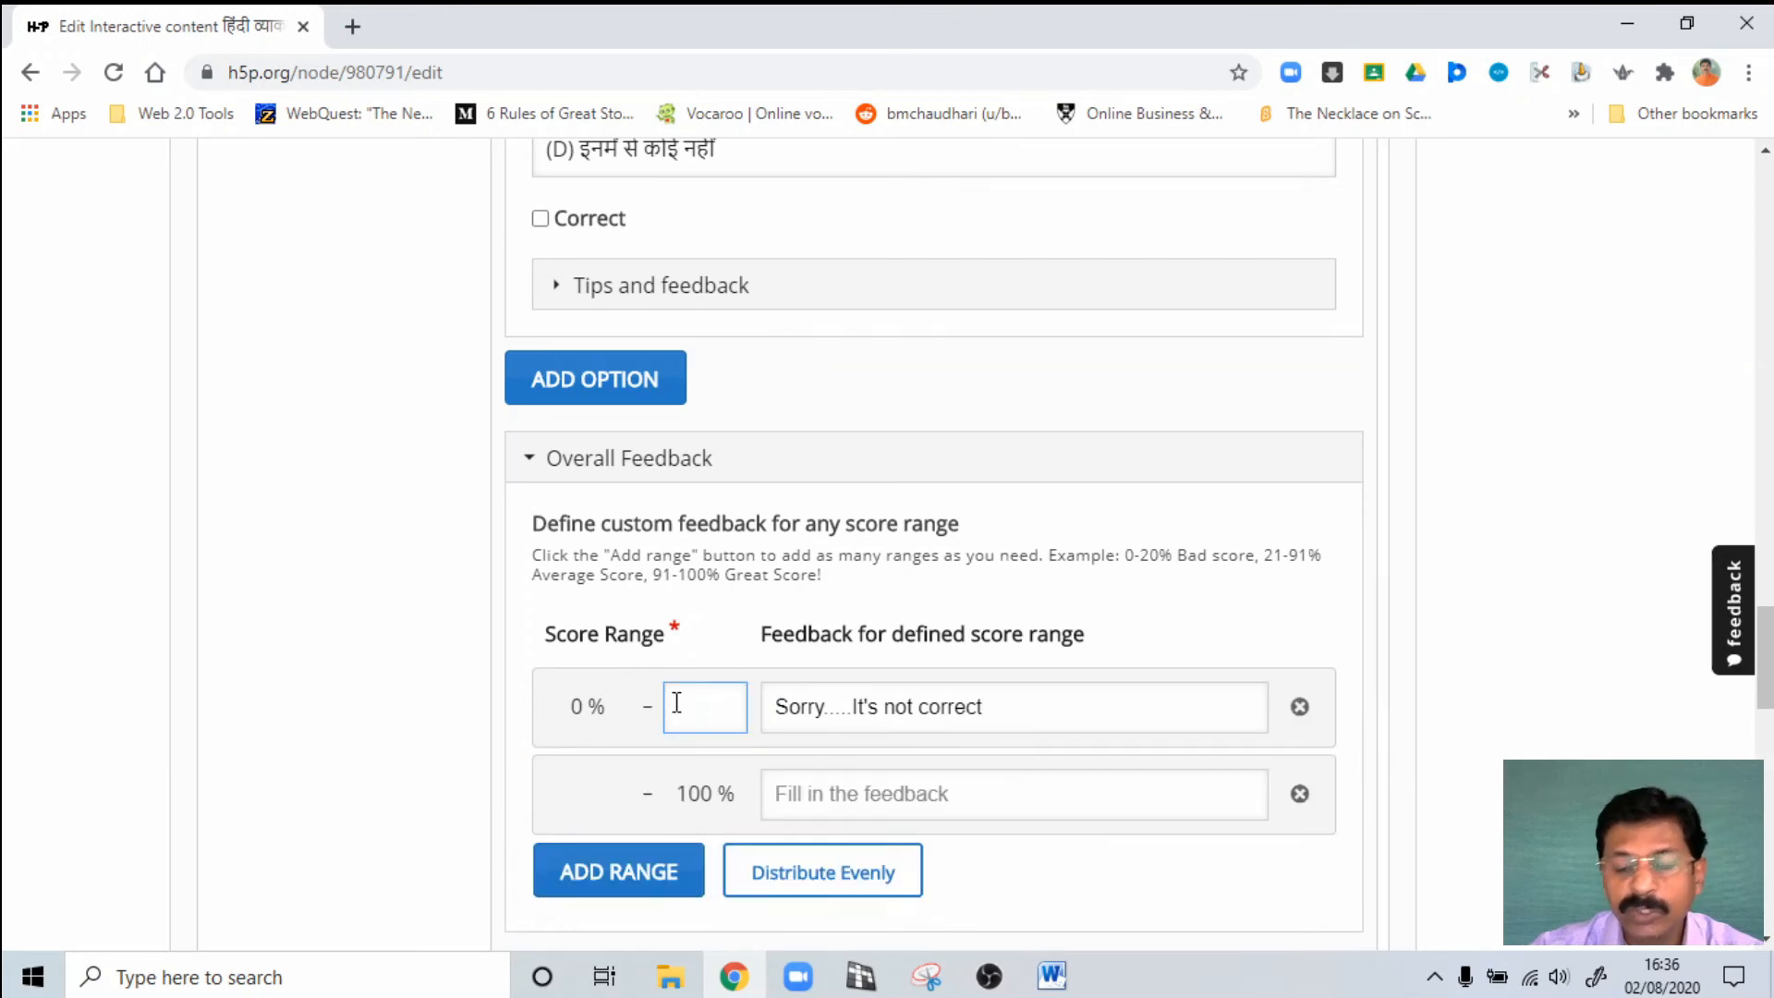
{"action": "type", "text": "99"}
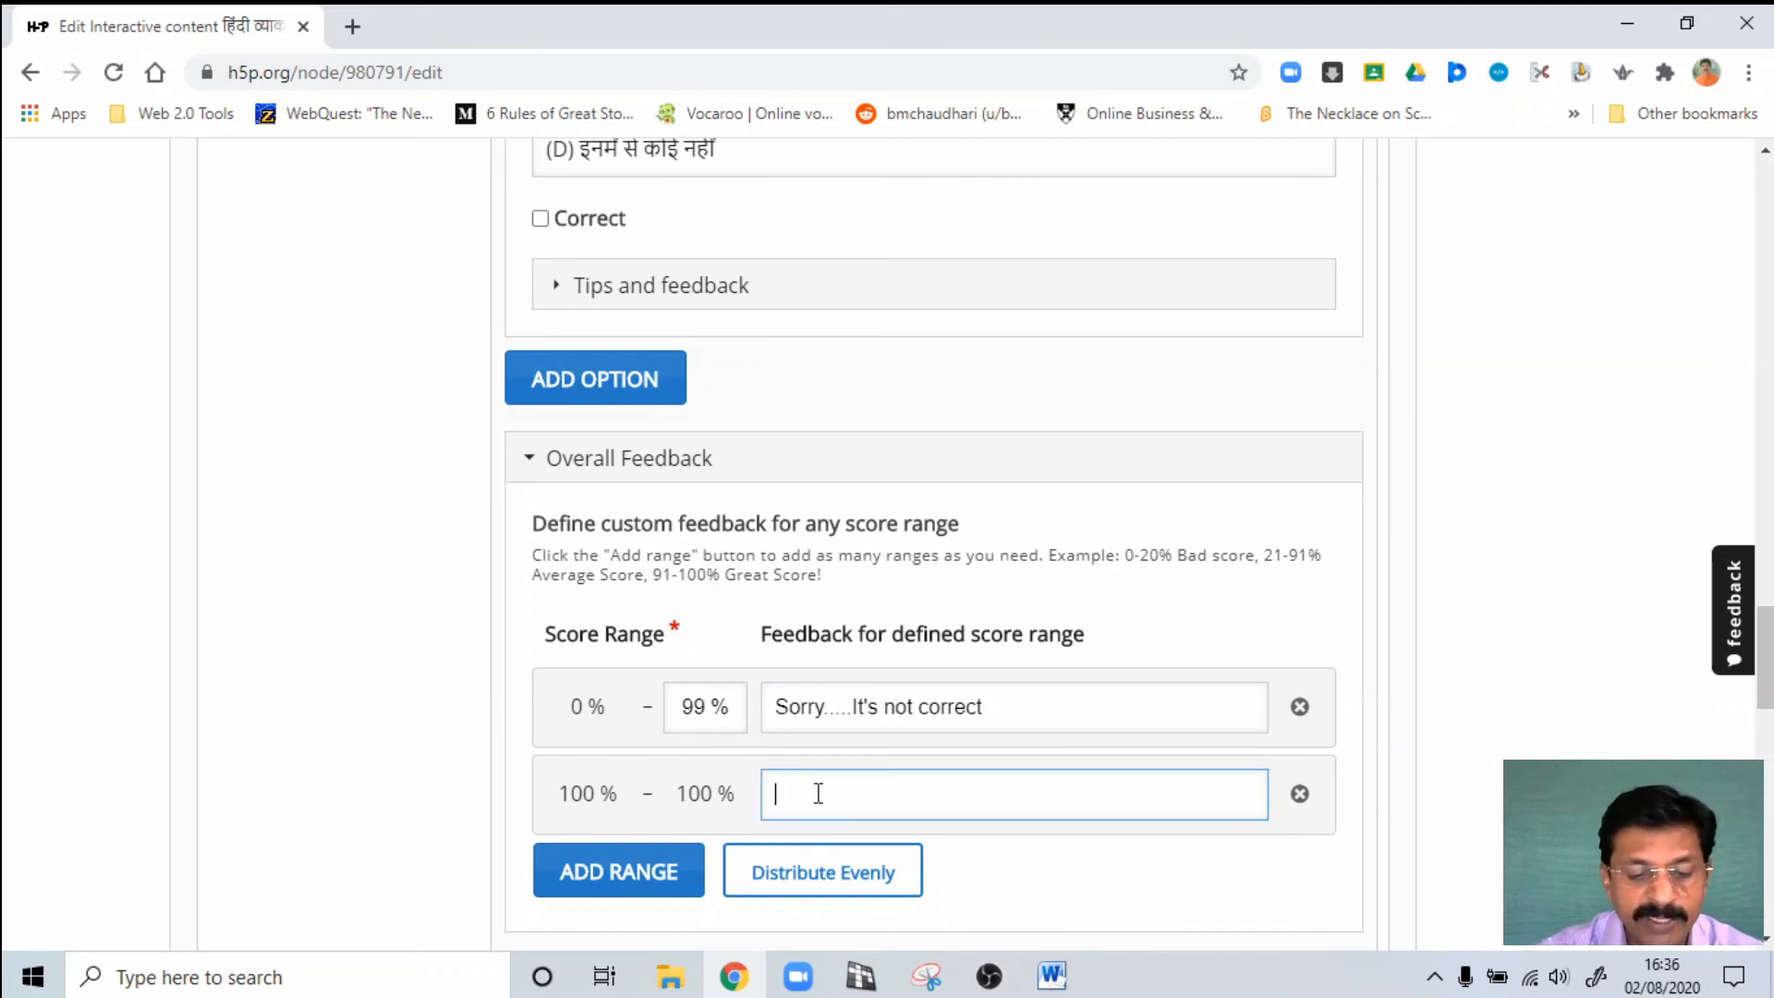
{"action": "type", "text": "Very"}
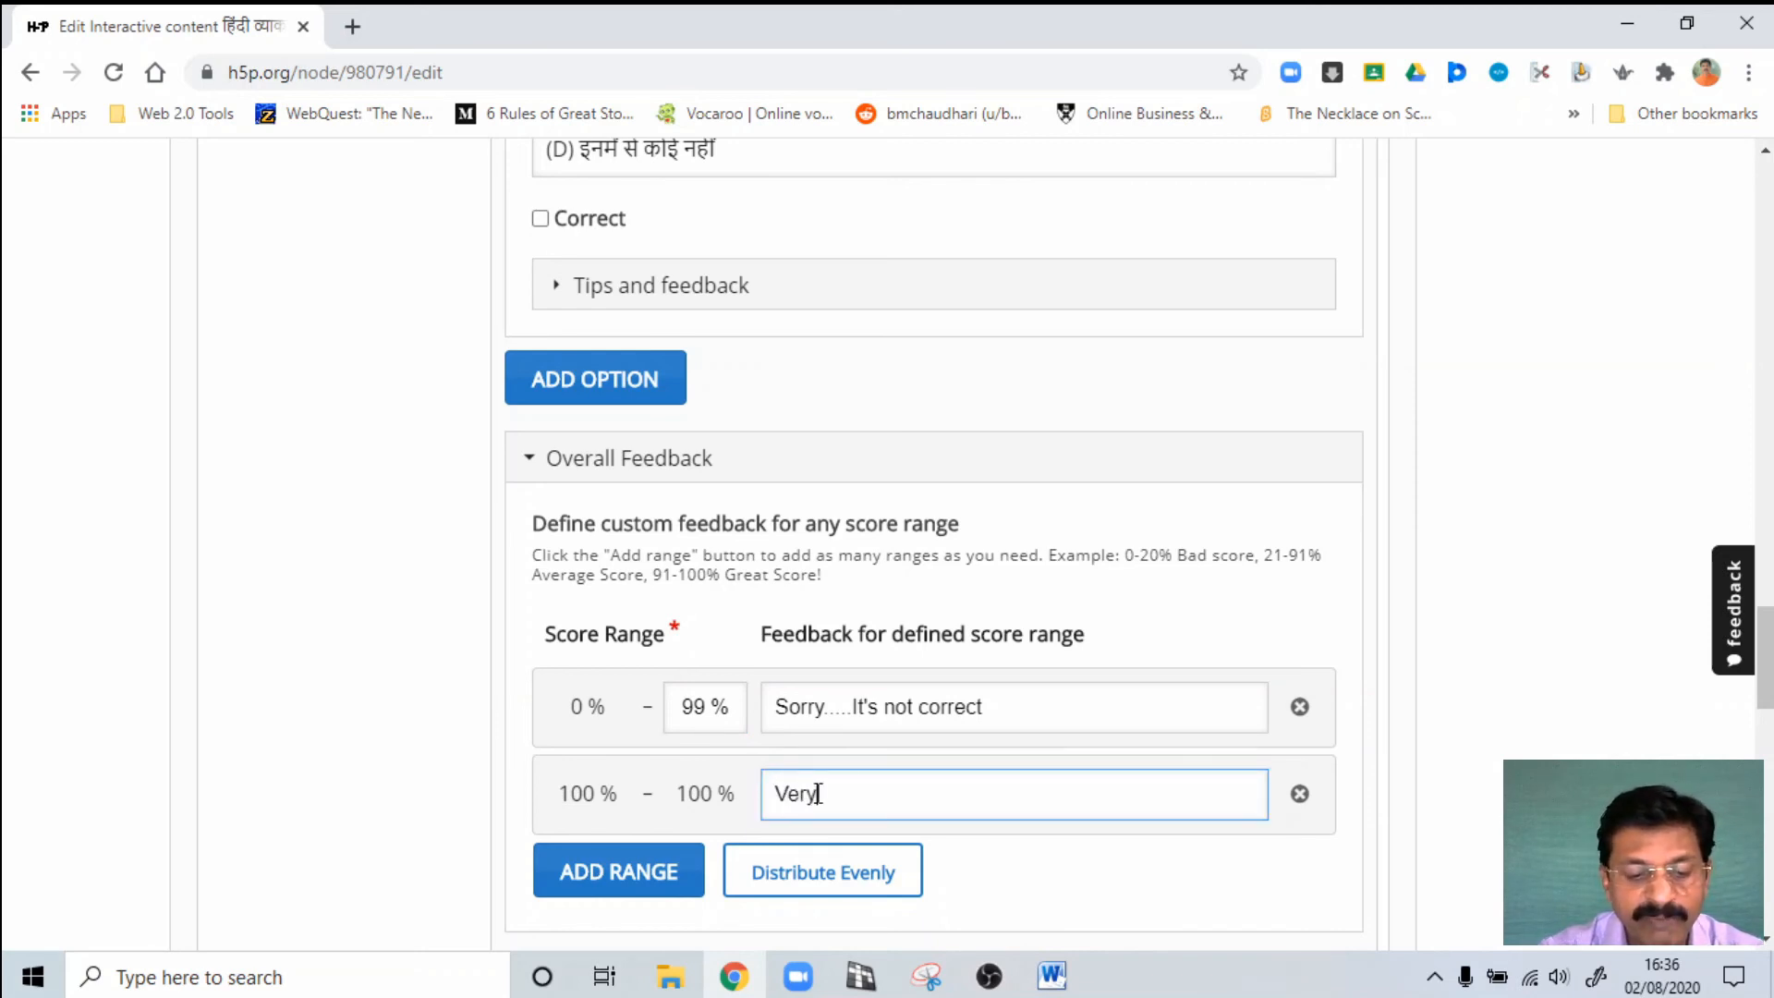
{"action": "type", "text": "well do"}
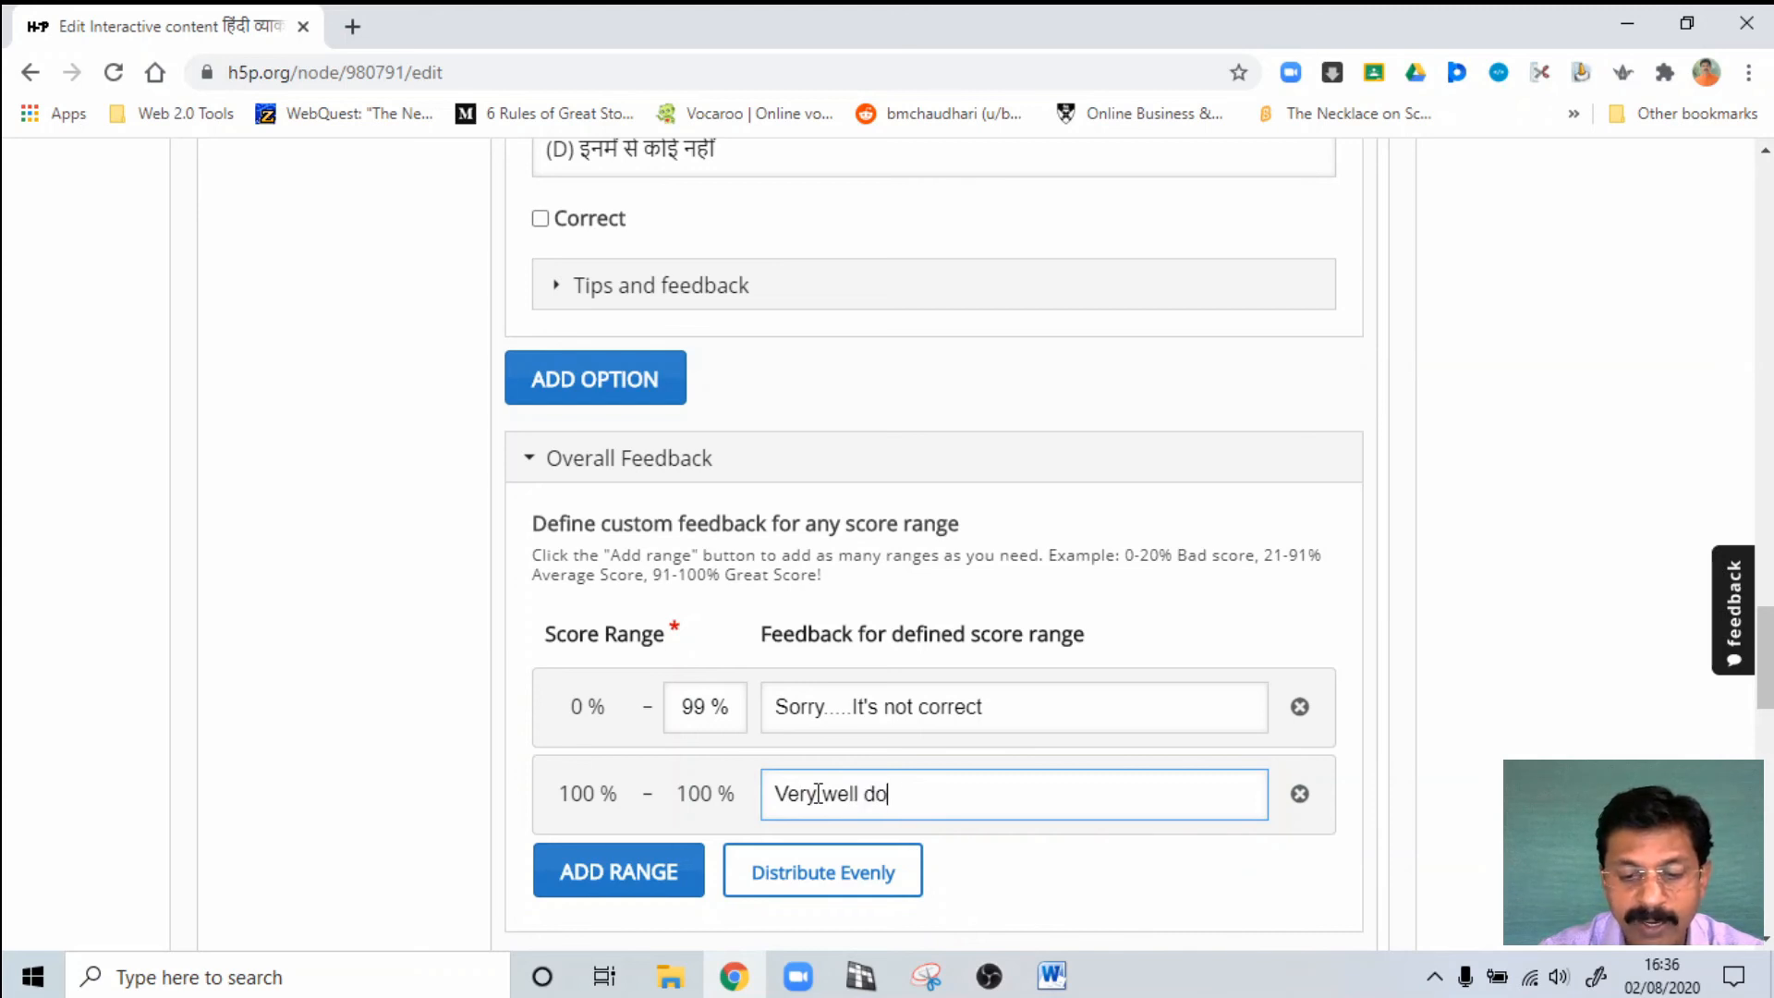
{"action": "type", "text": "ne!"}
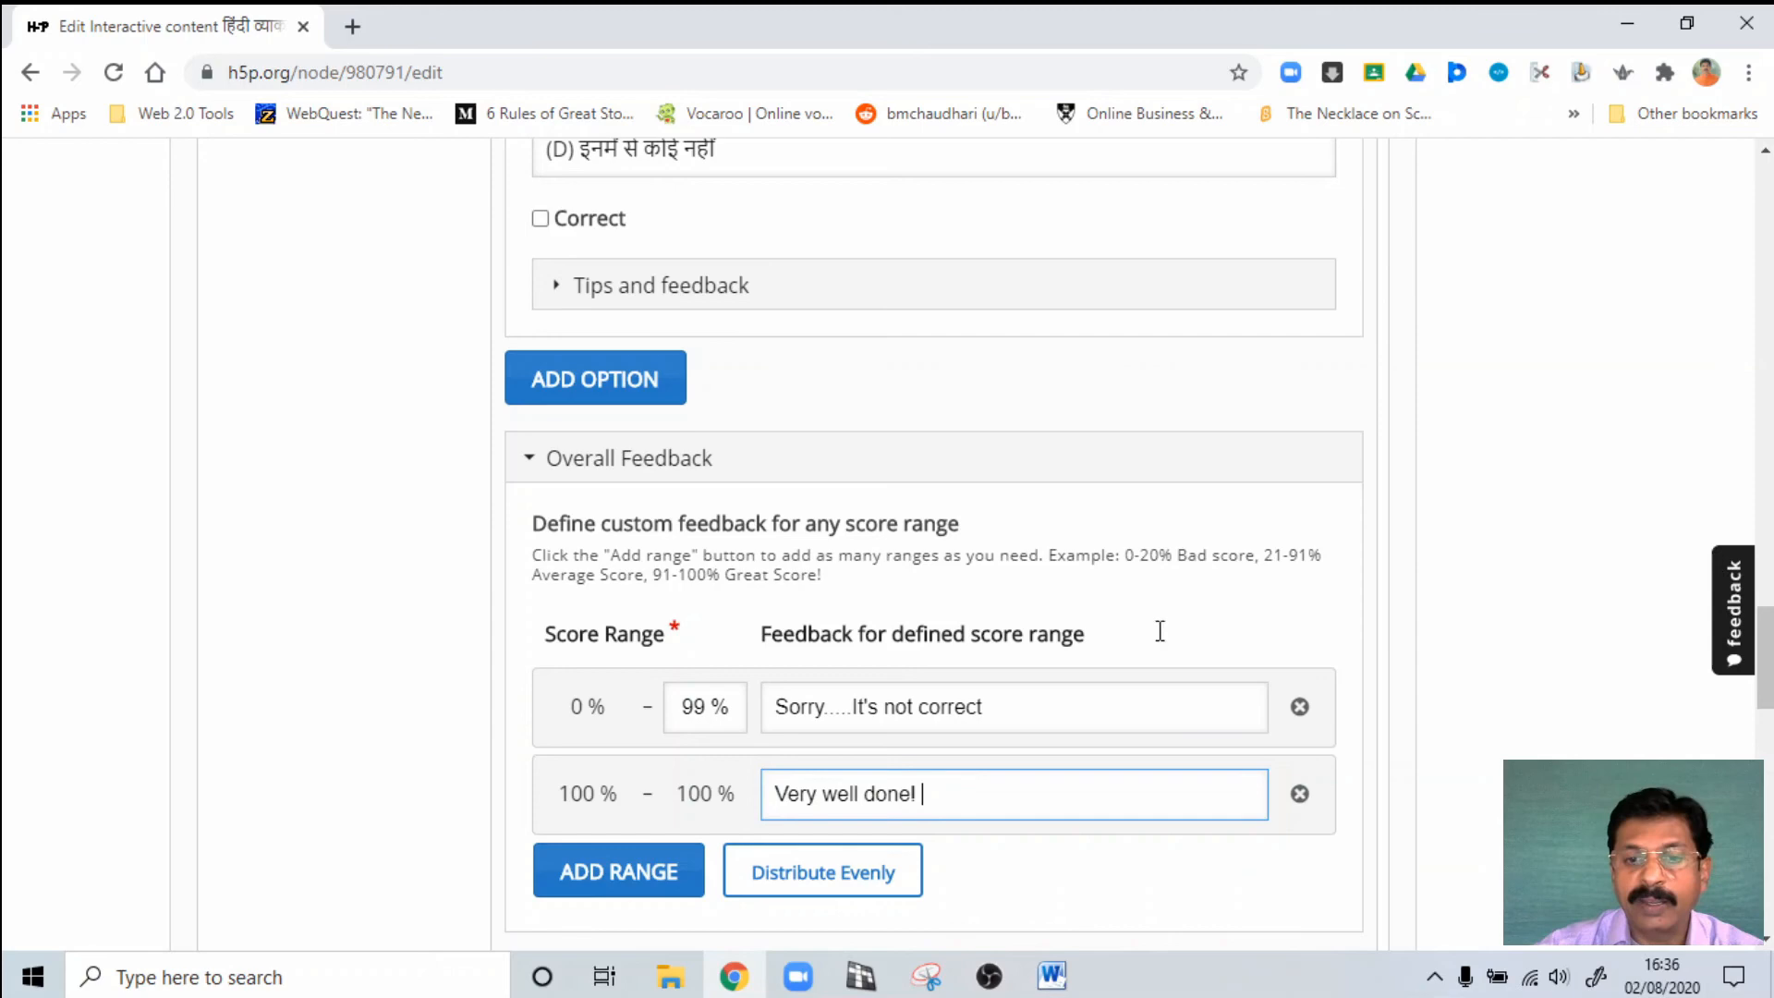
{"action": "scroll", "scroll_direction": "down", "scroll_amount": 3}
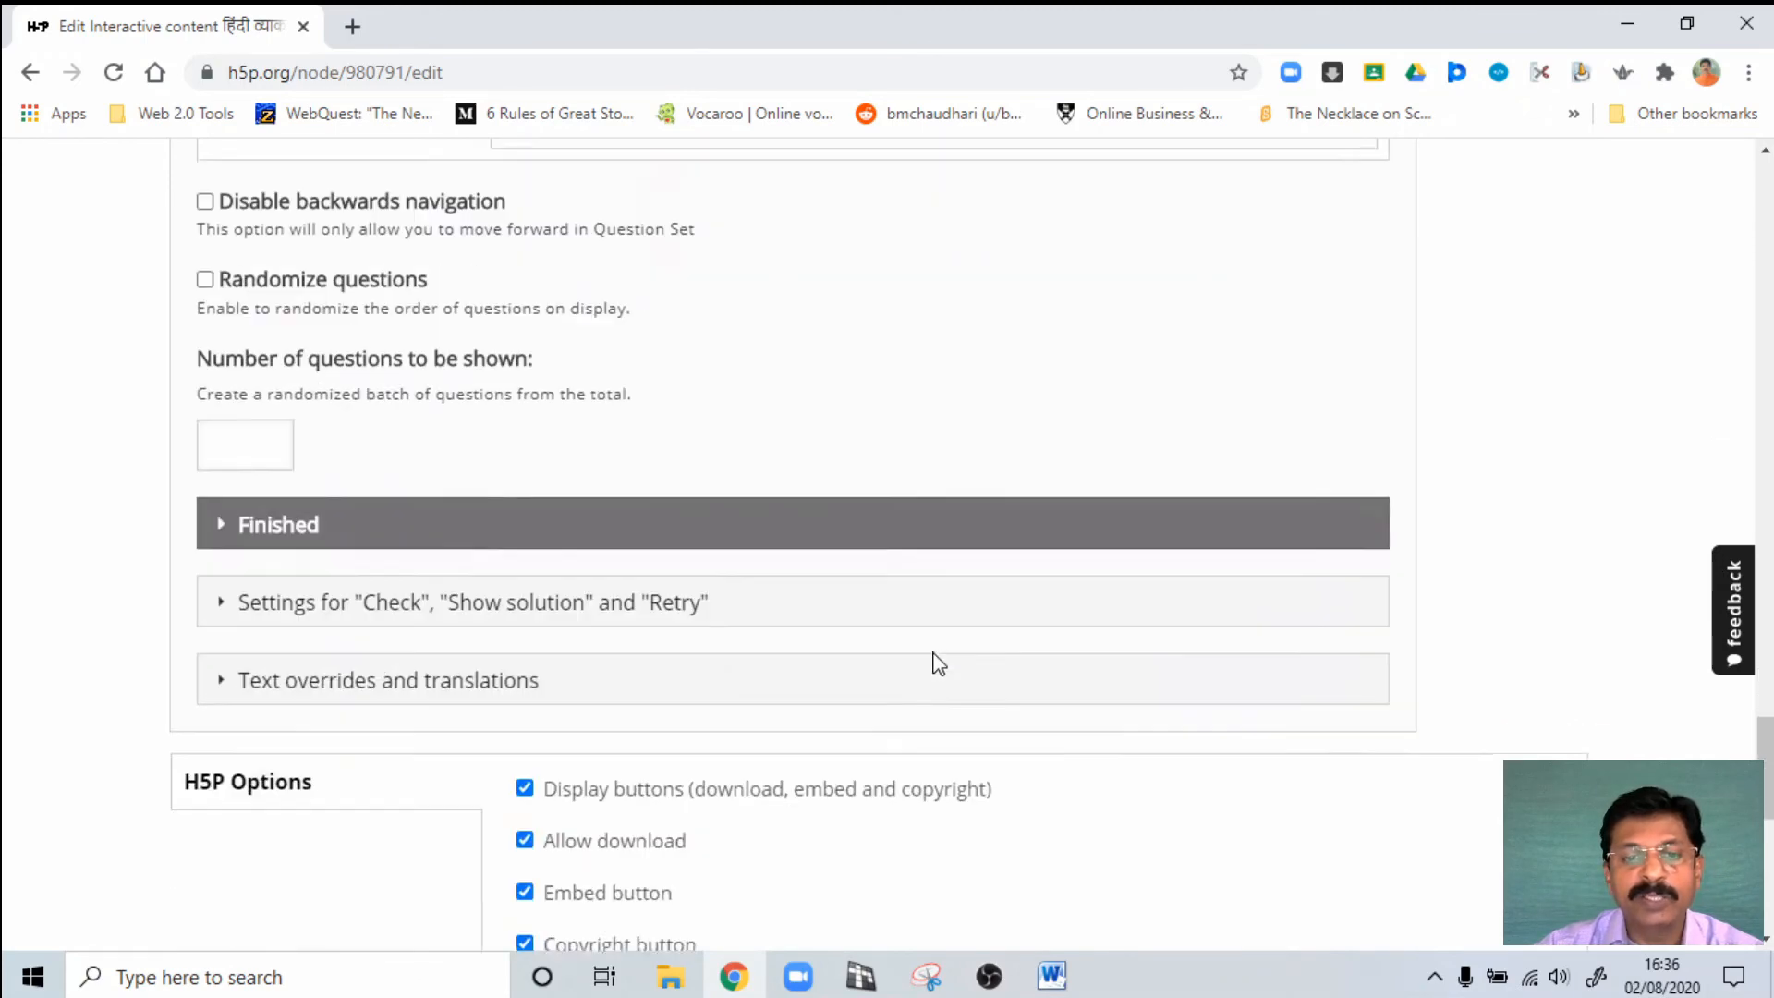
Step: Save the edited quiz and return to its updated view page
{"action": "scroll", "scroll_direction": "down", "scroll_amount": 3}
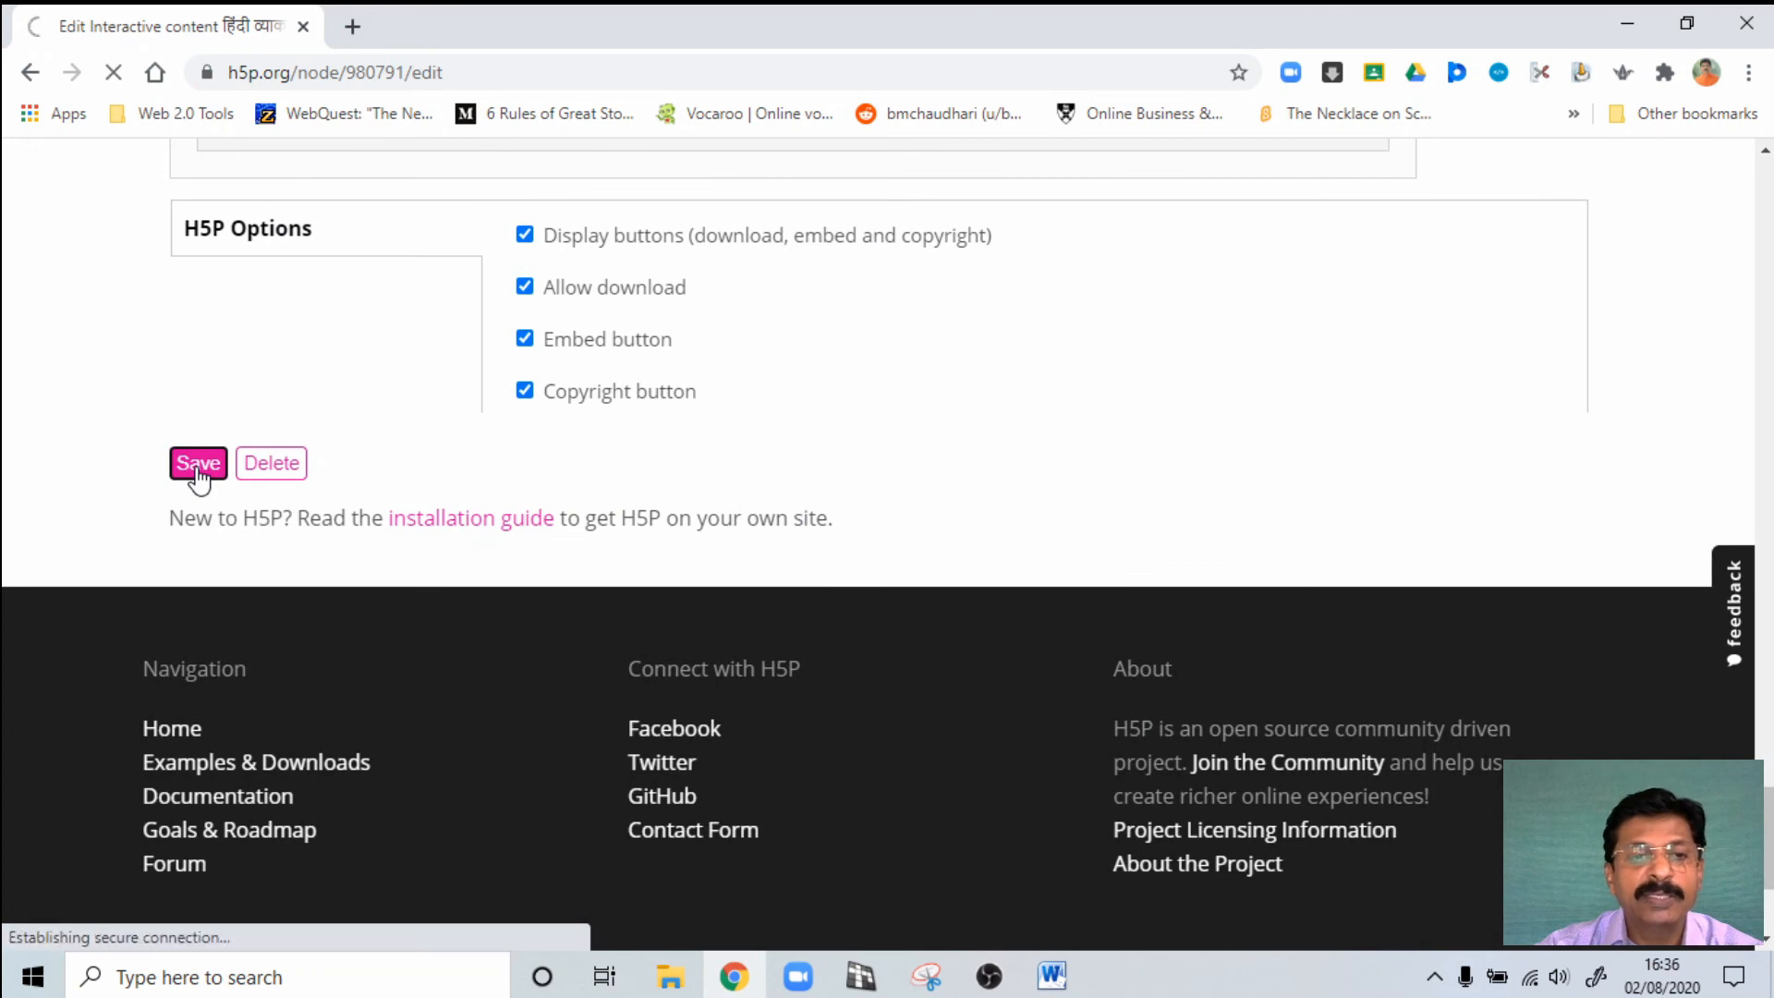
{"action": "left_click", "coordinate": [197, 463]}
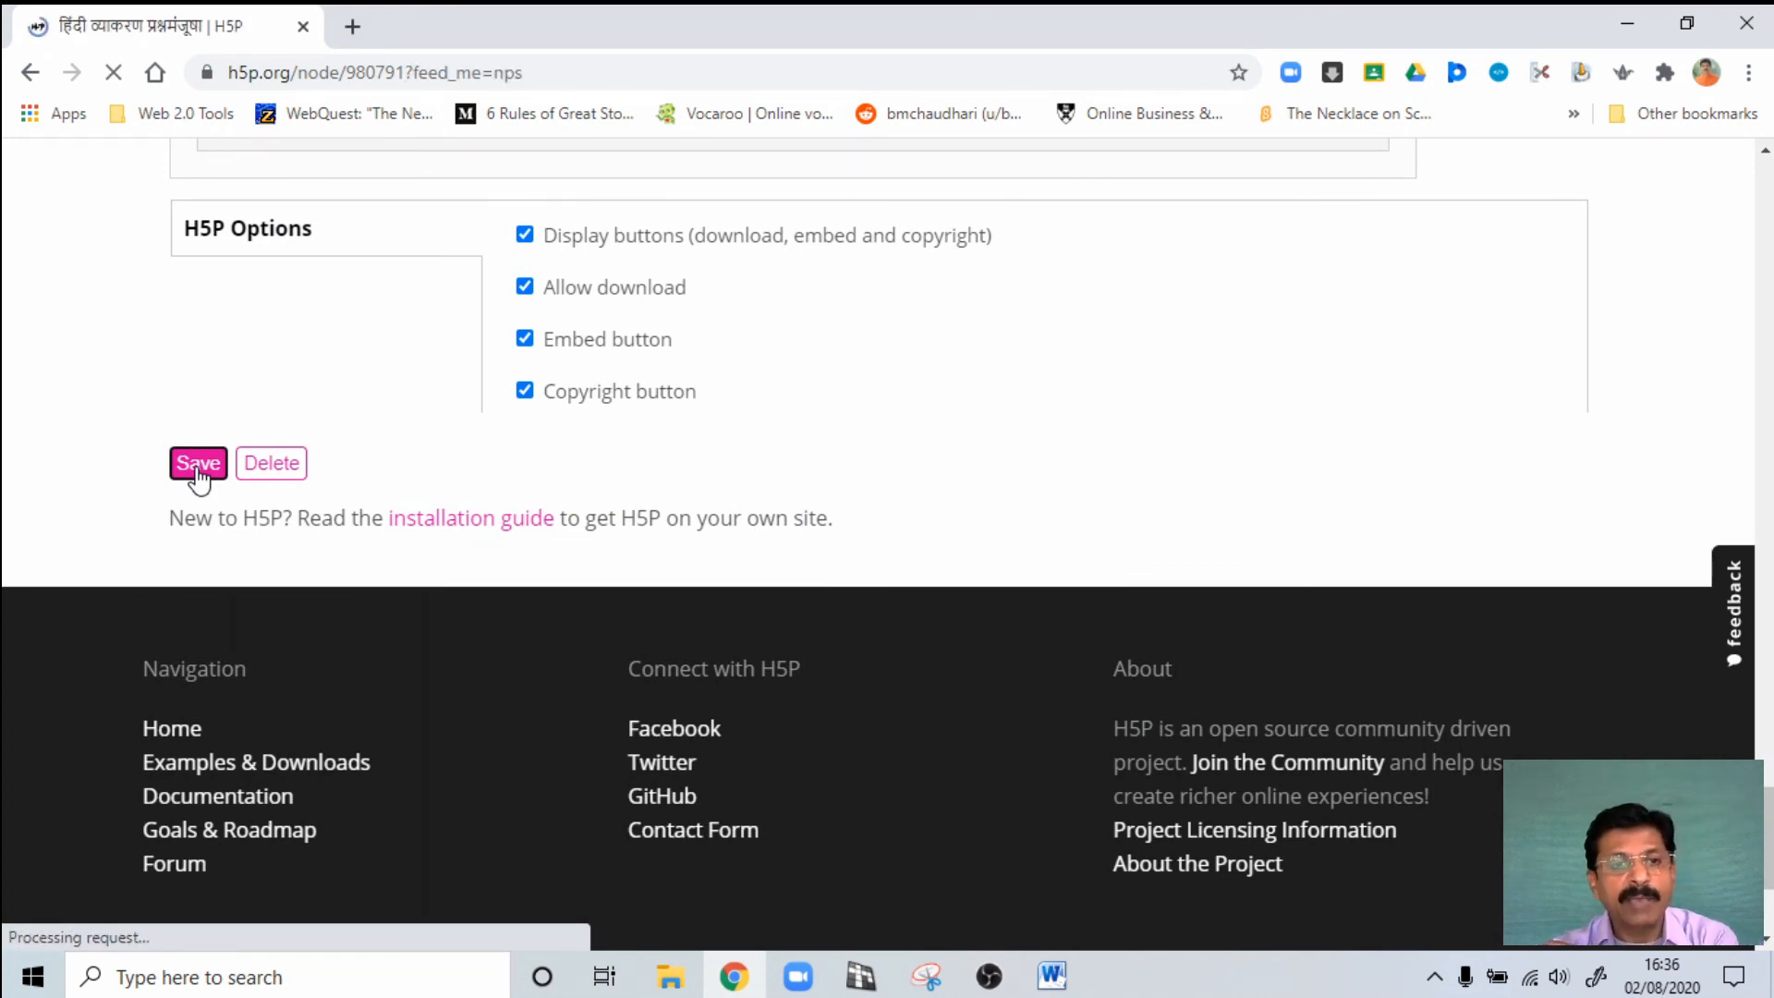
{"action": "left_click", "coordinate": [196, 463]}
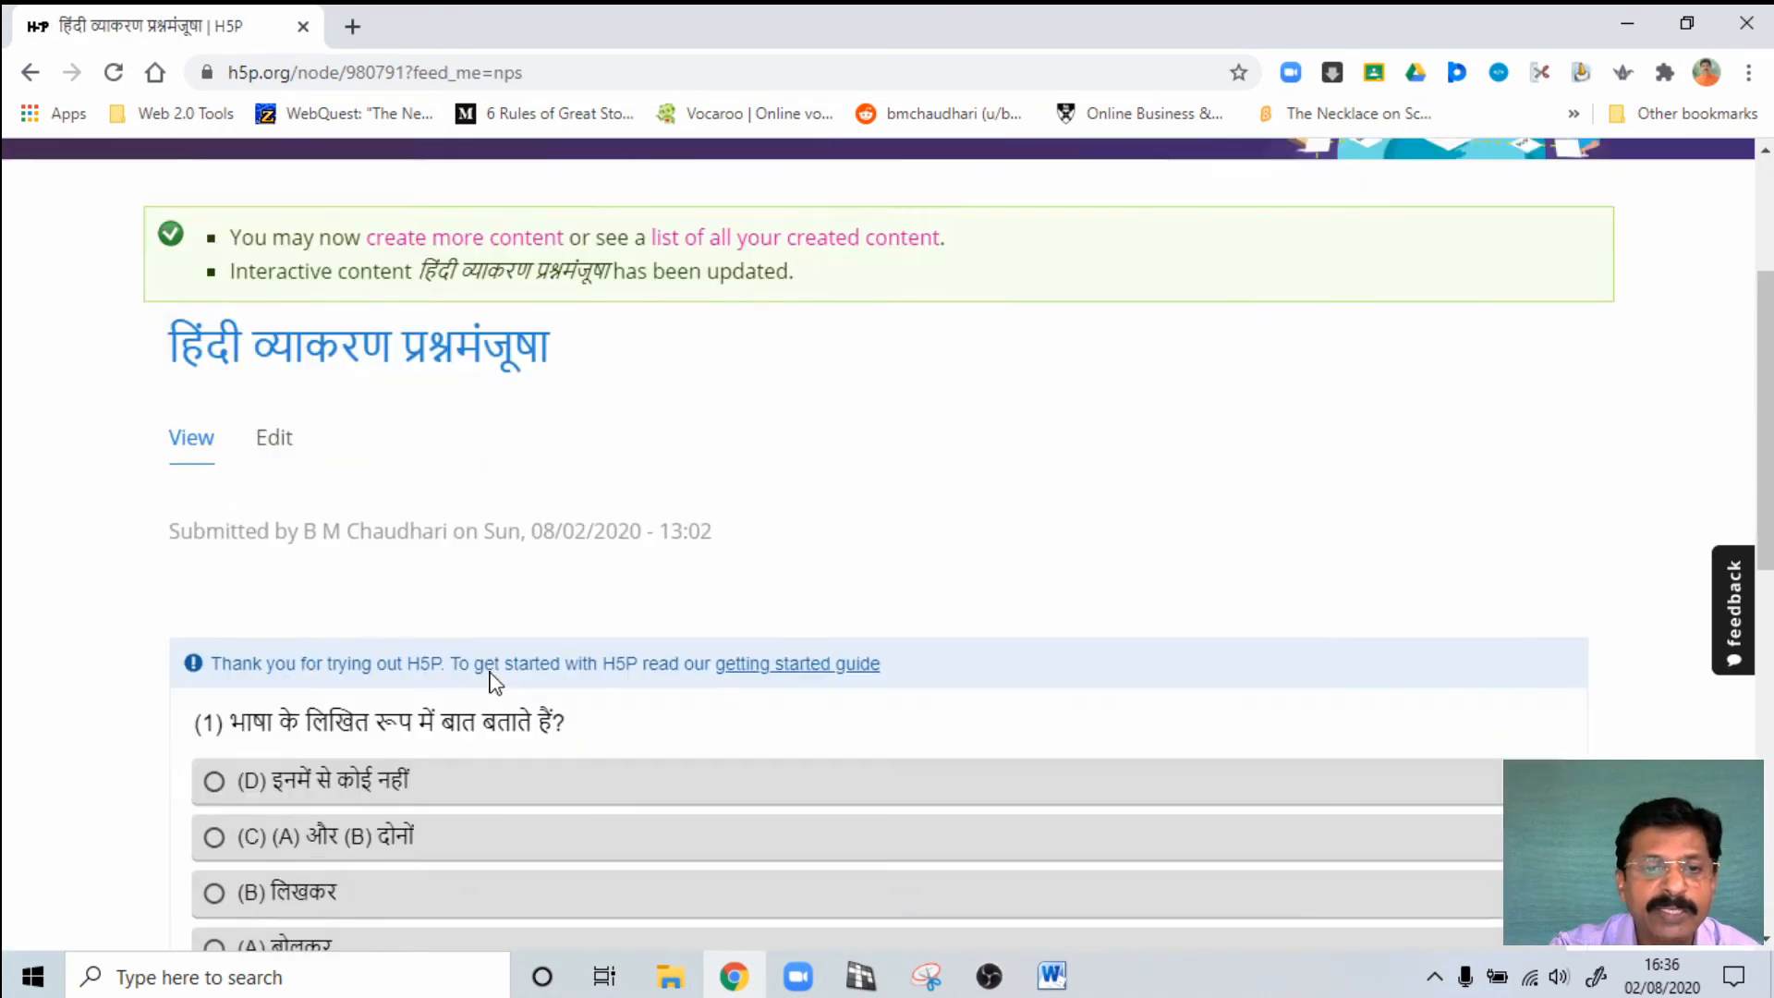
{"action": "scroll", "scroll_direction": "up", "scroll_amount": 3}
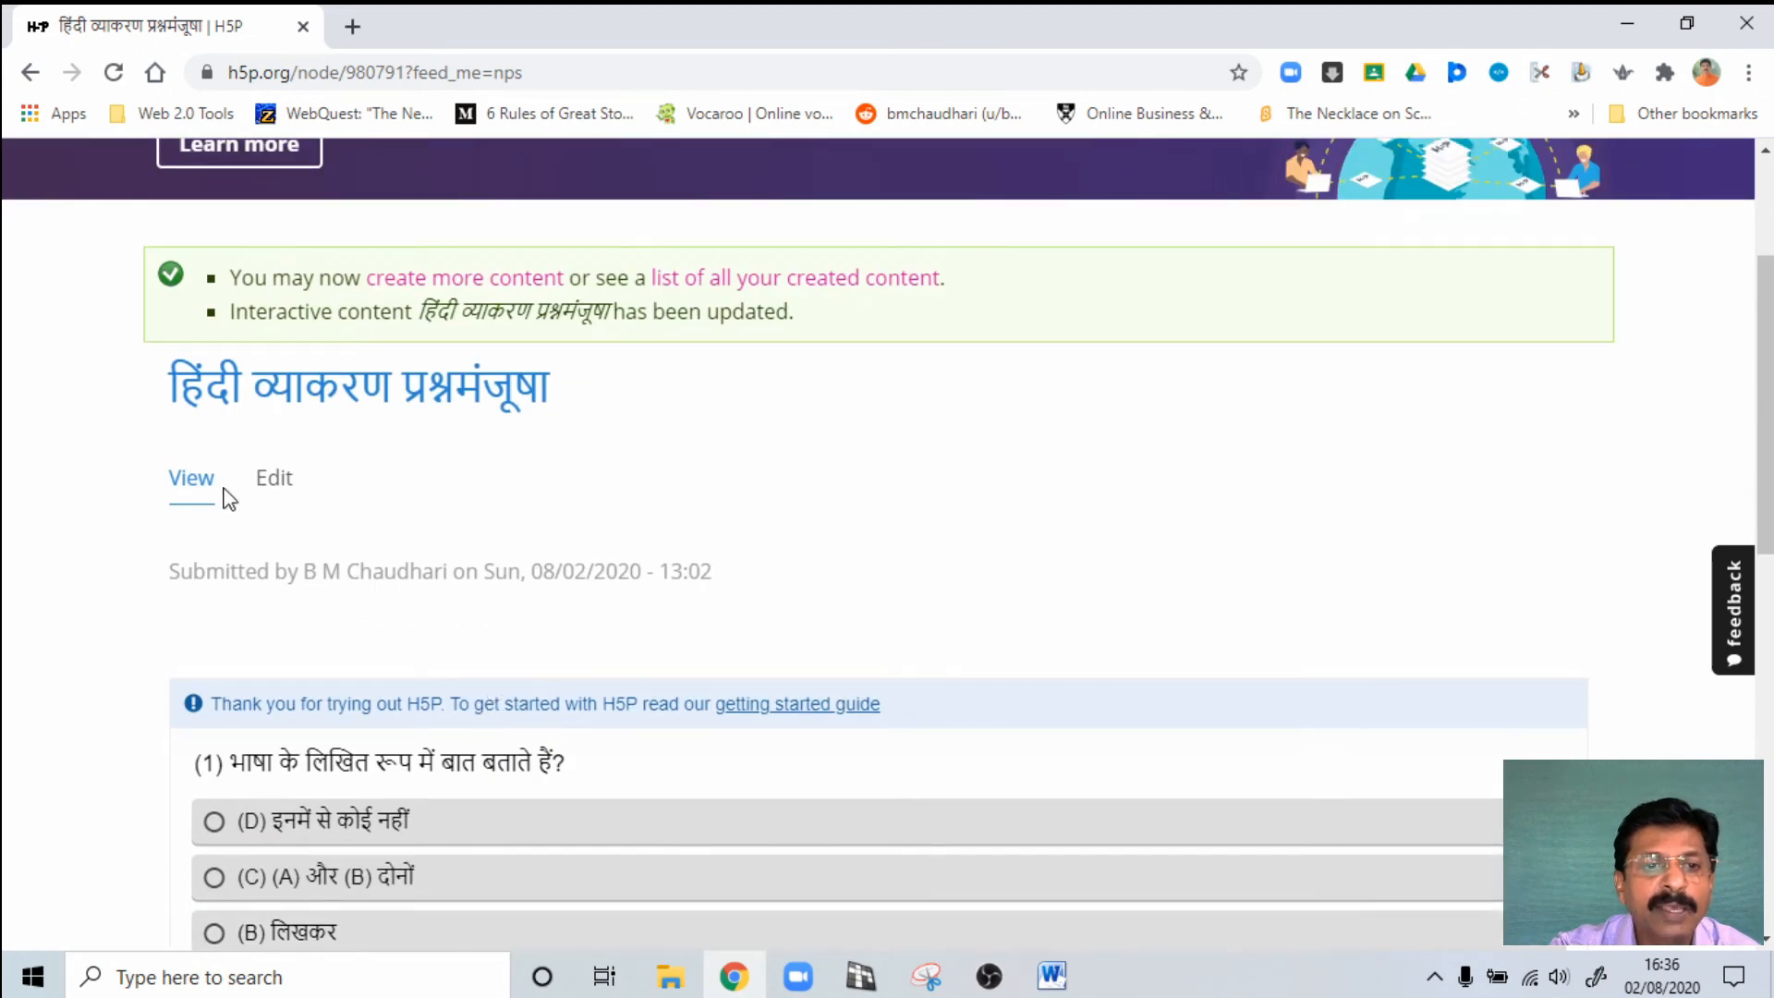
{"action": "scroll", "scroll_direction": "down", "scroll_amount": 3}
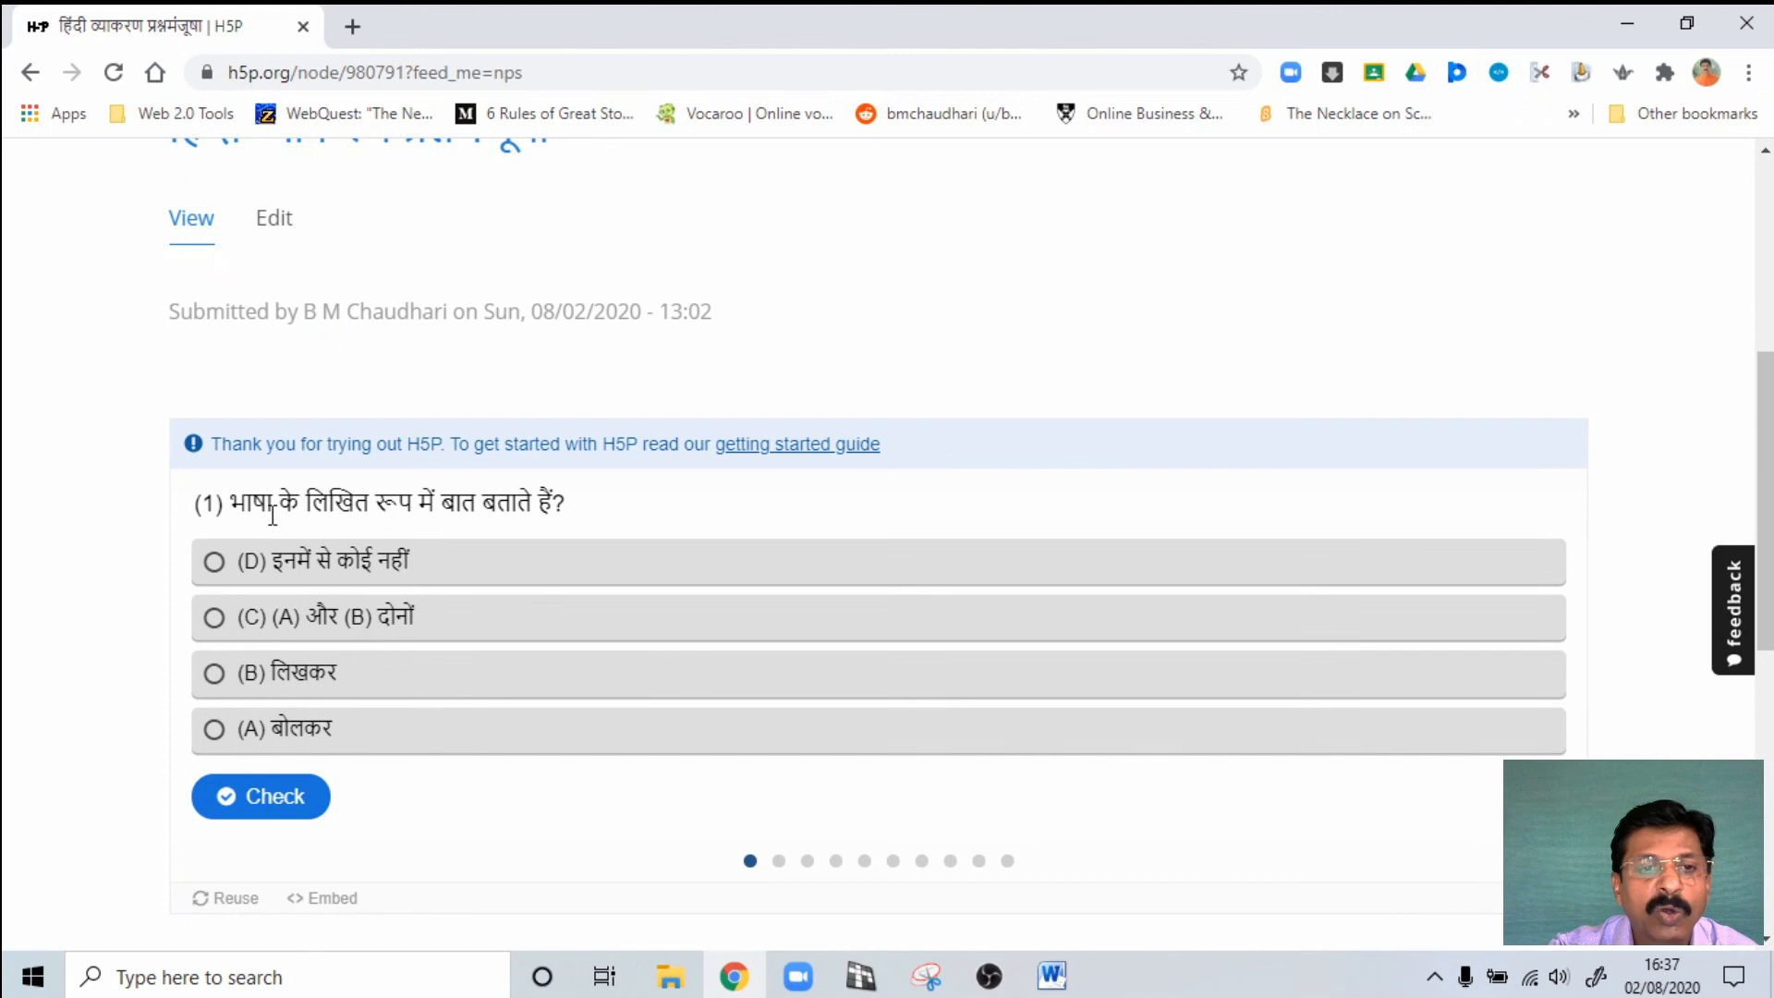
{"action": "mouse_move", "coordinate": [511, 527]}
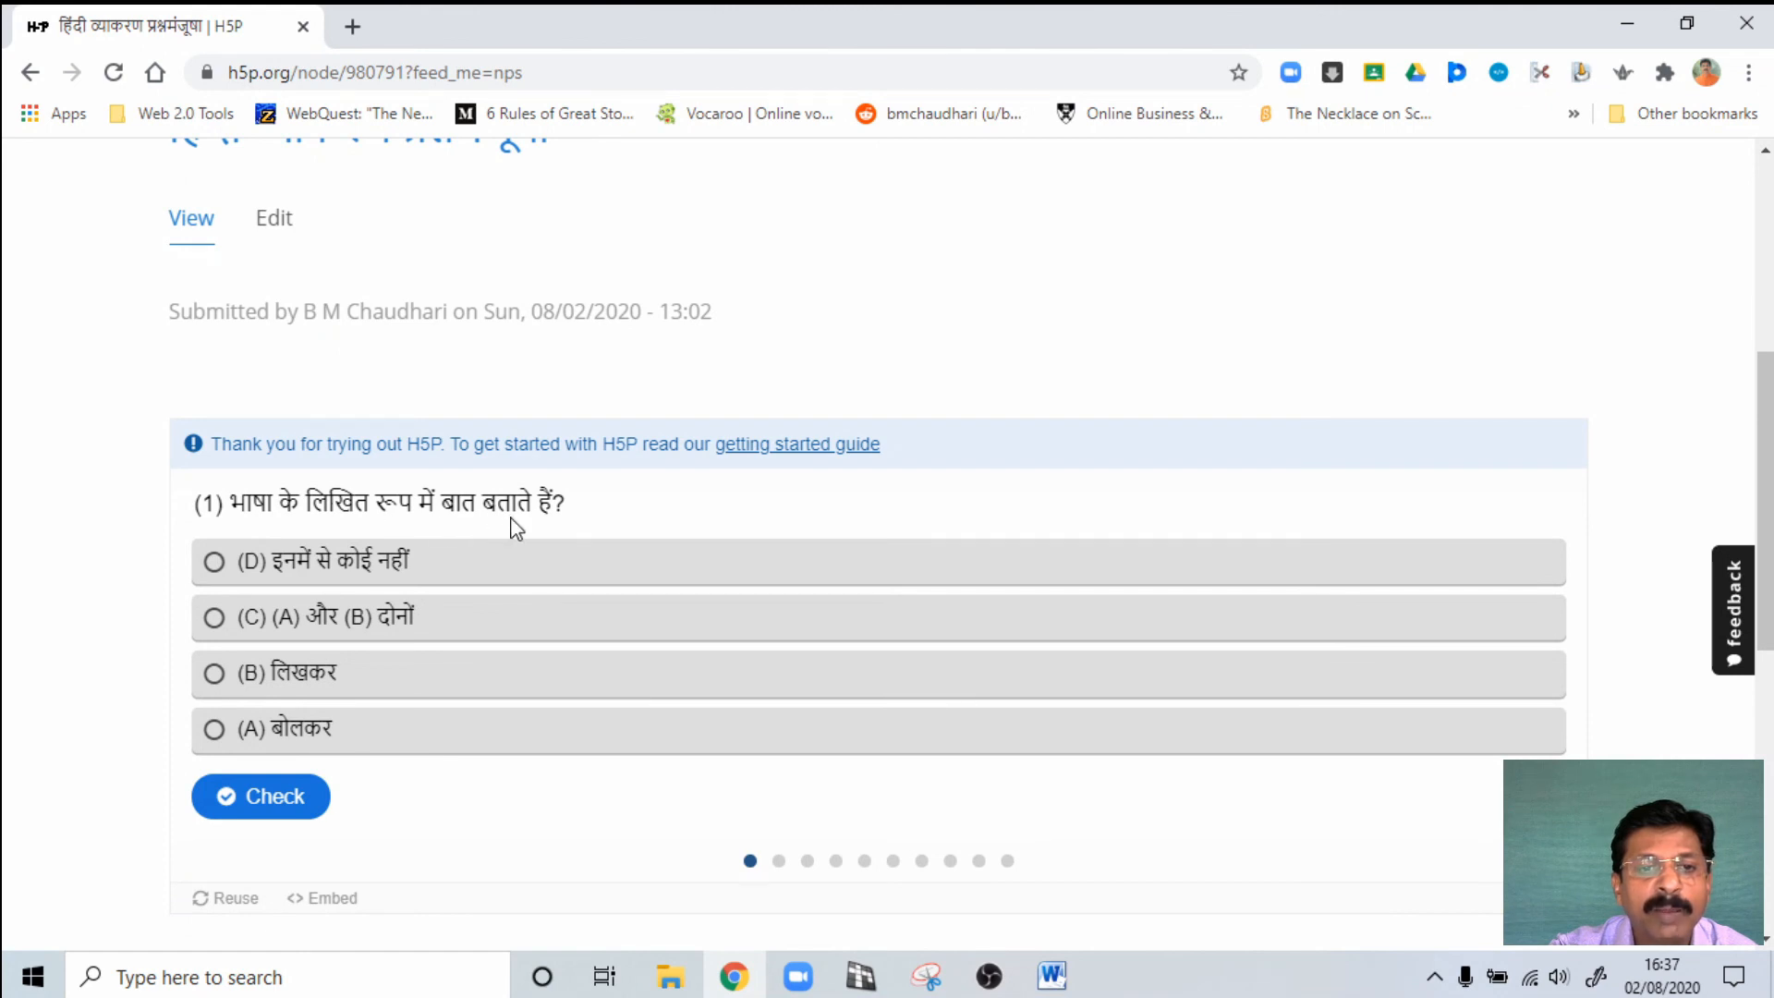
{"action": "mouse_move", "coordinate": [222, 686]}
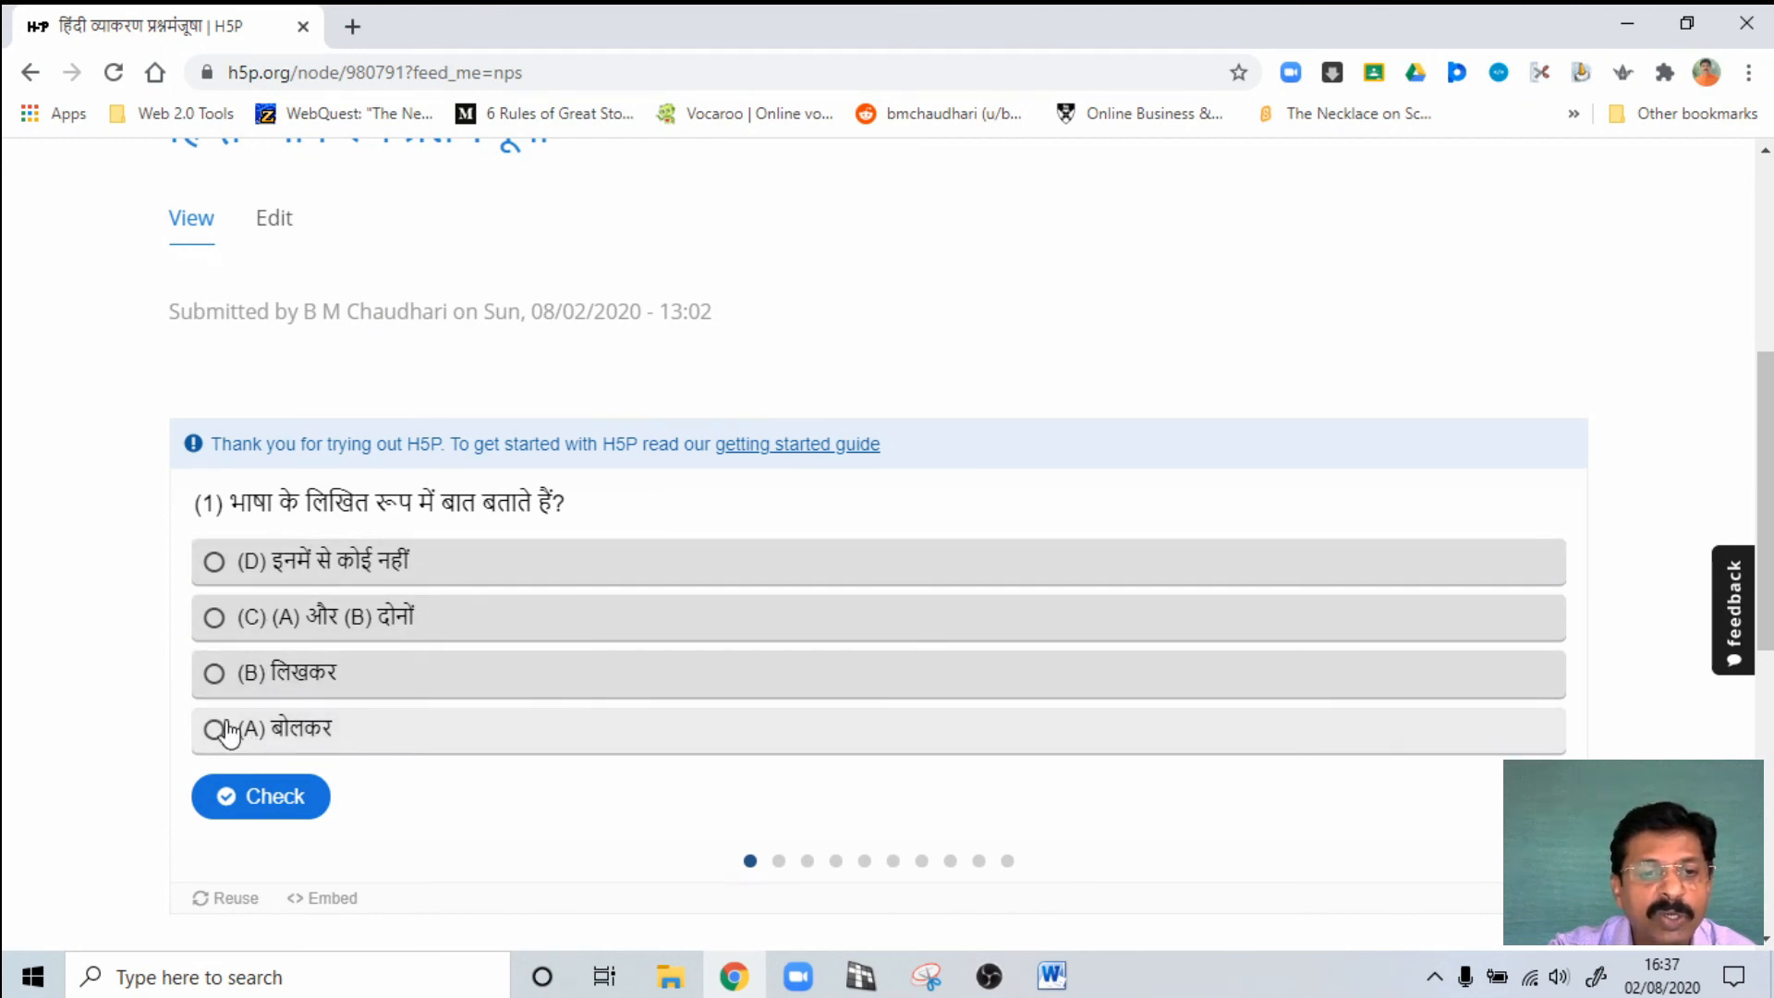
Step: Answer question 1 with option (B) to get "Very well done!" and a 1/1 score
{"action": "left_click", "coordinate": [259, 796]}
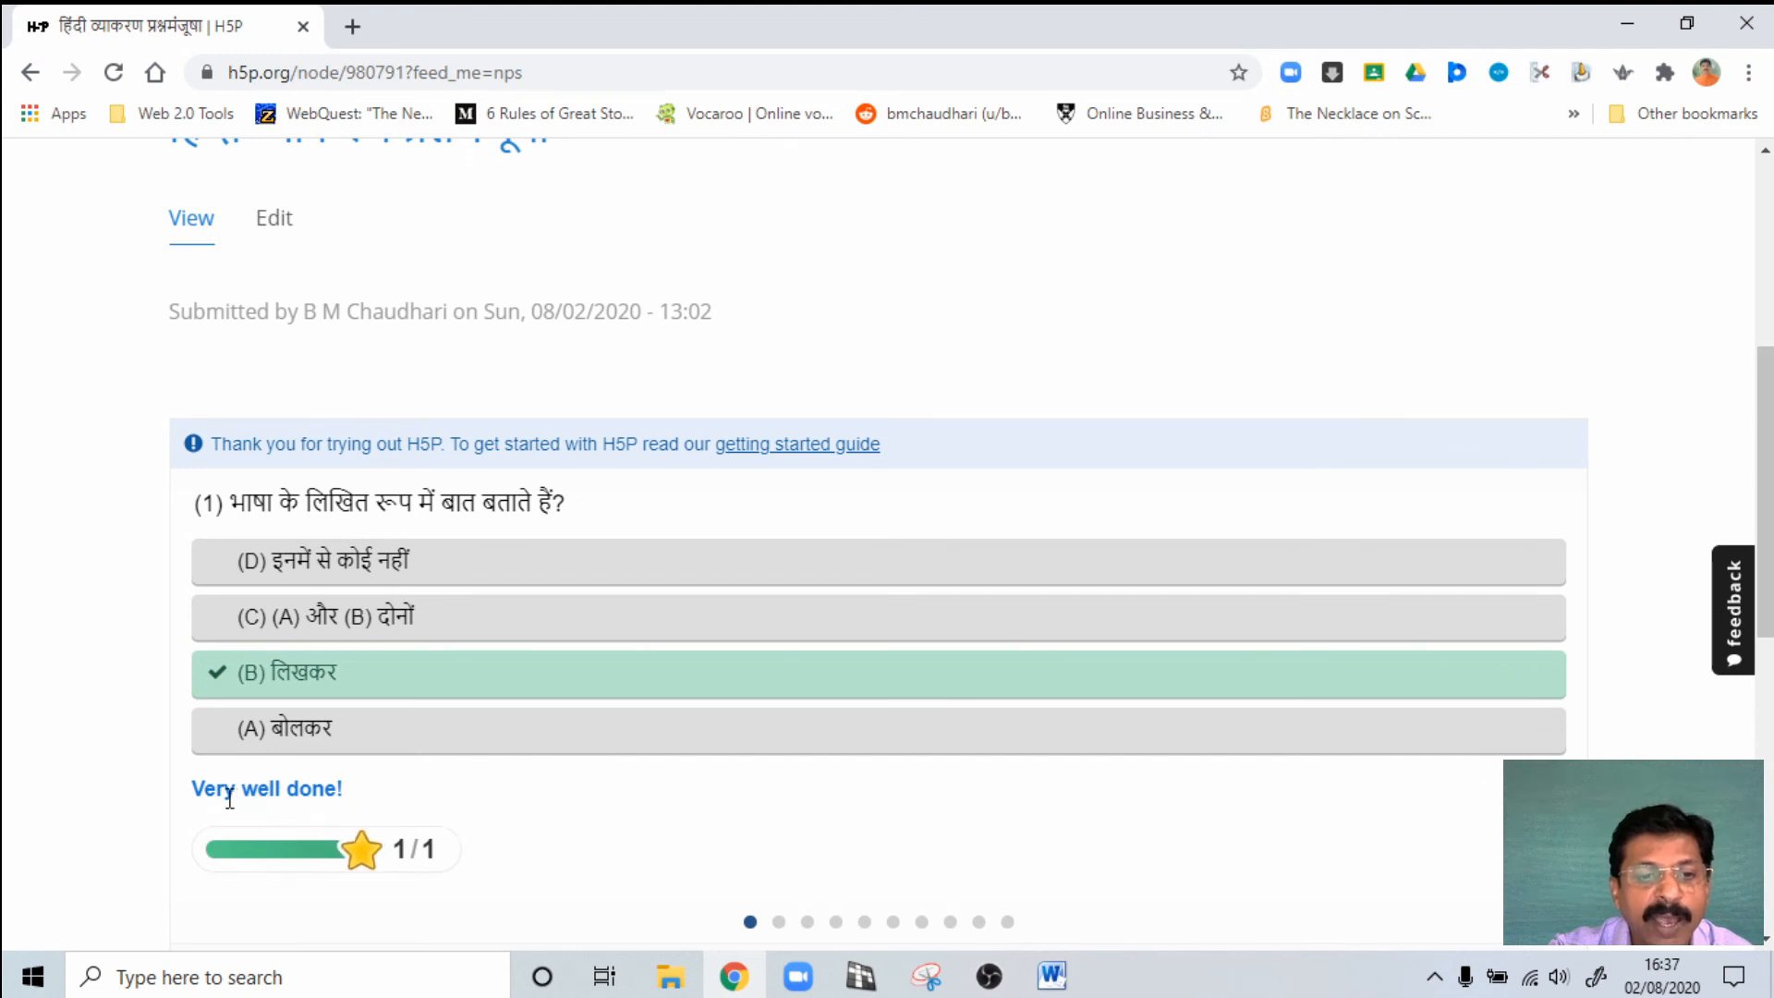
{"action": "mouse_move", "coordinate": [311, 796]}
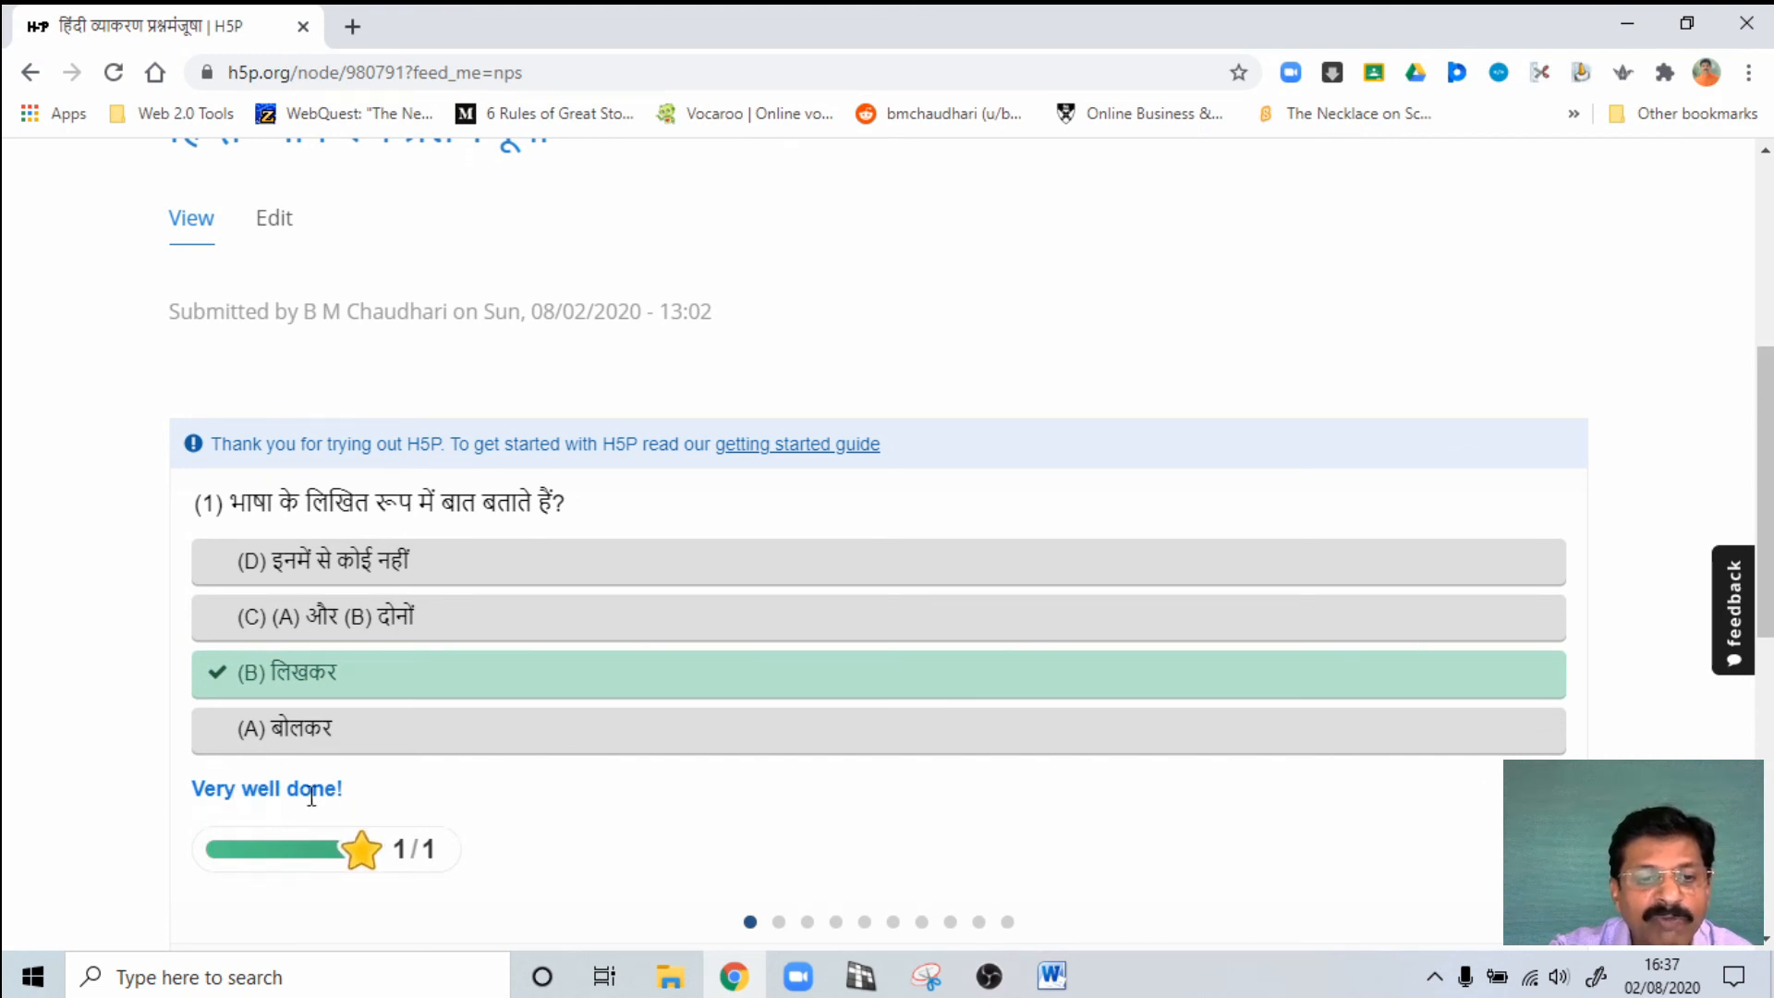
{"action": "scroll", "scroll_direction": "down", "scroll_amount": 3}
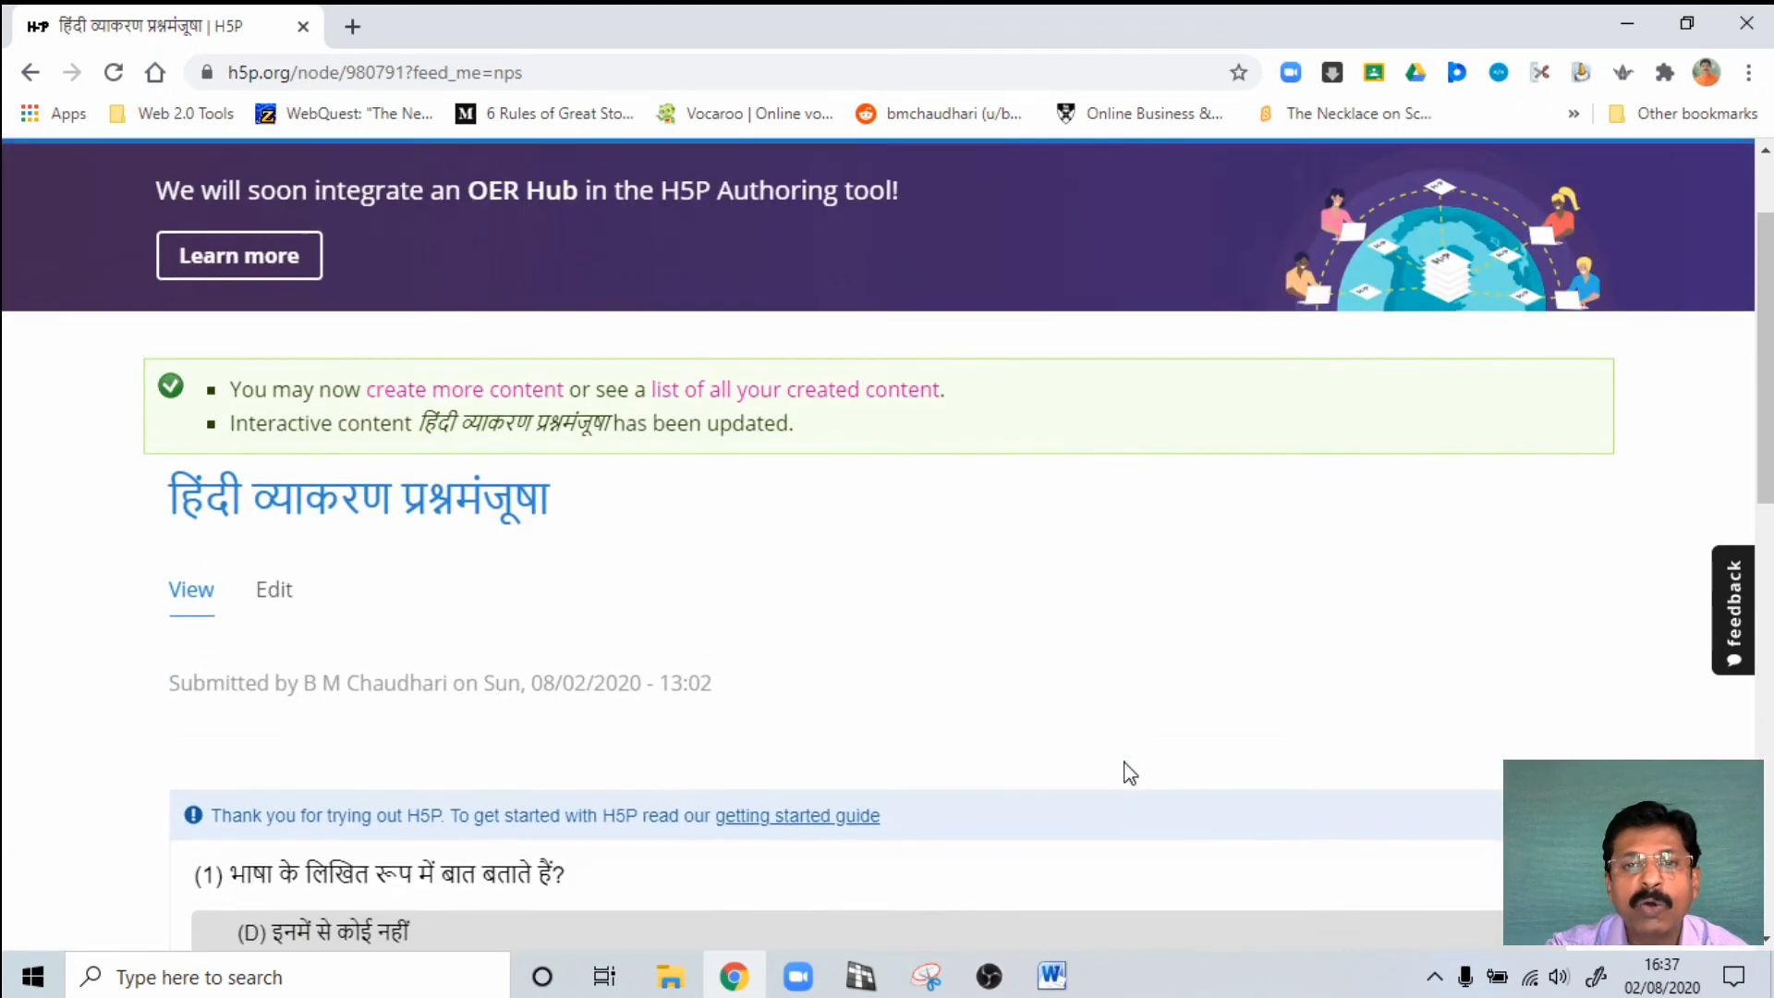
Step: Reload the quiz at its plain link h5p.org/node/980791 and bring up the copy options for the URL
{"action": "scroll", "scroll_direction": "up", "scroll_amount": 3}
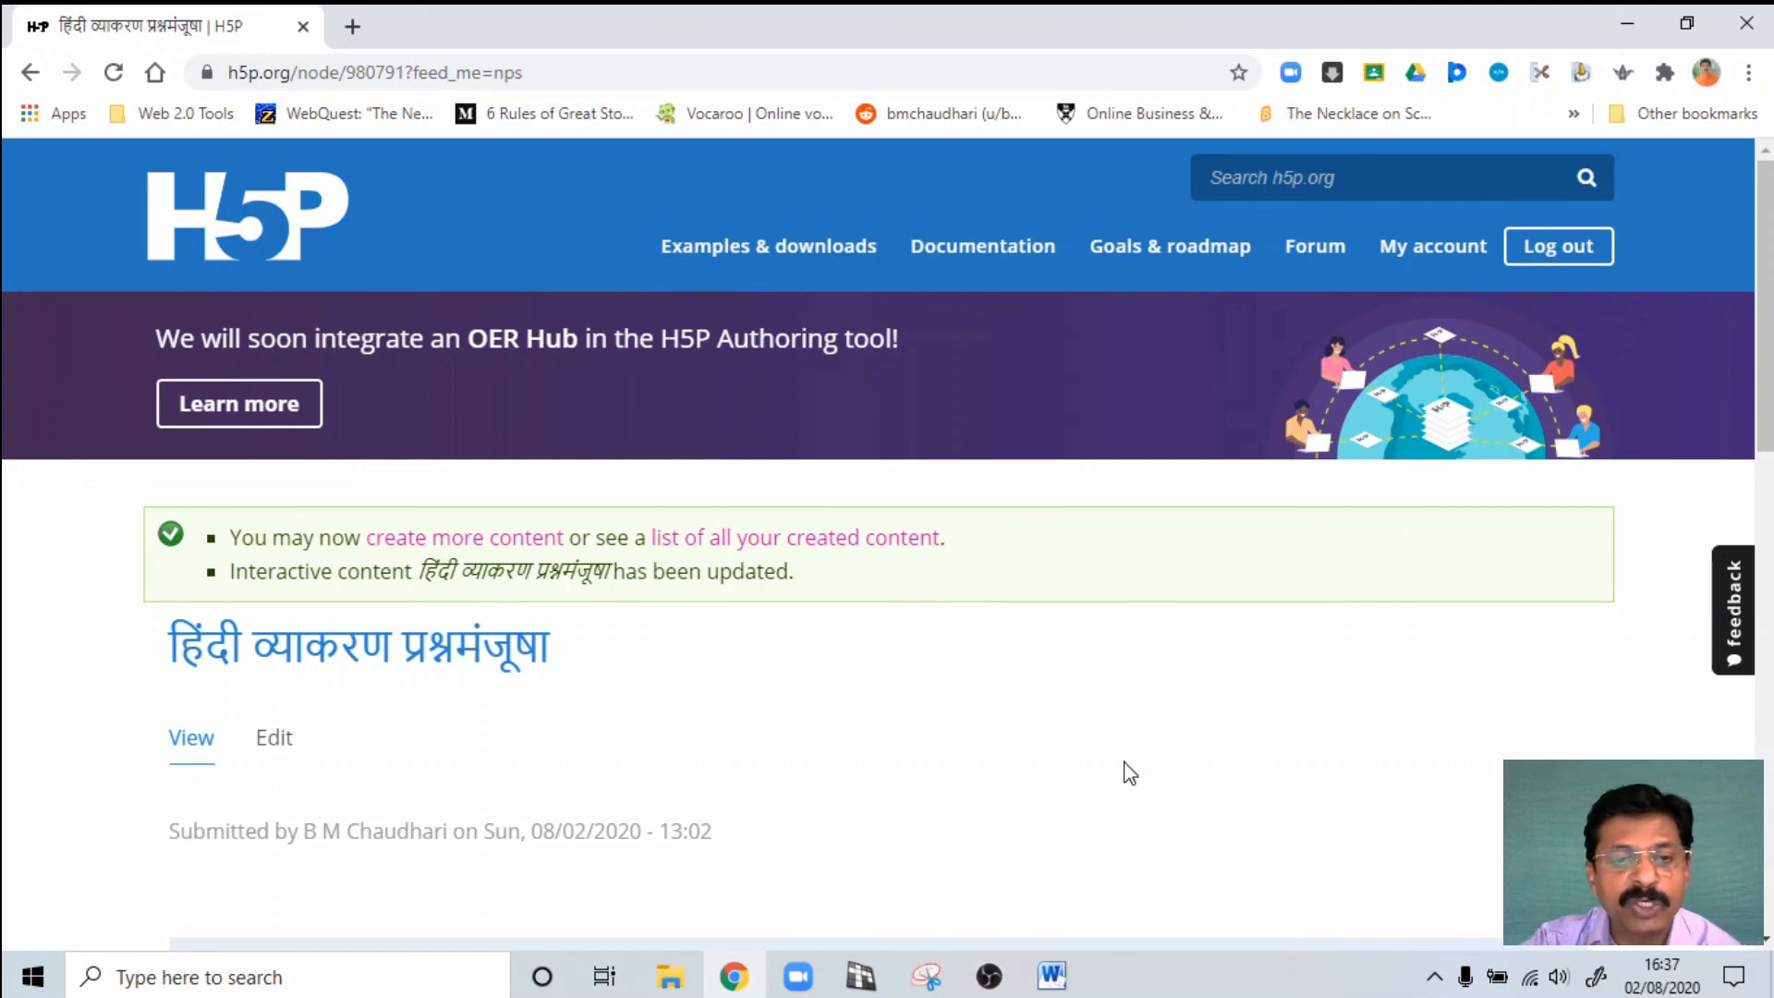
{"action": "mouse_move", "coordinate": [893, 559]}
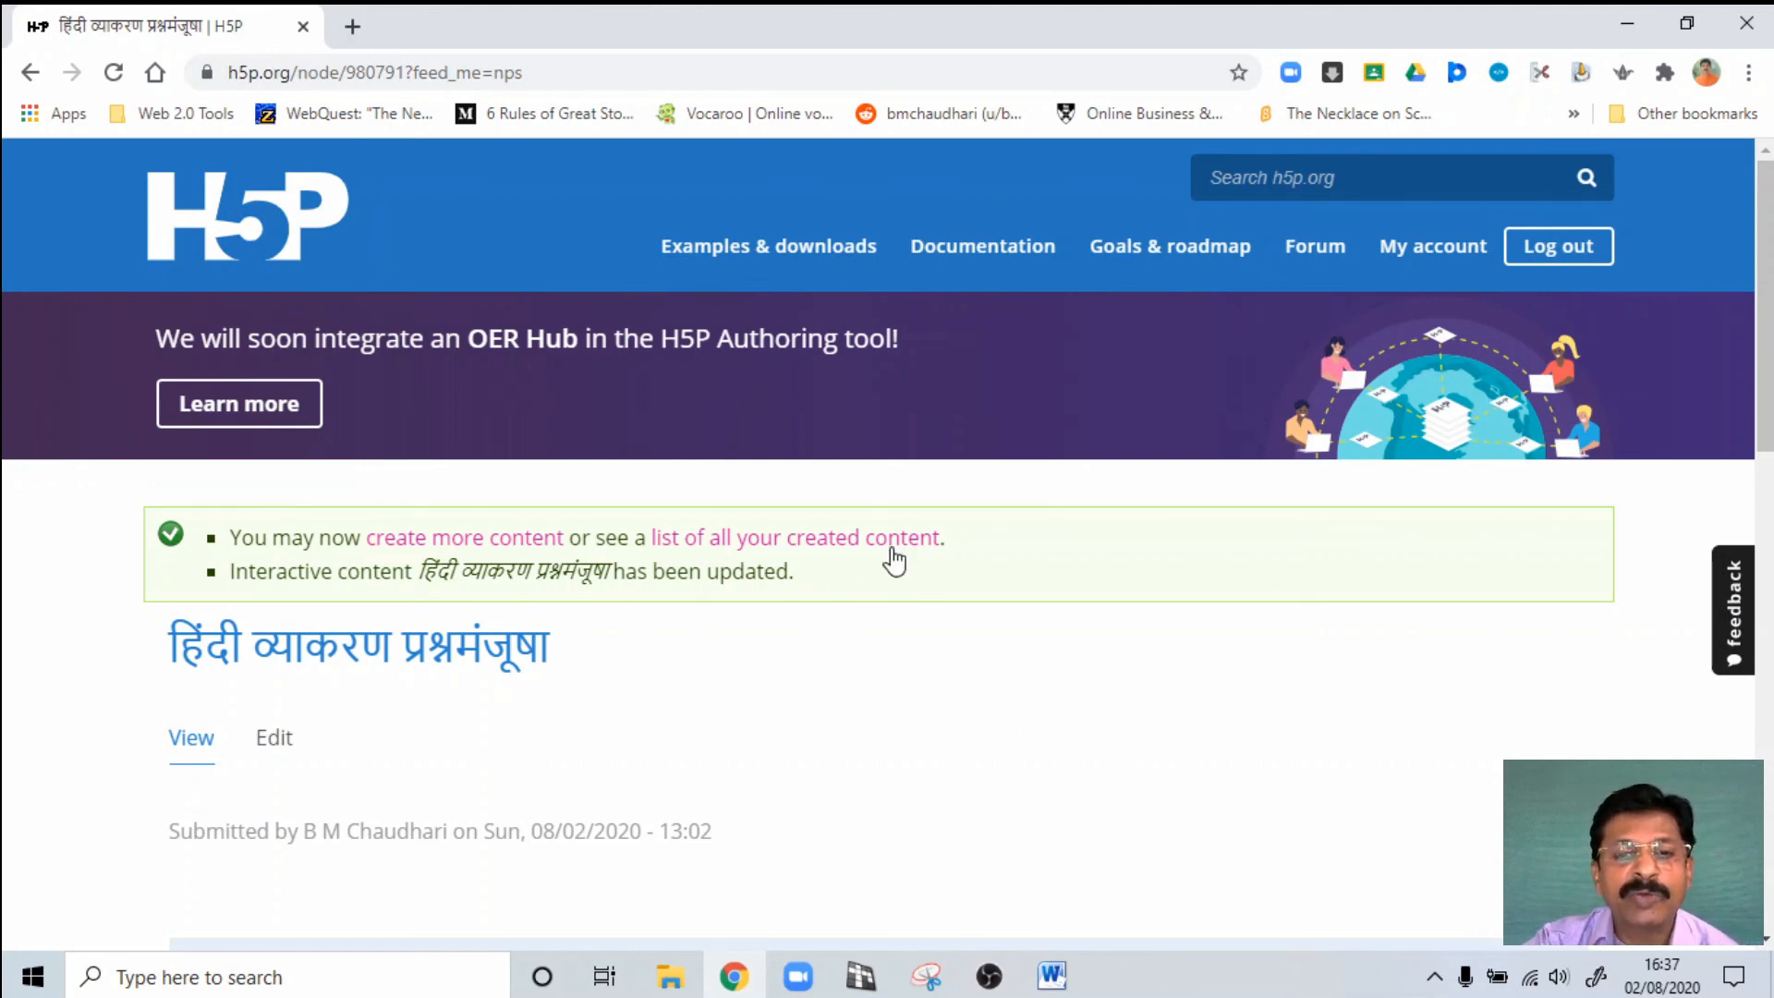
{"action": "mouse_move", "coordinate": [536, 286]}
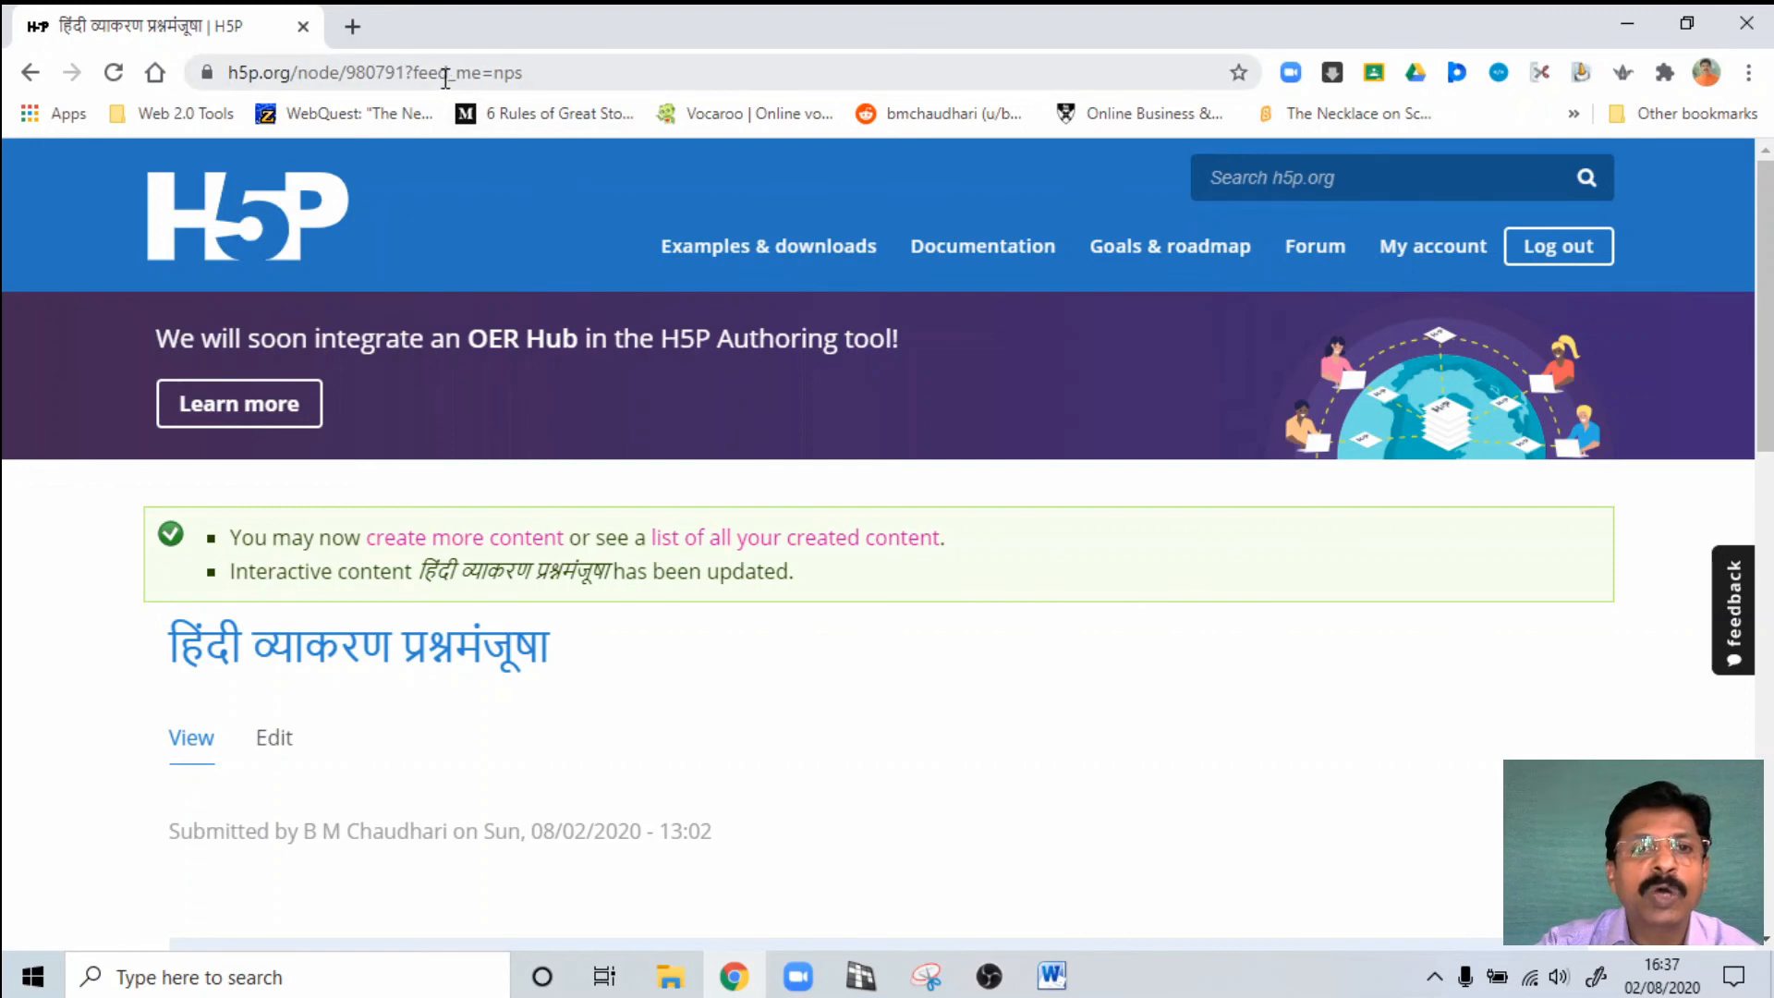
{"action": "left_click", "coordinate": [373, 72]}
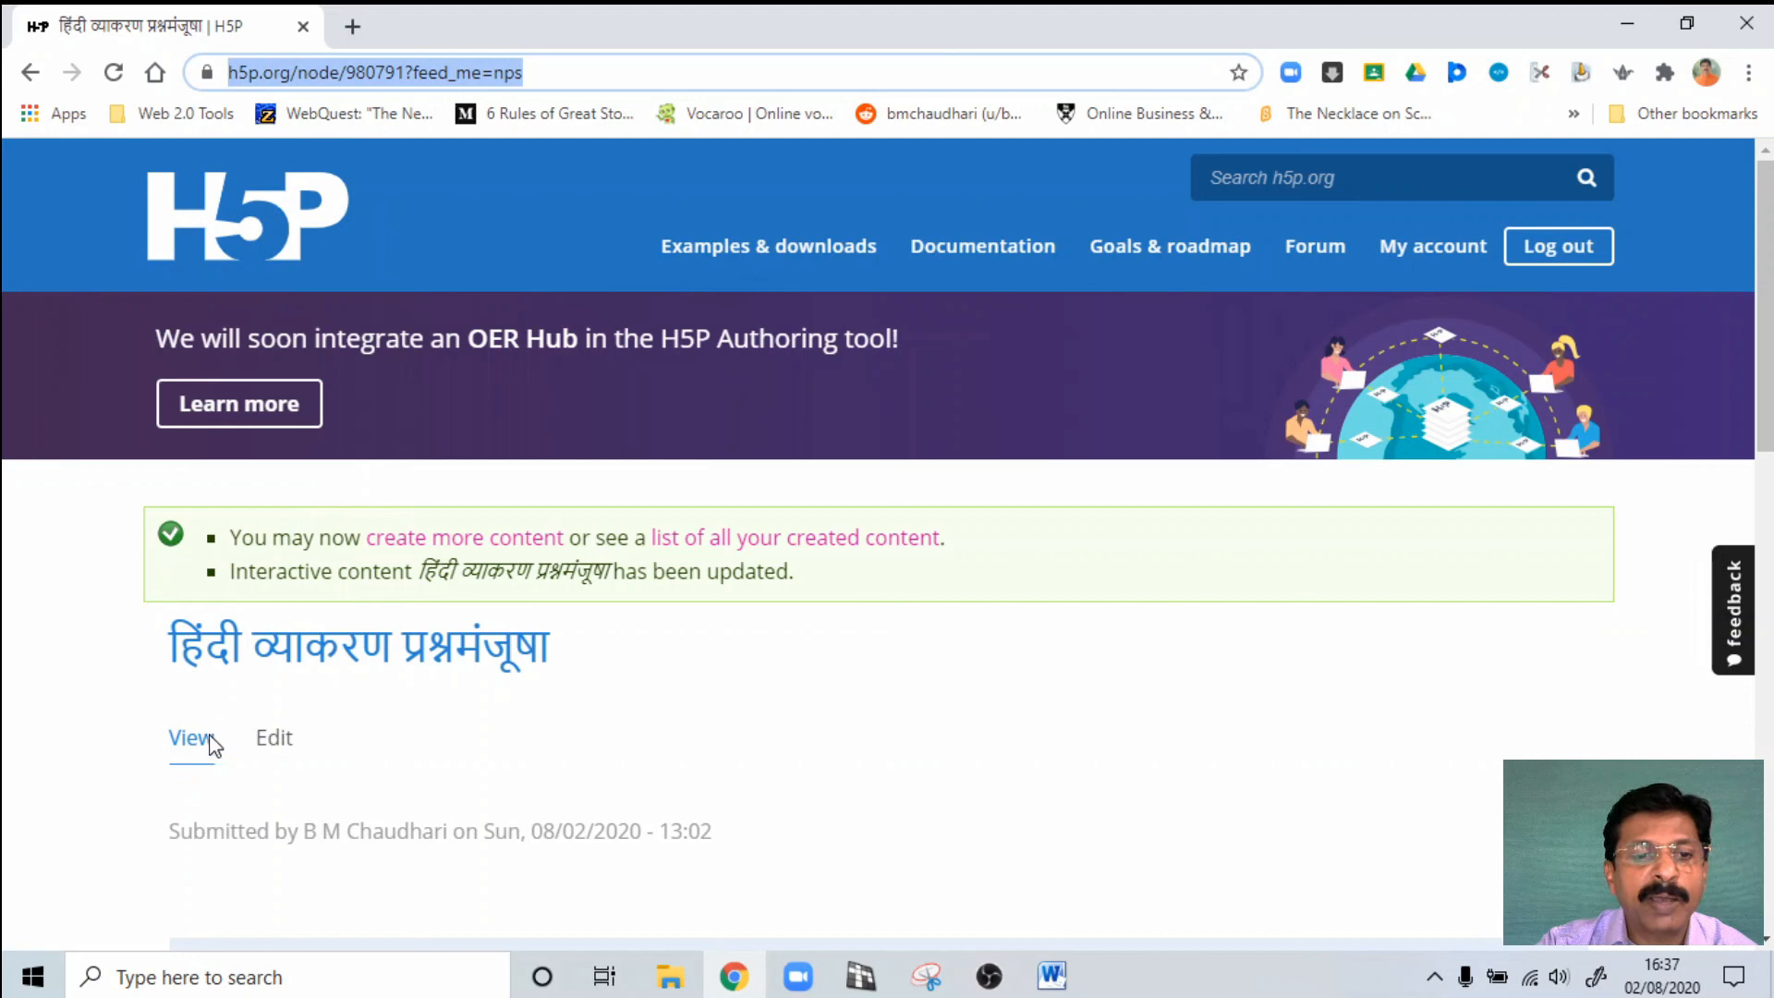
{"action": "left_click", "coordinate": [191, 737]}
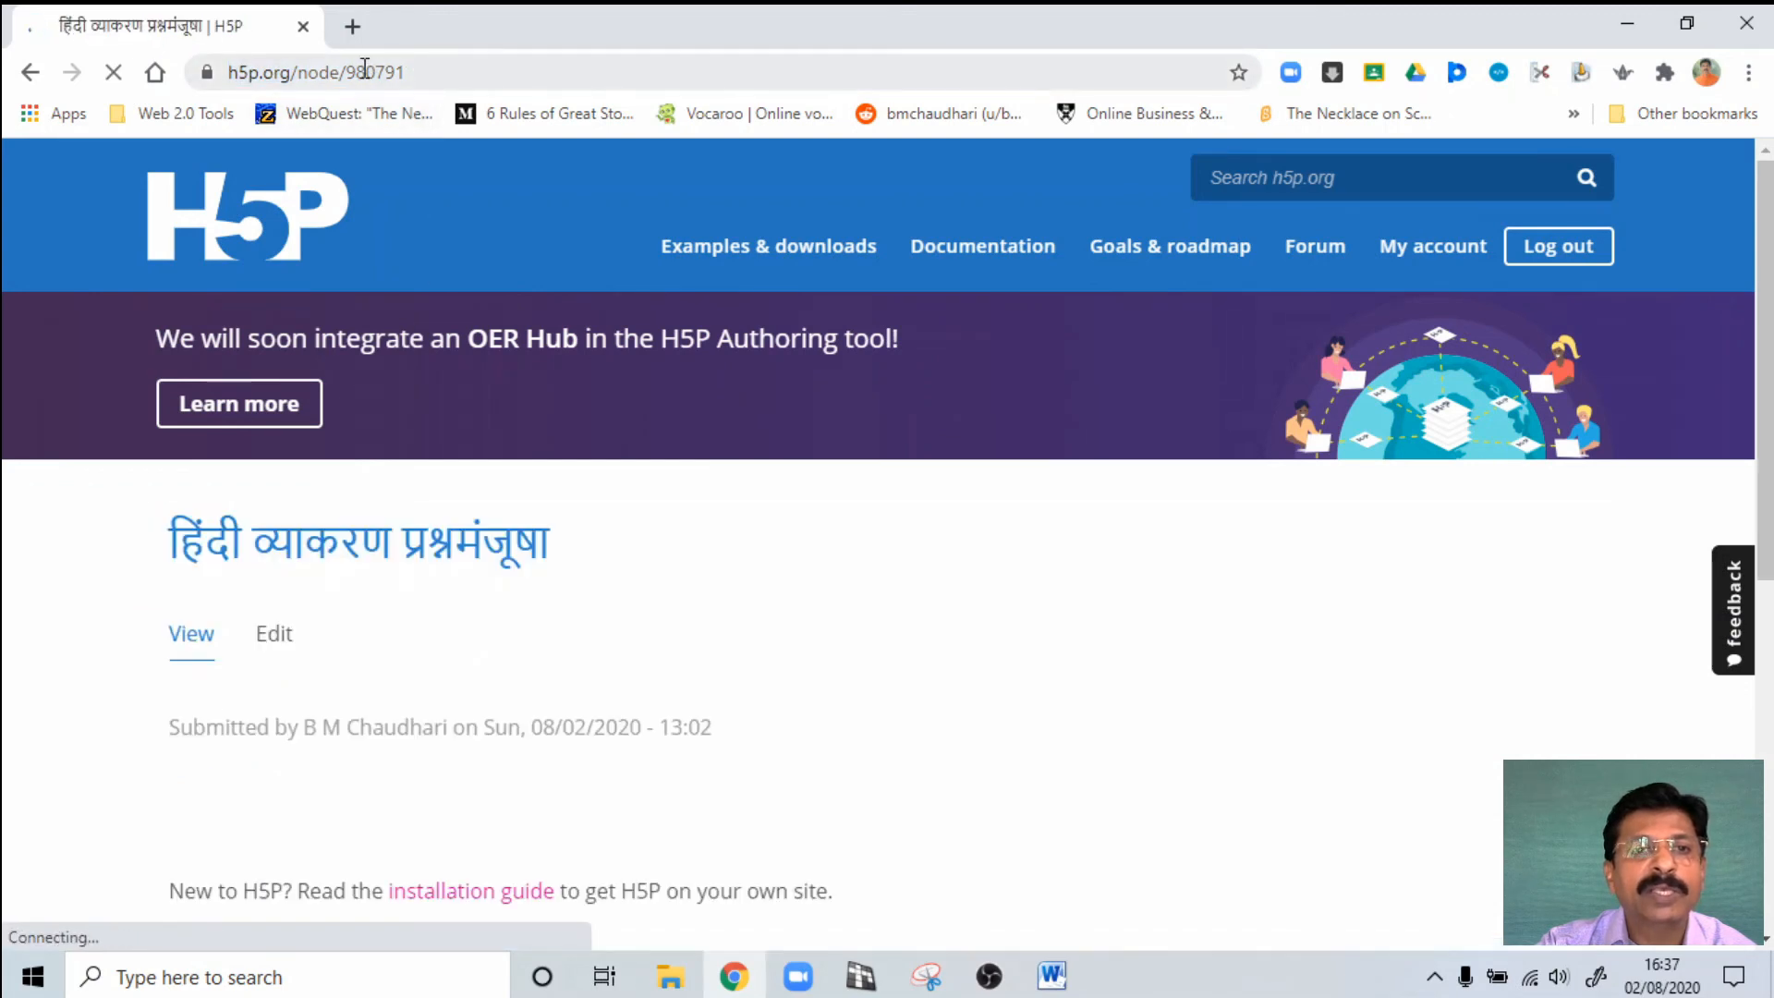
{"action": "right_click", "coordinate": [317, 71]}
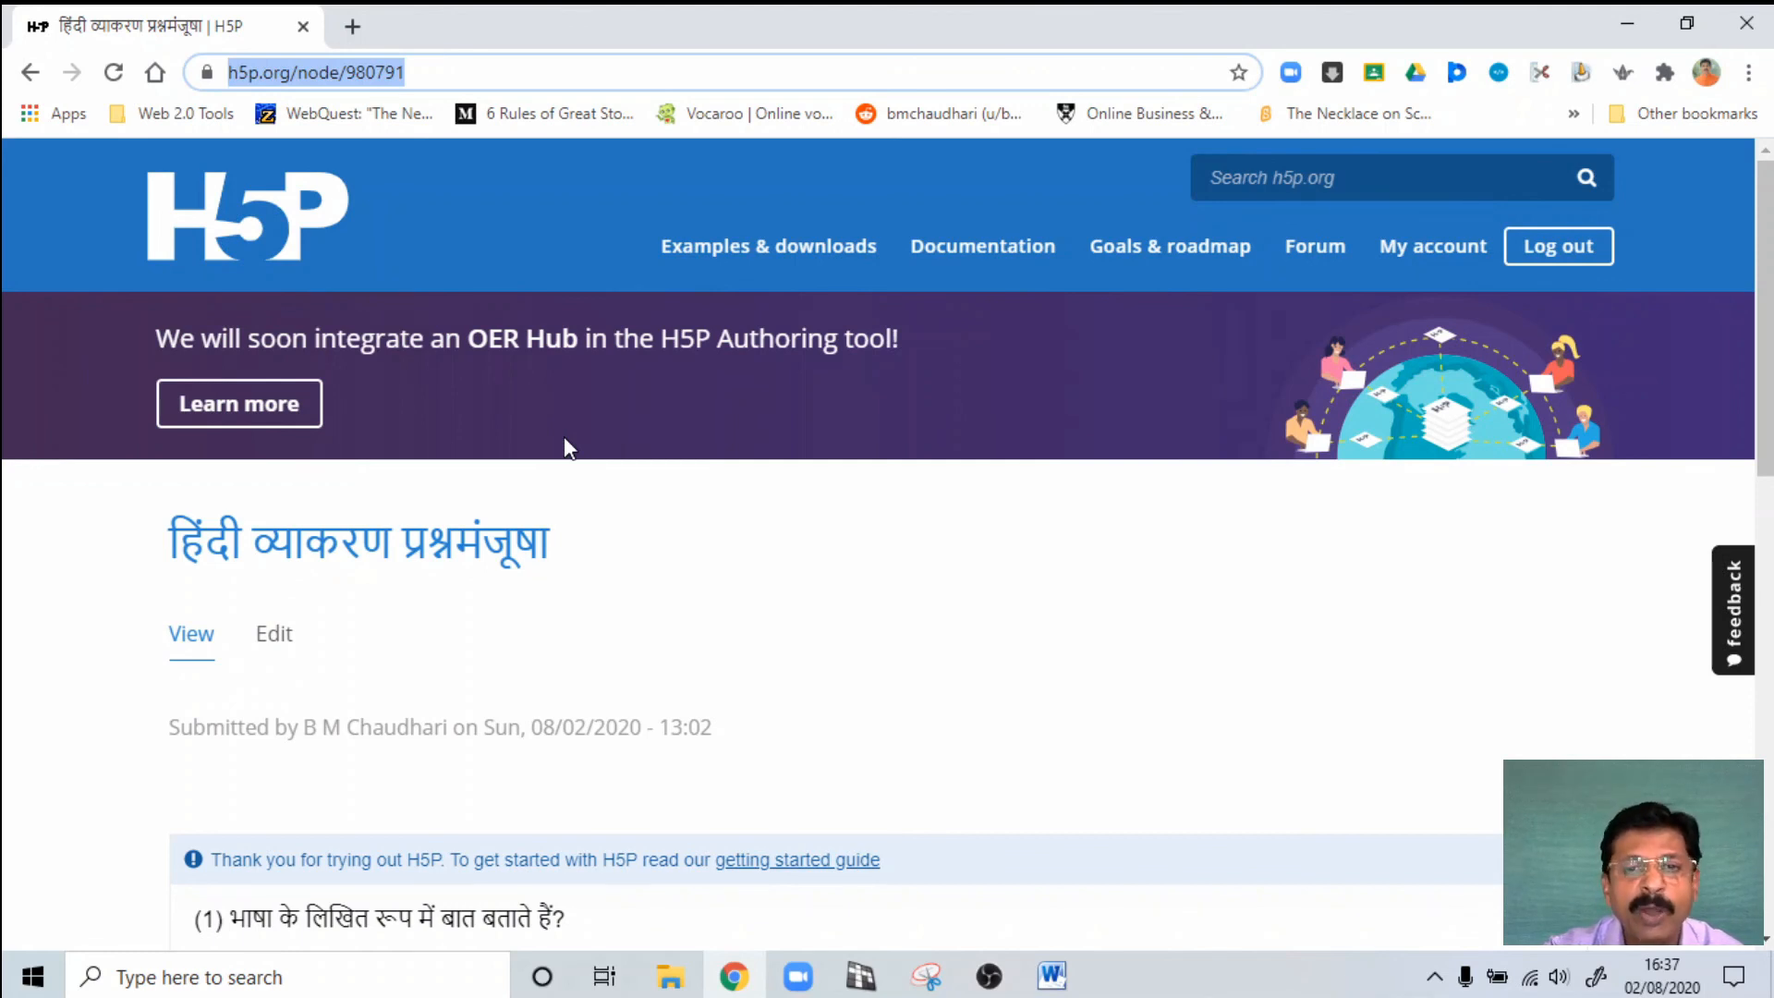
{"action": "mouse_move", "coordinate": [724, 579]}
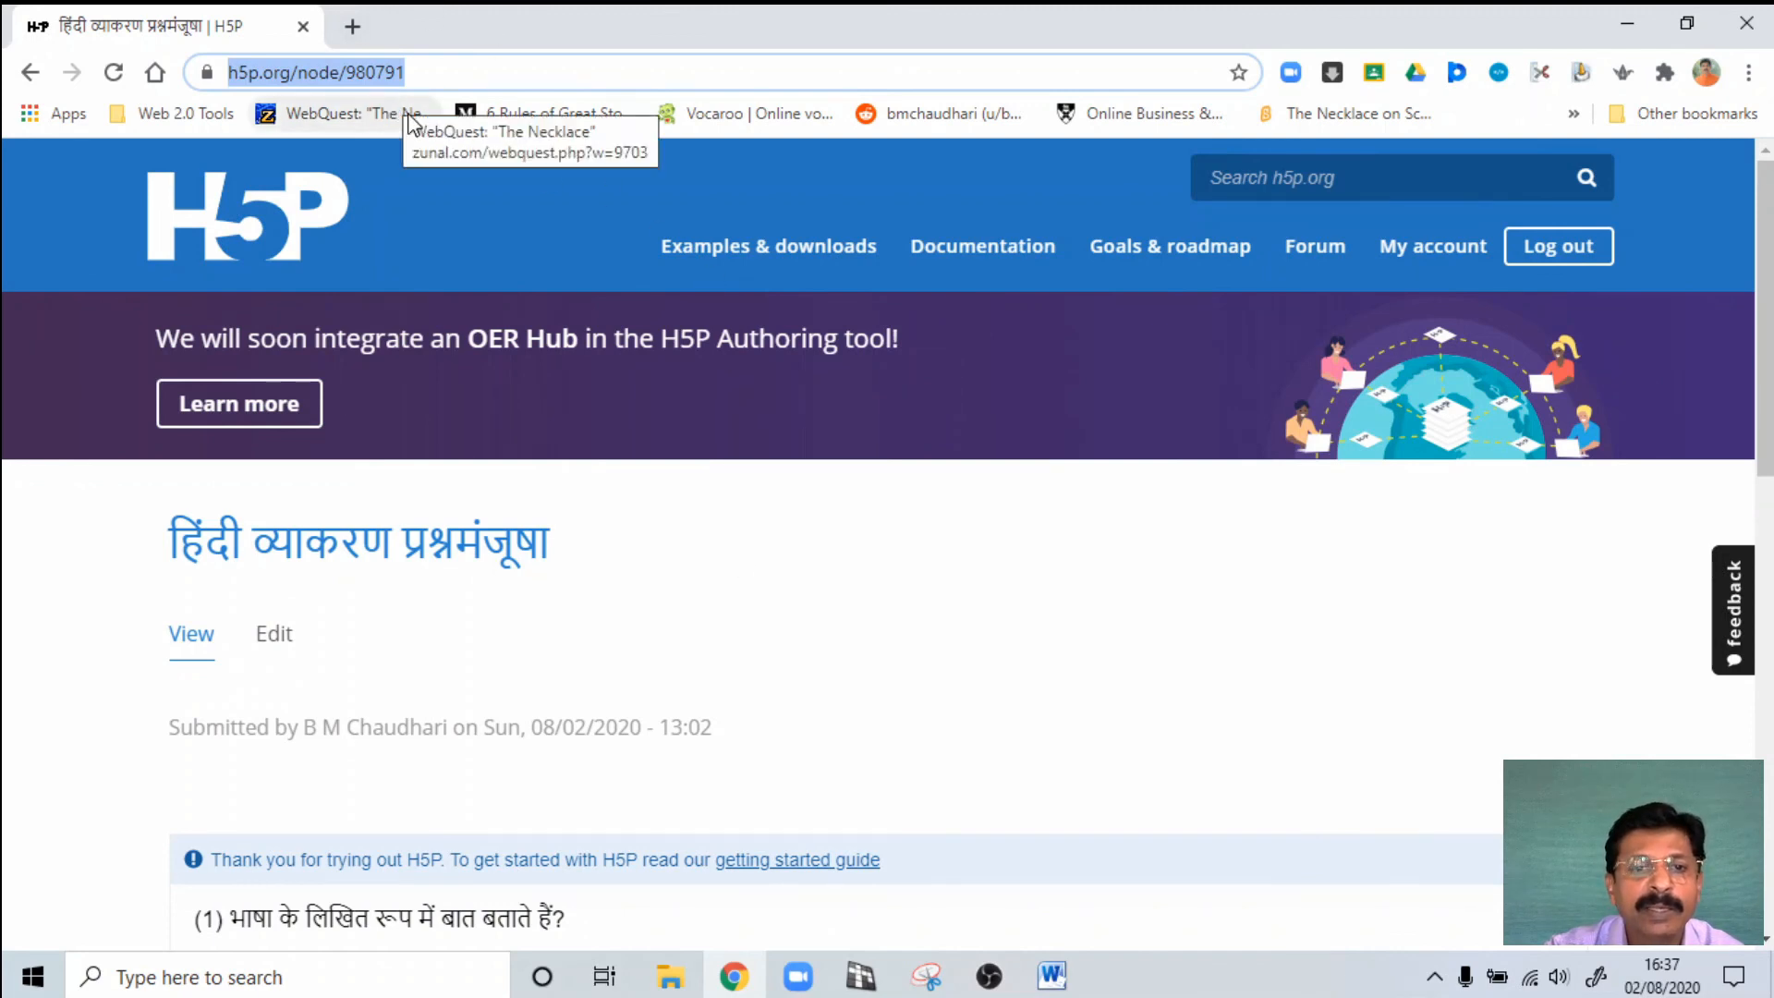
{"action": "mouse_move", "coordinate": [659, 613]}
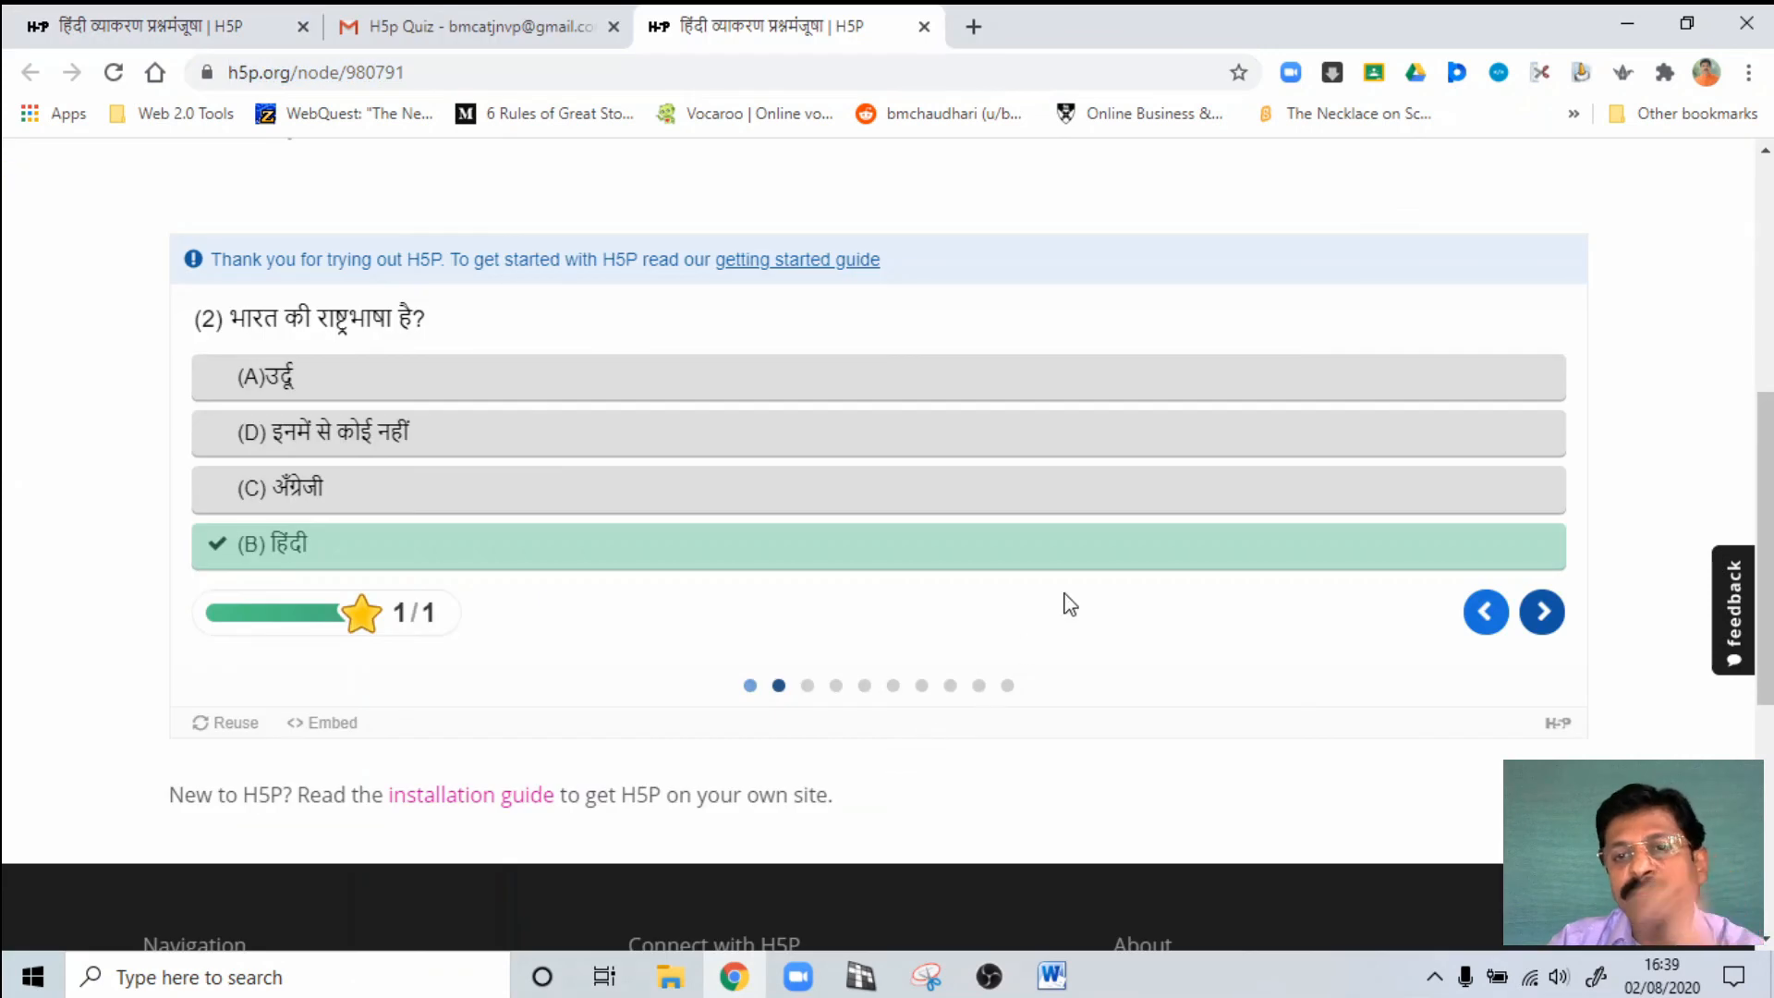
{"action": "mouse_move", "coordinate": [961, 513]}
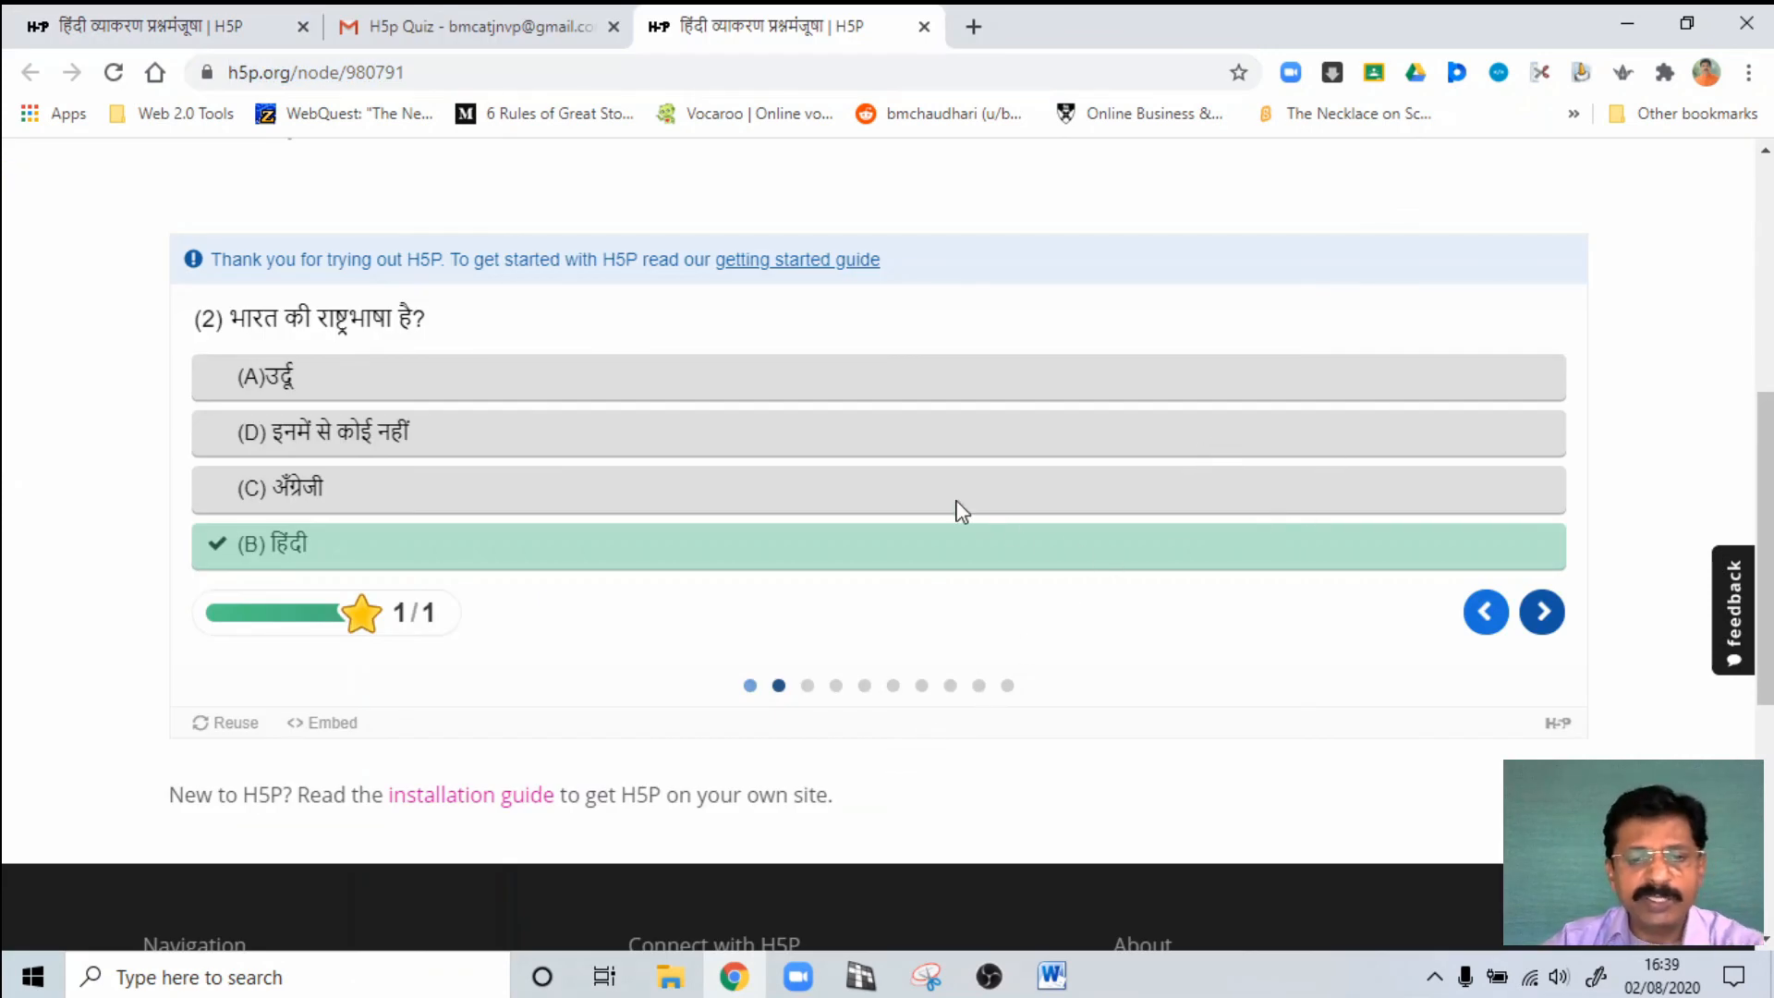
{"action": "mouse_move", "coordinate": [1087, 442]}
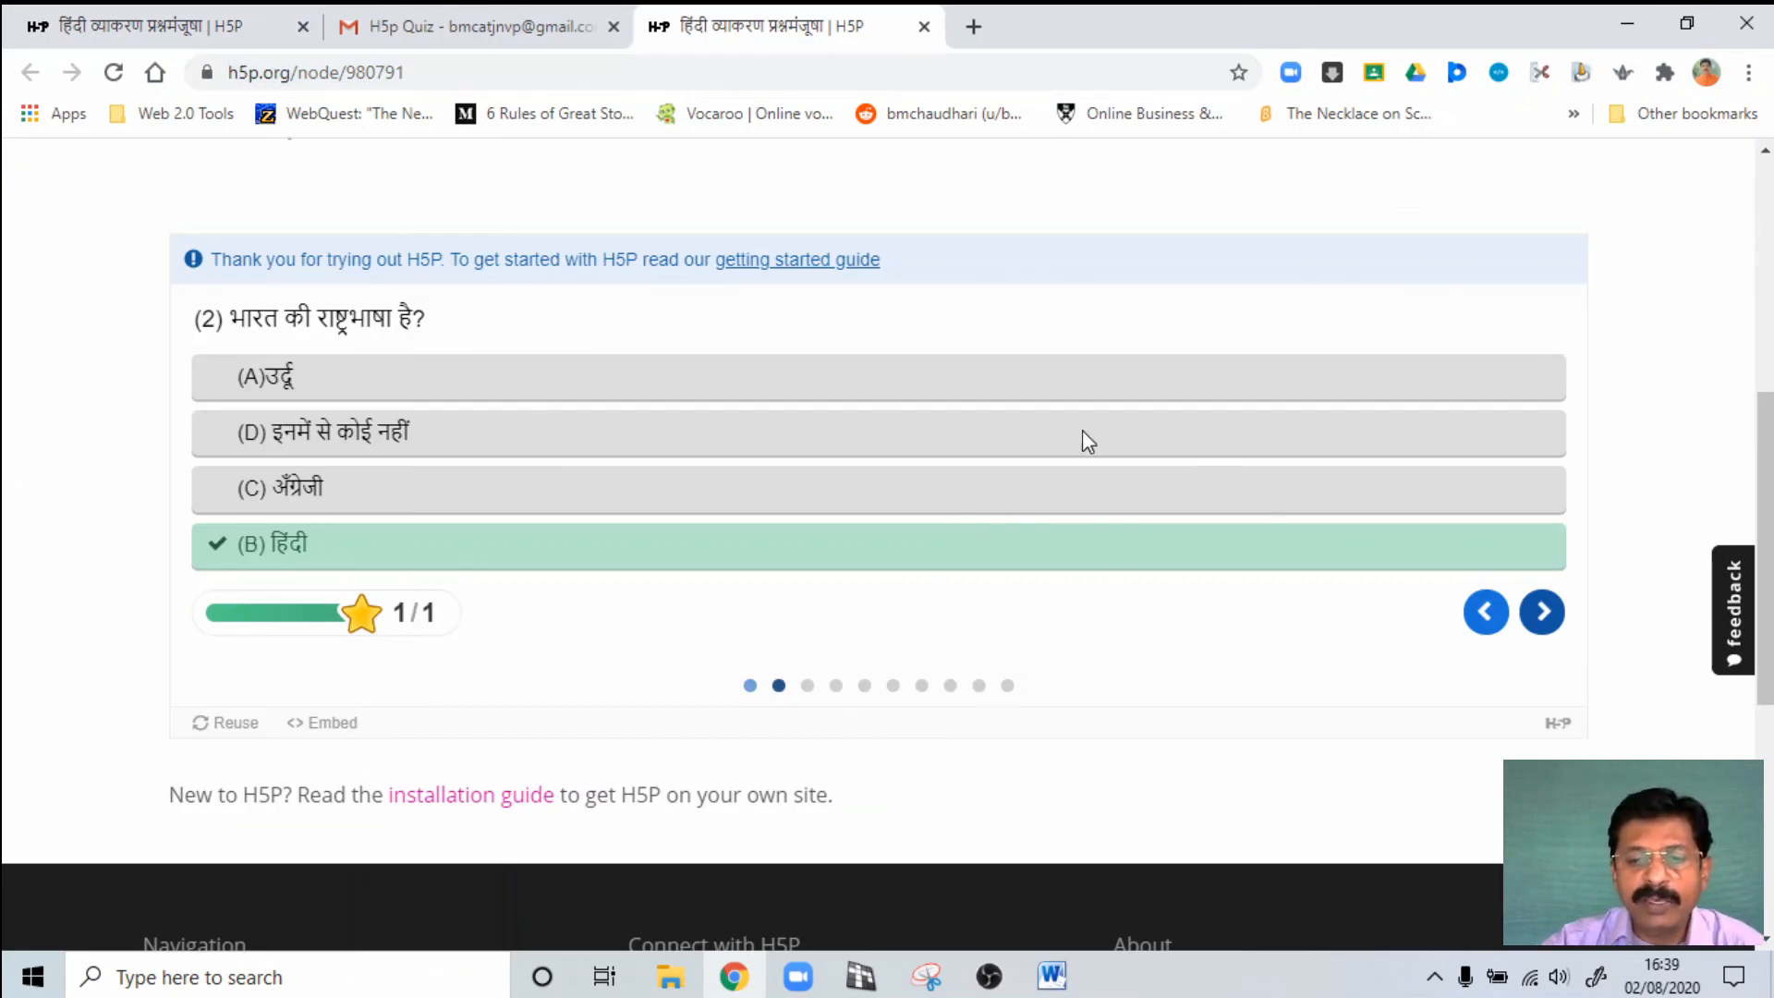
{"action": "mouse_move", "coordinate": [1034, 532]}
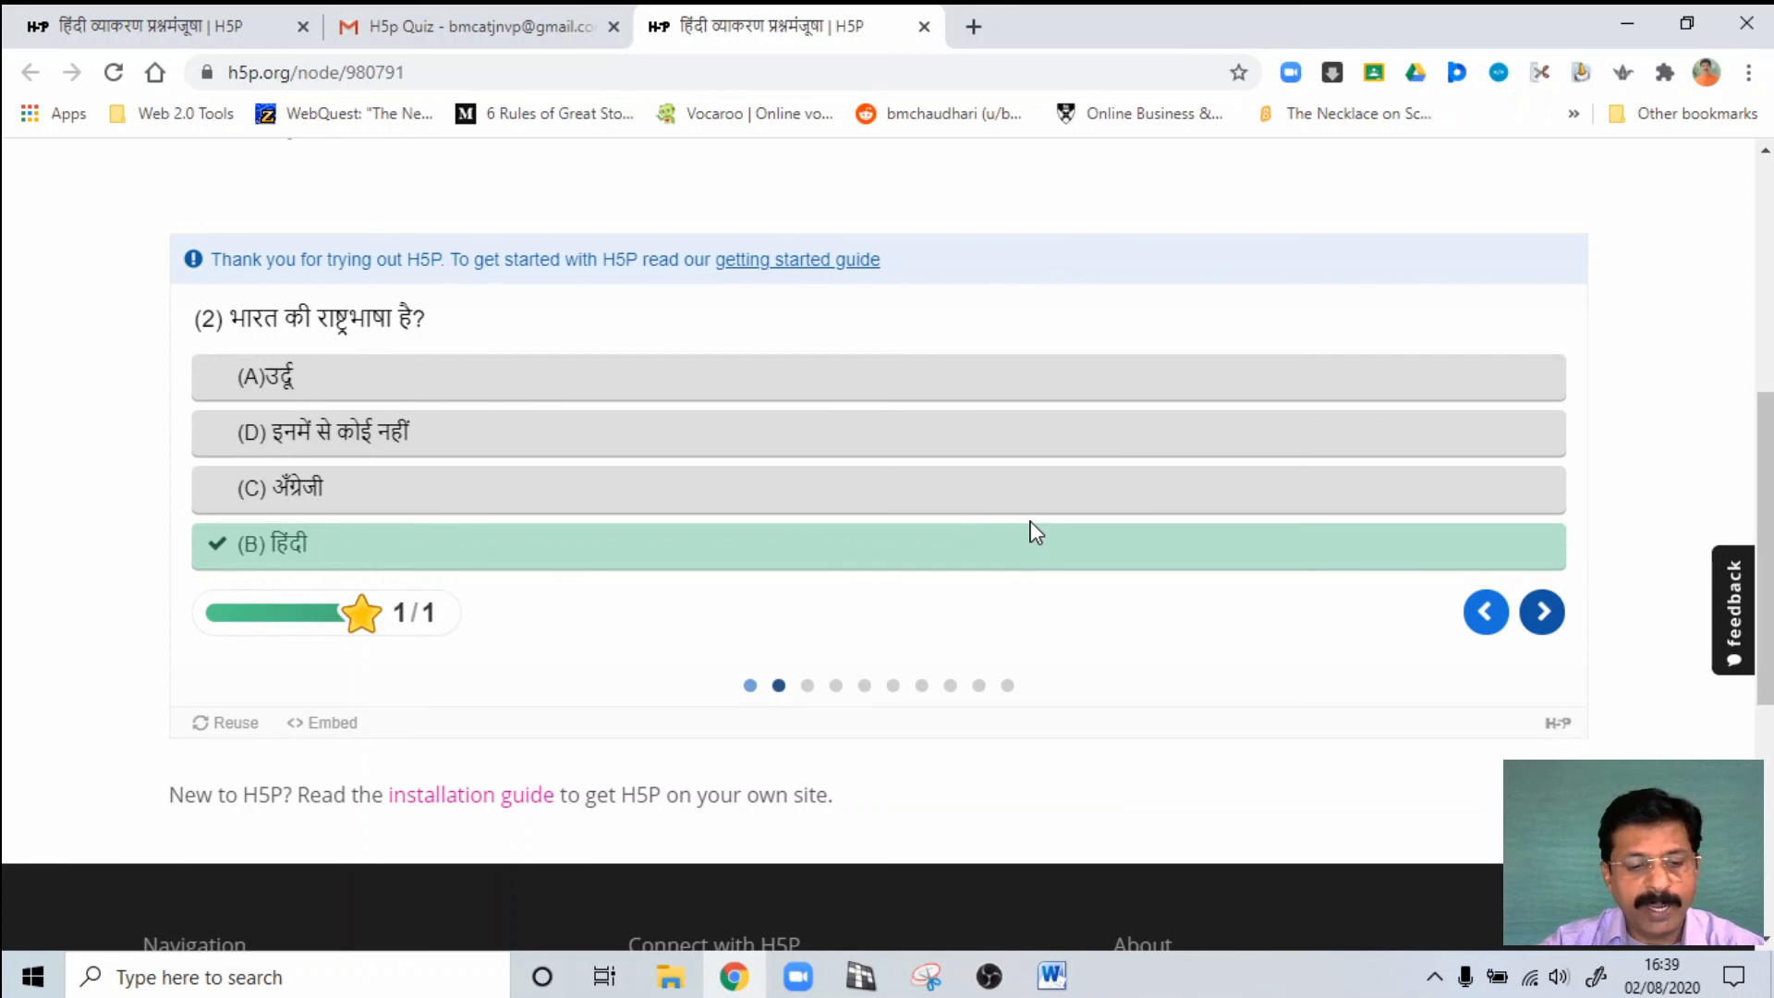